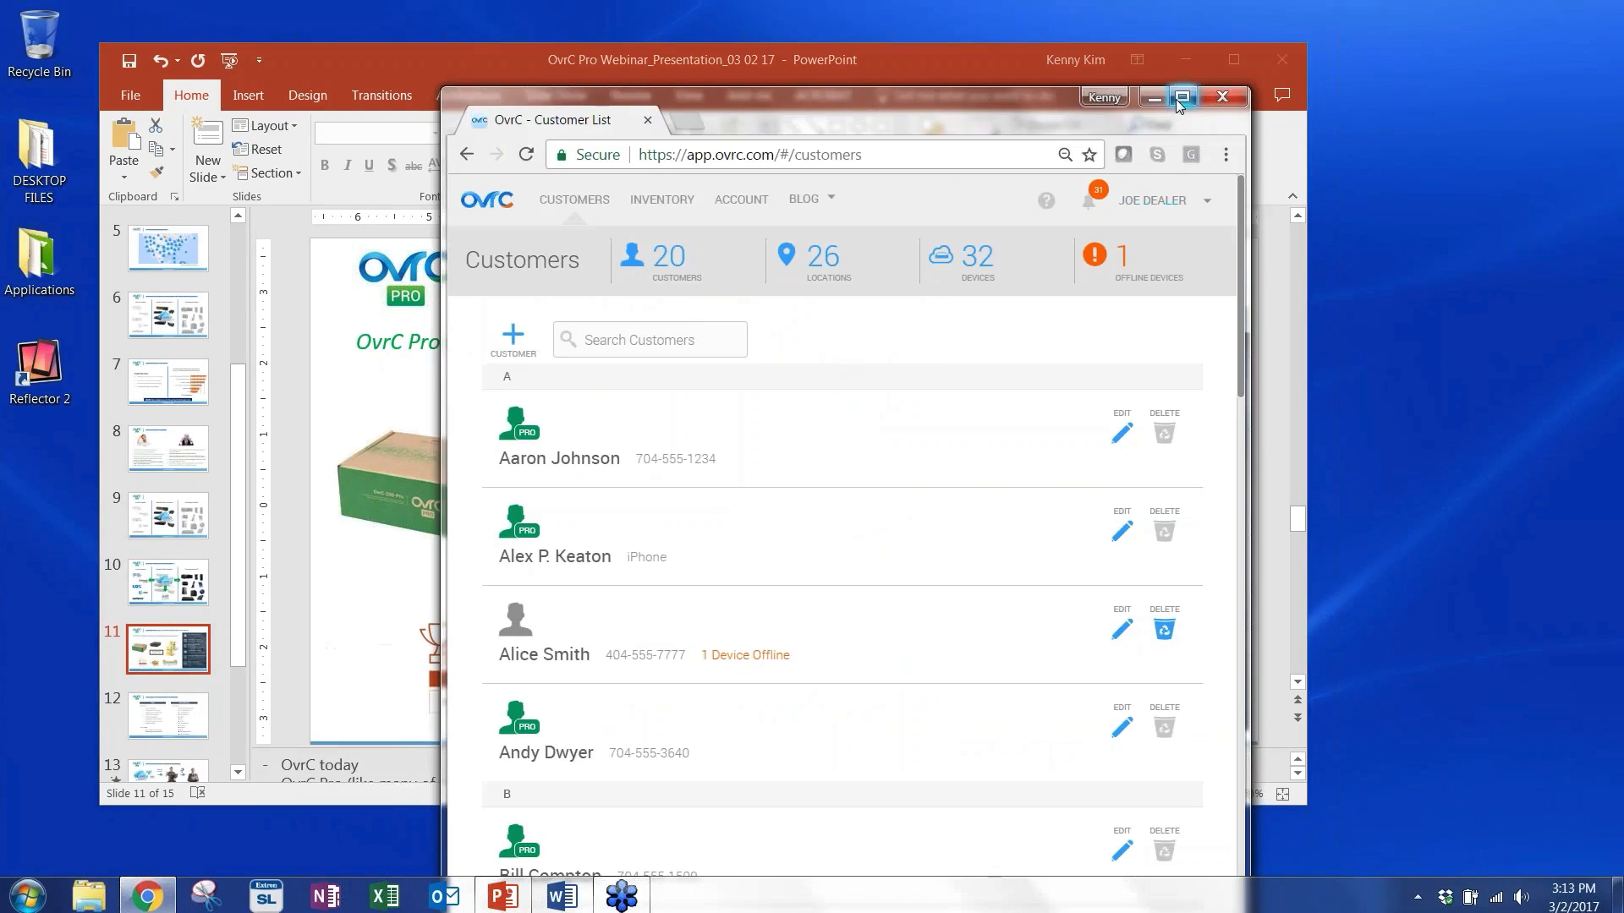
Maximize the browser so the Customer List of 20 customers fills the screen.
{"action": "left_click", "coordinate": [1180, 98]}
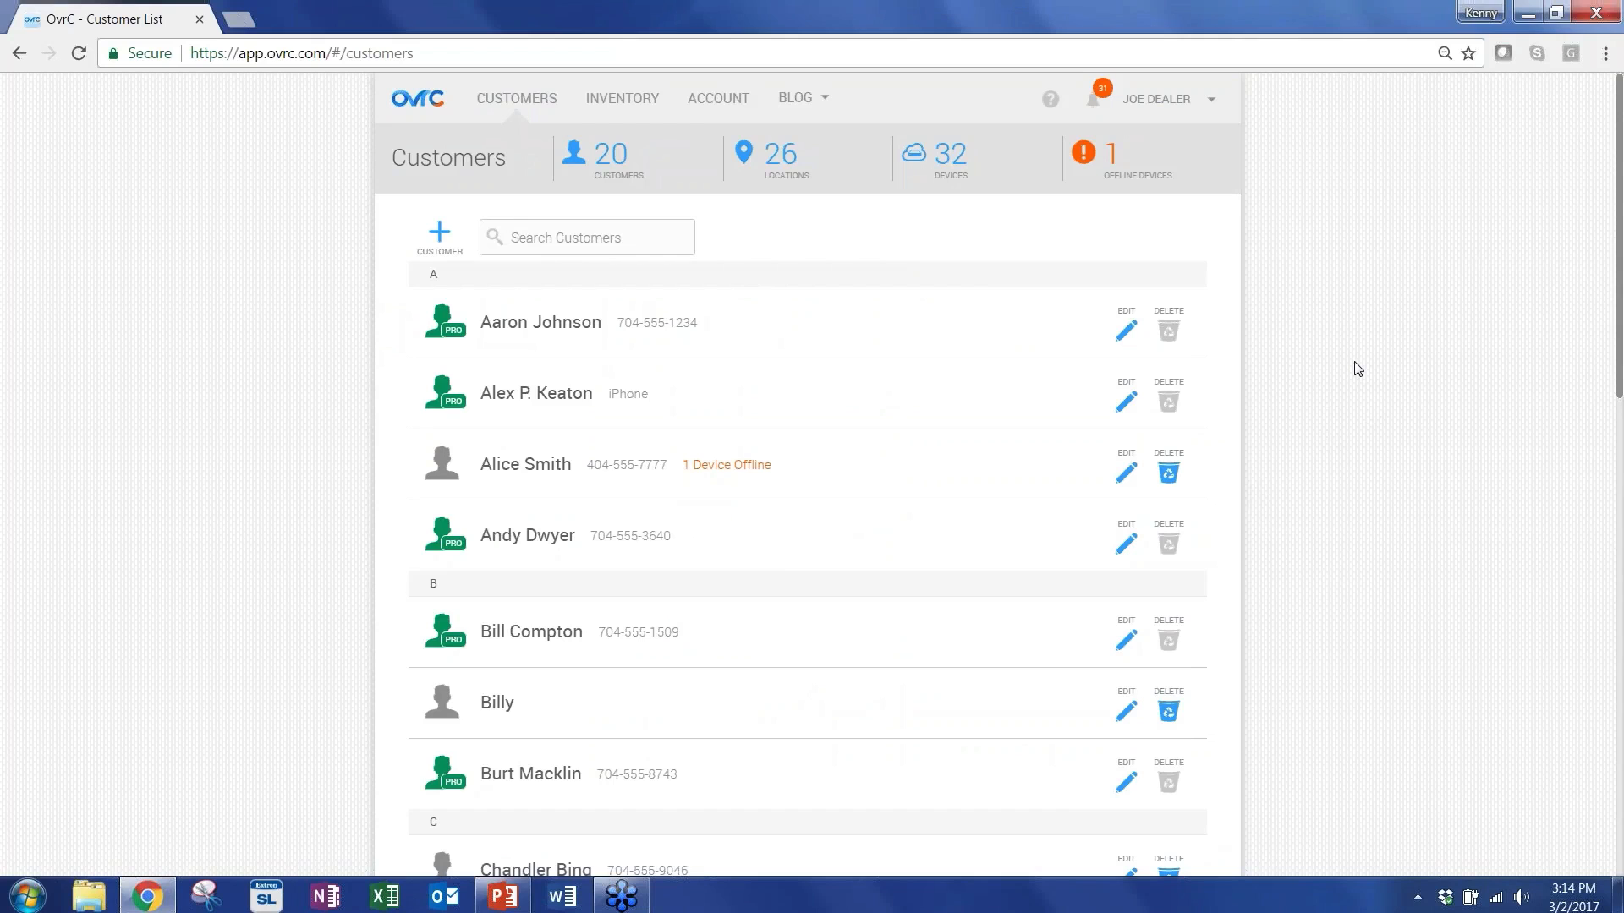
{"action": "mouse_move", "coordinate": [863, 589]}
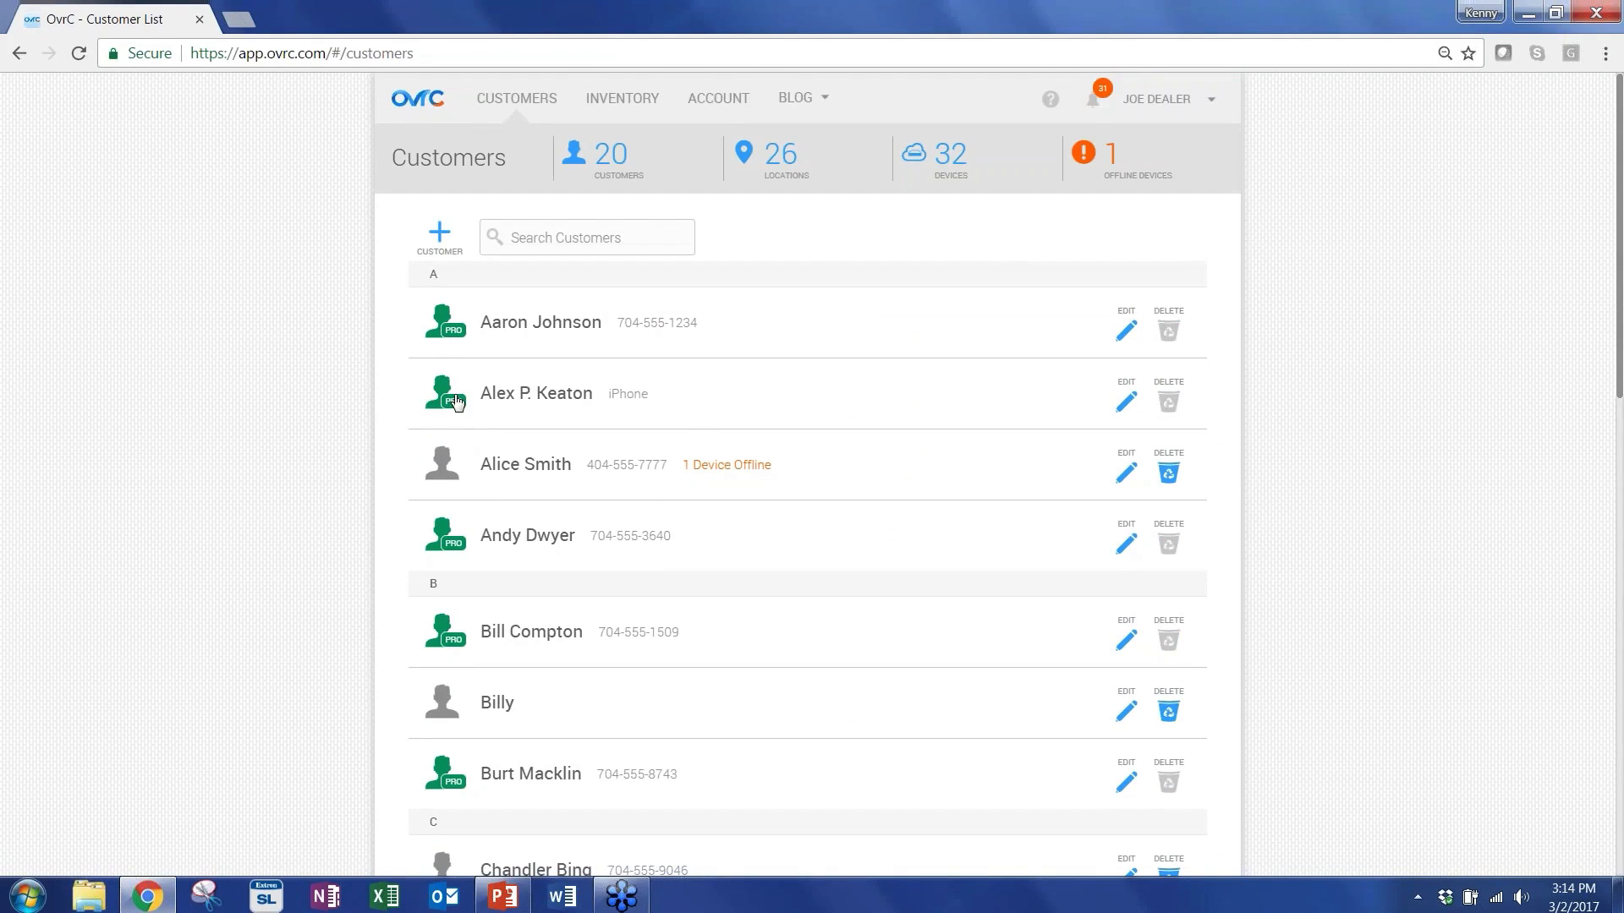
{"action": "mouse_move", "coordinate": [540, 404]}
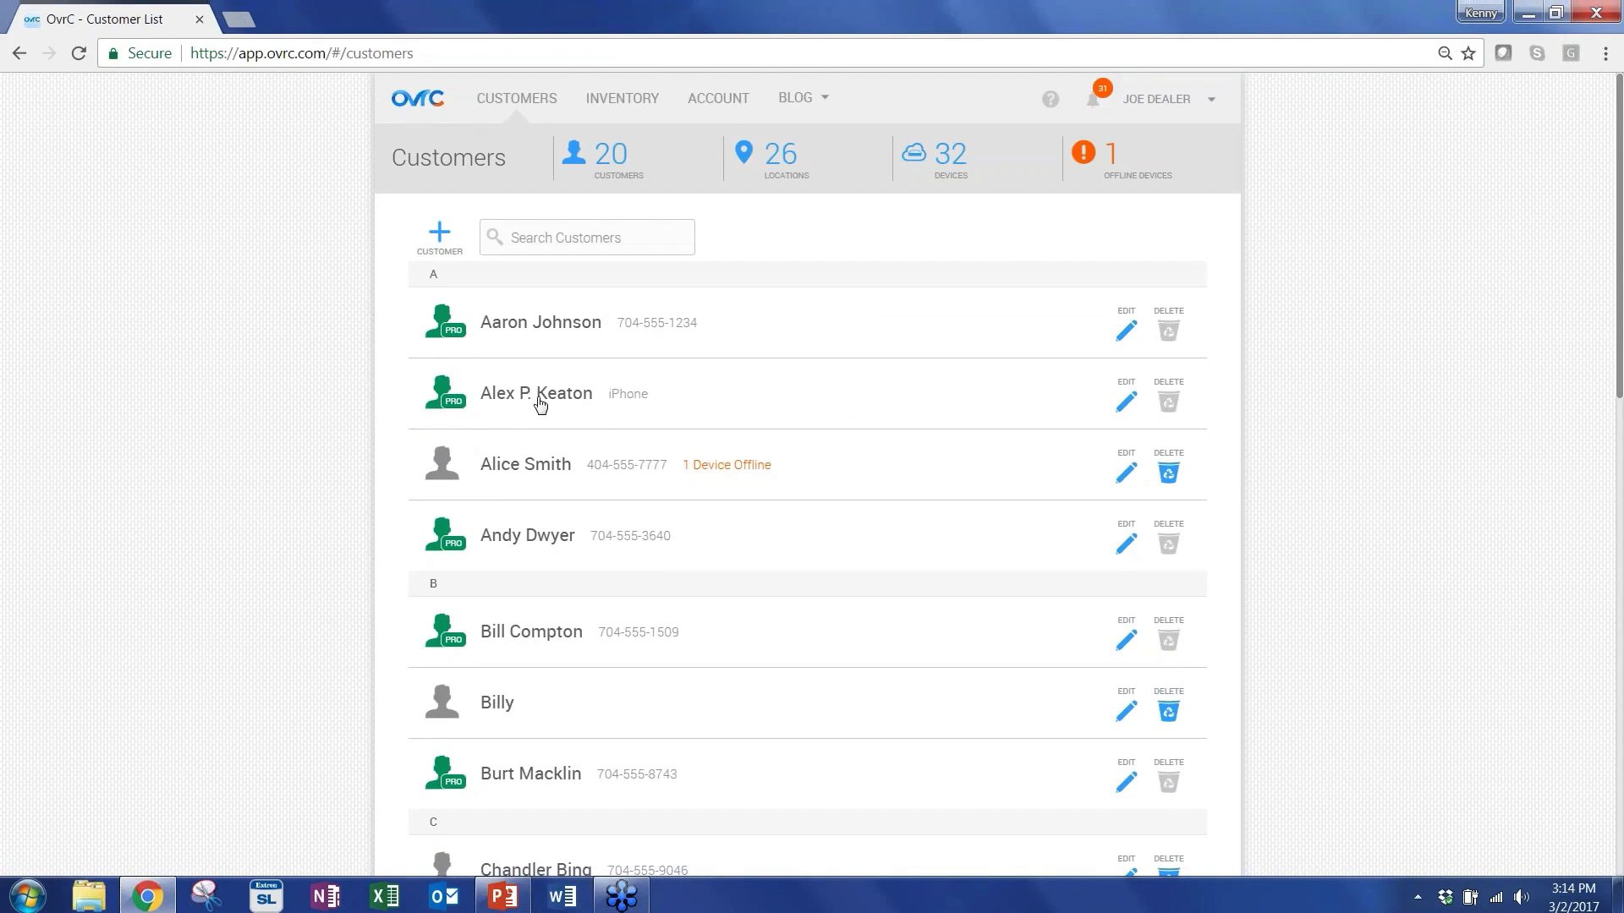
{"action": "mouse_move", "coordinate": [613, 712]}
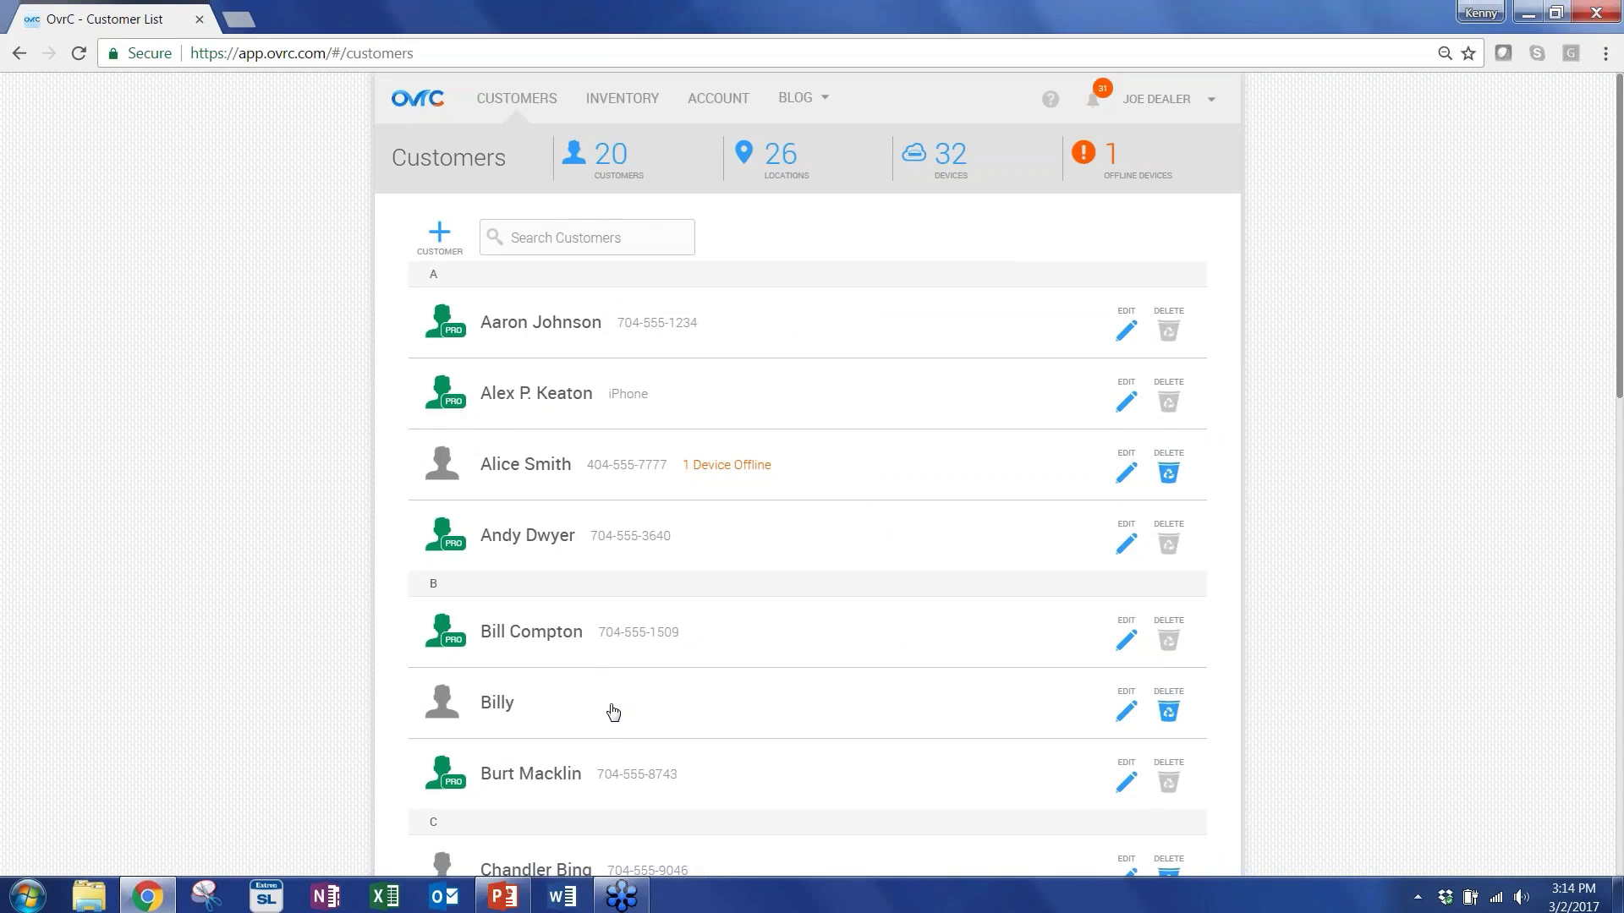
{"action": "scroll", "scroll_direction": "down", "scroll_amount": 3}
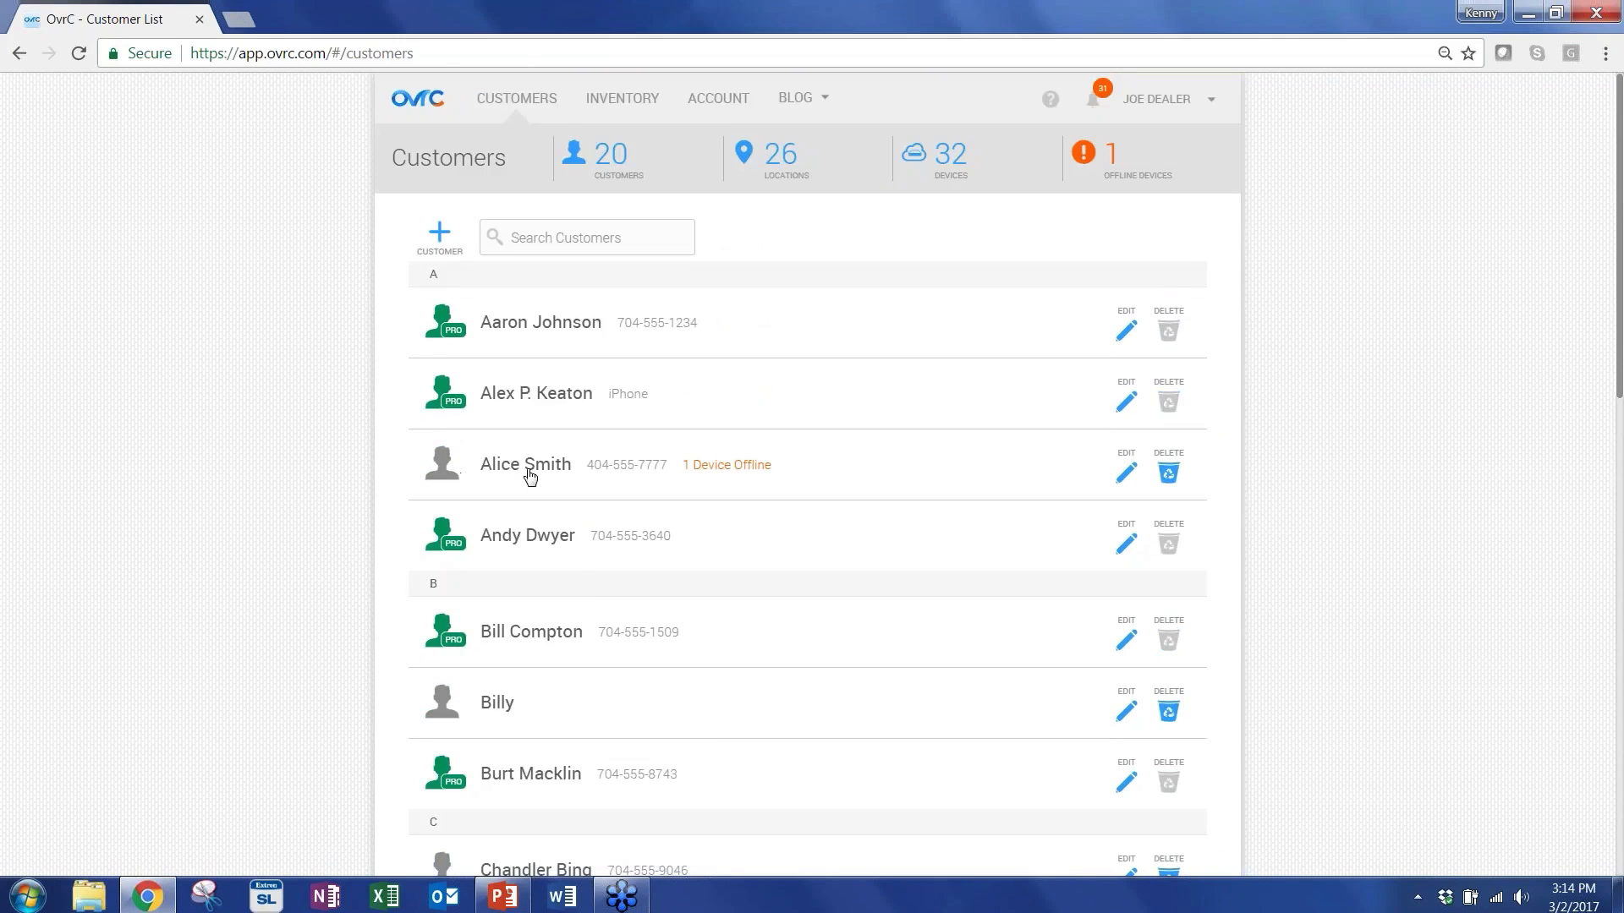
{"action": "left_click", "coordinate": [525, 463]}
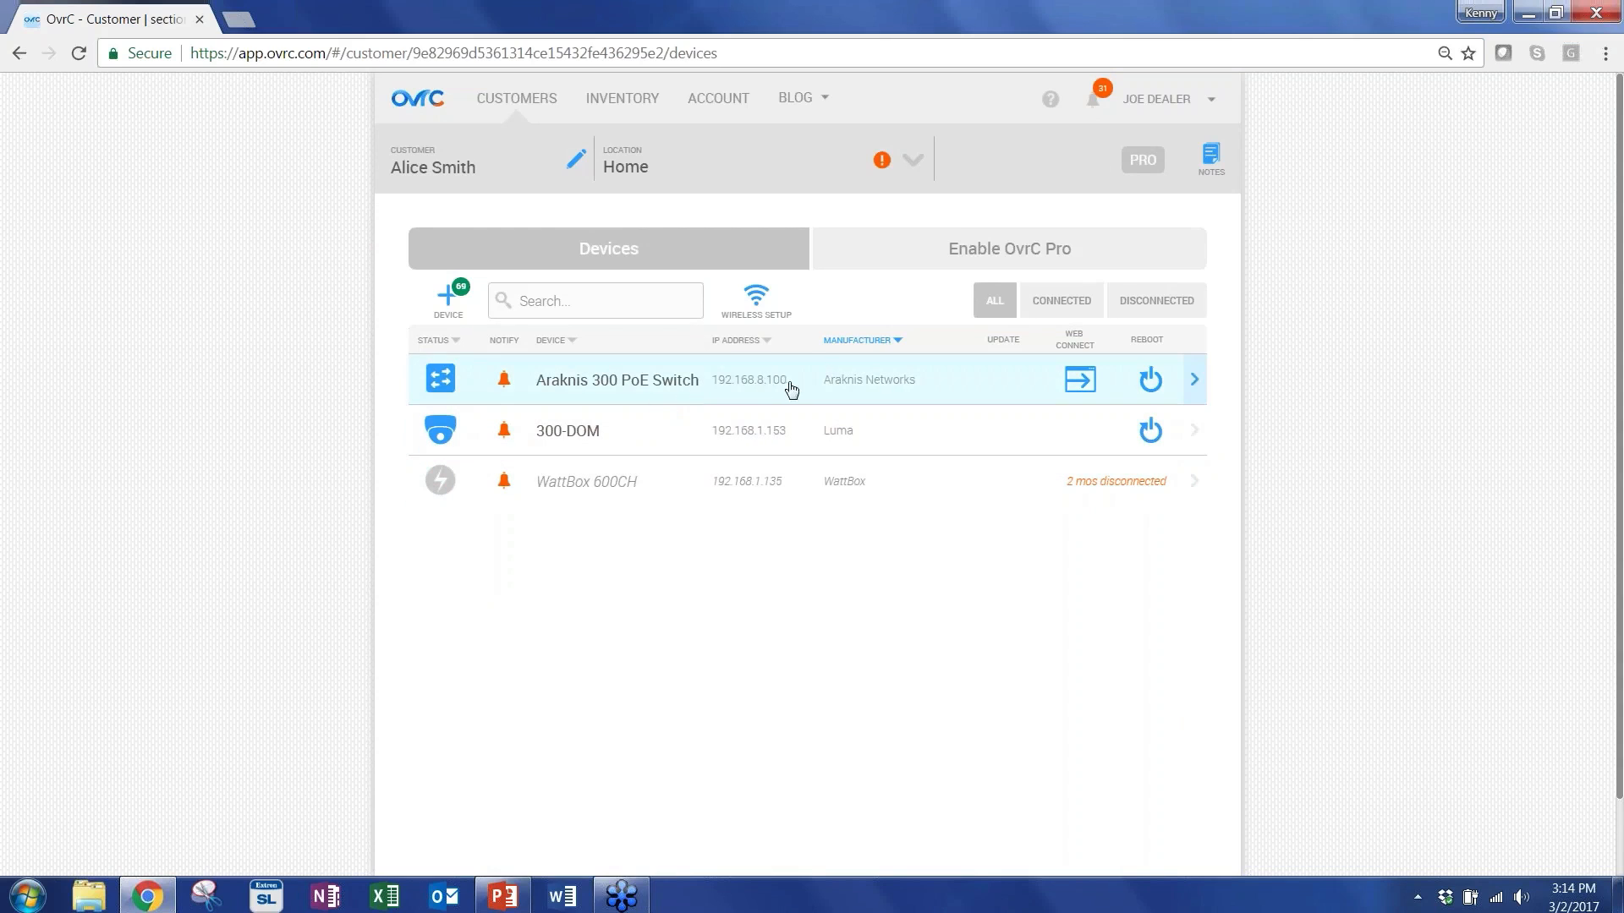
{"action": "left_click", "coordinate": [1007, 249]}
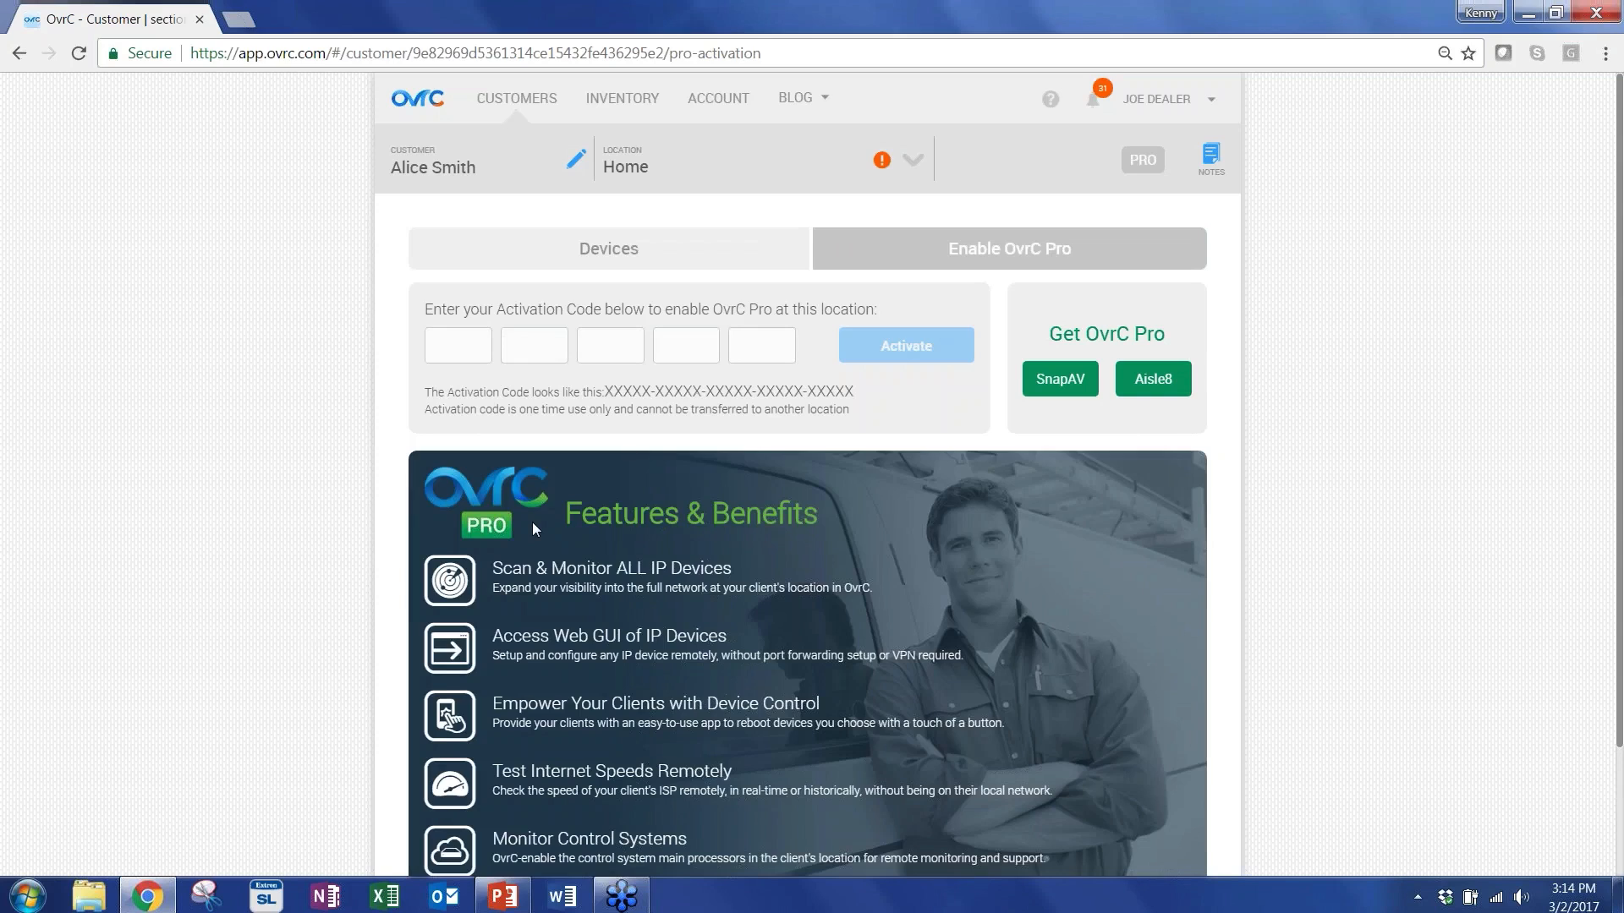
{"action": "left_click", "coordinate": [607, 248]}
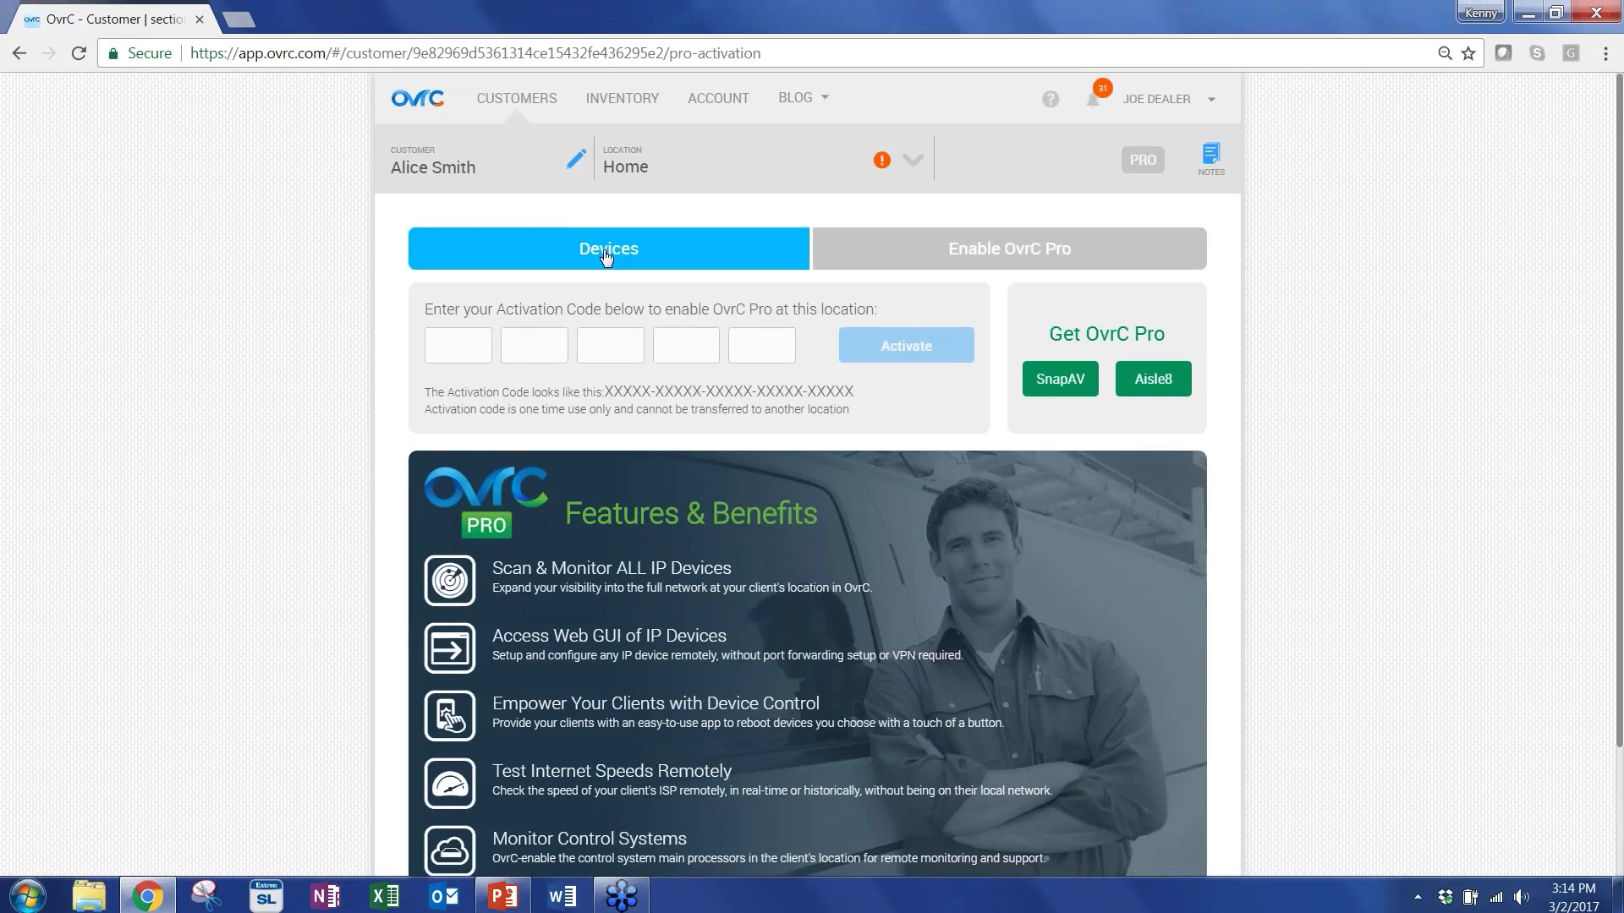
{"action": "left_click", "coordinate": [608, 249]}
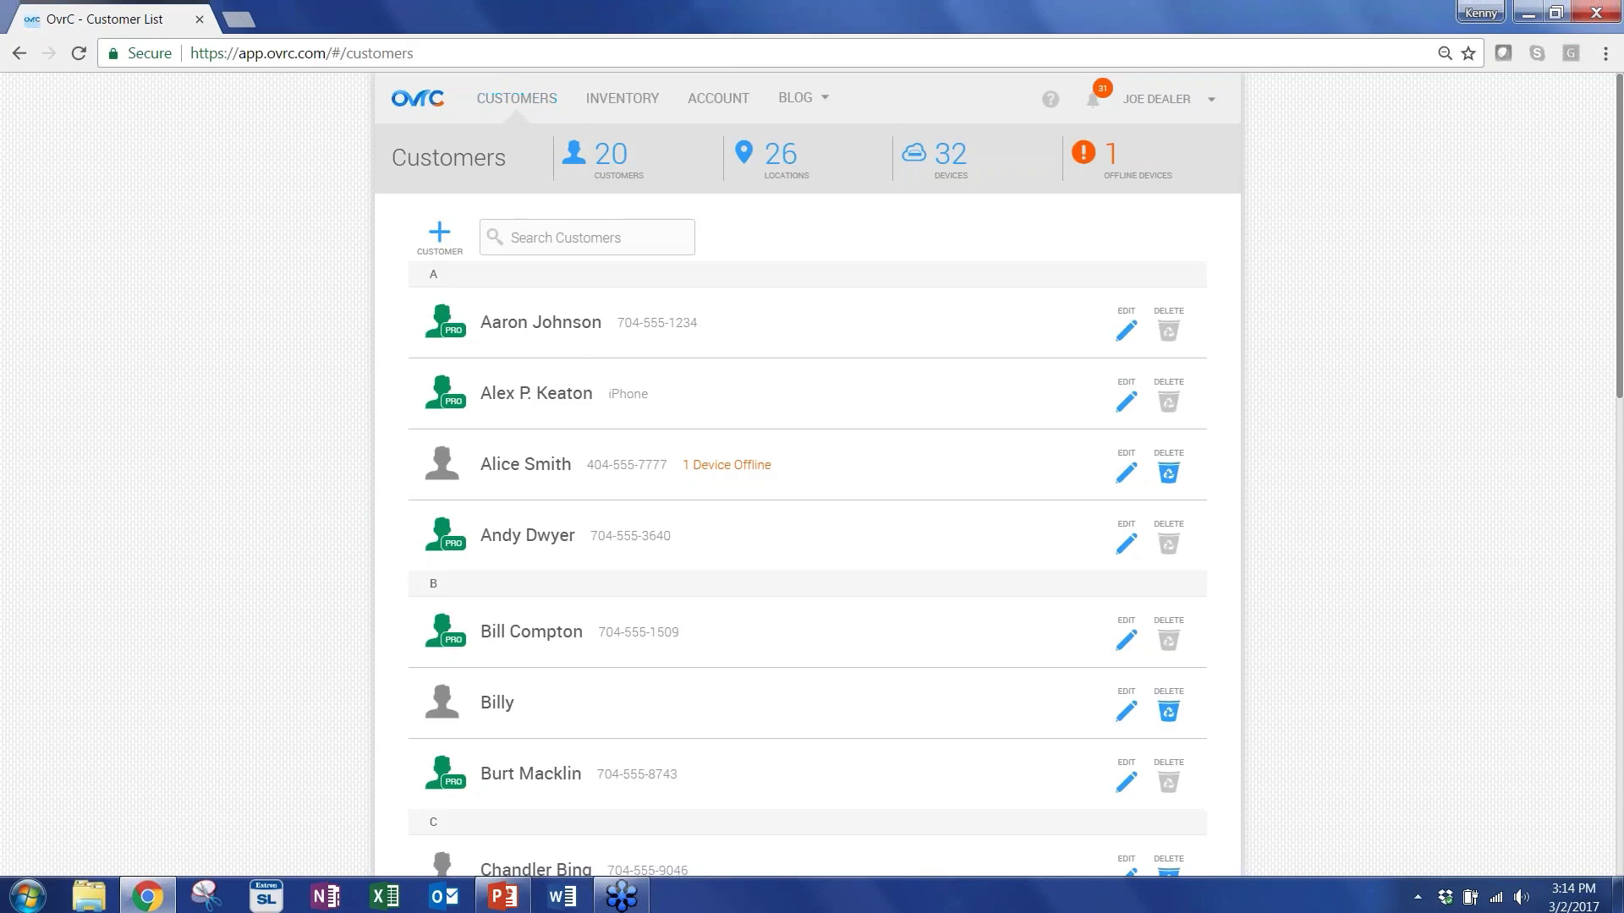
{"action": "left_click", "coordinate": [540, 321]}
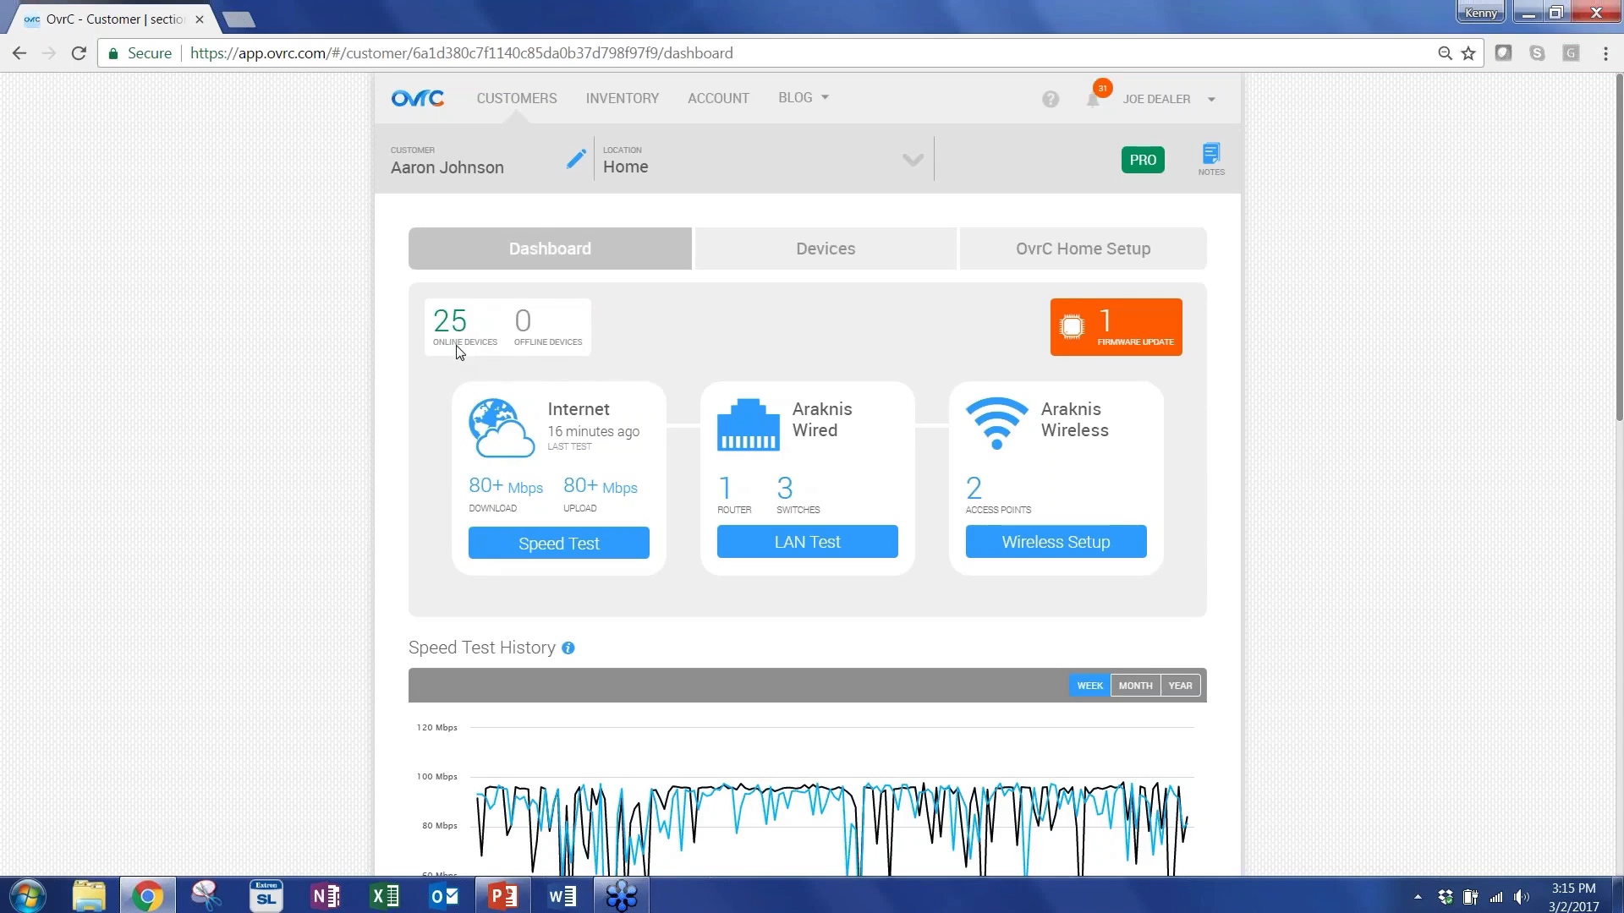
{"action": "mouse_move", "coordinate": [496, 358]}
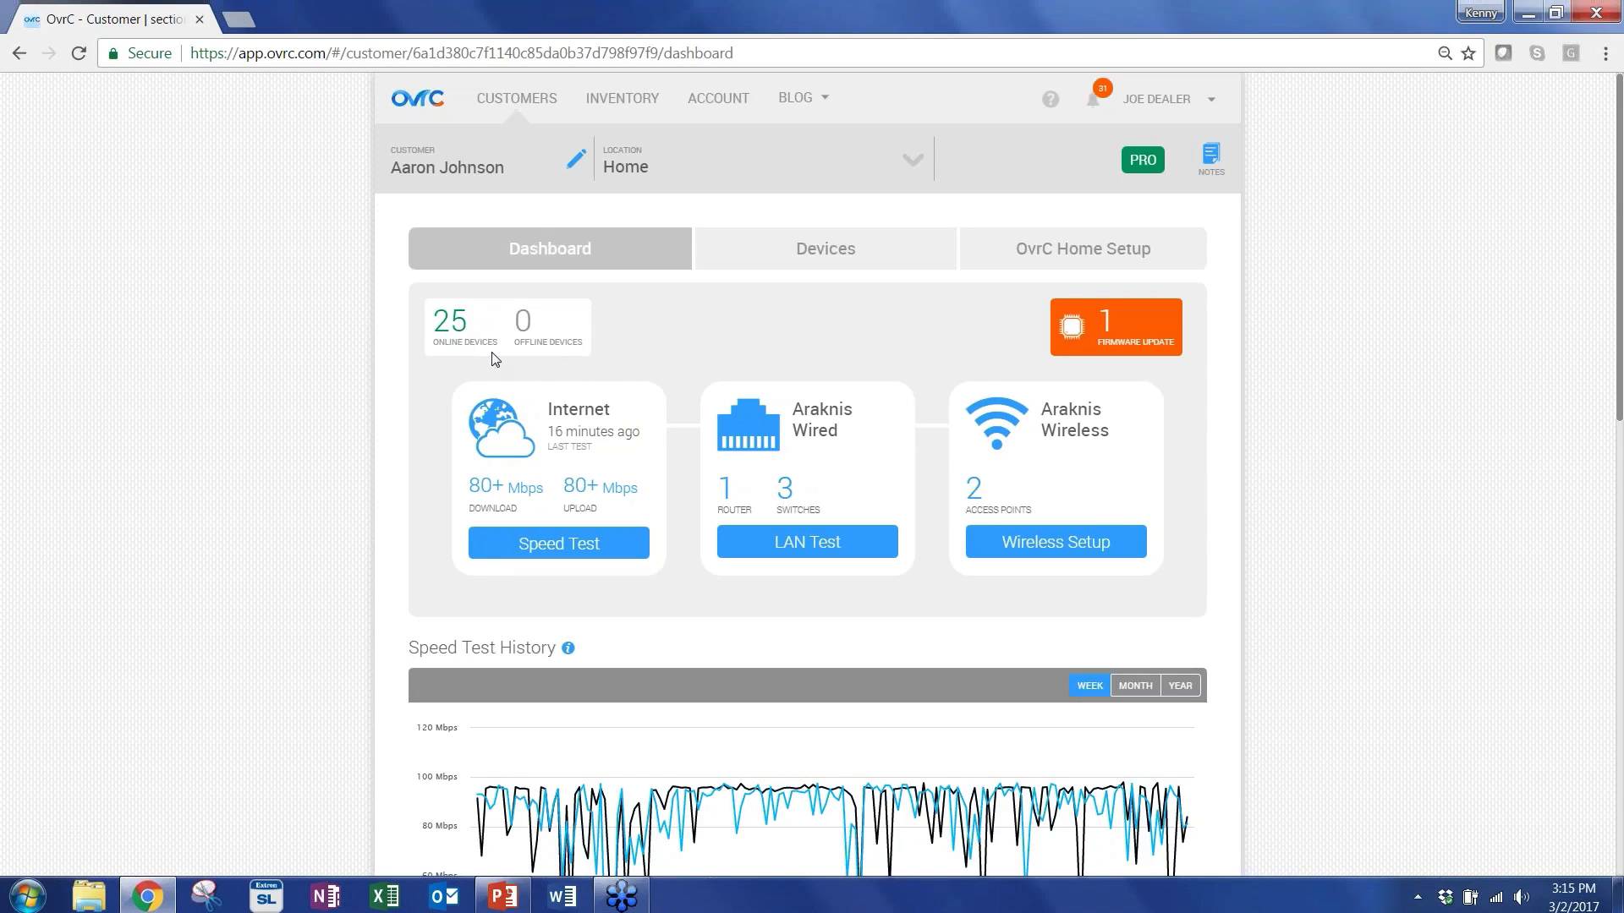
{"action": "mouse_move", "coordinate": [1048, 369]}
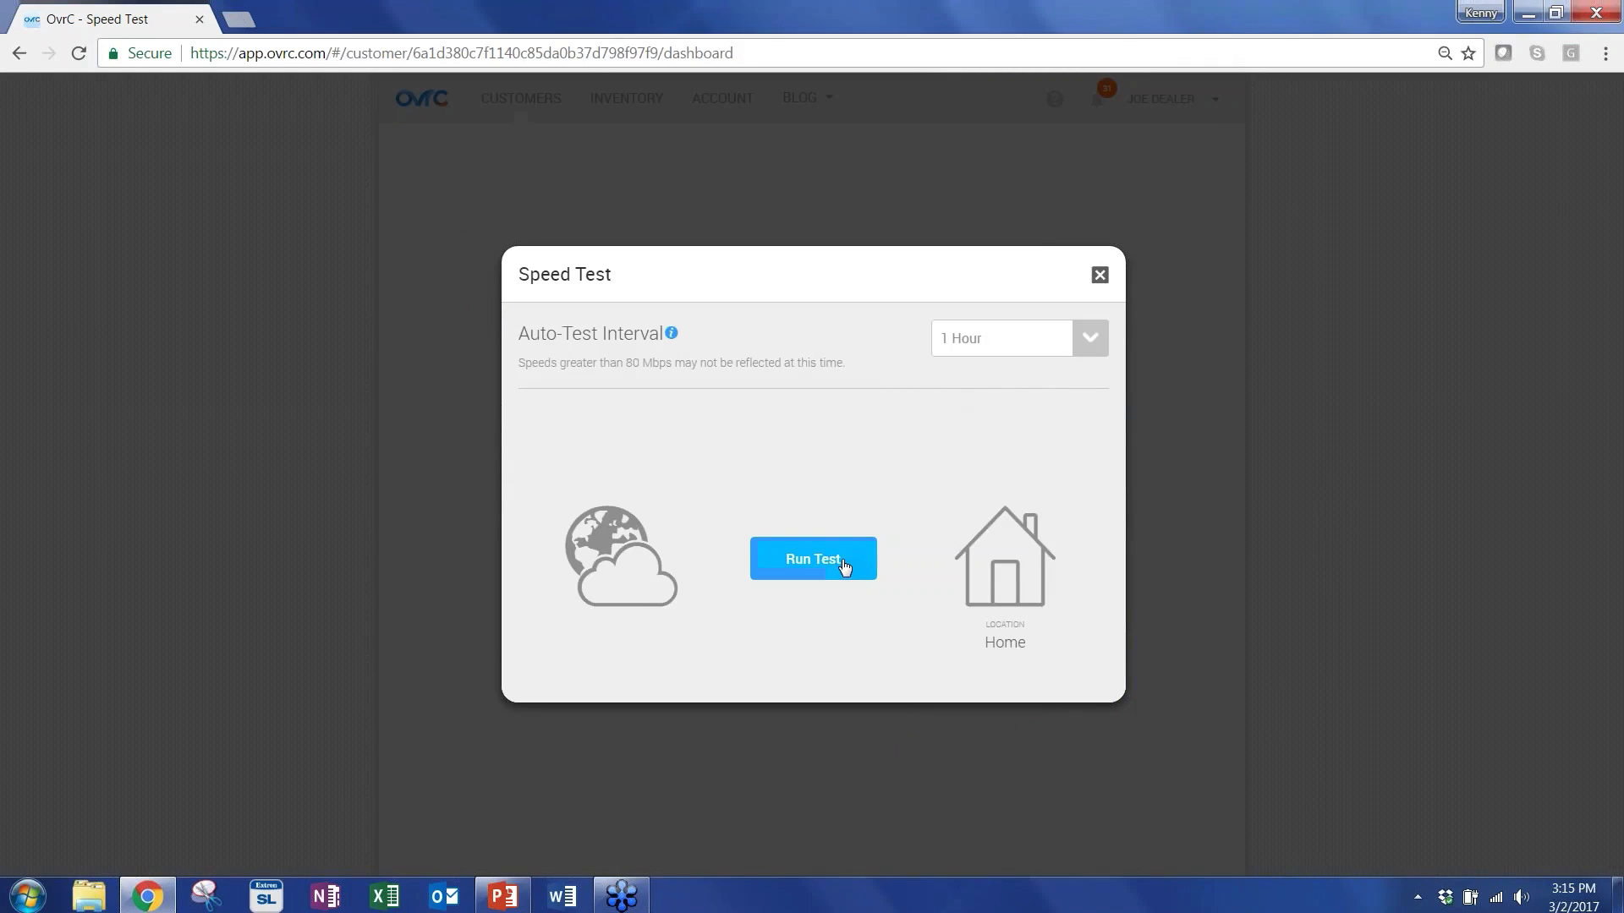
Run the speed test, close it, and review the weekly download, upload and ping history.
{"action": "left_click", "coordinate": [1017, 338]}
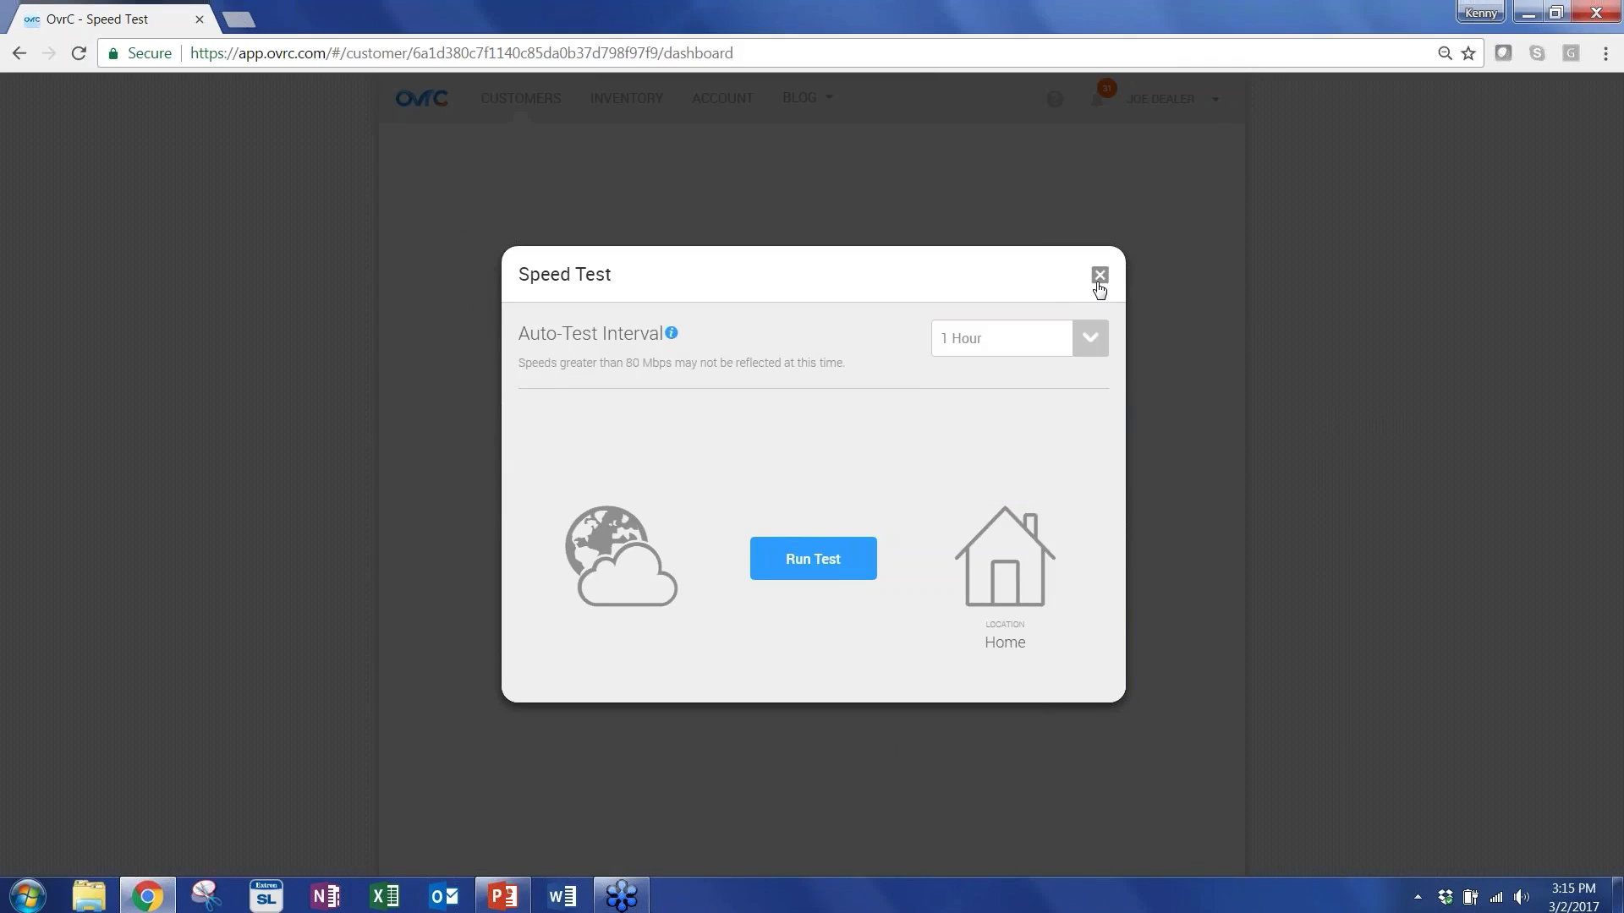
{"action": "left_click", "coordinate": [1100, 274]}
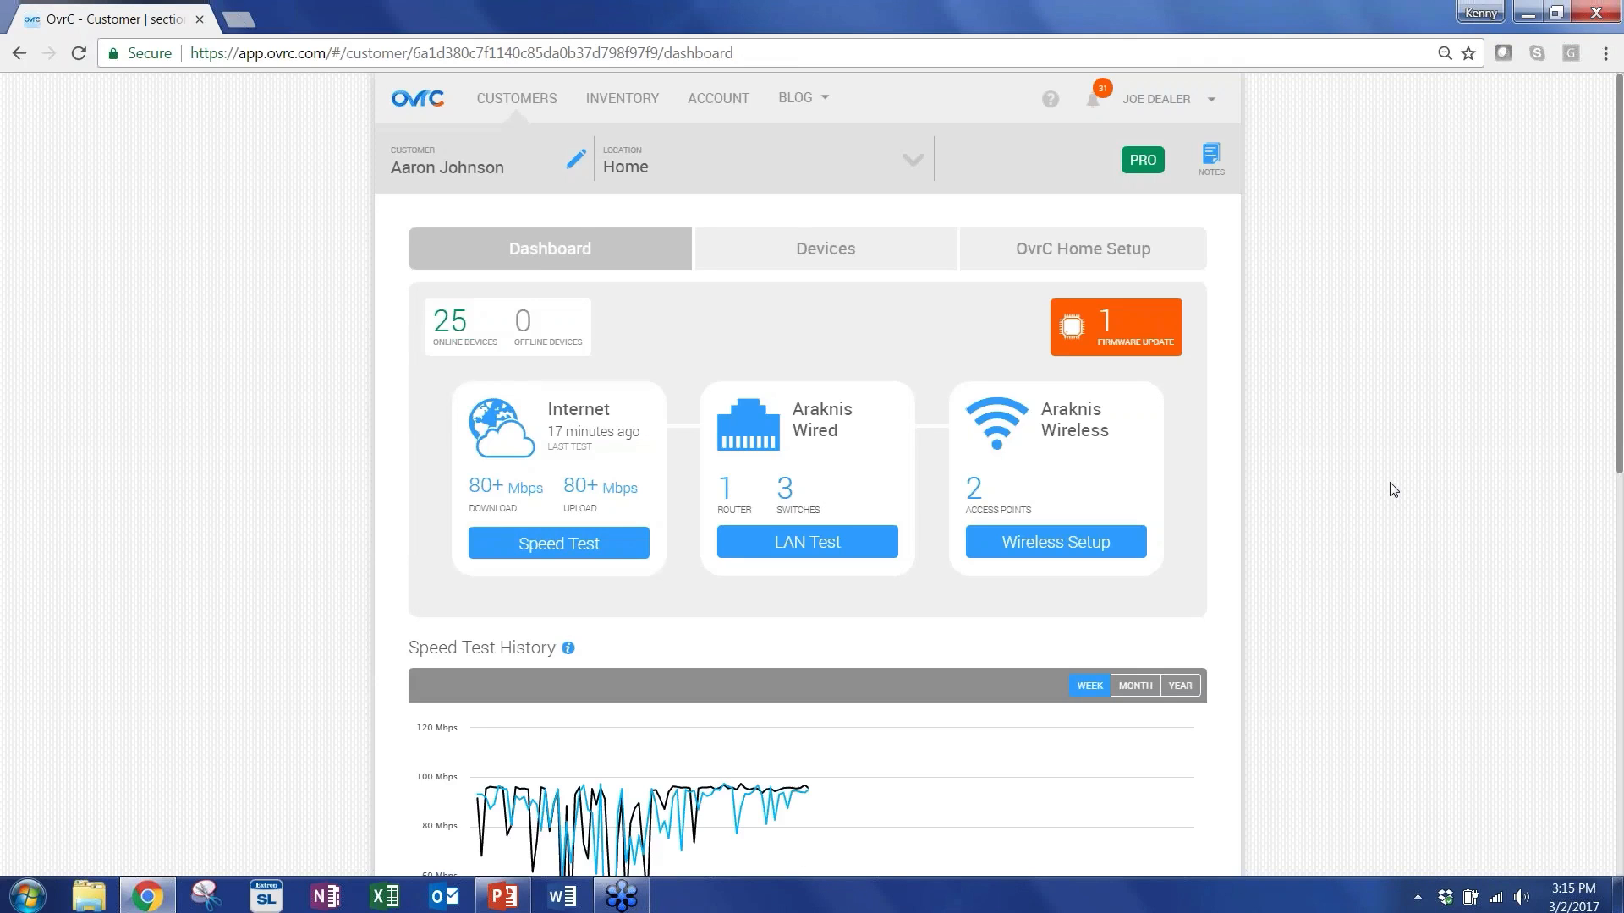
{"action": "scroll", "scroll_direction": "down", "scroll_amount": 3}
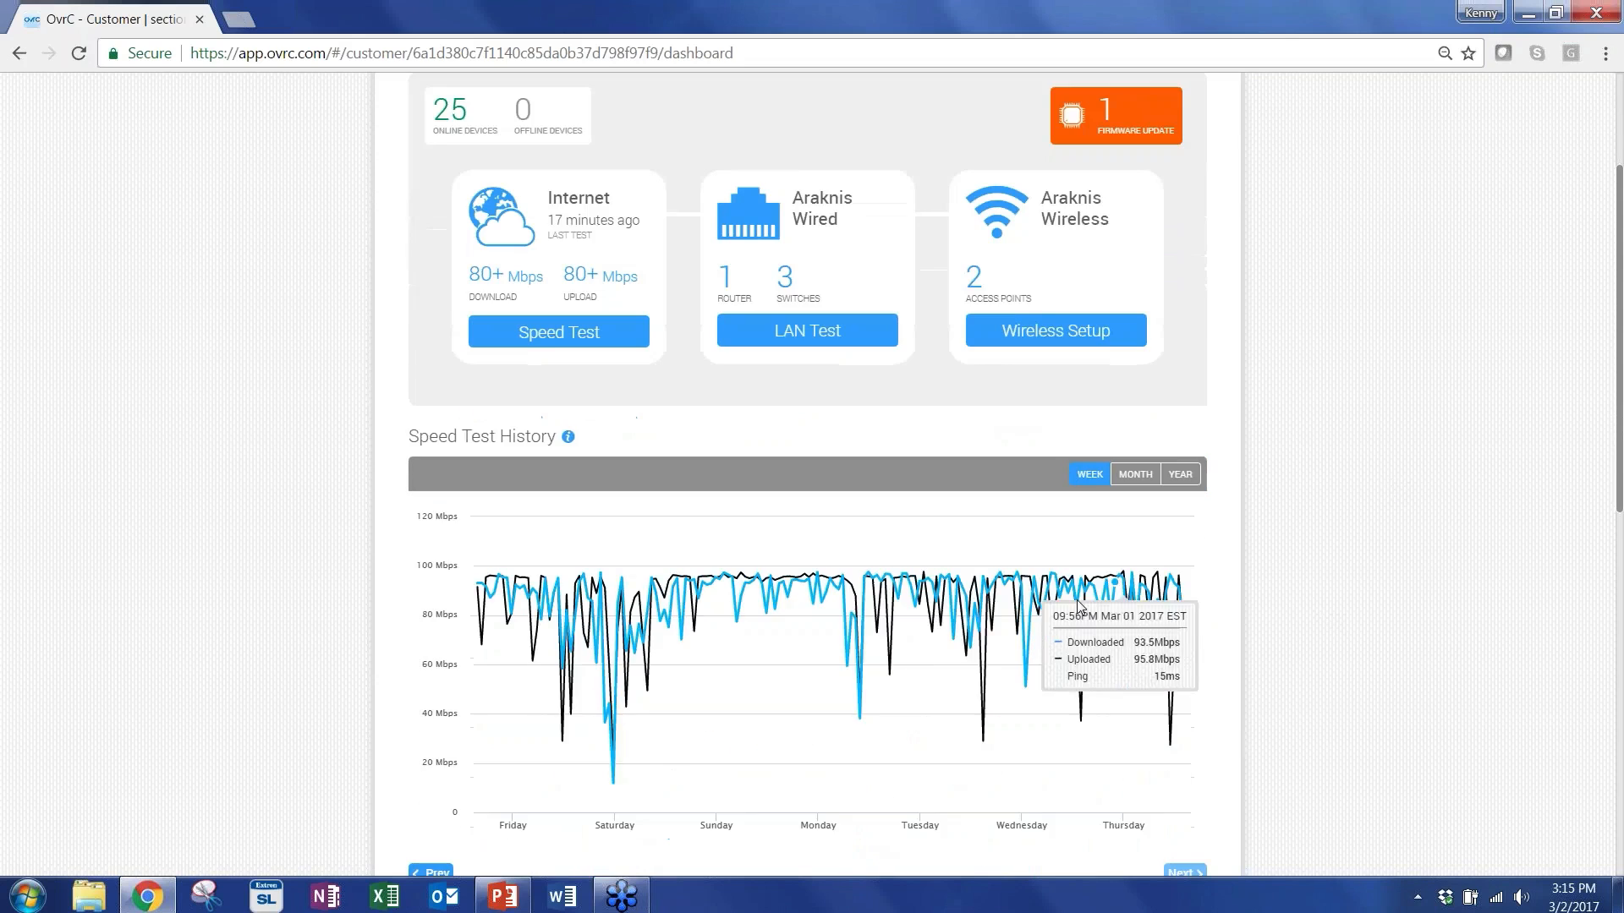
{"action": "mouse_move", "coordinate": [707, 590]}
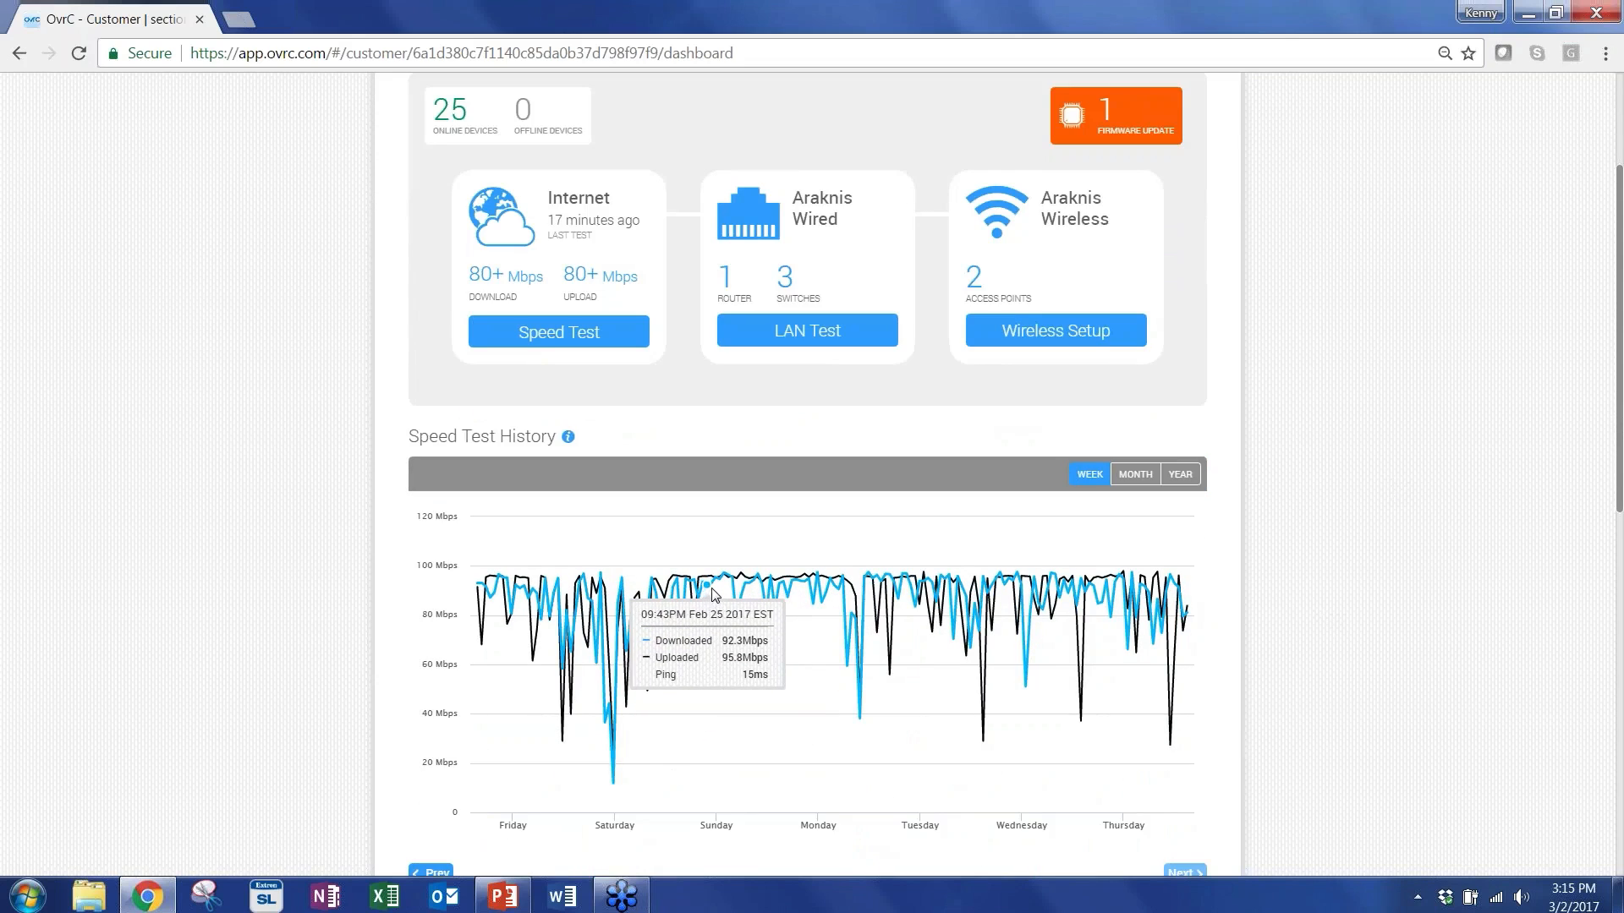
{"action": "mouse_move", "coordinate": [699, 587]}
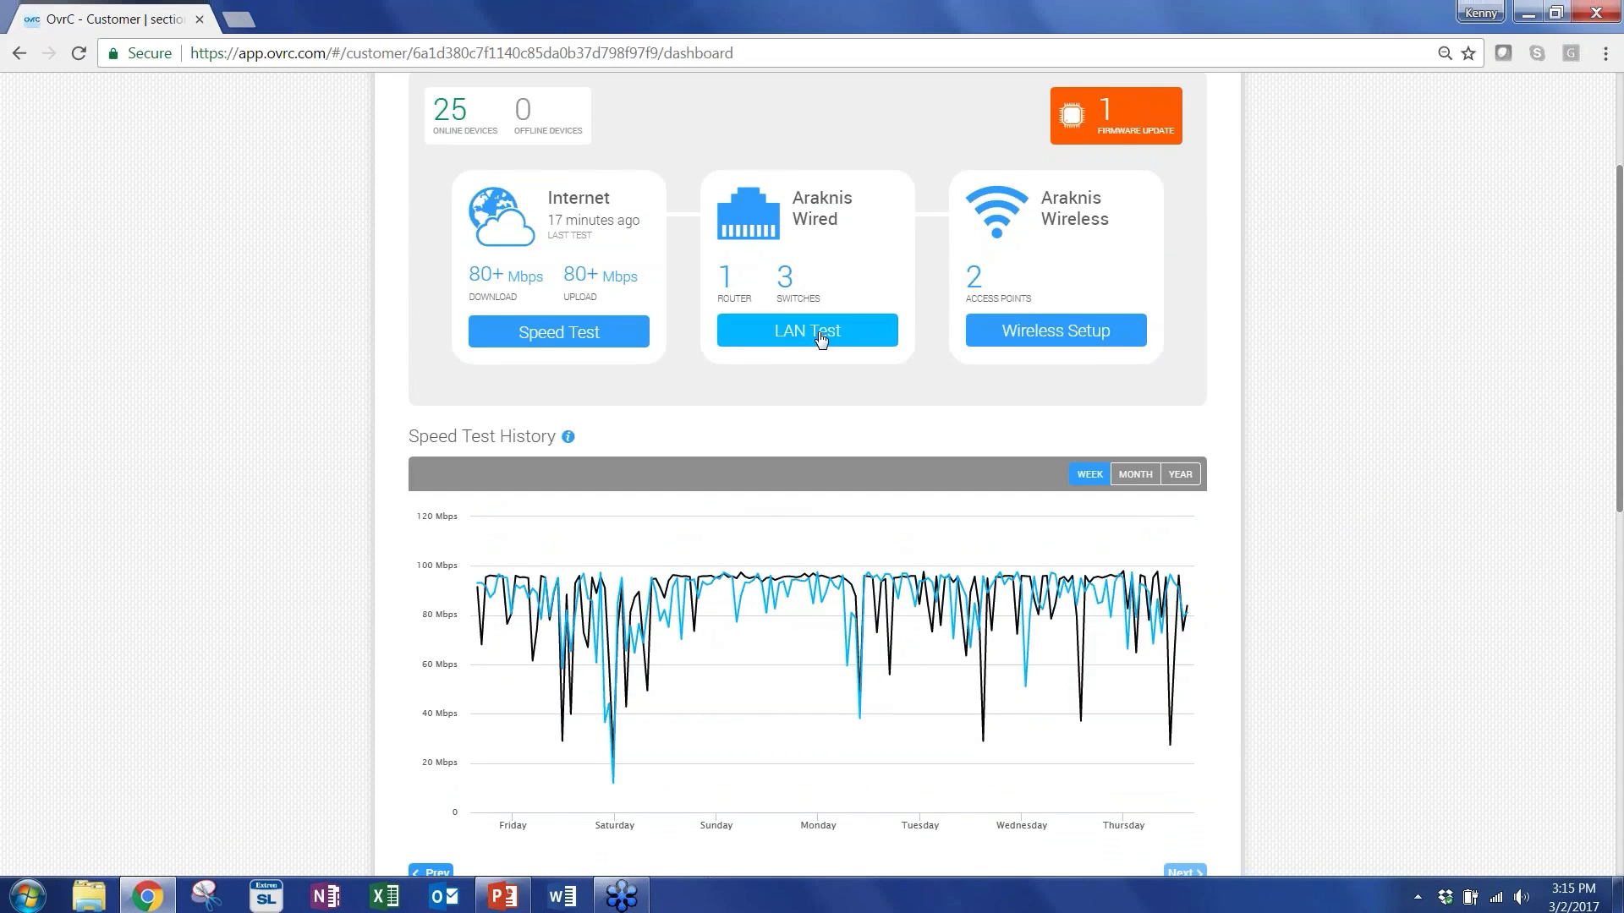
Run a LAN test pinging all 24 devices, showing 23 online and 1 offline, then close it.
{"action": "left_click", "coordinate": [806, 330]}
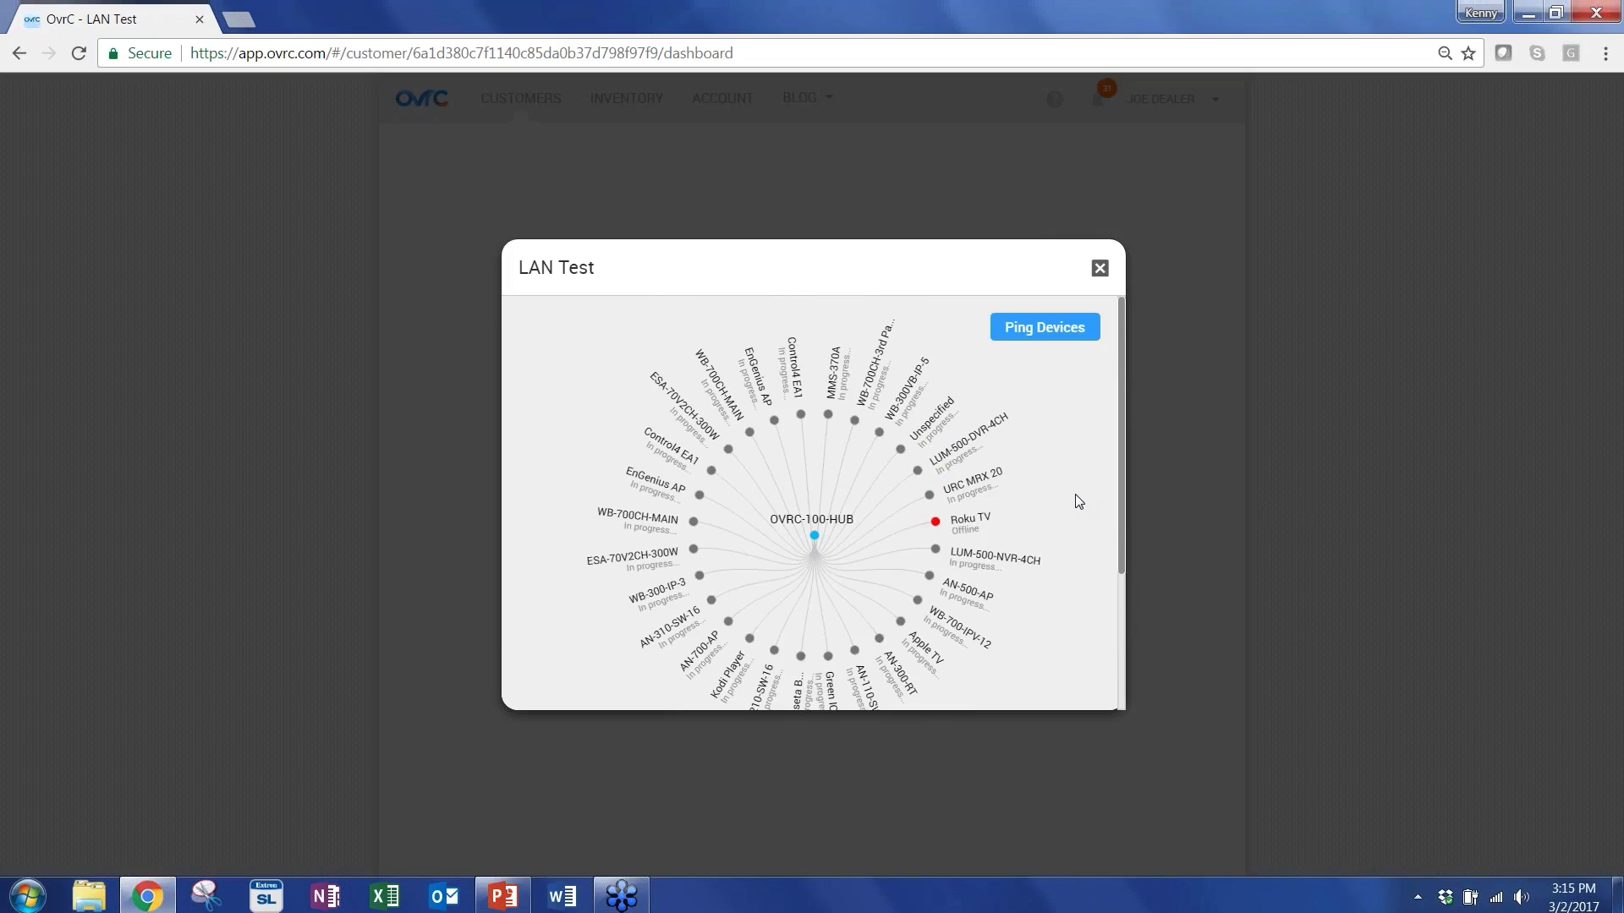
{"action": "mouse_move", "coordinate": [1062, 447]}
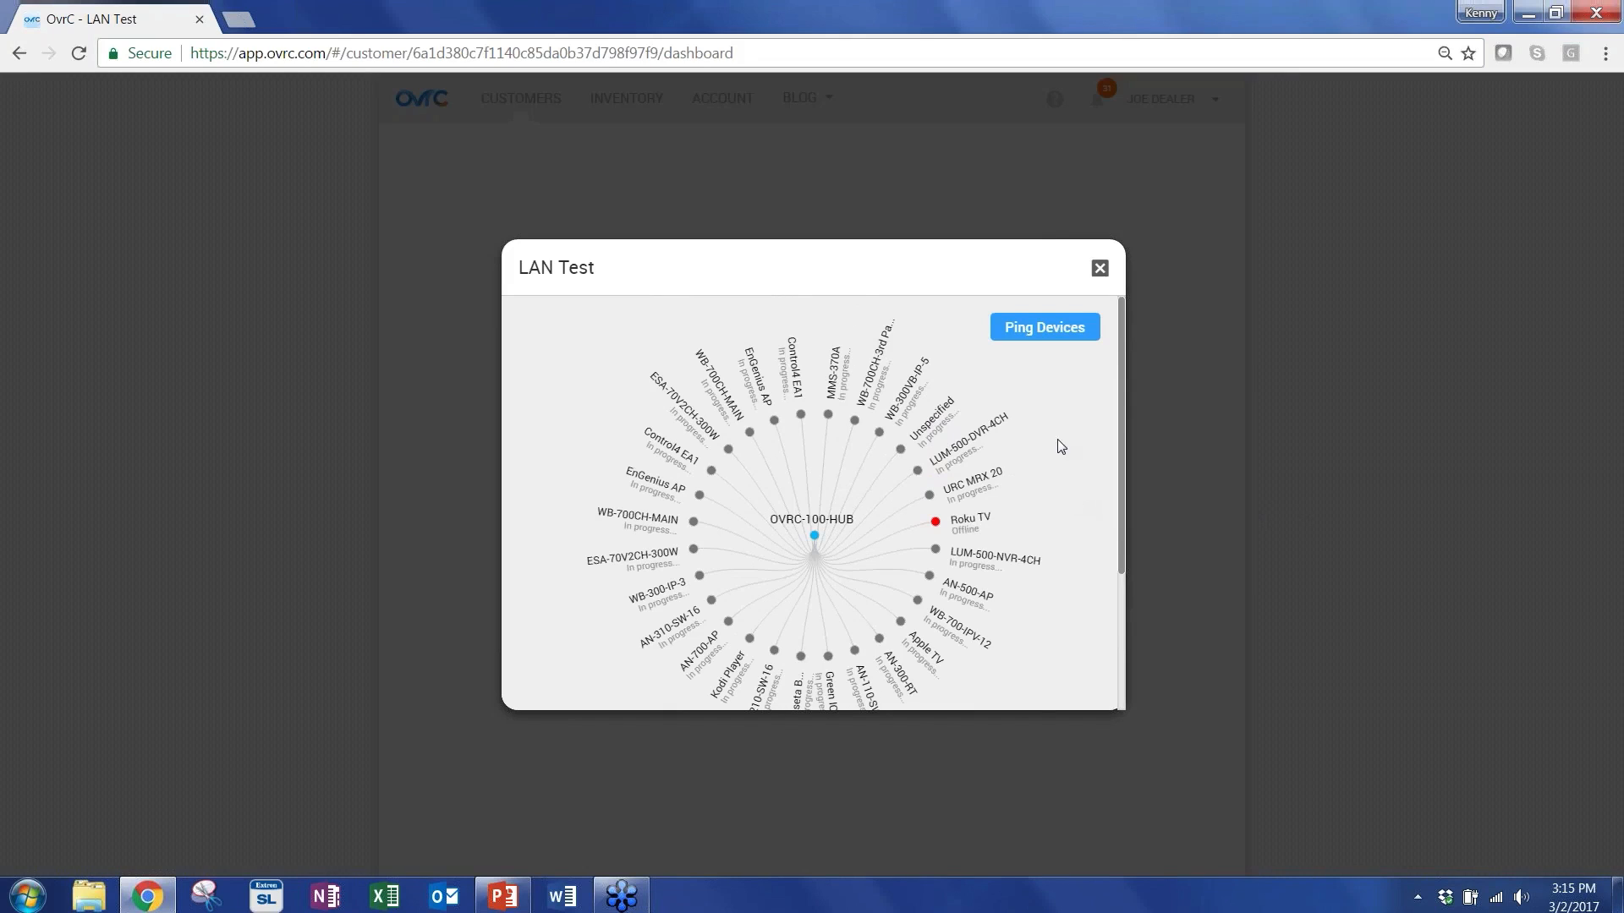
{"action": "left_click", "coordinate": [1044, 327]}
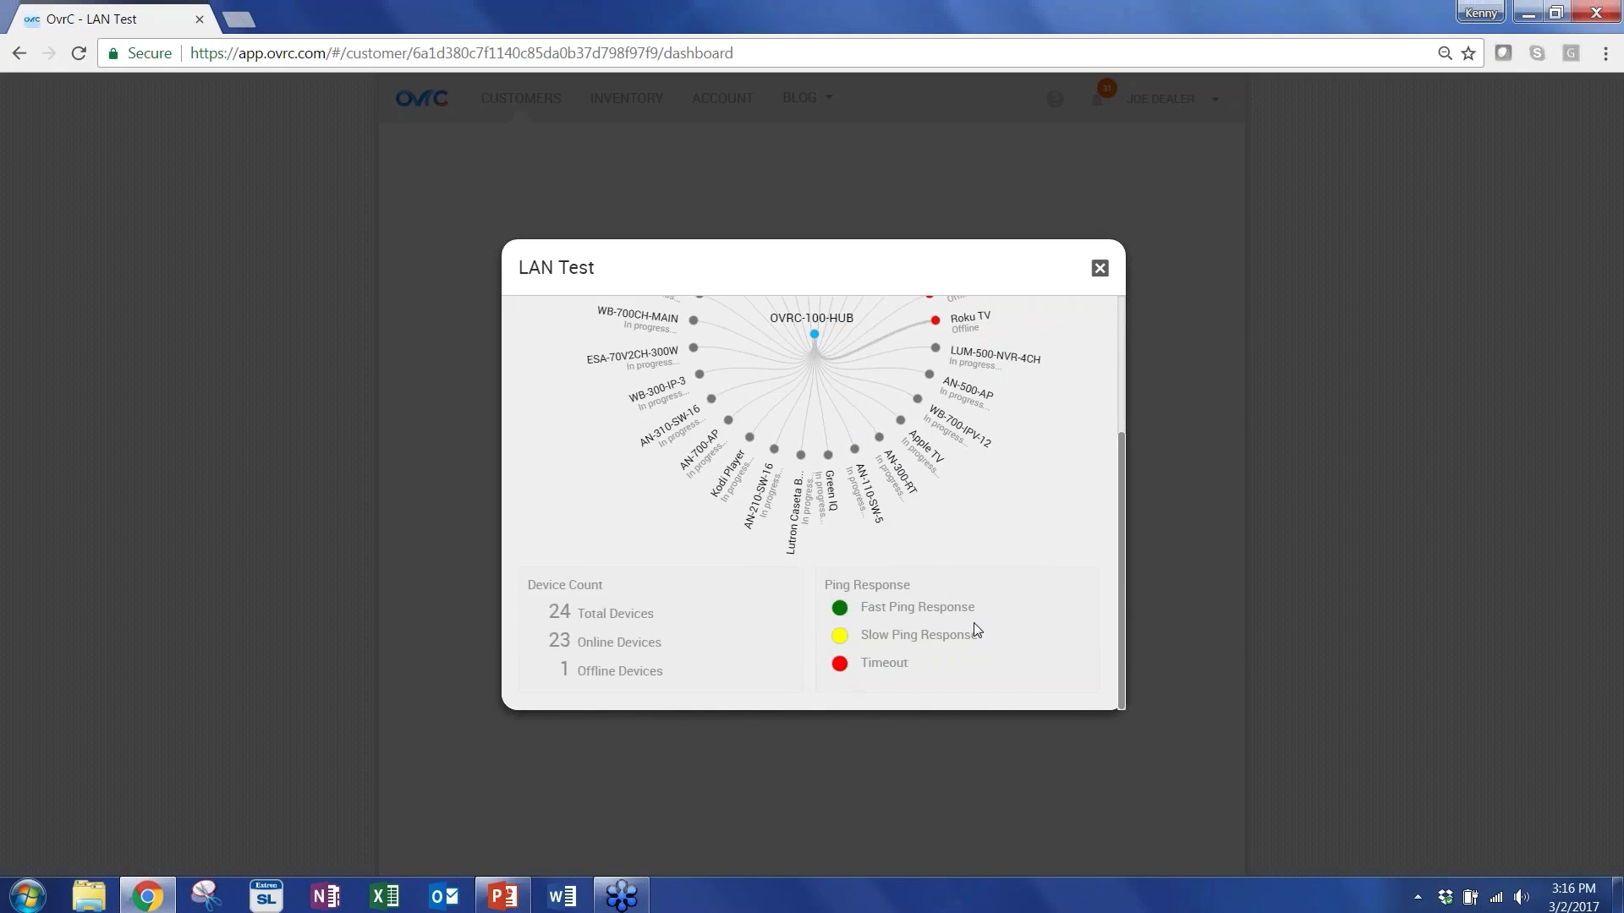
{"action": "mouse_move", "coordinate": [1099, 267]}
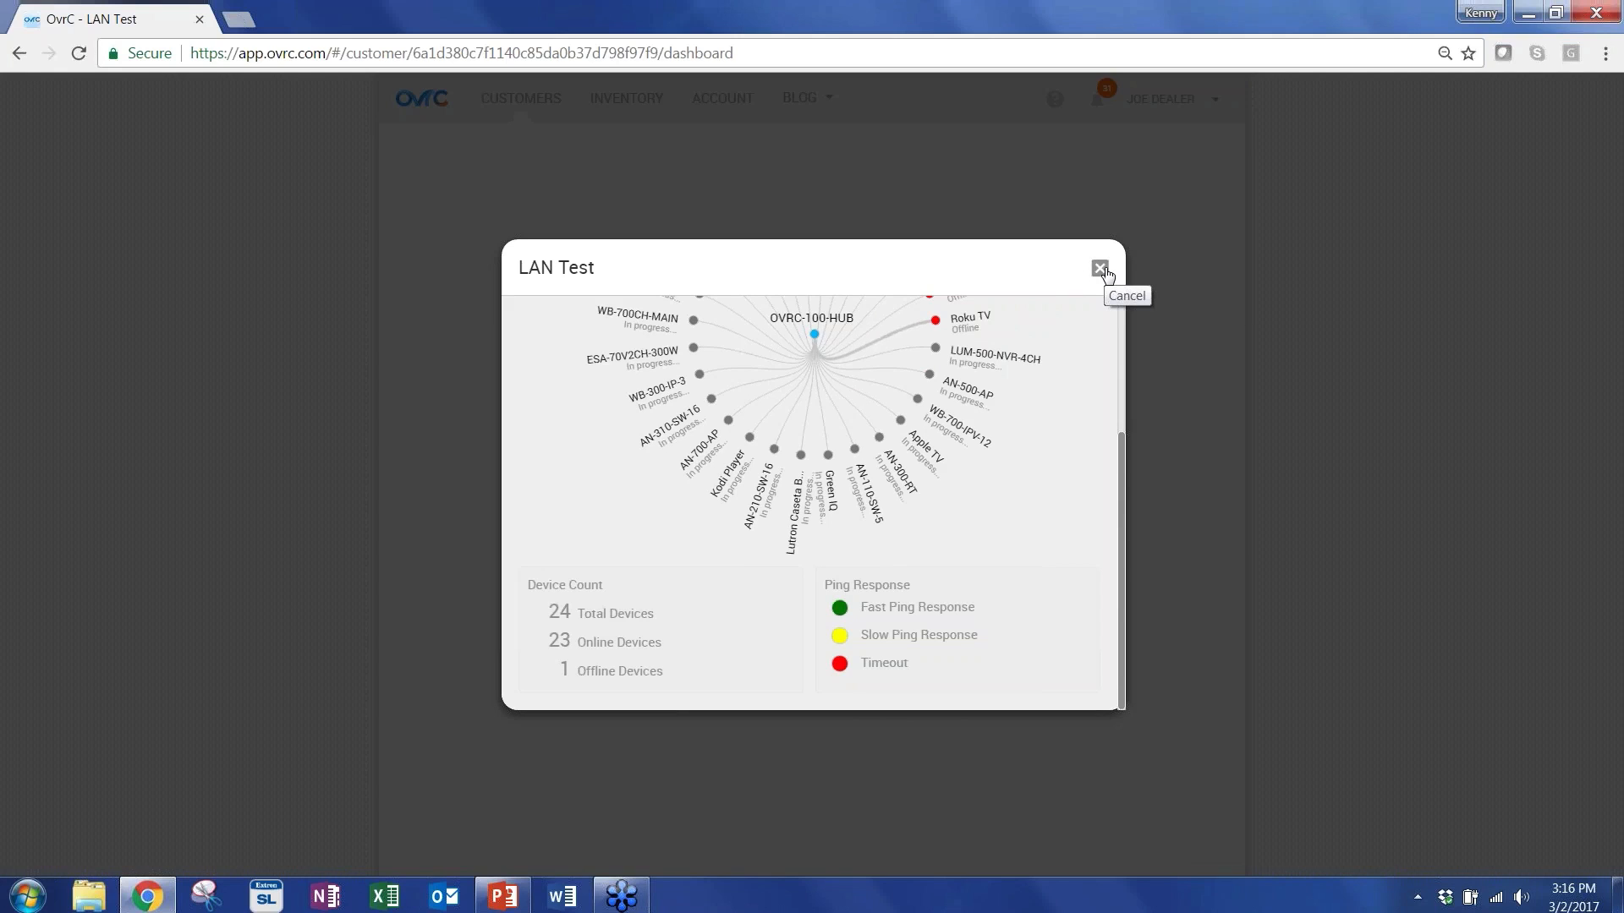
{"action": "left_click", "coordinate": [1100, 269]}
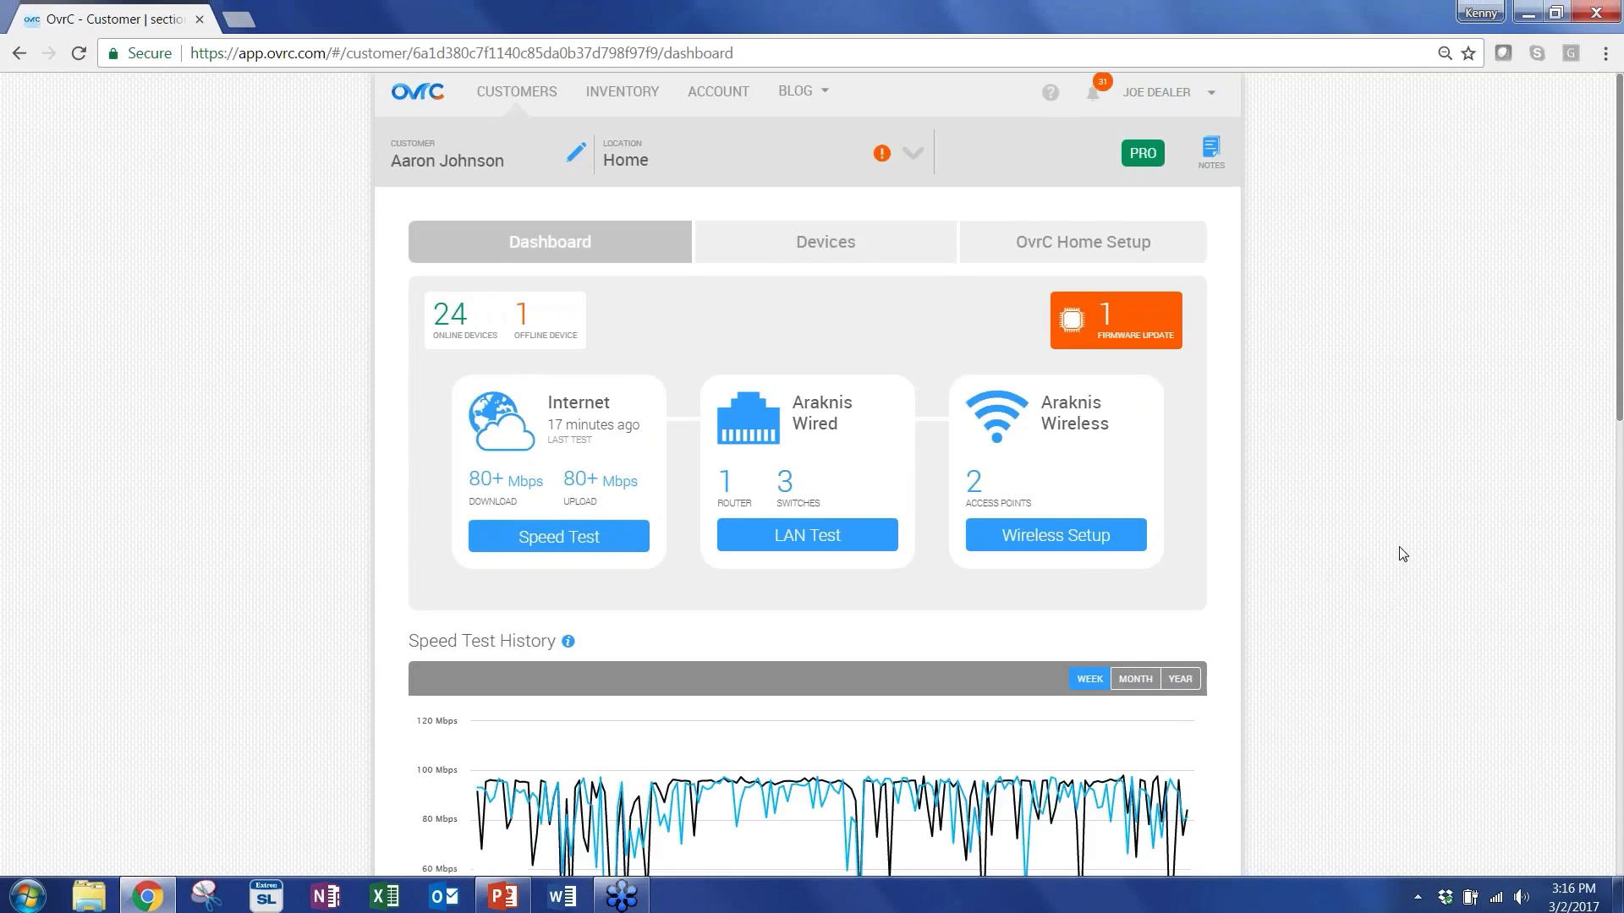
{"action": "scroll", "scroll_direction": "down", "scroll_amount": 3}
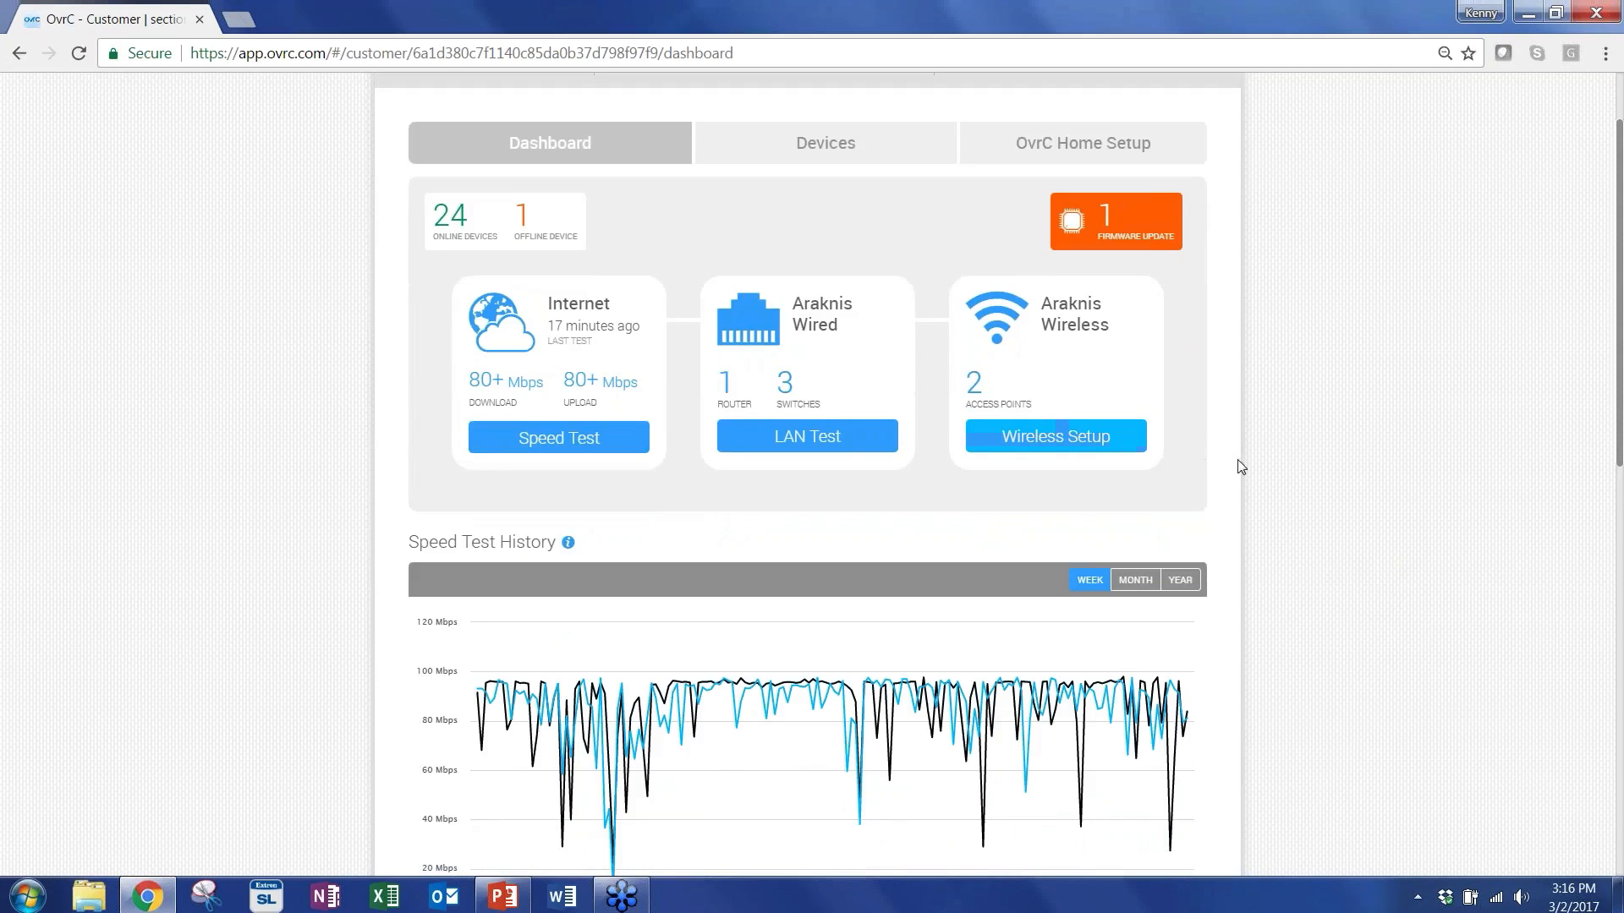
{"action": "mouse_move", "coordinate": [1230, 441]}
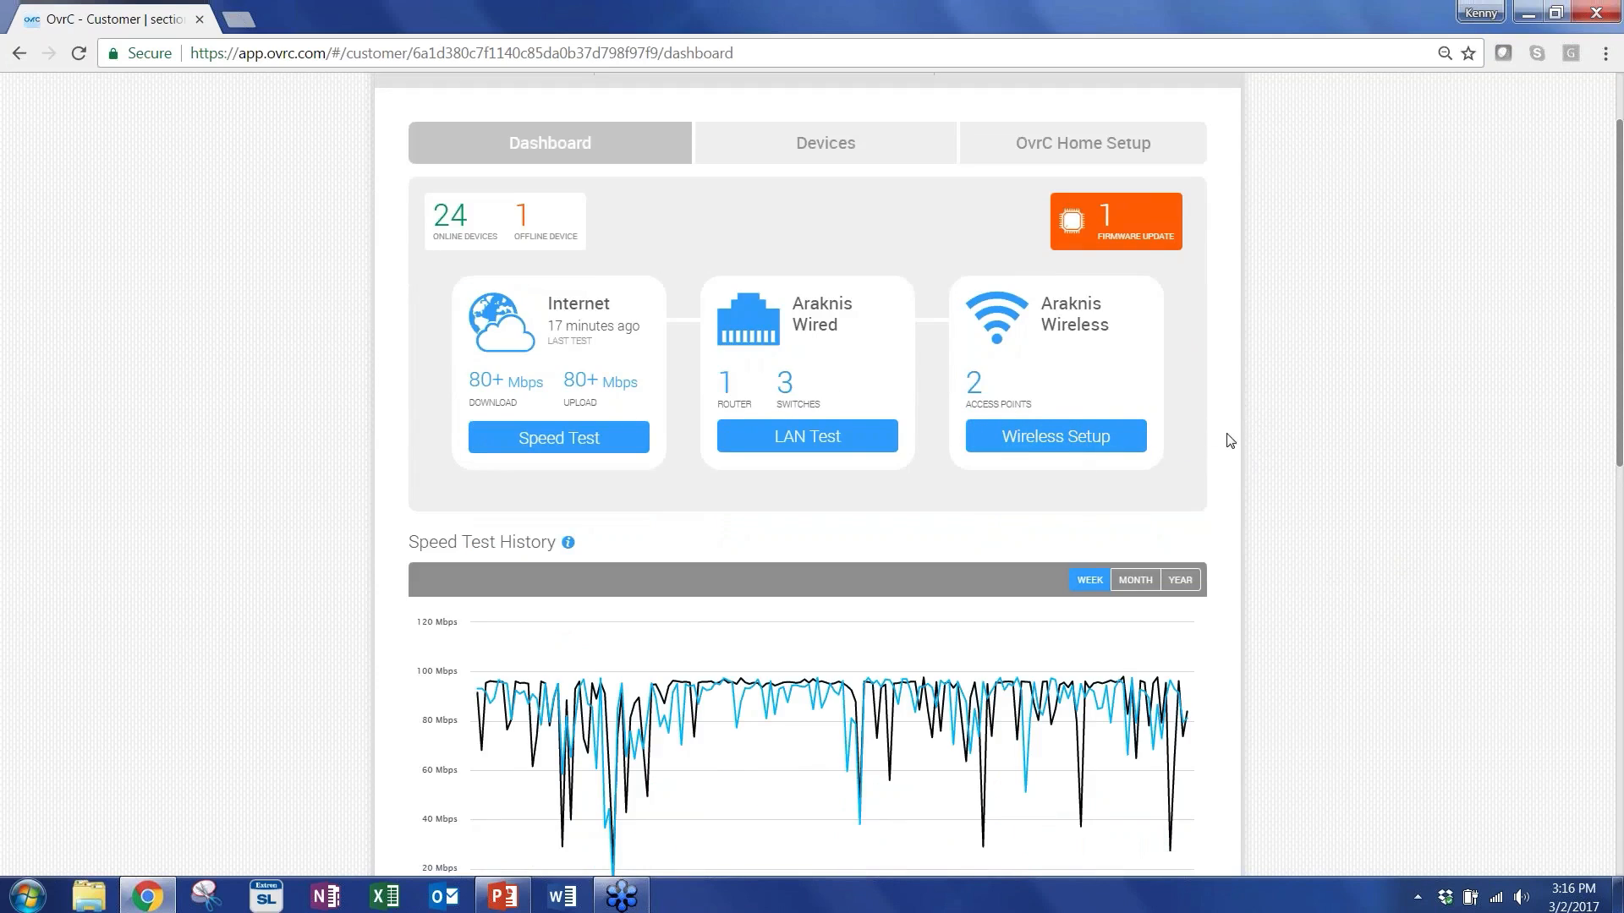
{"action": "left_click", "coordinate": [1054, 436]}
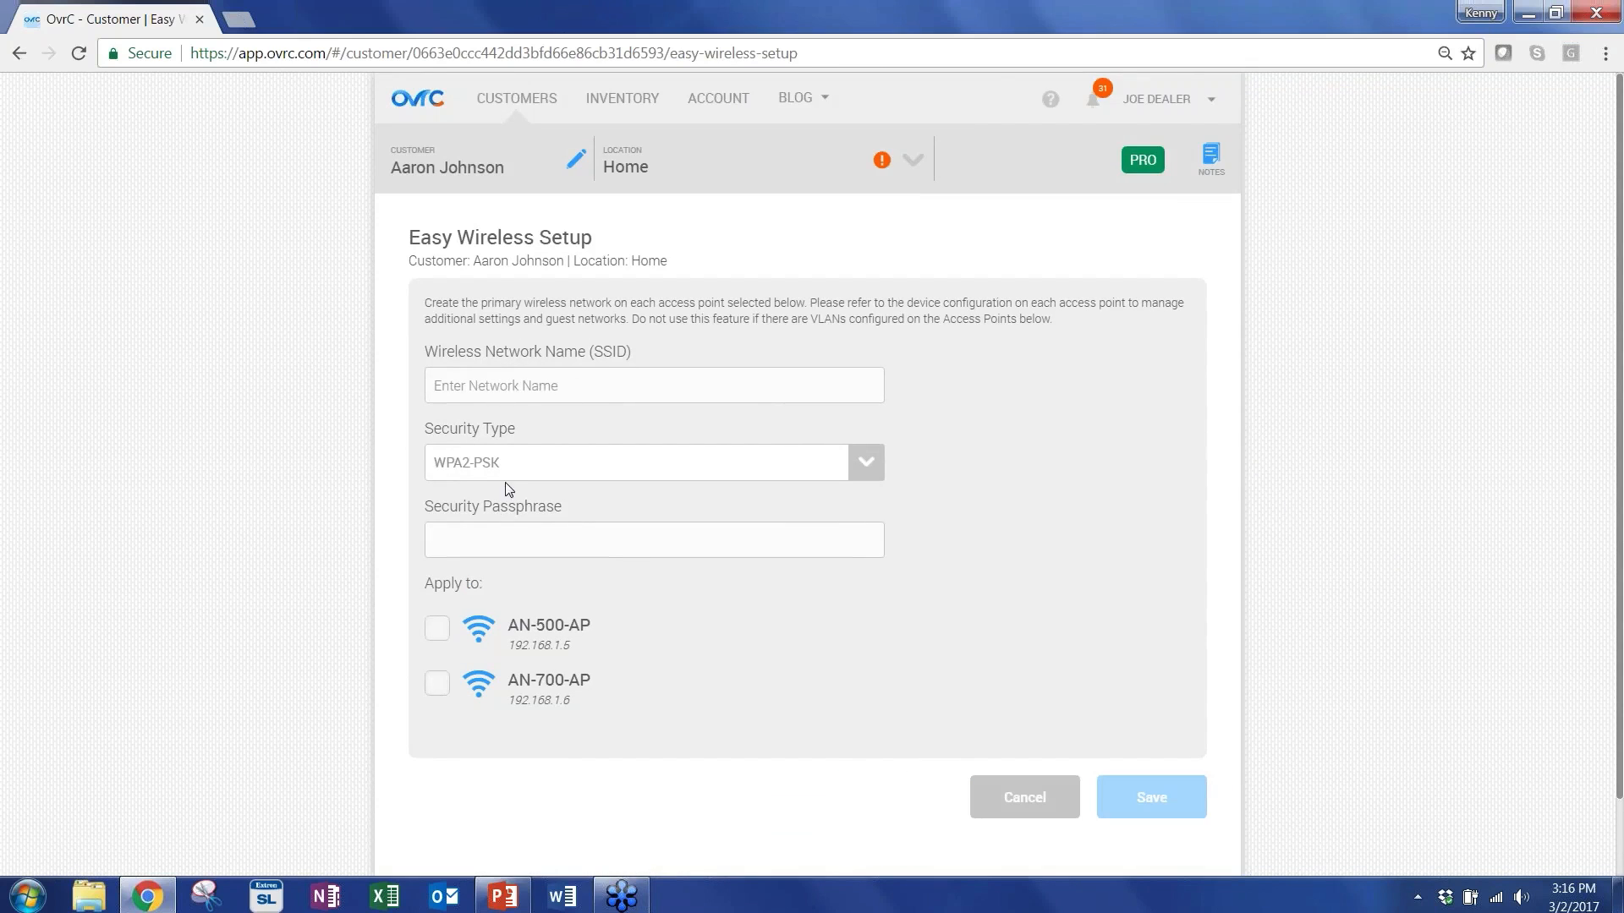
{"action": "mouse_move", "coordinate": [612, 651]}
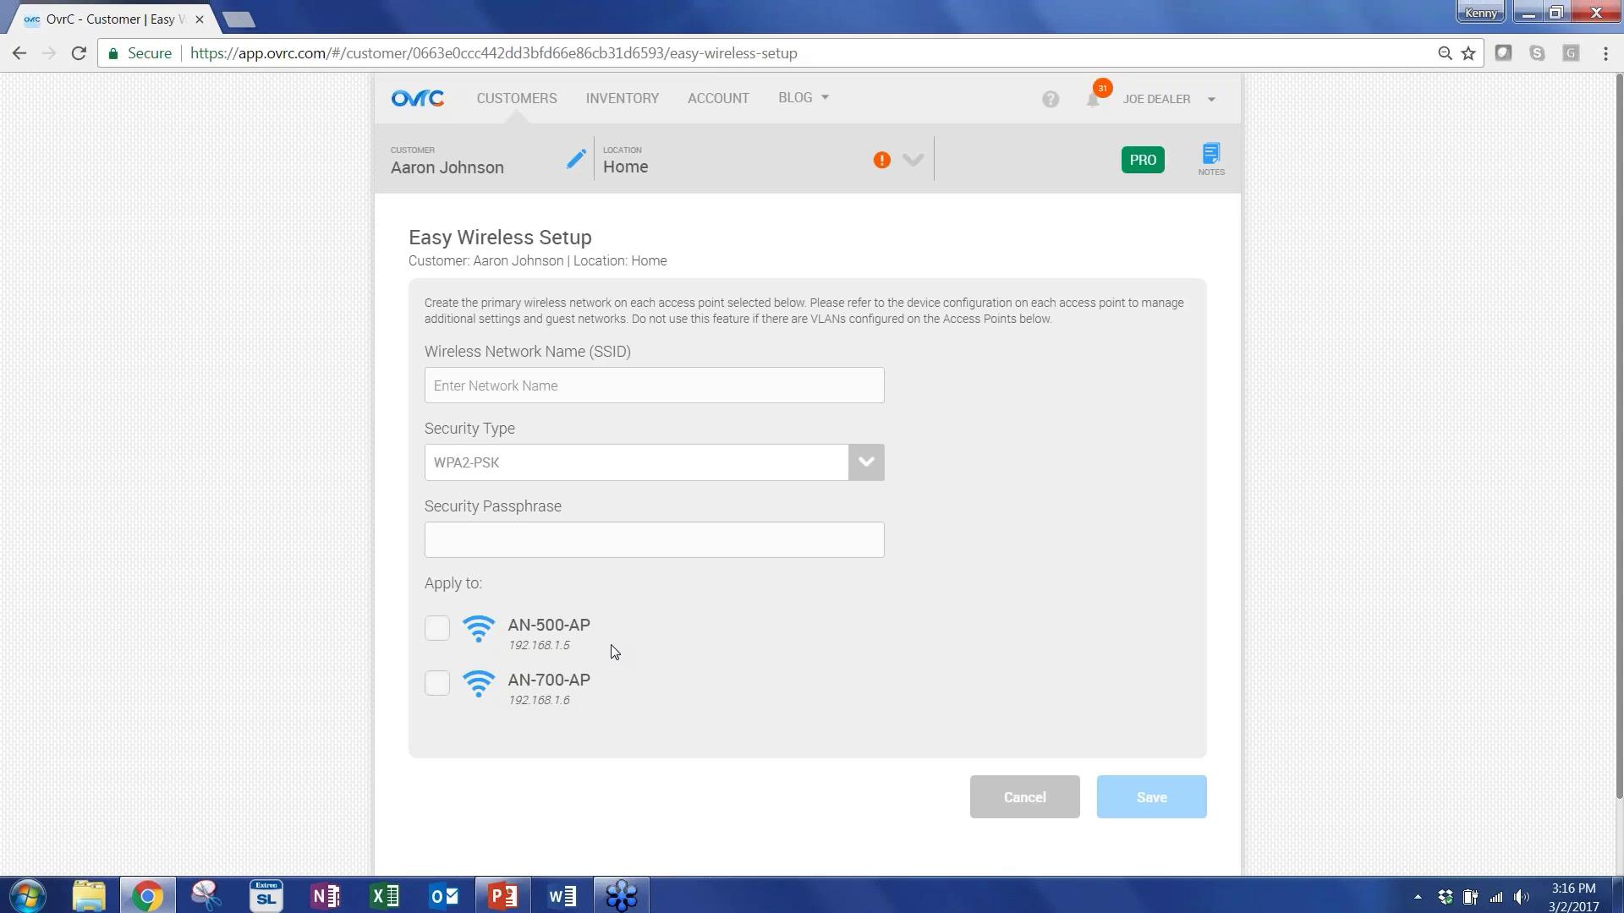
{"action": "mouse_move", "coordinate": [538, 428]}
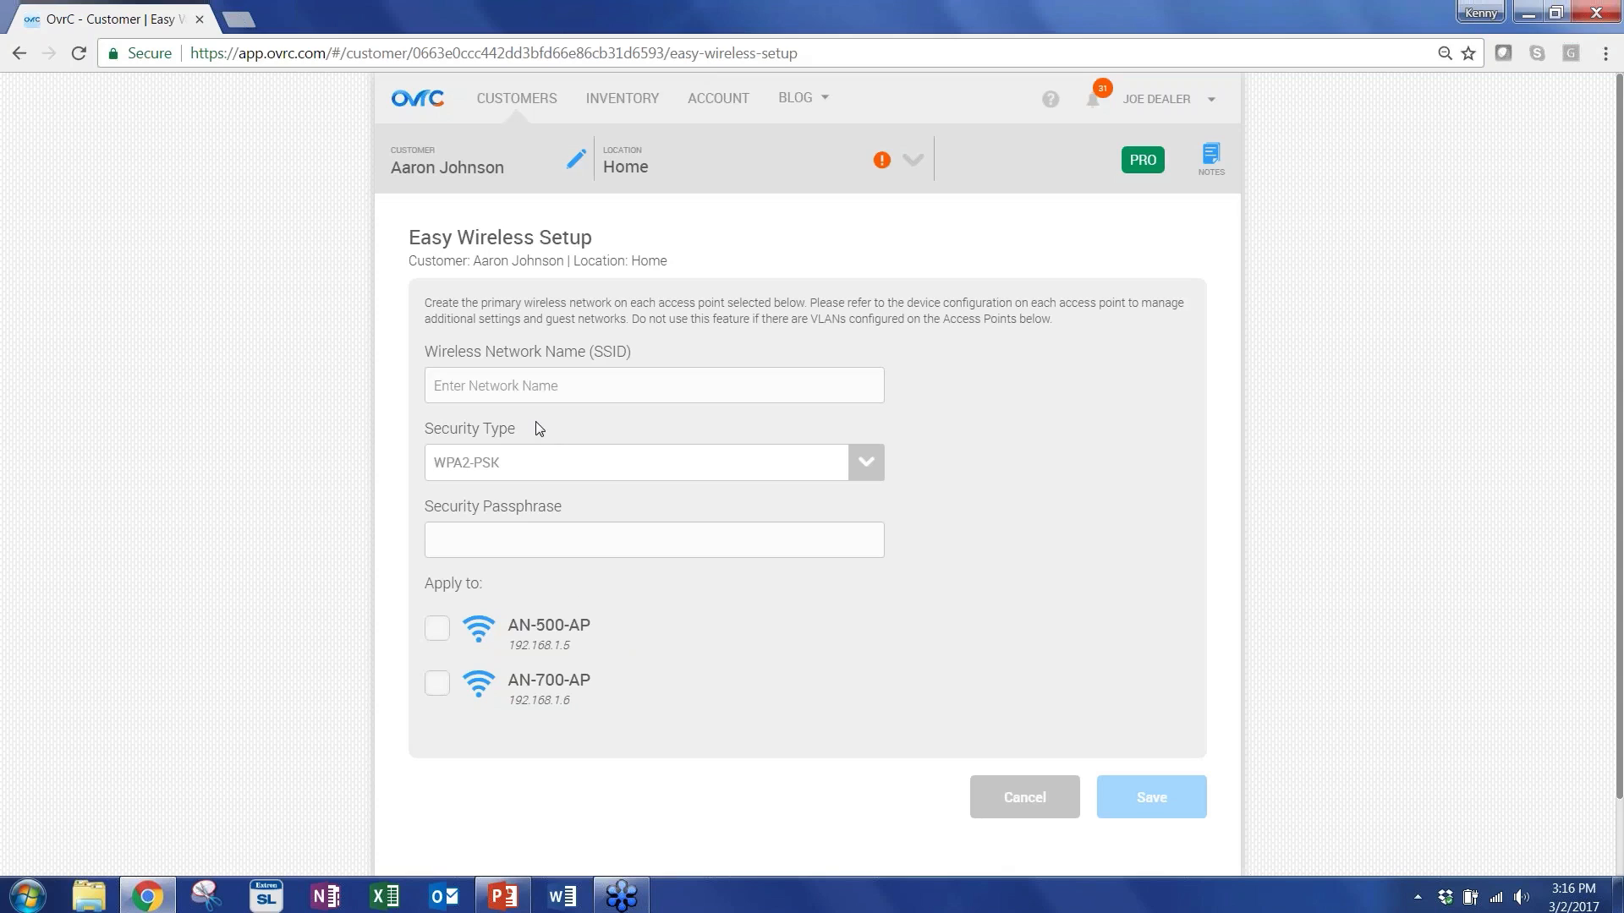
{"action": "type", "text": "Network"}
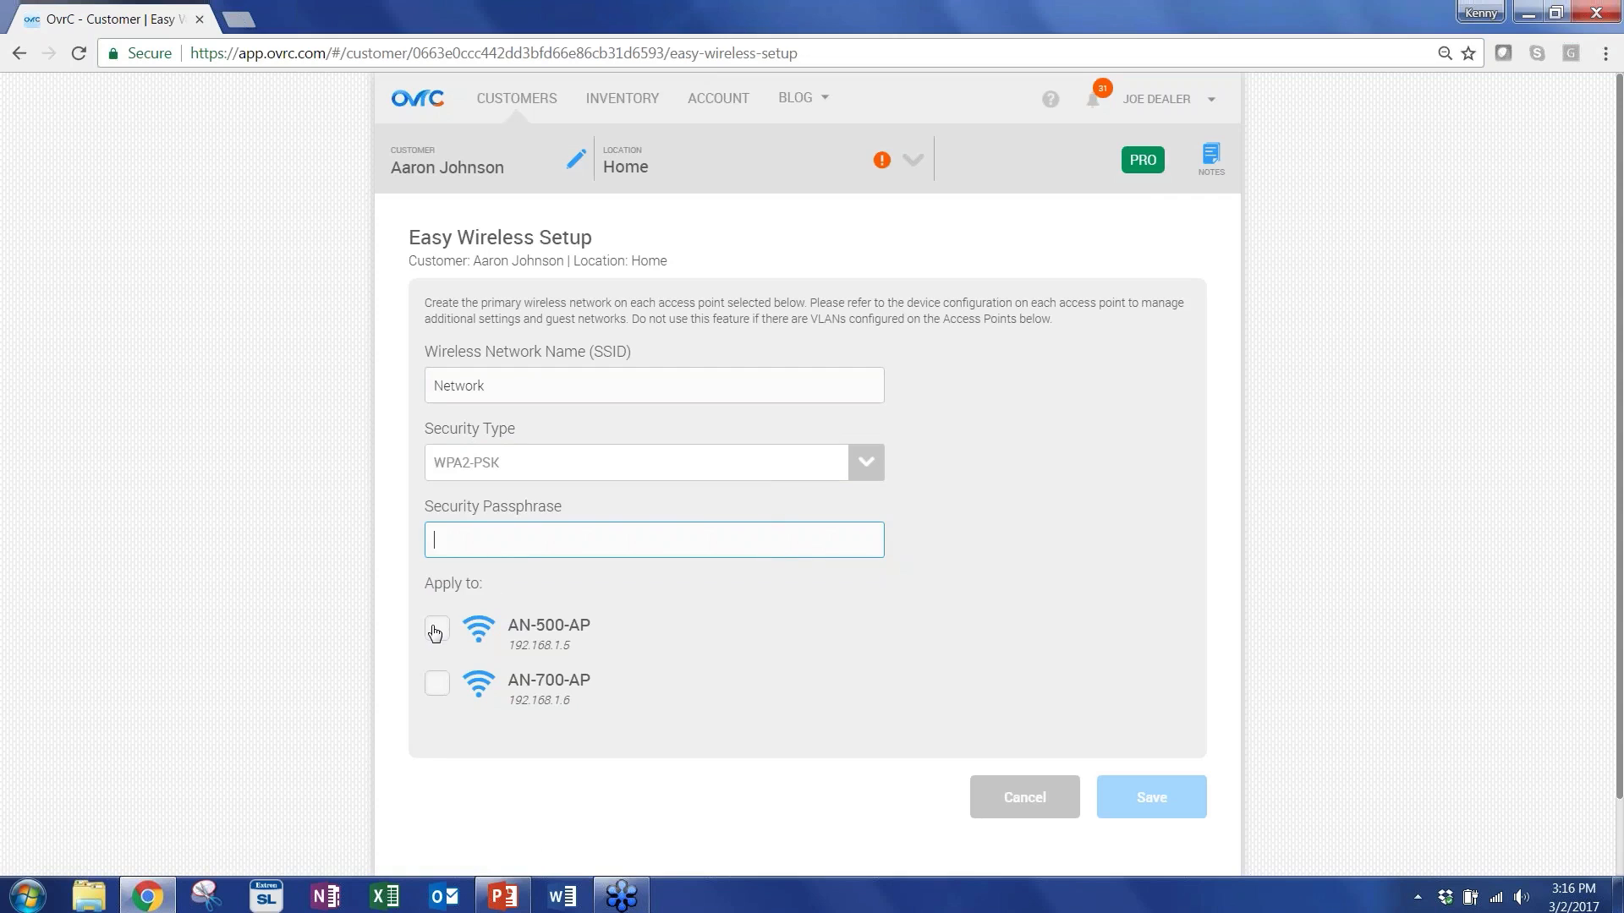
{"action": "left_click", "coordinate": [437, 629]}
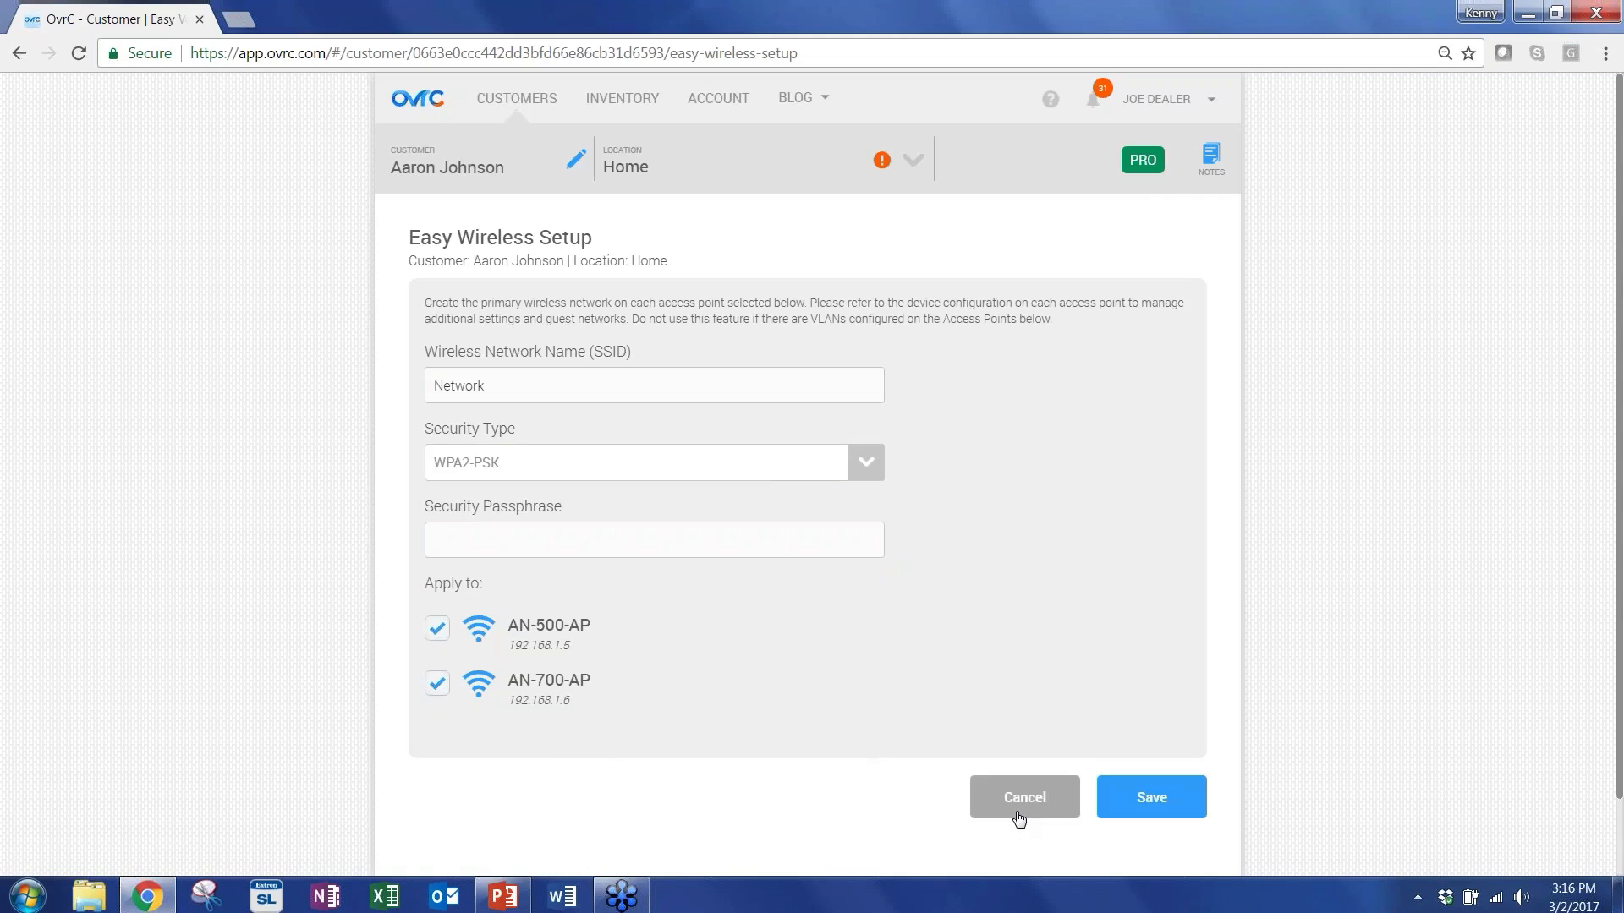
{"action": "left_click", "coordinate": [1024, 796]}
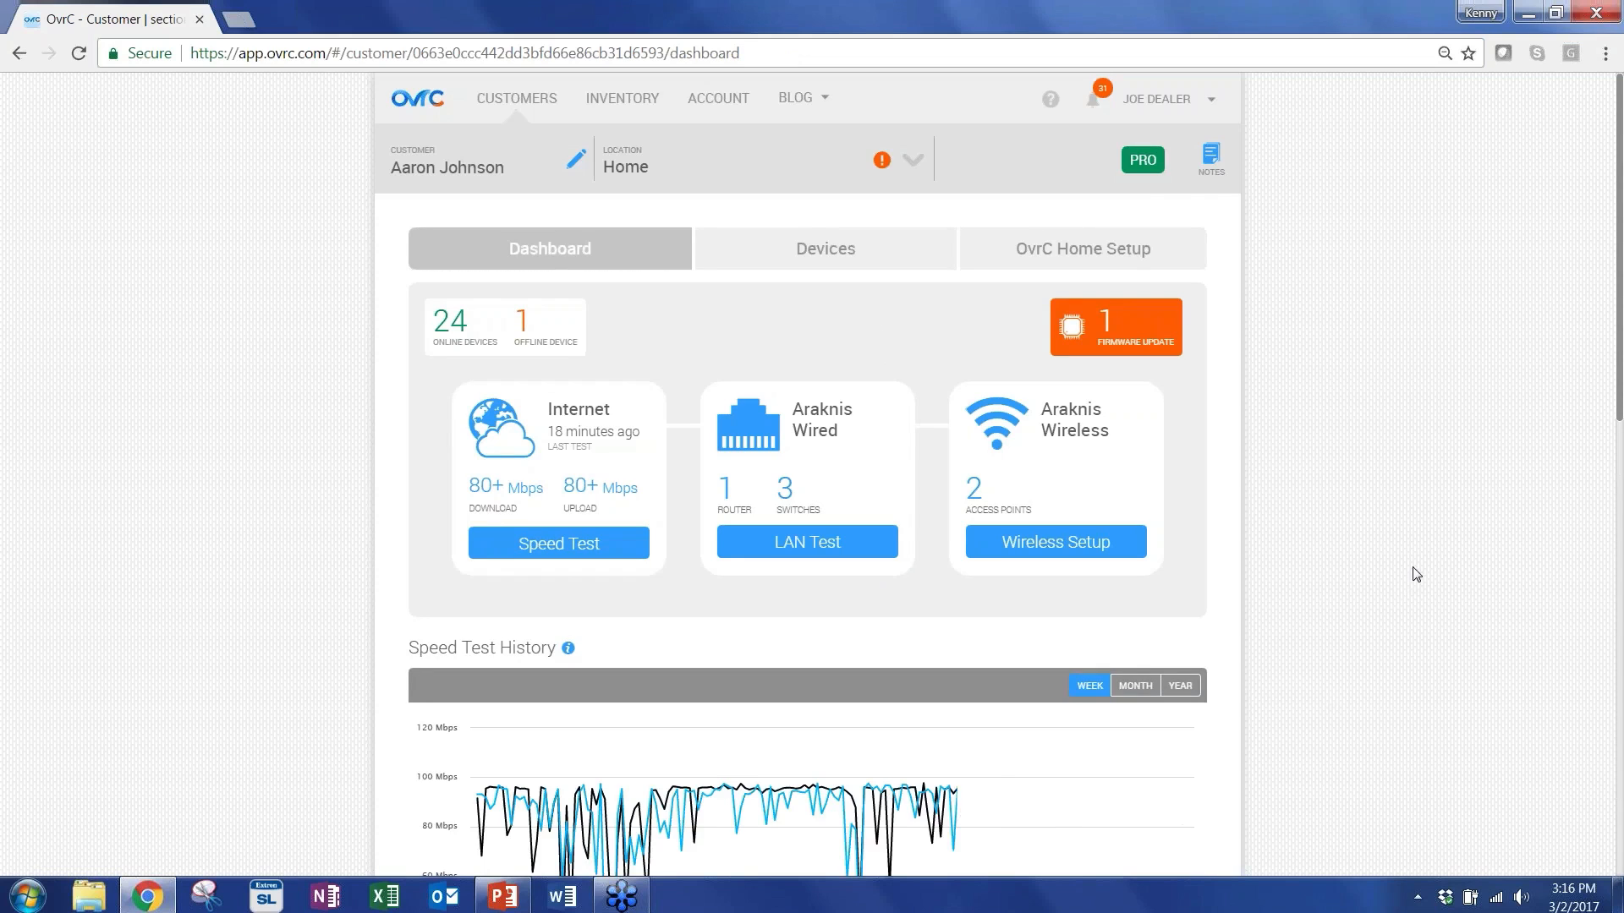
Sort the AN-300-RT DHCP client list by status so online clients of the 14 come first.
{"action": "scroll", "scroll_direction": "down", "scroll_amount": 3}
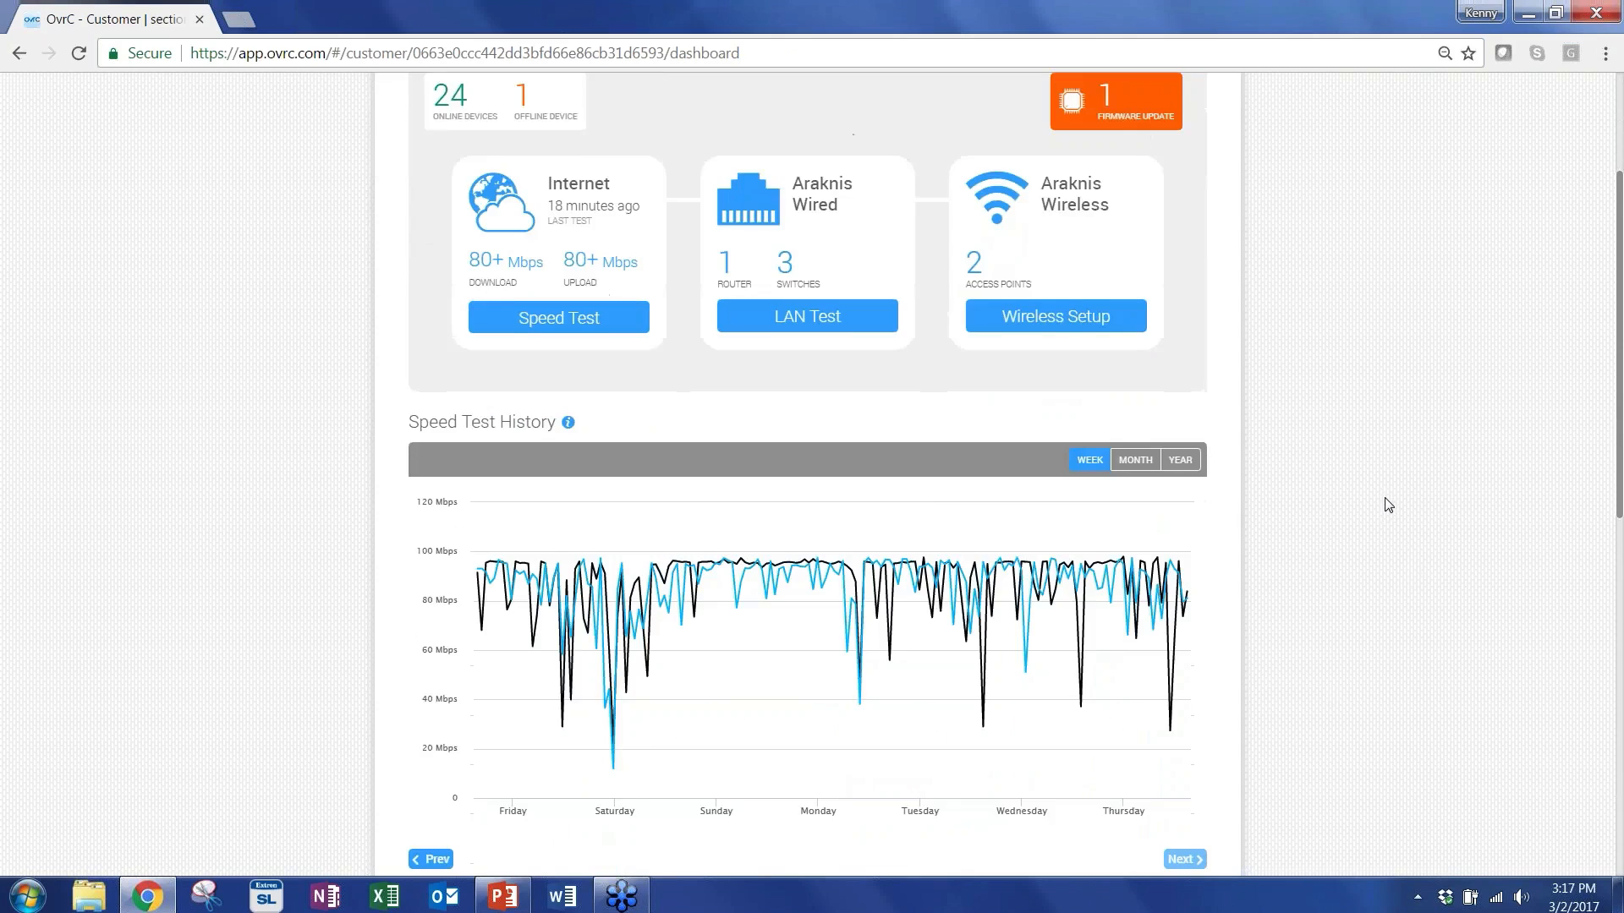
{"action": "scroll", "scroll_direction": "down", "scroll_amount": 3}
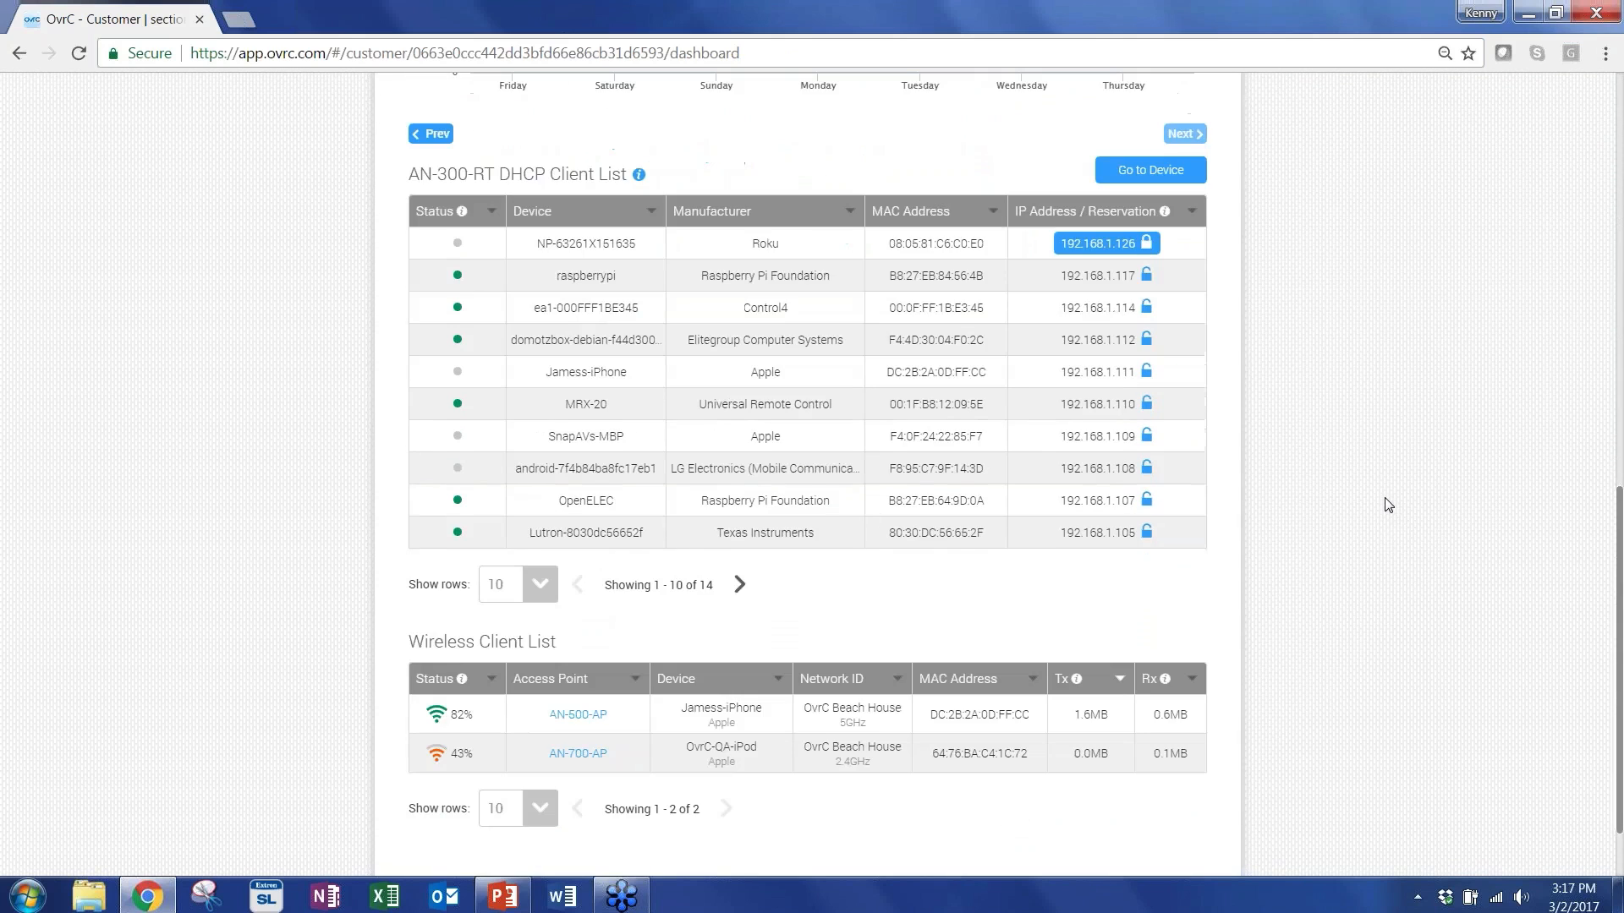
{"action": "mouse_move", "coordinate": [1363, 440]}
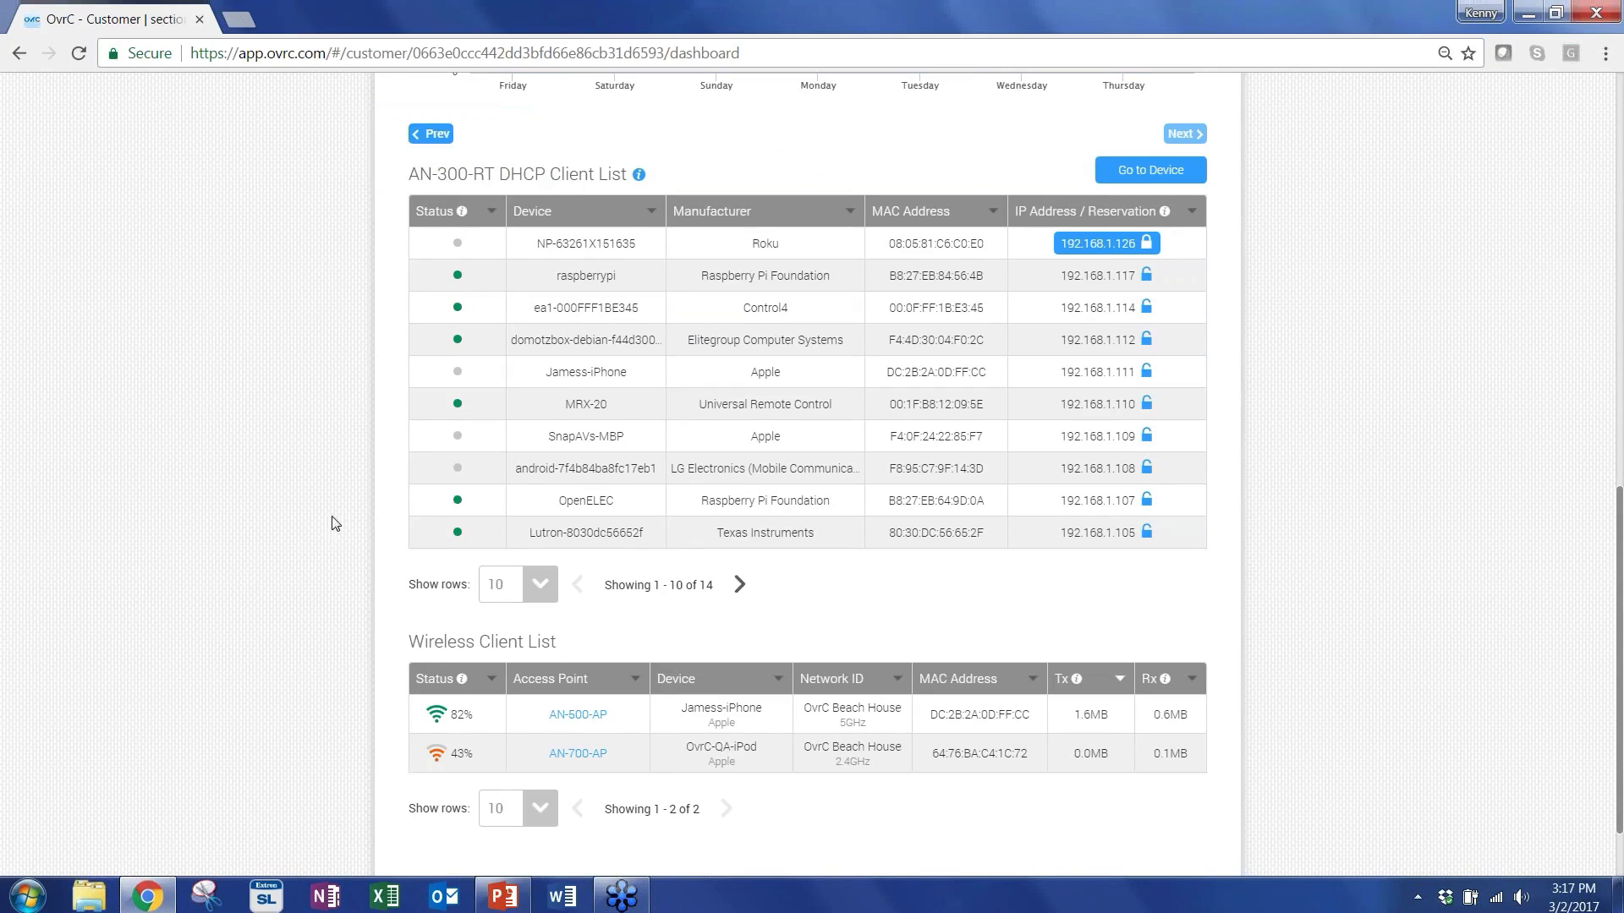
{"action": "mouse_move", "coordinate": [1345, 539]}
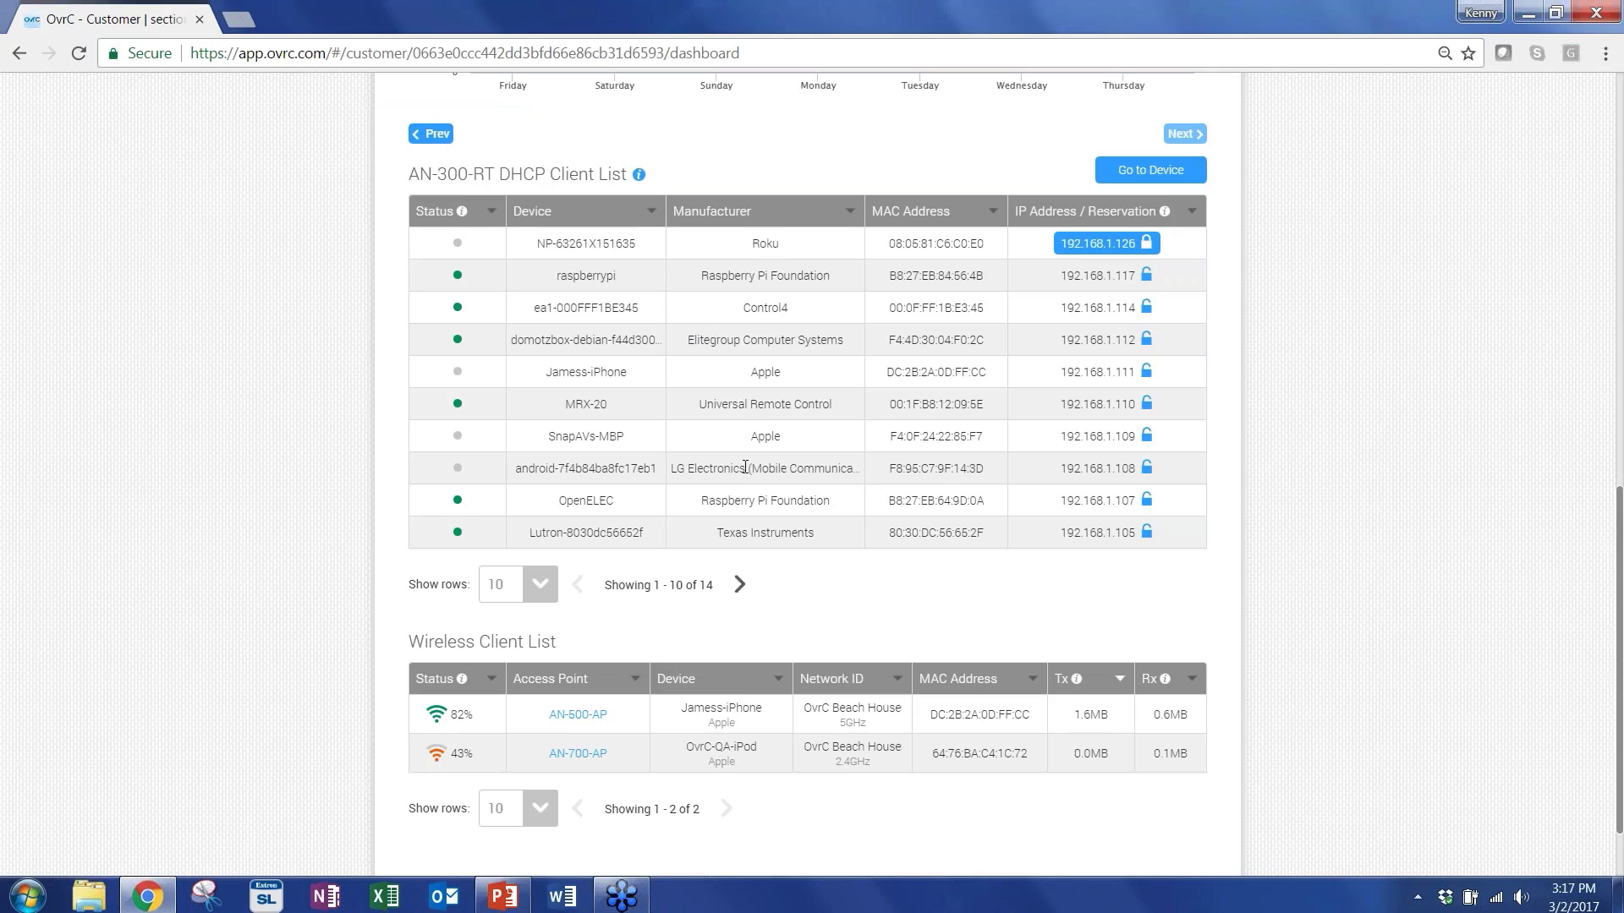
{"action": "left_click", "coordinate": [445, 212]}
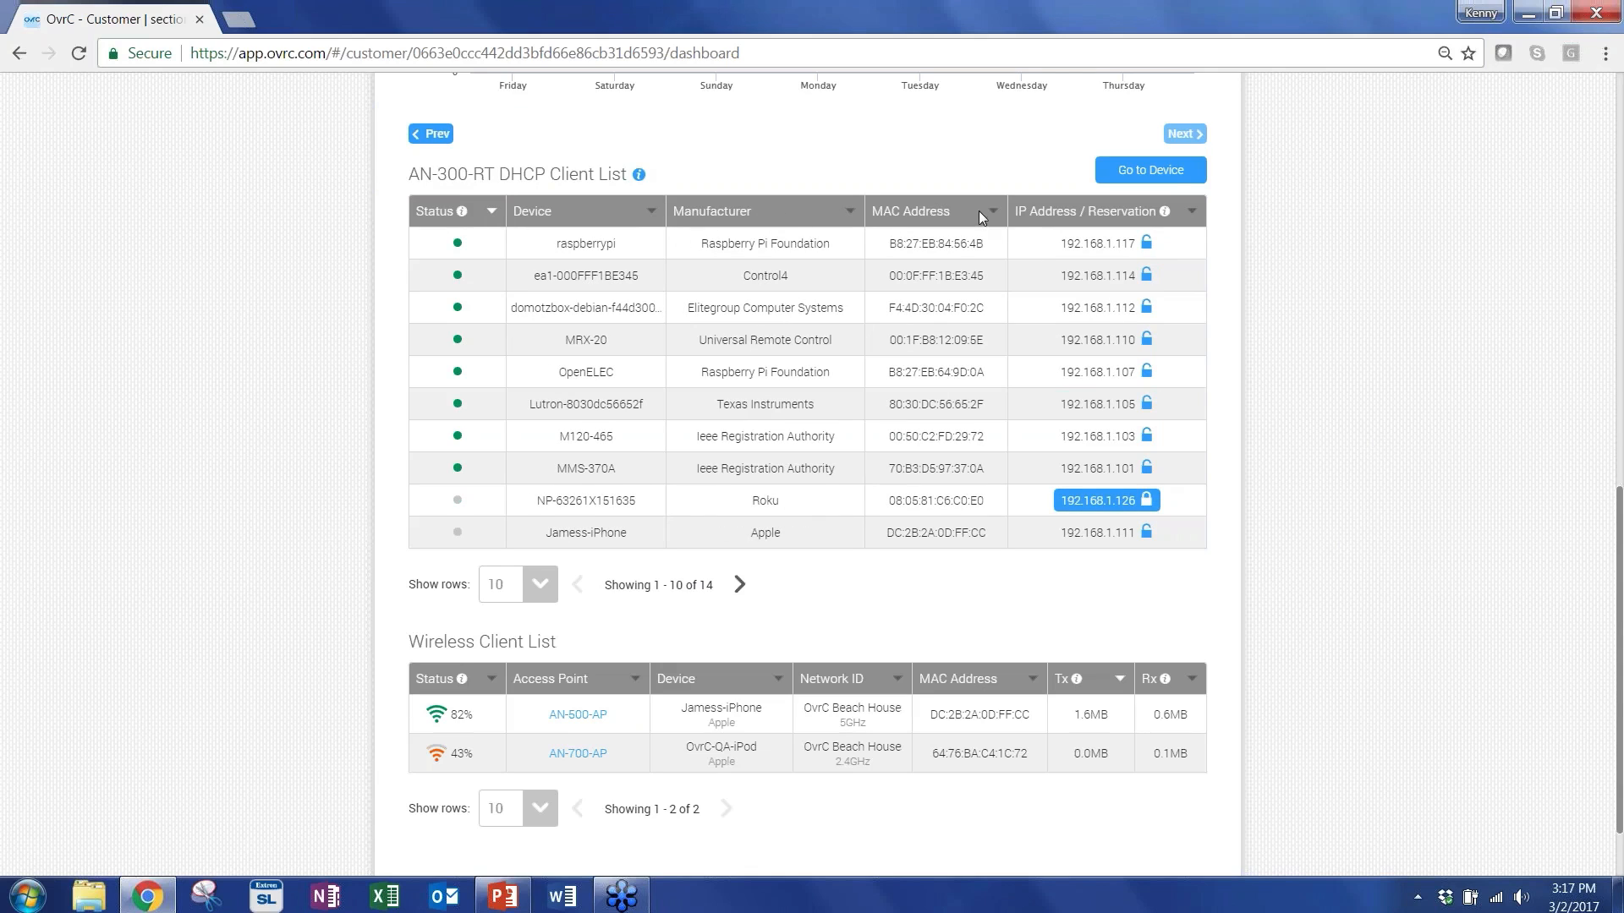
{"action": "mouse_move", "coordinate": [1108, 307]}
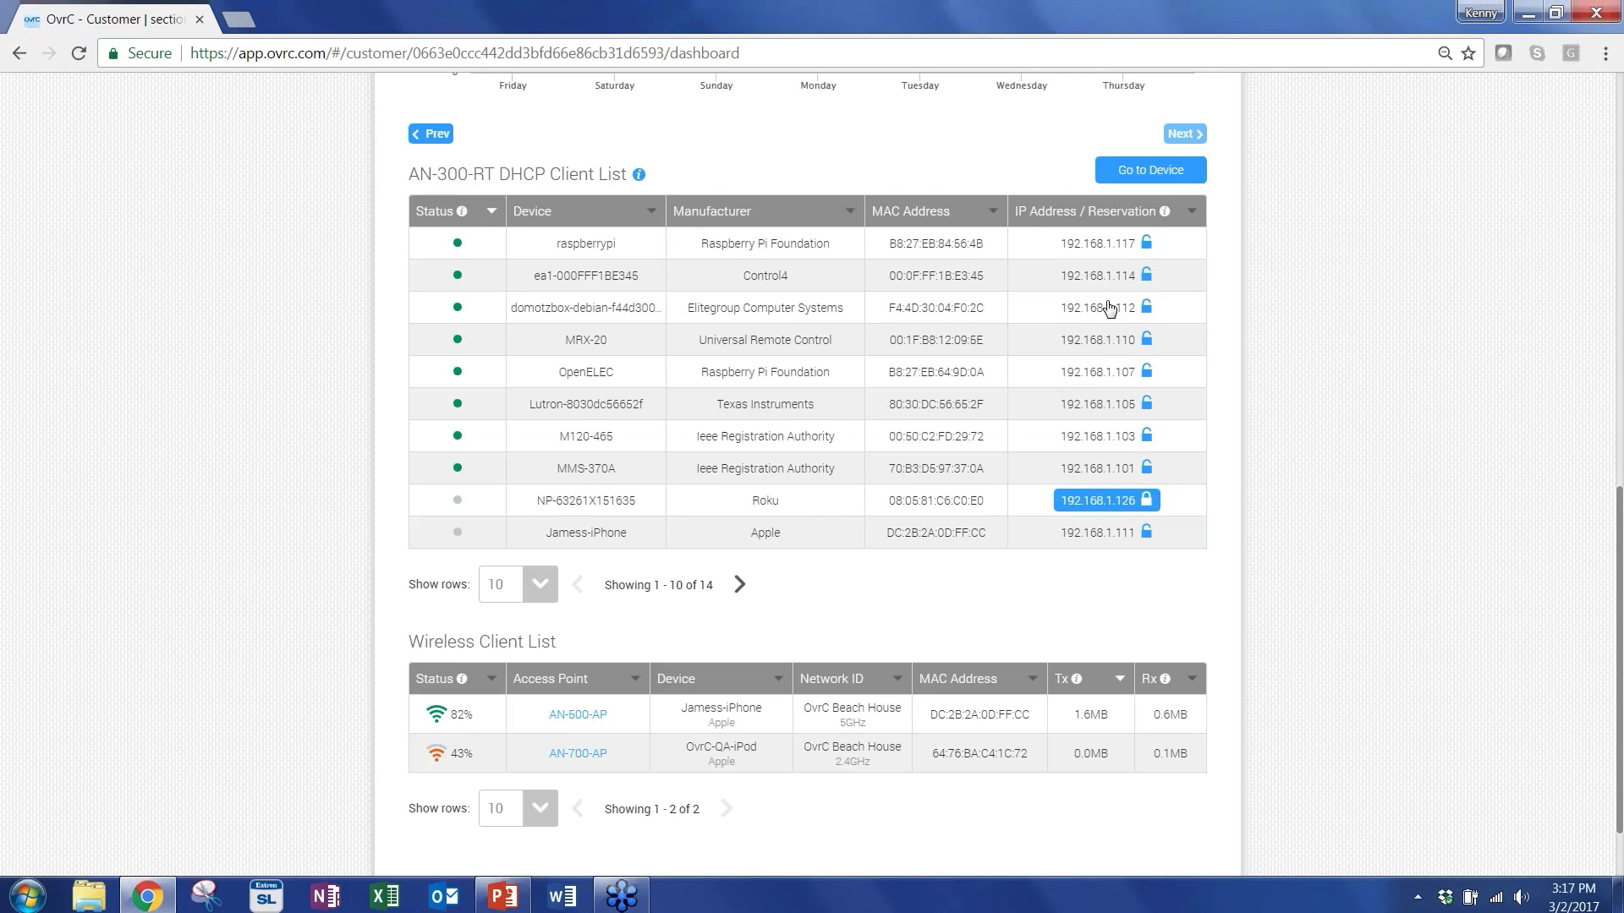
{"action": "mouse_move", "coordinate": [1037, 311]}
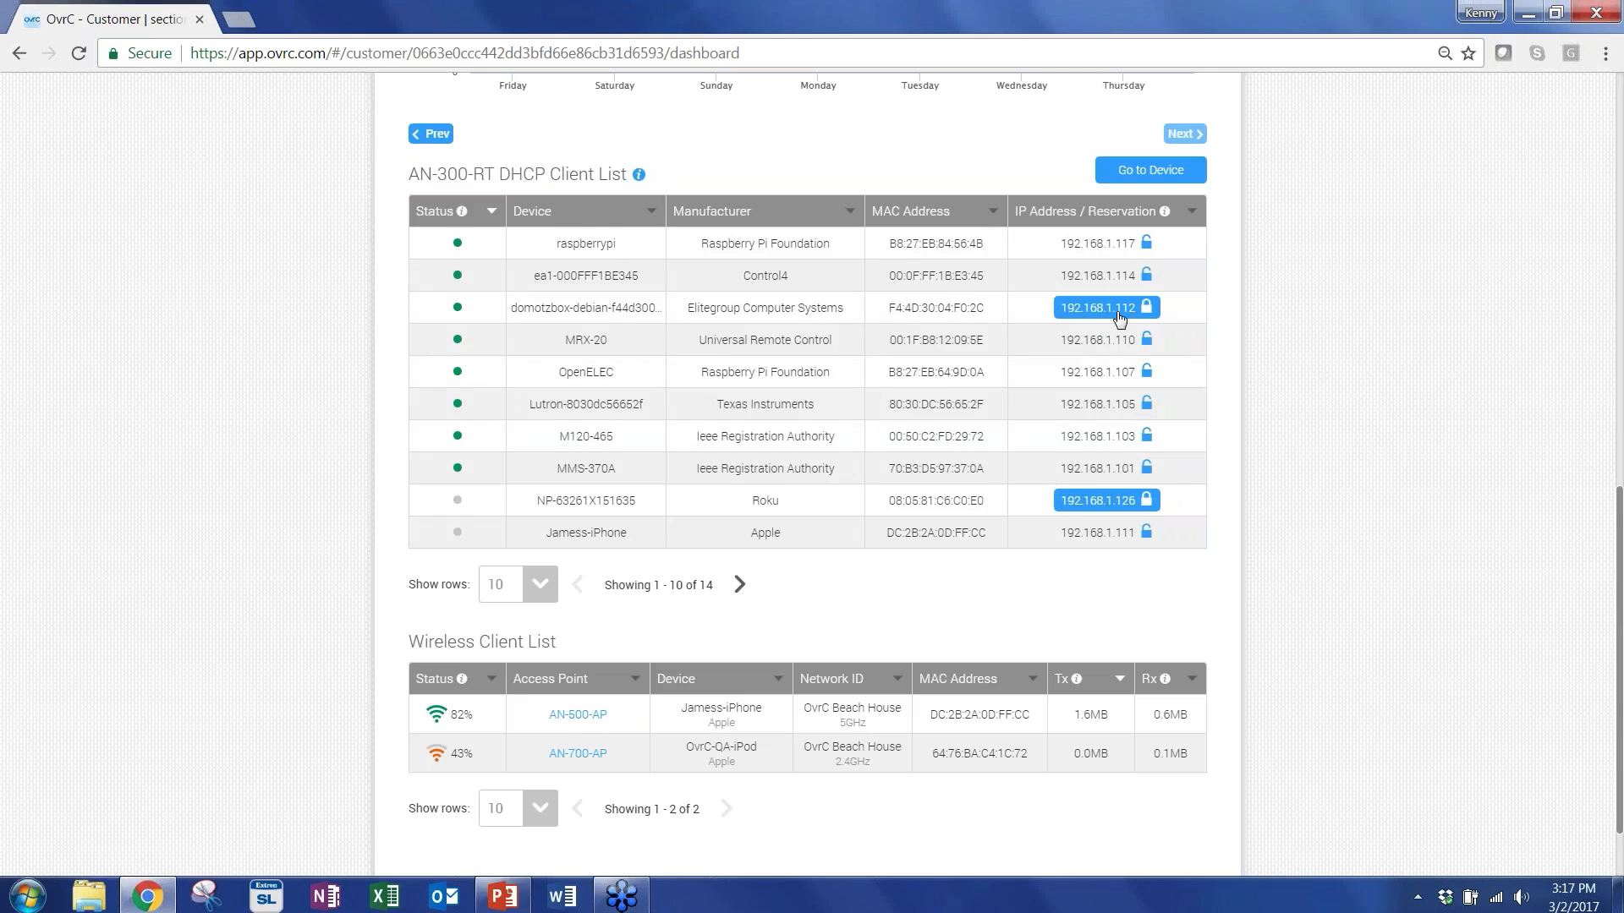
{"action": "scroll", "scroll_direction": "down", "scroll_amount": 3}
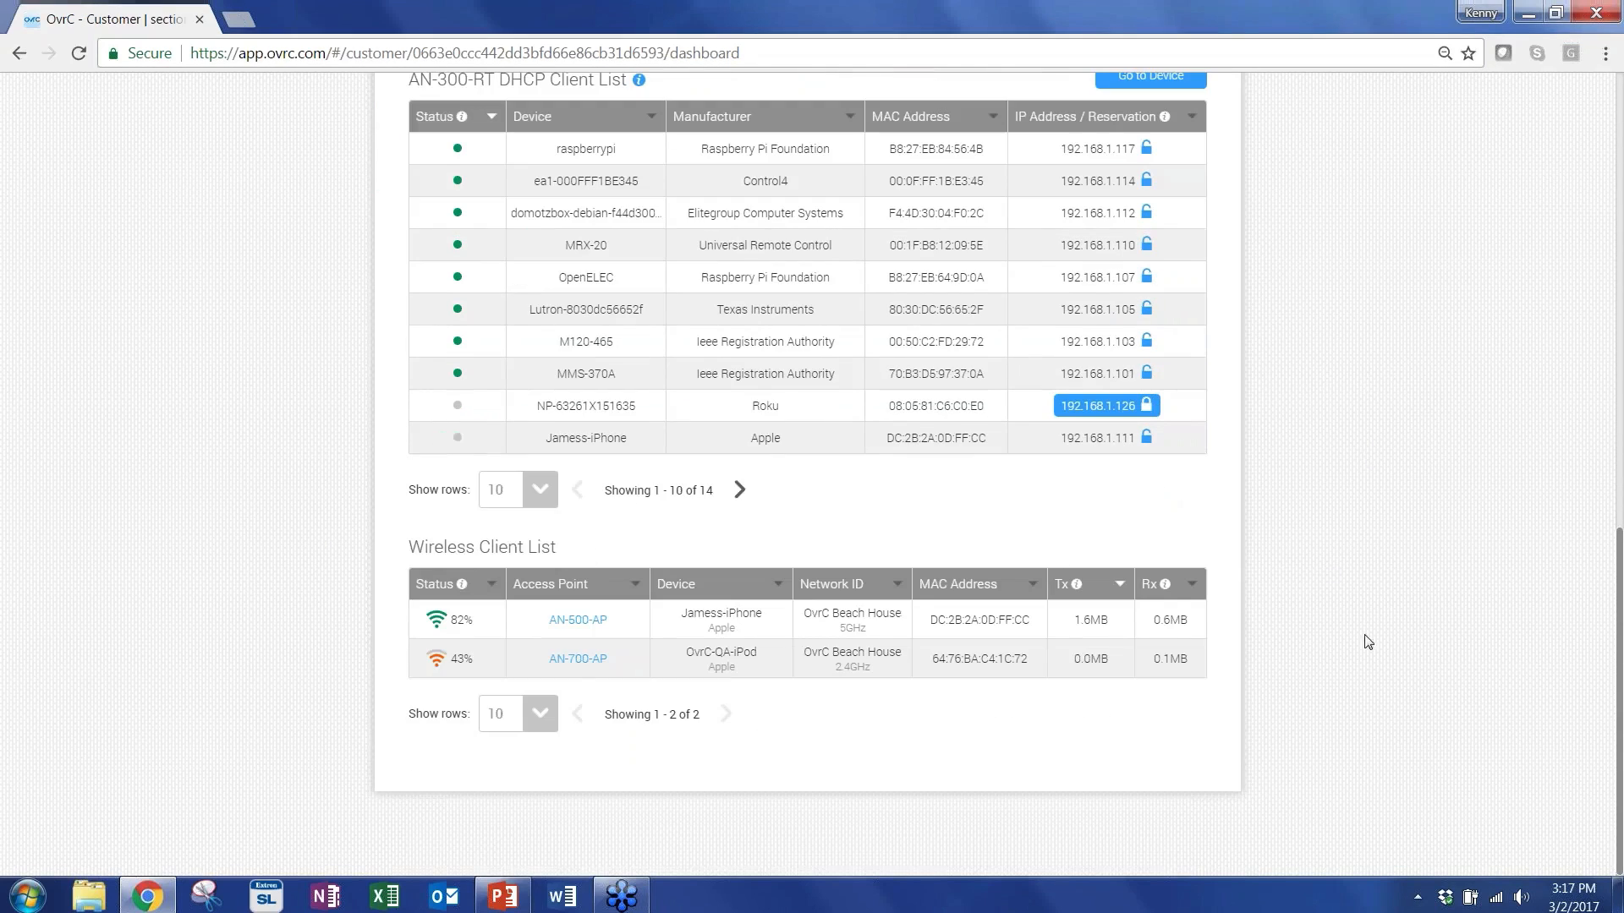
{"action": "mouse_move", "coordinate": [604, 565]}
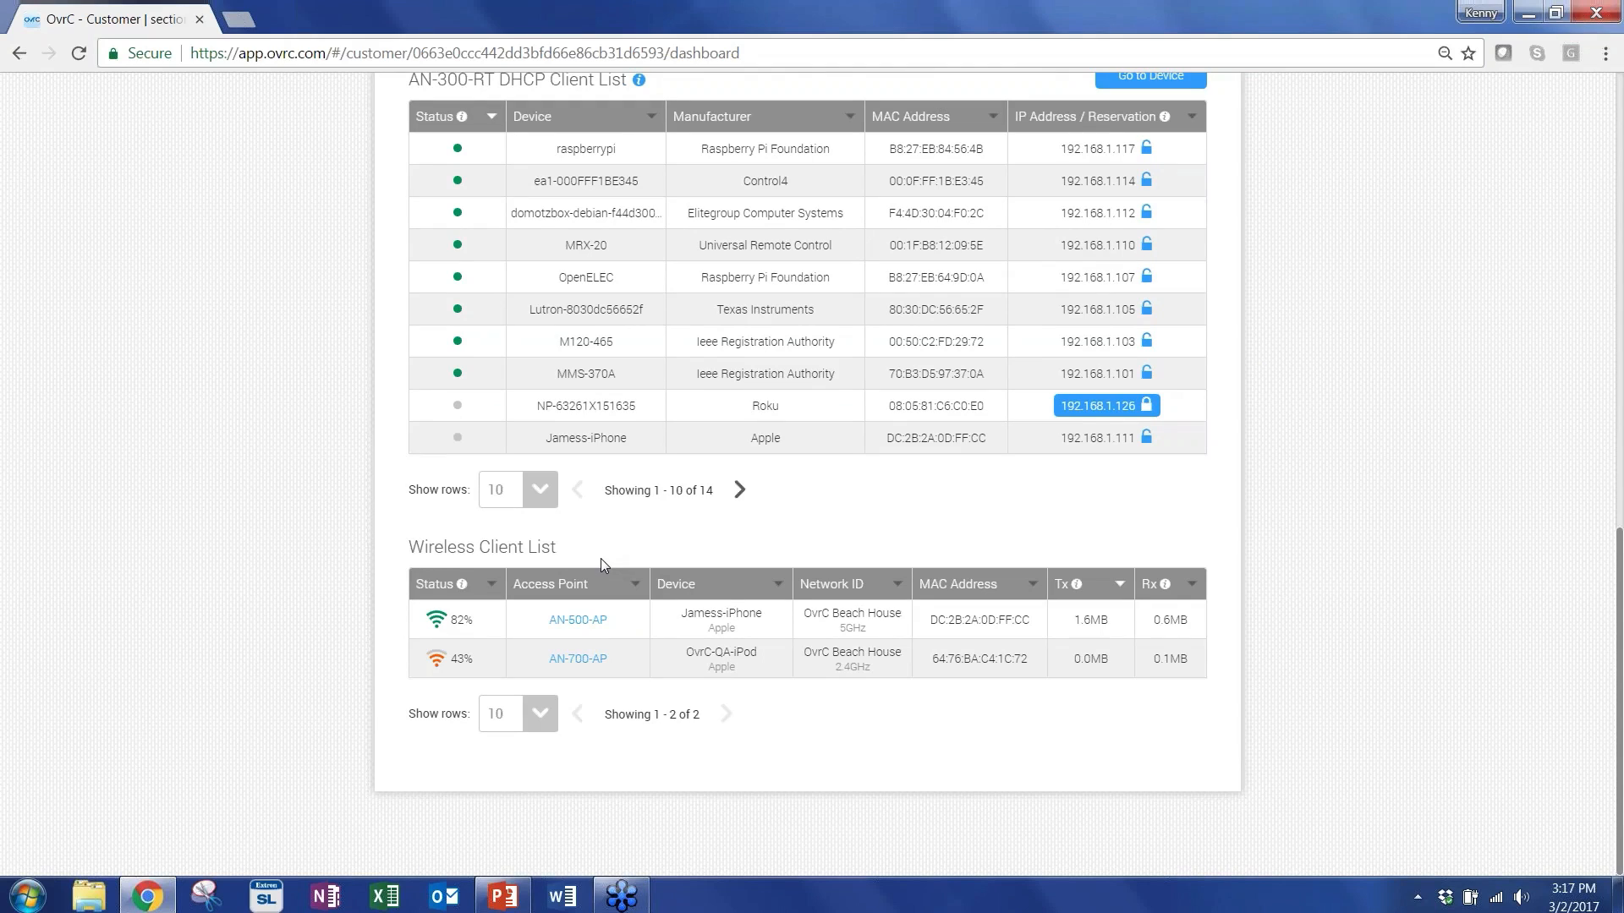
{"action": "mouse_move", "coordinate": [1005, 640]}
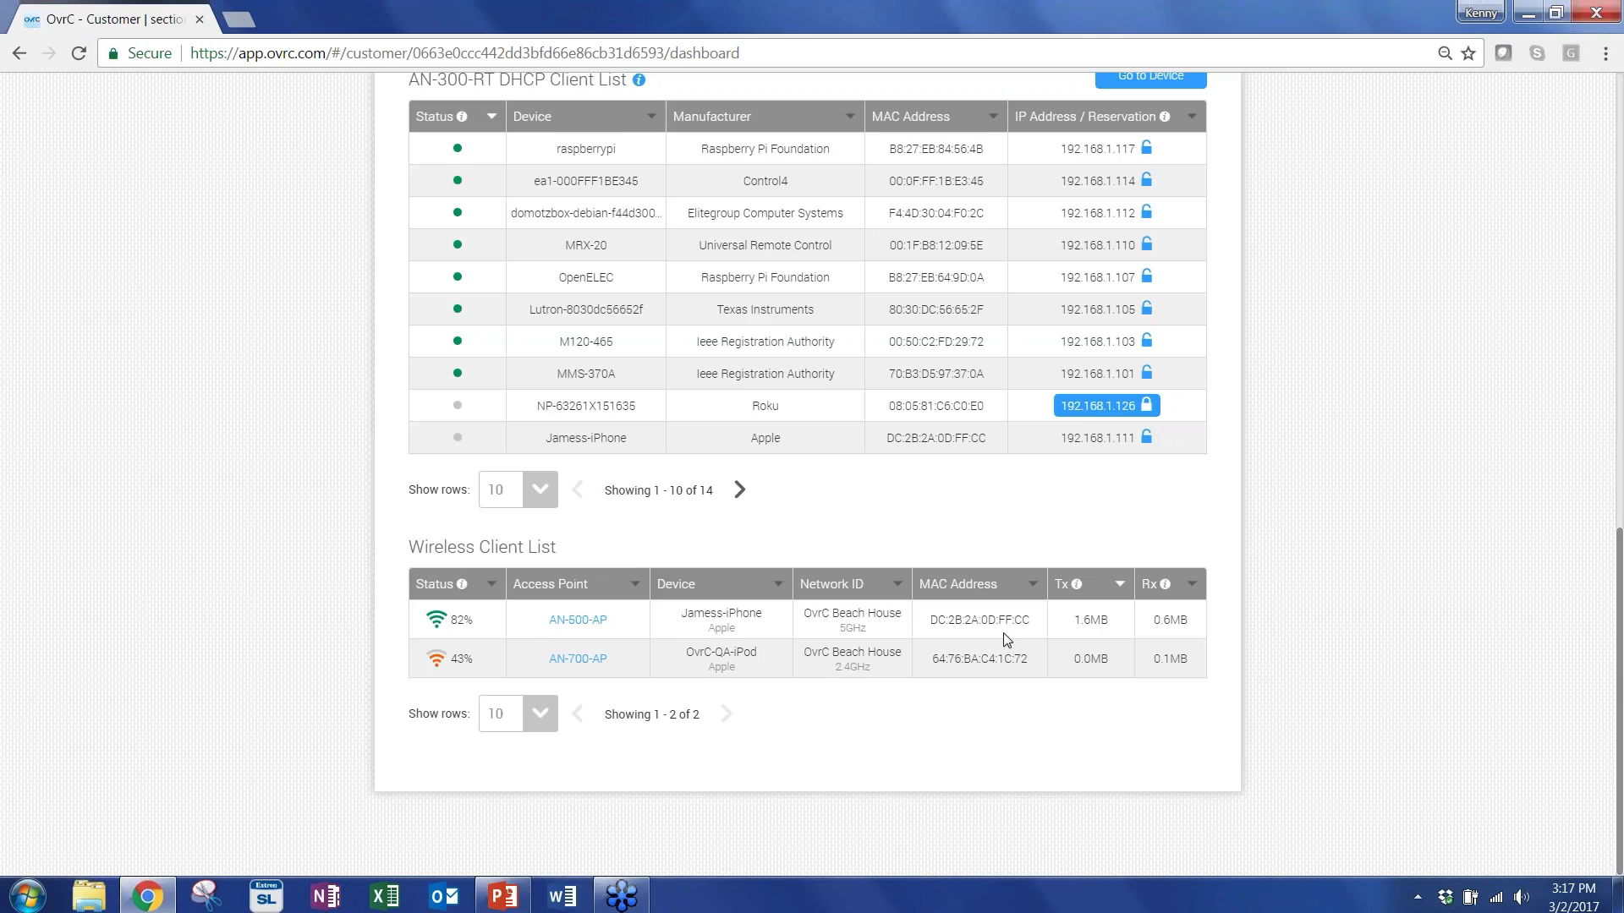
{"action": "mouse_move", "coordinate": [430, 588]}
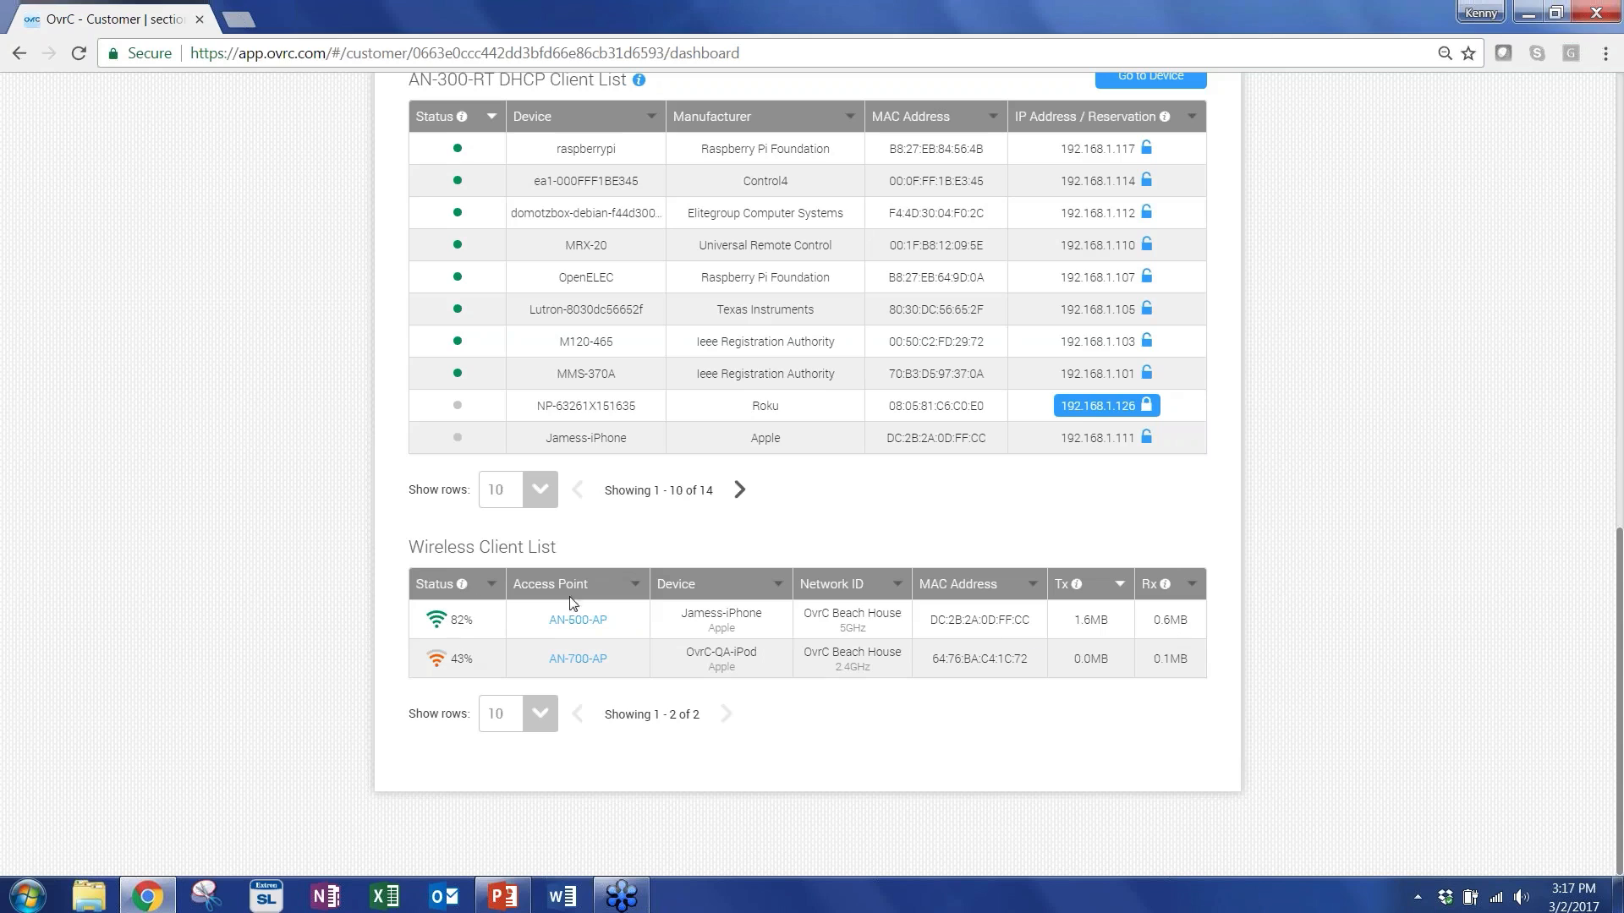
{"action": "mouse_move", "coordinate": [975, 609]}
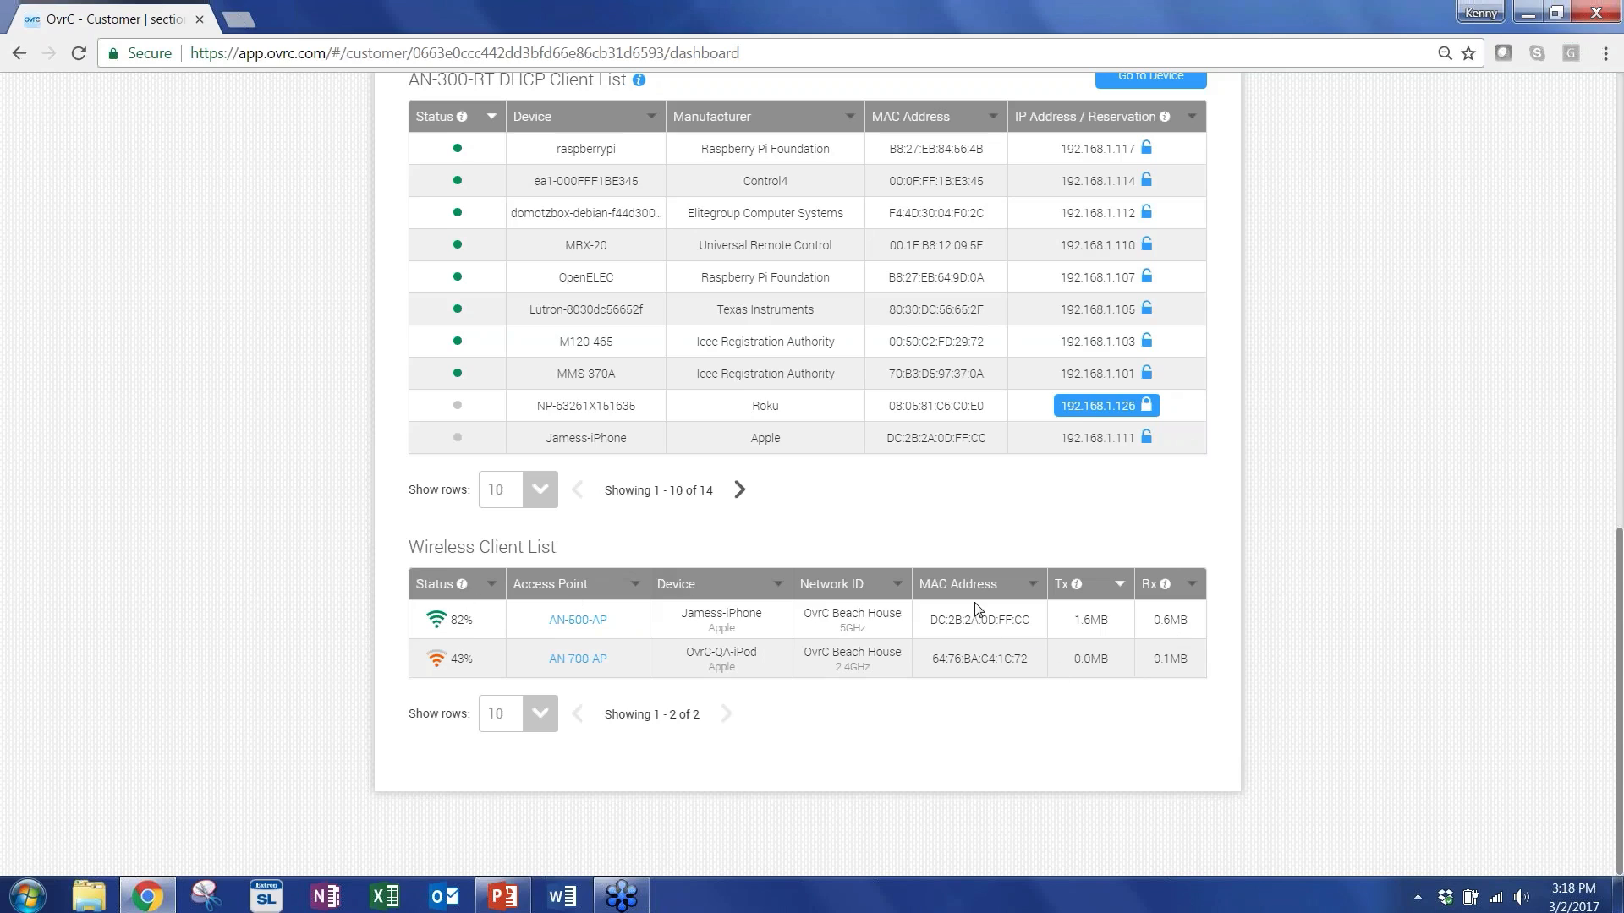
{"action": "mouse_move", "coordinate": [555, 652]}
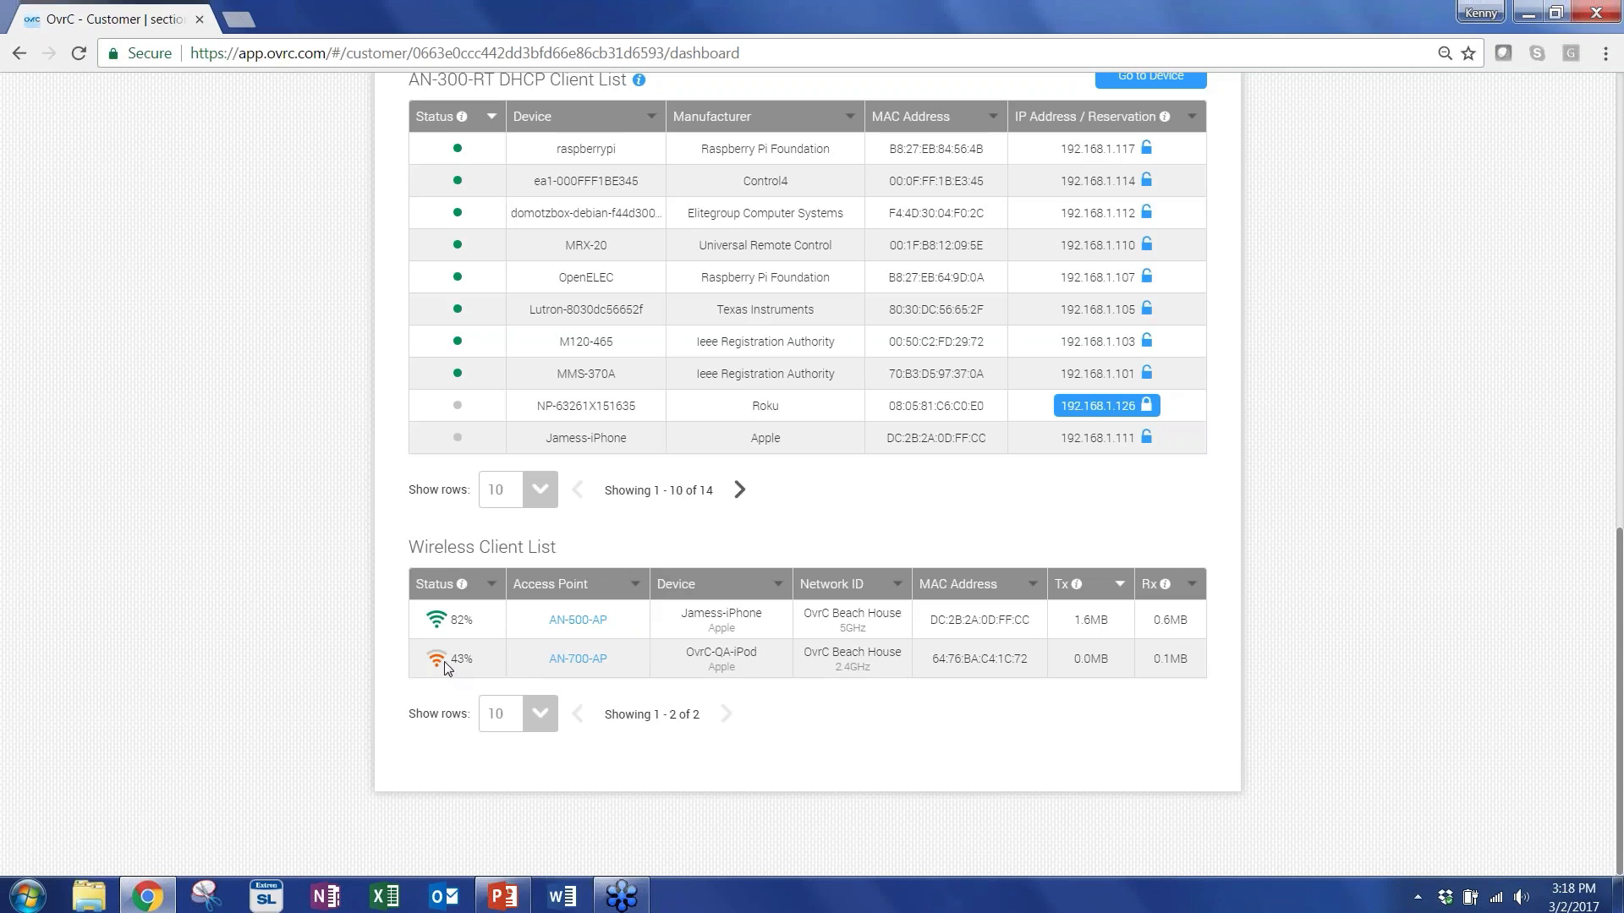
{"action": "mouse_move", "coordinate": [578, 658]}
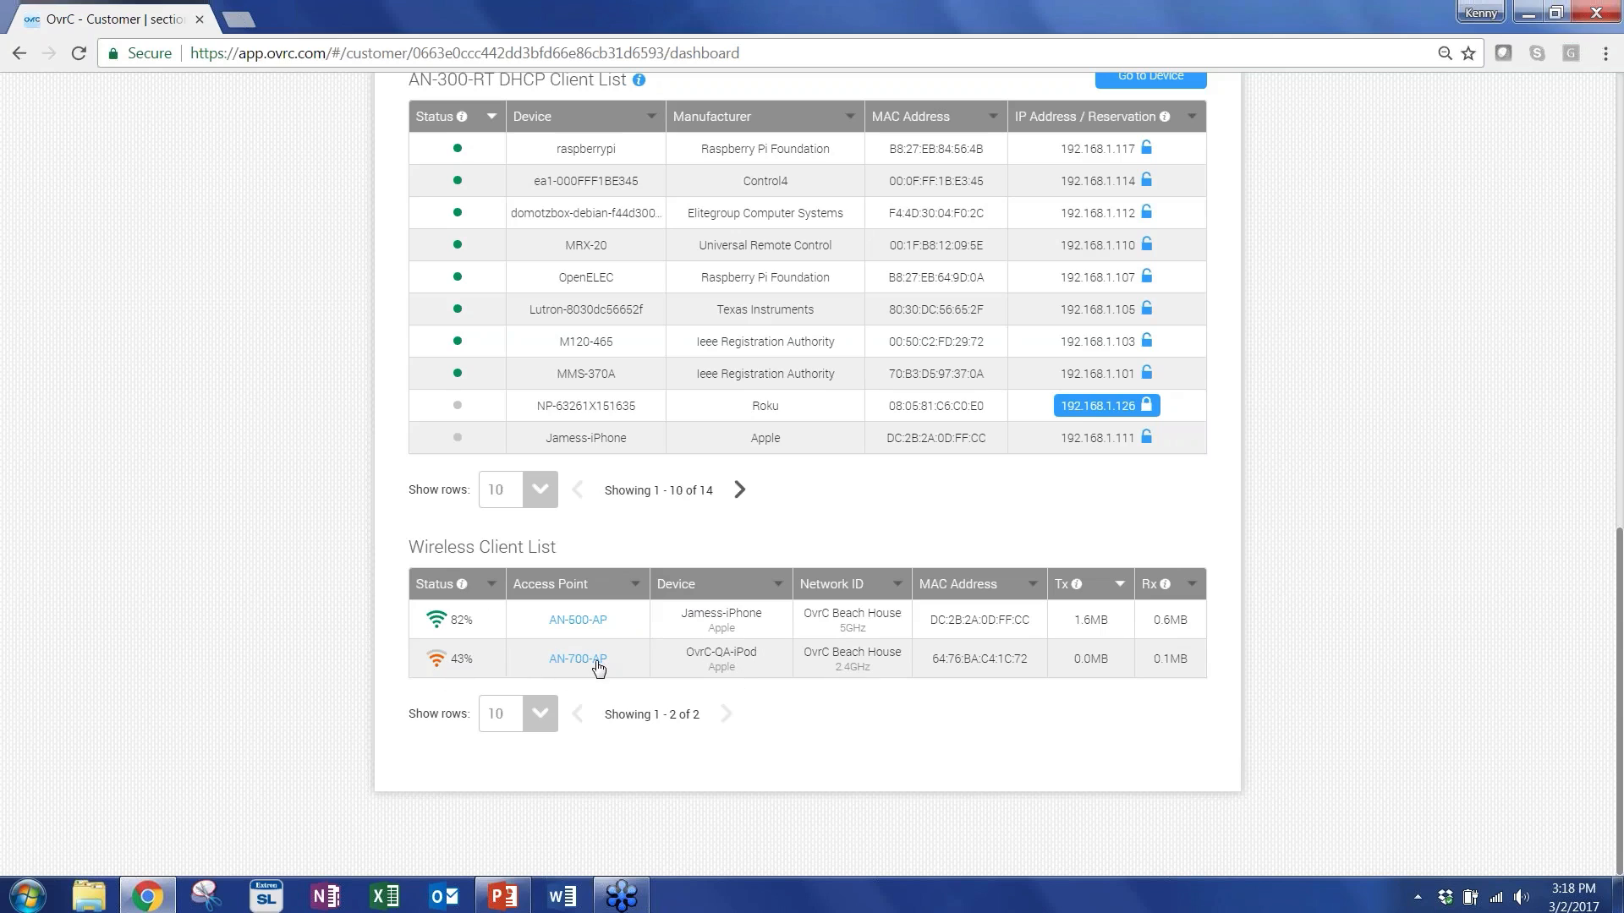
{"action": "left_click", "coordinate": [577, 658]}
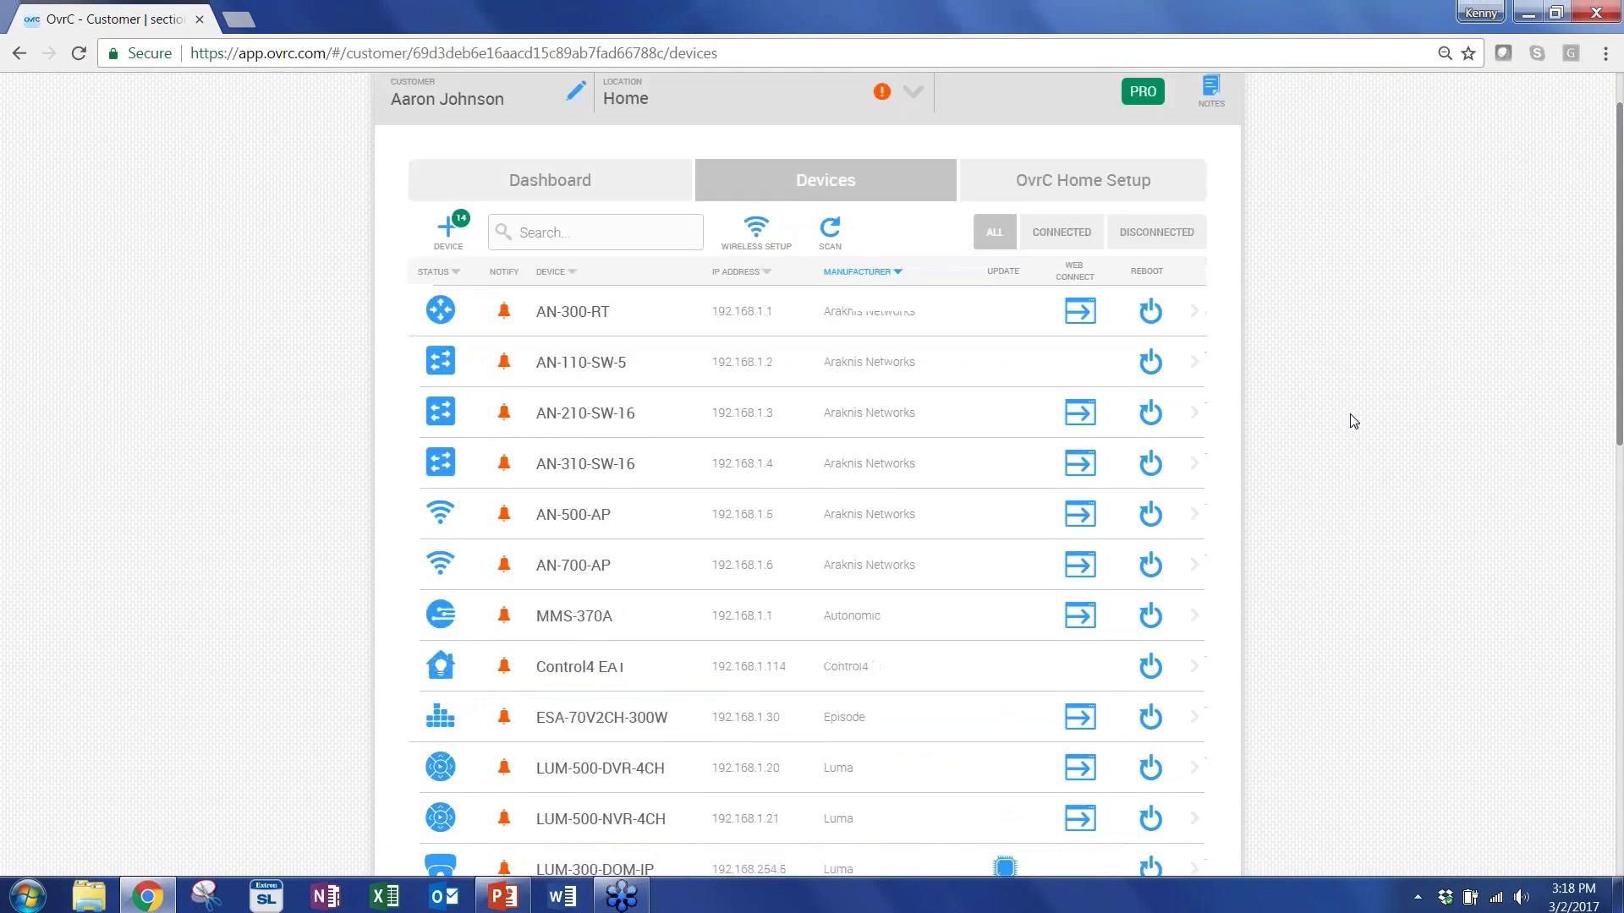
Scroll to the end of the devices list to reveal discovered Roku TV and URC MRX 20.
{"action": "scroll", "scroll_direction": "down", "scroll_amount": 3}
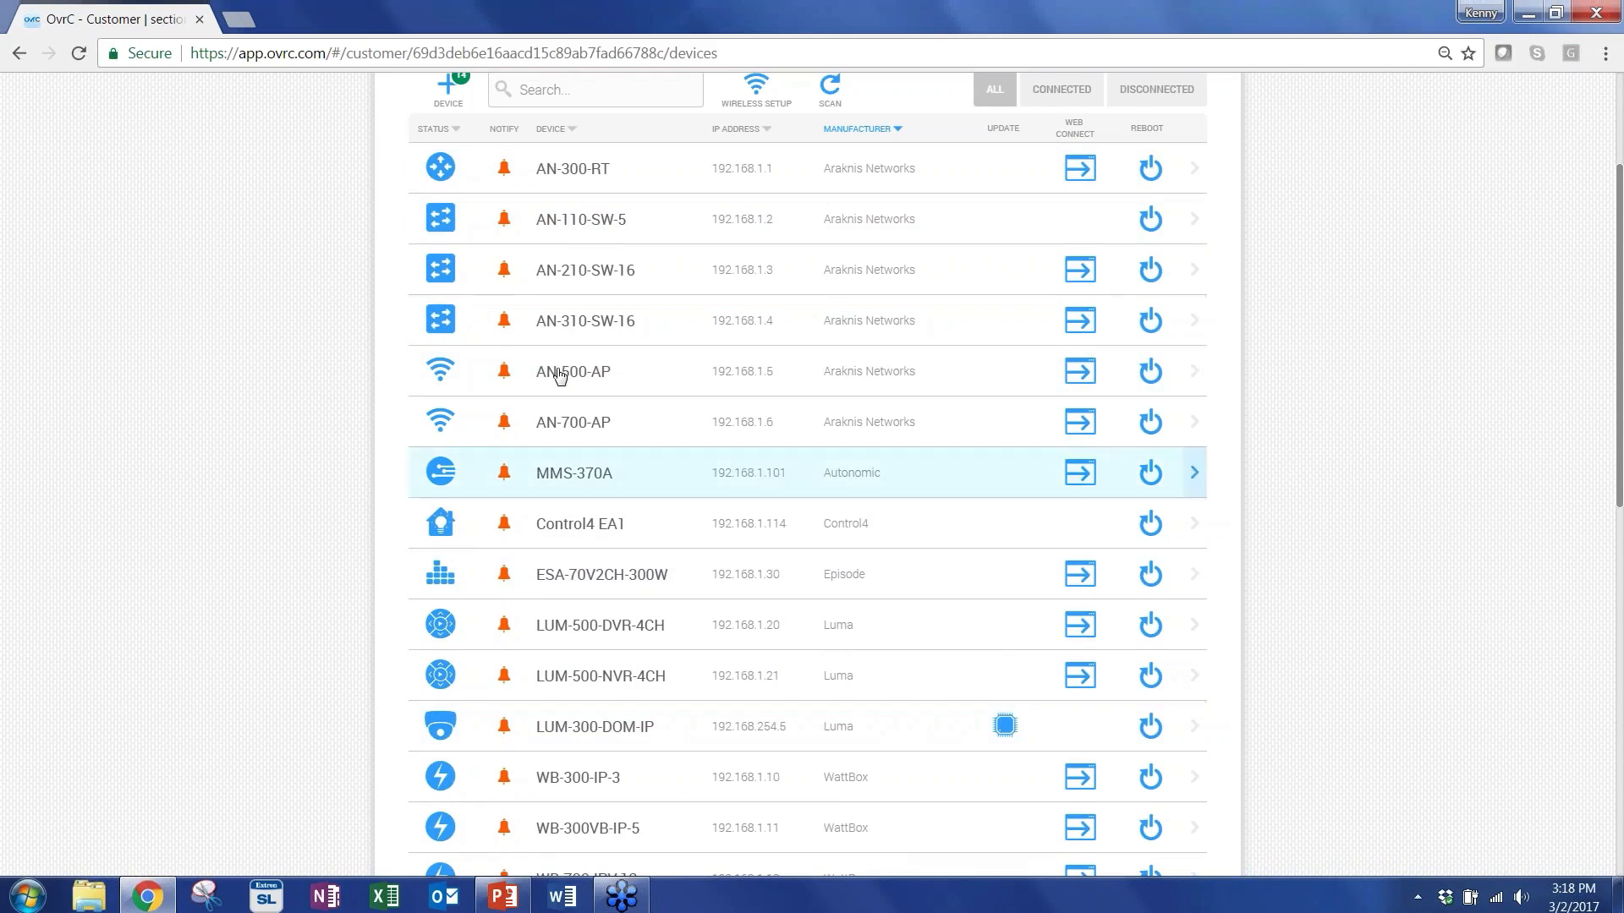
{"action": "scroll", "scroll_direction": "down", "scroll_amount": 3}
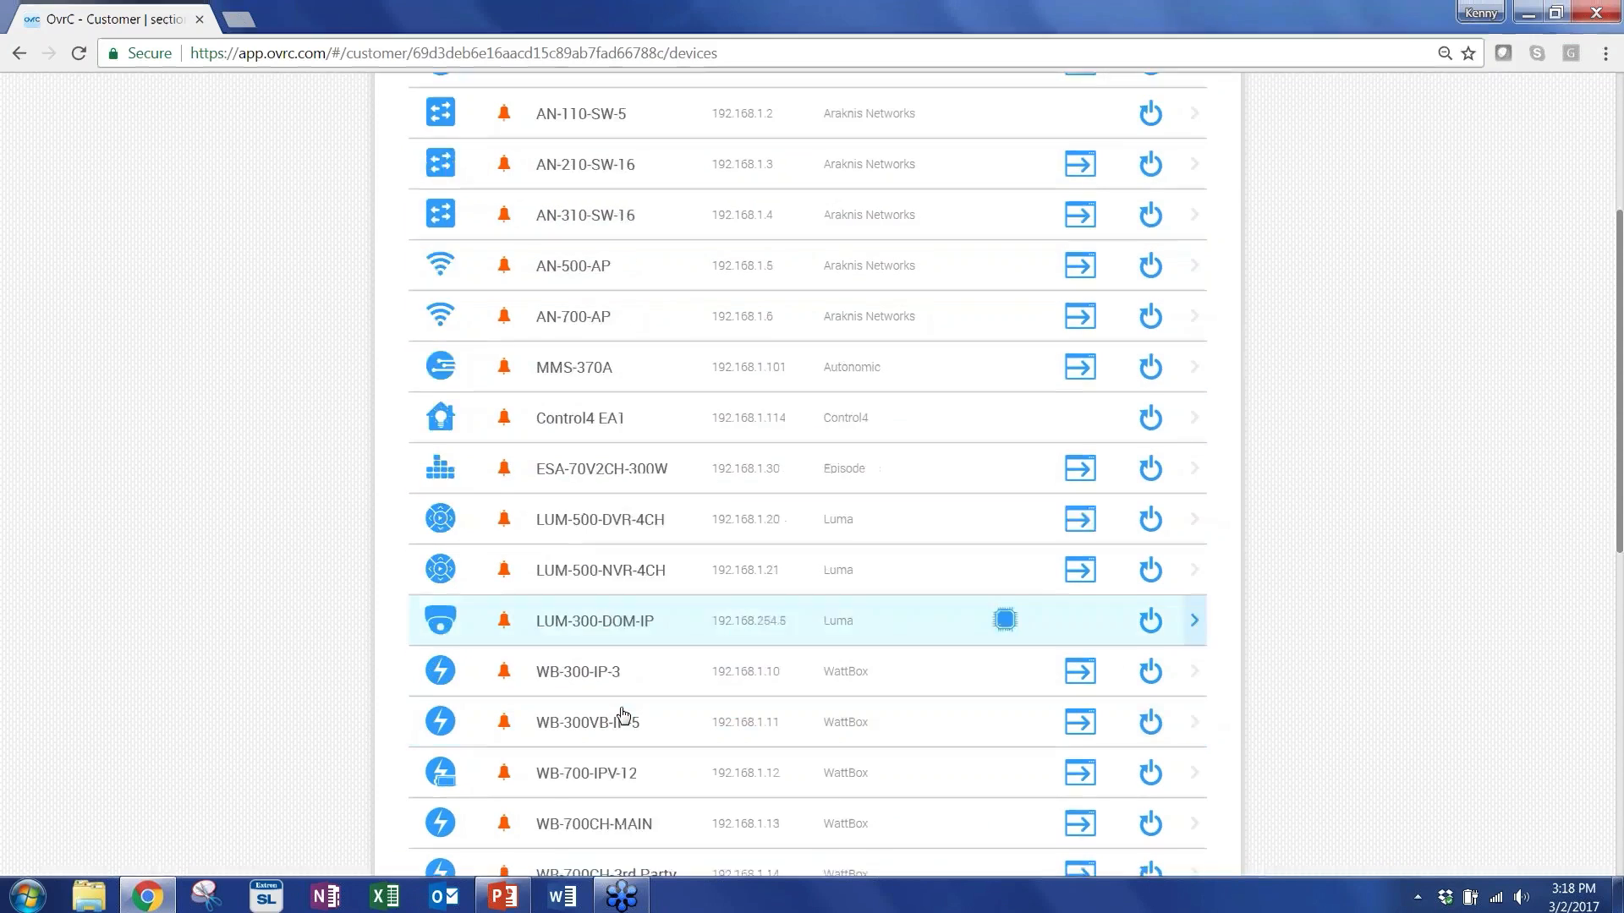
{"action": "scroll", "scroll_direction": "down", "scroll_amount": 3}
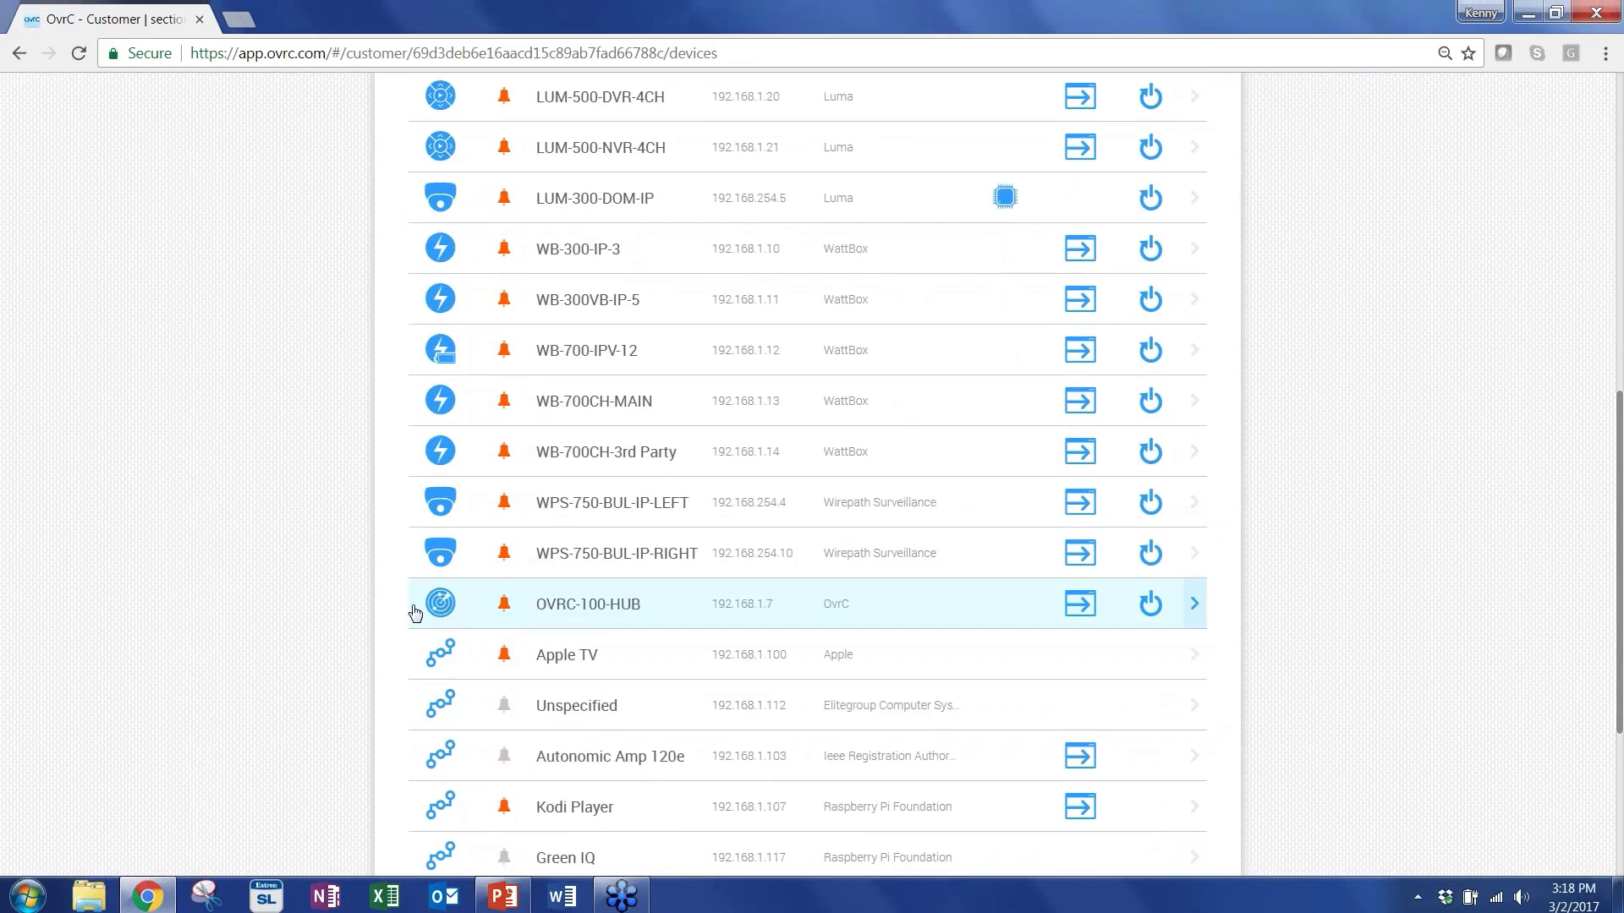
{"action": "mouse_move", "coordinate": [626, 610]}
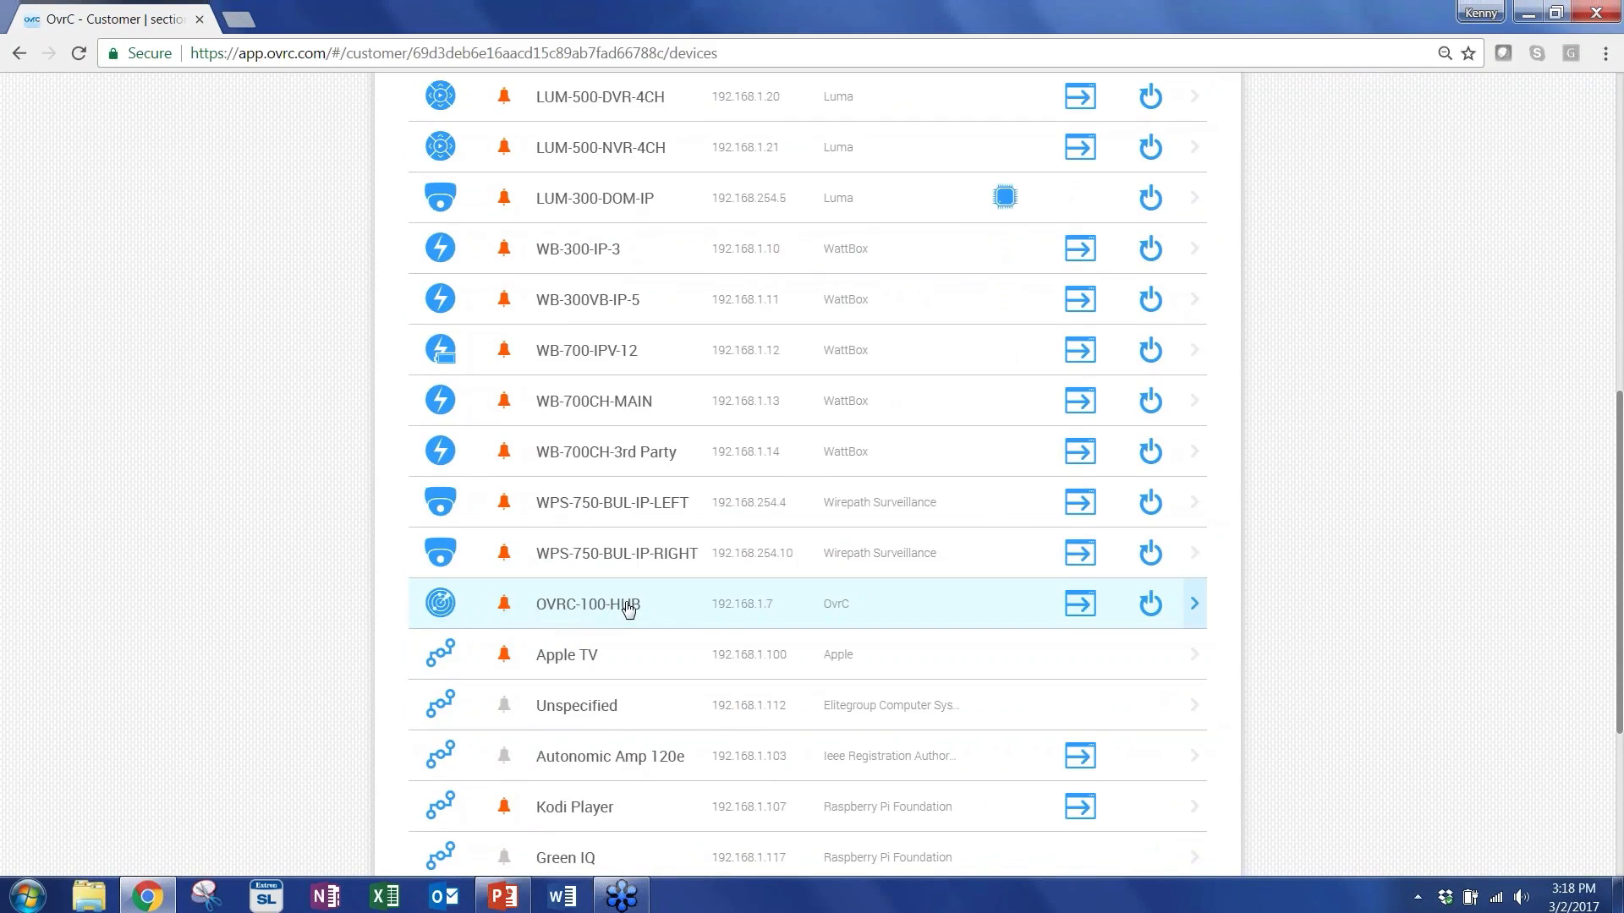
{"action": "scroll", "scroll_direction": "down", "scroll_amount": 3}
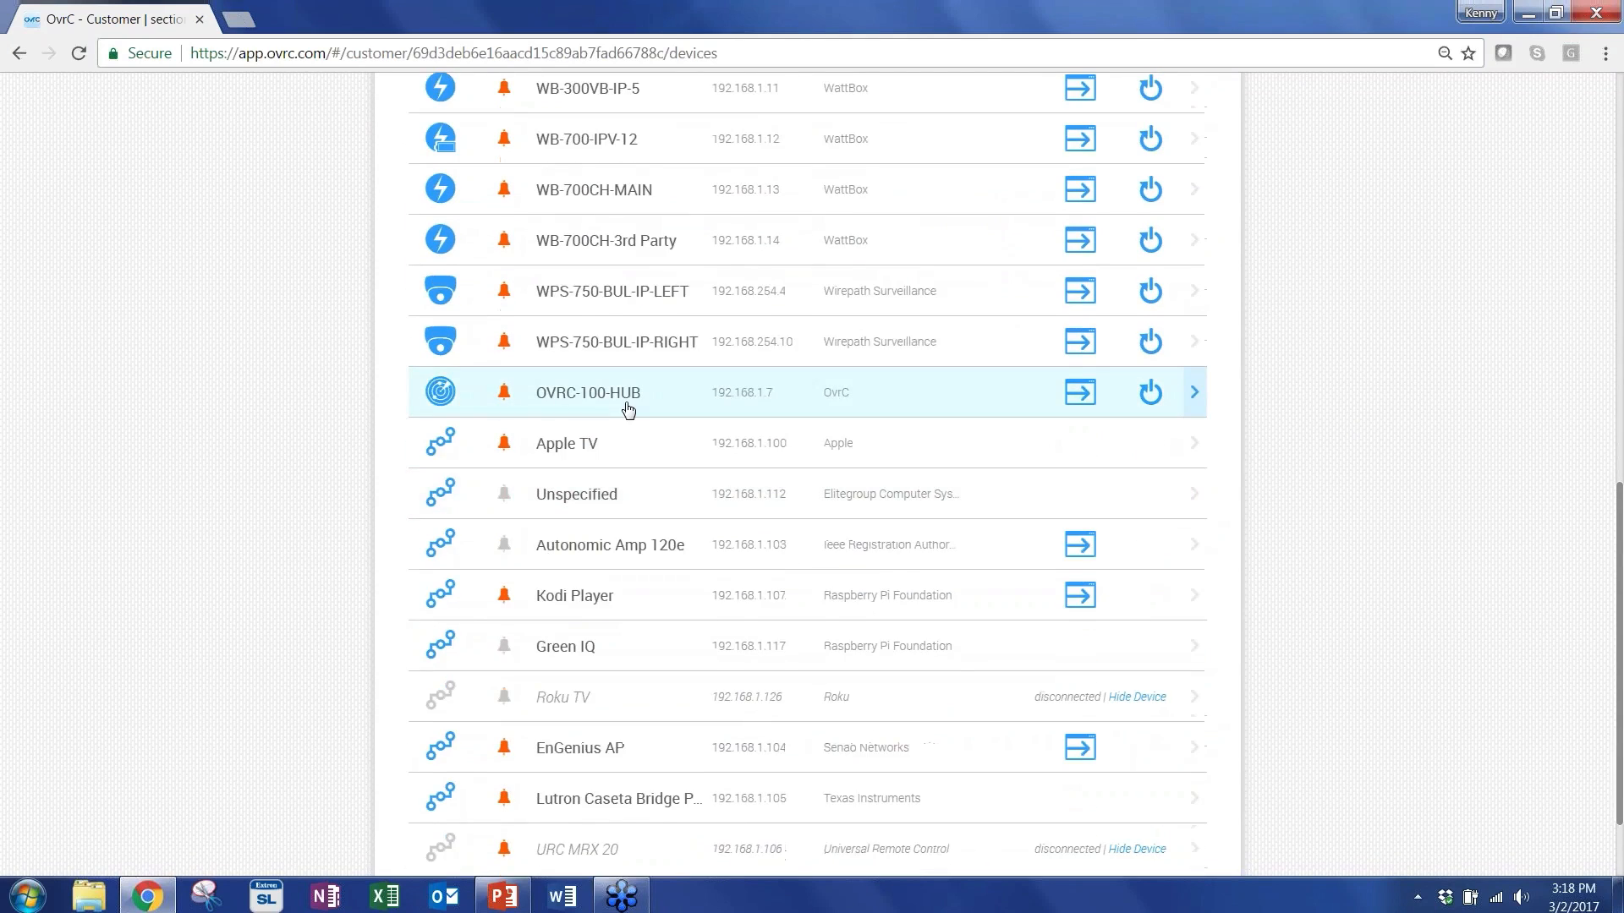
{"action": "scroll", "scroll_direction": "down", "scroll_amount": 3}
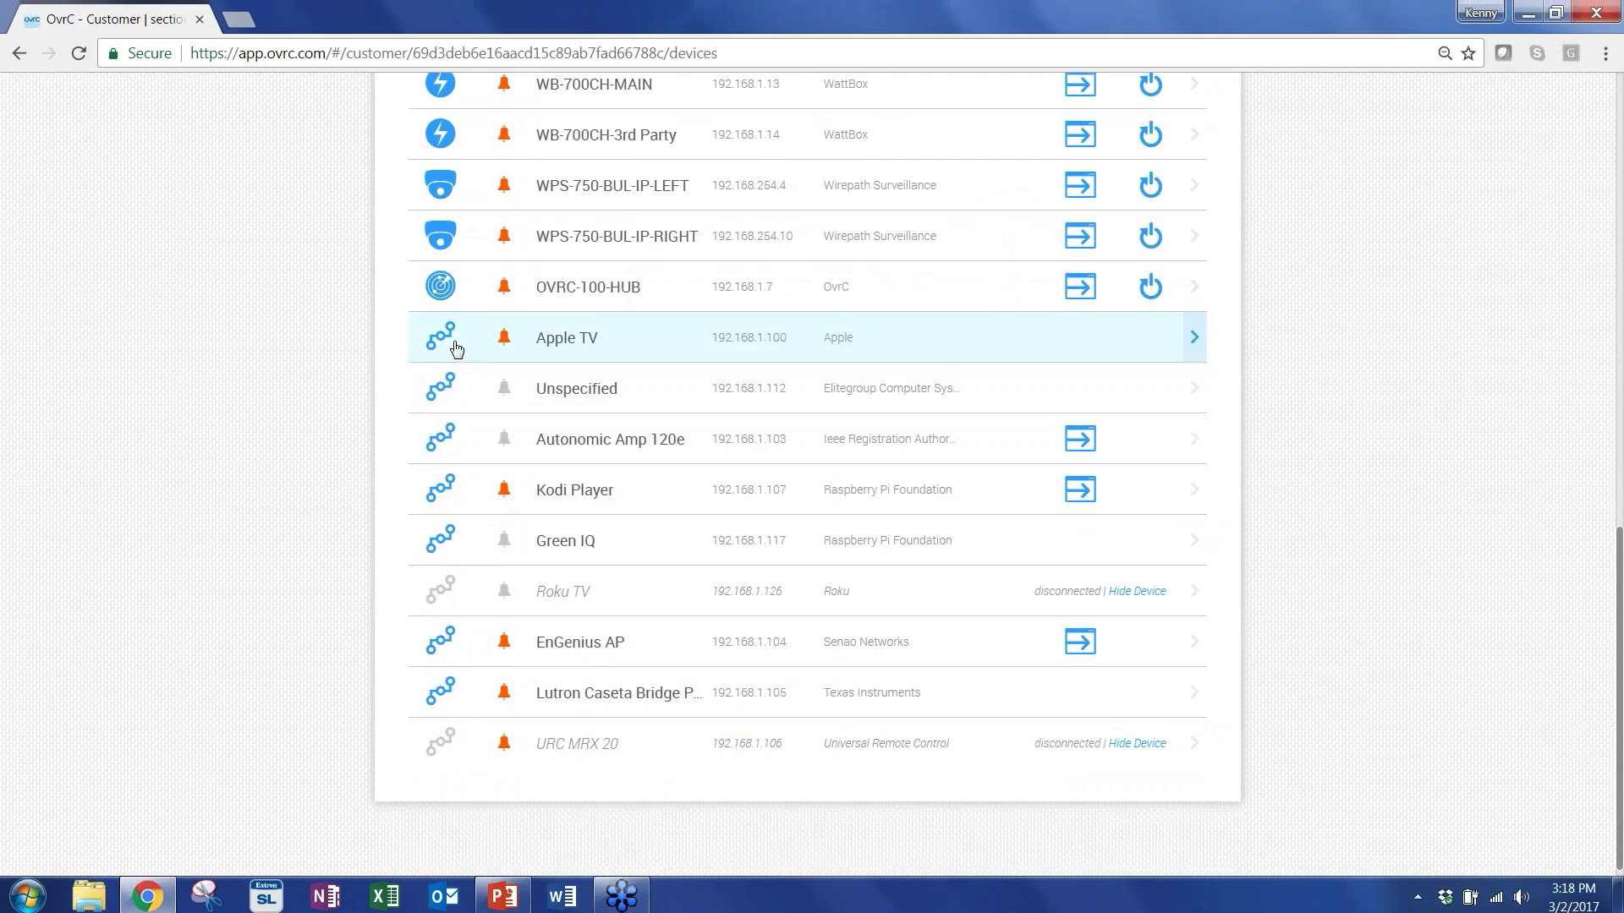
{"action": "mouse_move", "coordinate": [661, 350]}
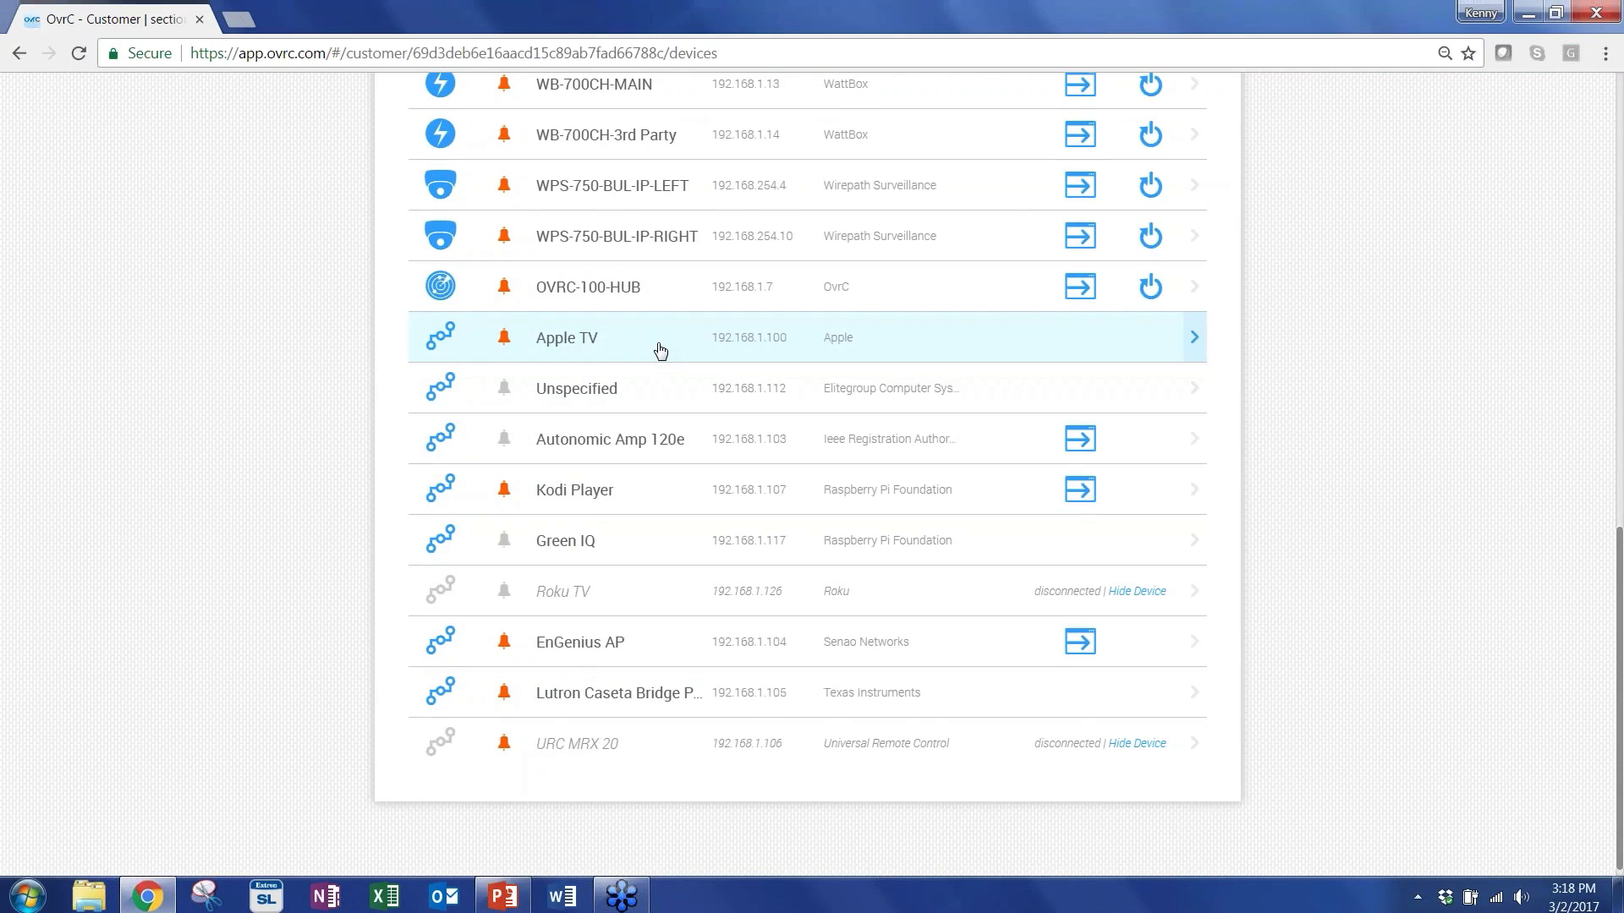
{"action": "mouse_move", "coordinate": [667, 508]}
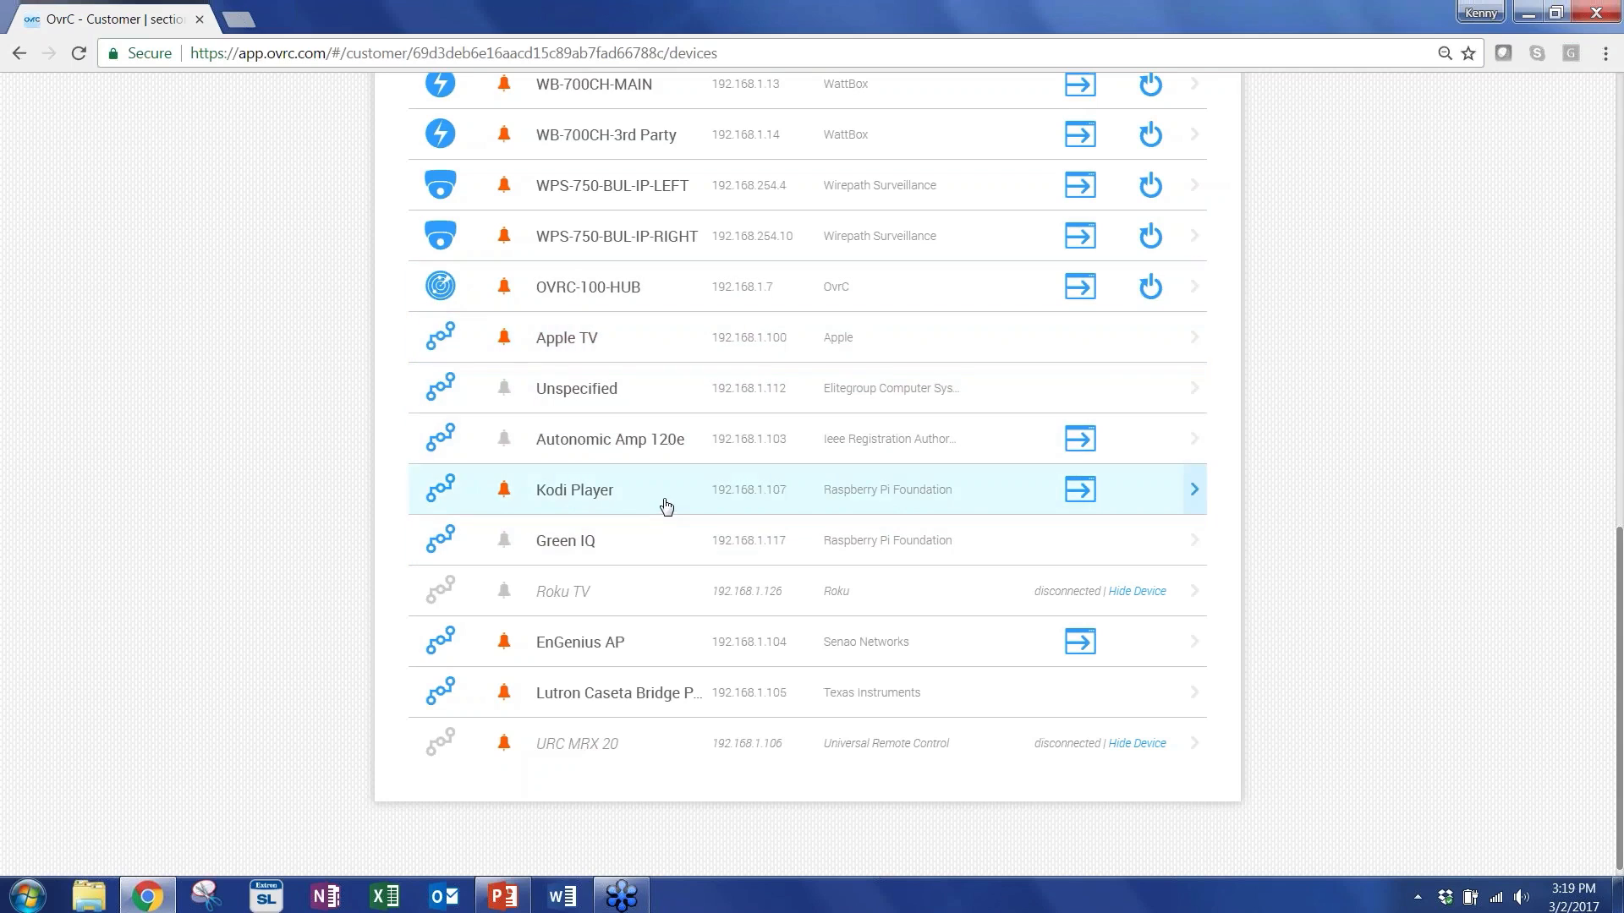
{"action": "mouse_move", "coordinate": [616, 403]}
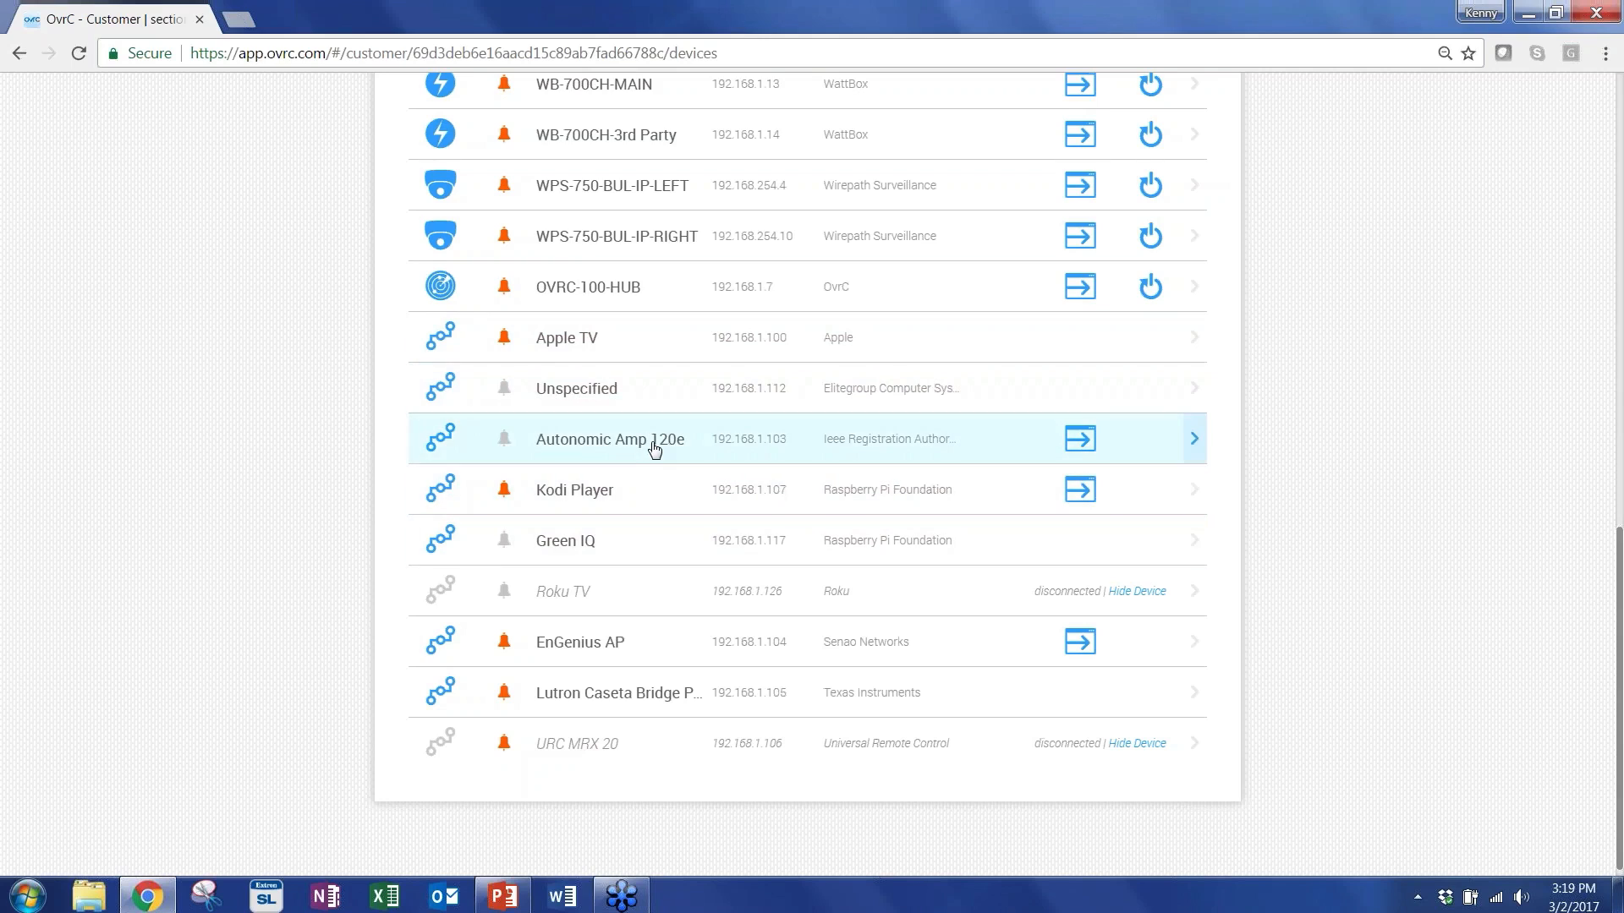
{"action": "mouse_move", "coordinate": [631, 692]}
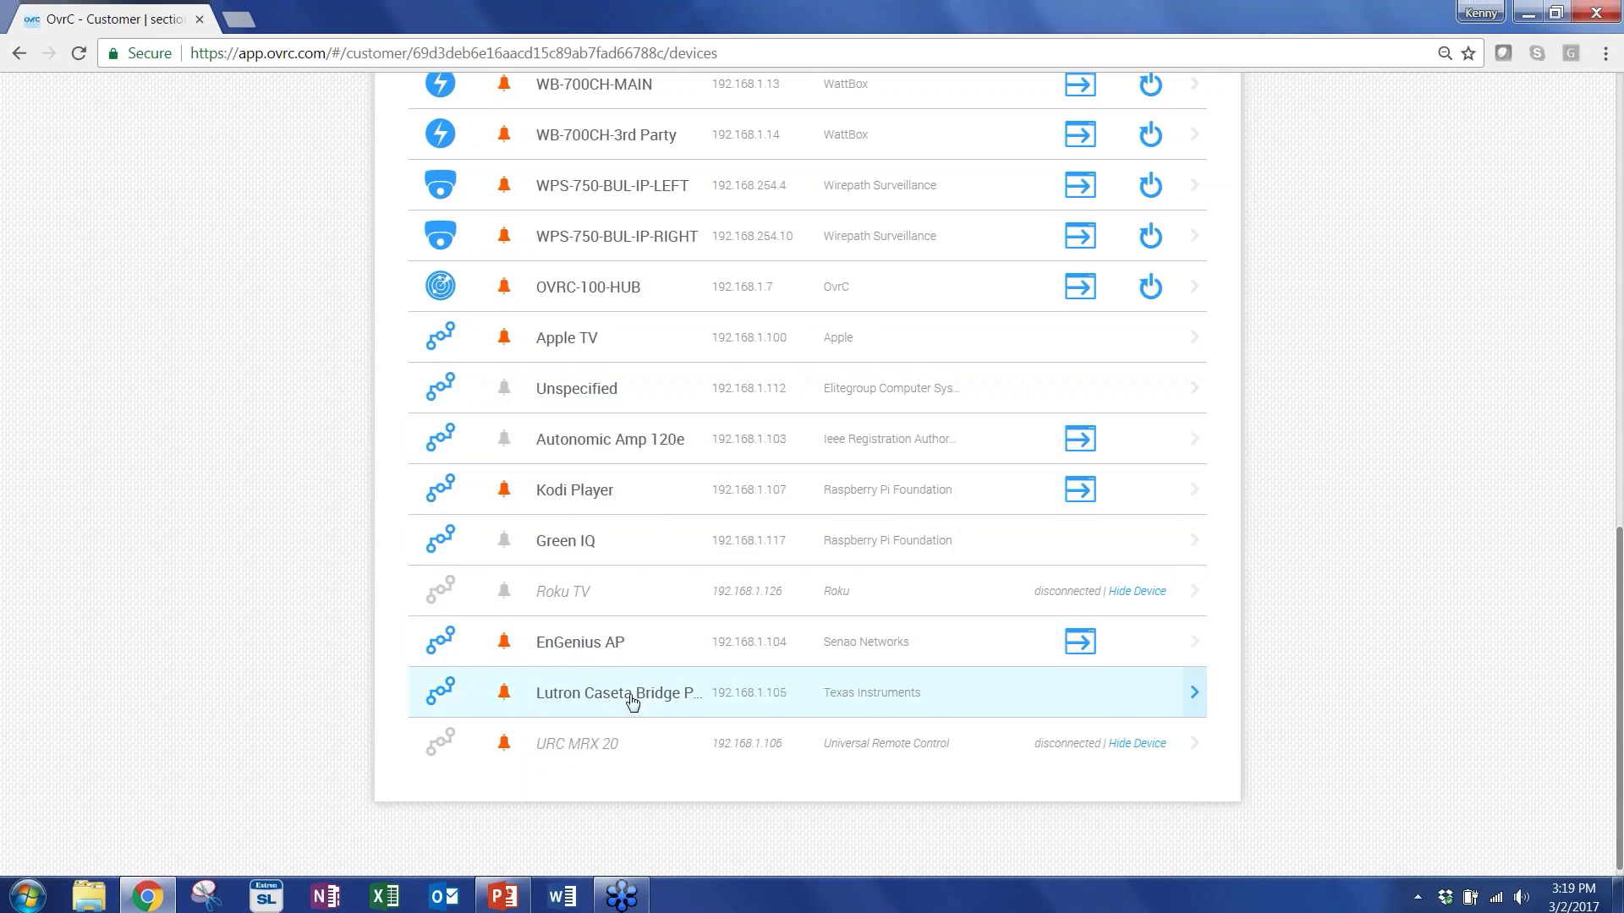
{"action": "mouse_move", "coordinate": [647, 704]}
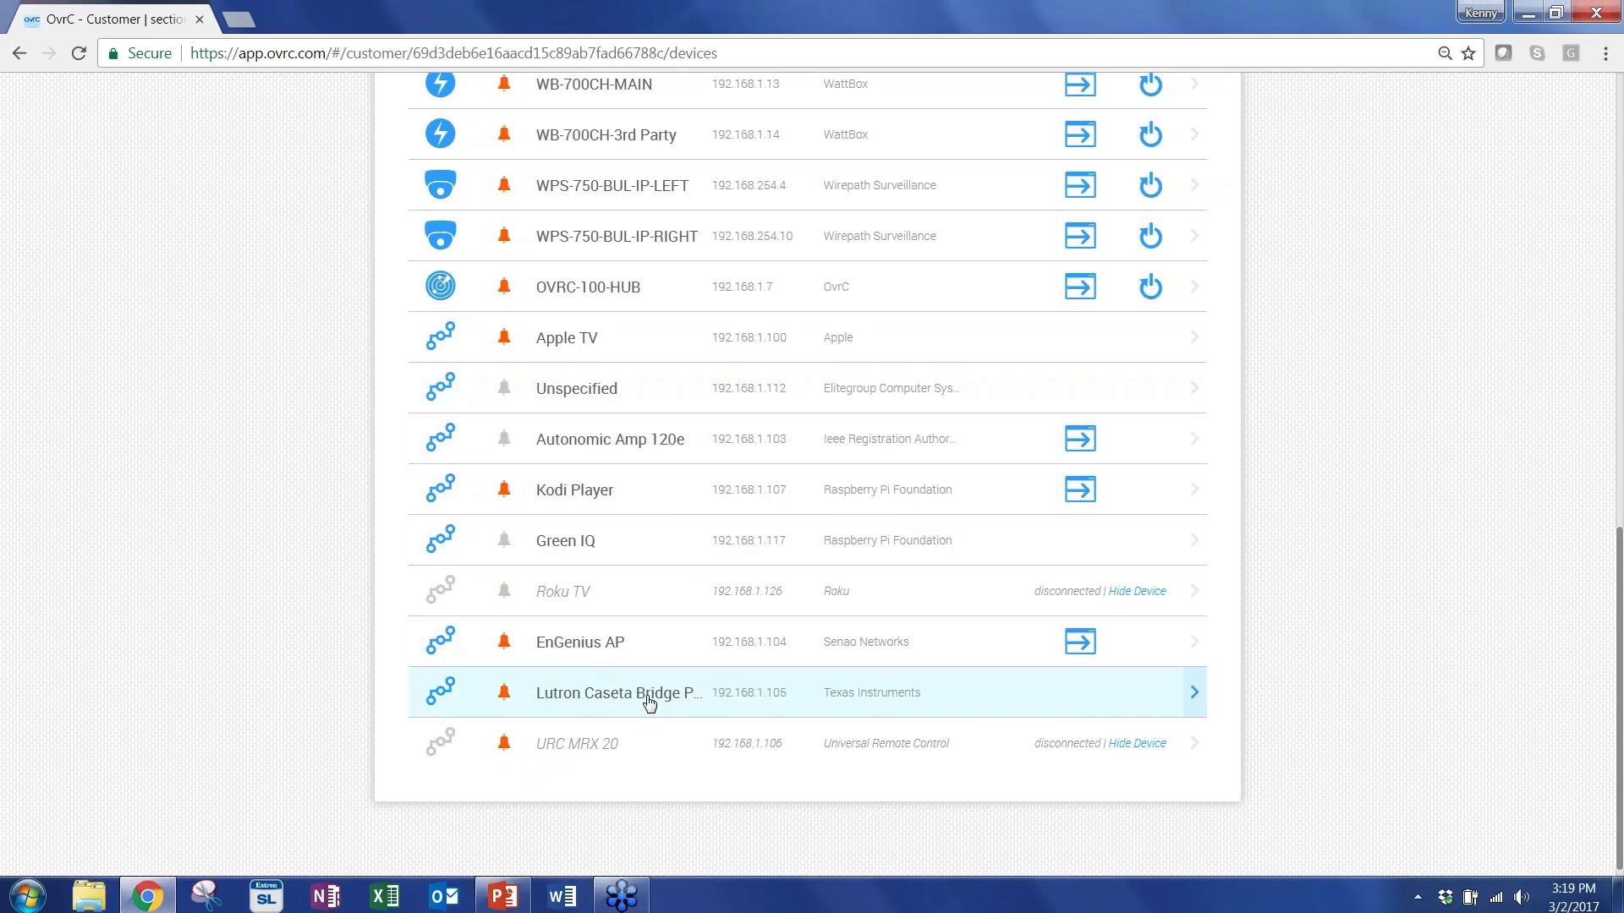
Open the Lutron Caseta Bridge Pro details, toggle notifications off and on, and ping it (0.272 ms, 100%).
{"action": "left_click", "coordinate": [648, 694]}
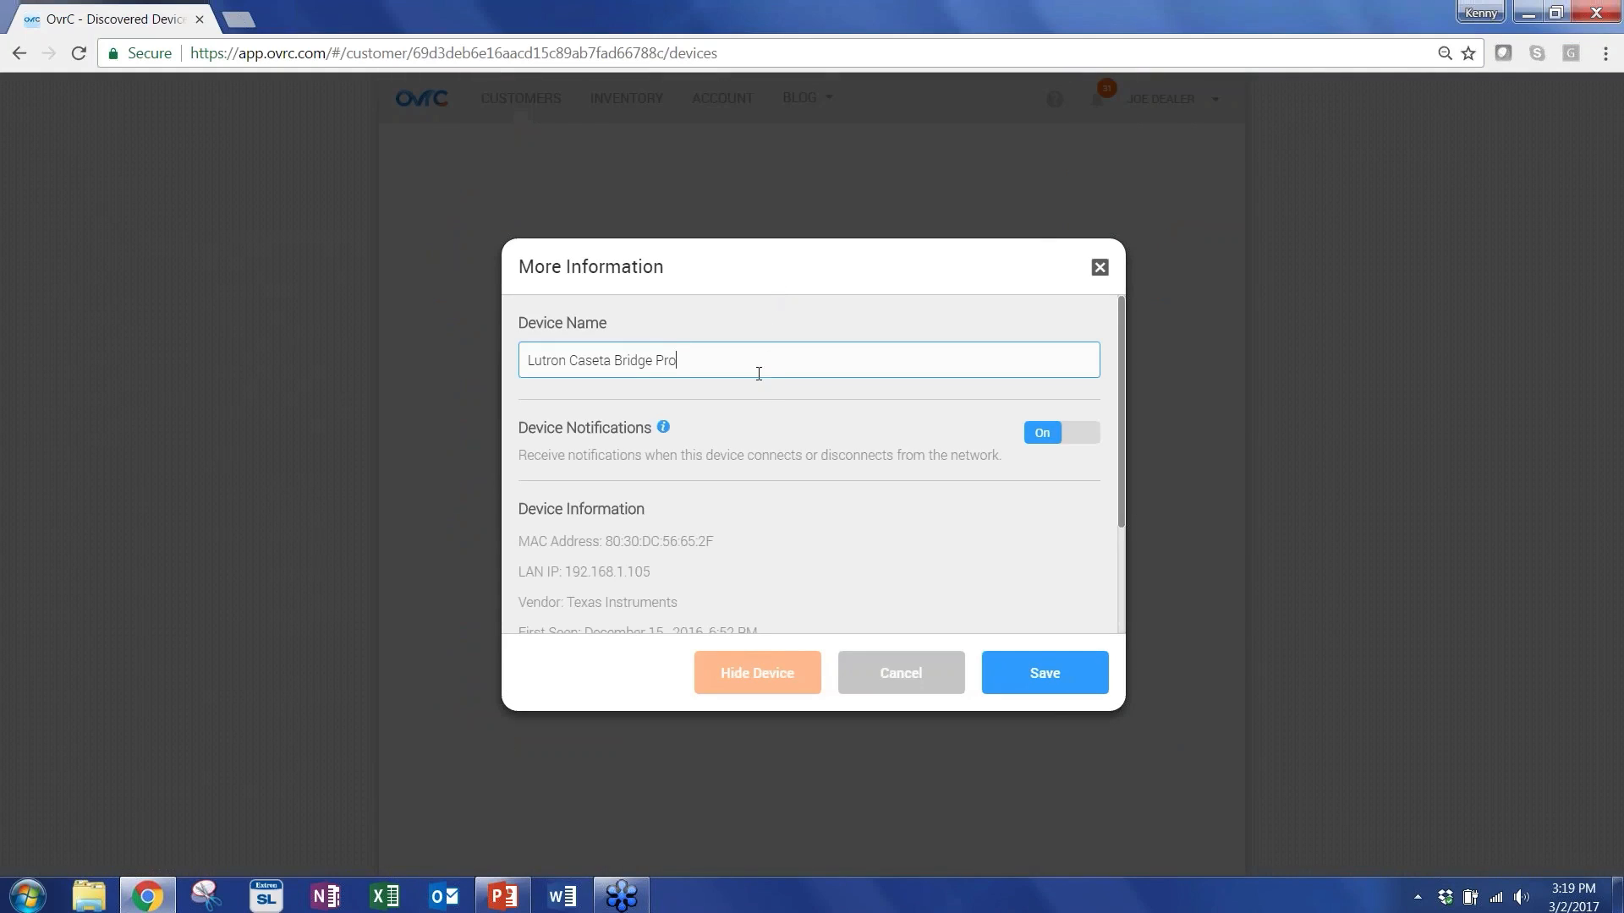
{"action": "mouse_move", "coordinate": [747, 362]}
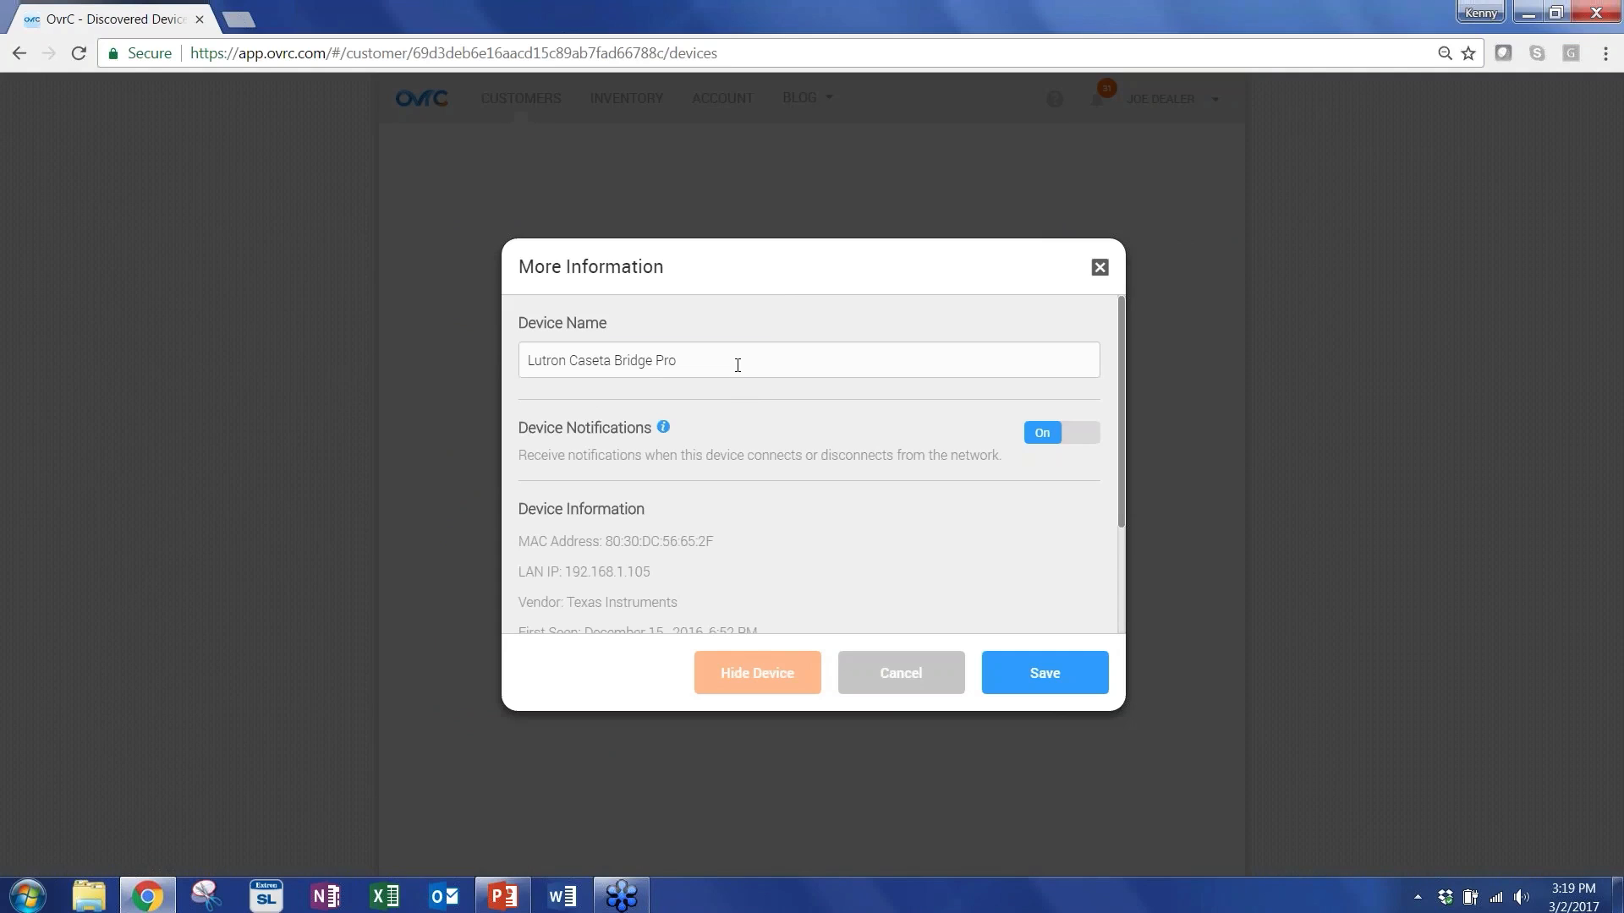
{"action": "scroll", "scroll_direction": "down", "scroll_amount": 3}
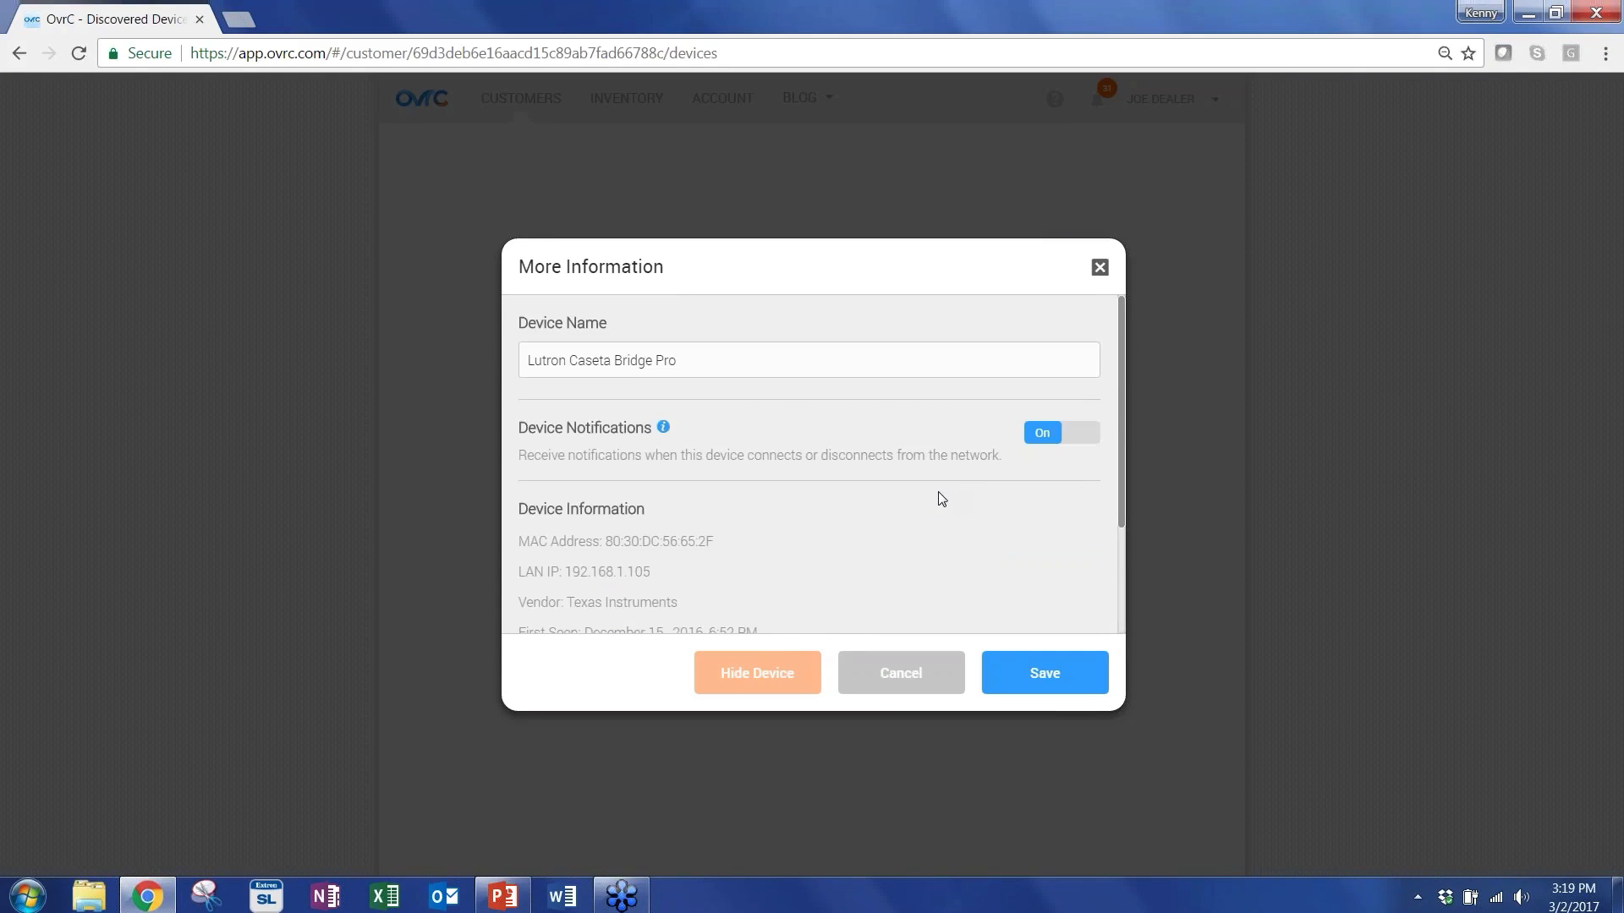
{"action": "mouse_move", "coordinate": [976, 496]}
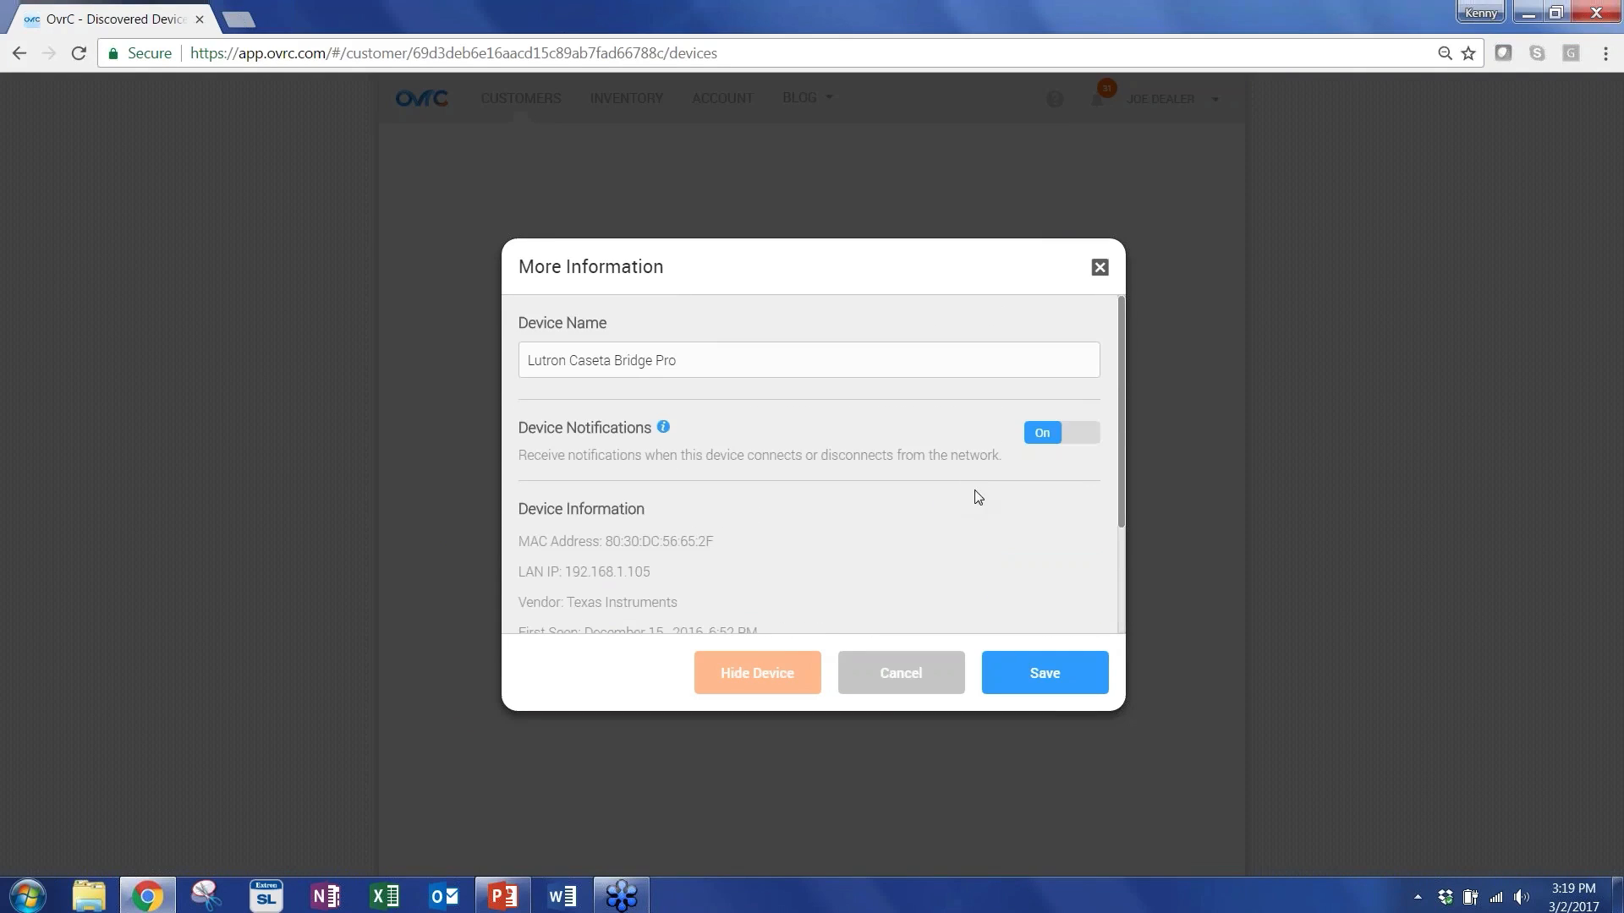
{"action": "left_click", "coordinate": [1079, 431]}
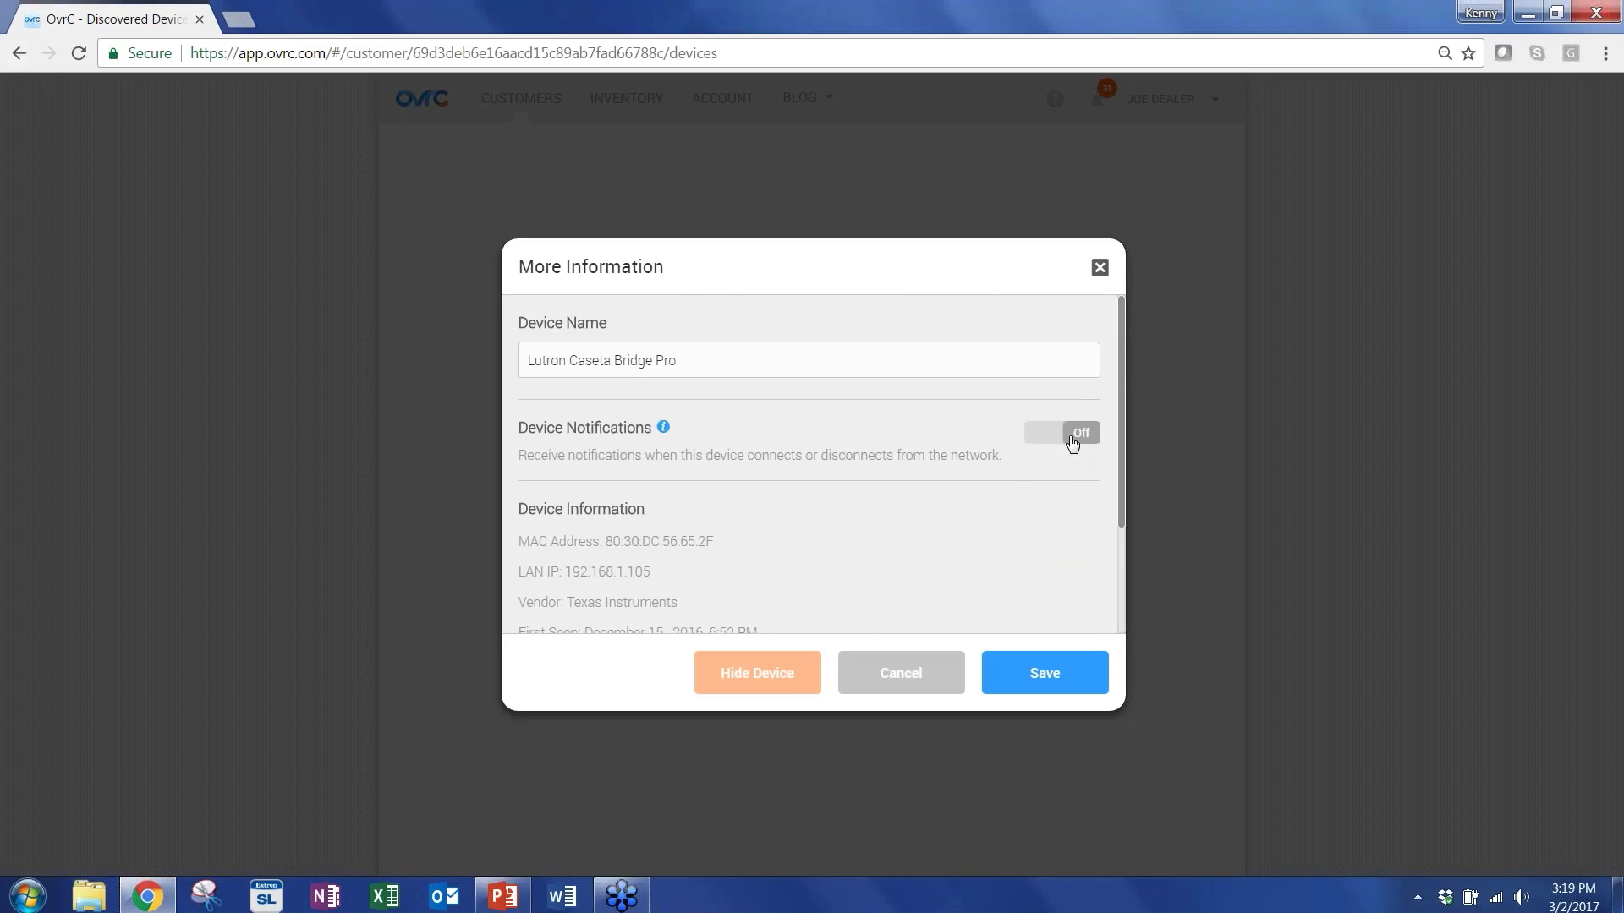
{"action": "left_click", "coordinate": [1061, 432]}
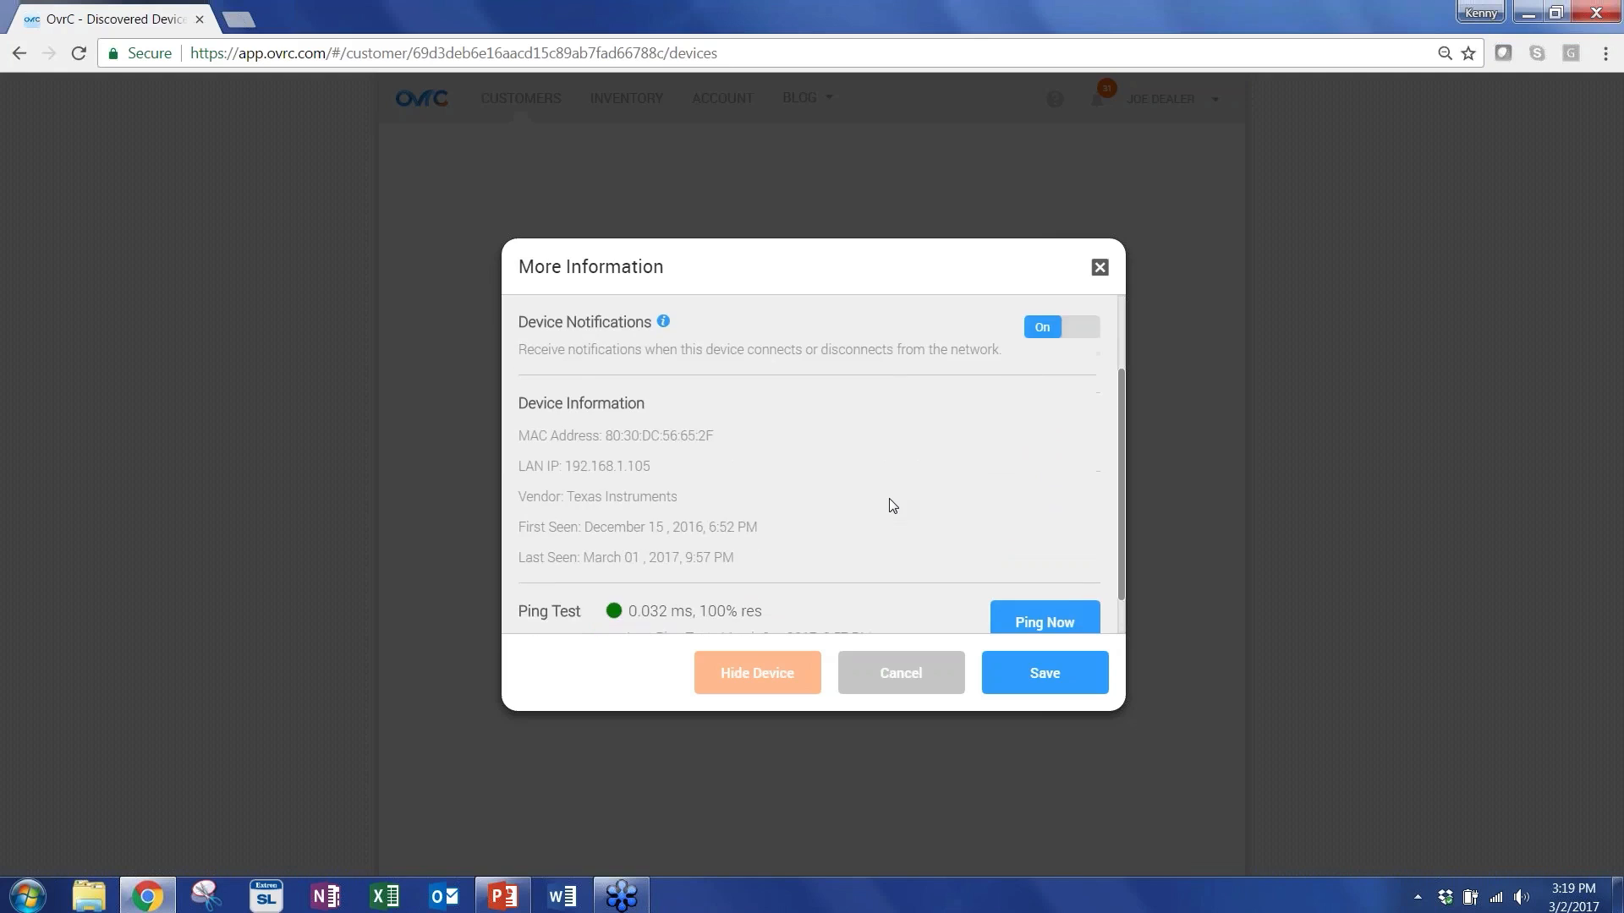
{"action": "scroll", "scroll_direction": "down", "scroll_amount": 3}
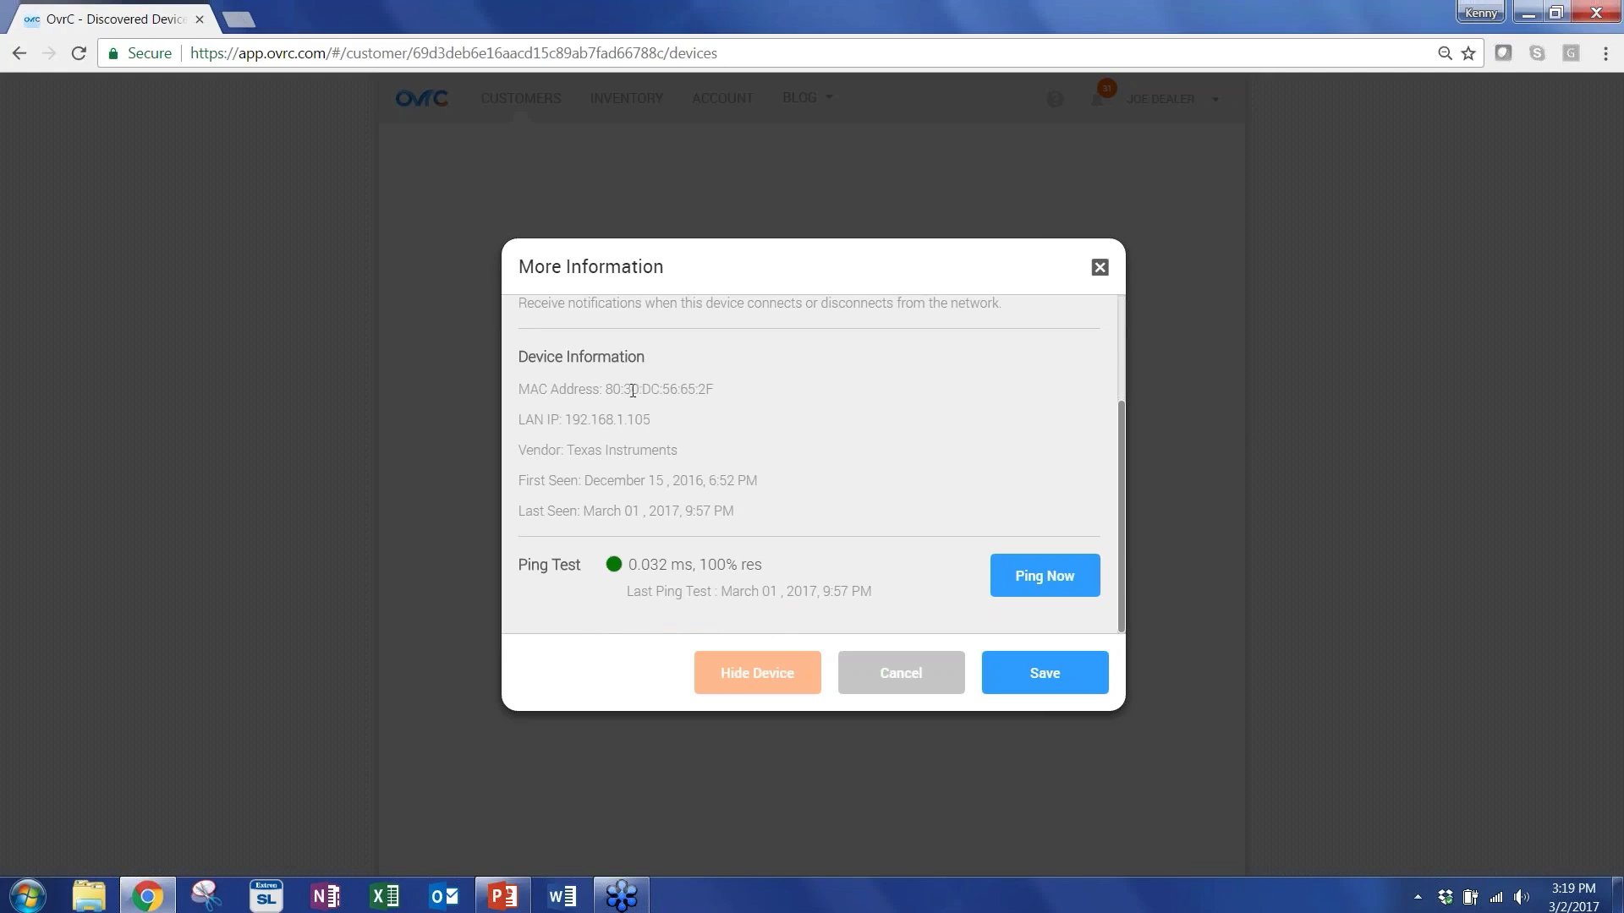
{"action": "mouse_move", "coordinate": [749, 510]}
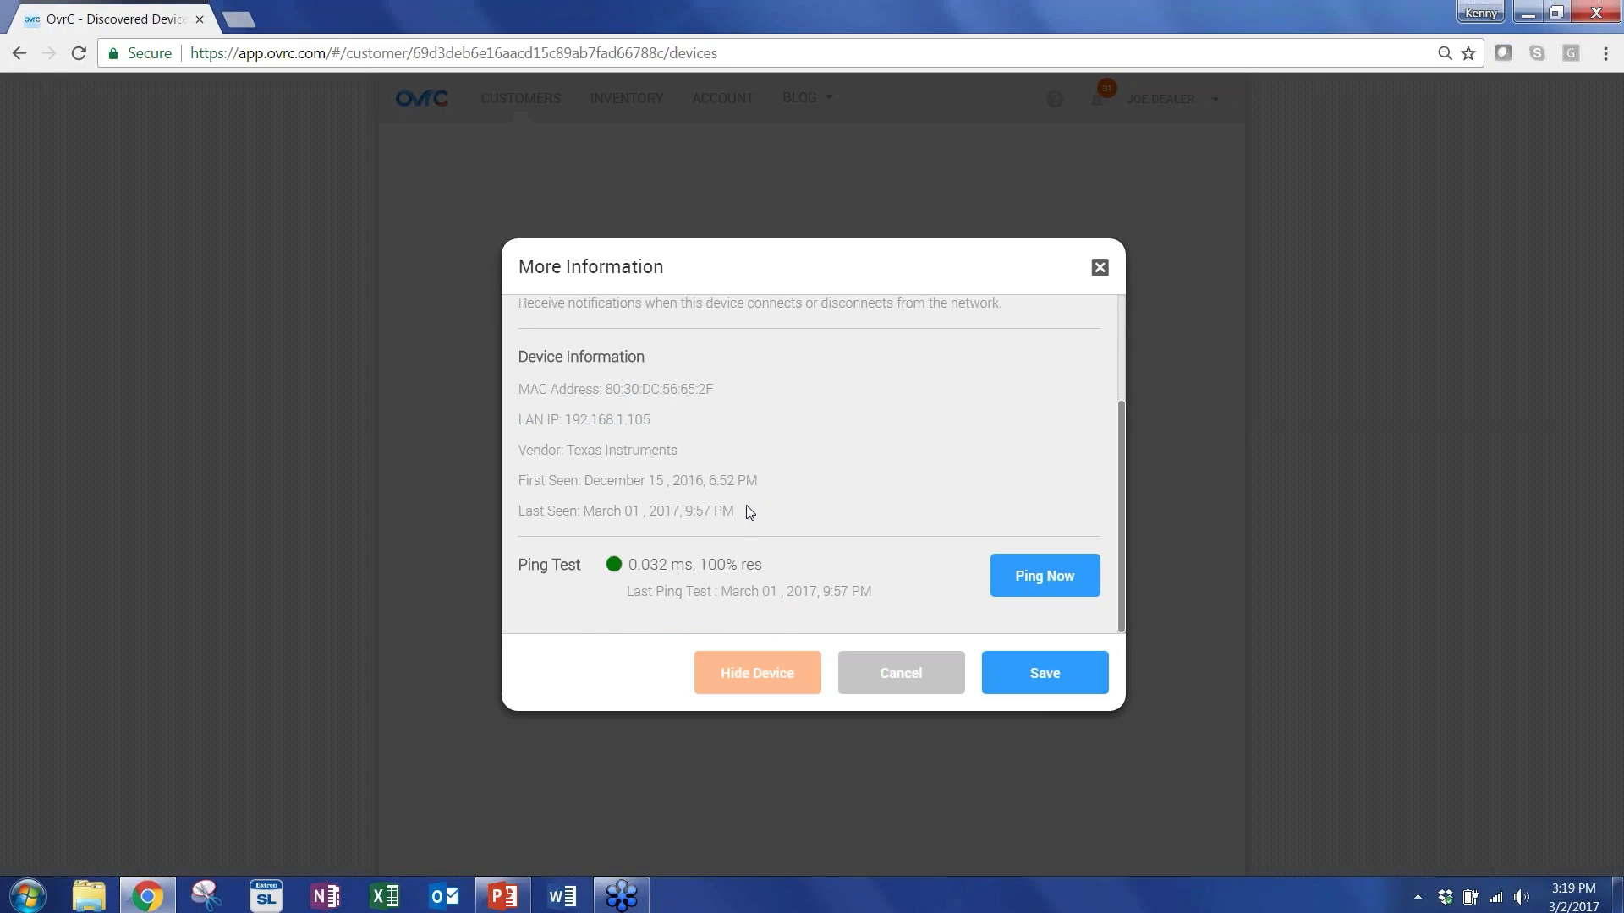
{"action": "mouse_move", "coordinate": [692, 482]}
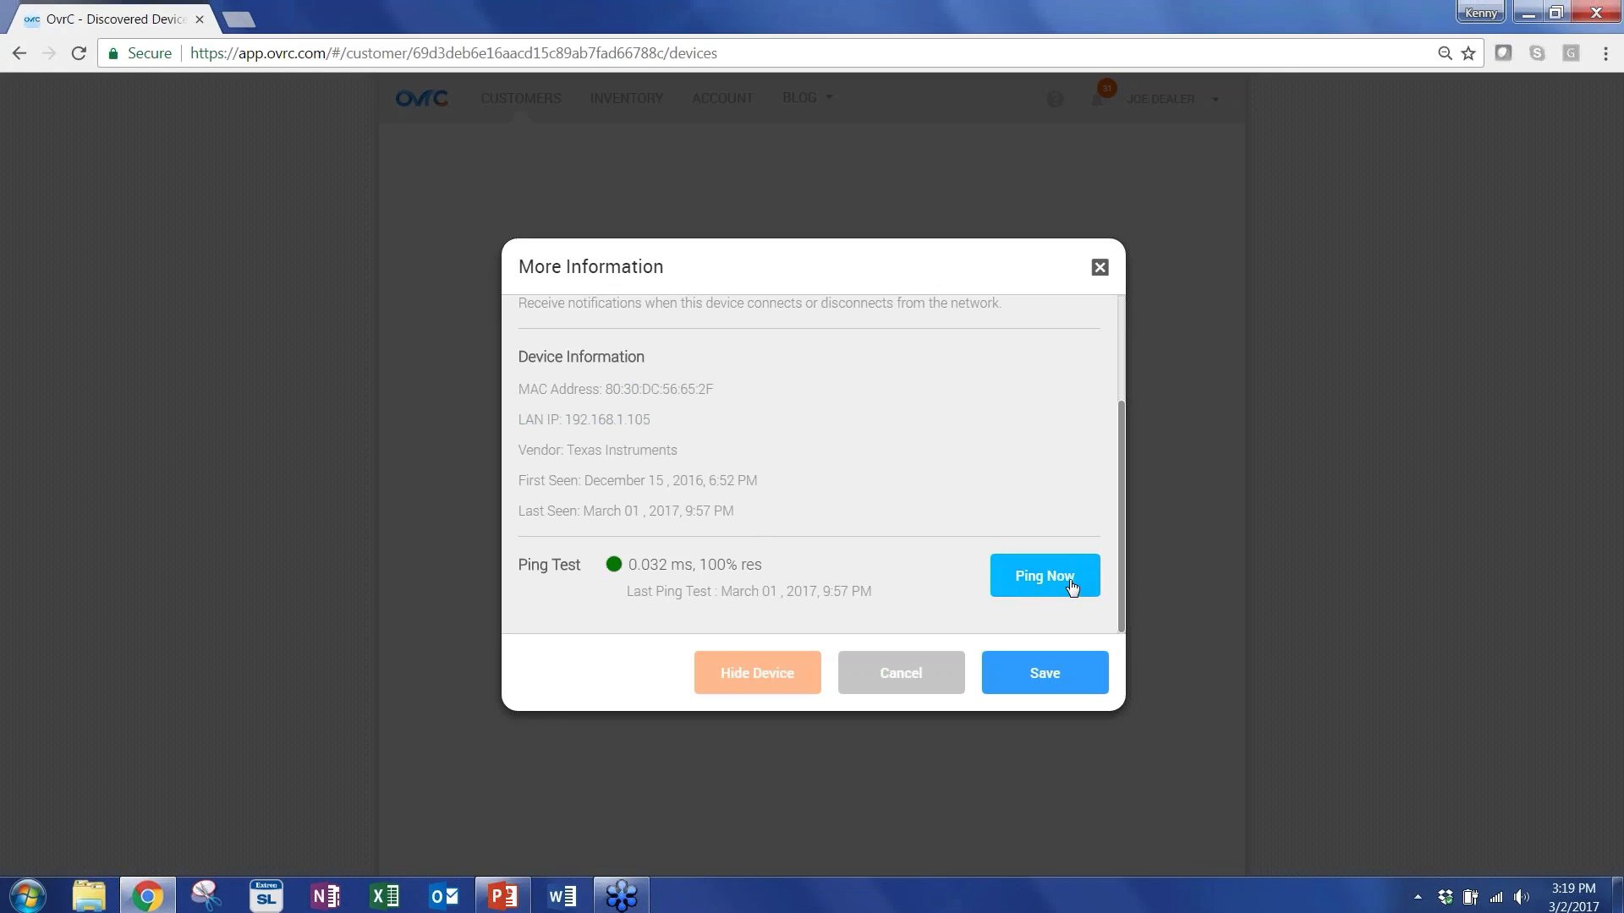
{"action": "left_click", "coordinate": [1044, 575]}
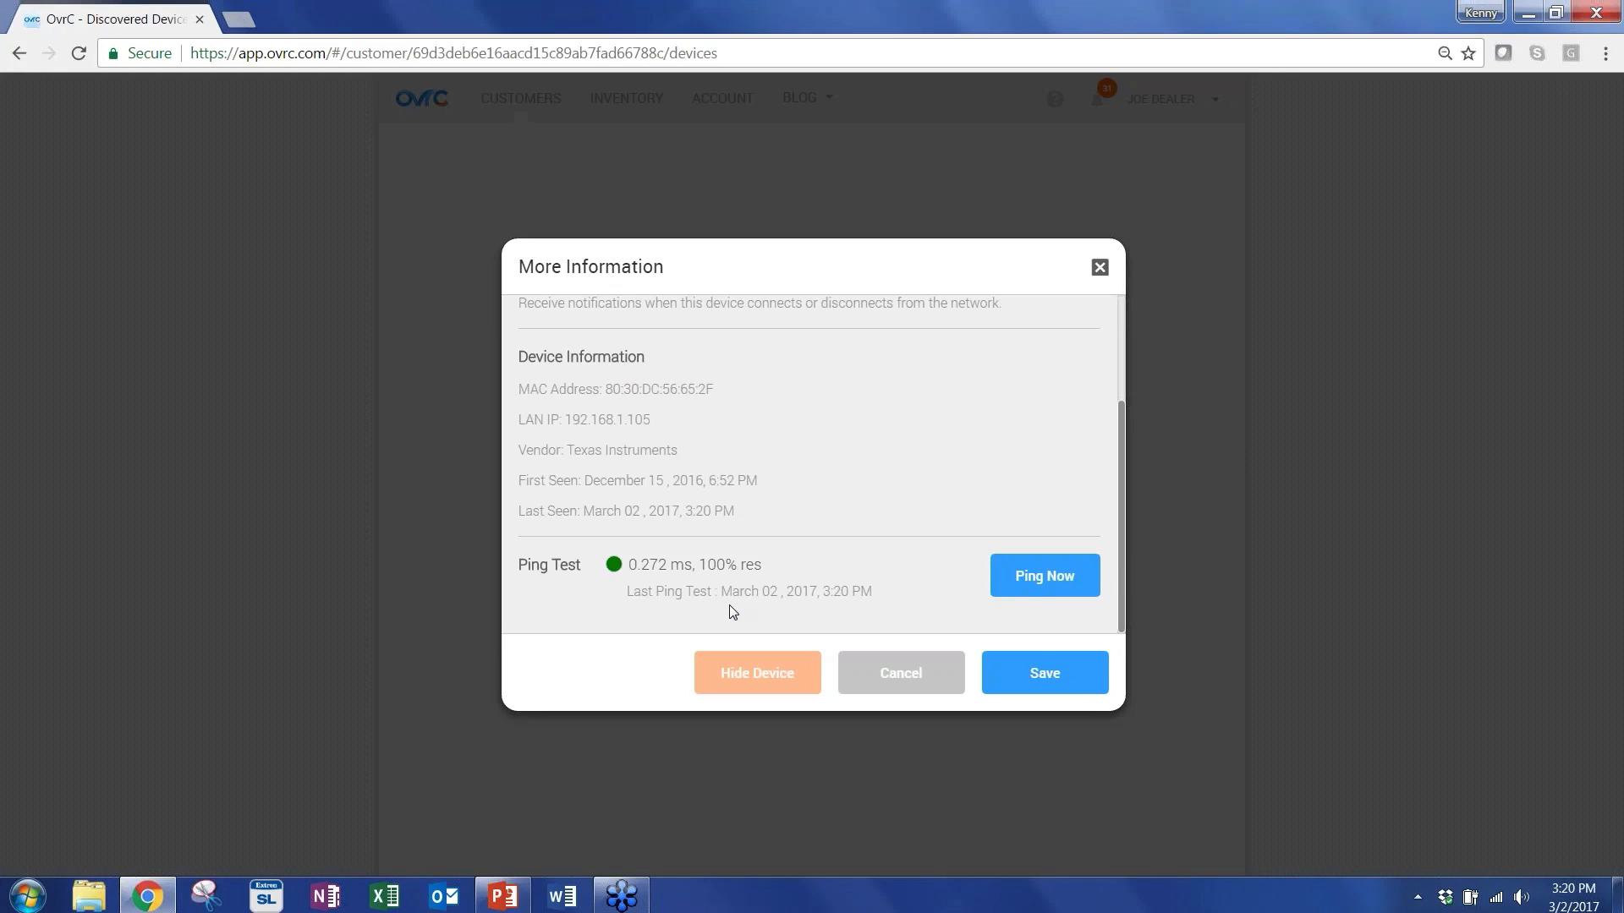
{"action": "mouse_move", "coordinate": [700, 565]}
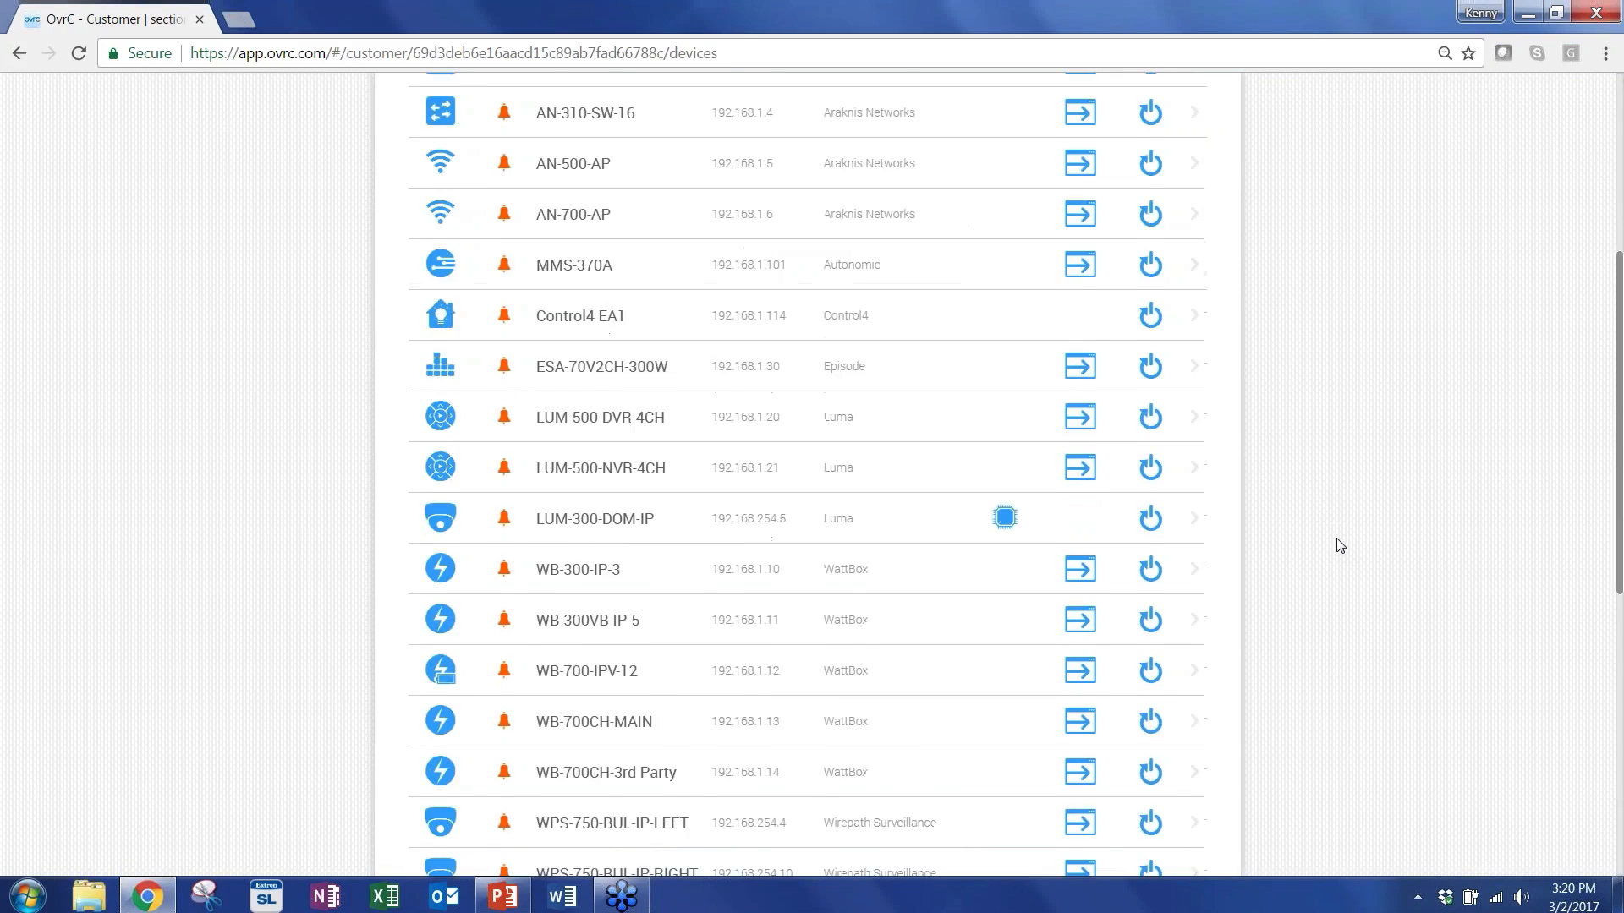
Start a Web Connect to the EnGenius AP, bringing up the local-or-remote prompt.
{"action": "scroll", "scroll_direction": "down", "scroll_amount": 3}
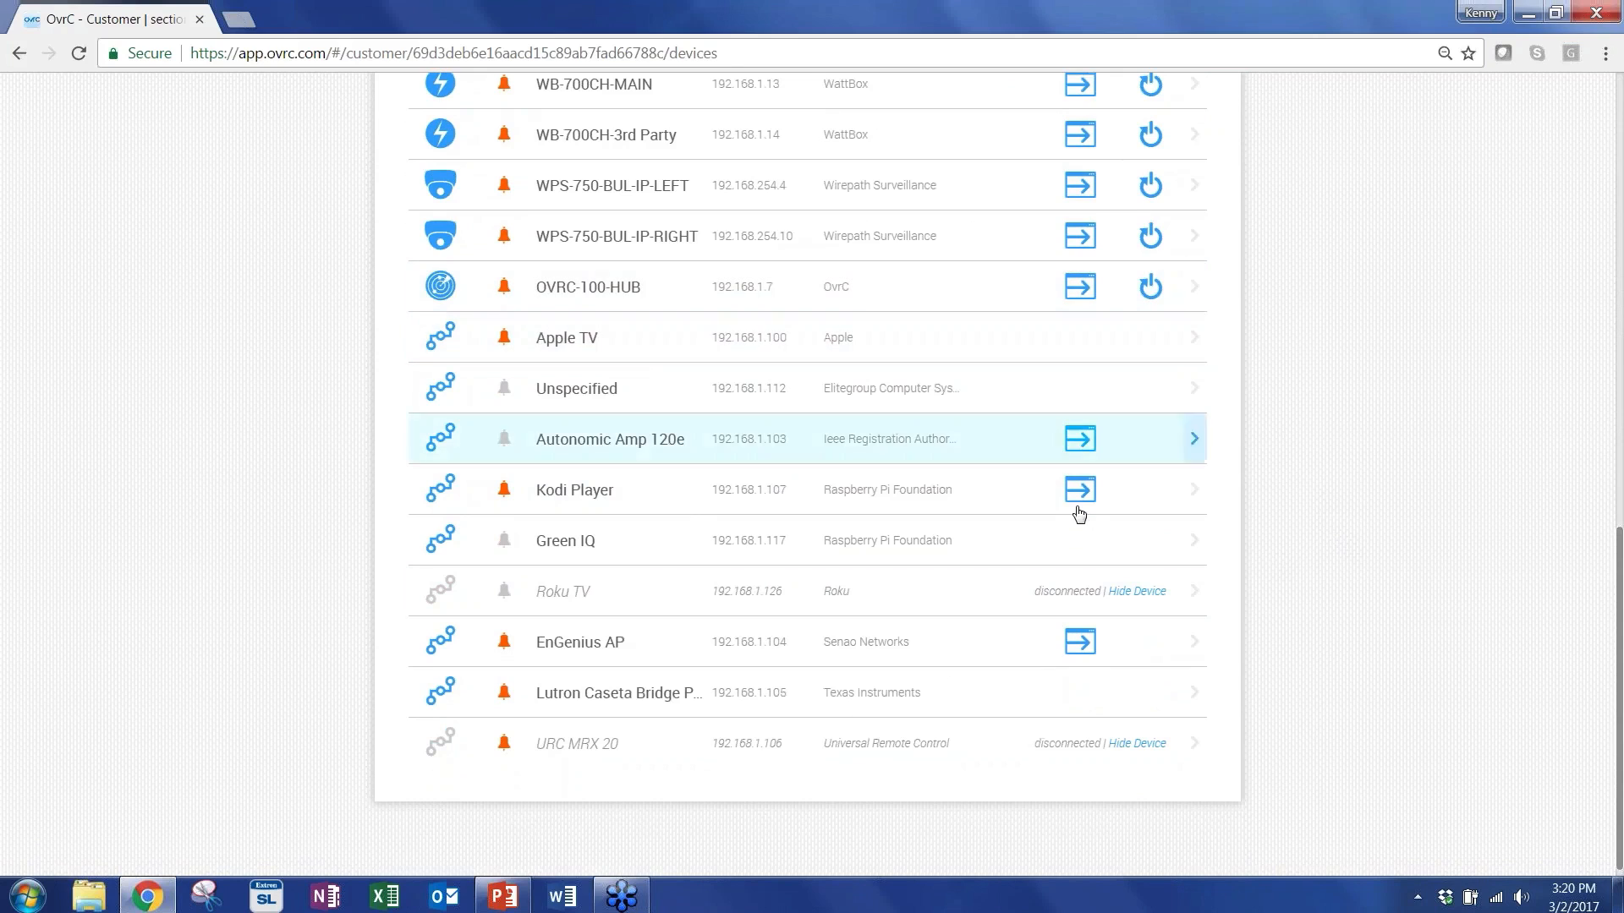
{"action": "mouse_move", "coordinate": [580, 677]}
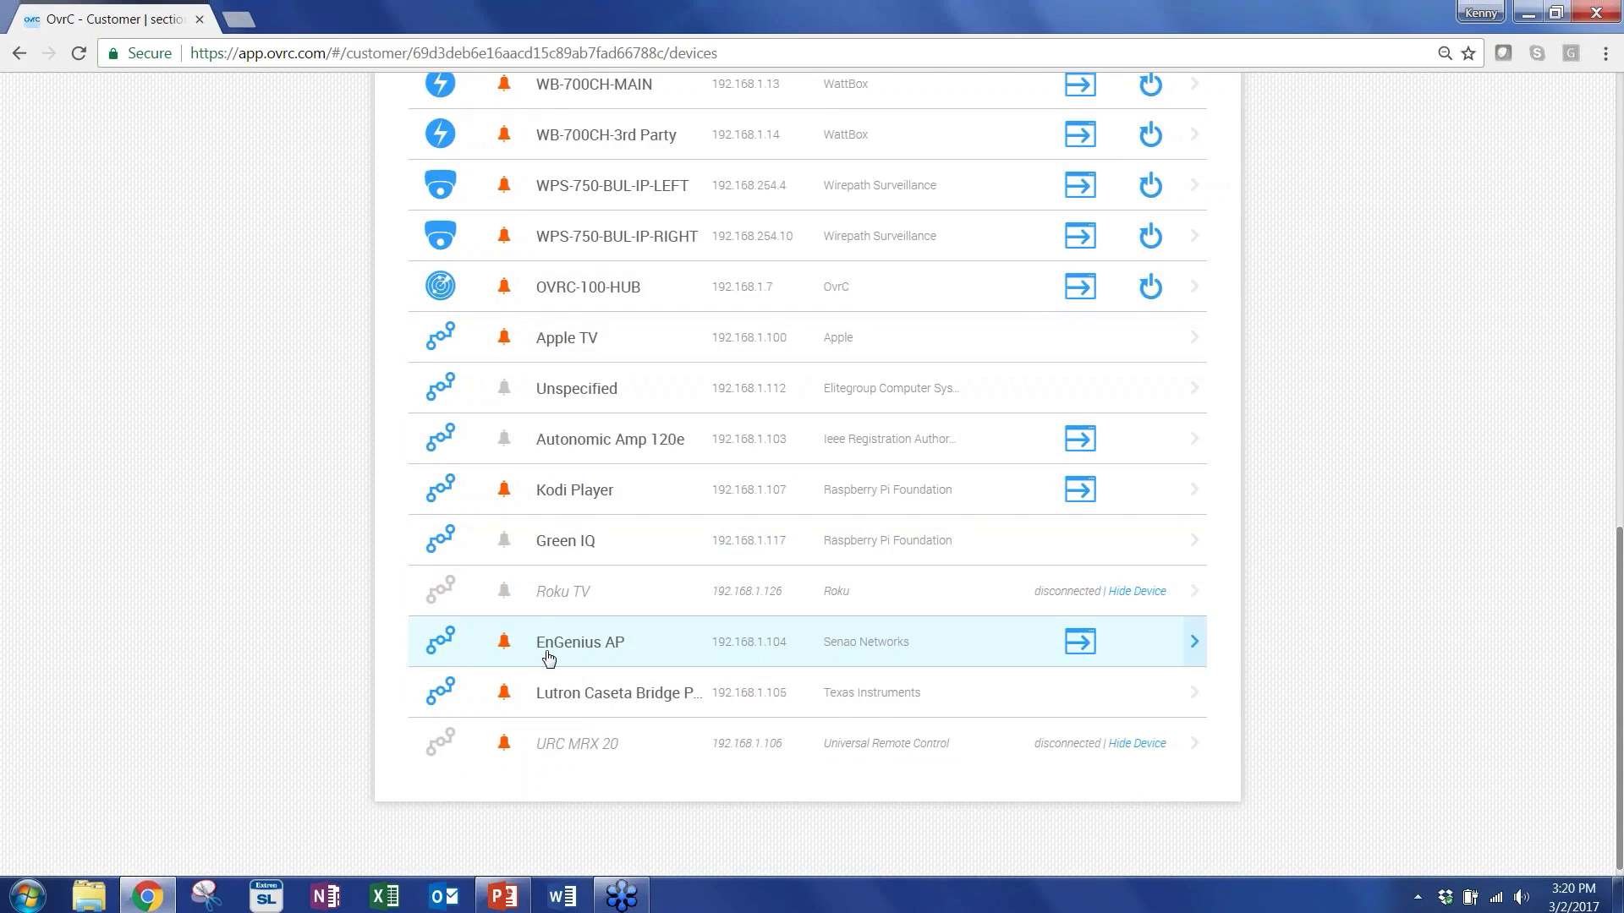
{"action": "mouse_move", "coordinate": [698, 653]}
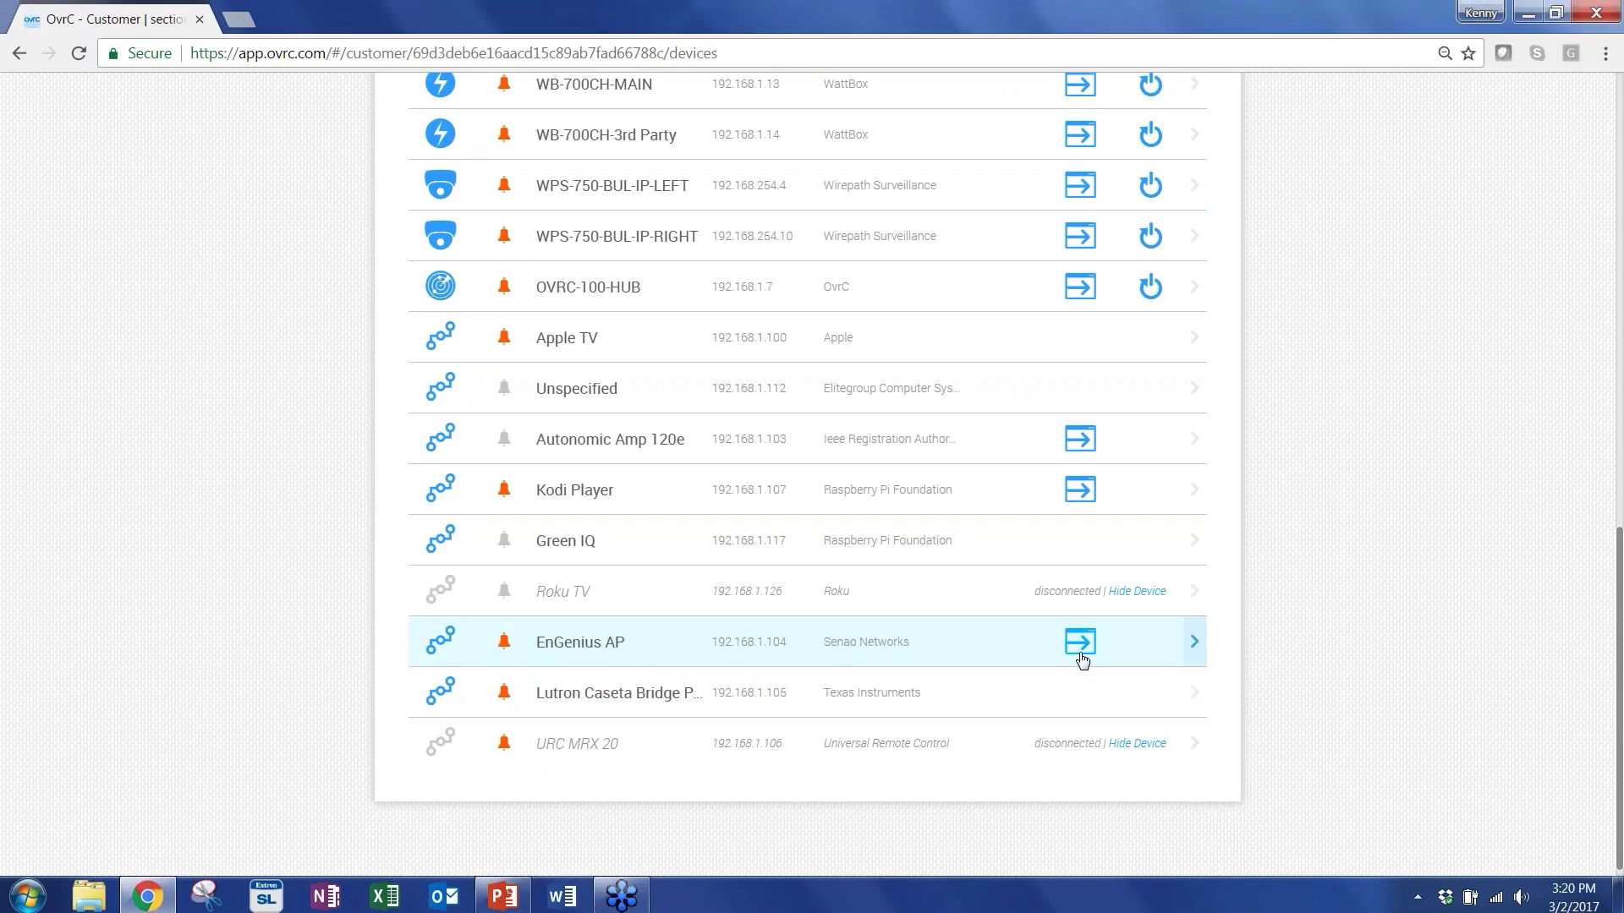
{"action": "mouse_move", "coordinate": [1081, 639]}
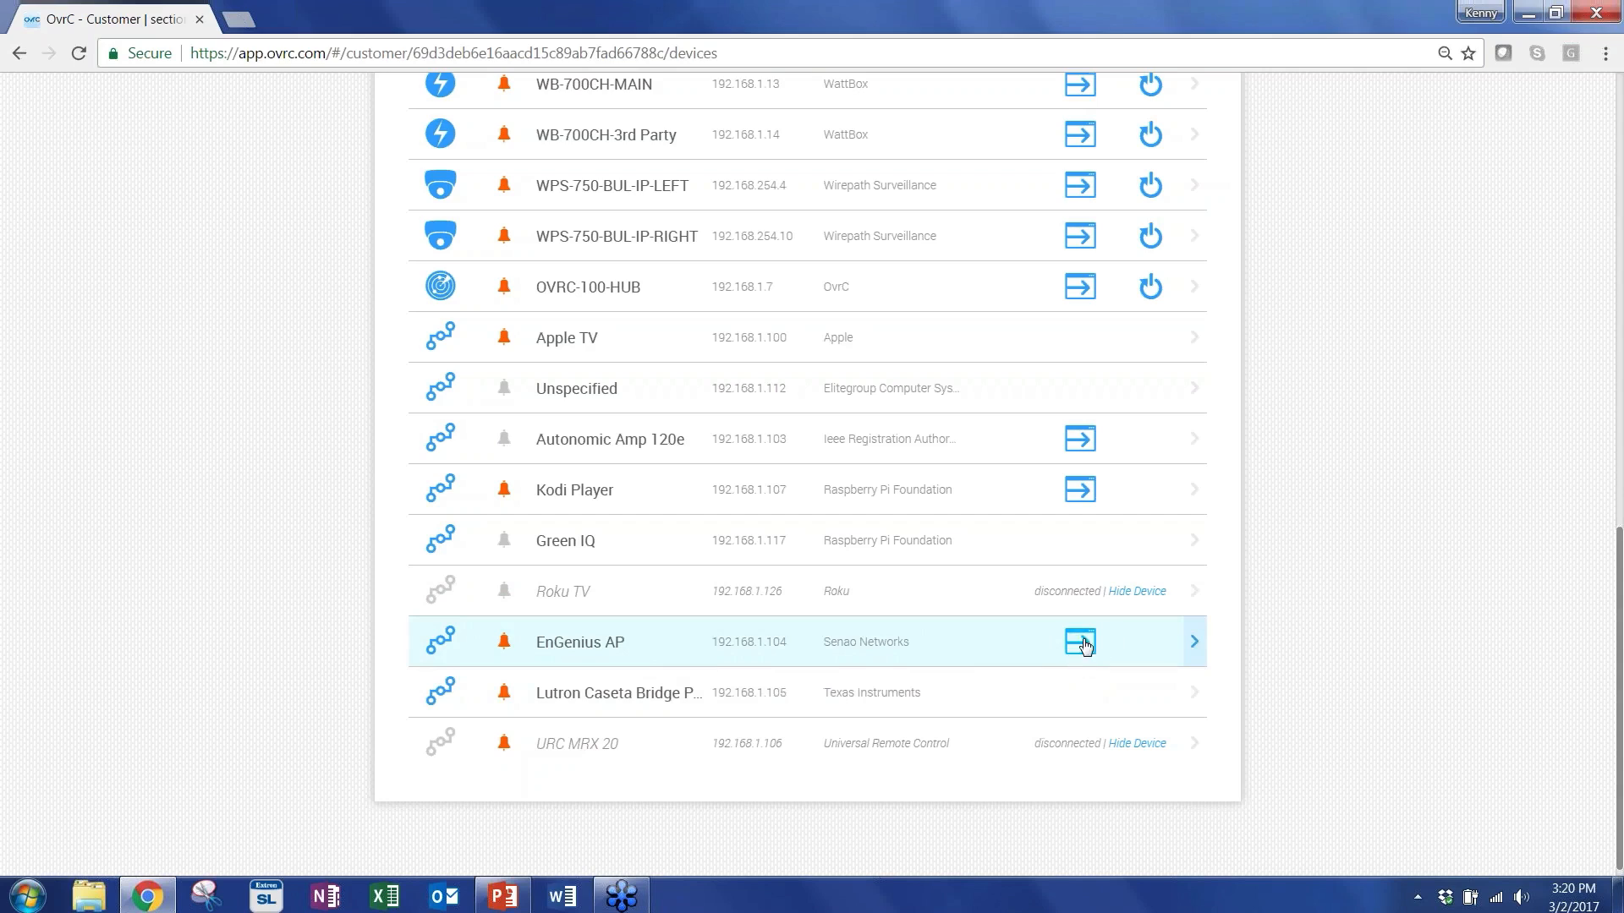
{"action": "mouse_move", "coordinate": [1081, 641]}
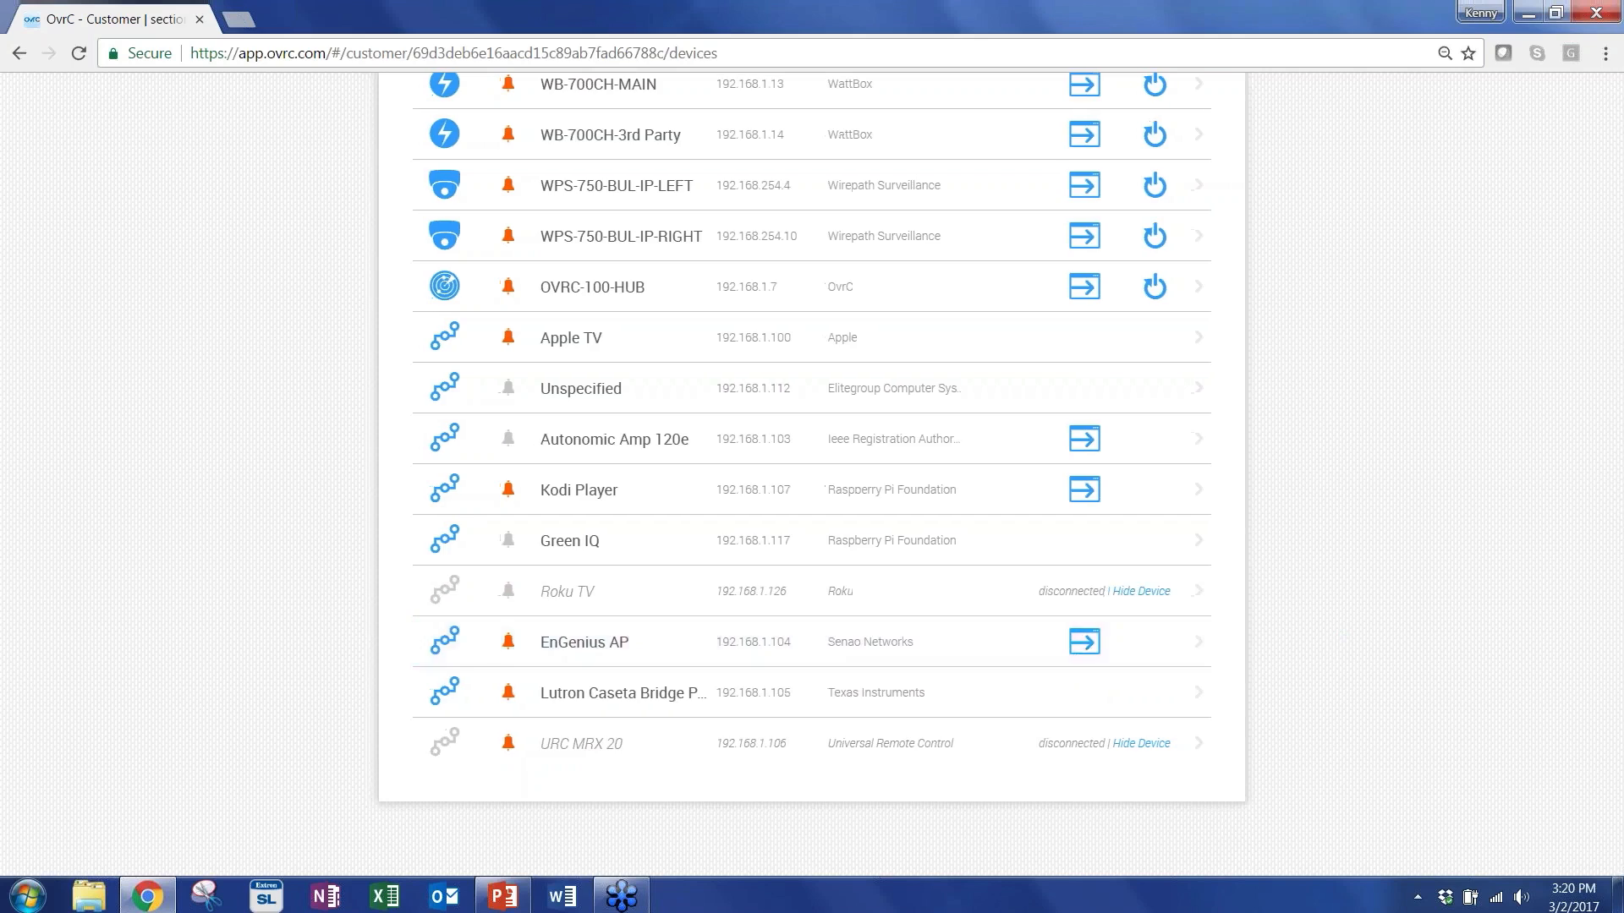
{"action": "left_click", "coordinate": [1083, 438]}
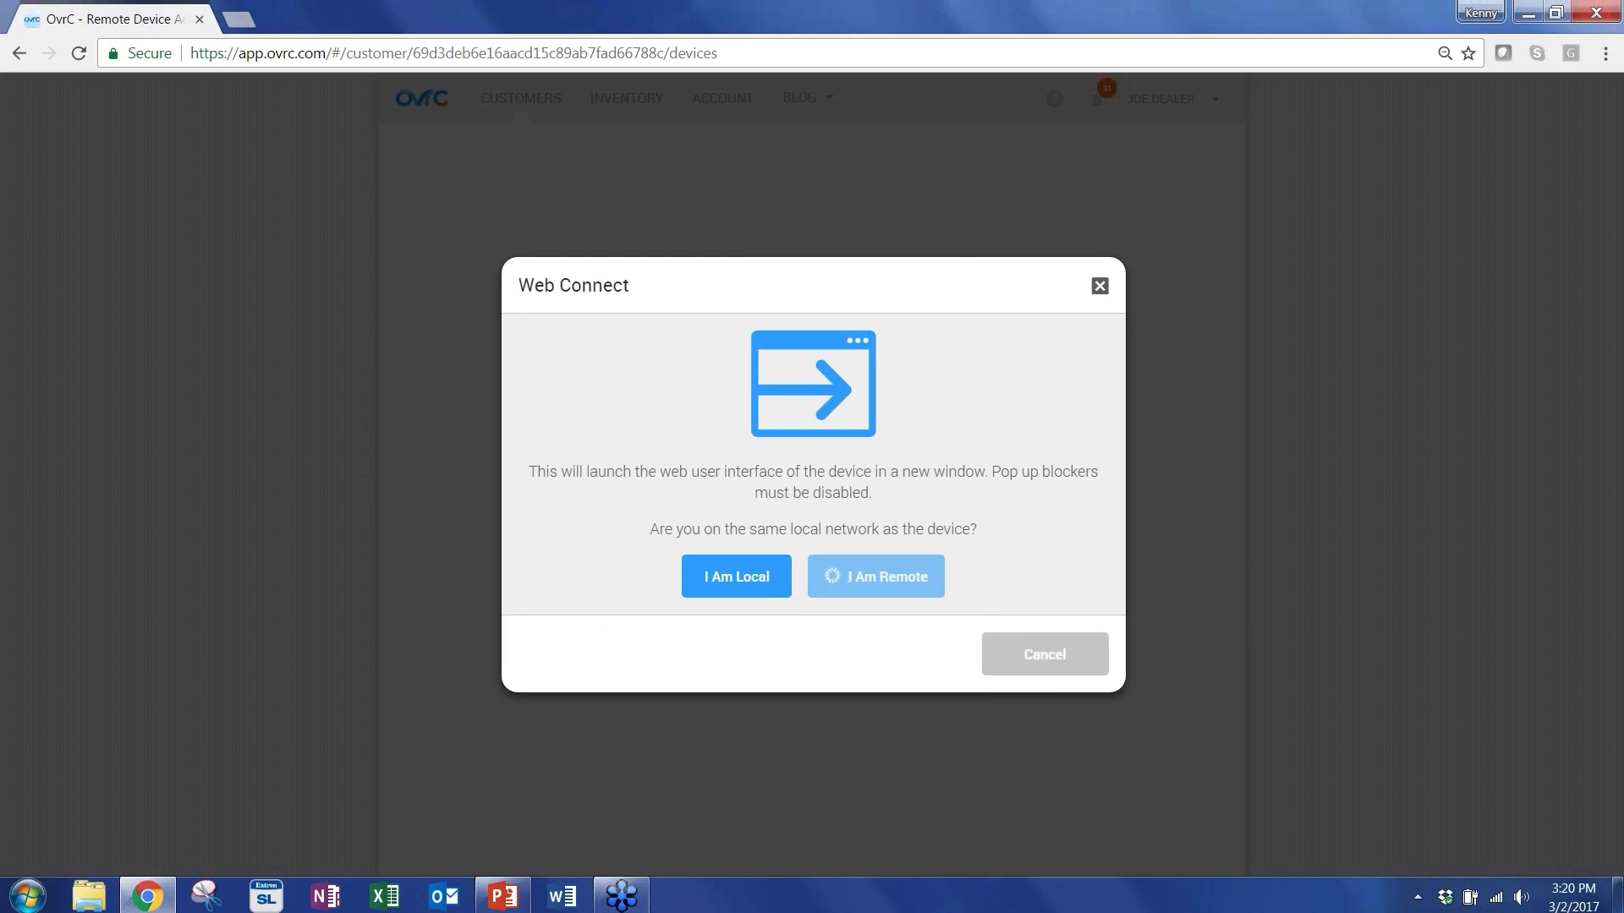
Choose I Am Remote to open the EWS360AP login page in a new tab.
{"action": "left_click", "coordinate": [736, 576]}
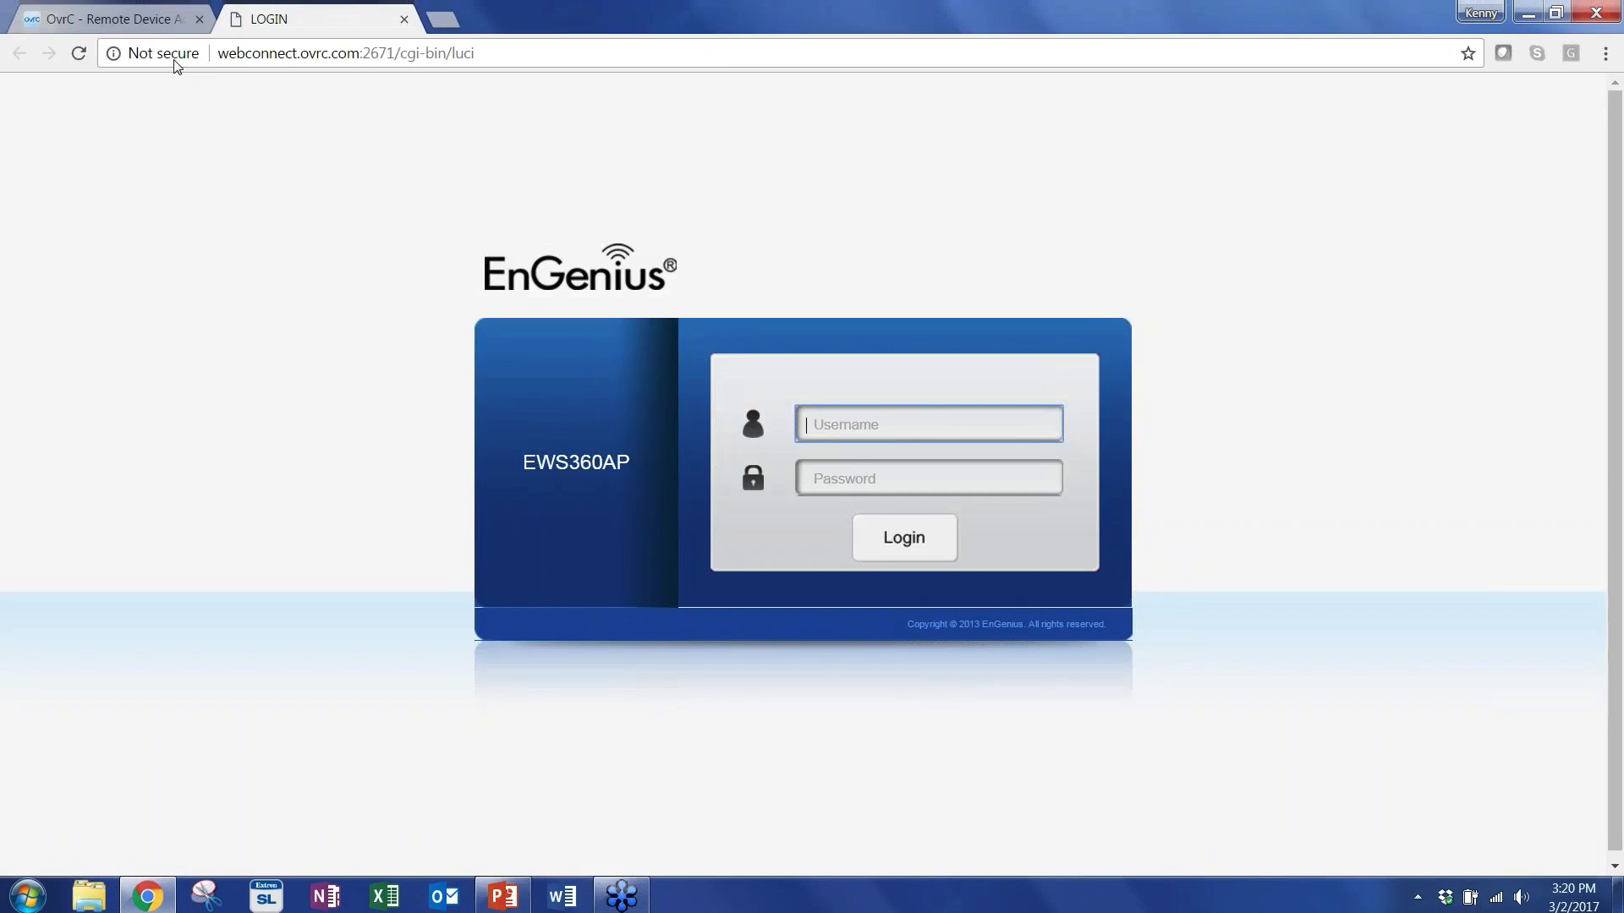
{"action": "mouse_move", "coordinate": [506, 54]}
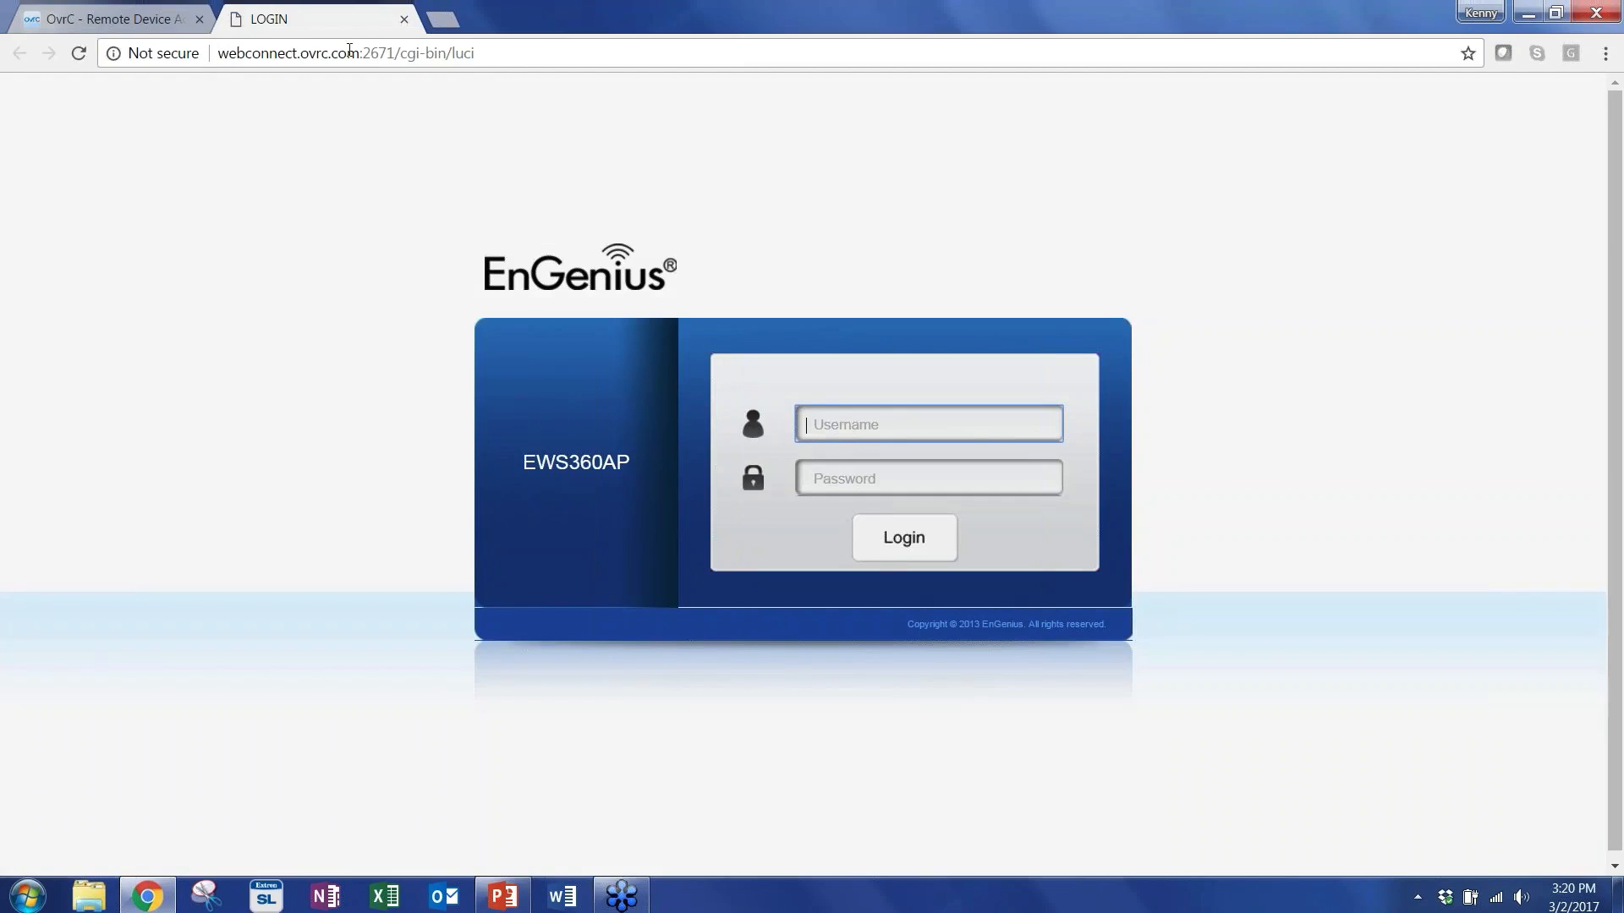
{"action": "mouse_move", "coordinate": [517, 184]}
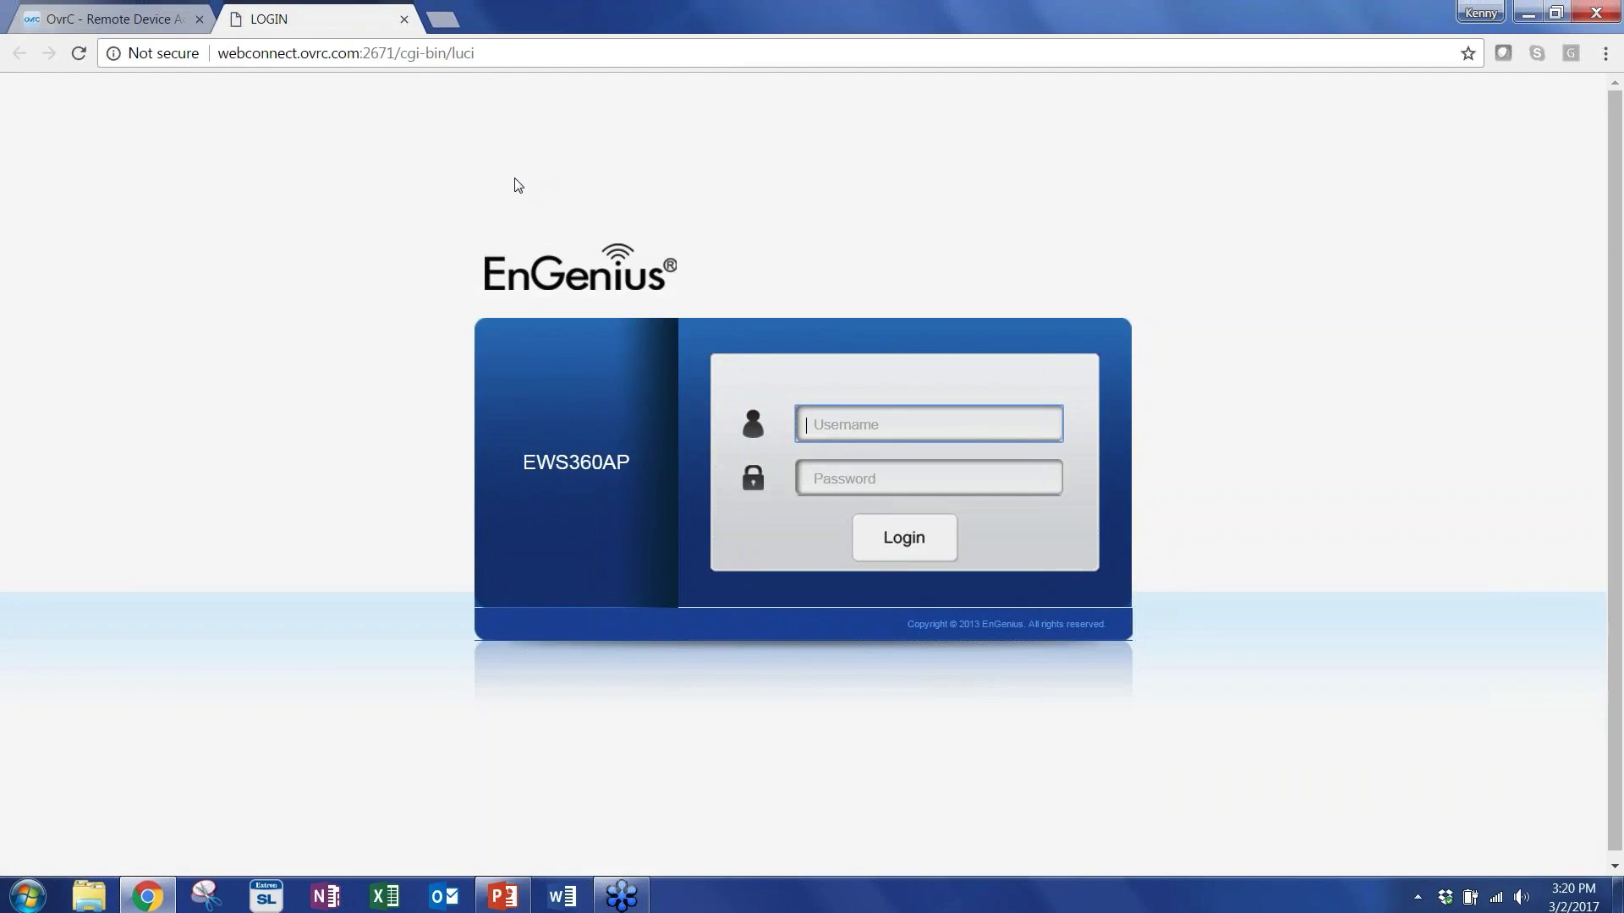
{"action": "mouse_move", "coordinate": [452, 113]}
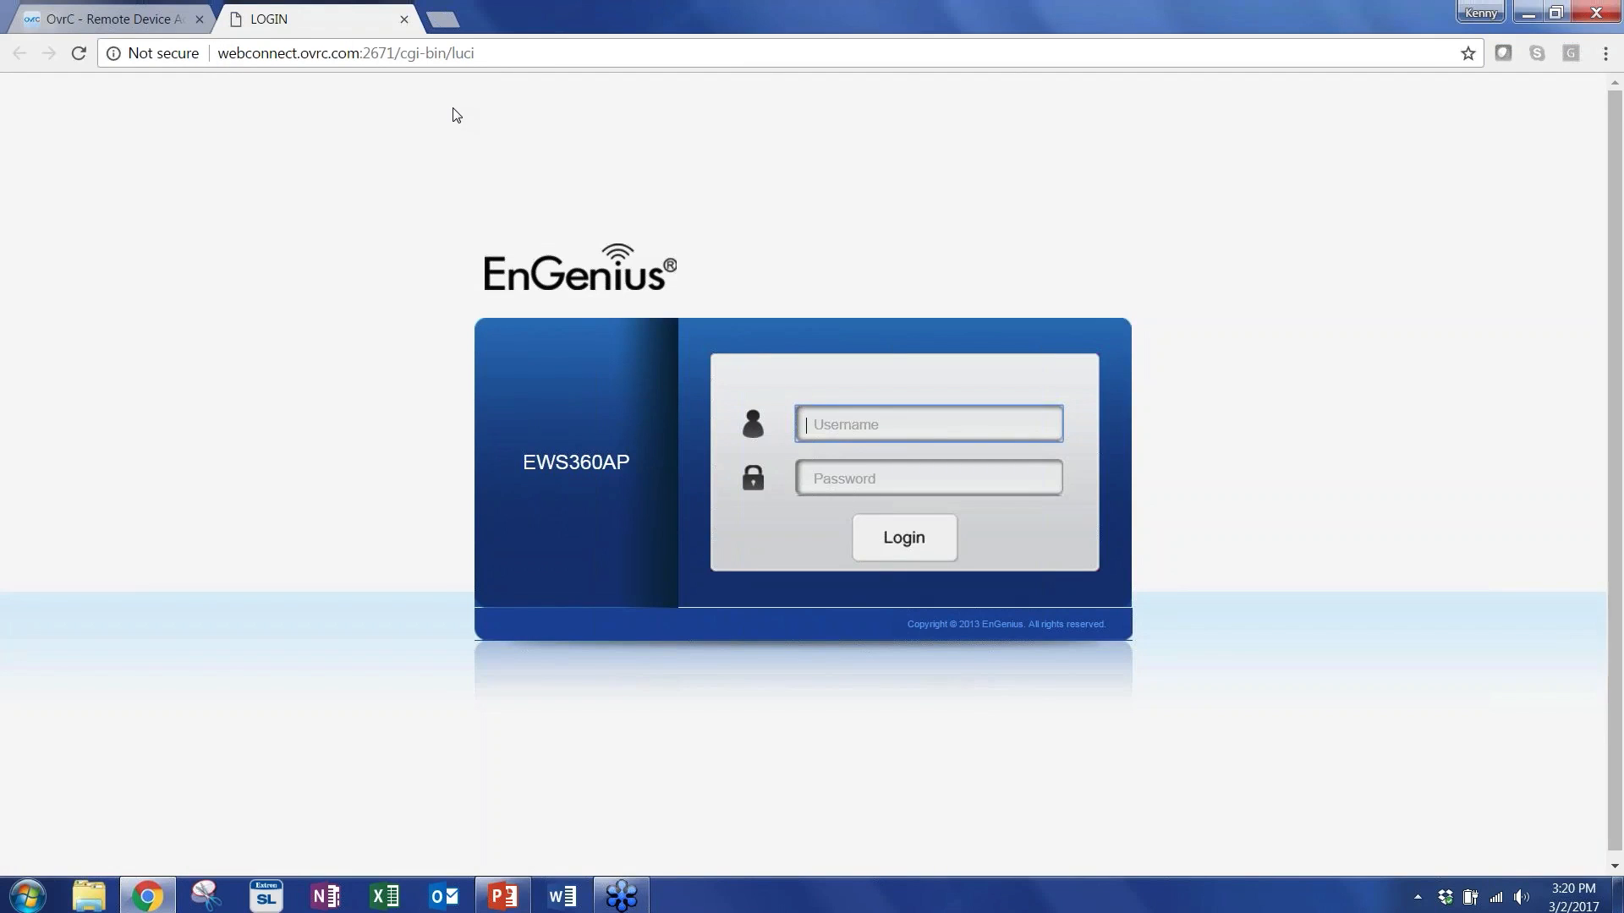
{"action": "mouse_move", "coordinate": [434, 108]}
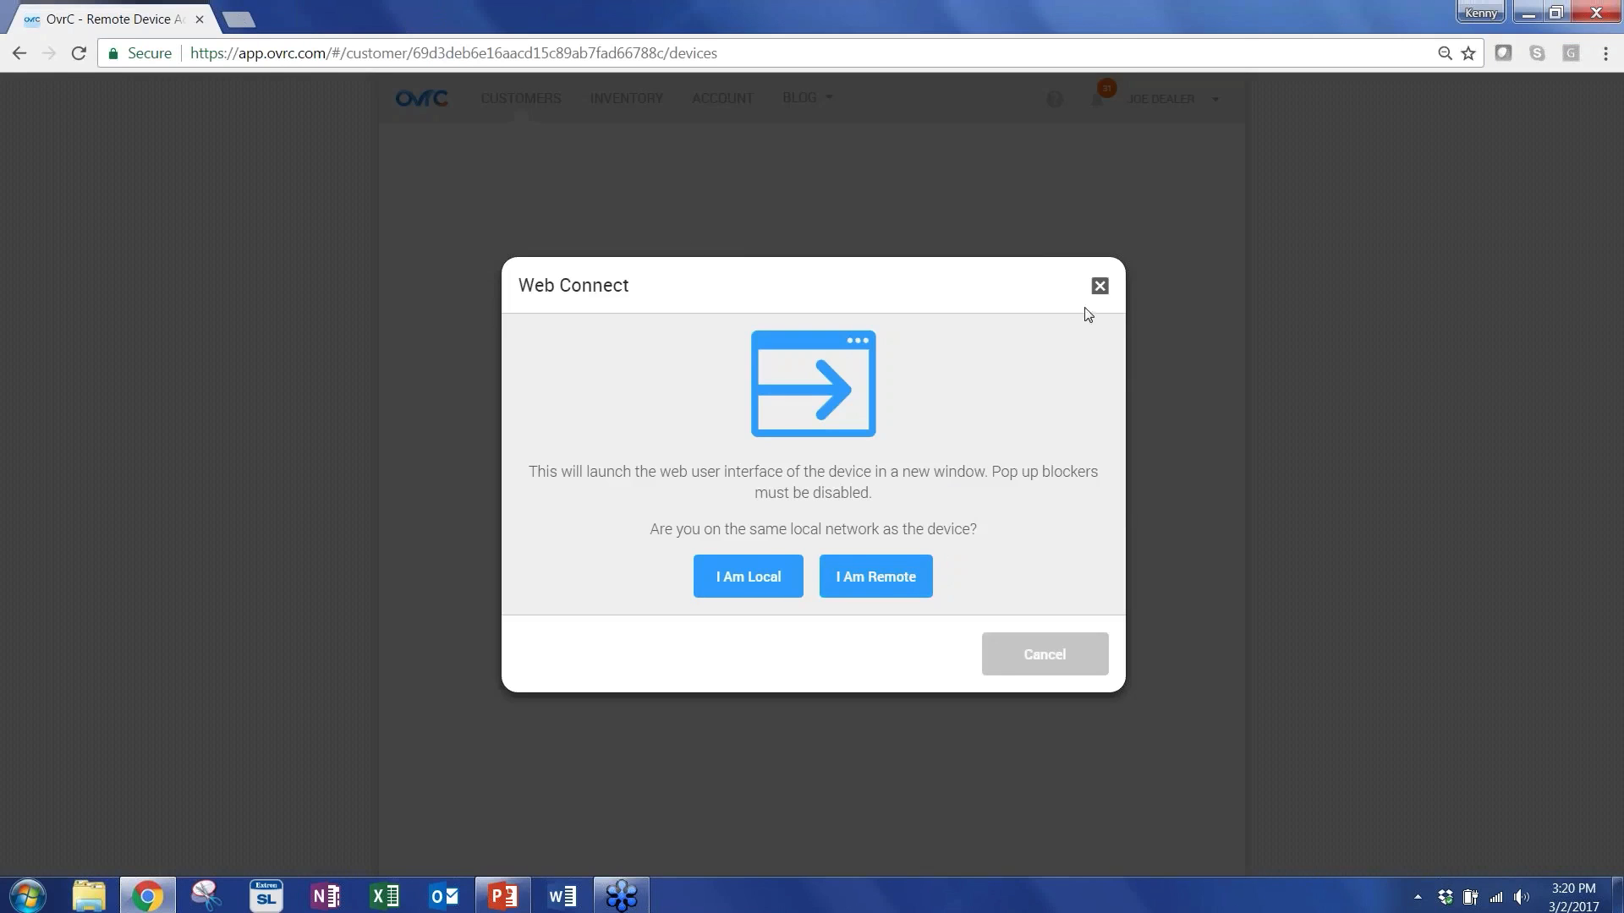
{"action": "left_click", "coordinate": [1100, 285]}
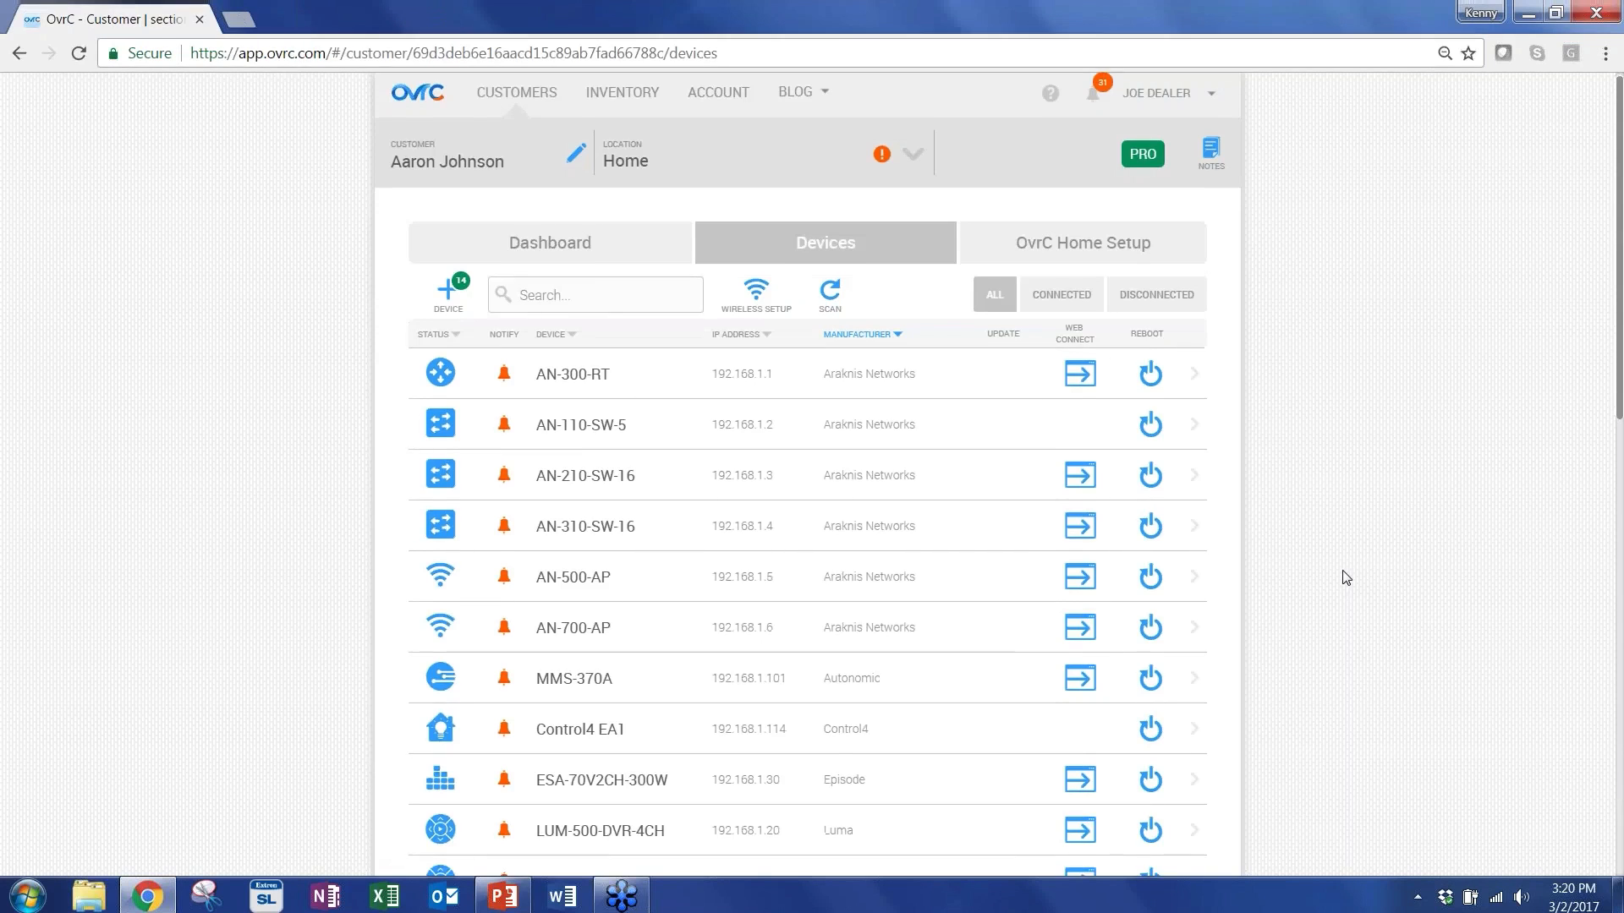
{"action": "scroll", "scroll_direction": "down", "scroll_amount": 3}
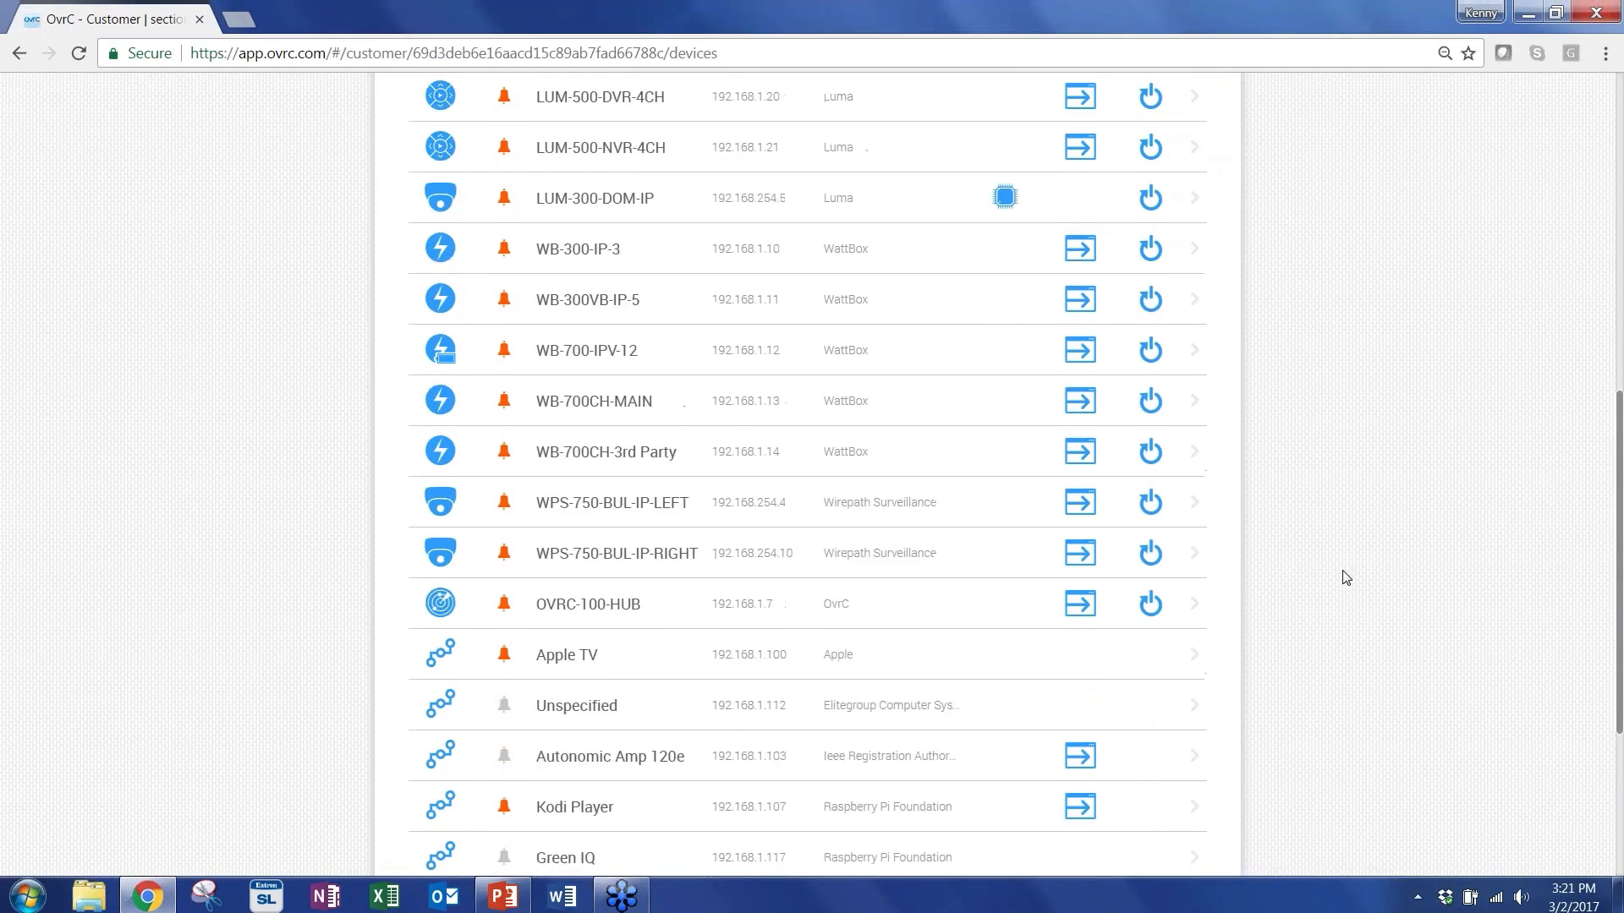
{"action": "scroll", "scroll_direction": "down", "scroll_amount": 3}
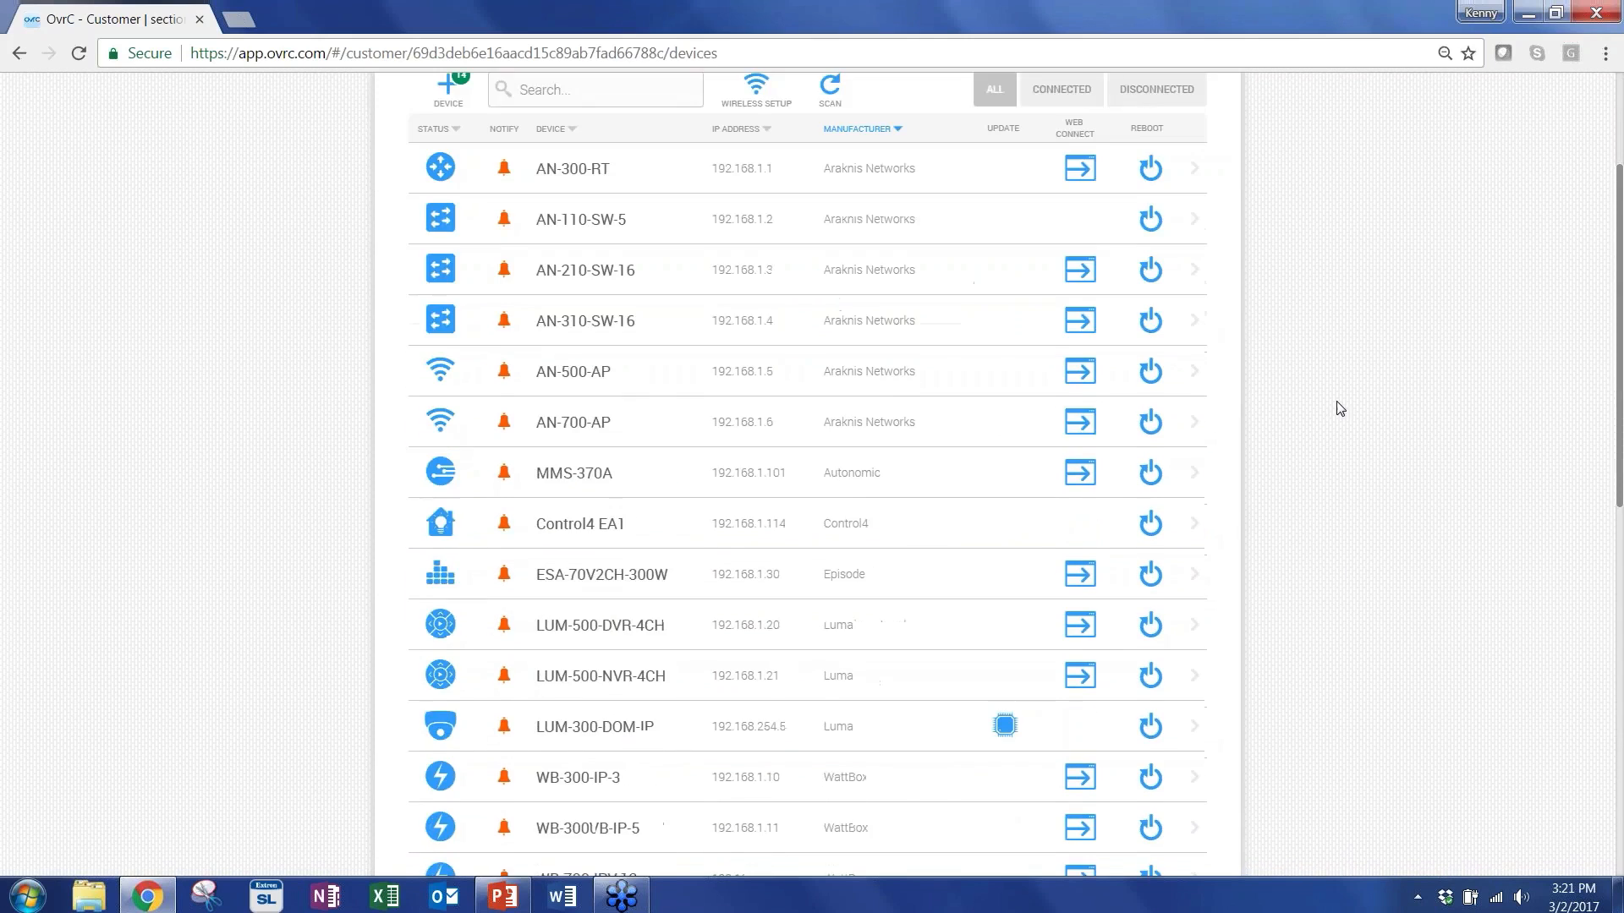
{"action": "scroll", "scroll_direction": "down", "scroll_amount": 3}
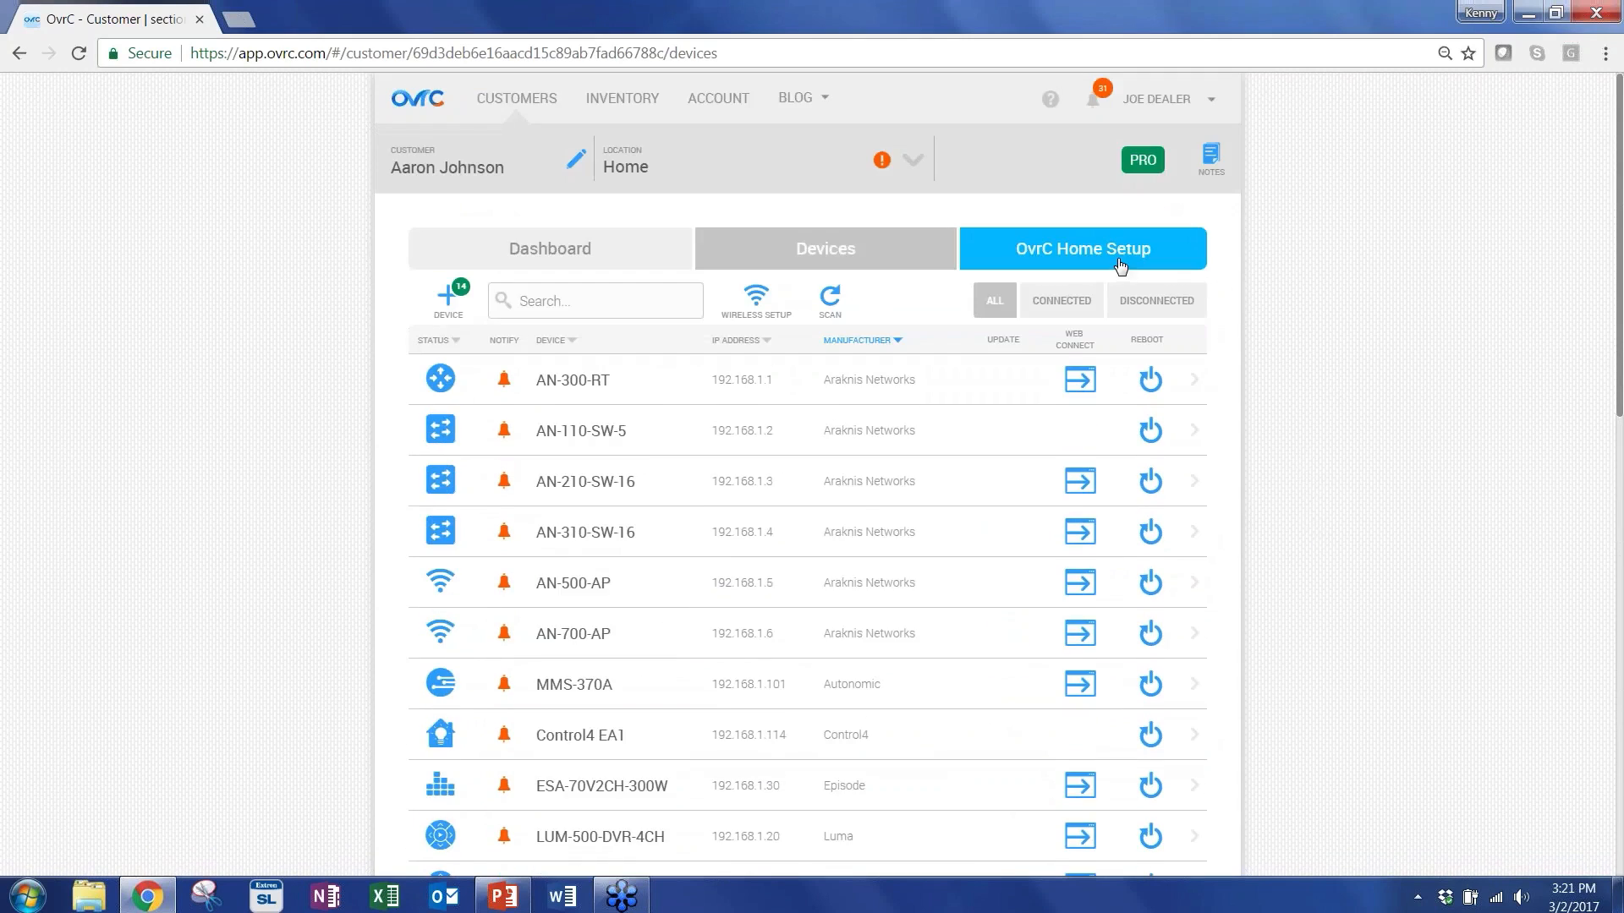
{"action": "mouse_move", "coordinate": [1017, 256]}
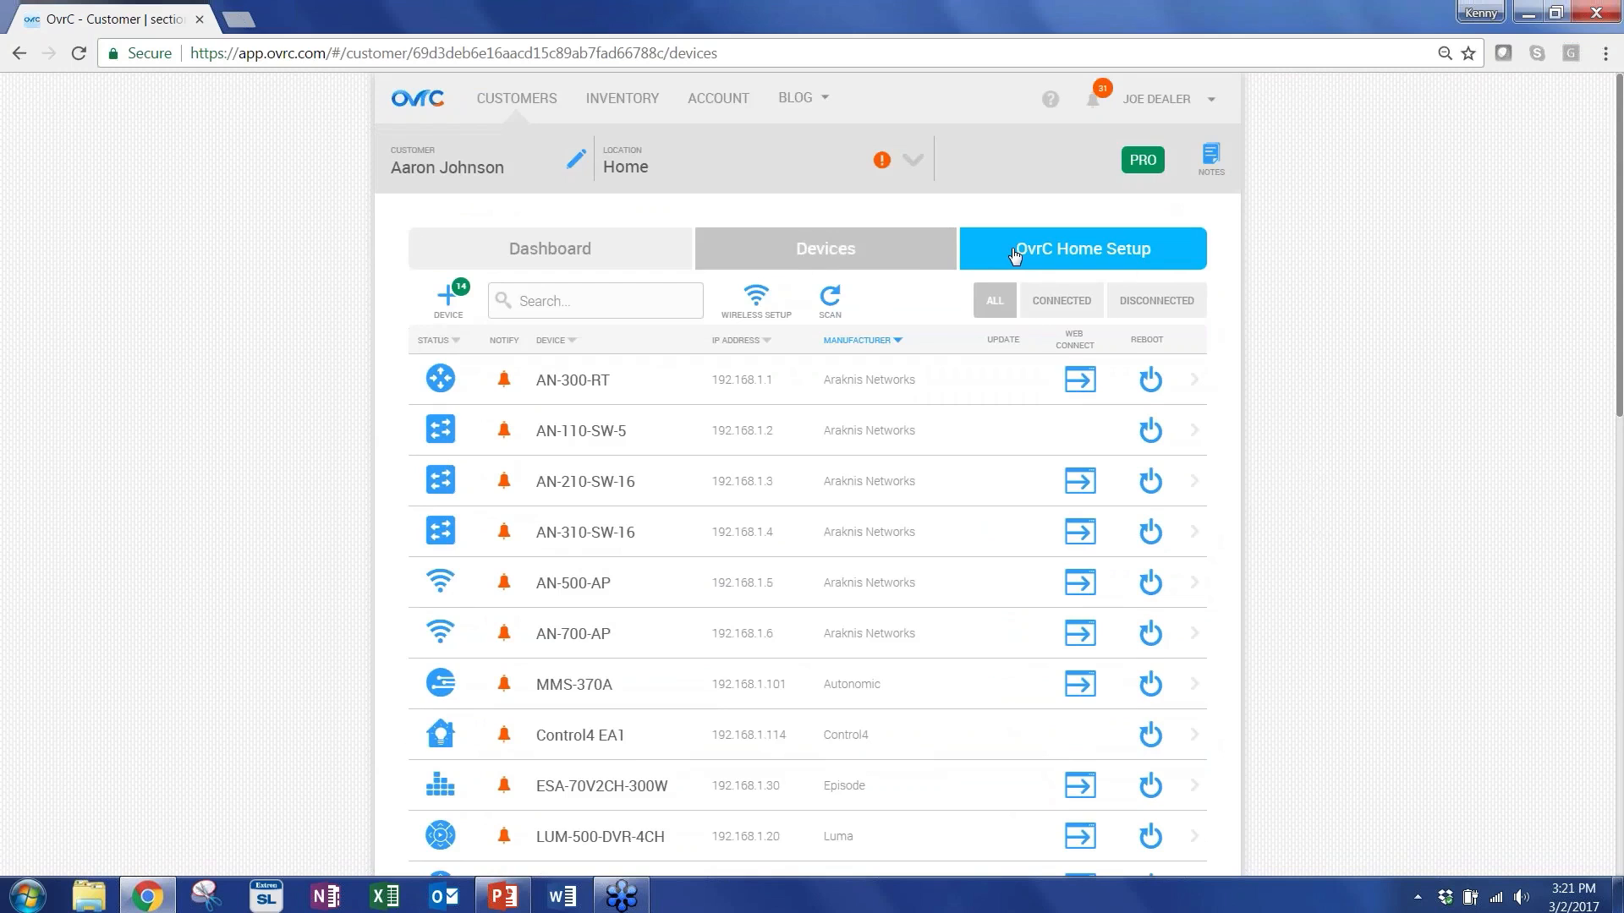
{"action": "left_click", "coordinate": [1081, 248]}
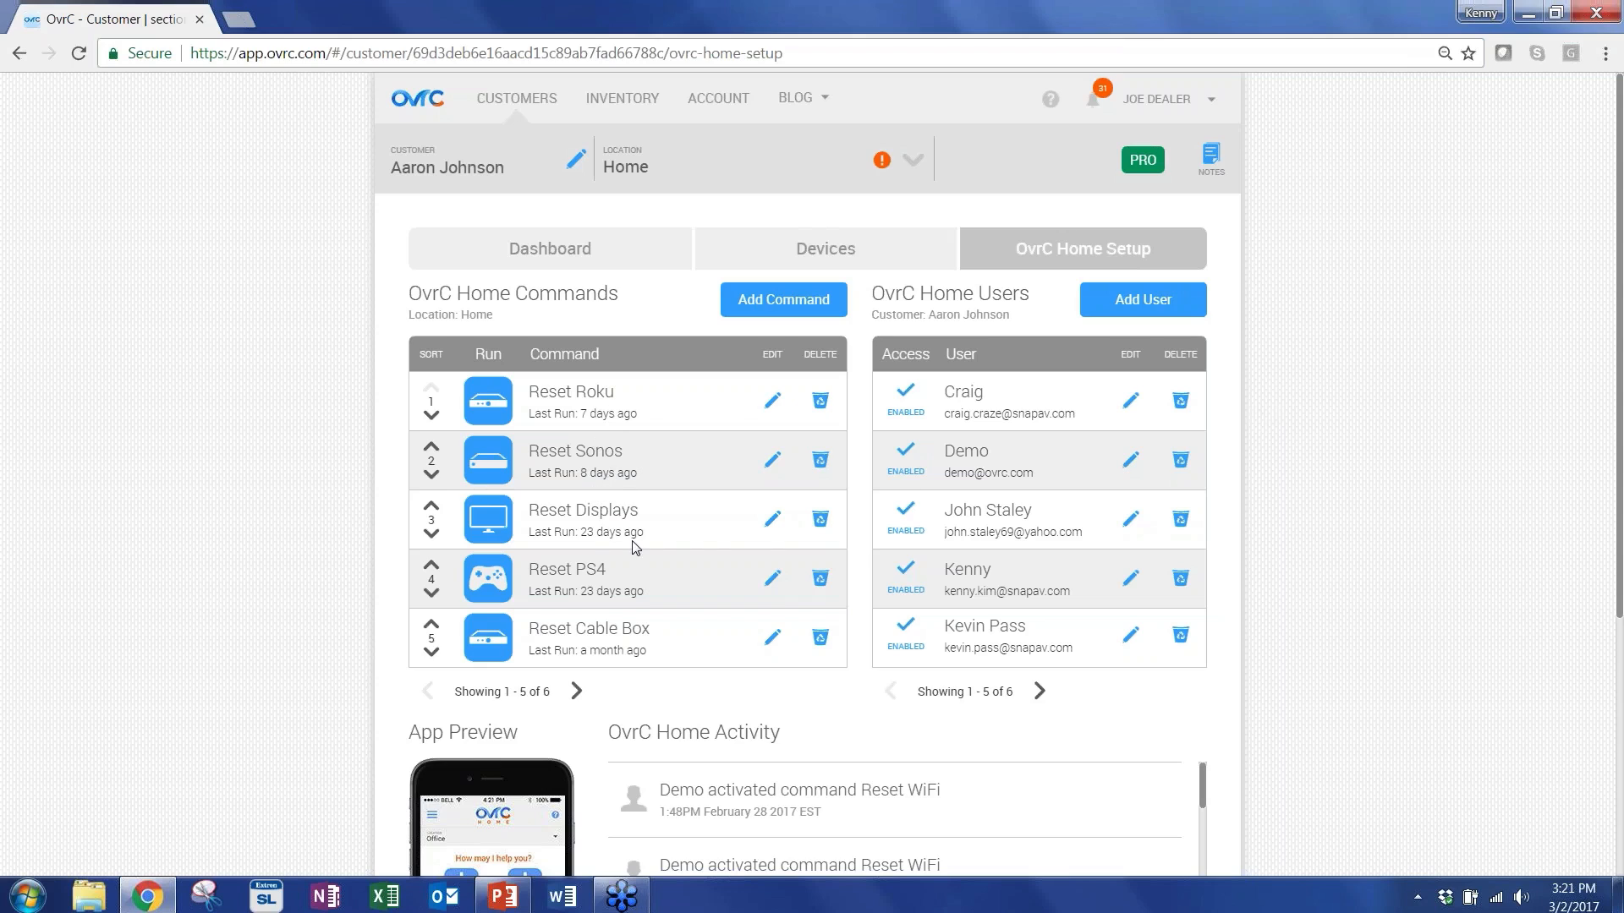
{"action": "mouse_move", "coordinate": [1008, 355]}
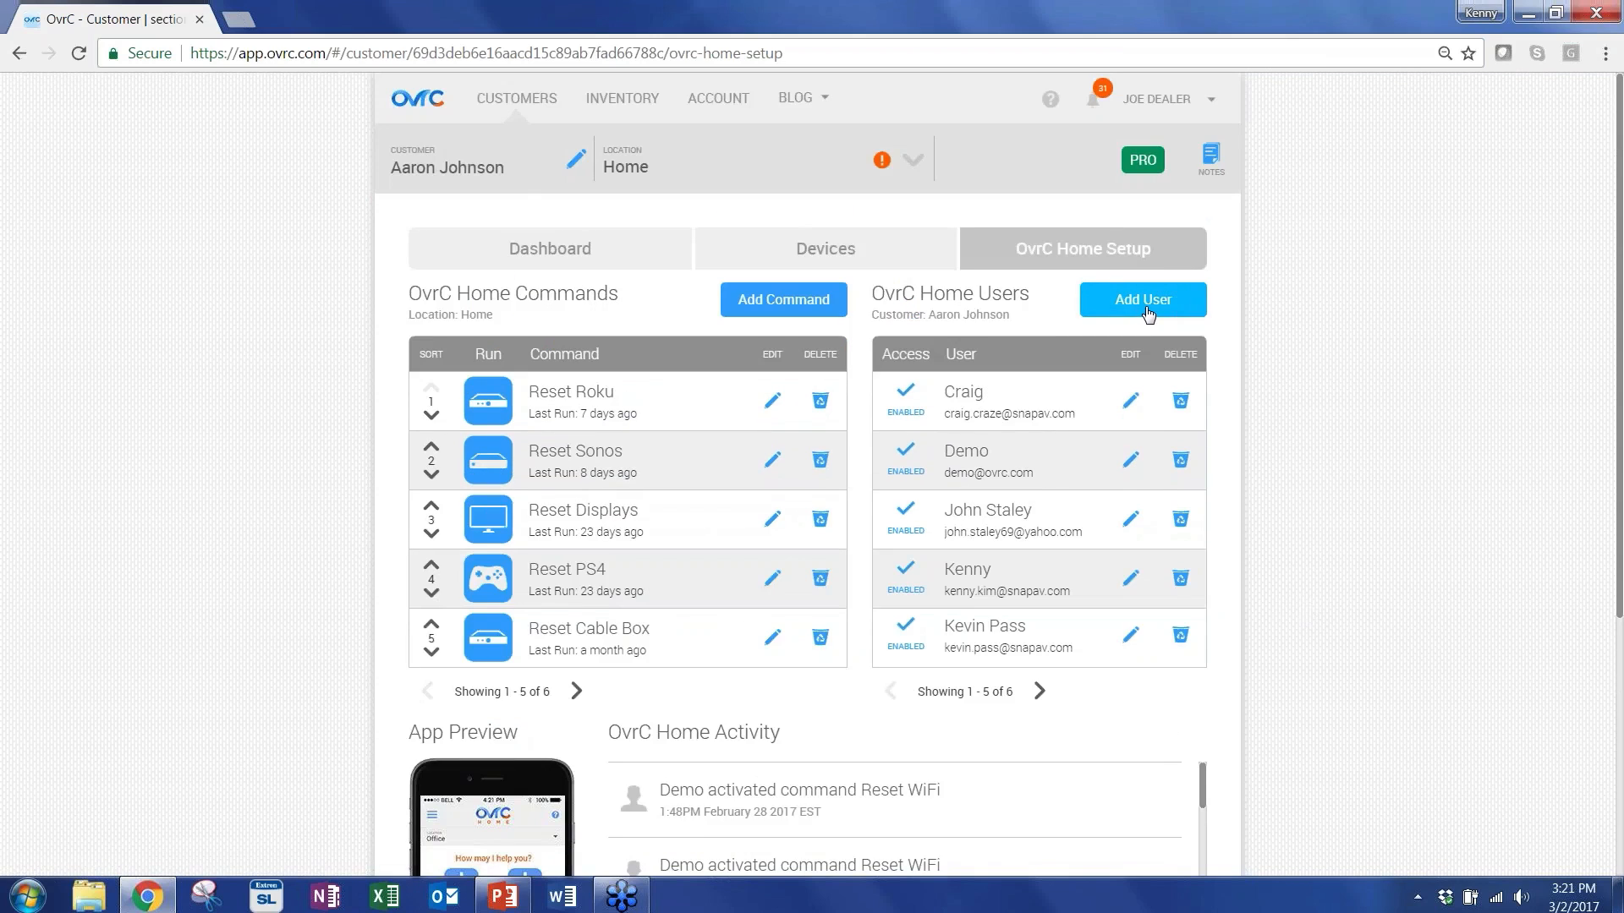
{"action": "left_click", "coordinate": [1141, 300]}
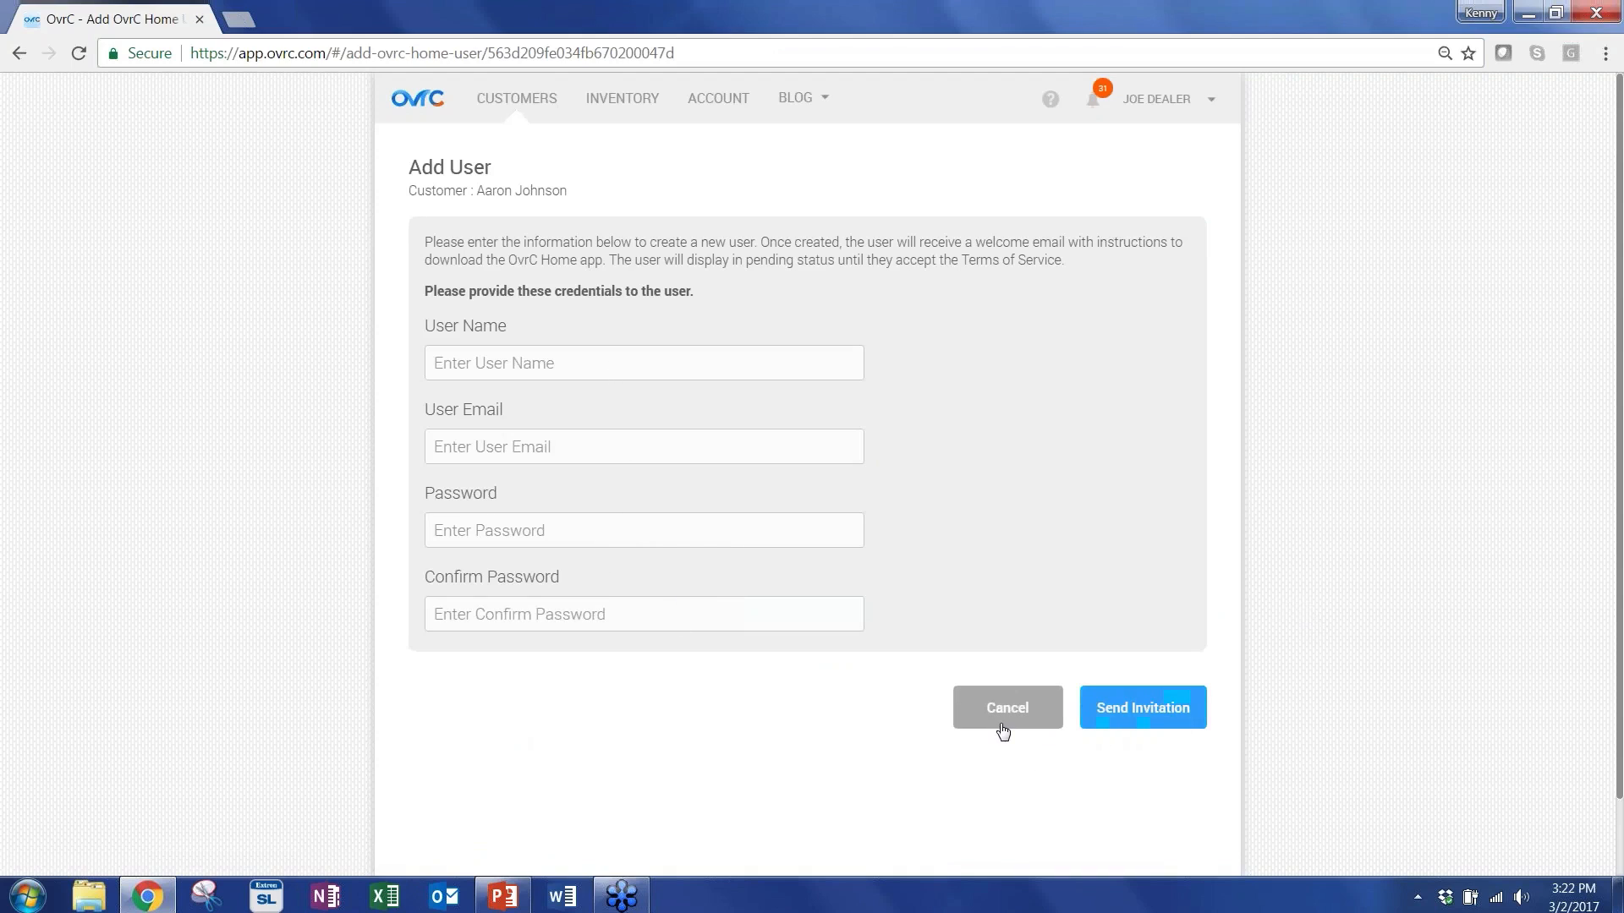
Cancel the empty Add User form, returning to the Home Setup commands and users.
{"action": "left_click", "coordinate": [1005, 707]}
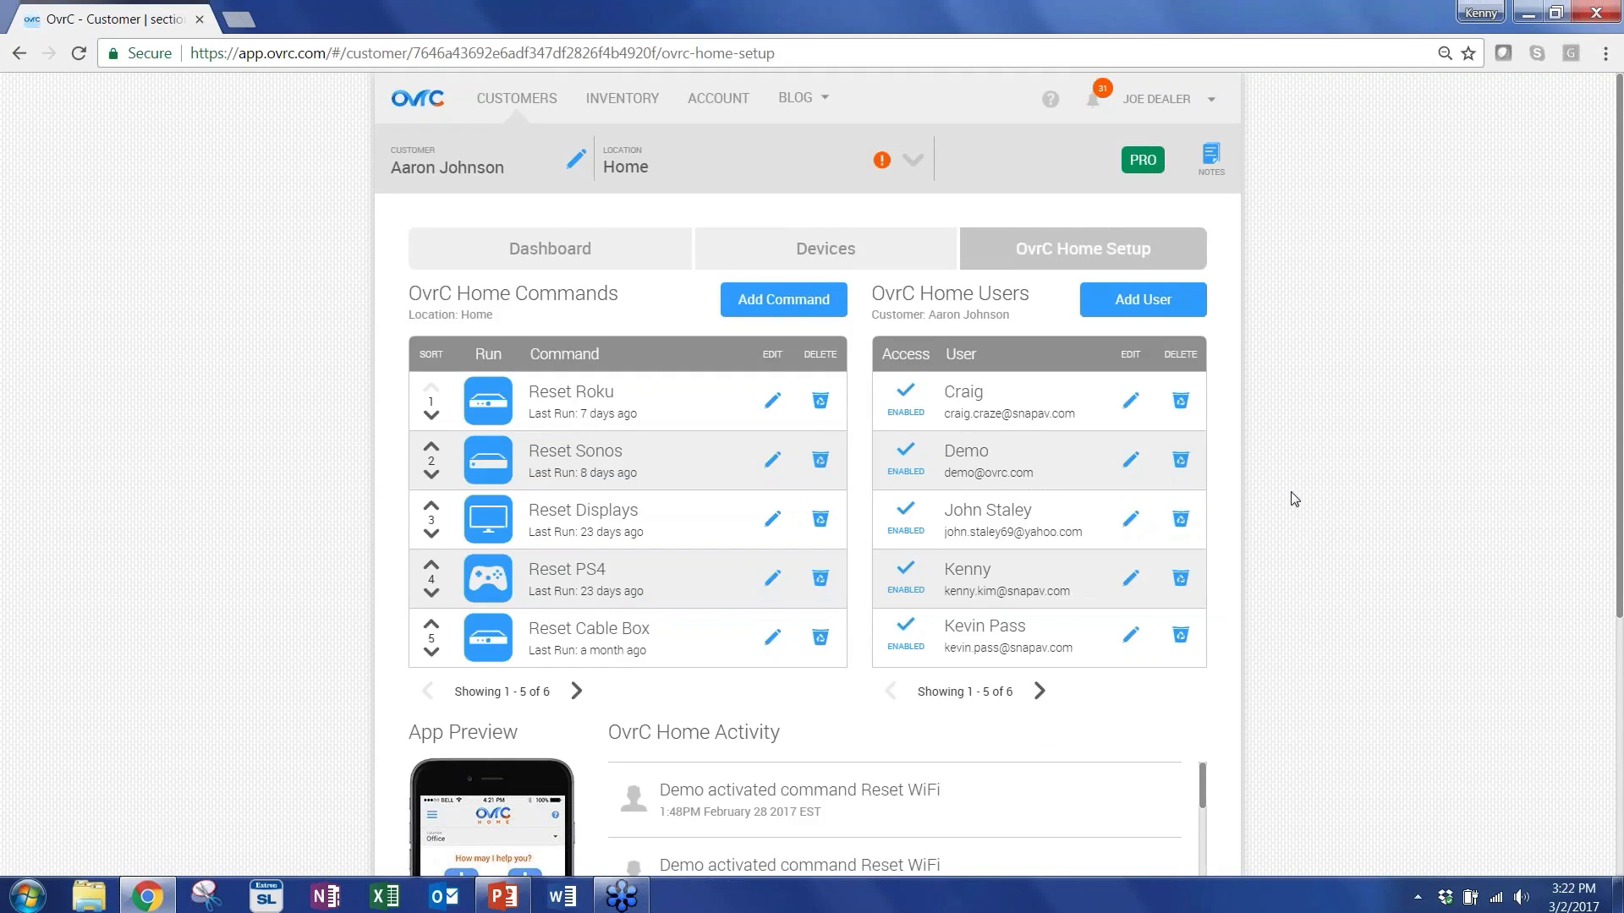
Place the mirrored iPhone OvrC Home app beside the browser's Home Setup page.
{"action": "scroll", "scroll_direction": "down", "scroll_amount": 3}
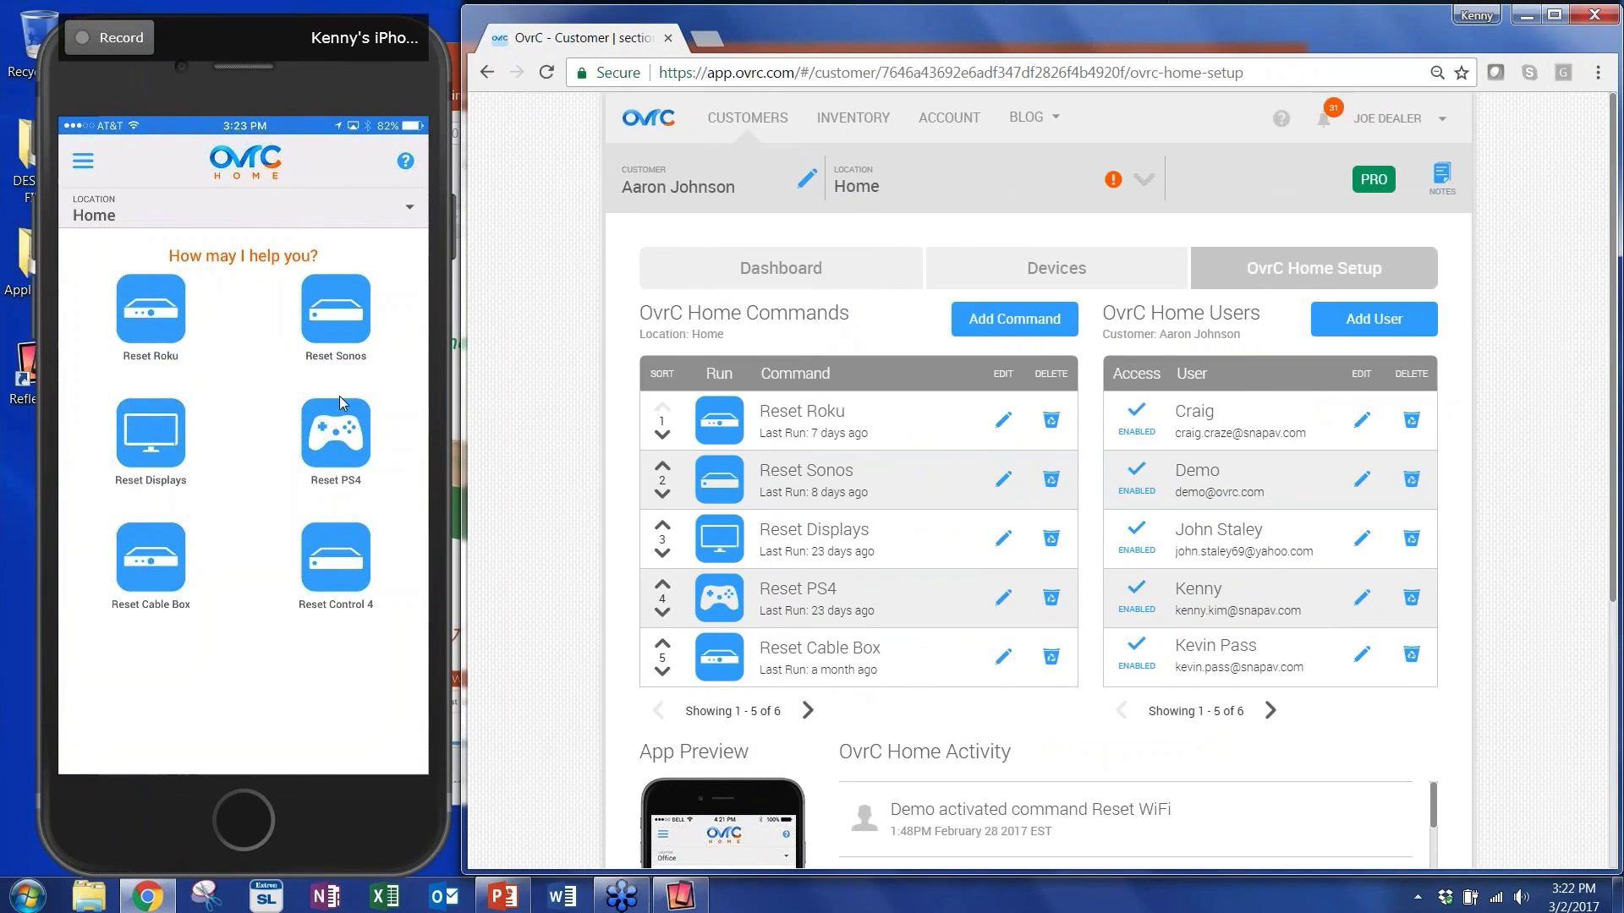
{"action": "left_click", "coordinate": [83, 162]}
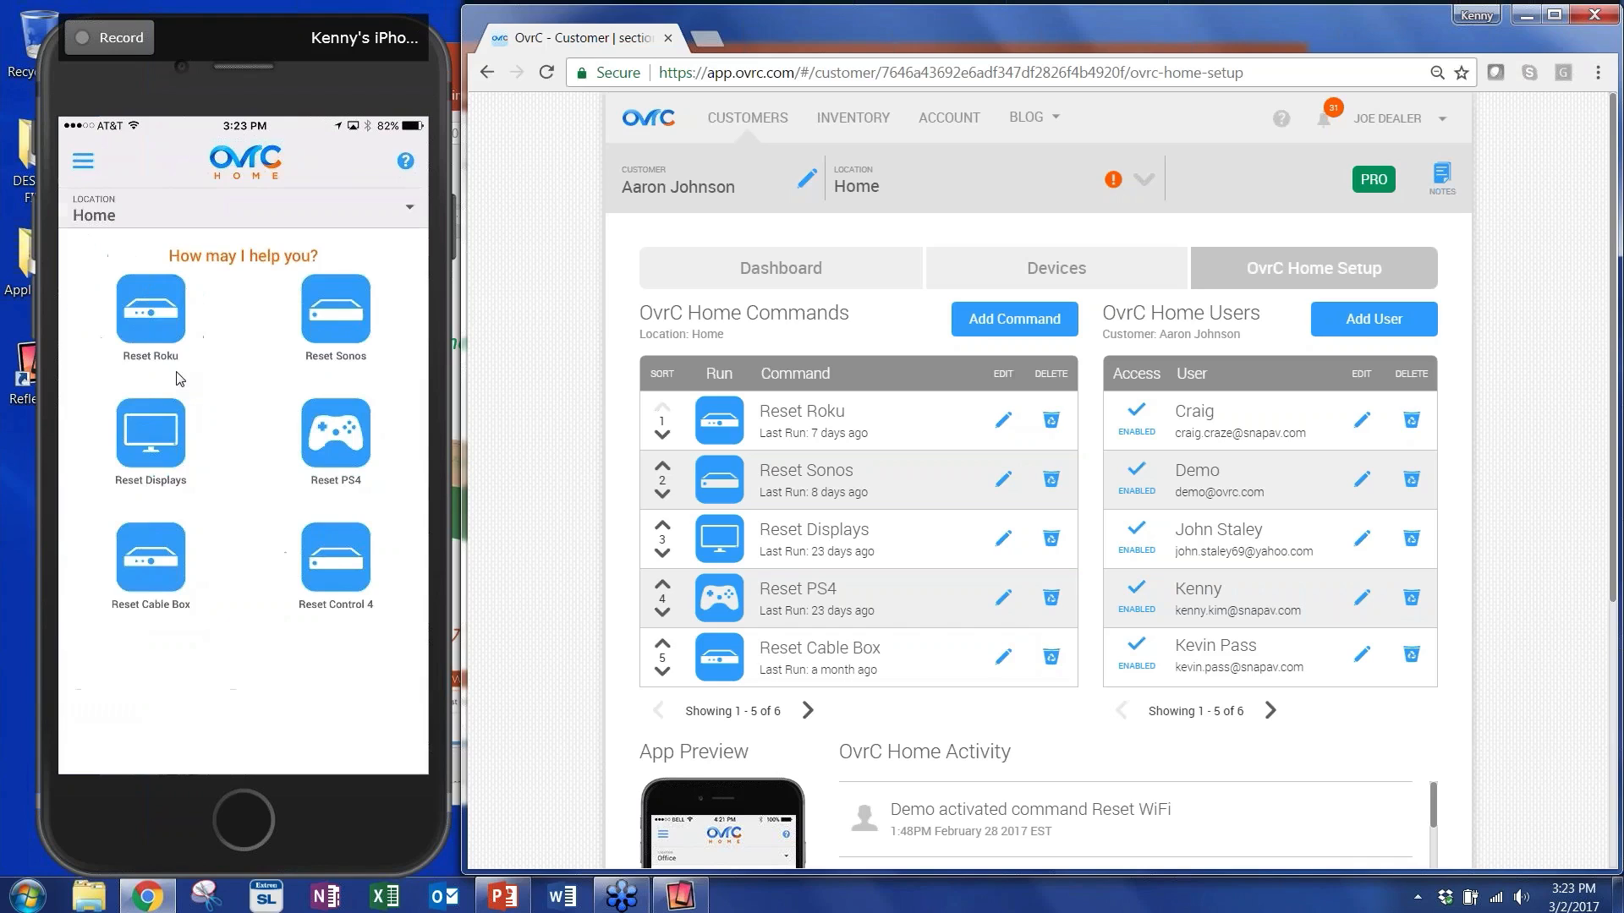
{"action": "mouse_move", "coordinate": [263, 625]}
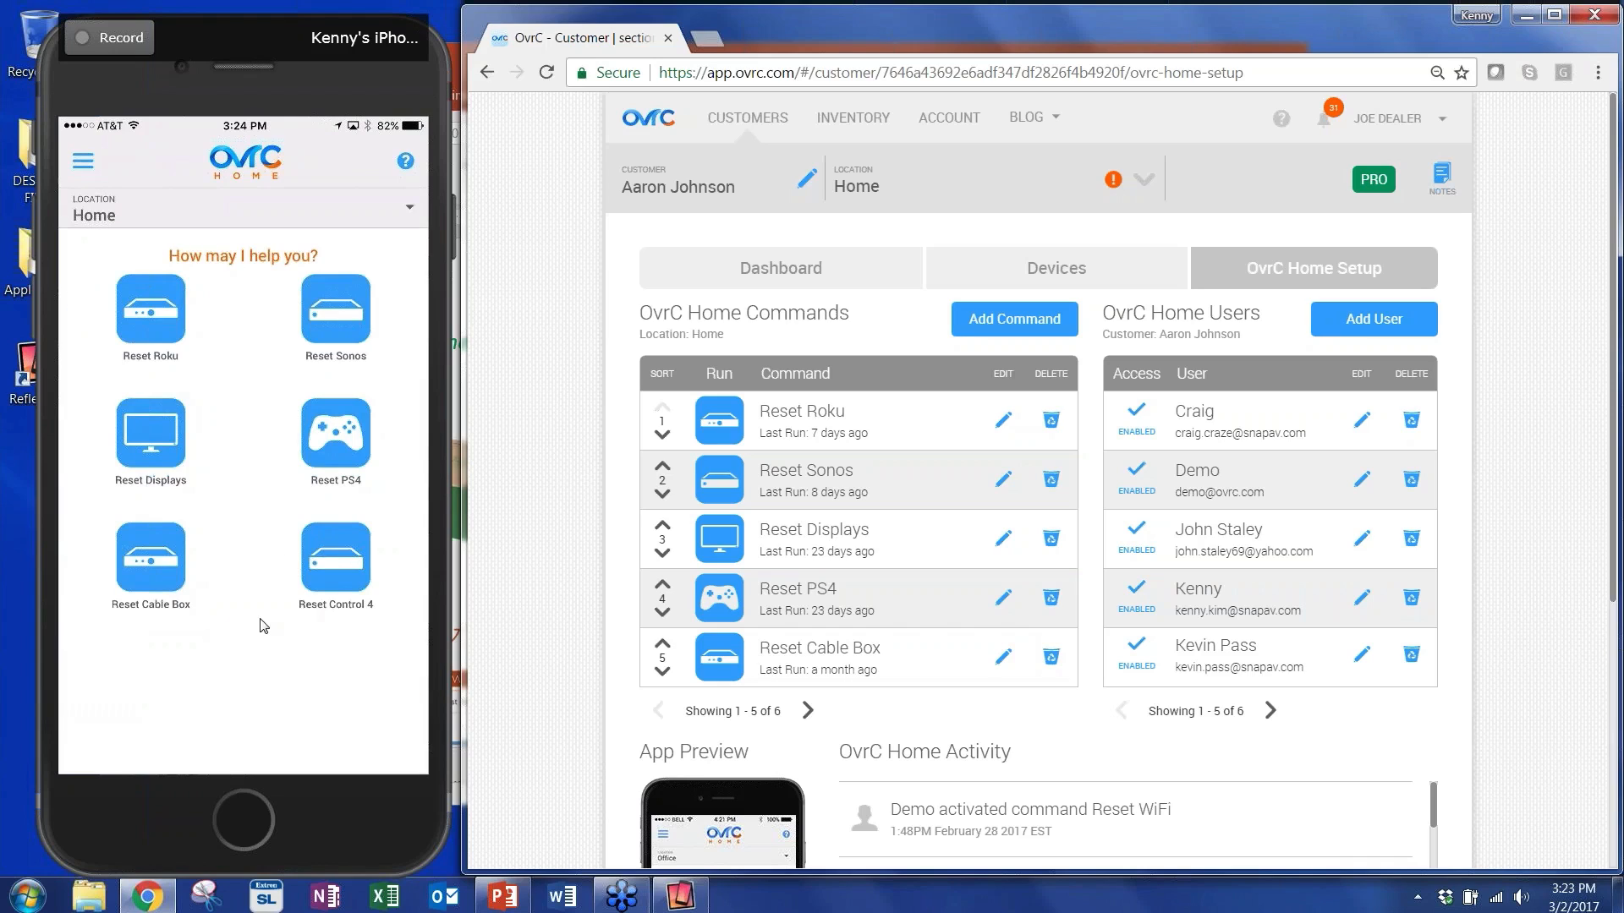
{"action": "mouse_move", "coordinate": [209, 683]}
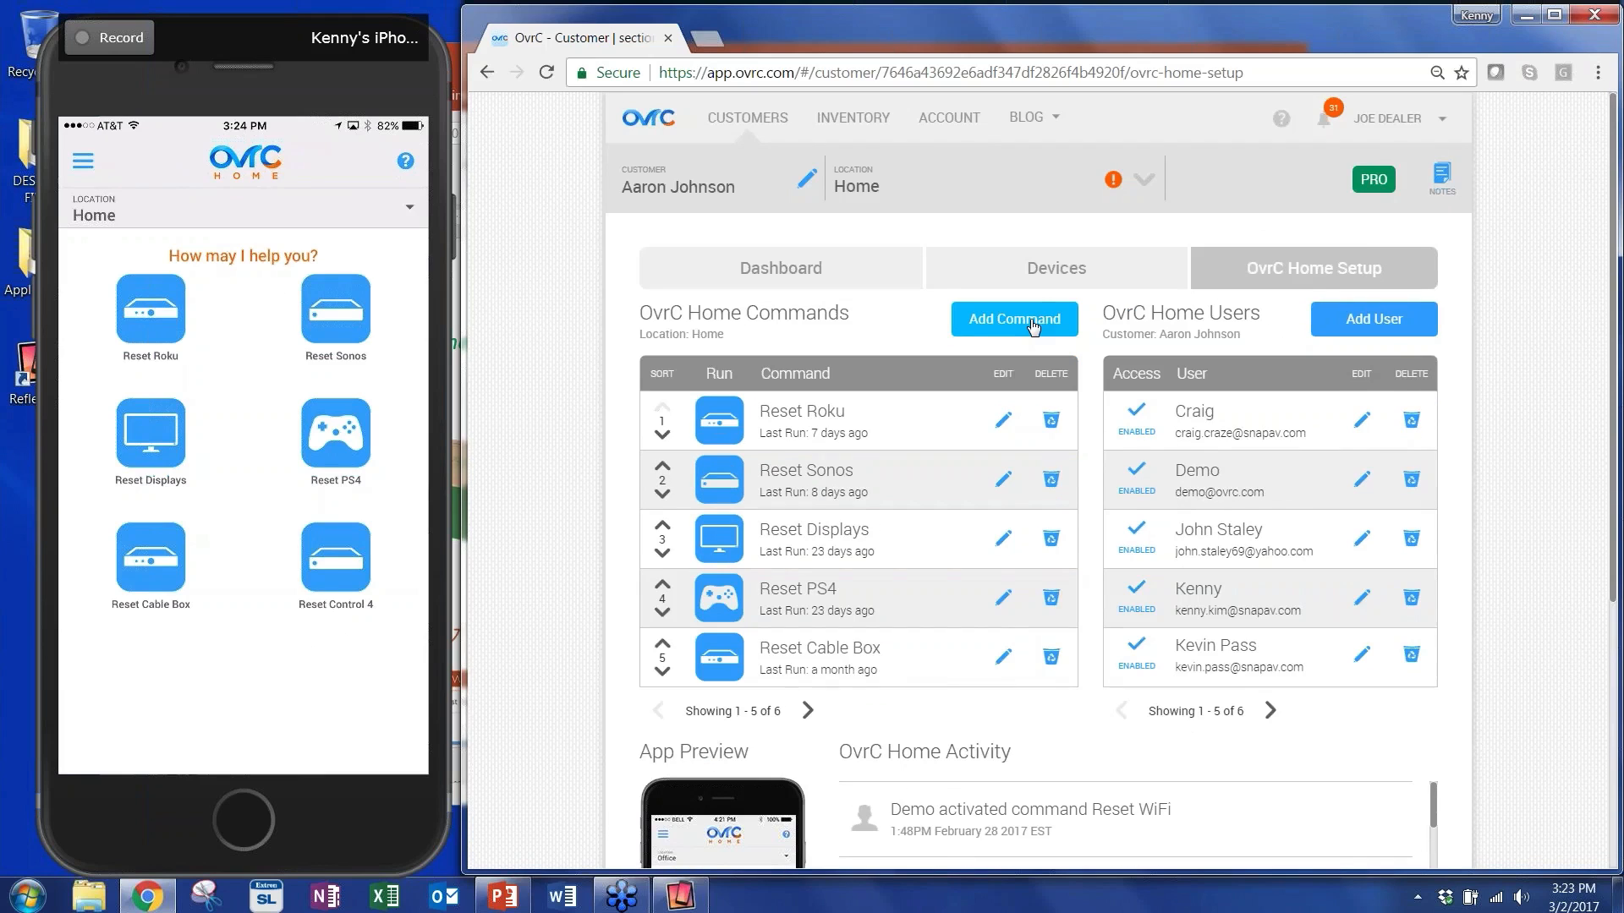
Start a new command named 'Reset Box' and choose the set-top box icon for it.
{"action": "left_click", "coordinate": [1012, 320]}
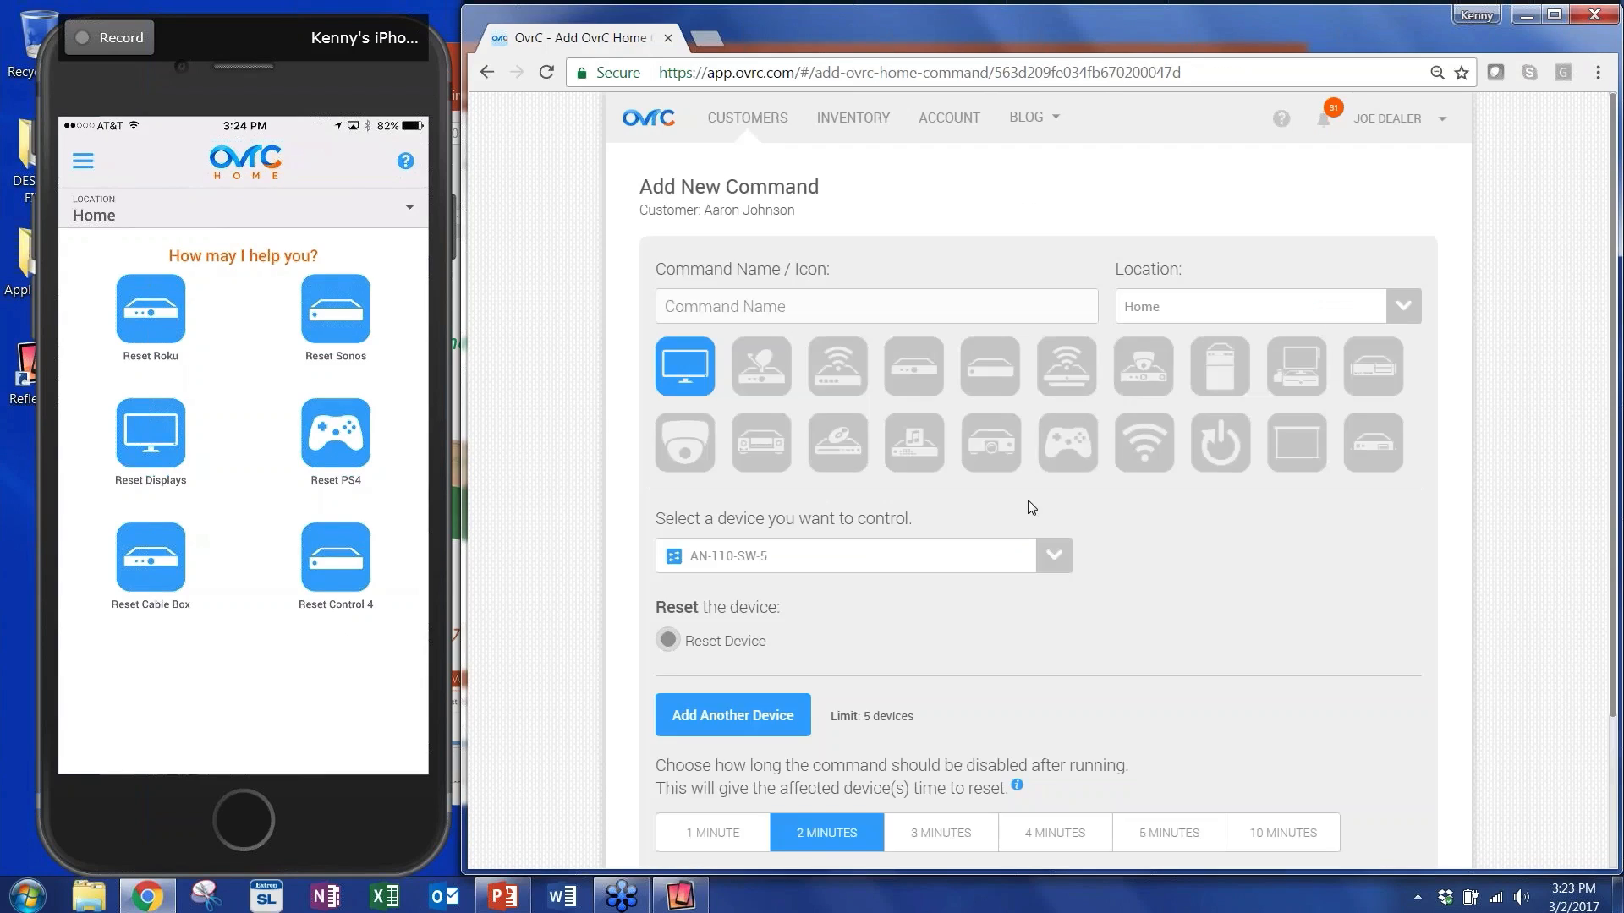
{"action": "left_click", "coordinate": [874, 306]}
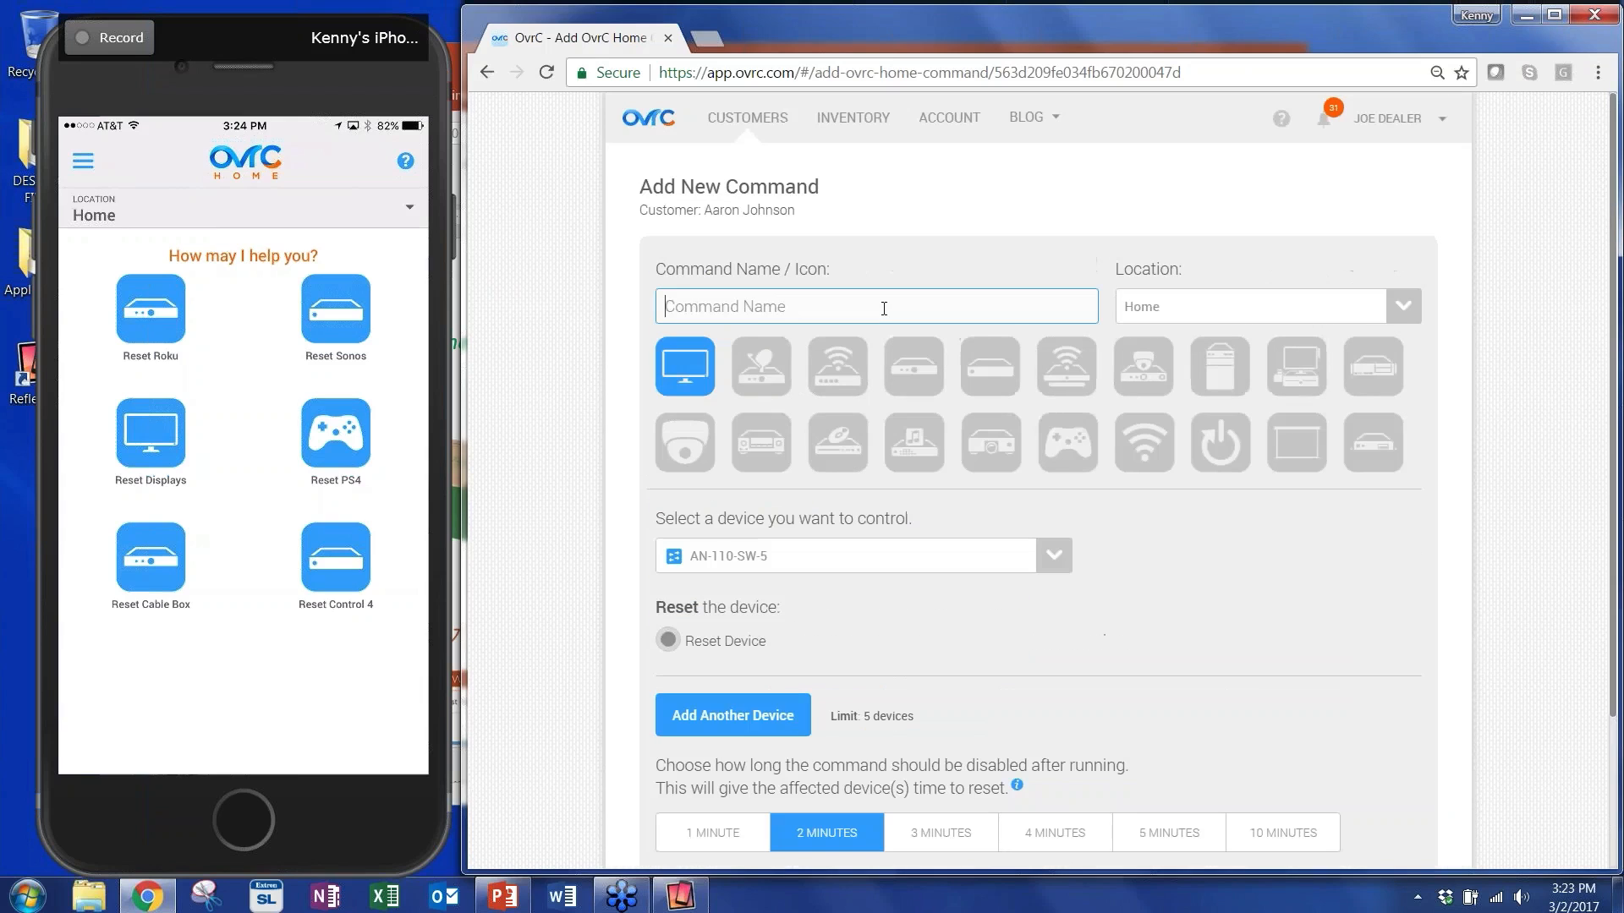
{"action": "type", "text": "Reset"}
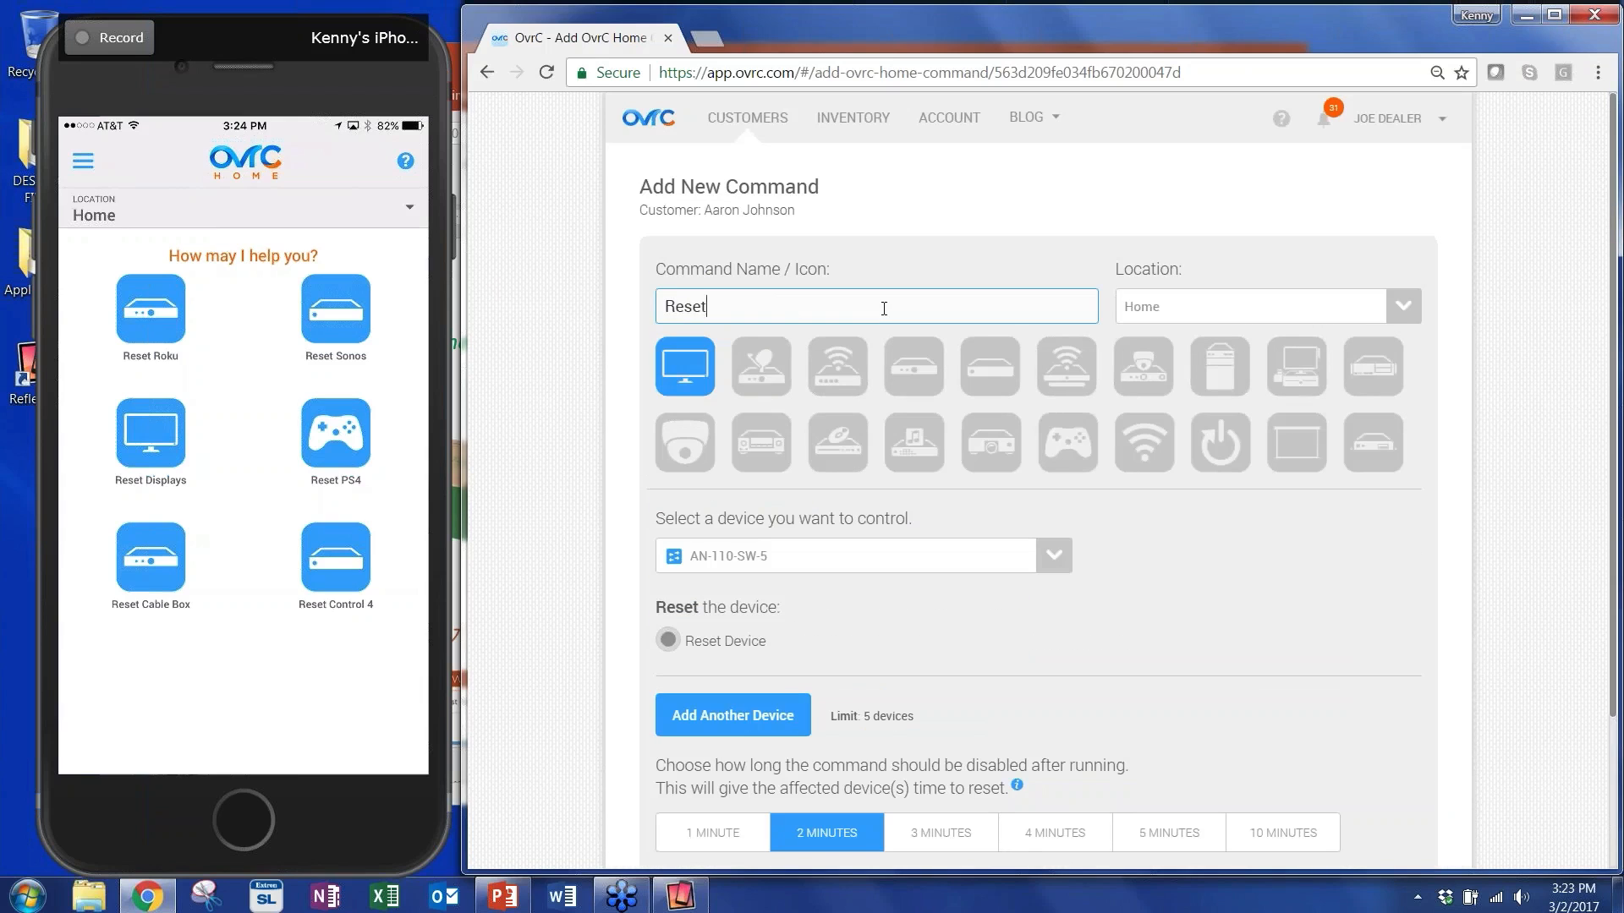
{"action": "type", "text": "Bo"}
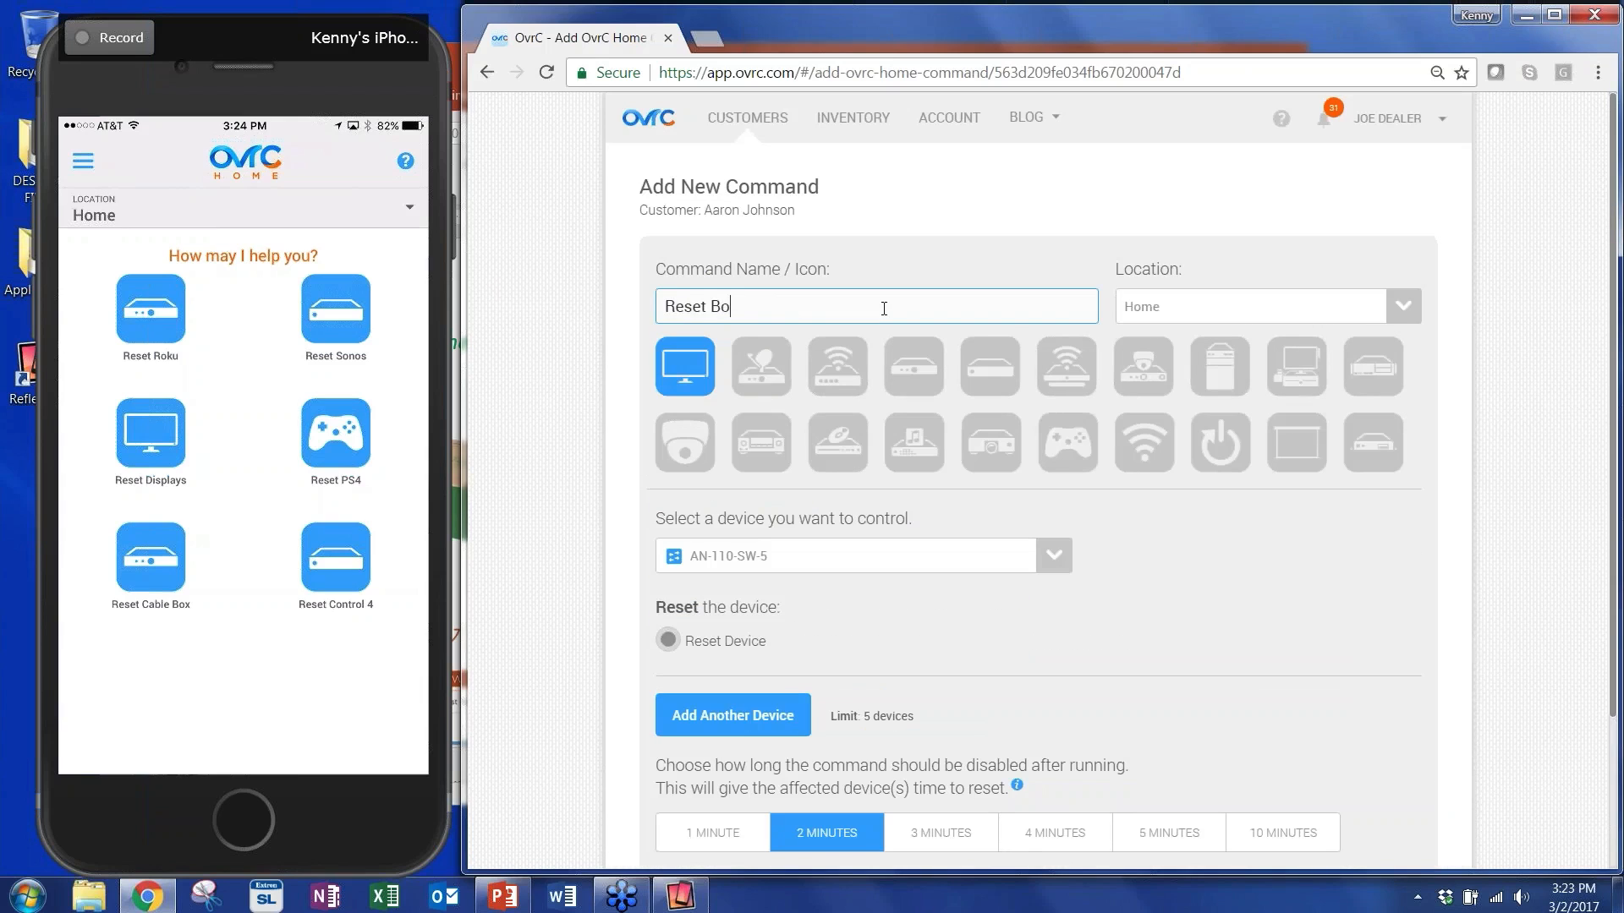
{"action": "type", "text": "x"}
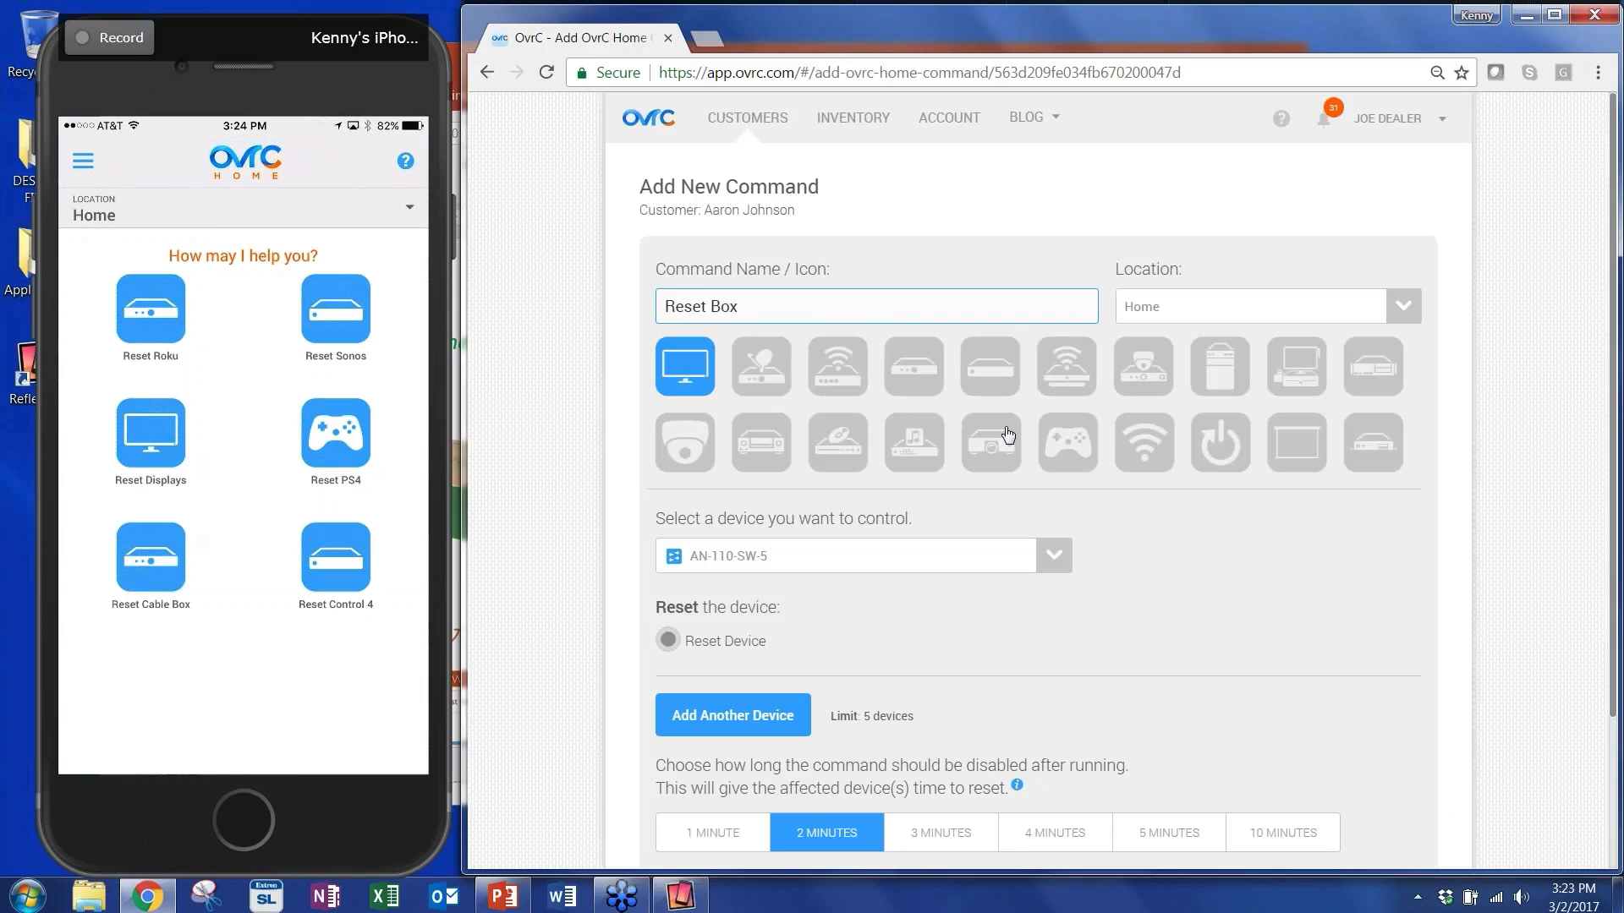
{"action": "left_click", "coordinate": [990, 441]}
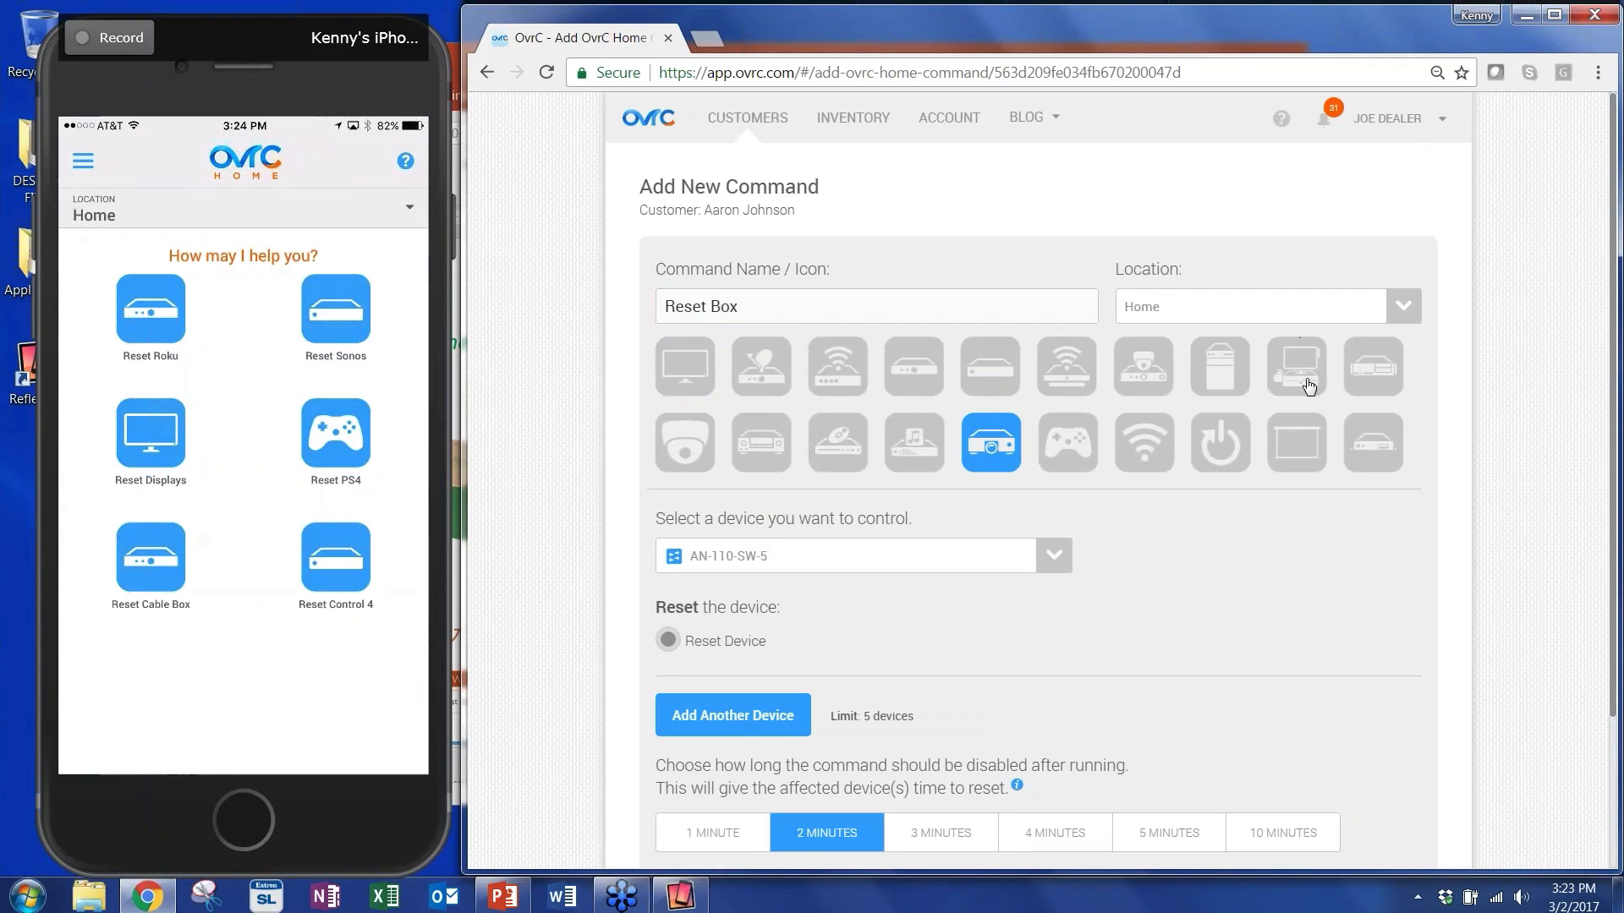
{"action": "left_click", "coordinate": [990, 365]}
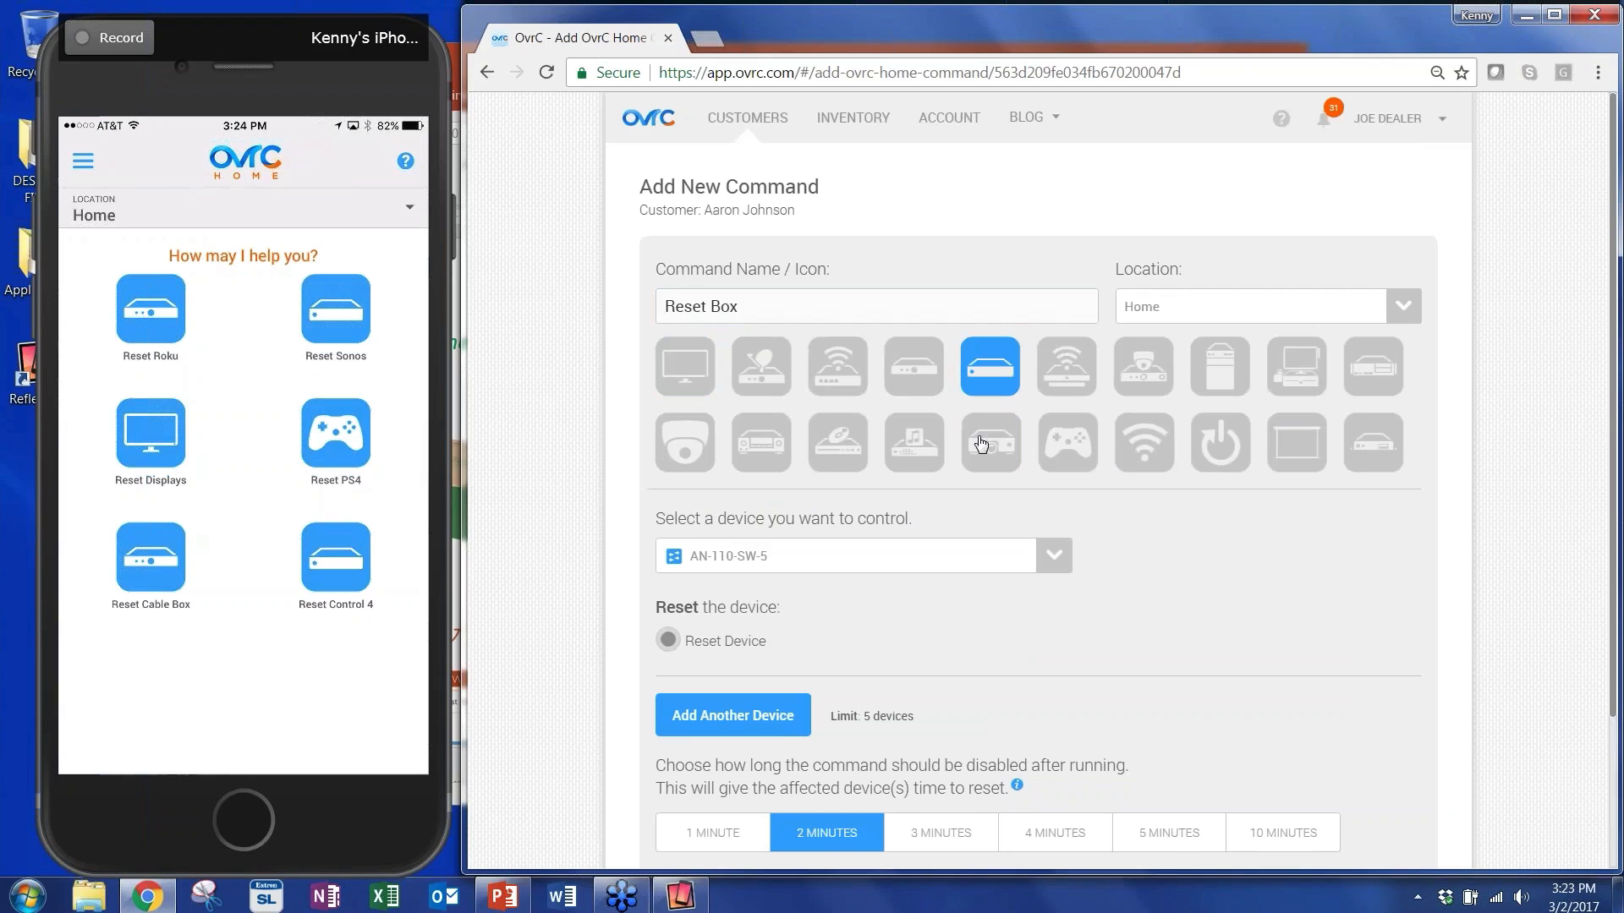
Target WB-700CH-MAIN, trying all-outlets and whole-device resets, then settle on resetting only Outlet9.
{"action": "left_click", "coordinate": [1050, 555]}
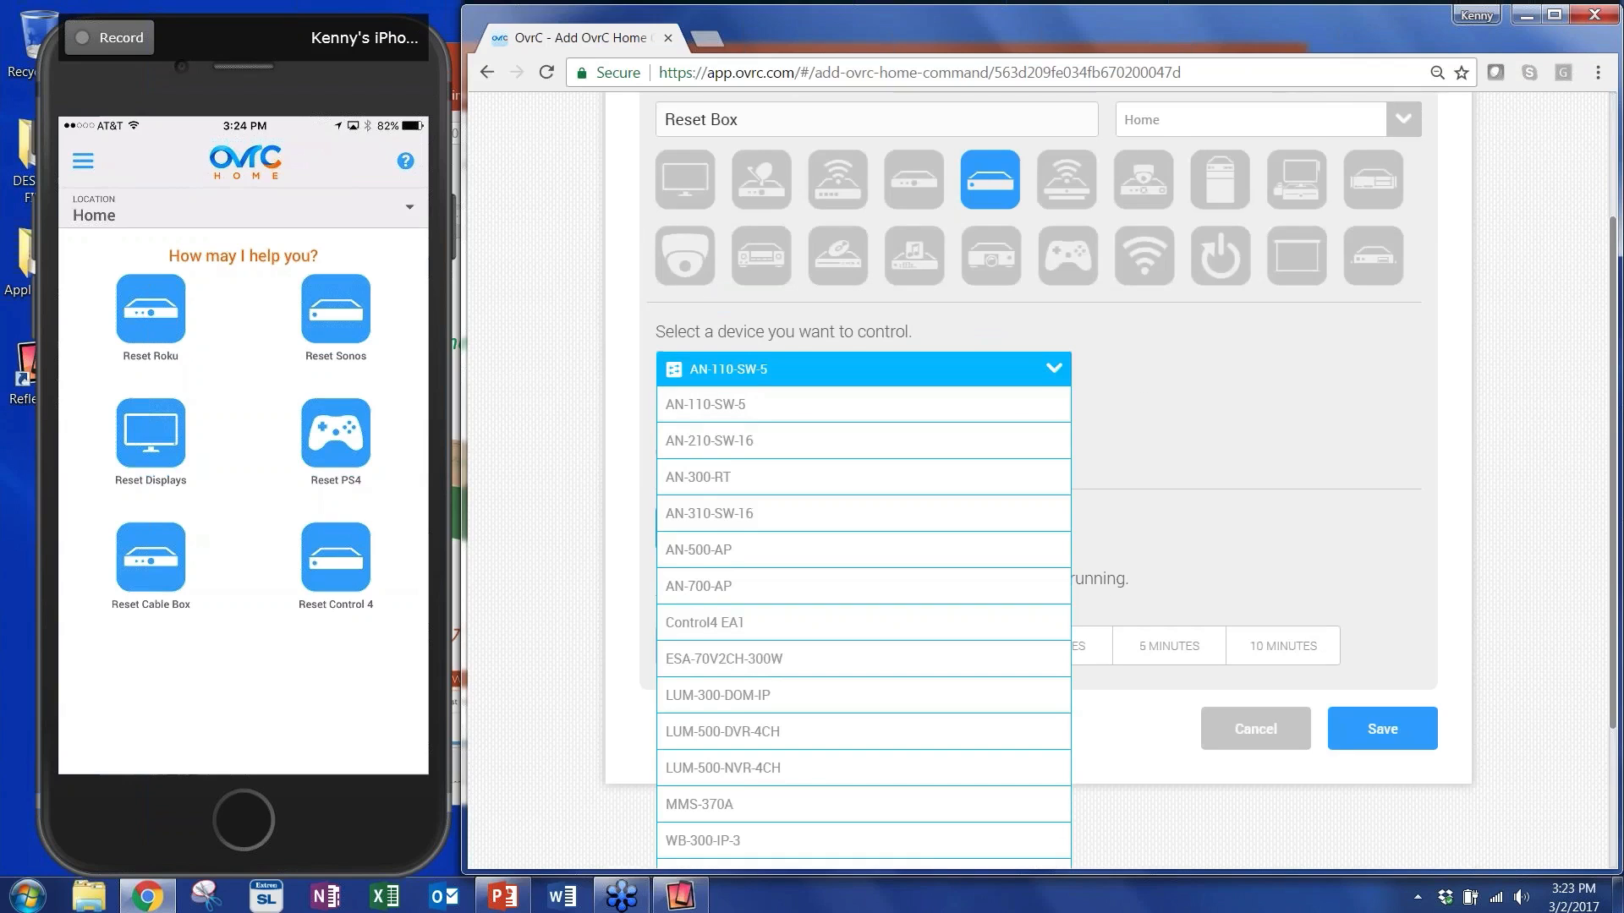
{"action": "scroll", "scroll_direction": "down", "scroll_amount": 3}
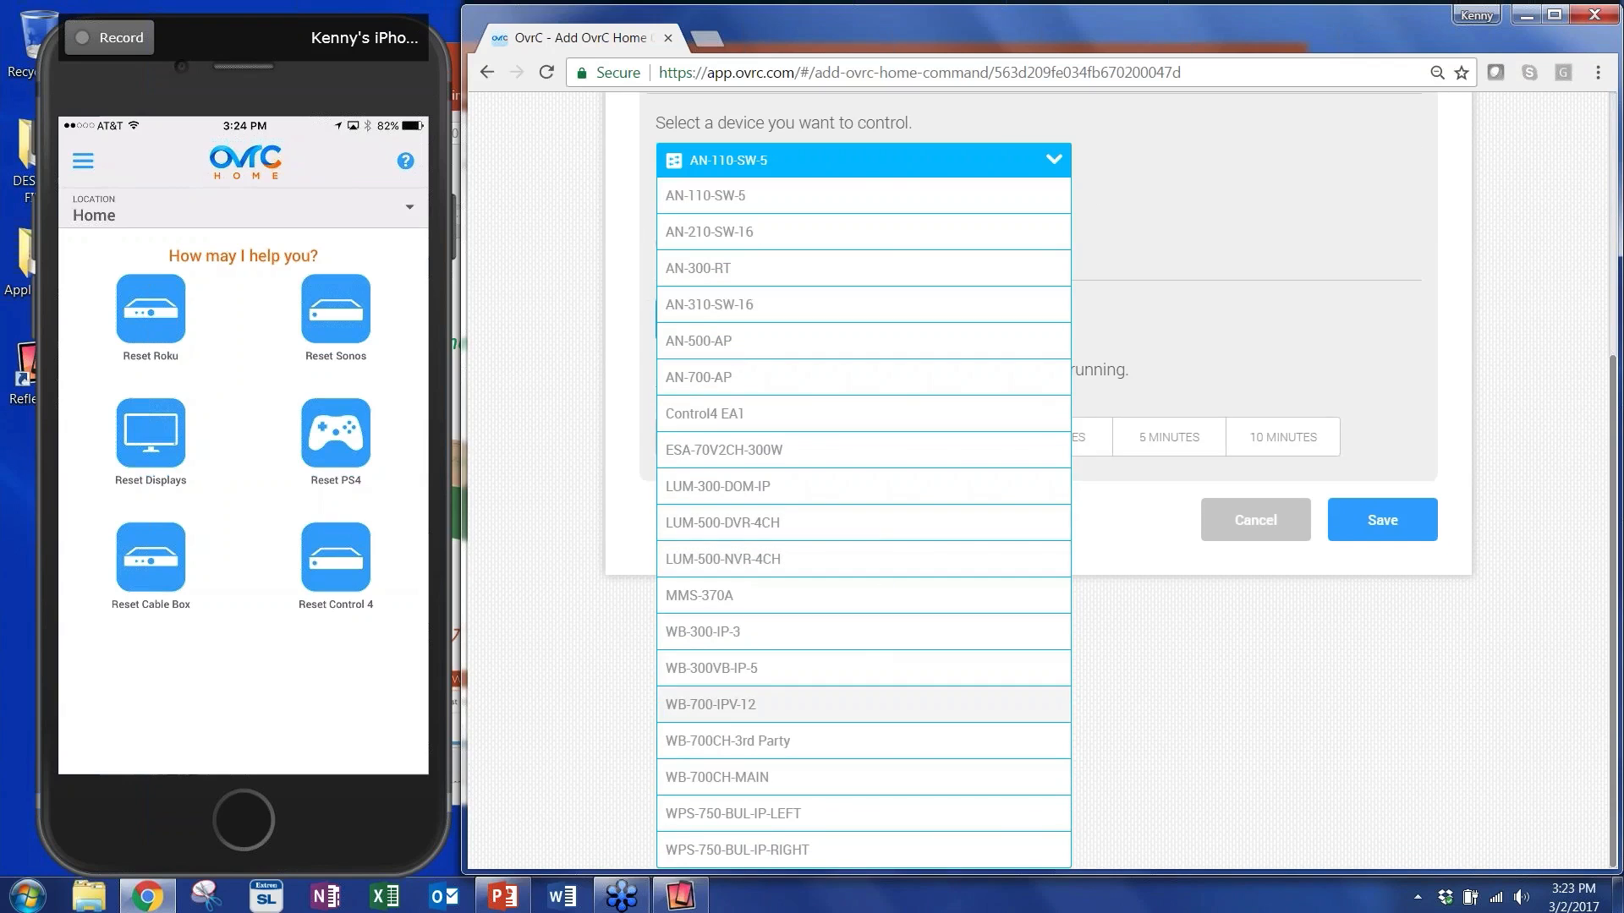
{"action": "mouse_move", "coordinate": [846, 553]}
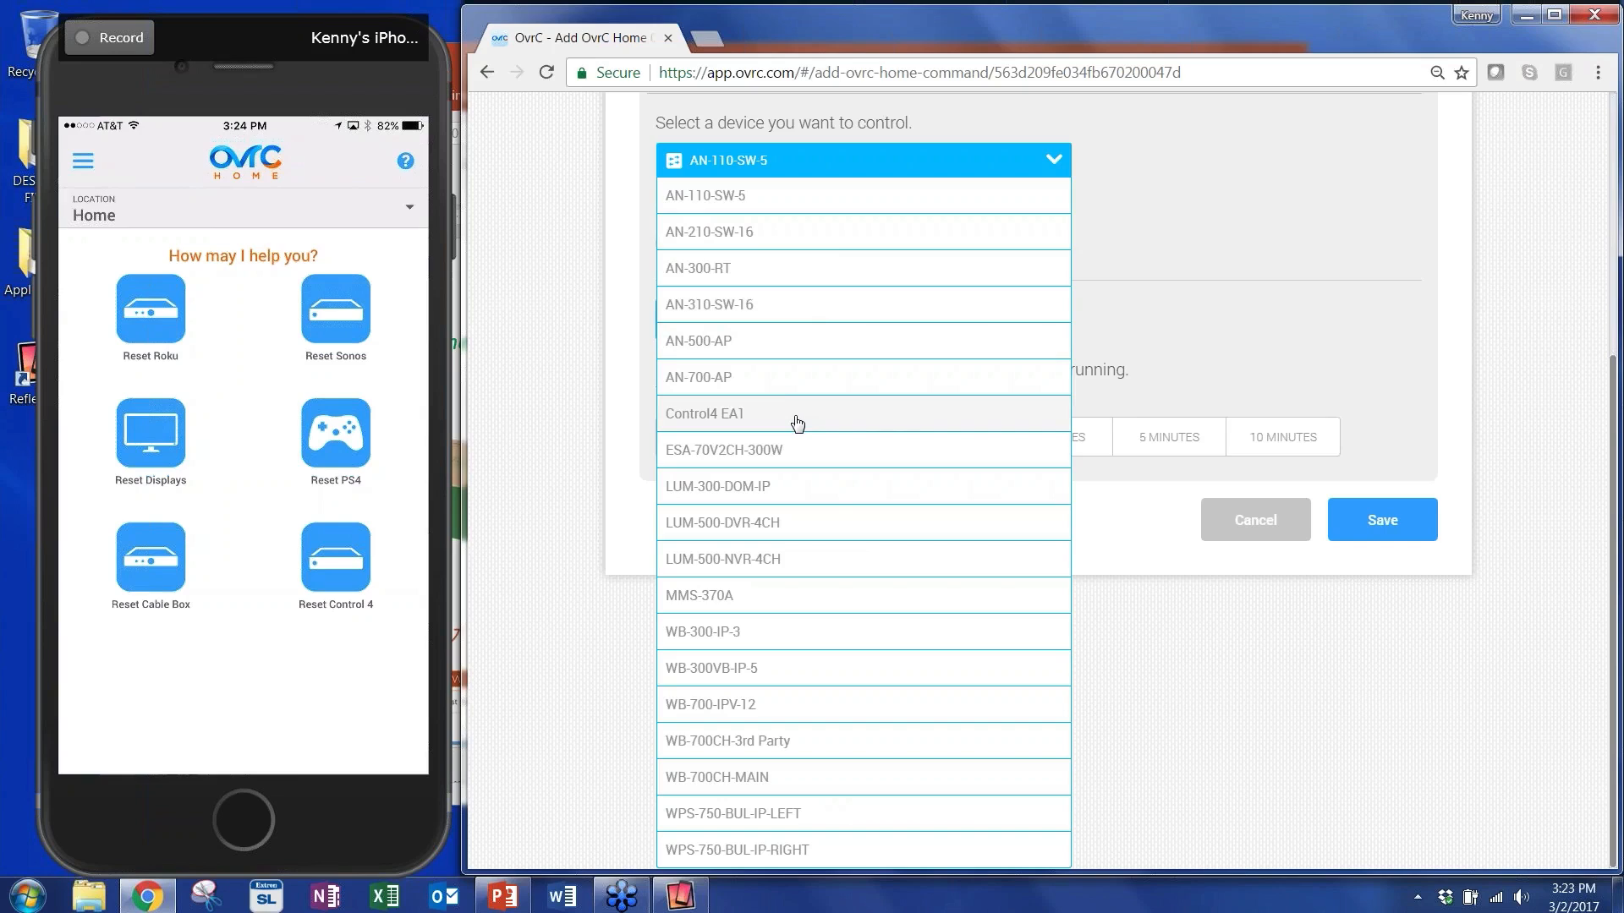
{"action": "mouse_move", "coordinate": [924, 737]}
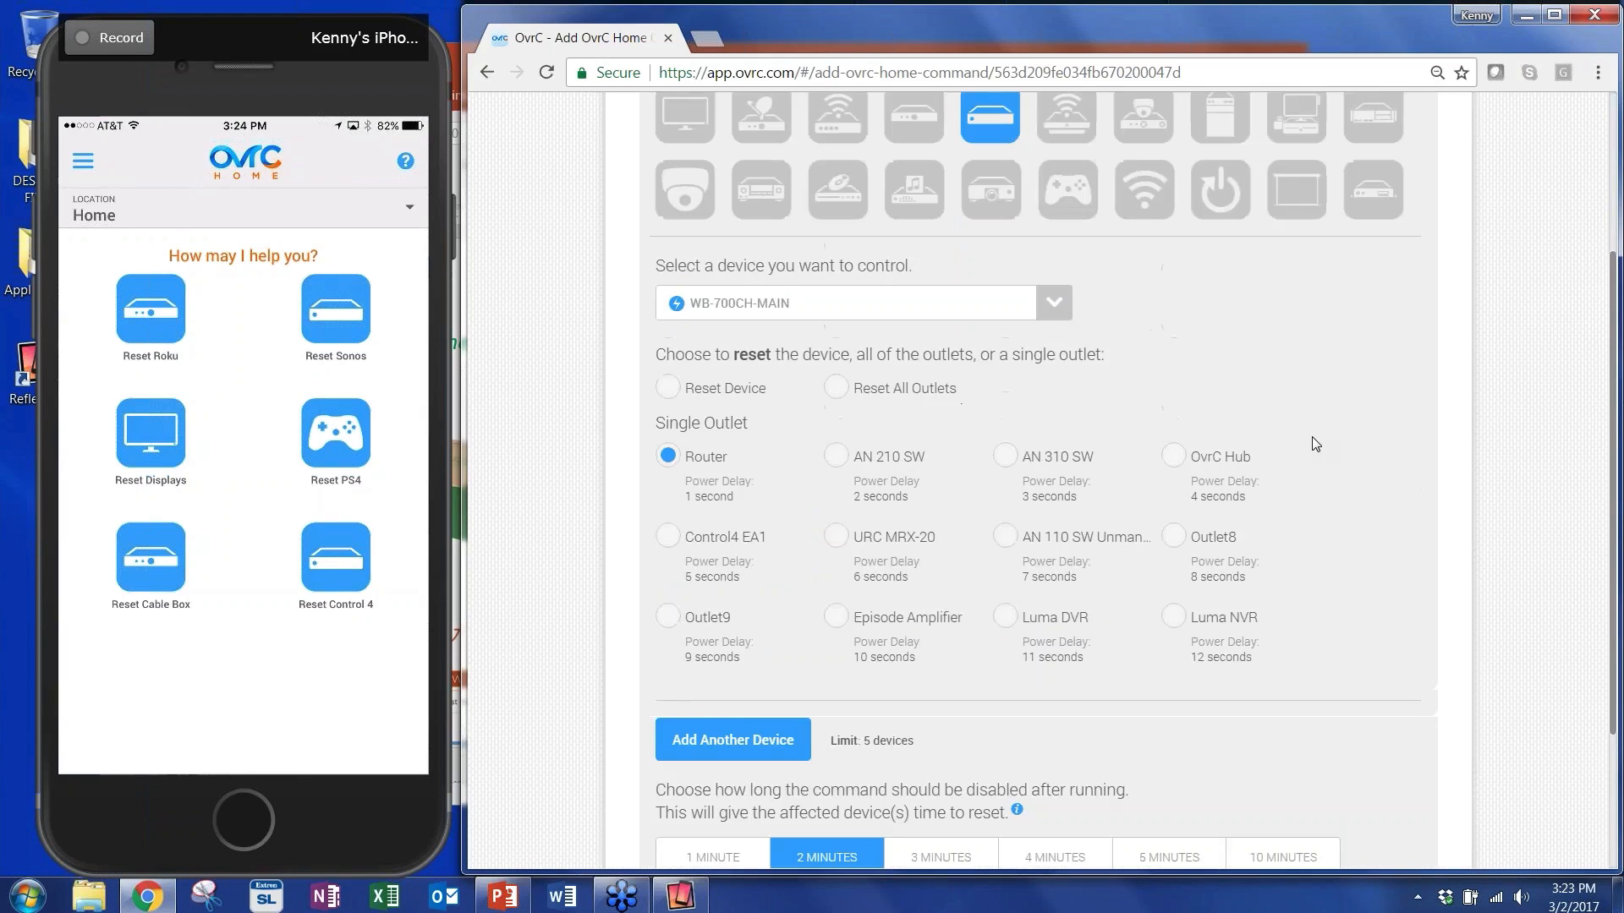
{"action": "mouse_move", "coordinate": [759, 428]}
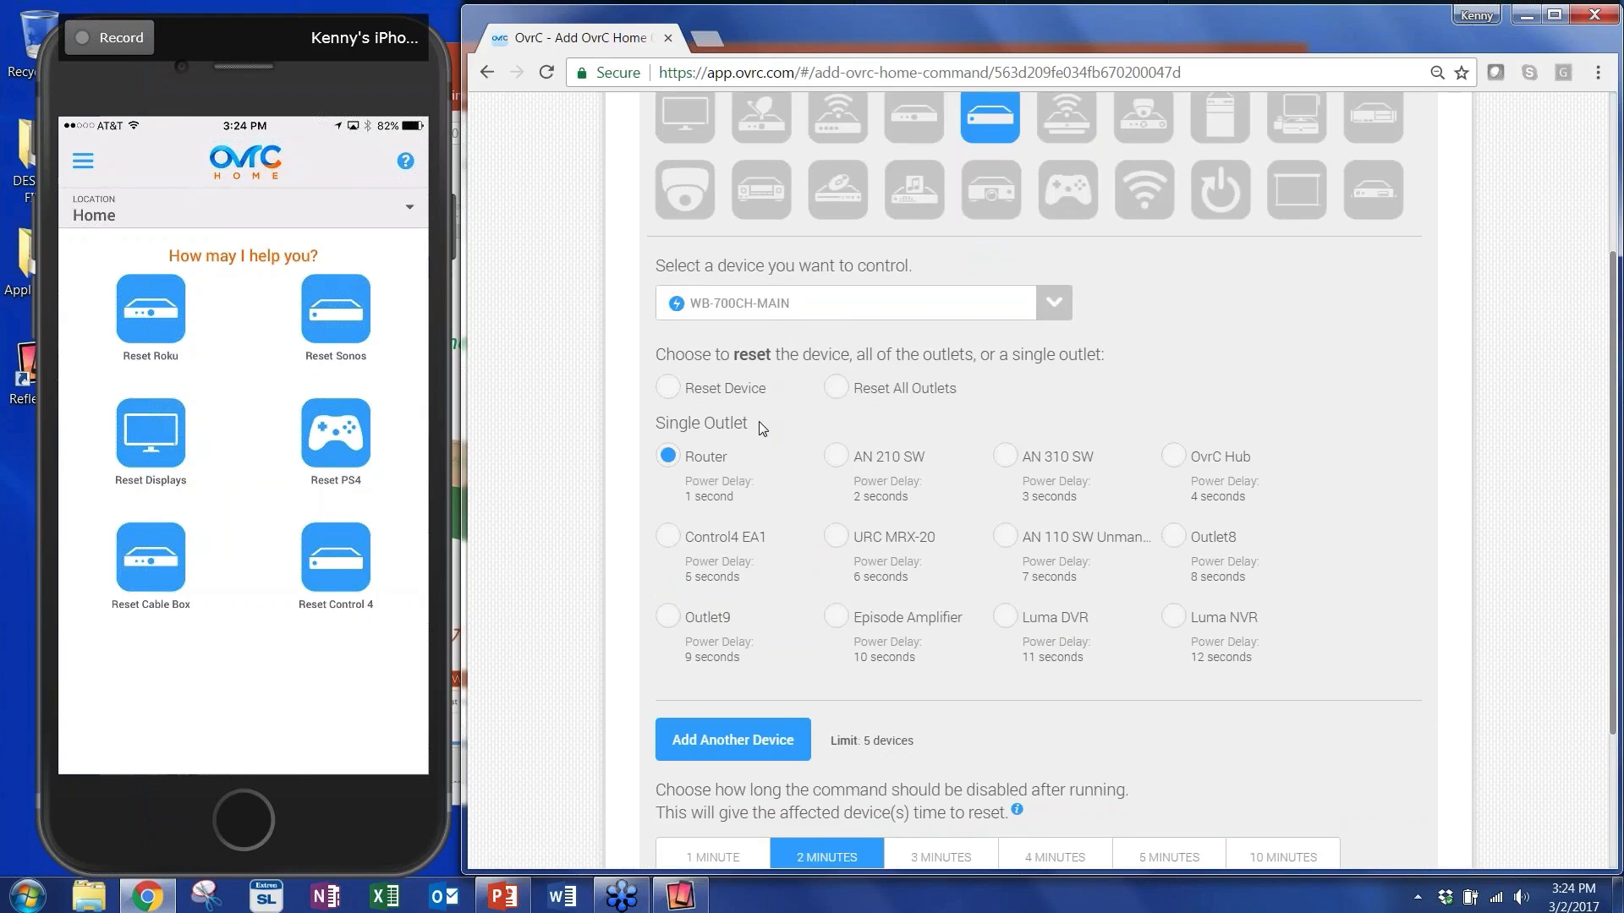
{"action": "mouse_move", "coordinate": [1311, 636]}
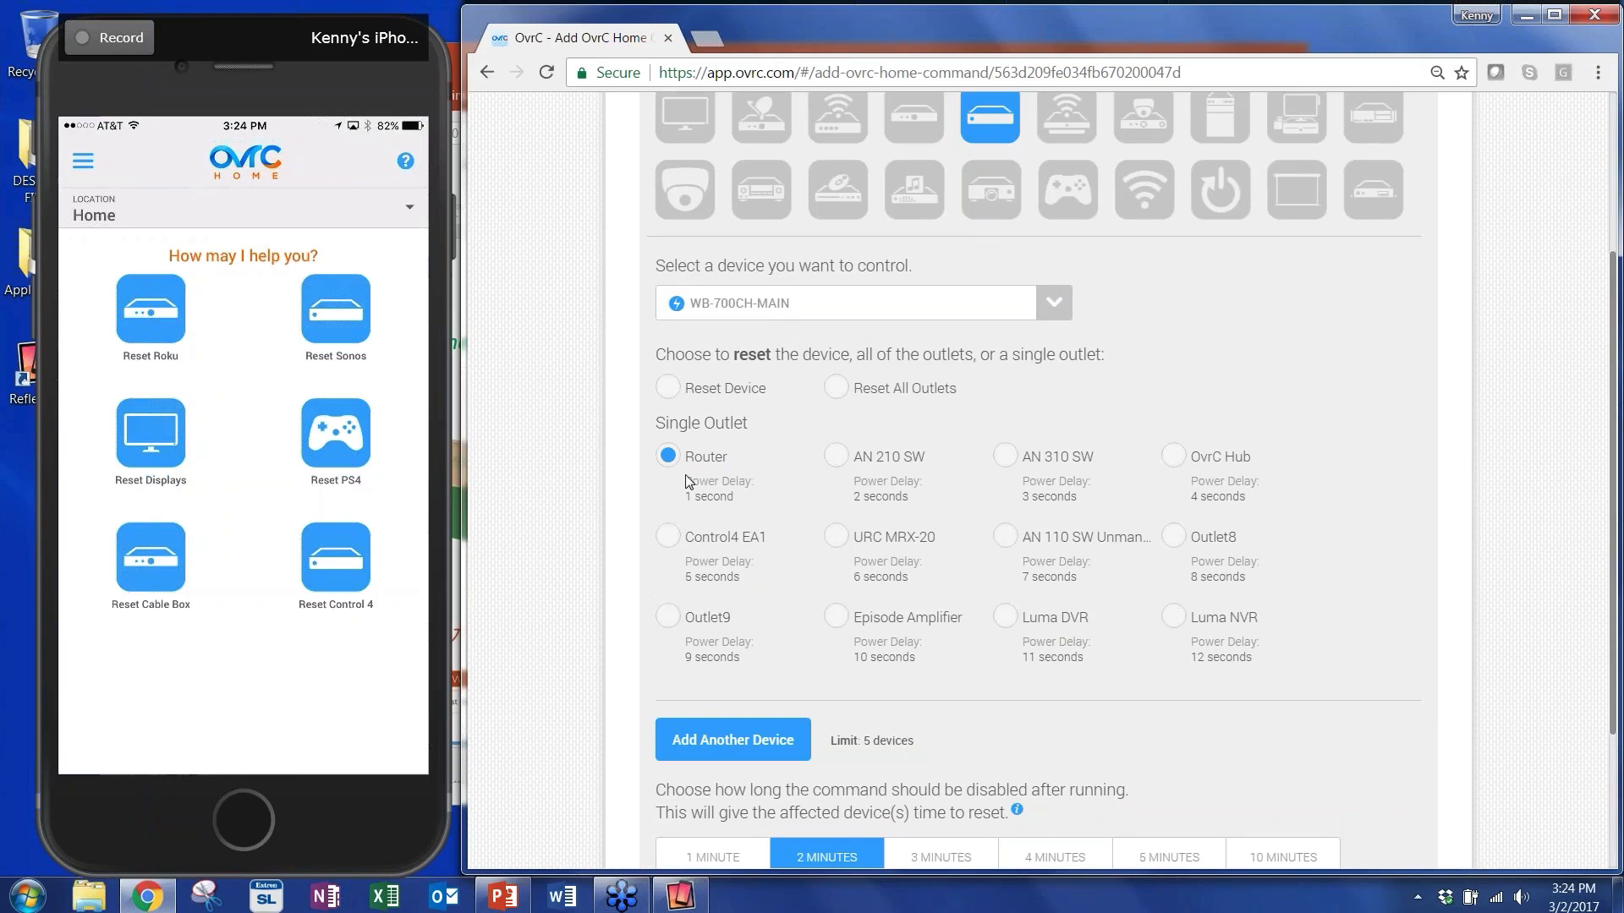
{"action": "mouse_move", "coordinate": [1081, 479]}
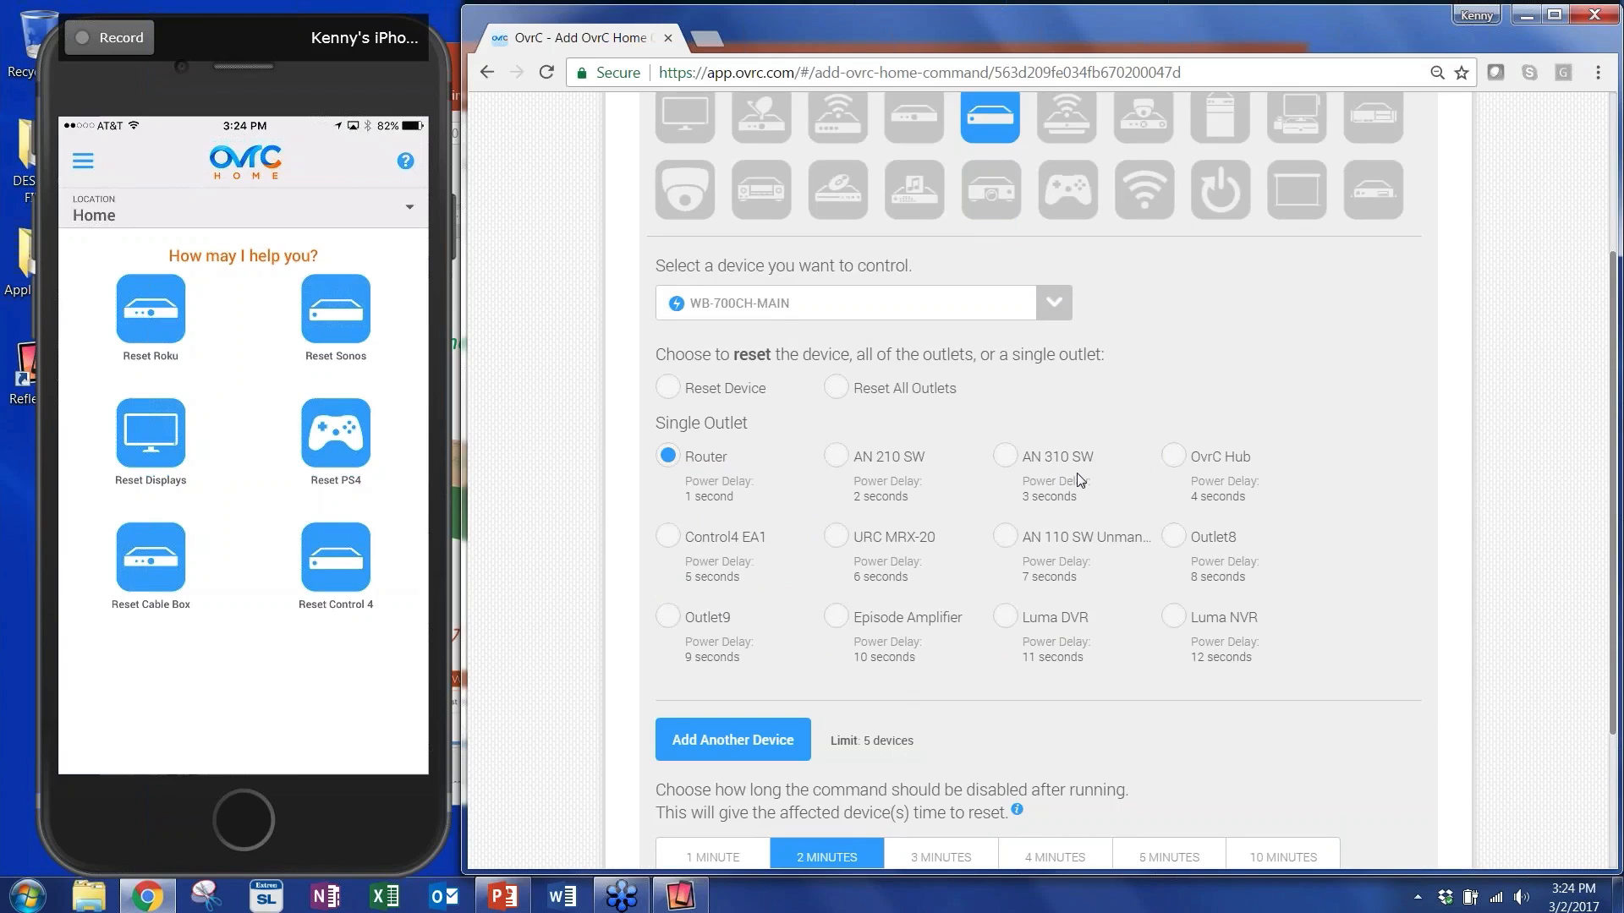
{"action": "left_click", "coordinate": [834, 454]}
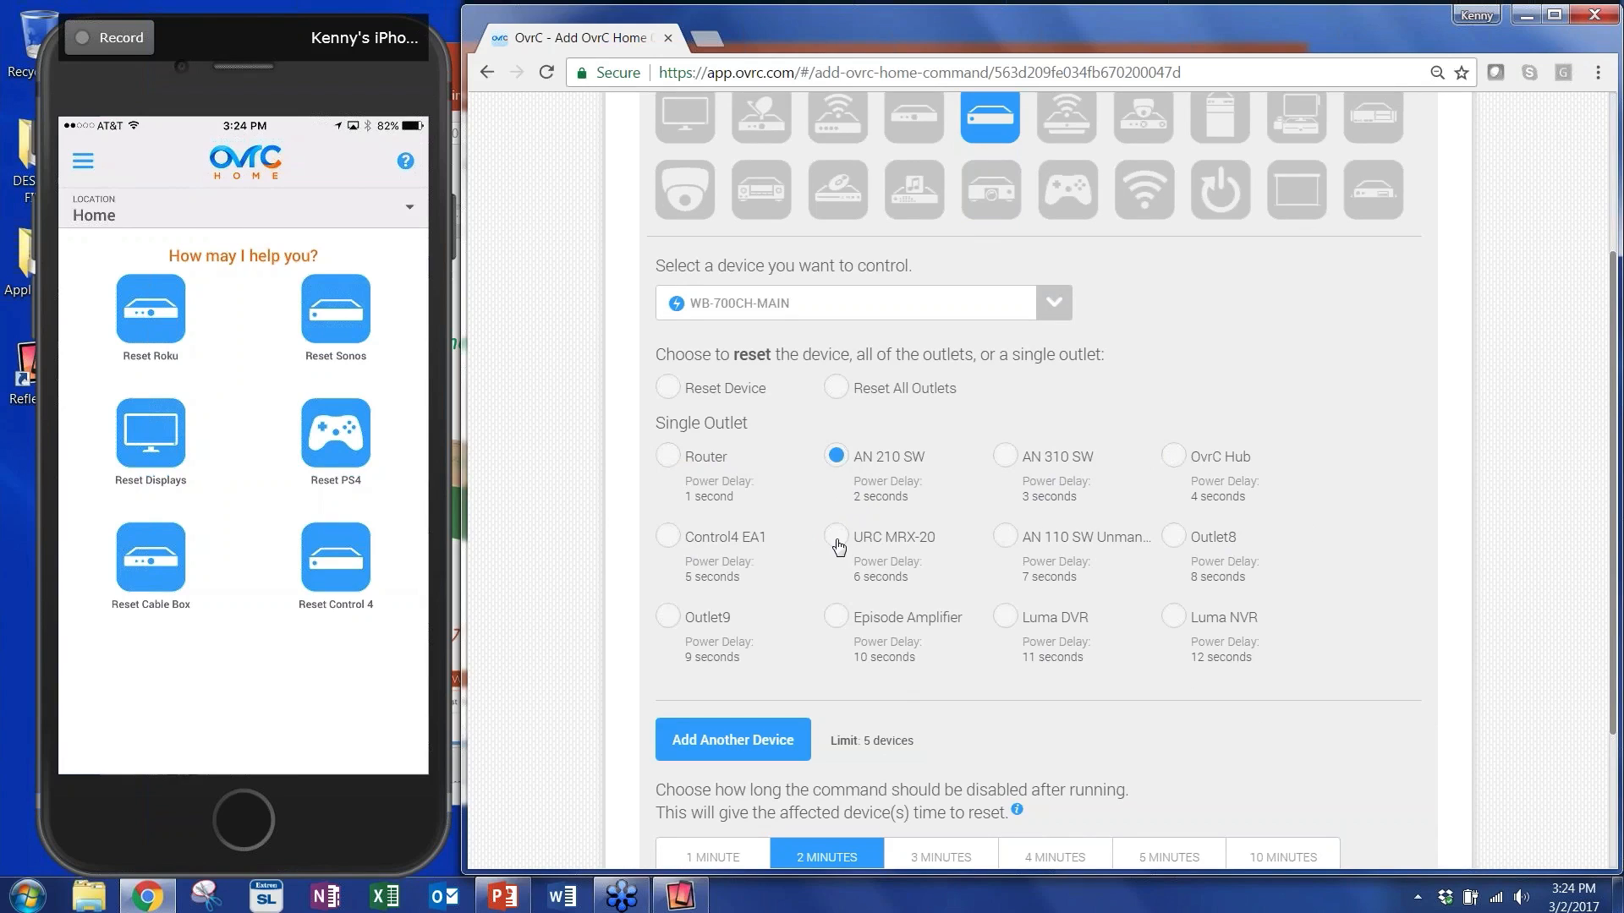
{"action": "left_click", "coordinate": [835, 536]}
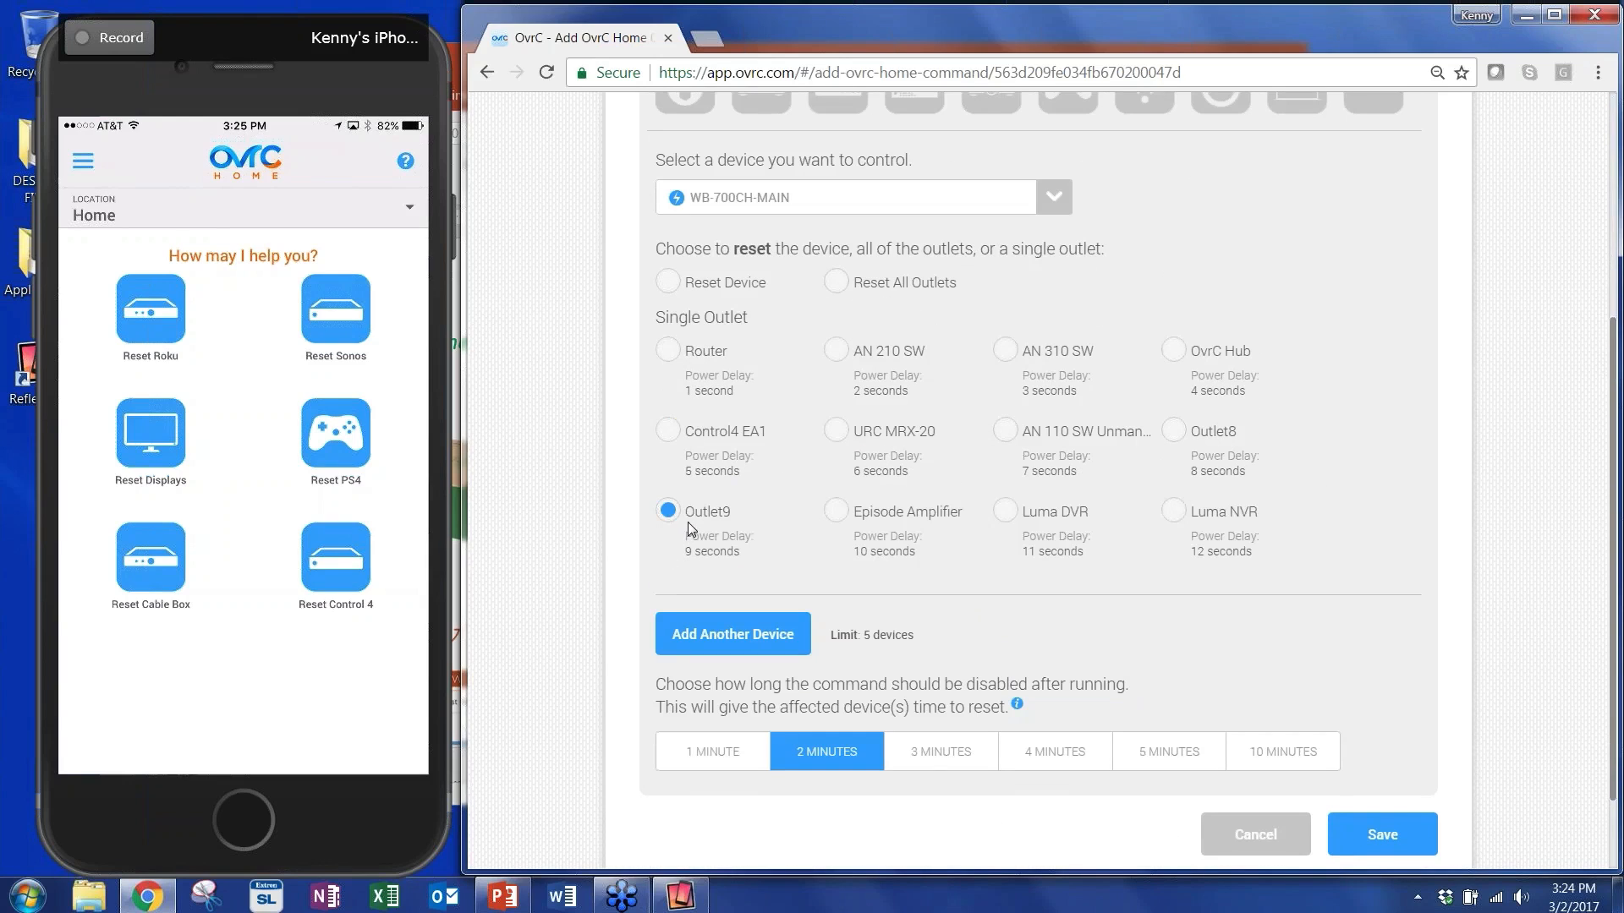
{"action": "left_click", "coordinate": [834, 283]}
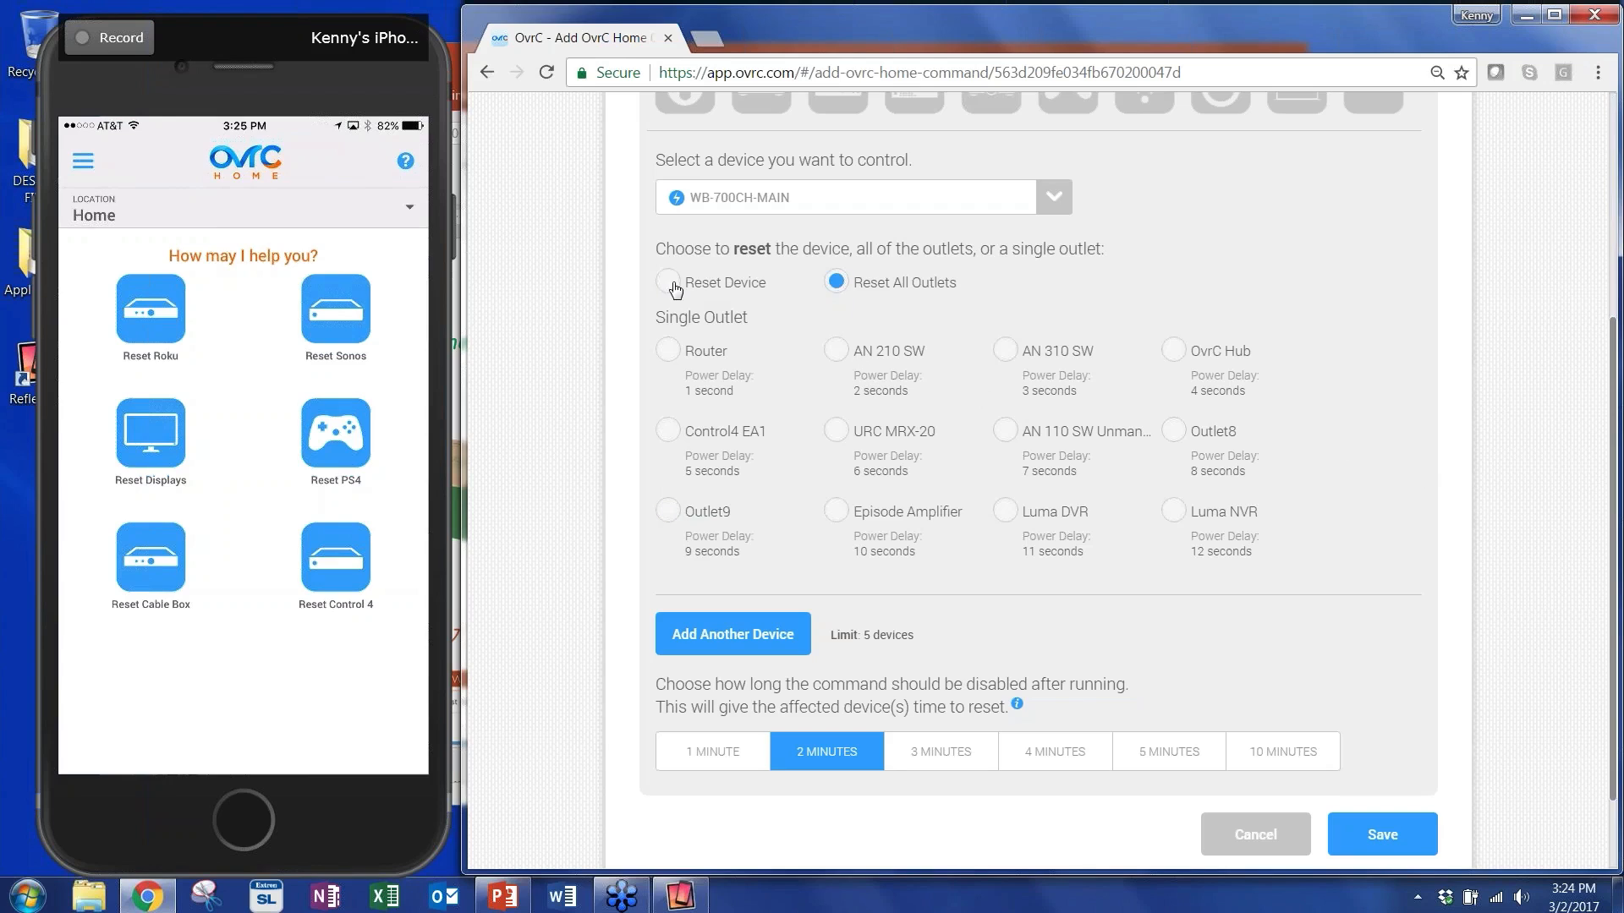
{"action": "left_click", "coordinate": [668, 282]}
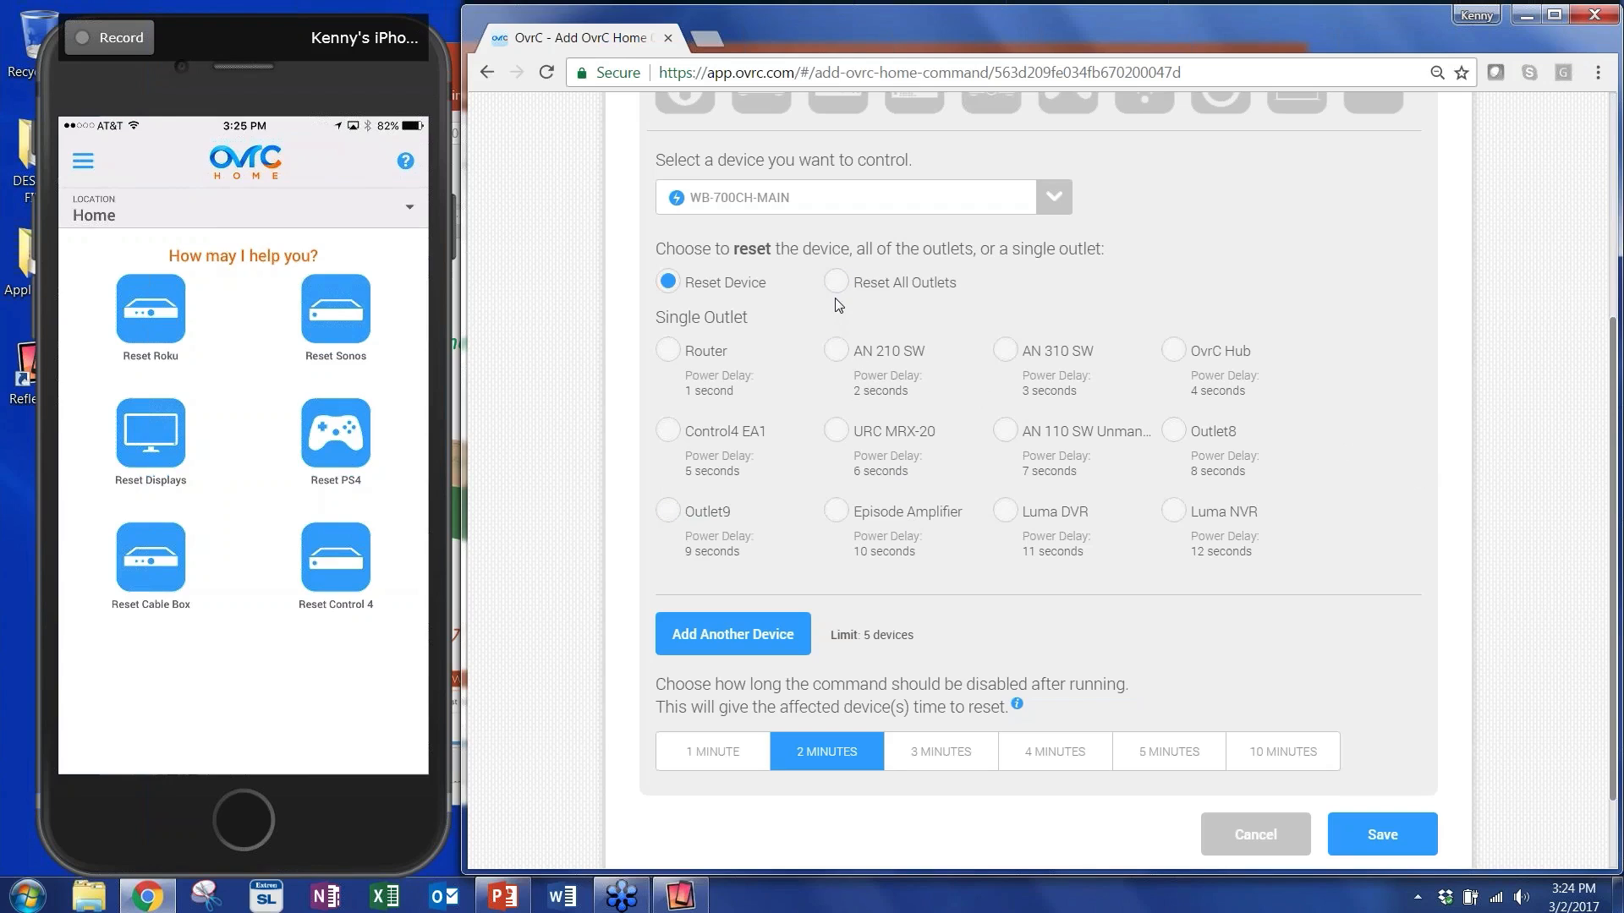
{"action": "left_click", "coordinate": [668, 511]}
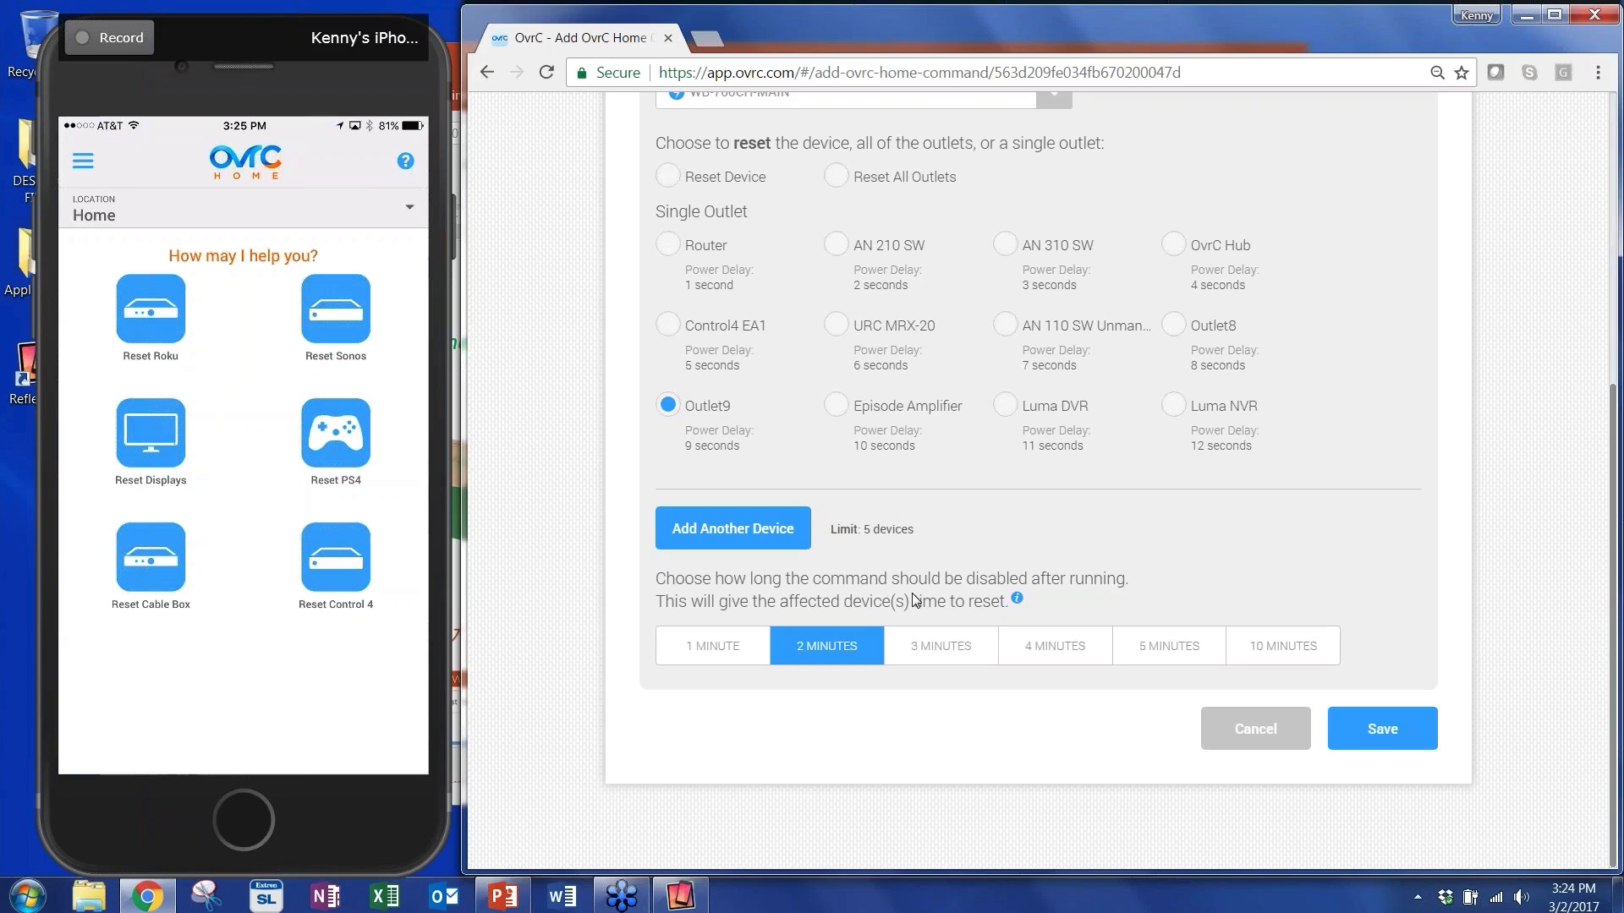
{"action": "mouse_move", "coordinate": [1045, 552]}
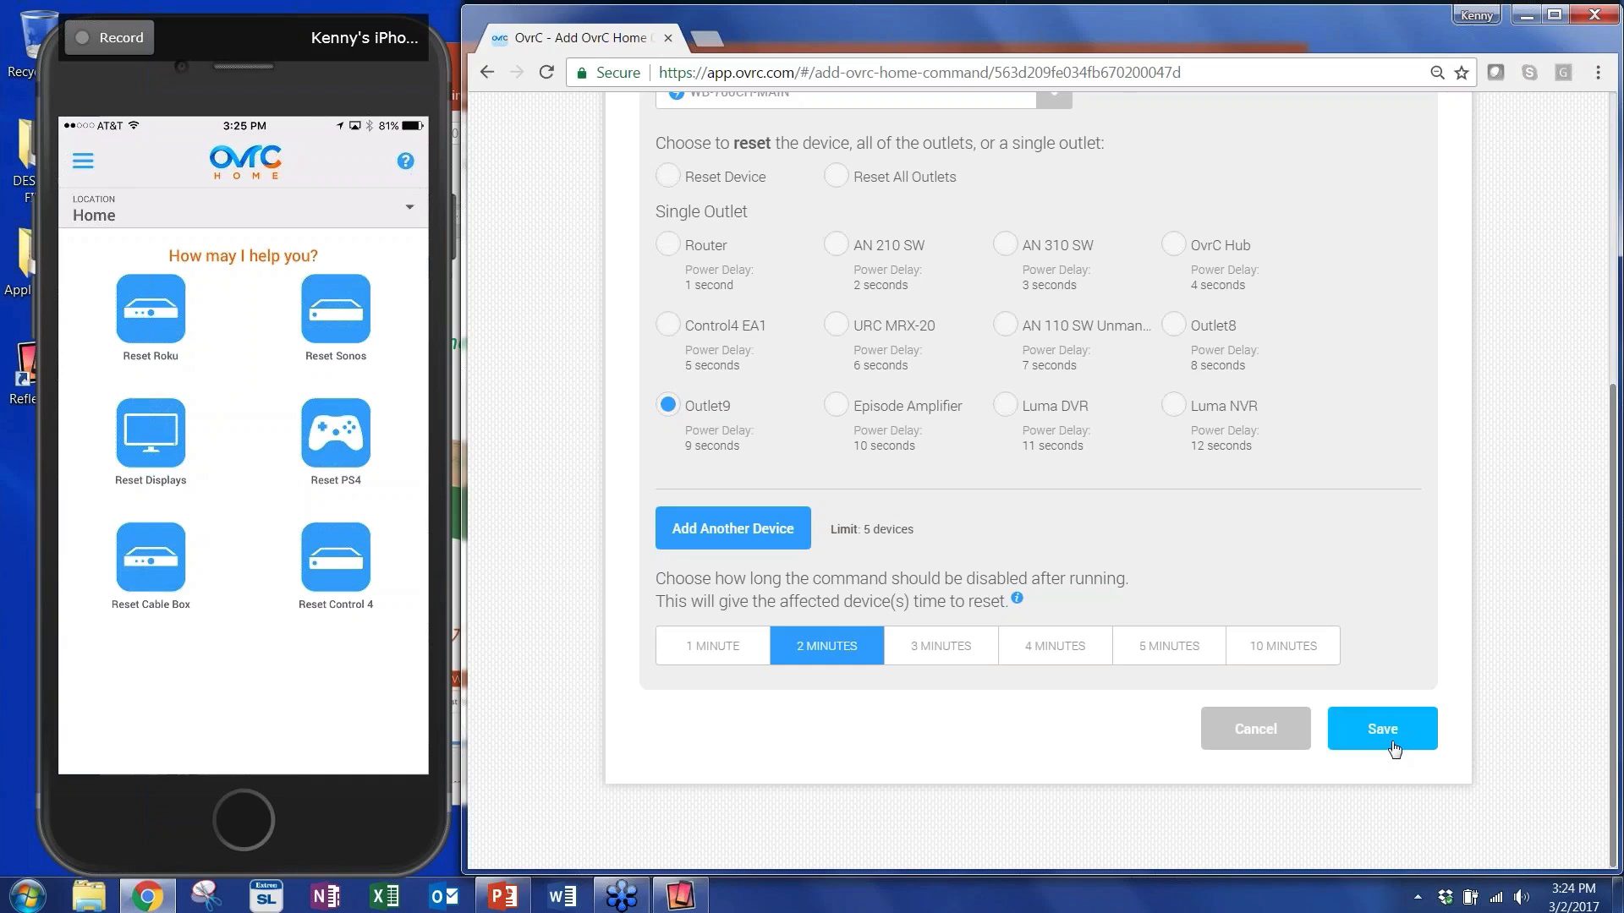
Save Reset Box and page the commands table to show it as command 7.
{"action": "left_click", "coordinate": [1382, 727]}
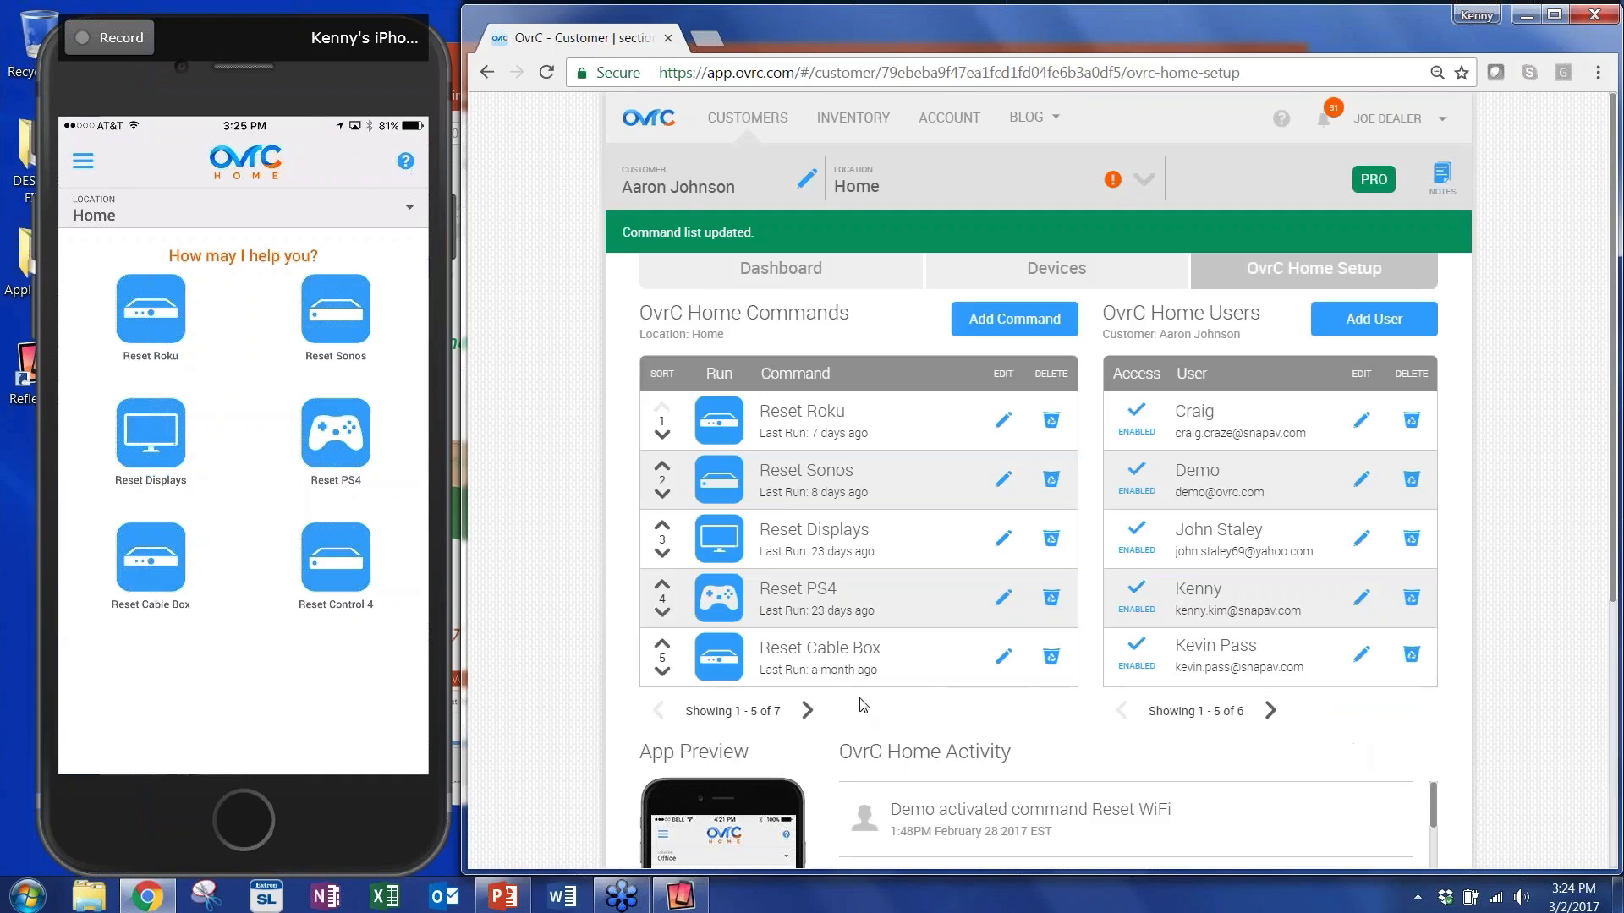
{"action": "left_click", "coordinate": [806, 711]}
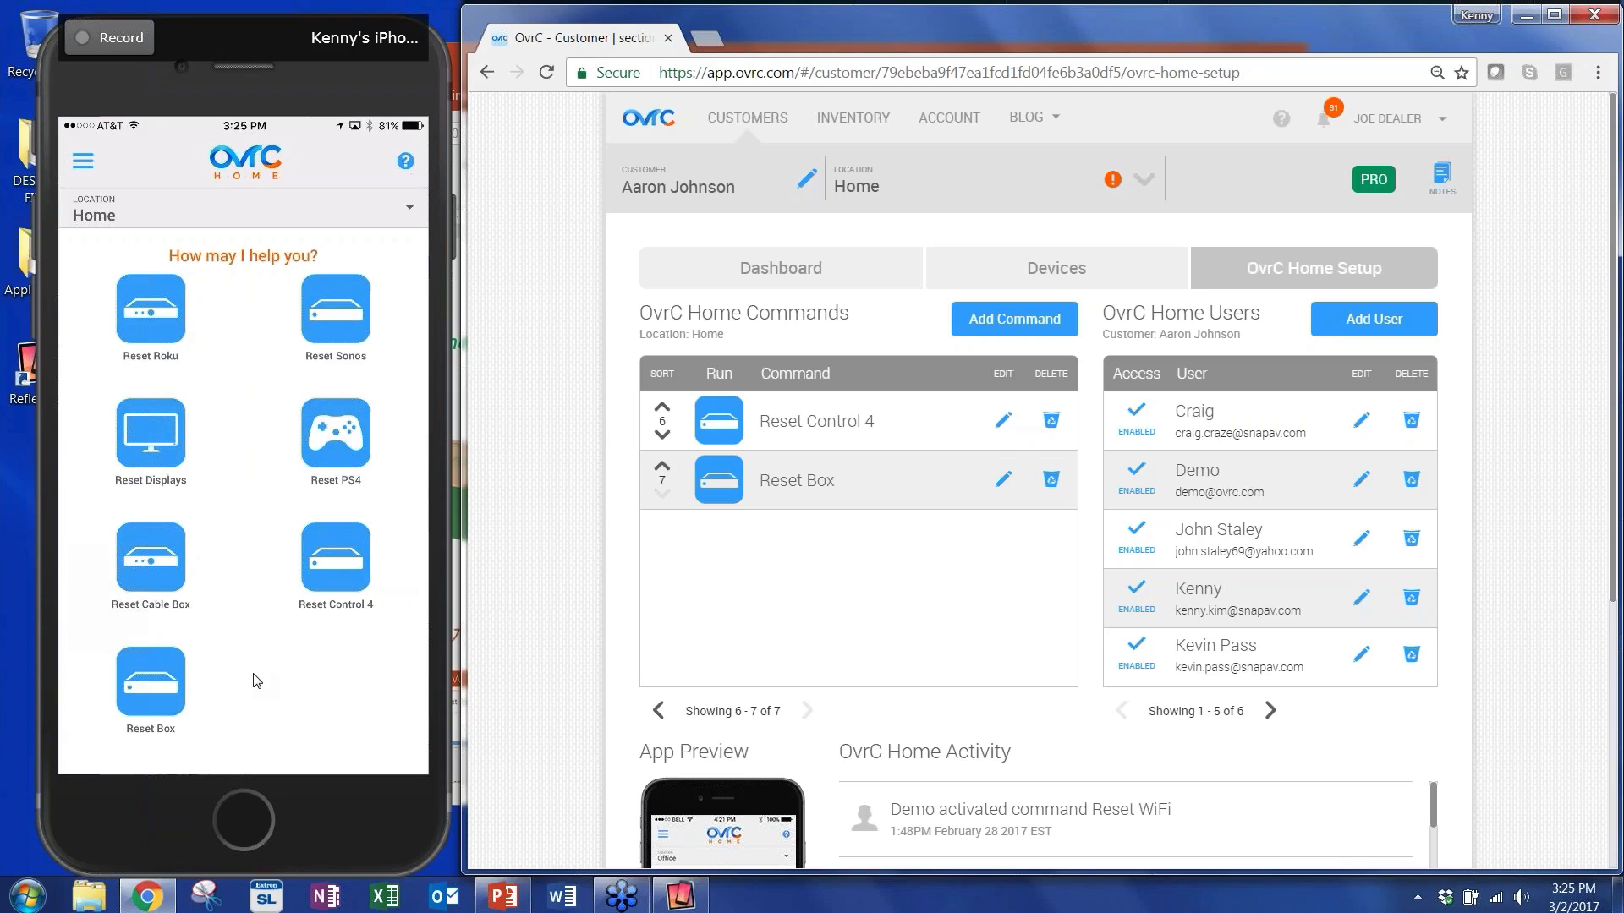
Run Reset Box from the mirrored phone app, confirm with OK, and let it complete.
{"action": "left_click", "coordinate": [150, 691]}
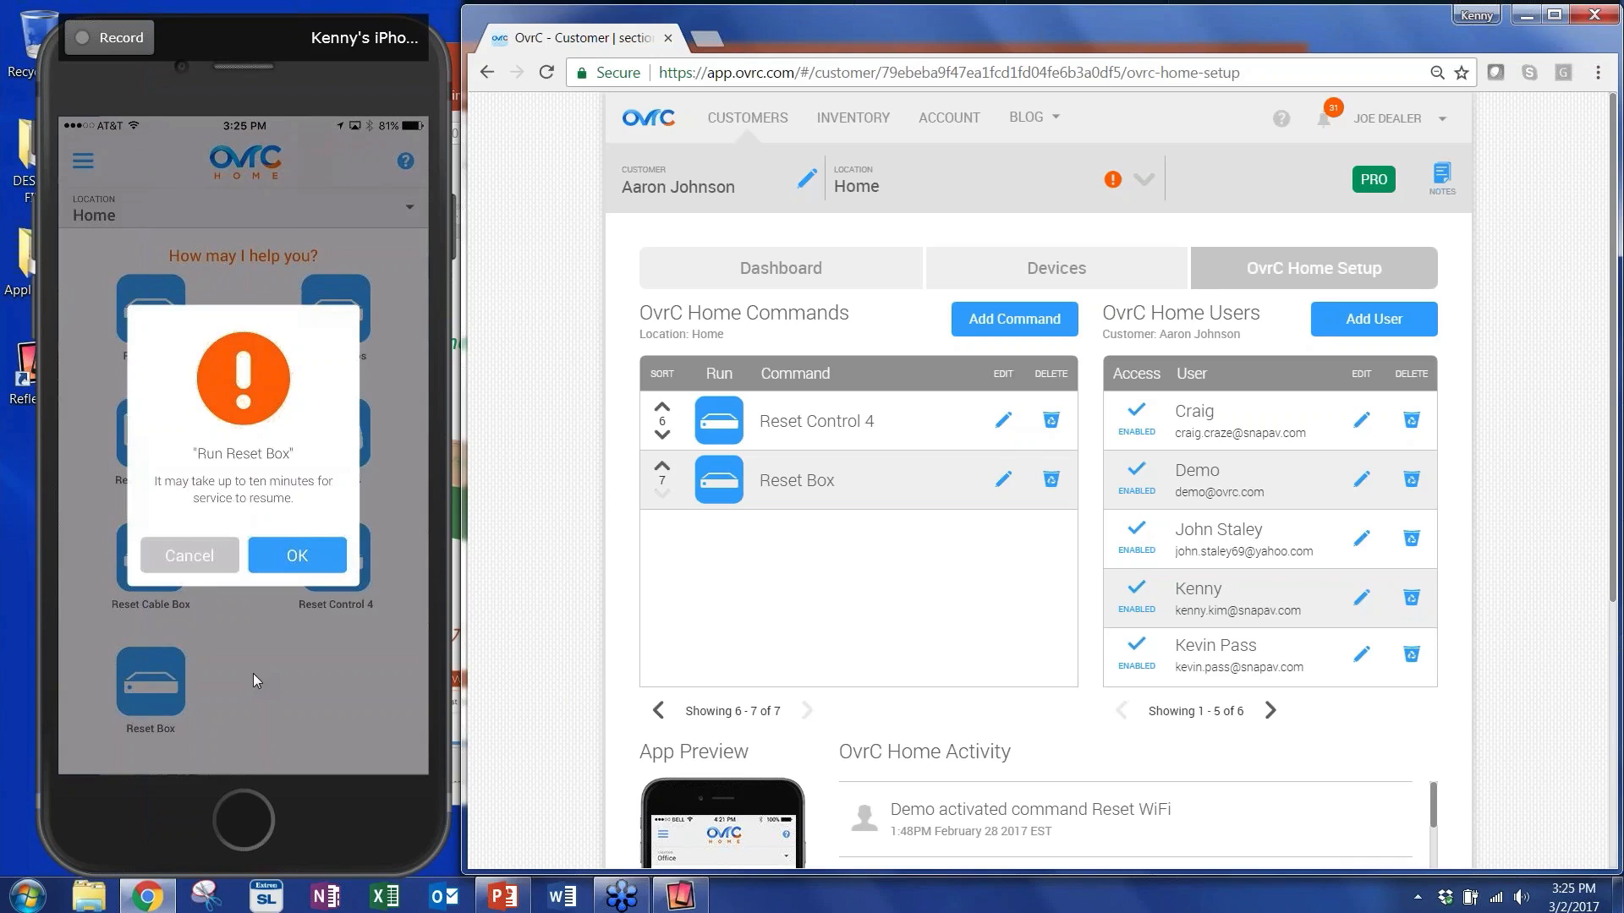
{"action": "left_click", "coordinate": [296, 554]}
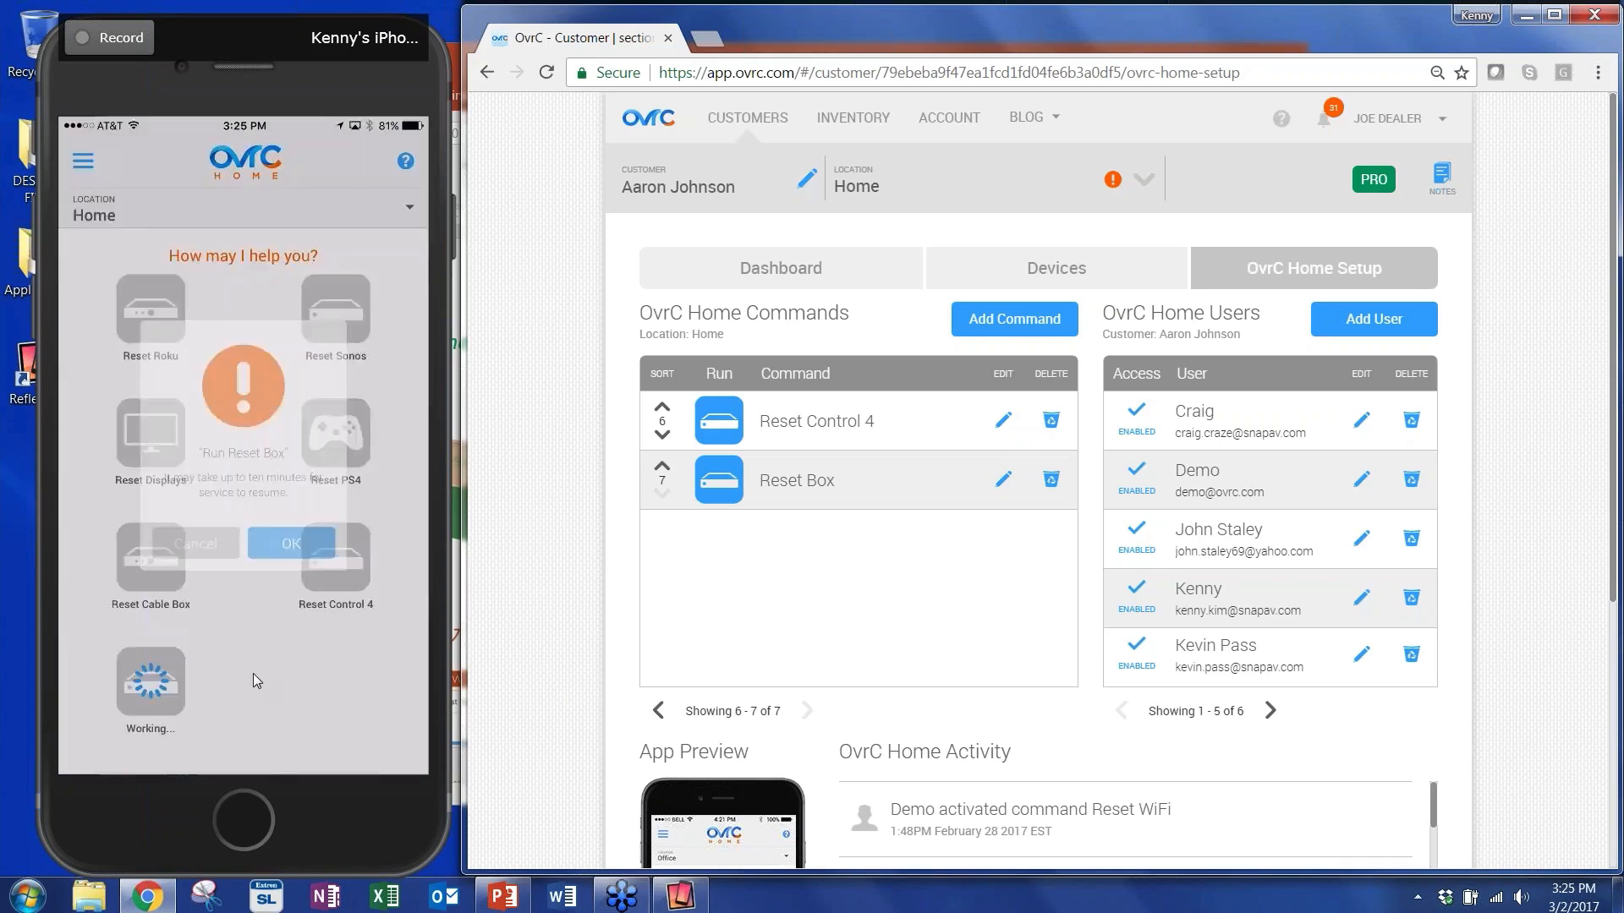
{"action": "left_click", "coordinate": [291, 543]}
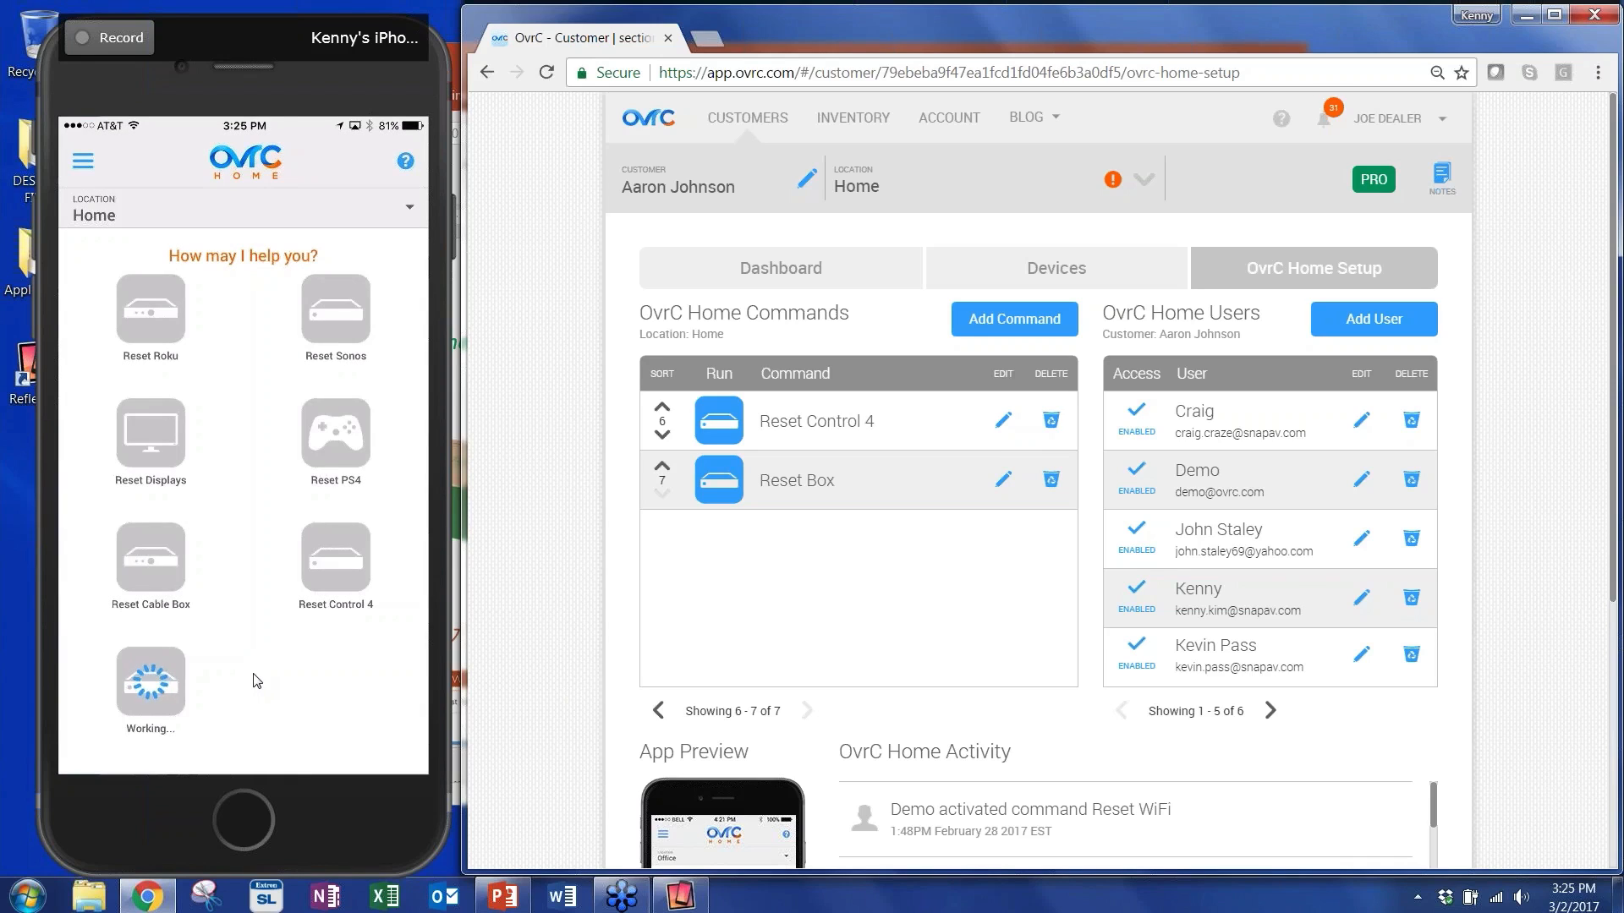
{"action": "left_click", "coordinate": [717, 478]}
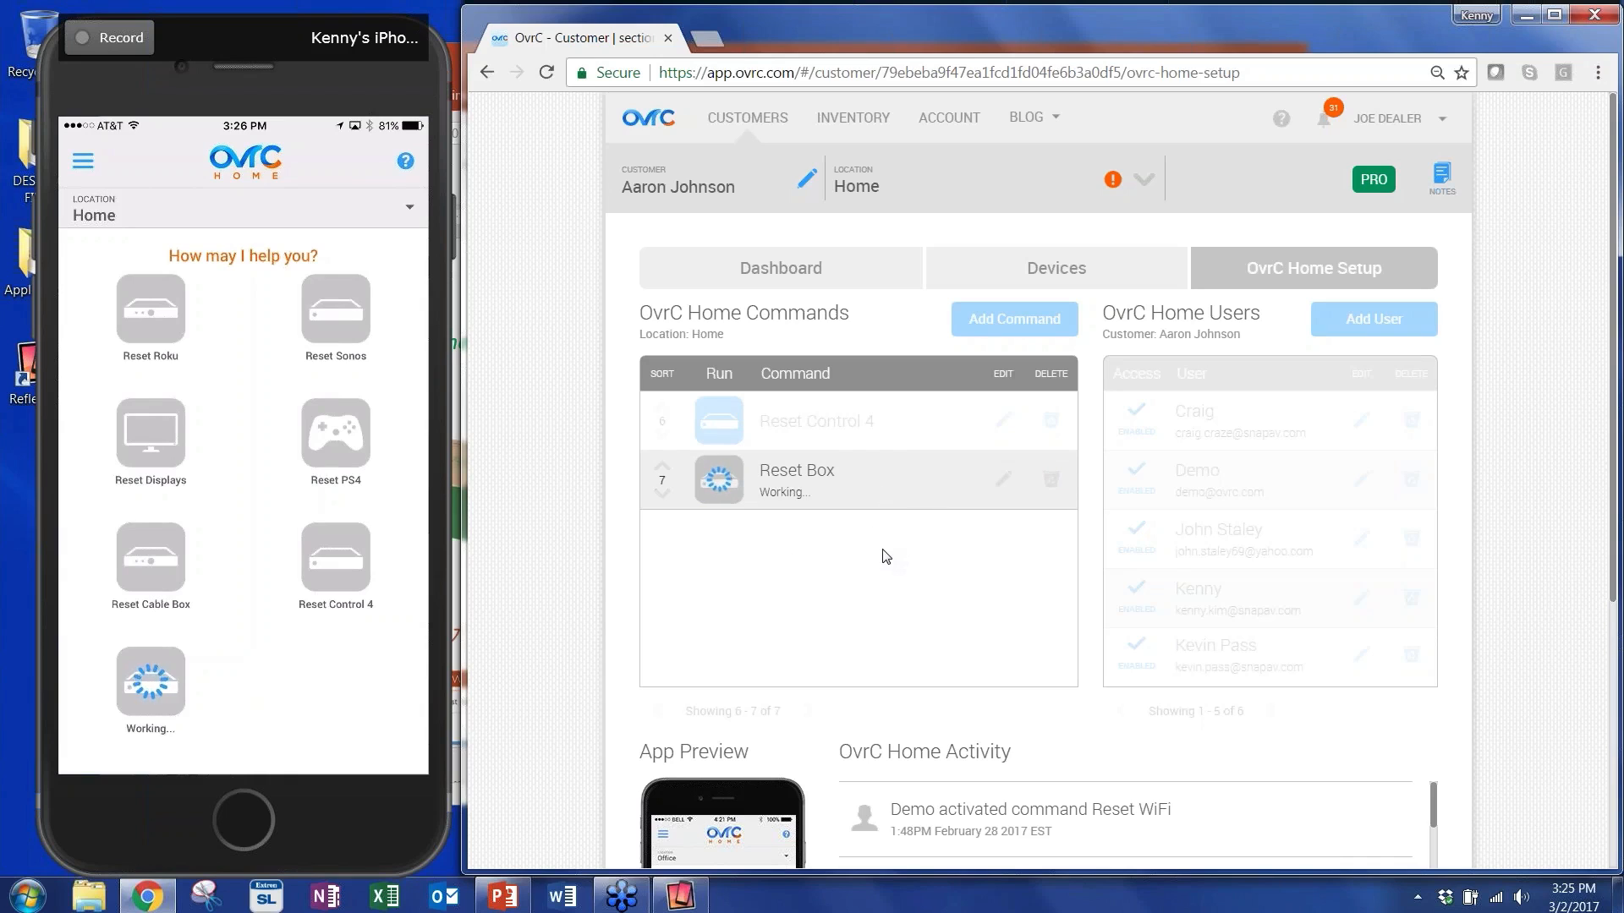
{"action": "mouse_move", "coordinate": [893, 560]}
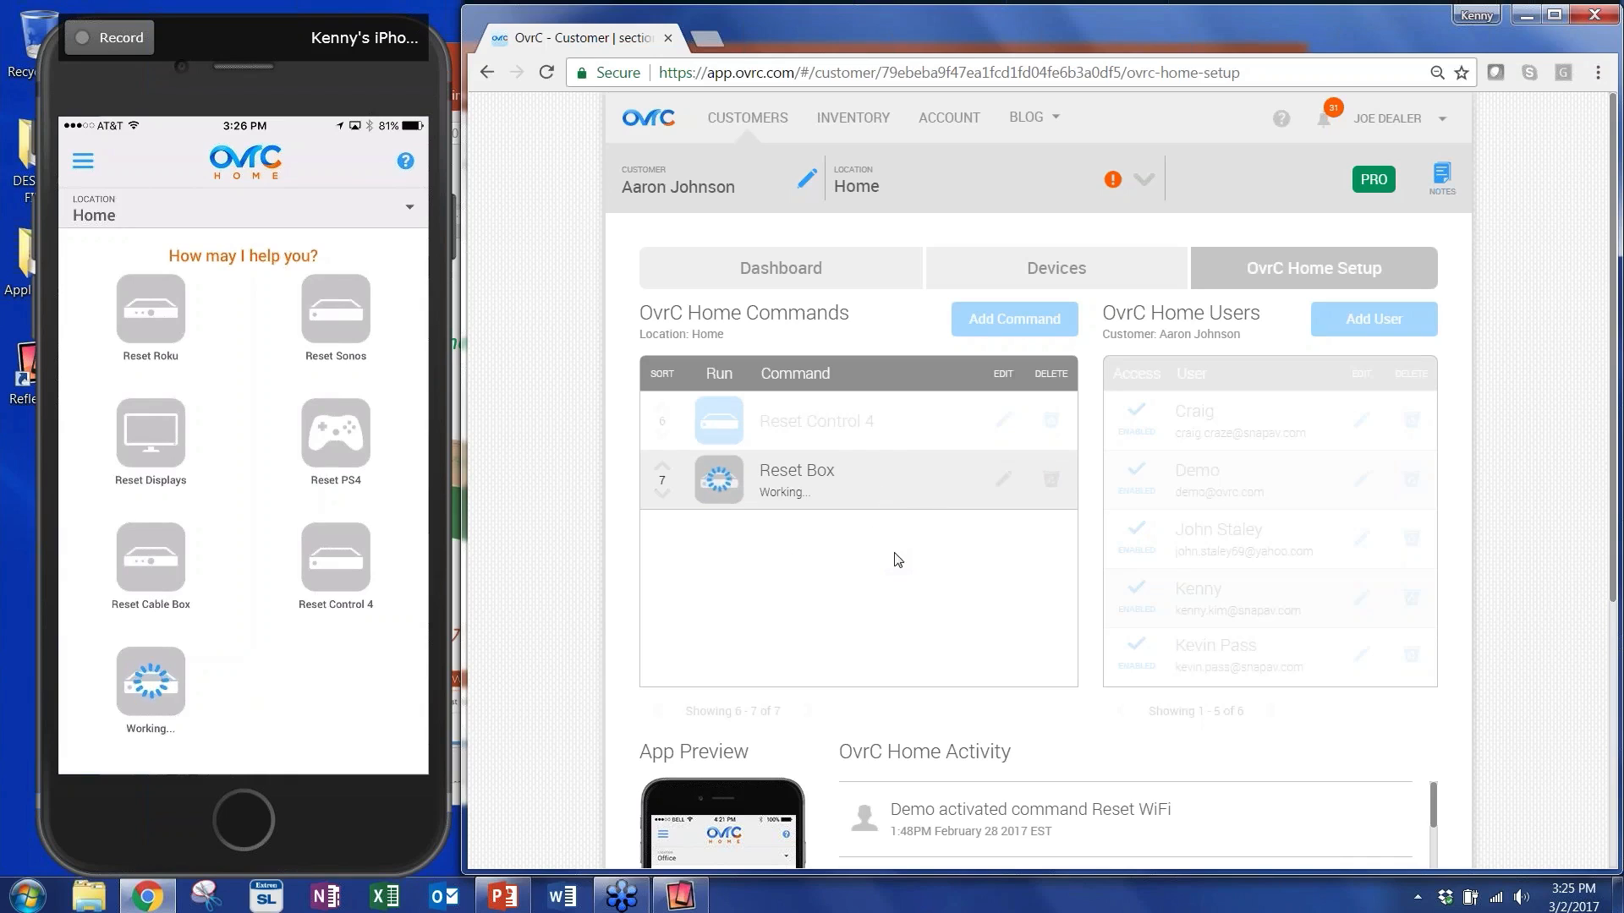
{"action": "mouse_move", "coordinate": [814, 570]}
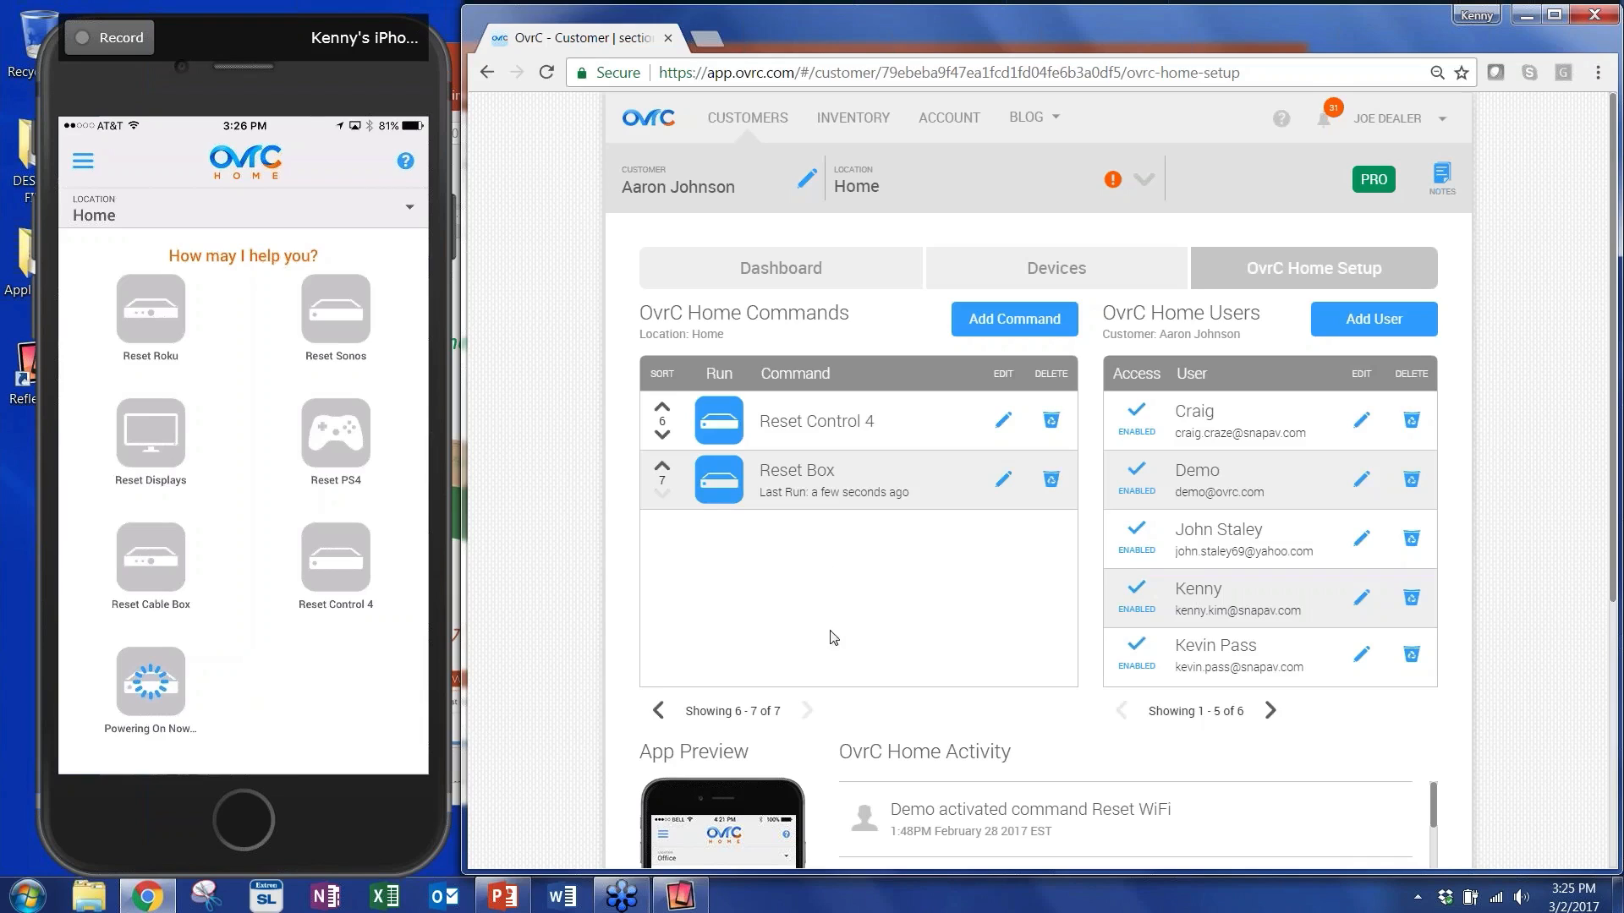
{"action": "mouse_move", "coordinate": [766, 632]}
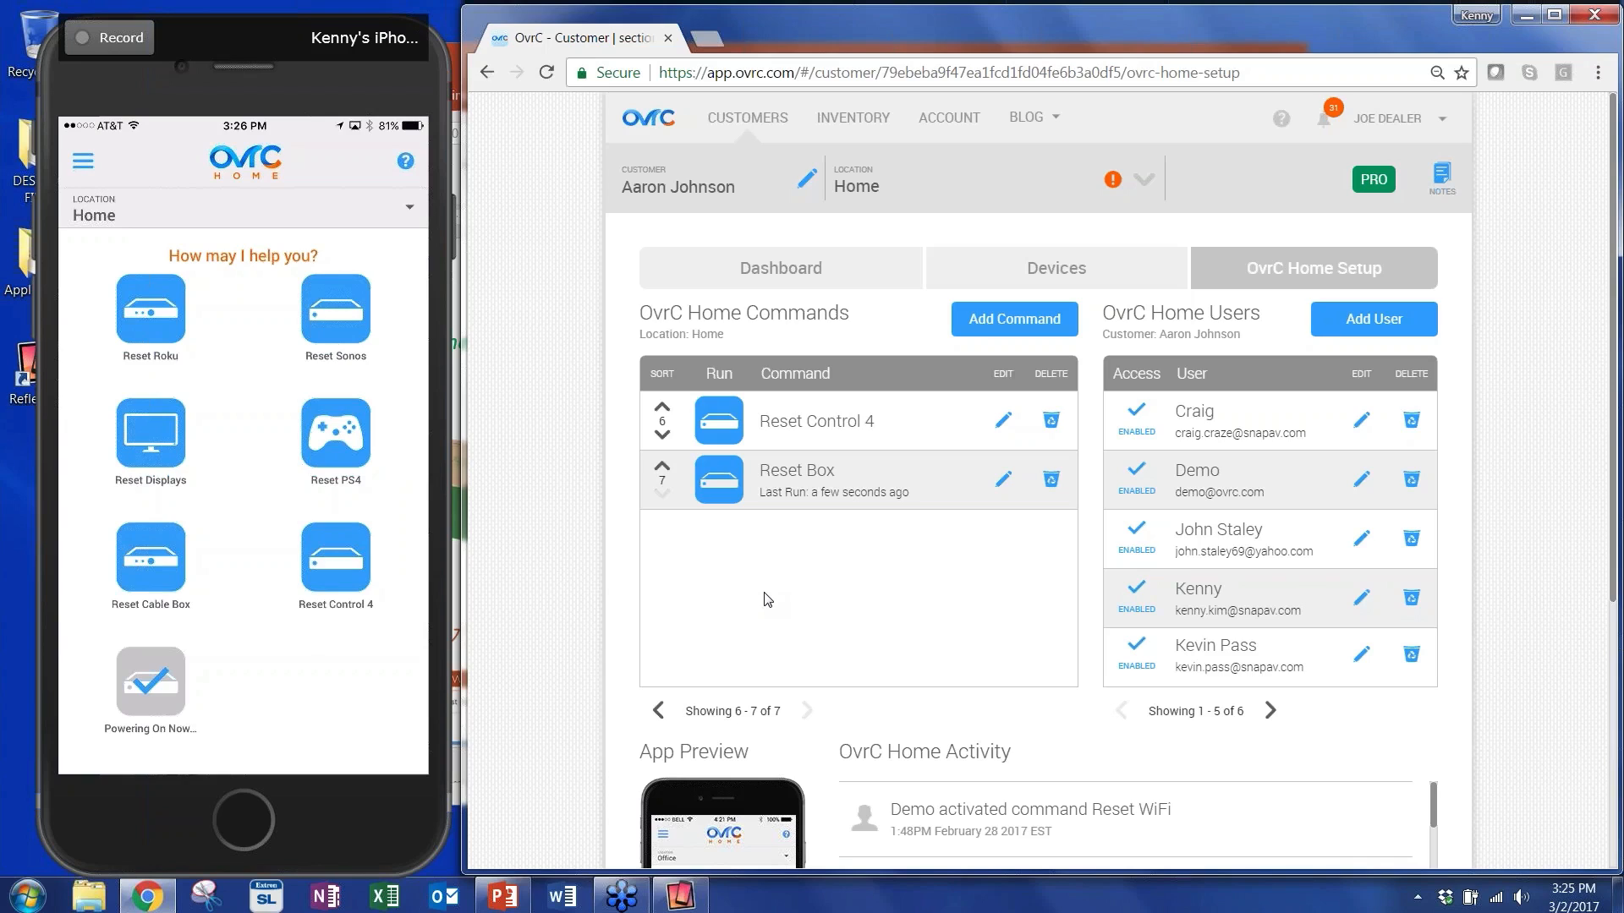
{"action": "mouse_move", "coordinate": [1069, 34]}
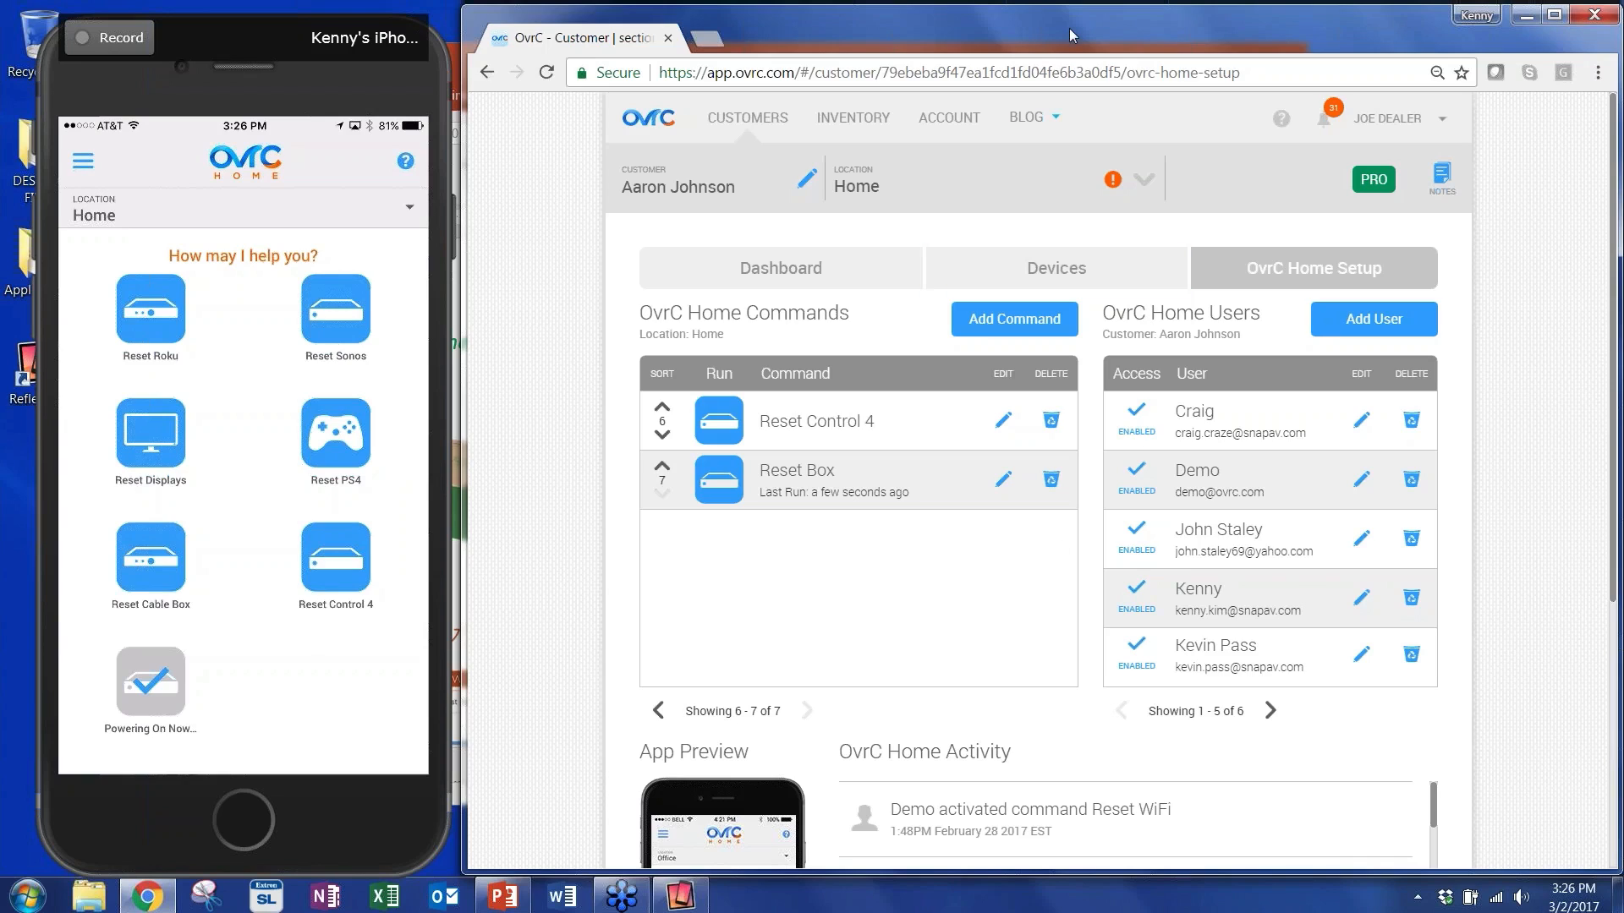
{"action": "mouse_move", "coordinate": [878, 604]}
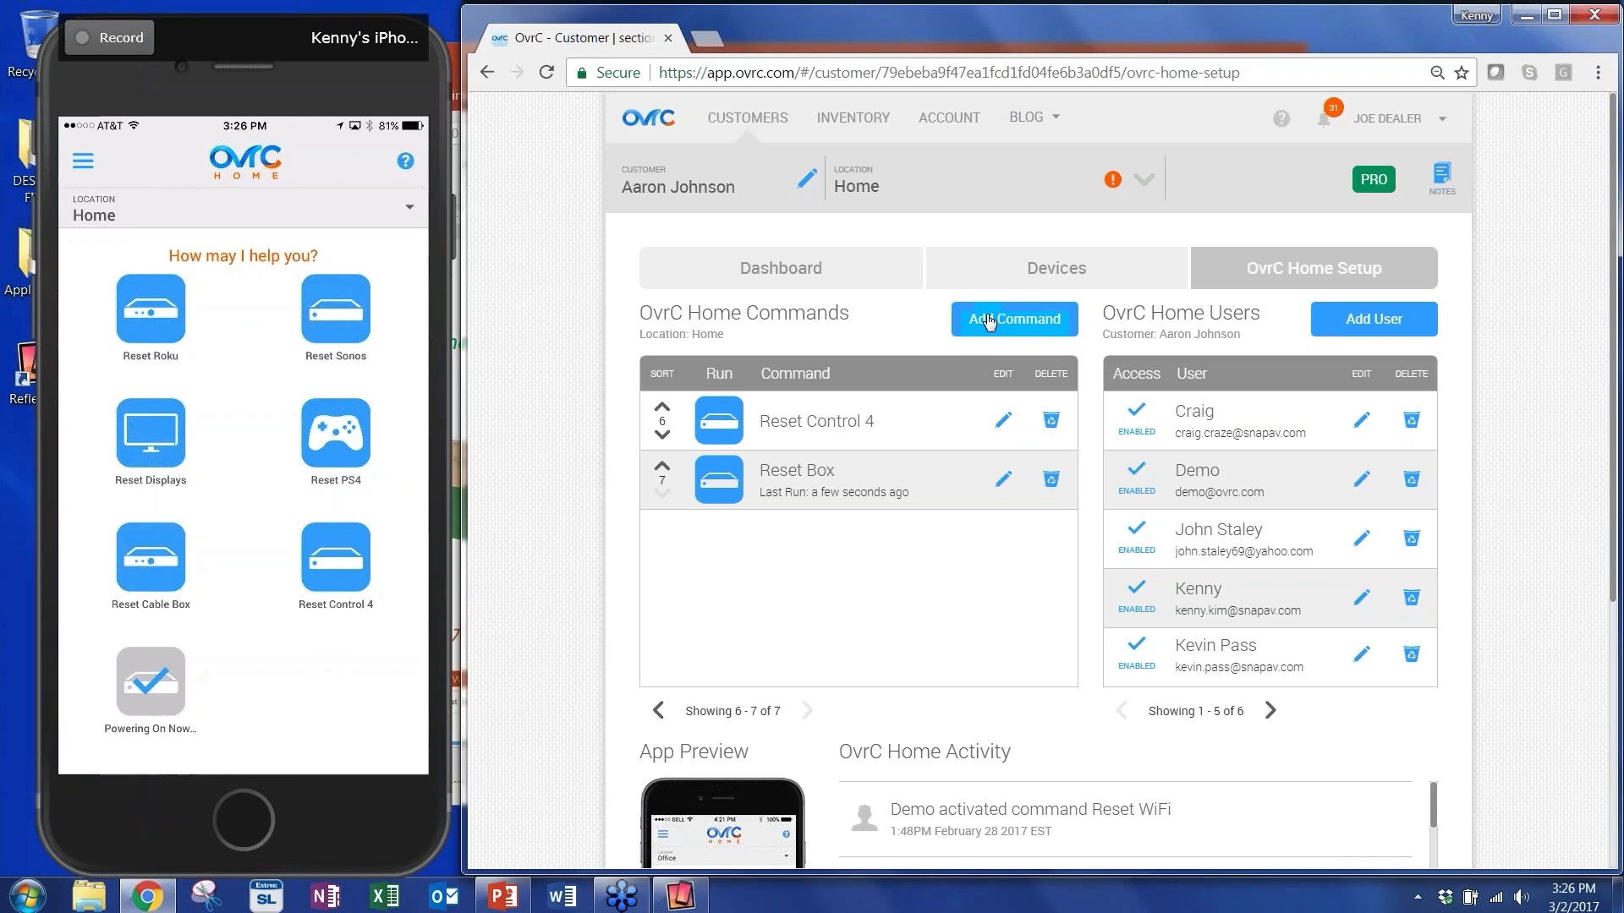
Start another new command and name it 'Reset WiFi'.
{"action": "left_click", "coordinate": [1013, 320]}
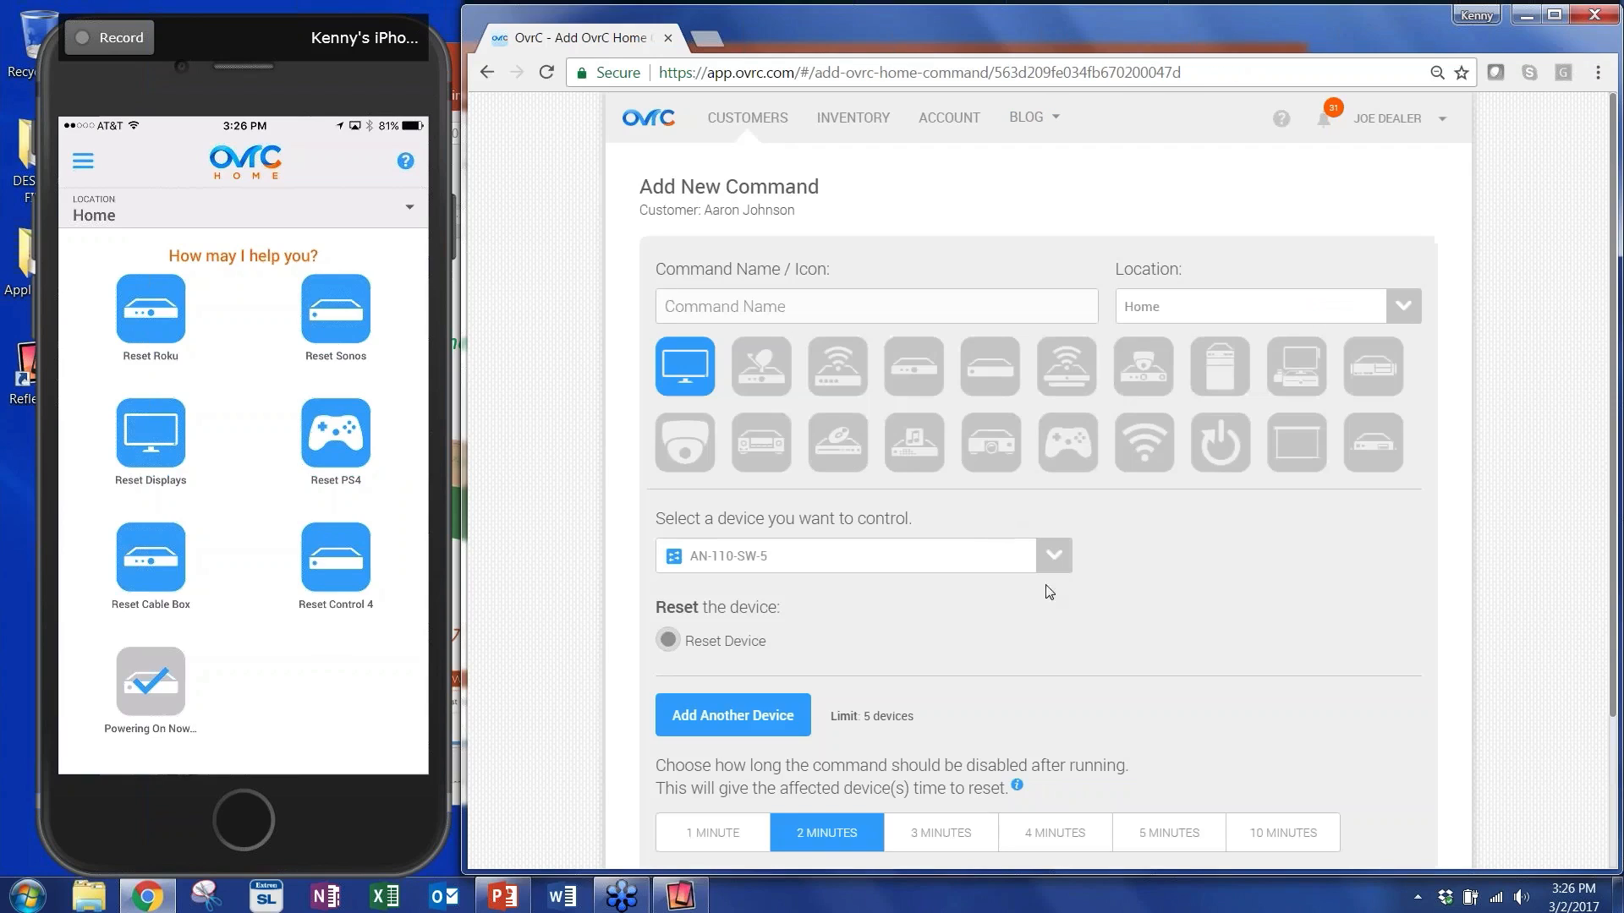
{"action": "left_click", "coordinate": [875, 307]}
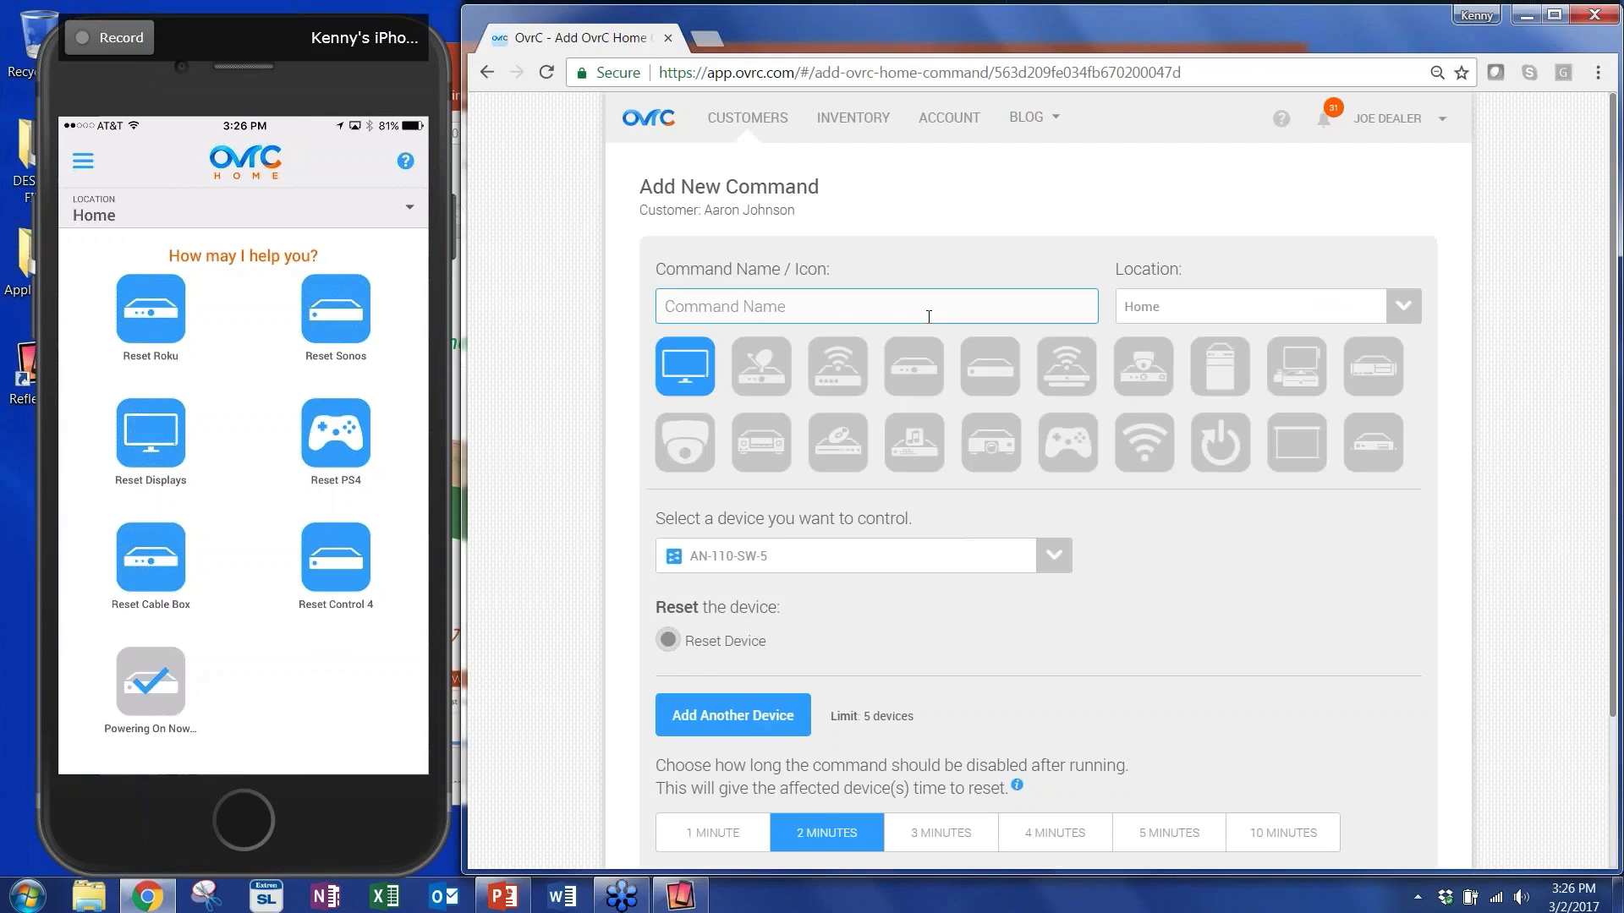
{"action": "type", "text": "REse"}
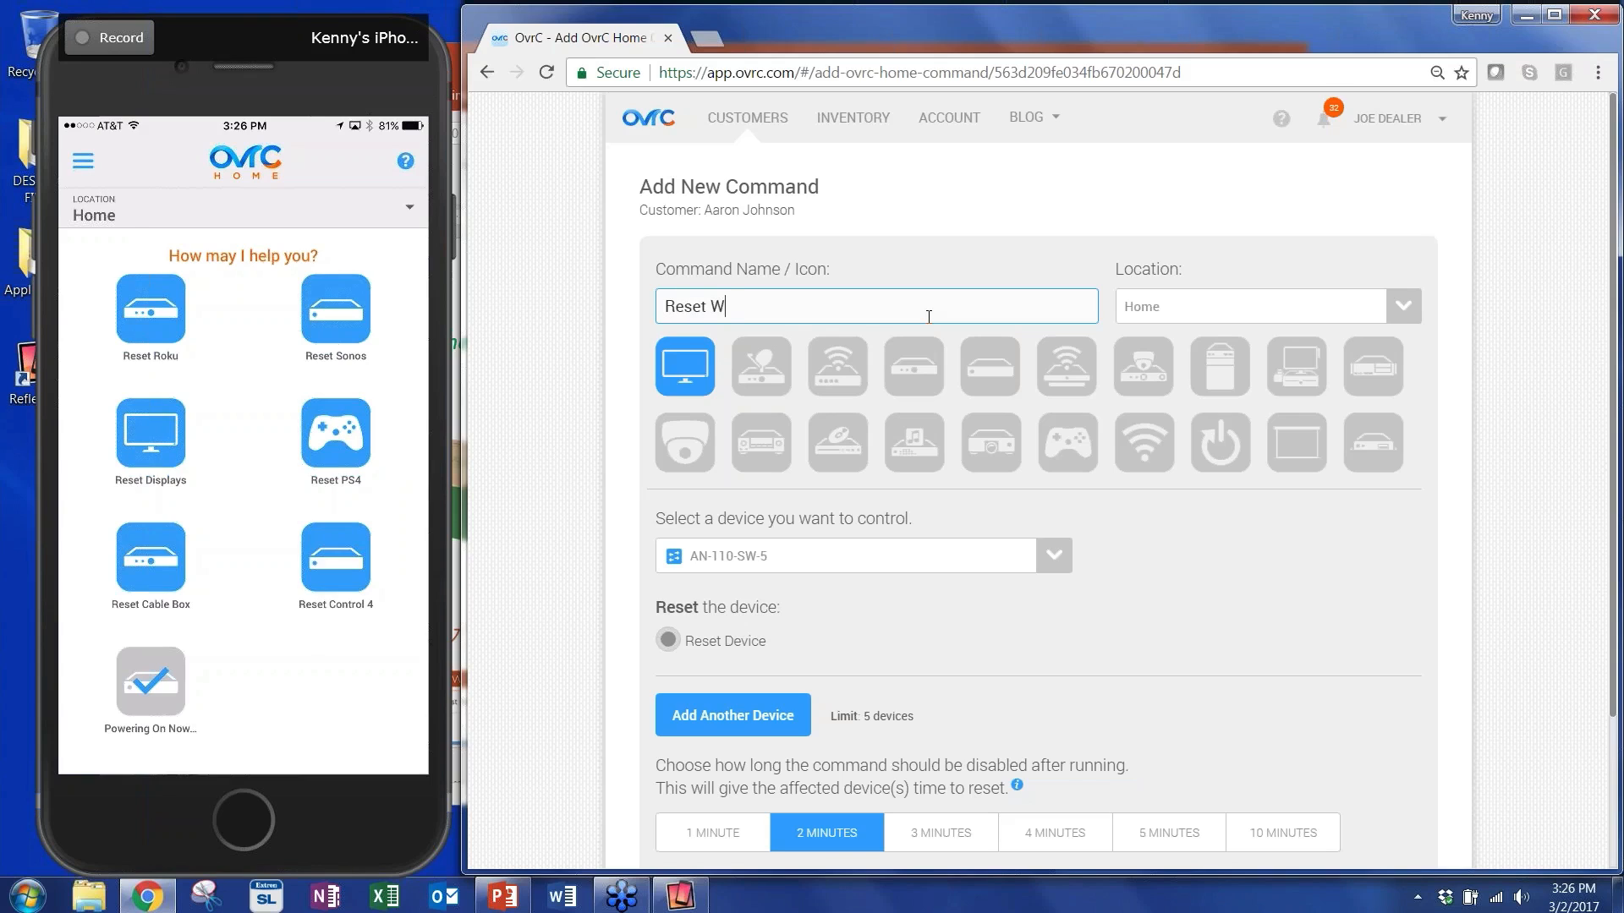
{"action": "type", "text": "iFi"}
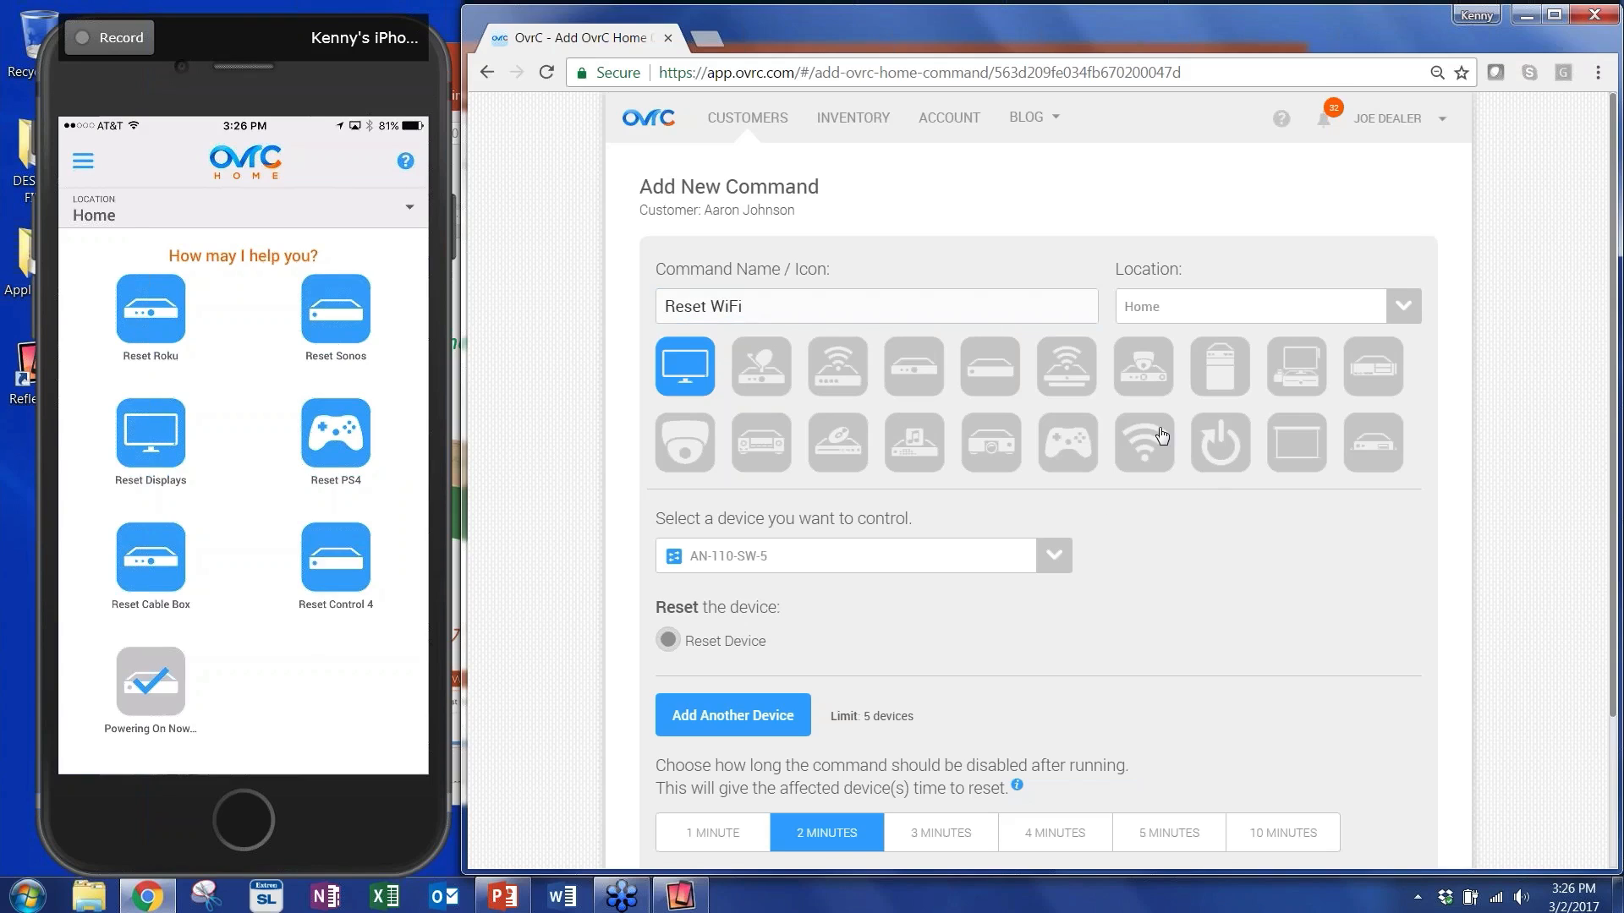
{"action": "mouse_move", "coordinate": [1160, 443]}
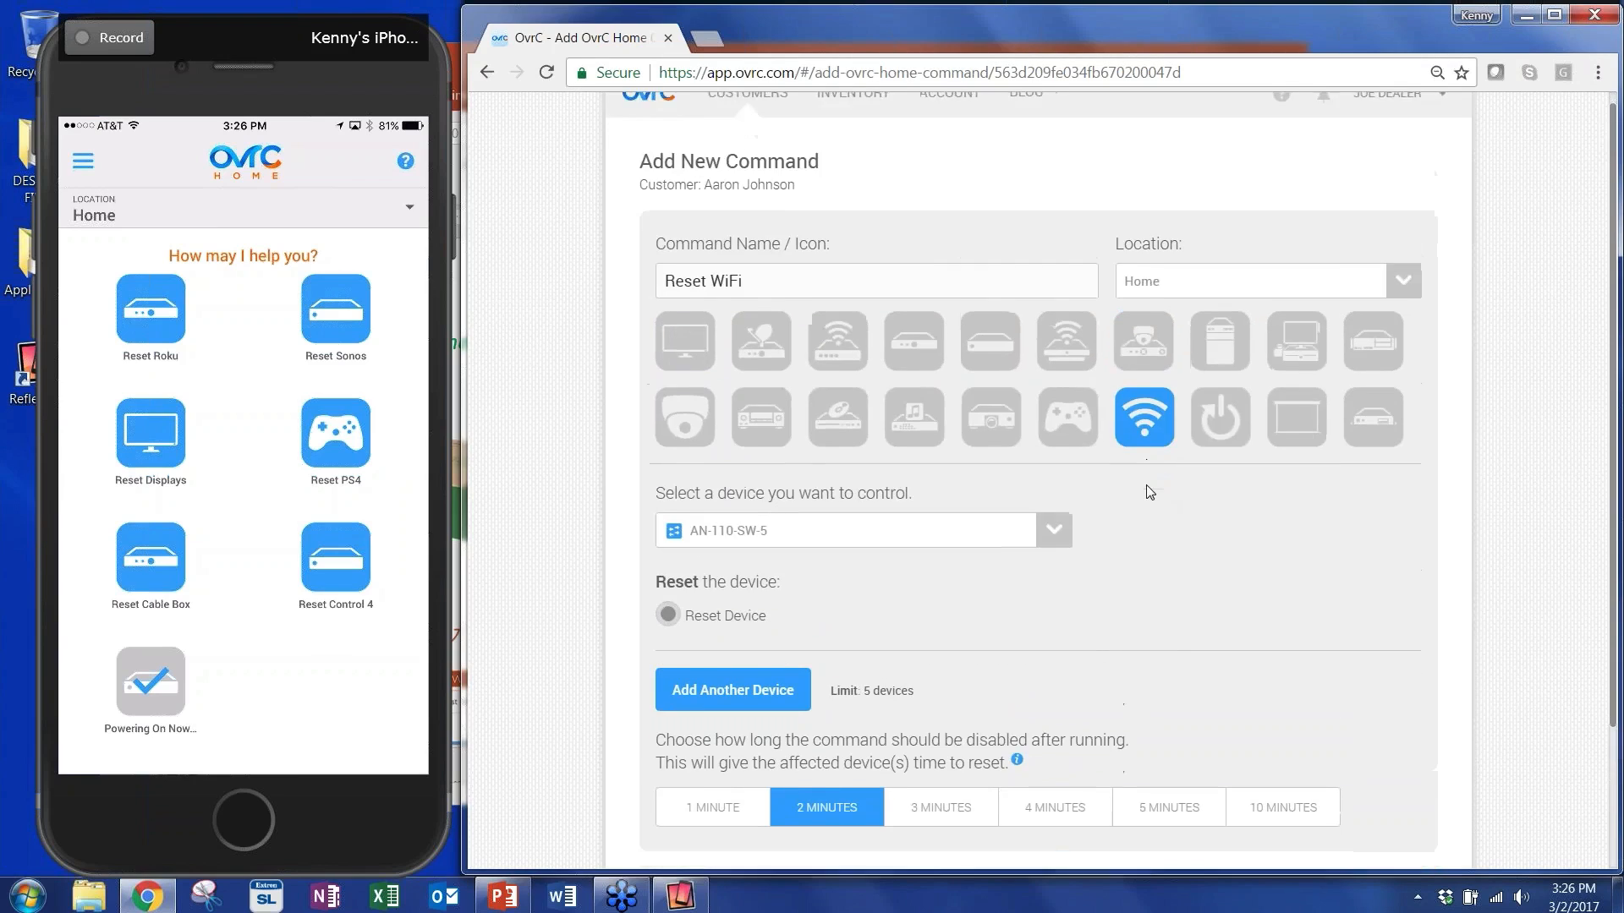
Target the AN-210-SW-16 switch with Reset Port(s), ticking Araknis AP 500 and AP 700 but not the router port.
{"action": "left_click", "coordinate": [1052, 529]}
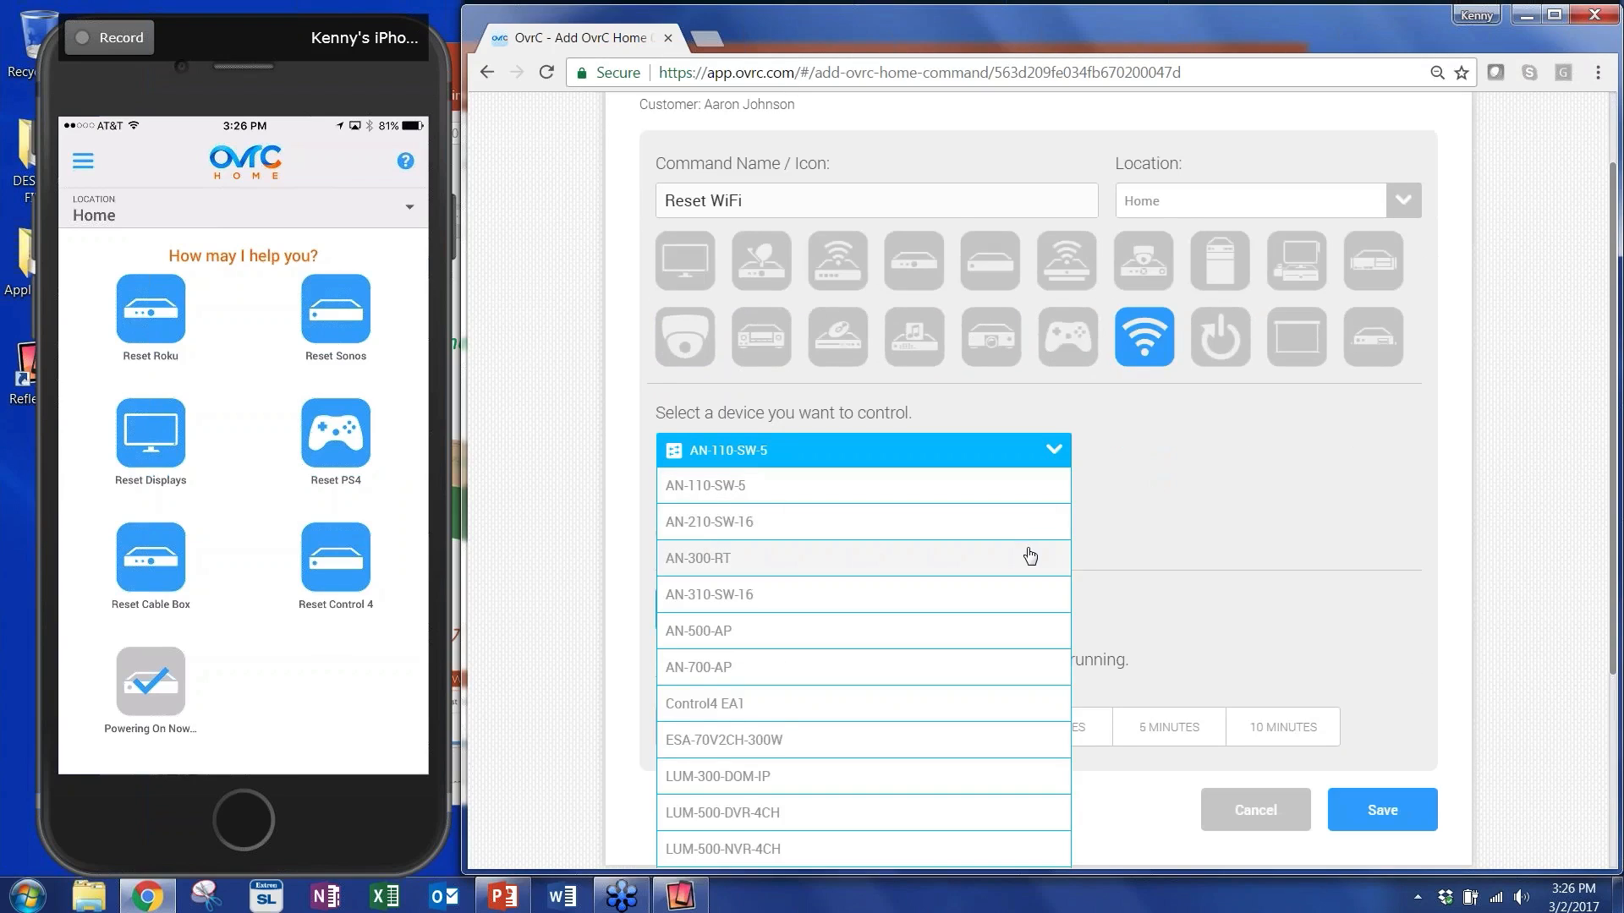
{"action": "scroll", "scroll_direction": "down", "scroll_amount": 3}
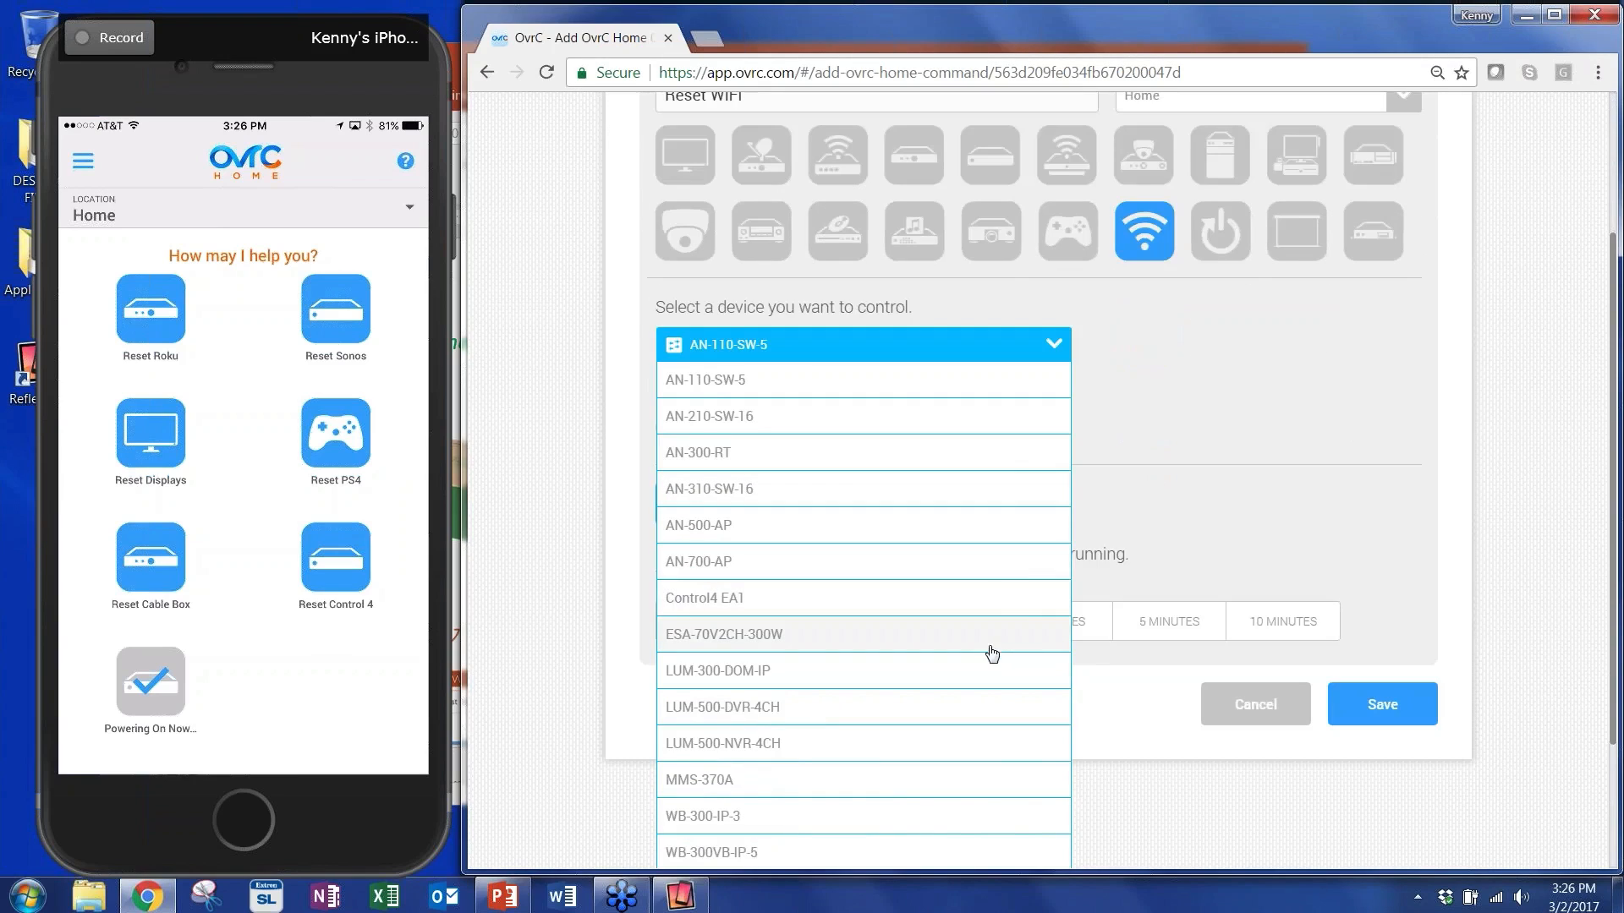
{"action": "mouse_move", "coordinate": [984, 492]}
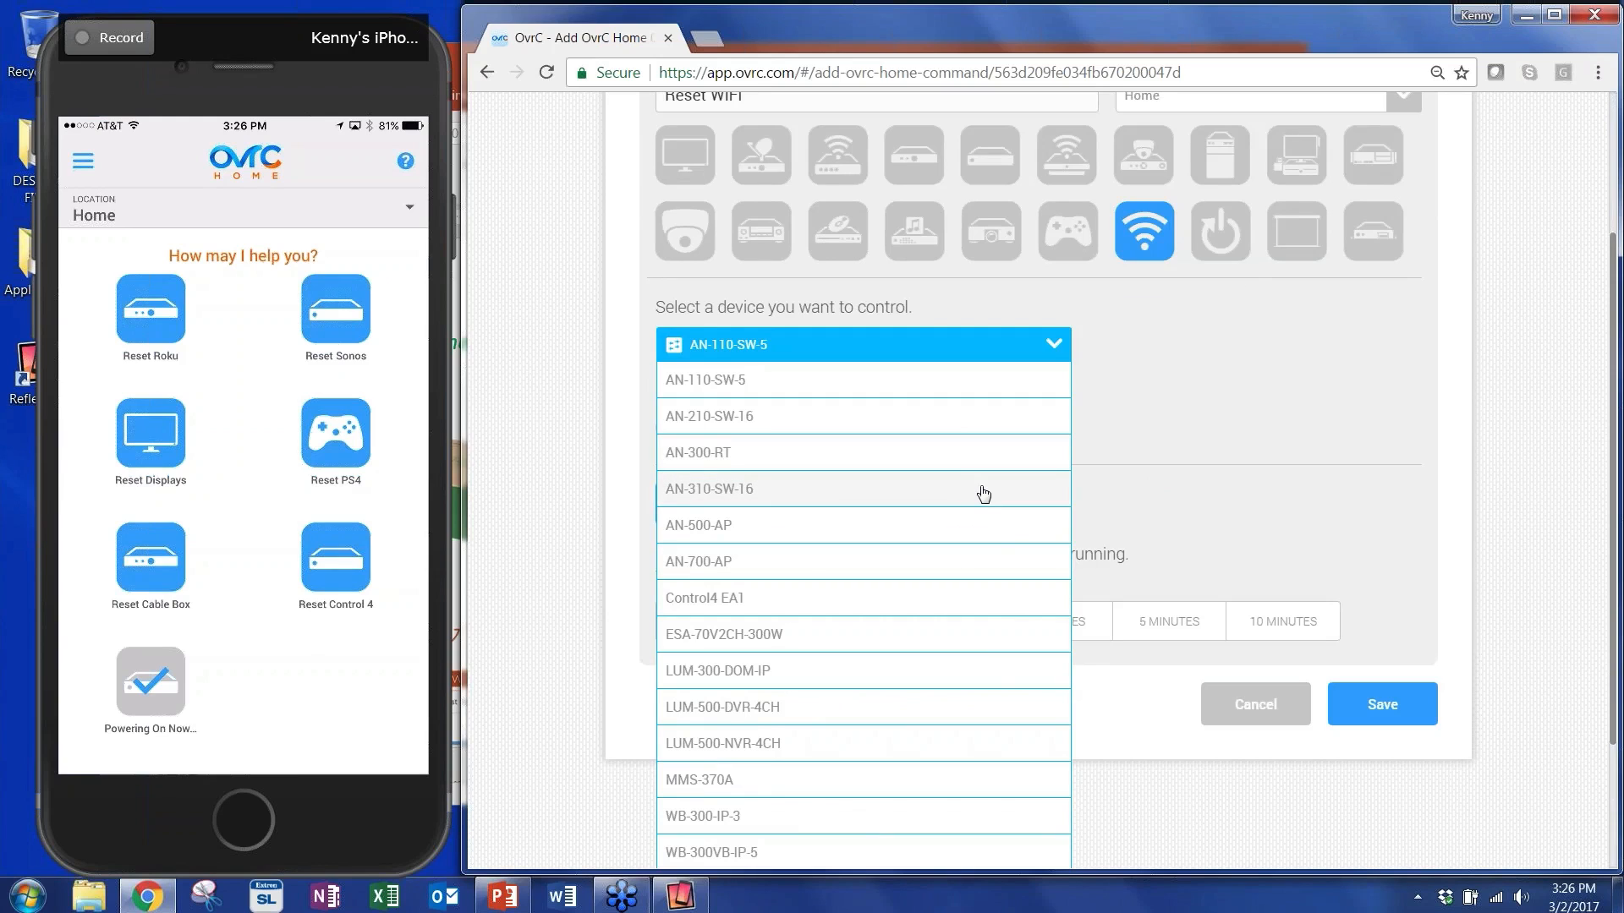
{"action": "left_click", "coordinate": [709, 489]}
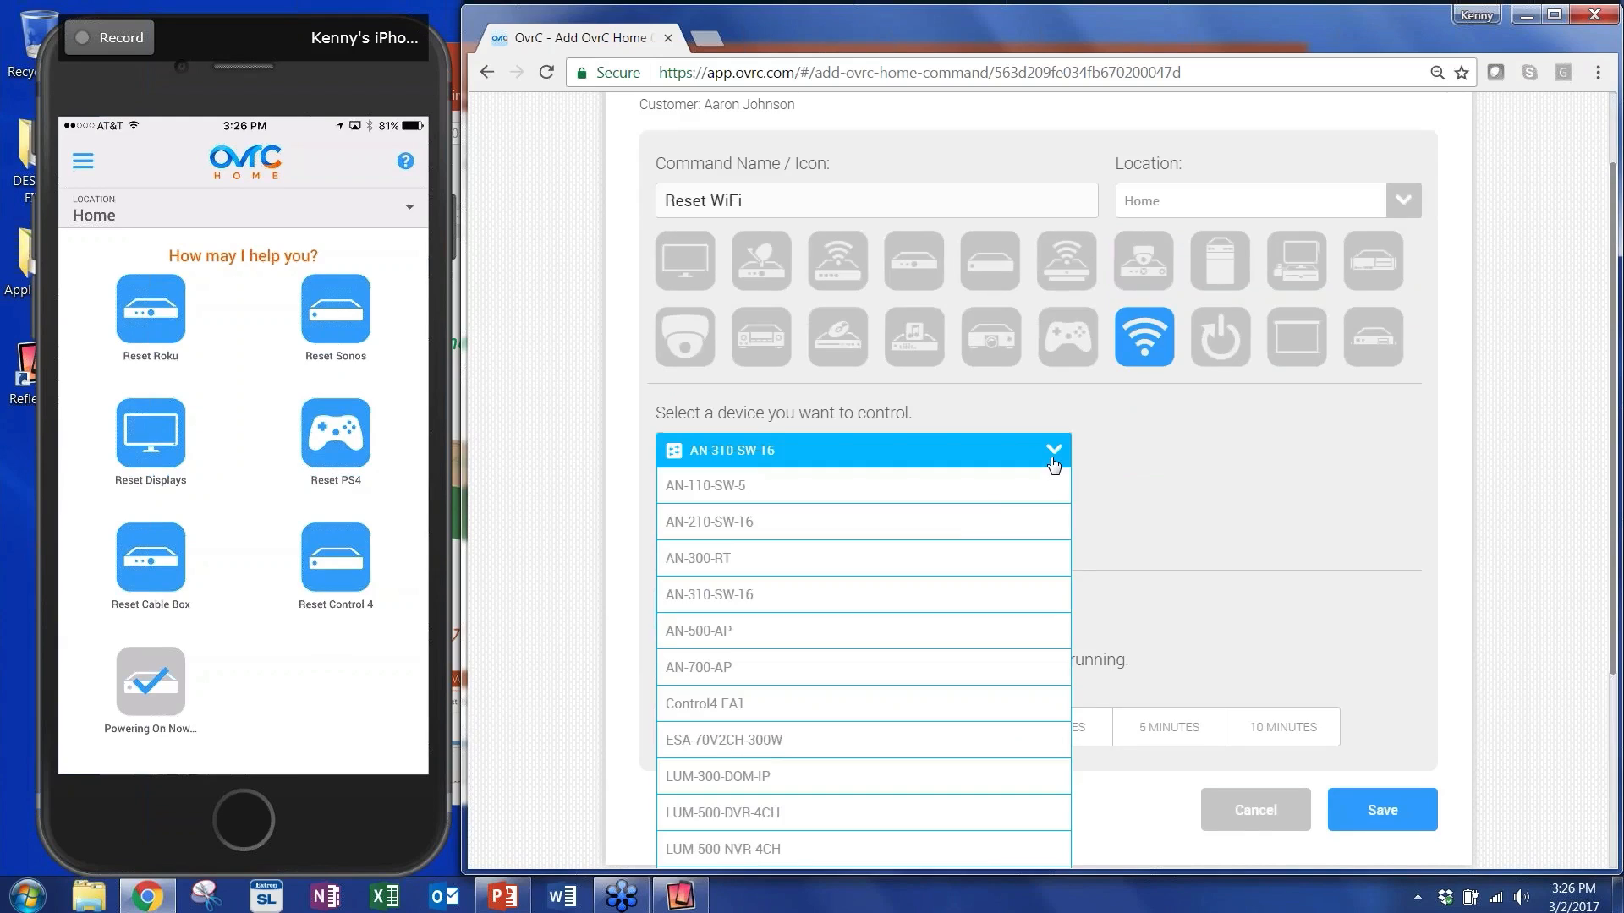
{"action": "left_click", "coordinate": [712, 521]}
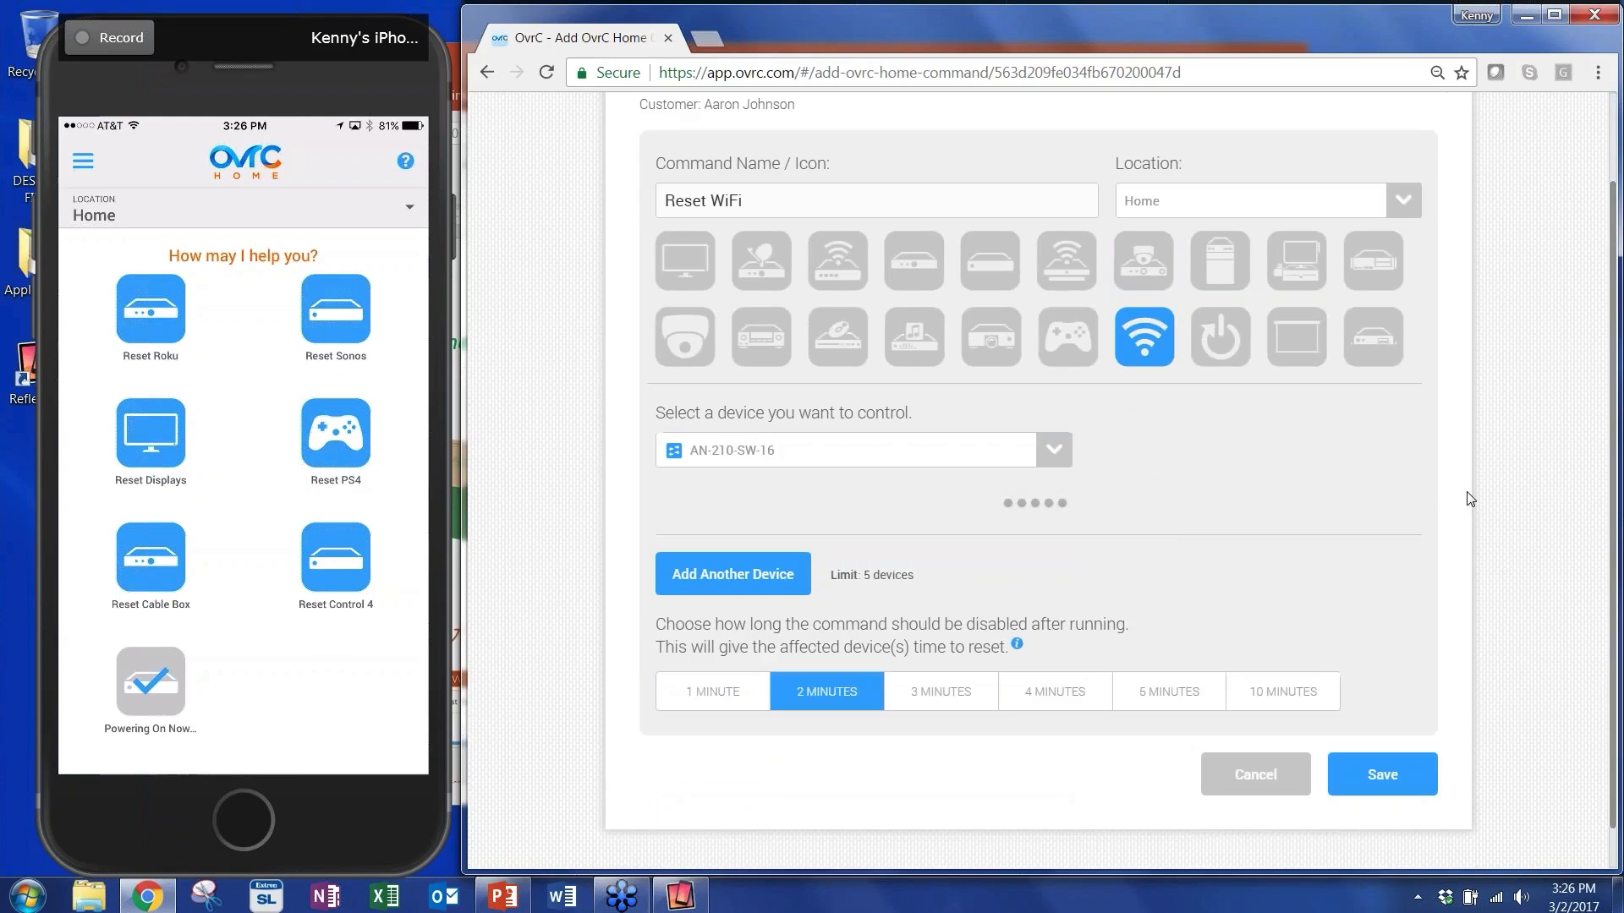
{"action": "left_click", "coordinate": [837, 534]}
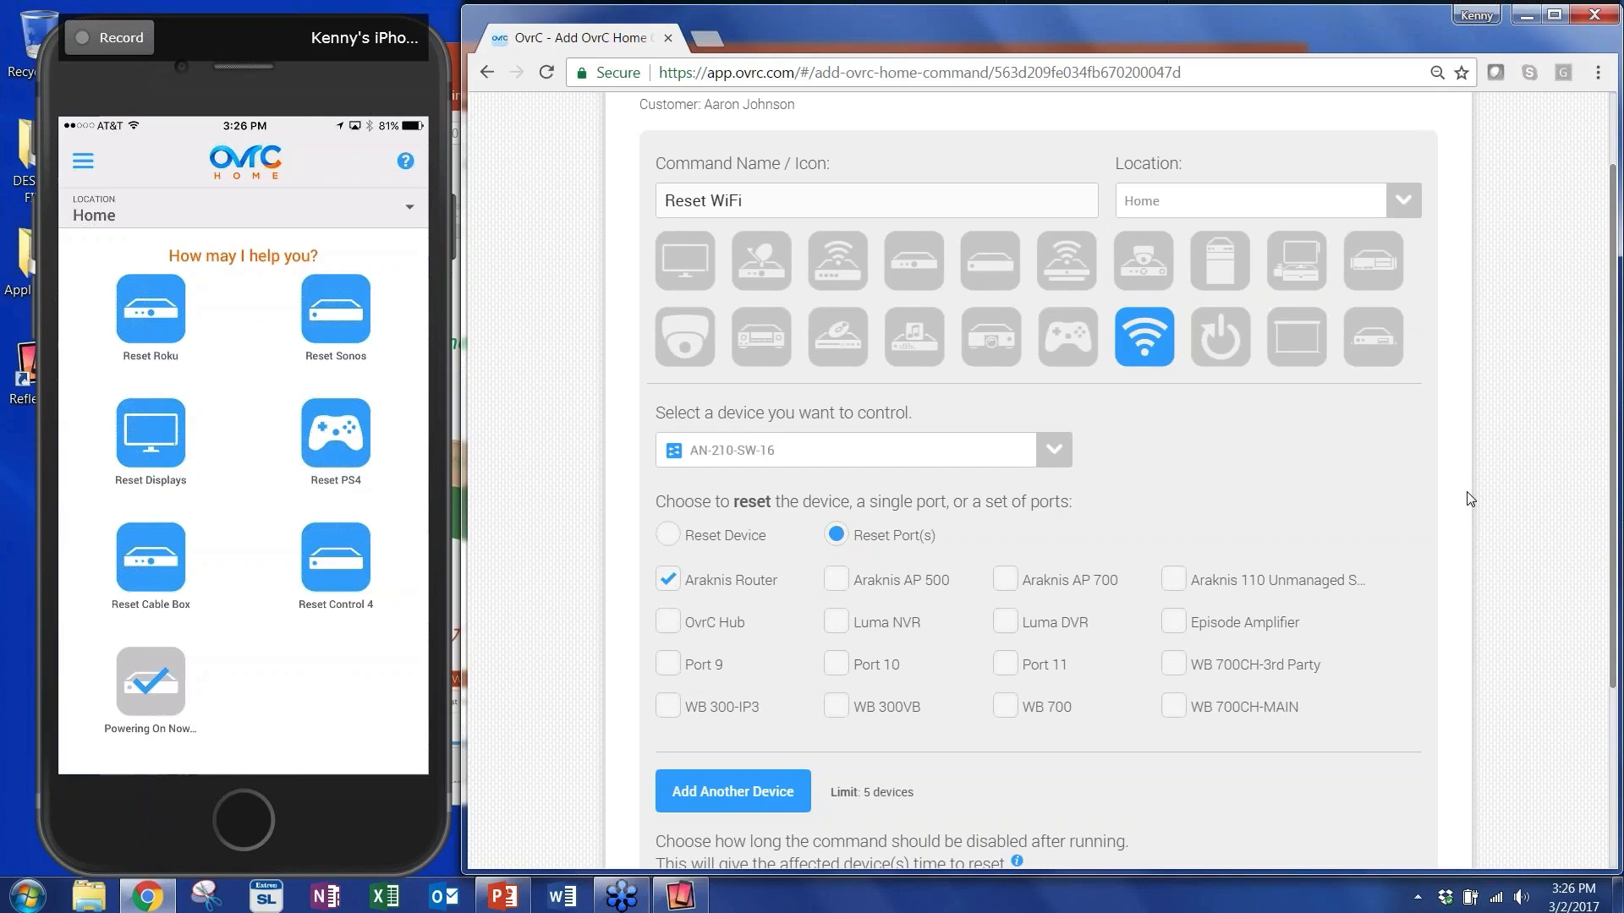
{"action": "left_click", "coordinate": [837, 579]}
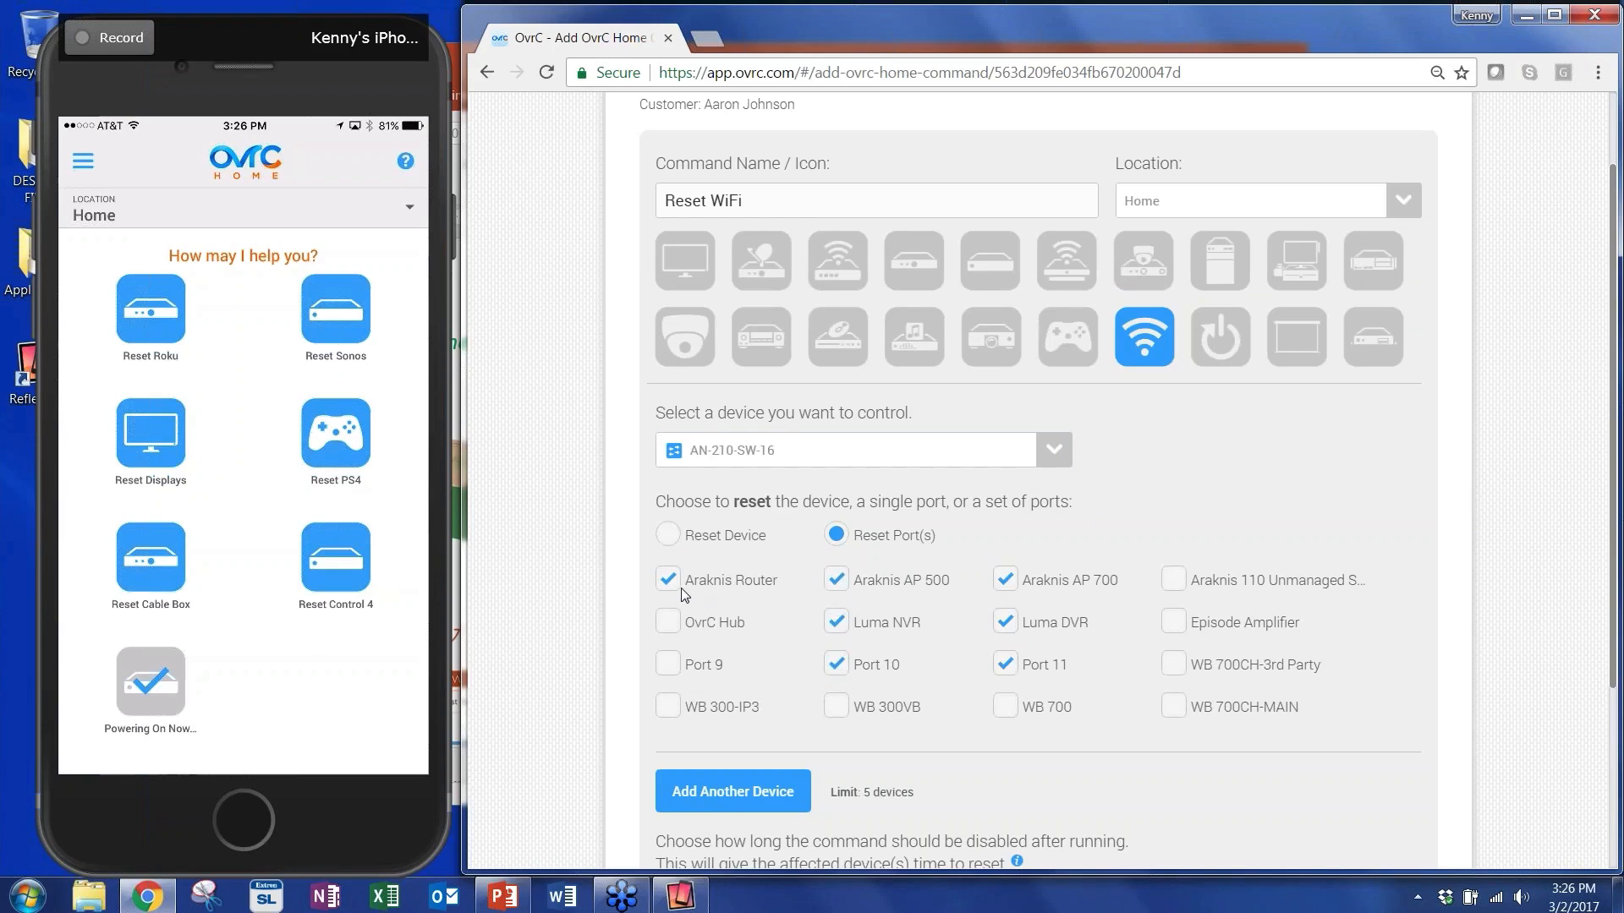
{"action": "left_click", "coordinate": [666, 579]}
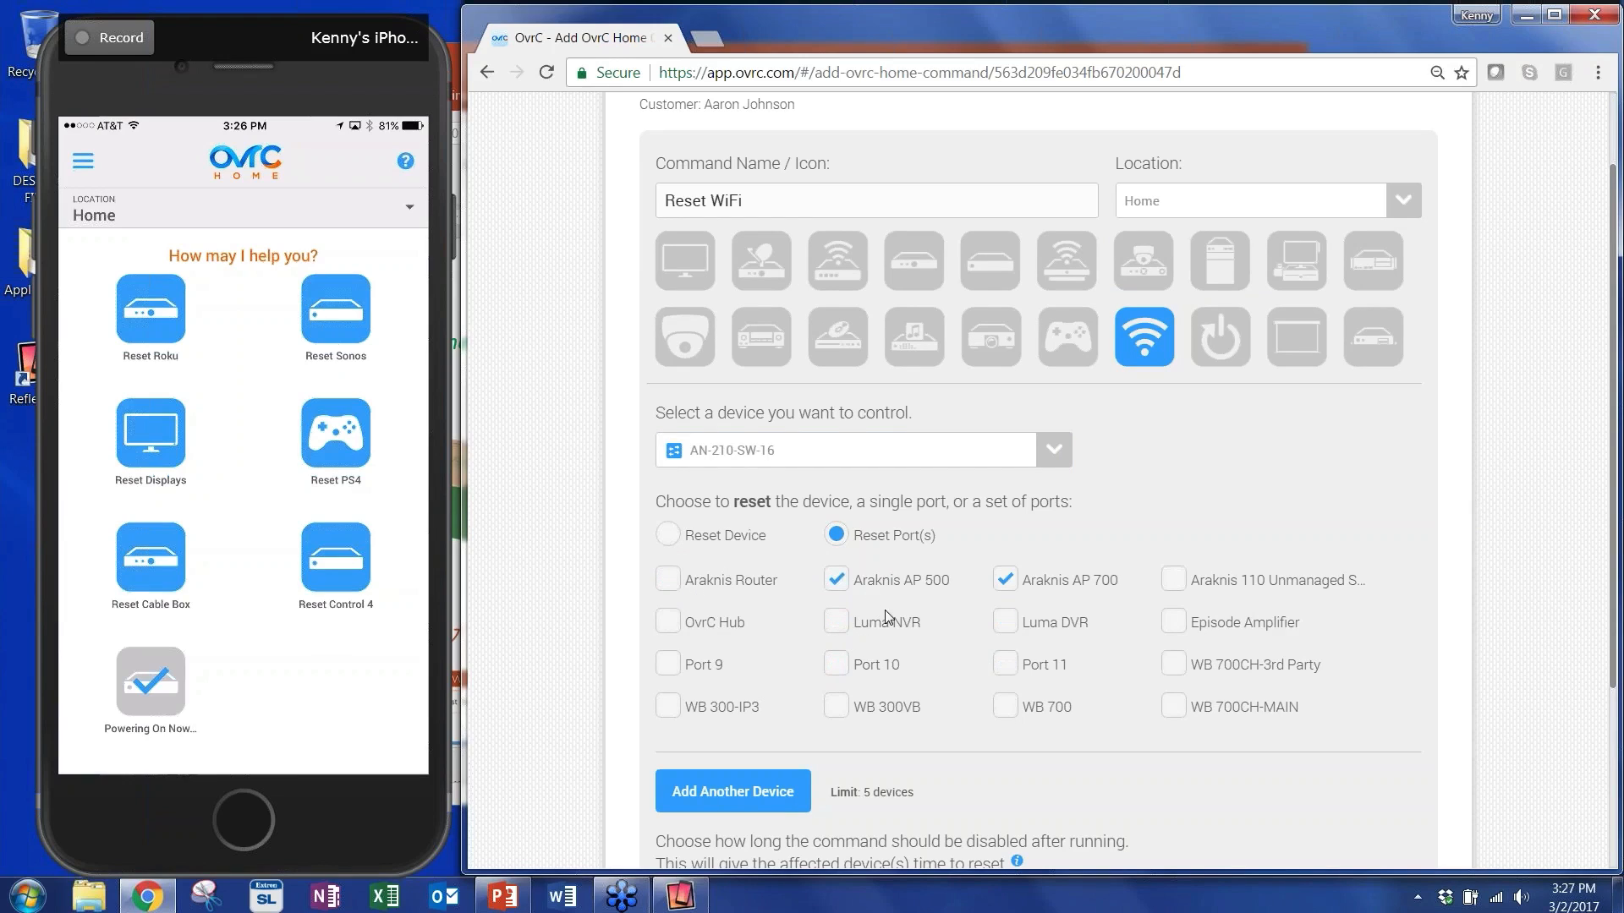
{"action": "mouse_move", "coordinate": [1105, 646]}
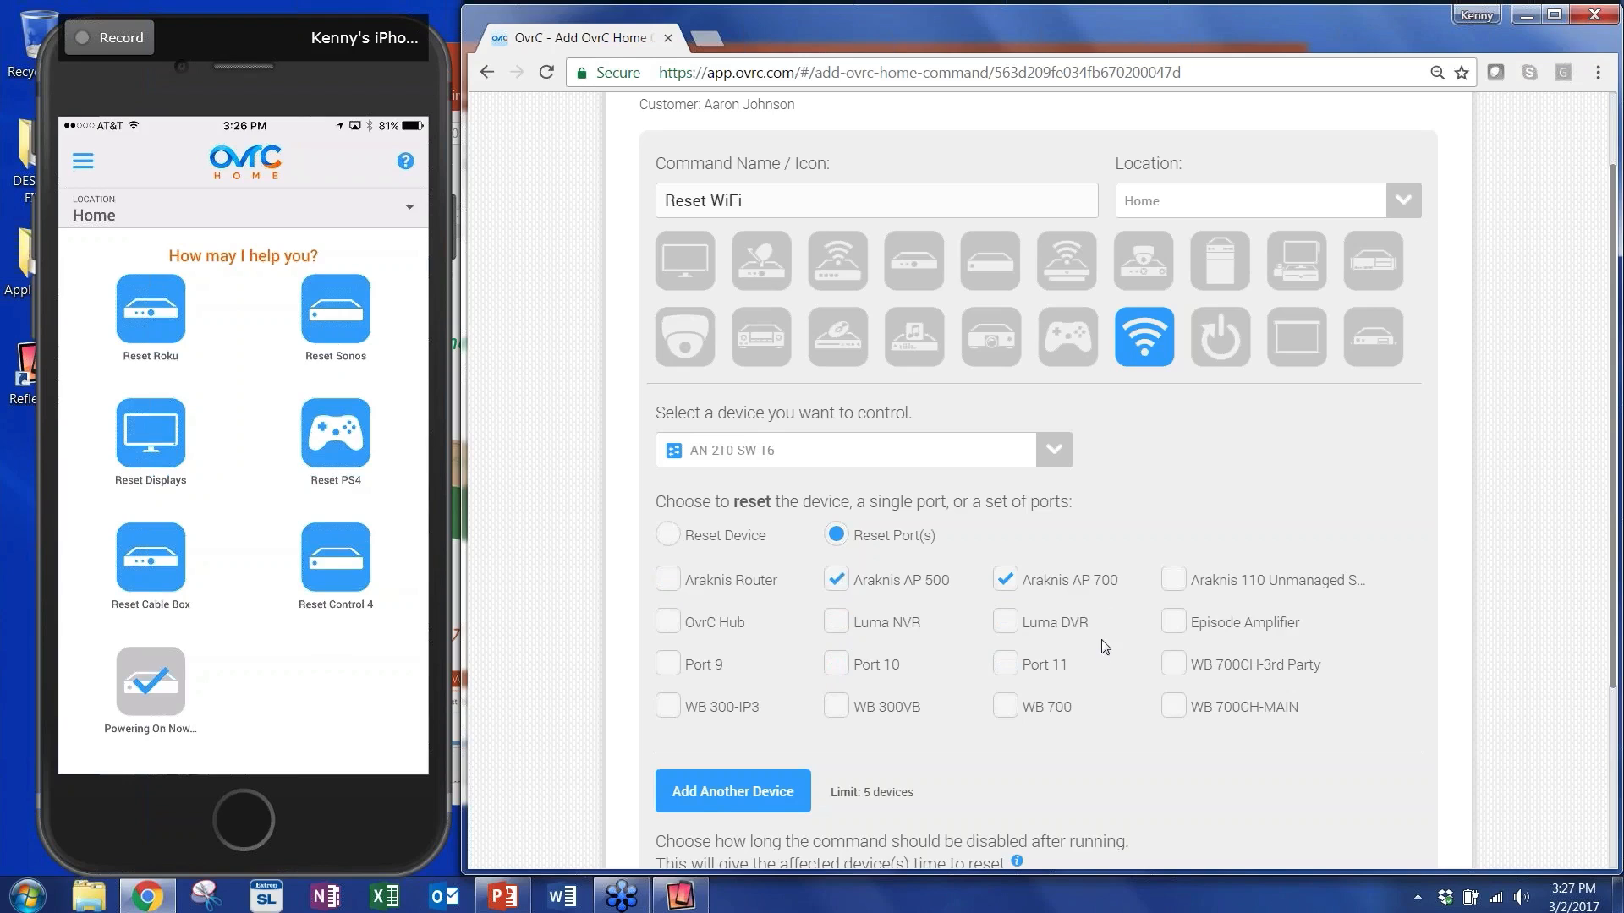
{"action": "mouse_move", "coordinate": [1339, 641]}
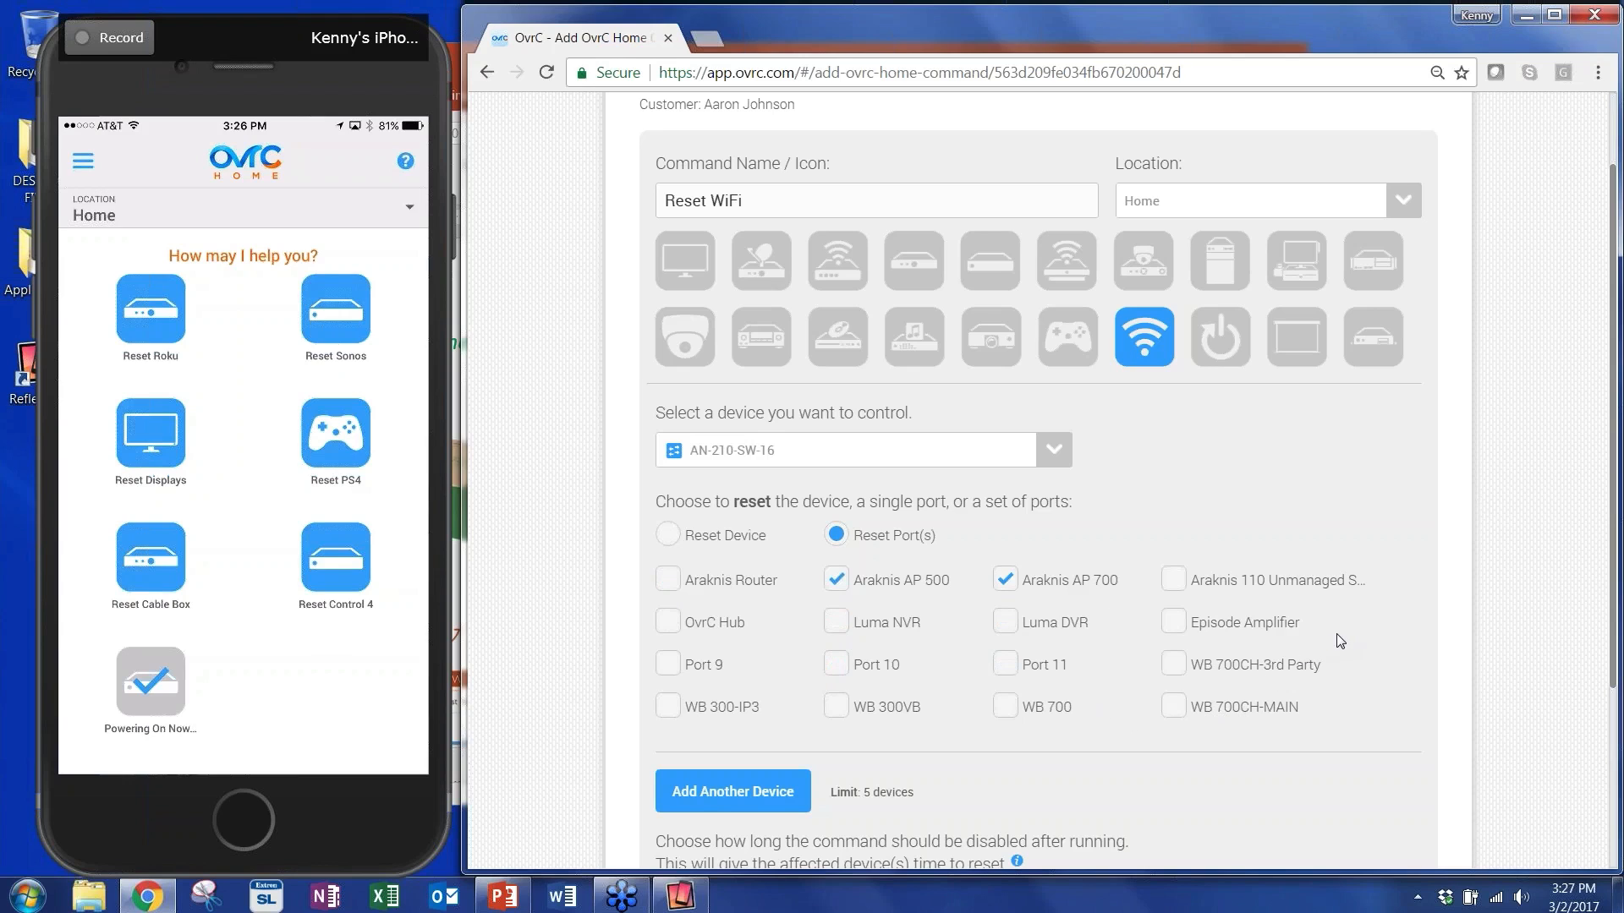
{"action": "scroll", "scroll_direction": "down", "scroll_amount": 3}
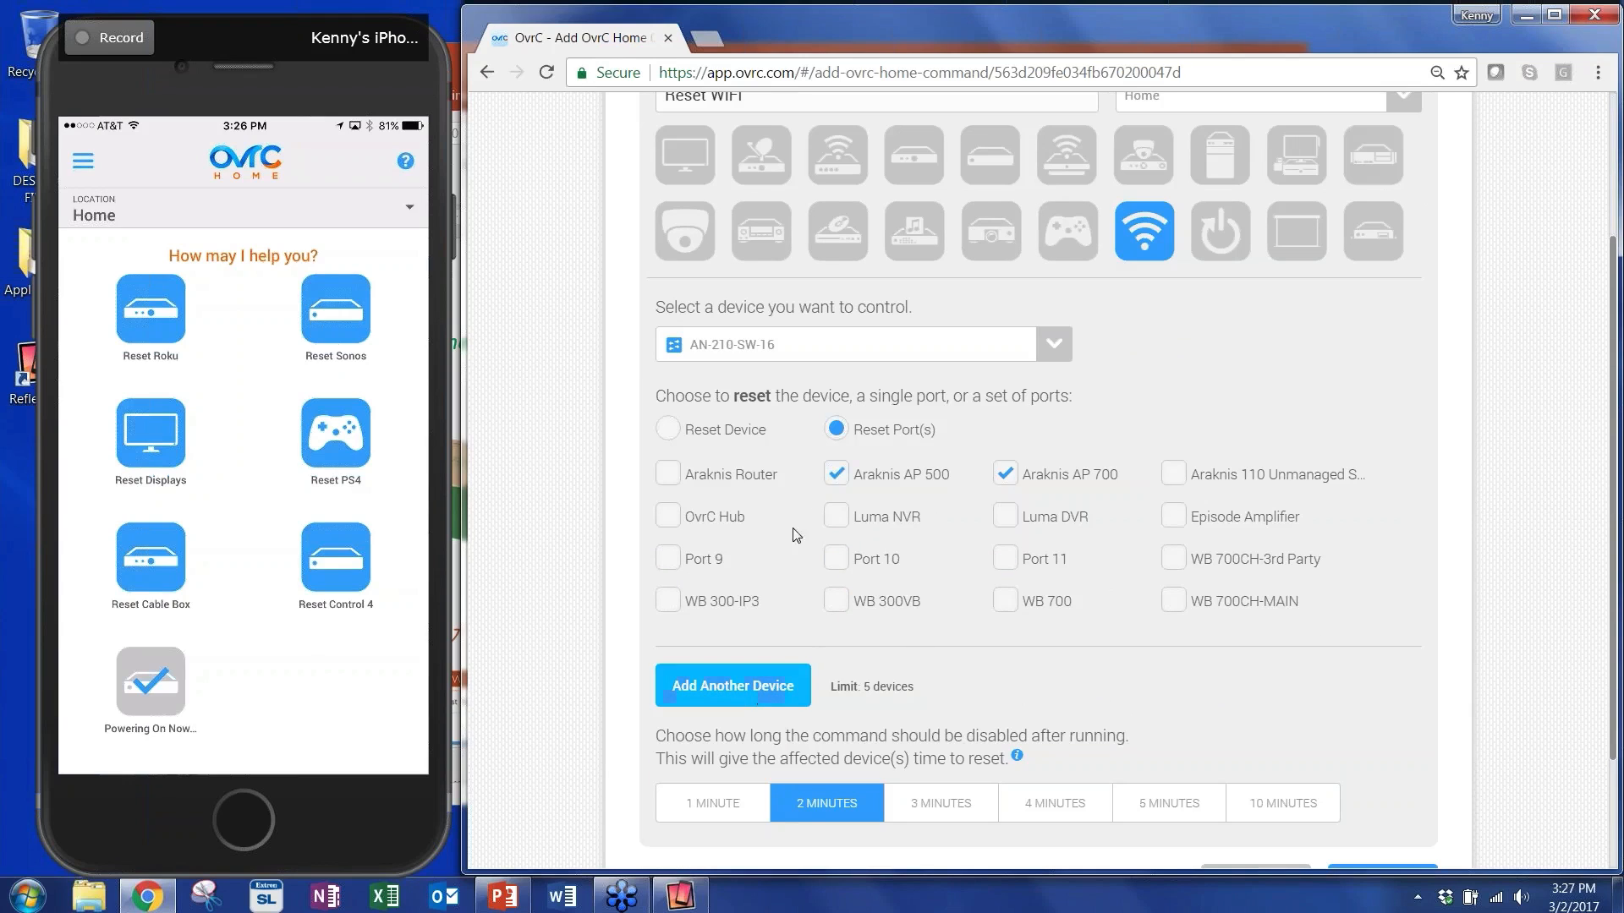
{"action": "mouse_move", "coordinate": [693, 709]}
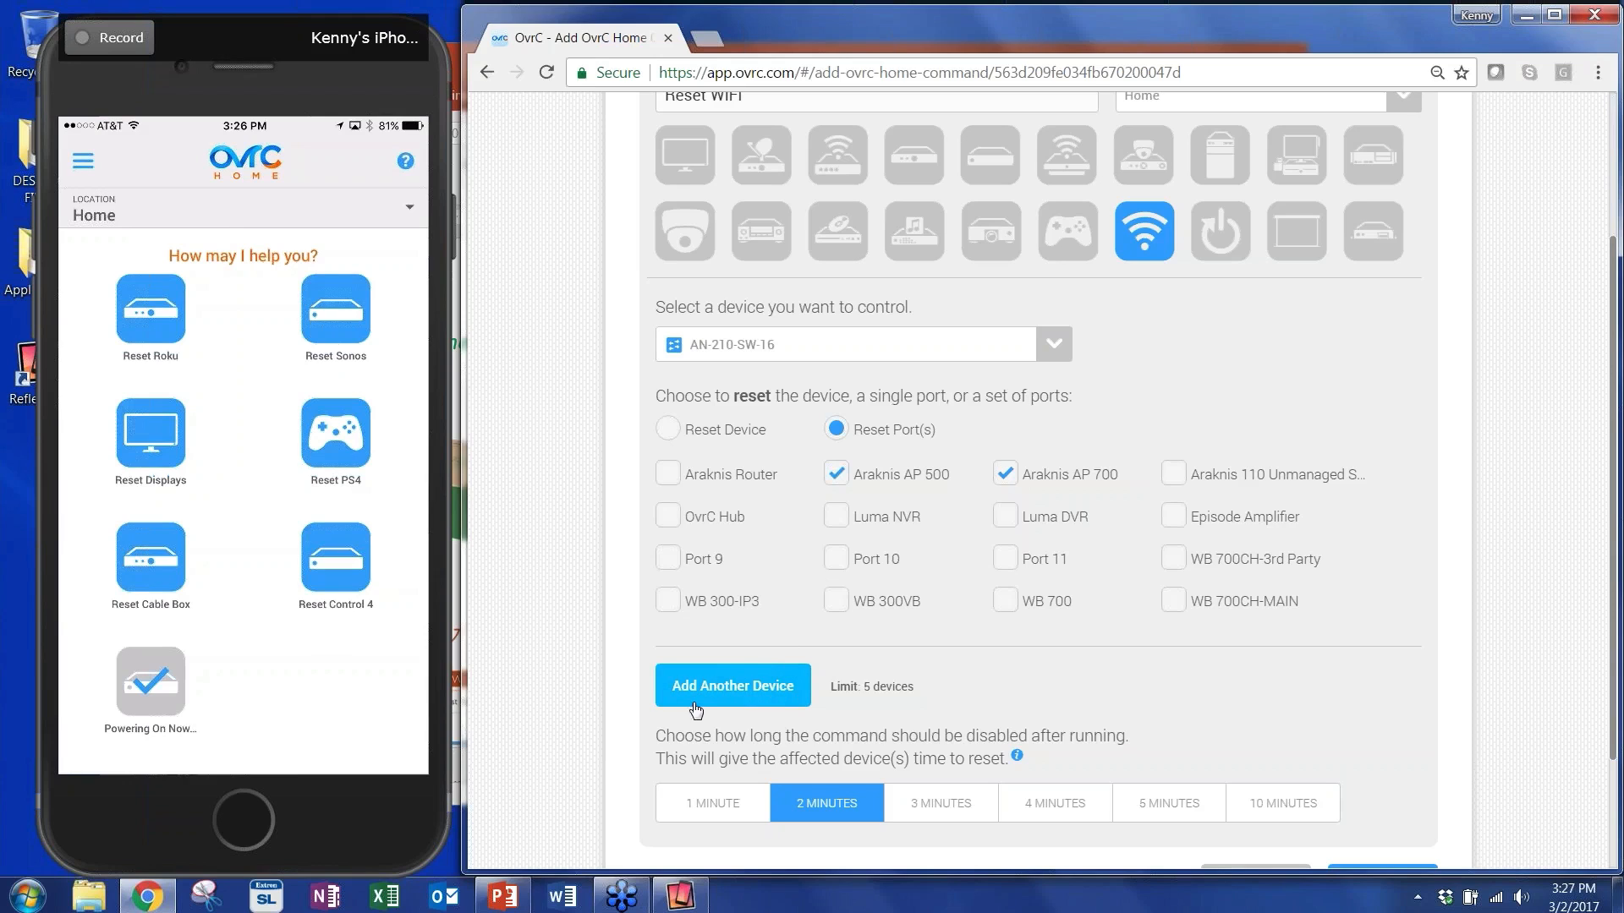
Add WB-700CH-3rd Party as a second device, correcting a mistaken AN-210-SW-16 pick, to reset its EnGenius WAP outlet.
{"action": "scroll", "scroll_direction": "down", "scroll_amount": 3}
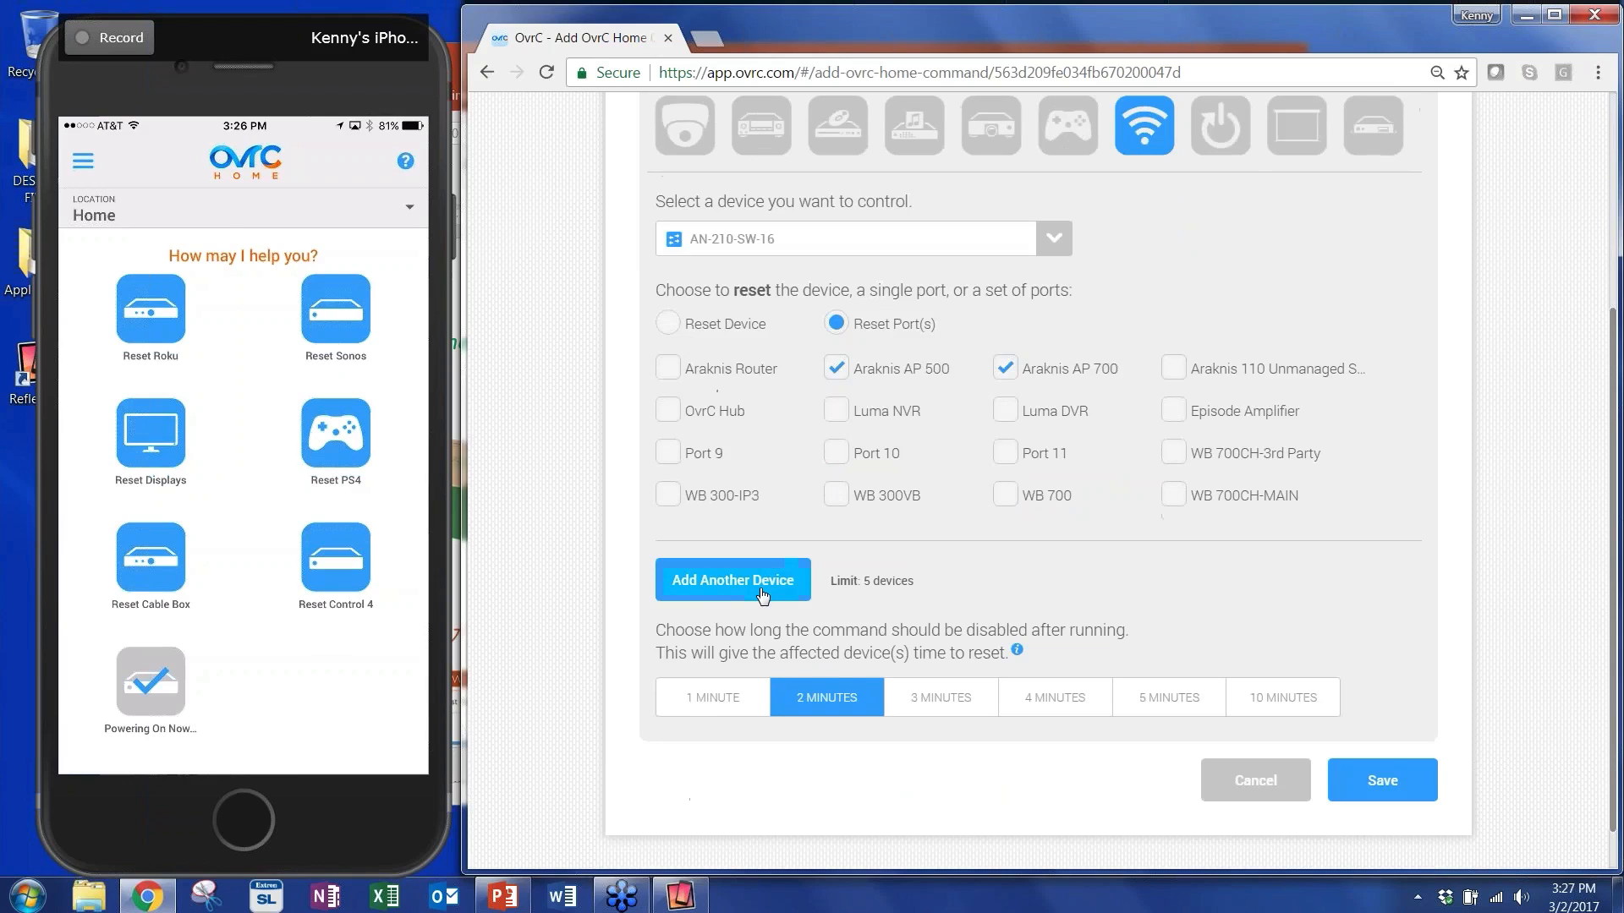
{"action": "left_click", "coordinate": [732, 580]}
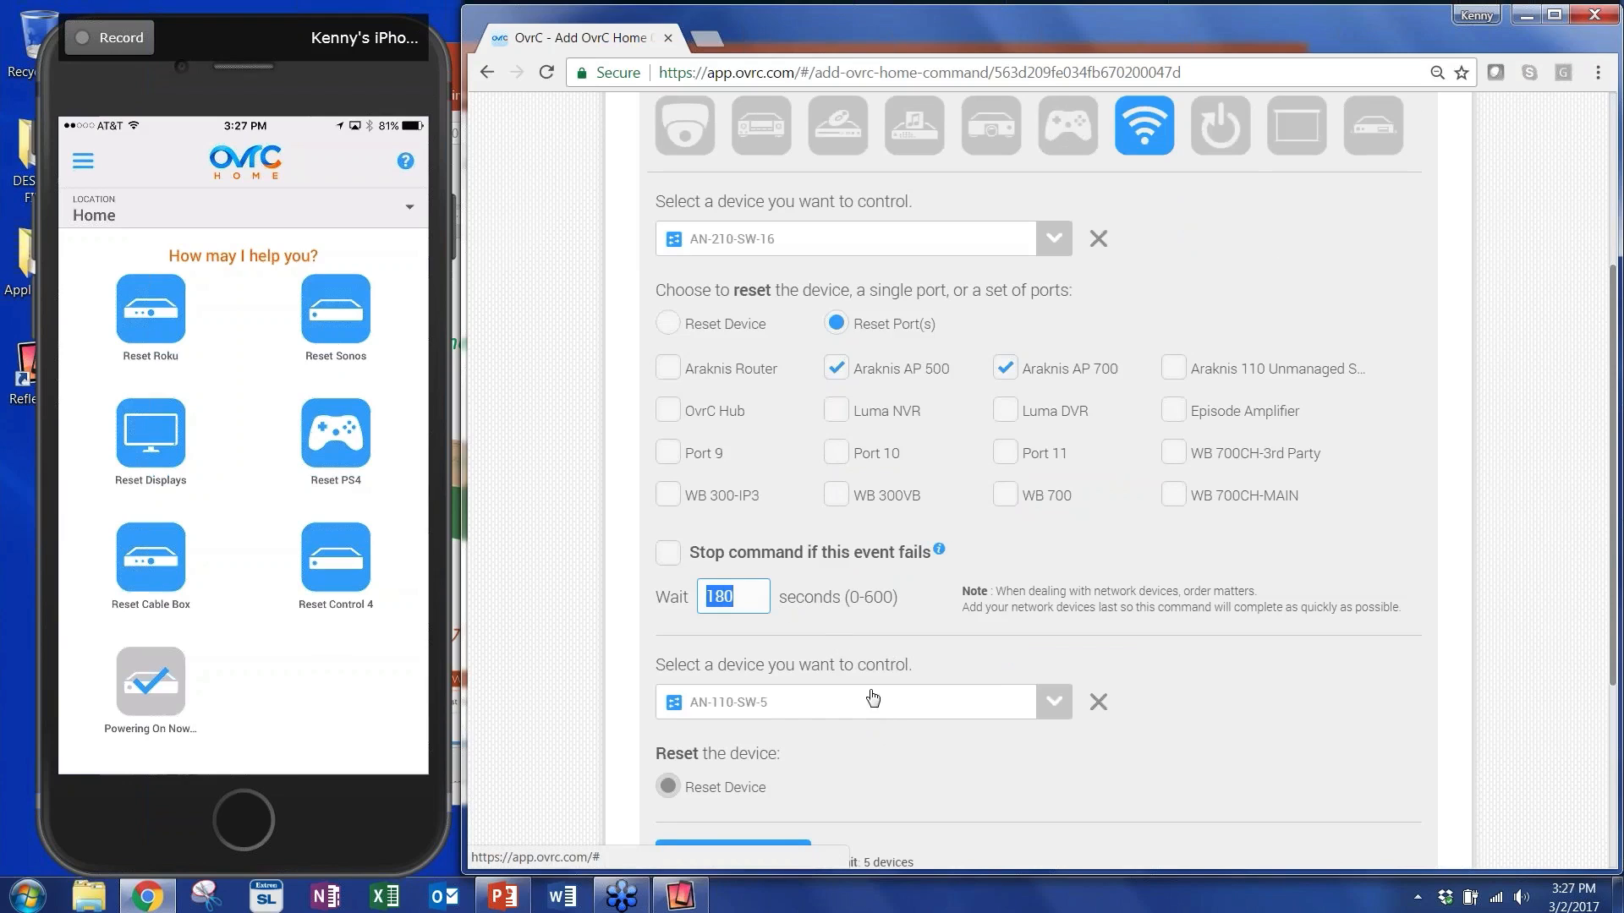
{"action": "scroll", "scroll_direction": "down", "scroll_amount": 3}
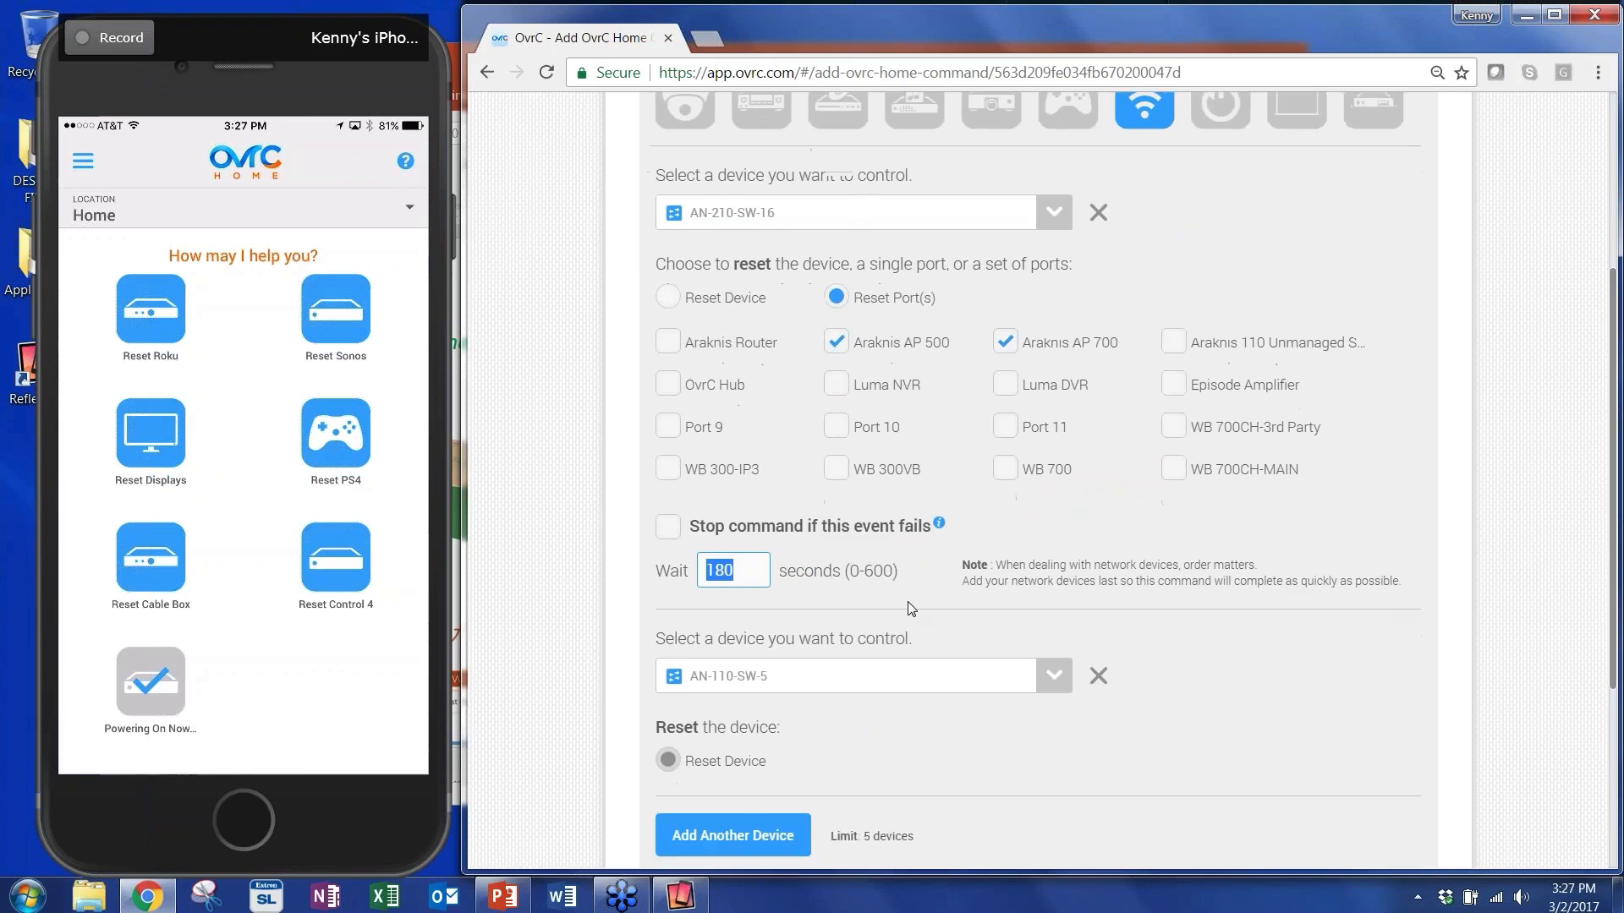
{"action": "left_click", "coordinate": [1052, 677]}
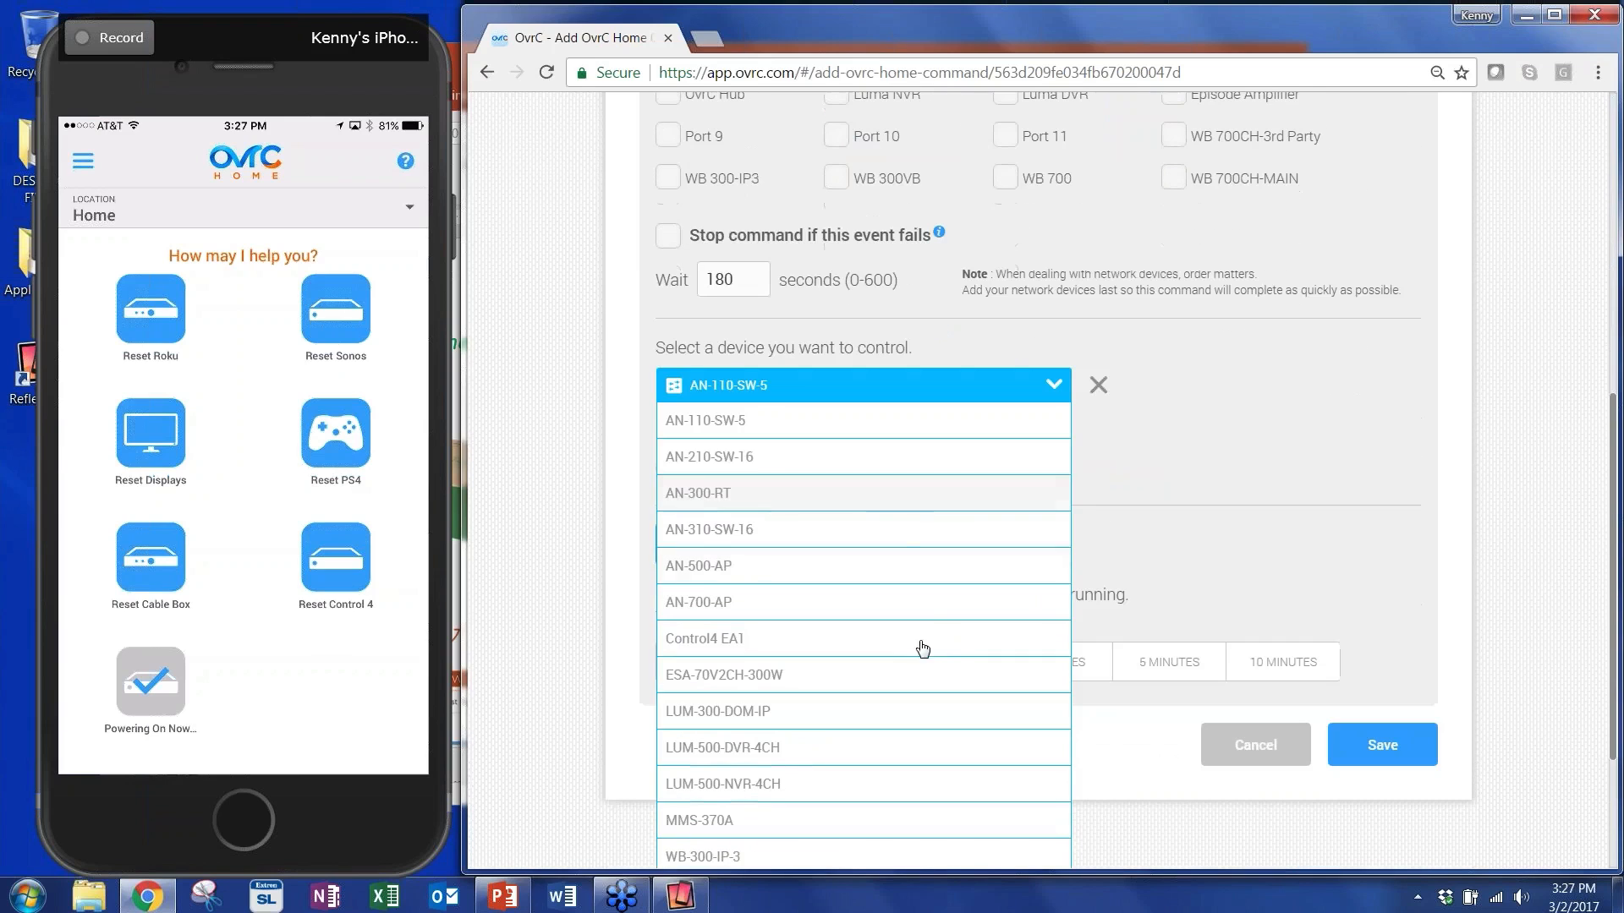
{"action": "left_click", "coordinate": [708, 457]}
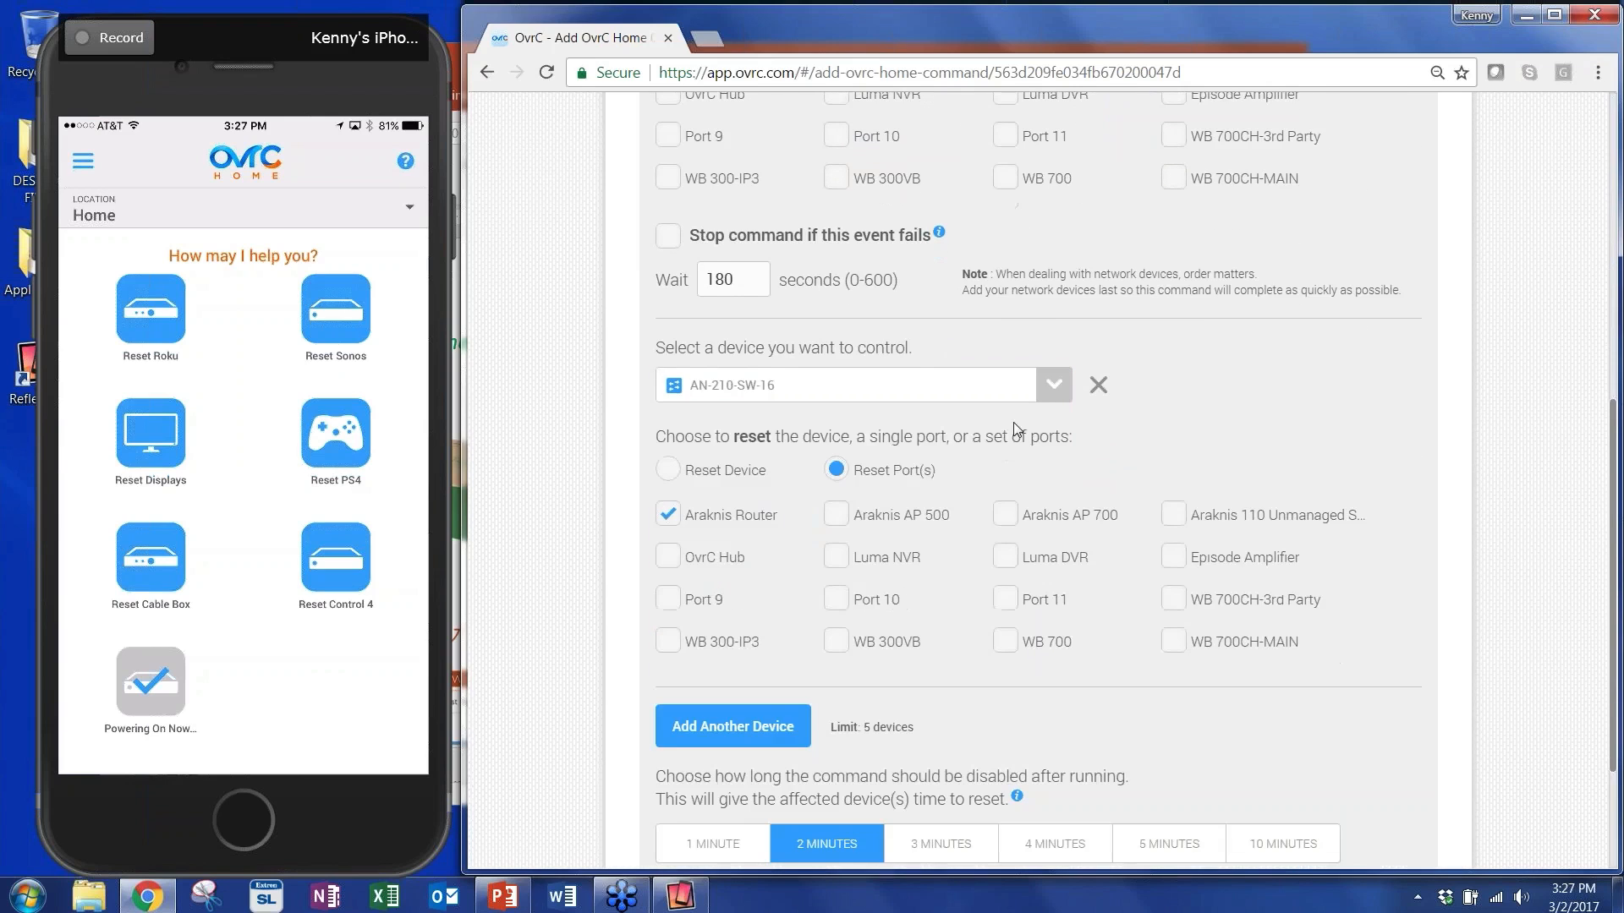
{"action": "left_click", "coordinate": [1052, 384]}
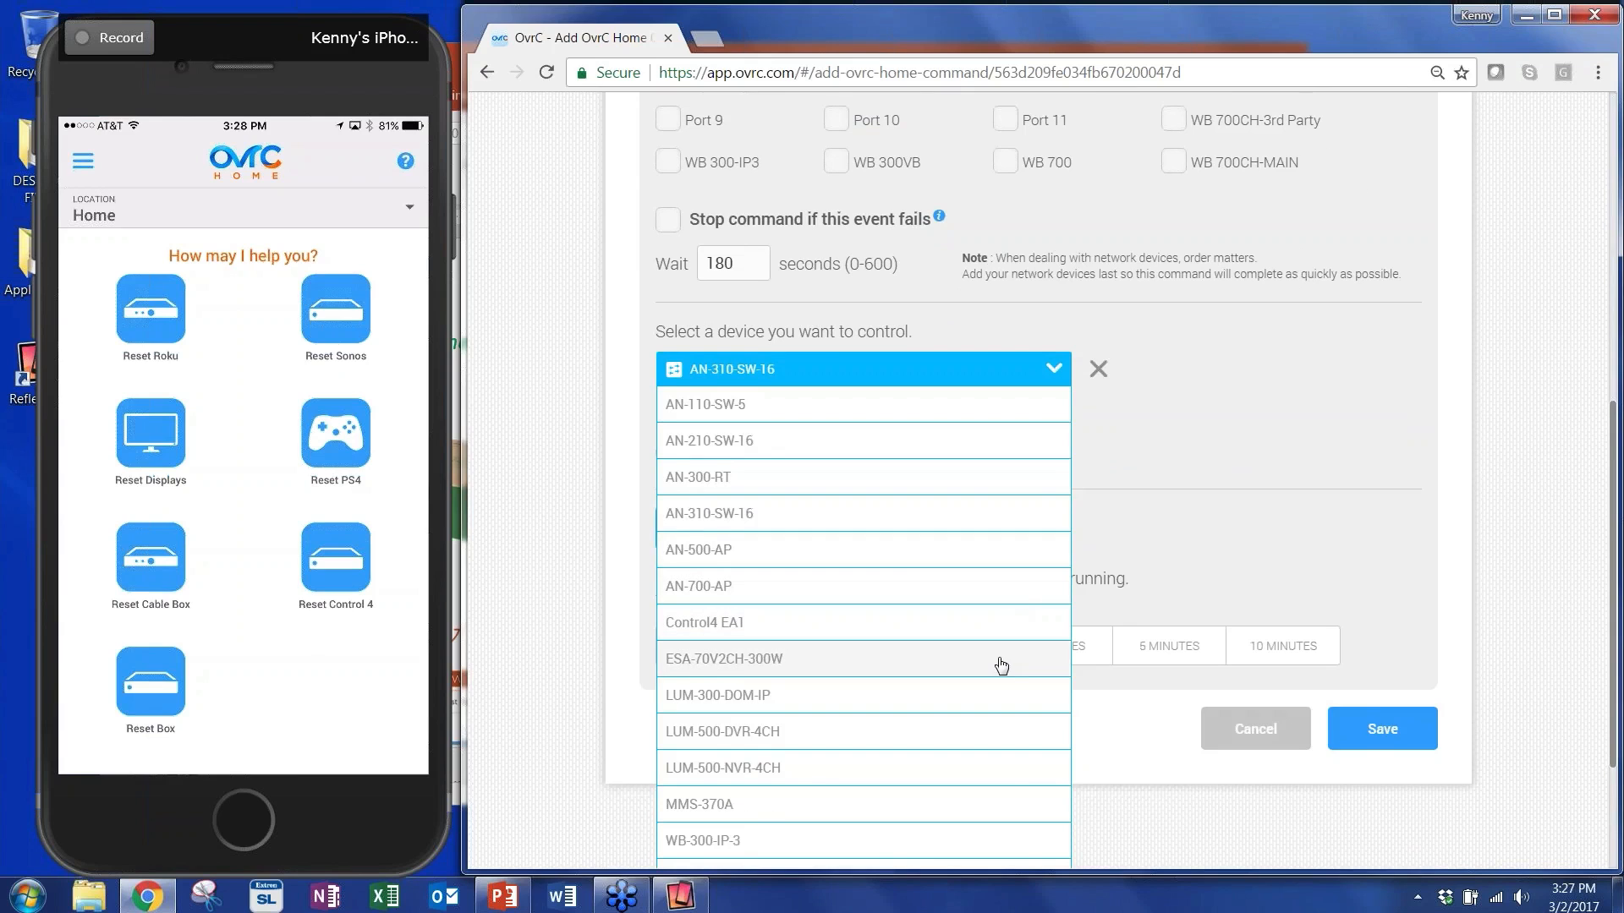
{"action": "scroll", "scroll_direction": "down", "scroll_amount": 3}
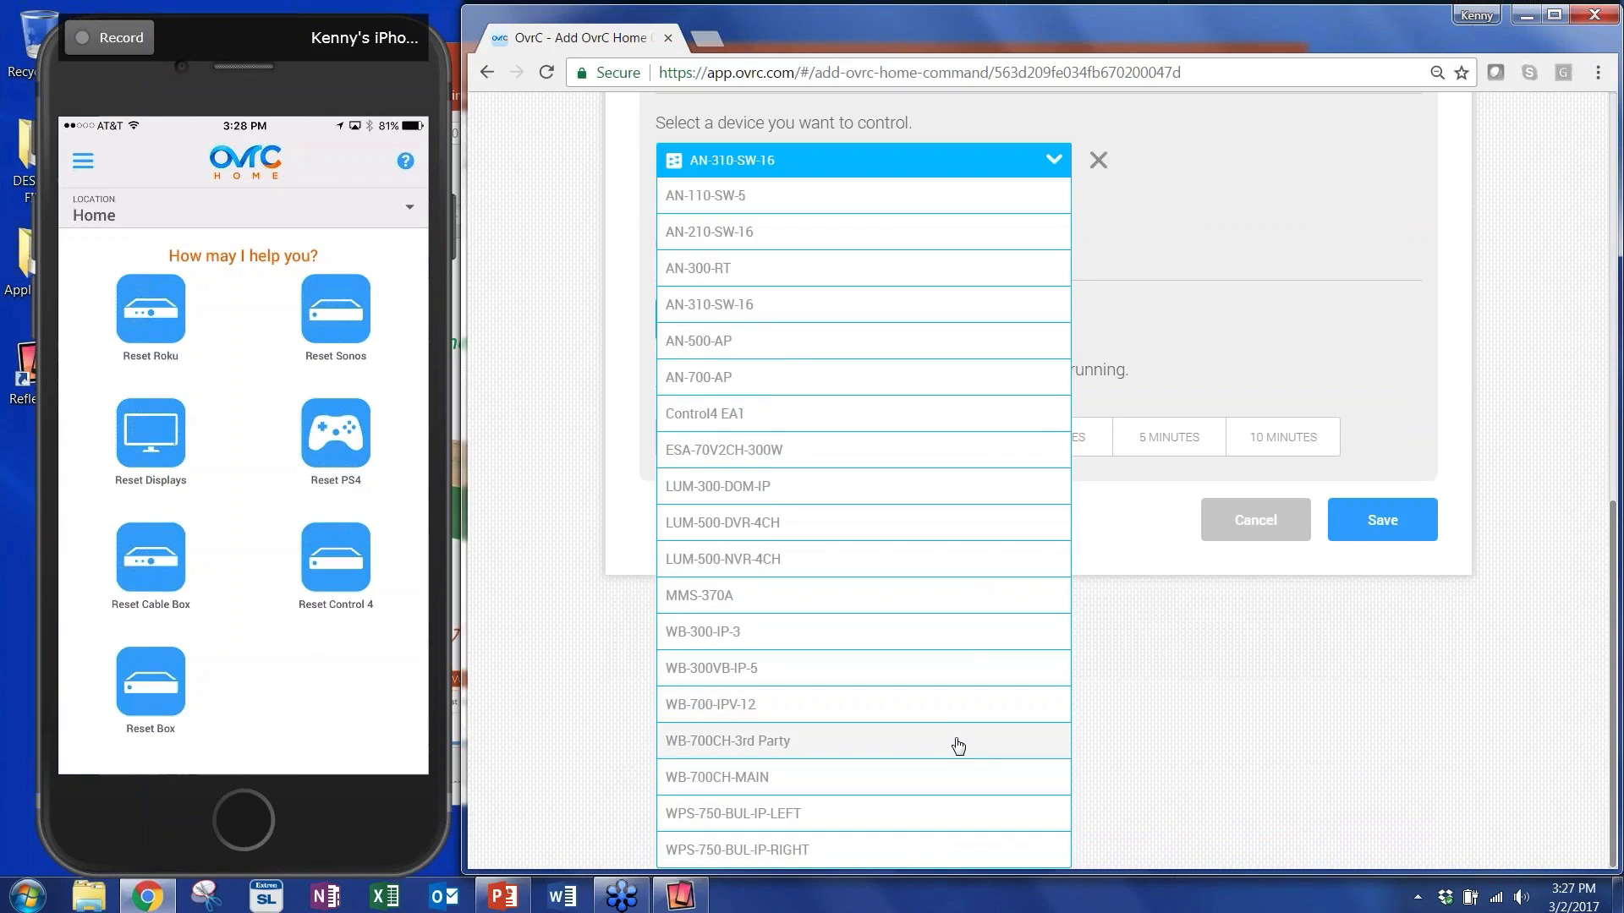
{"action": "left_click", "coordinate": [727, 740]}
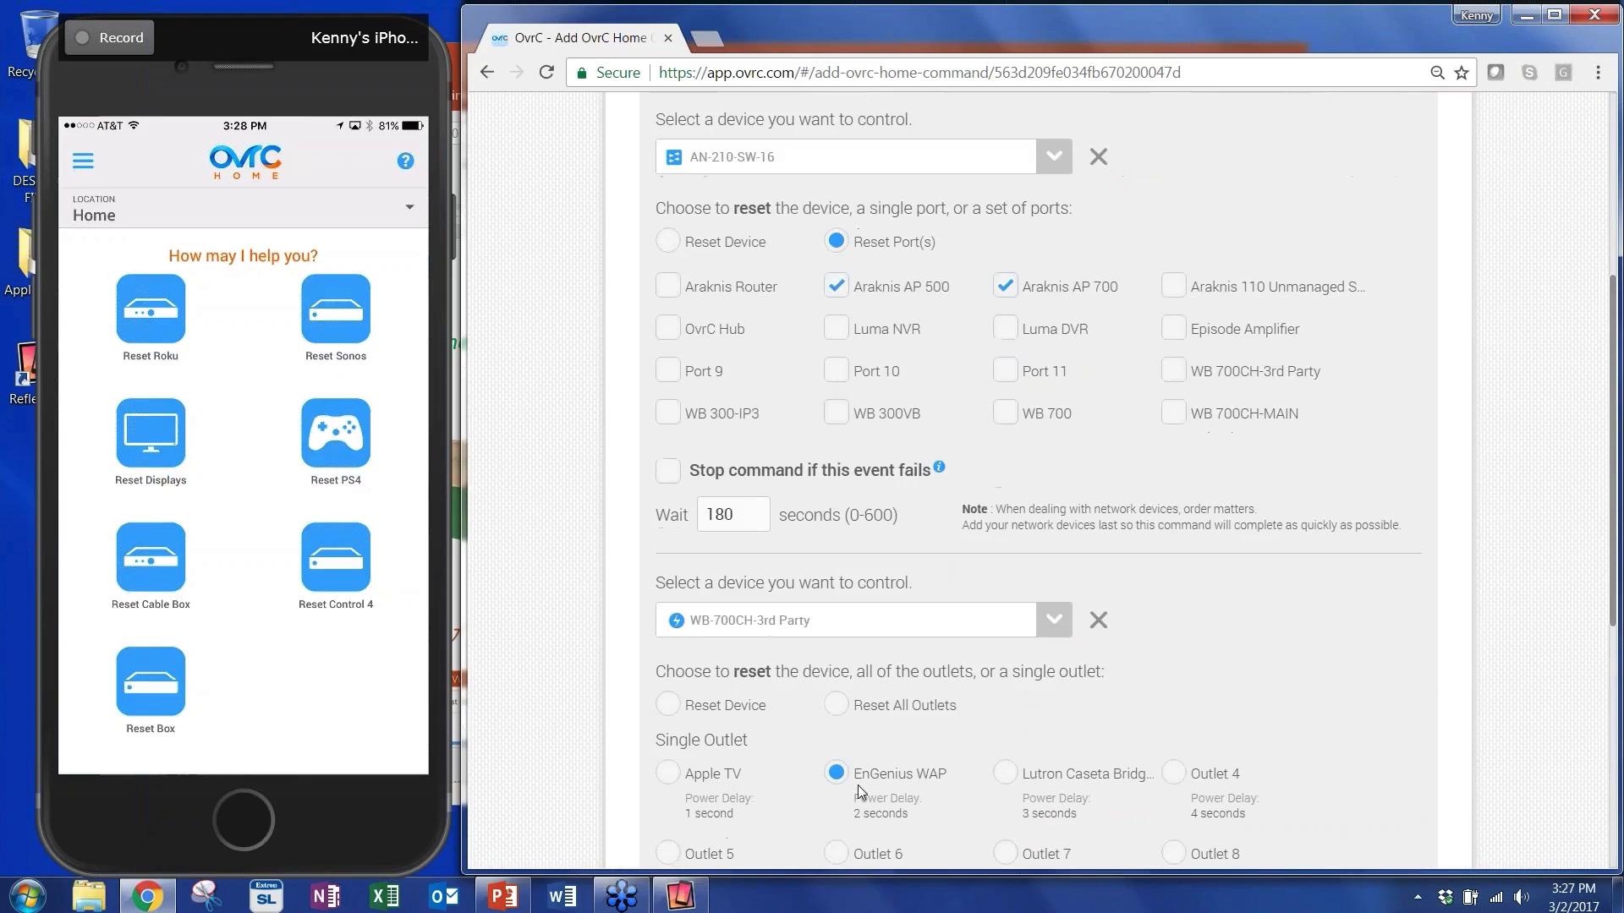
{"action": "mouse_move", "coordinate": [1307, 690]}
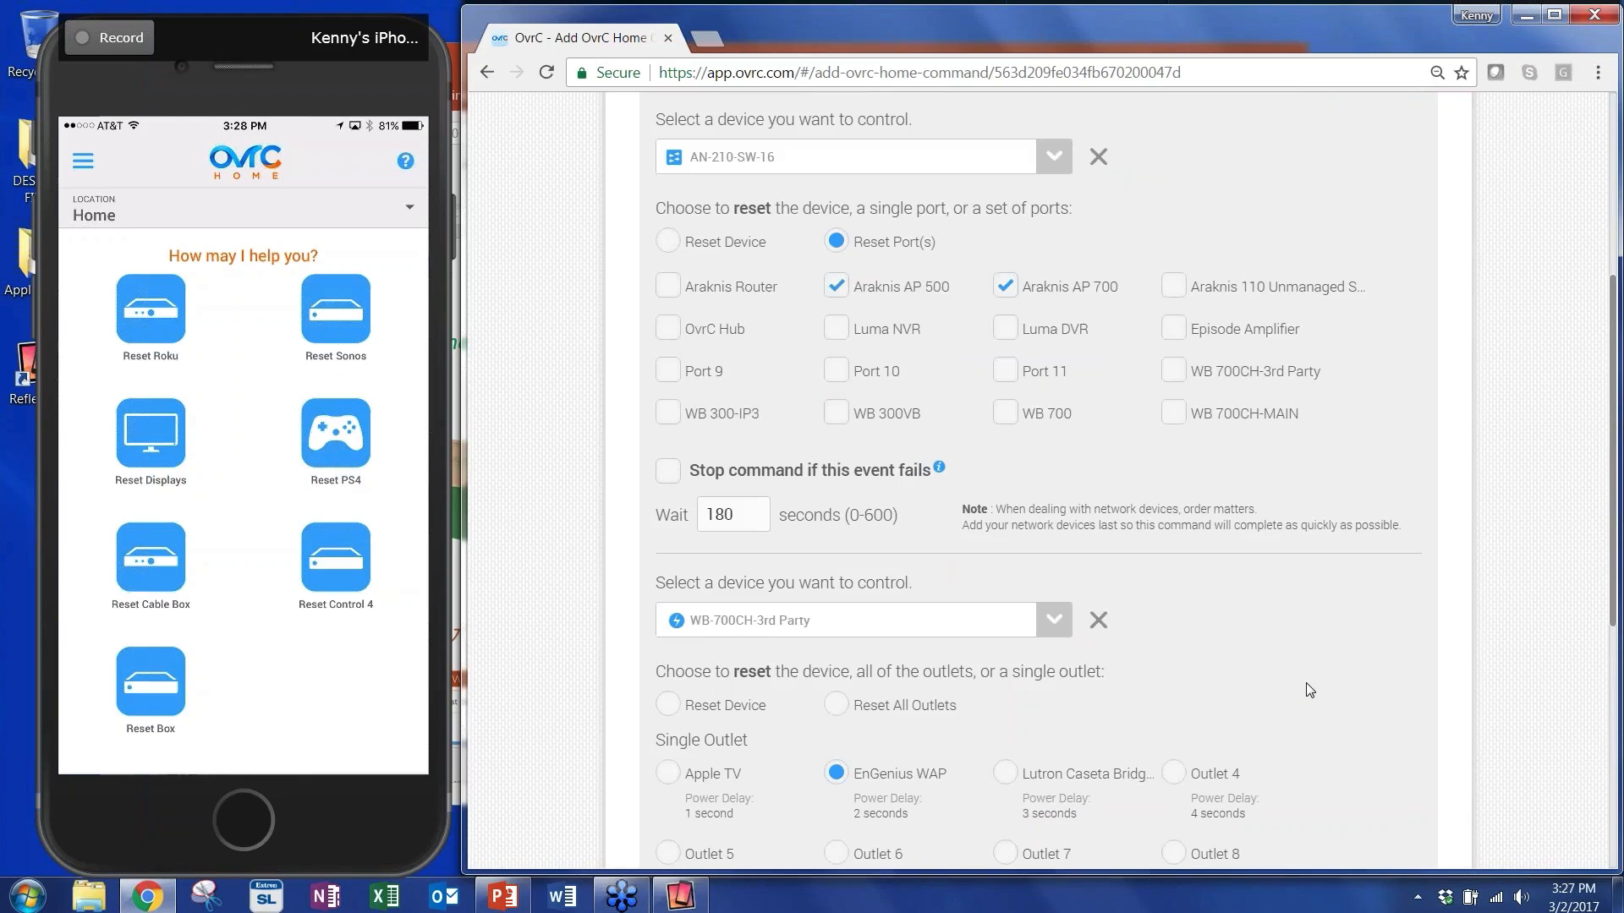
{"action": "mouse_move", "coordinate": [1170, 656]}
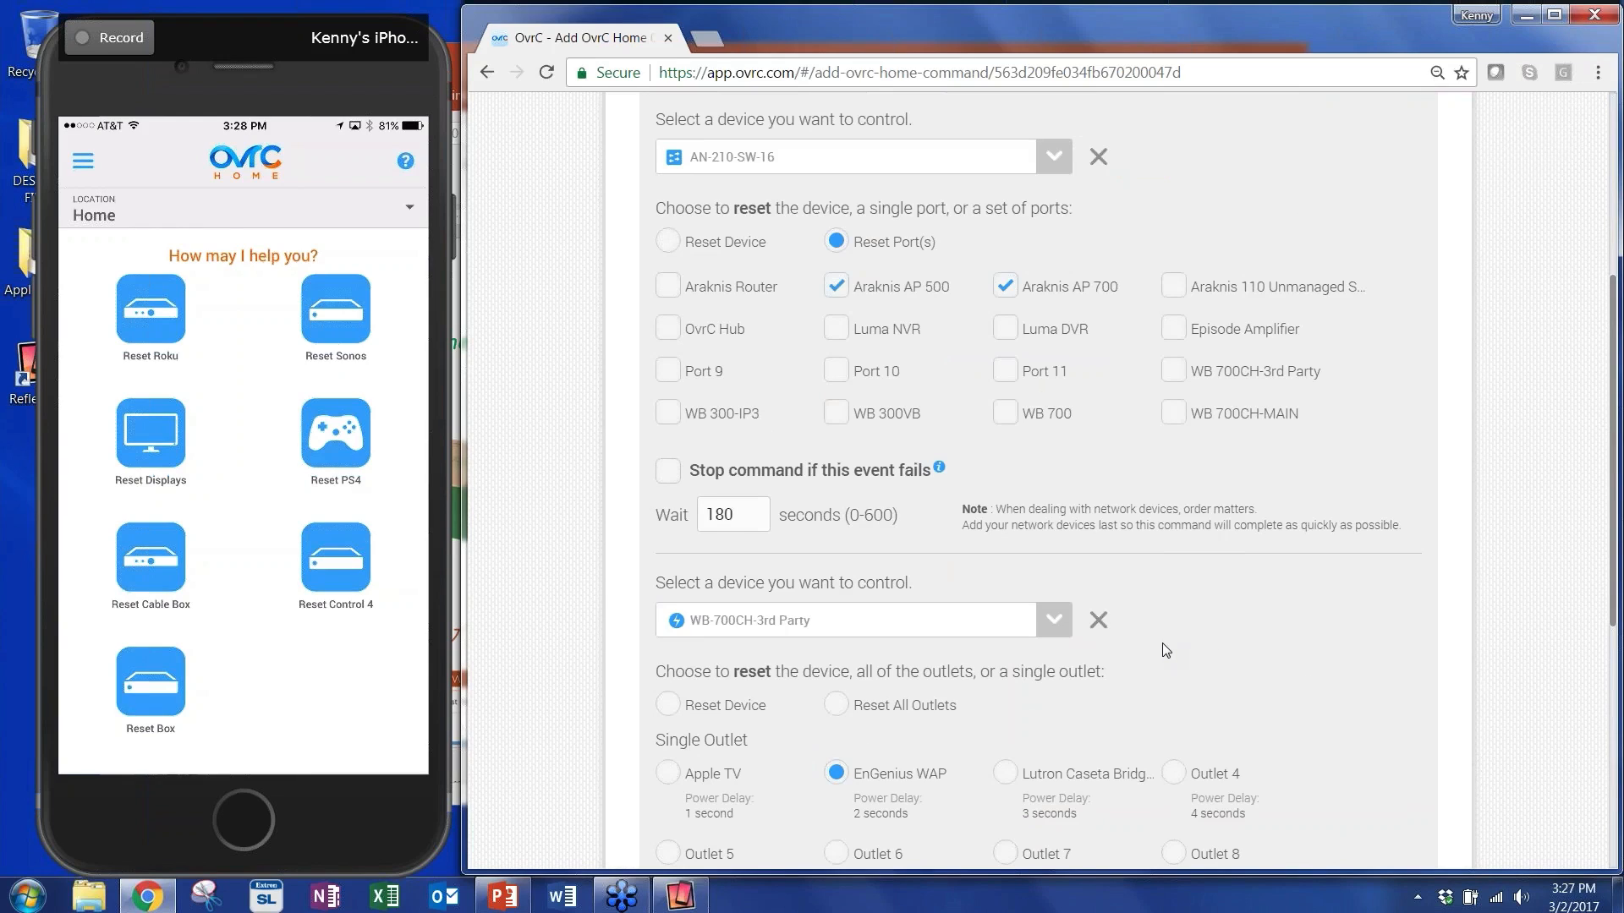
{"action": "scroll", "scroll_direction": "down", "scroll_amount": 3}
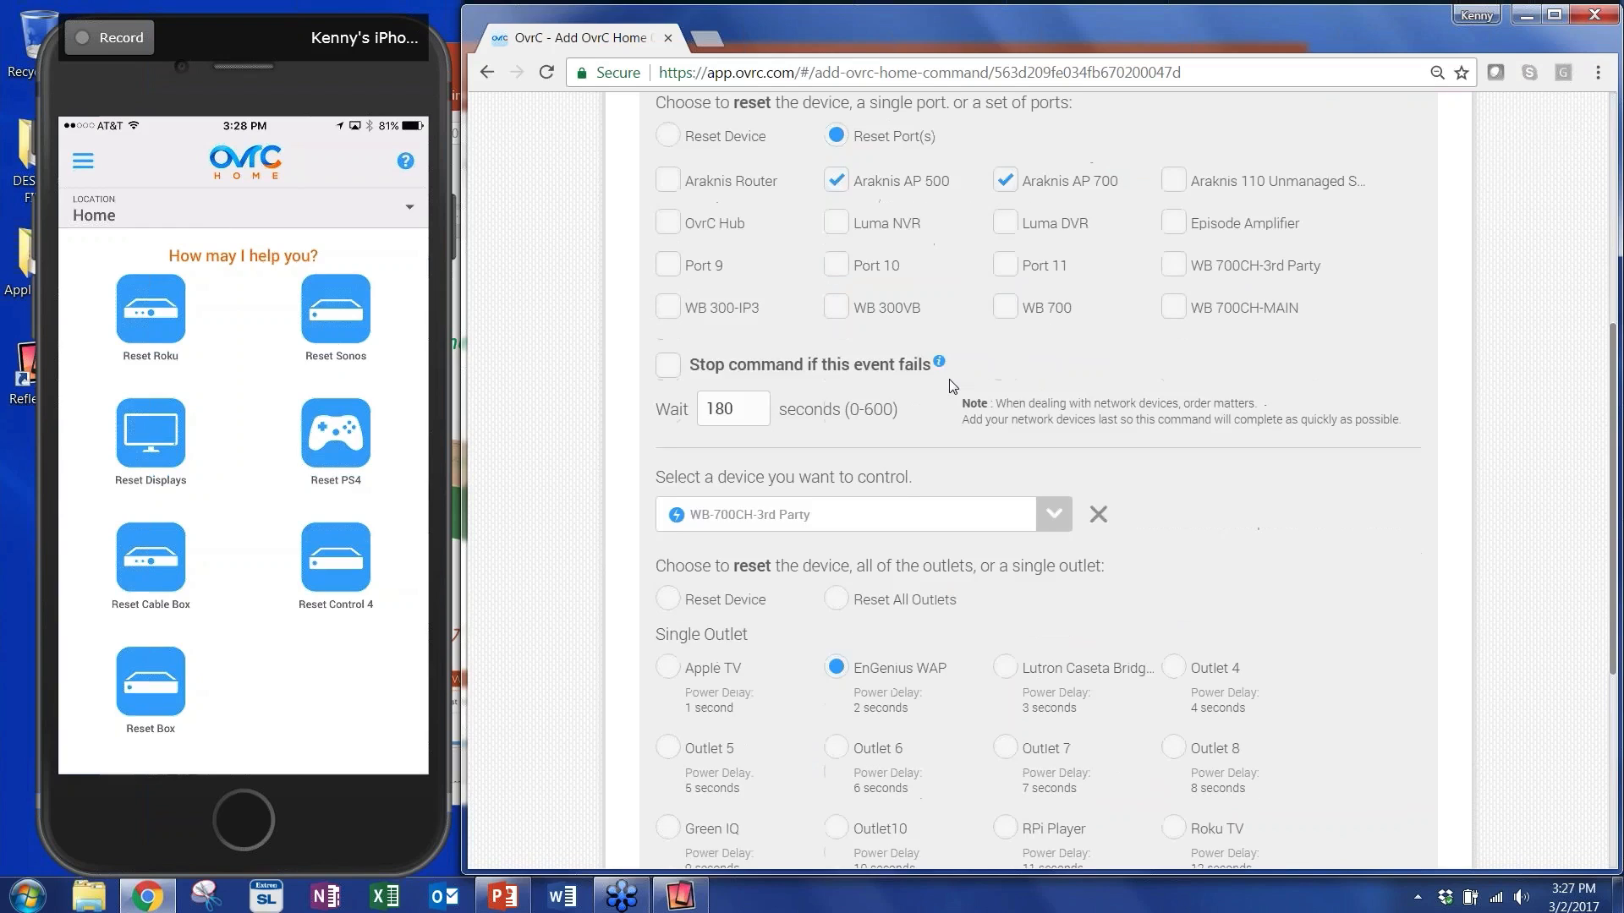
{"action": "scroll", "scroll_direction": "down", "scroll_amount": 3}
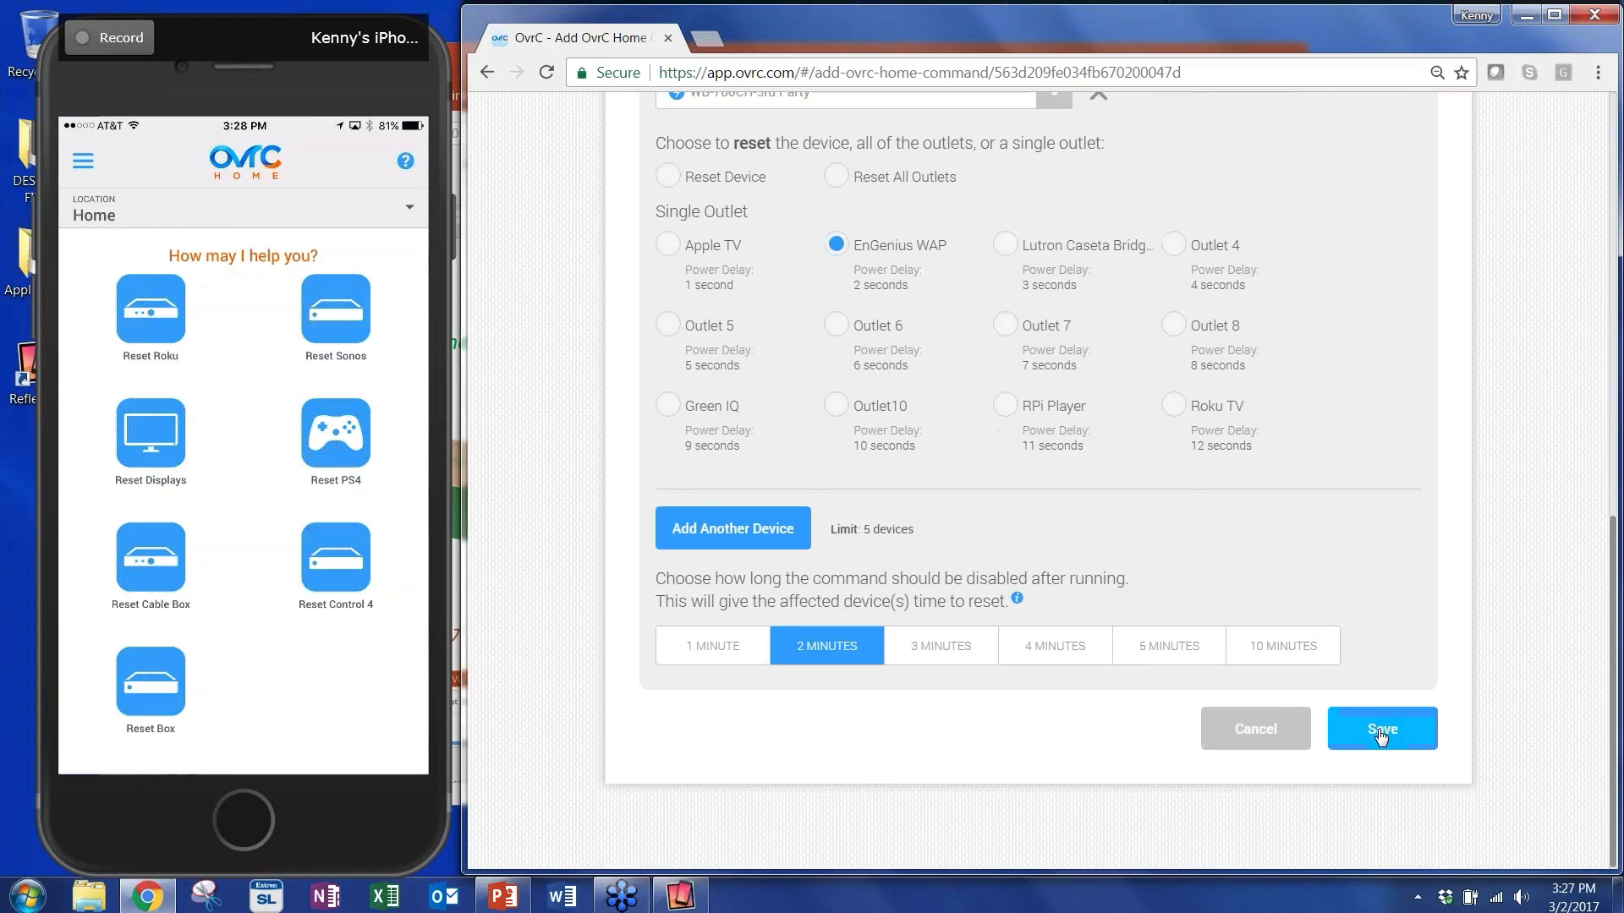
Save Reset WiFi and page to where it lists as command 8.
{"action": "left_click", "coordinate": [1382, 727]}
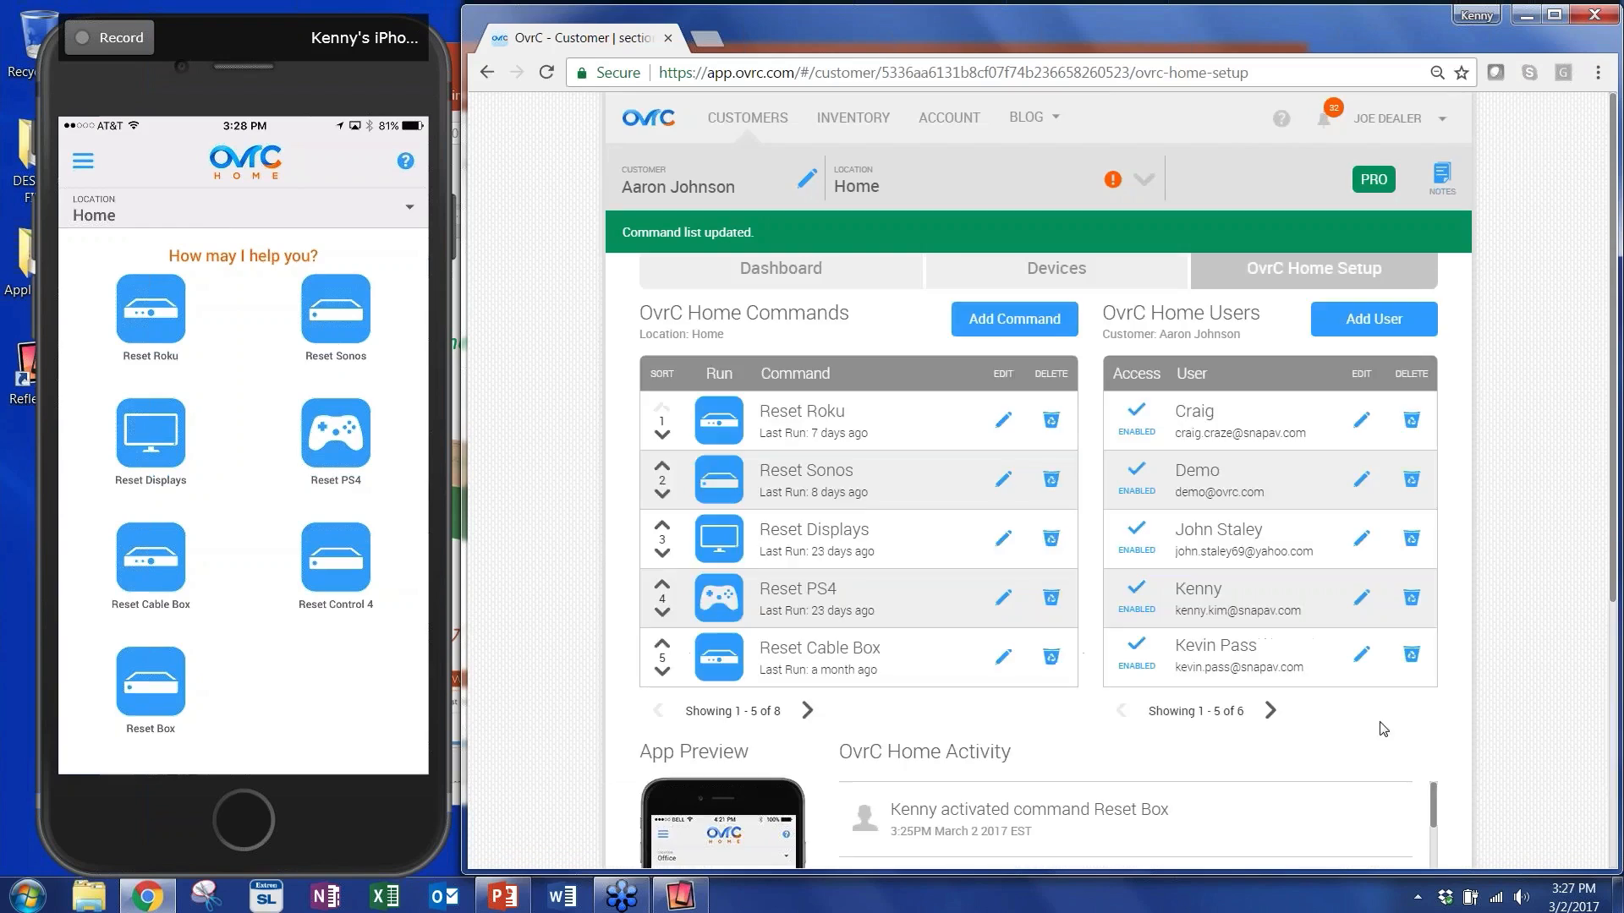
{"action": "left_click", "coordinate": [807, 711]}
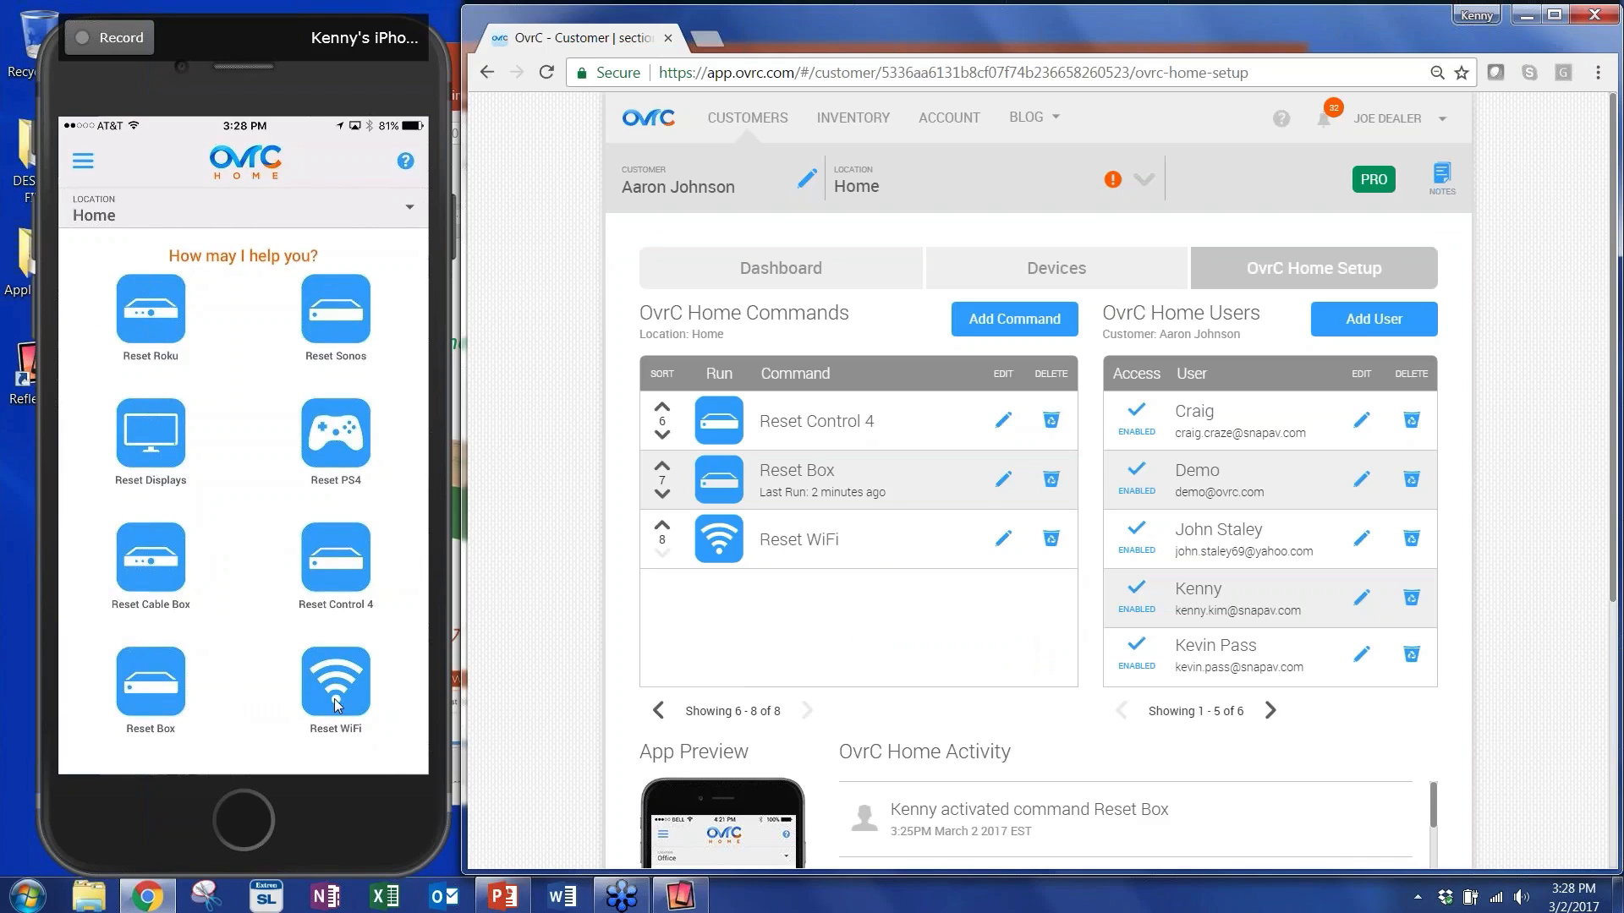
{"action": "mouse_move", "coordinate": [351, 685]}
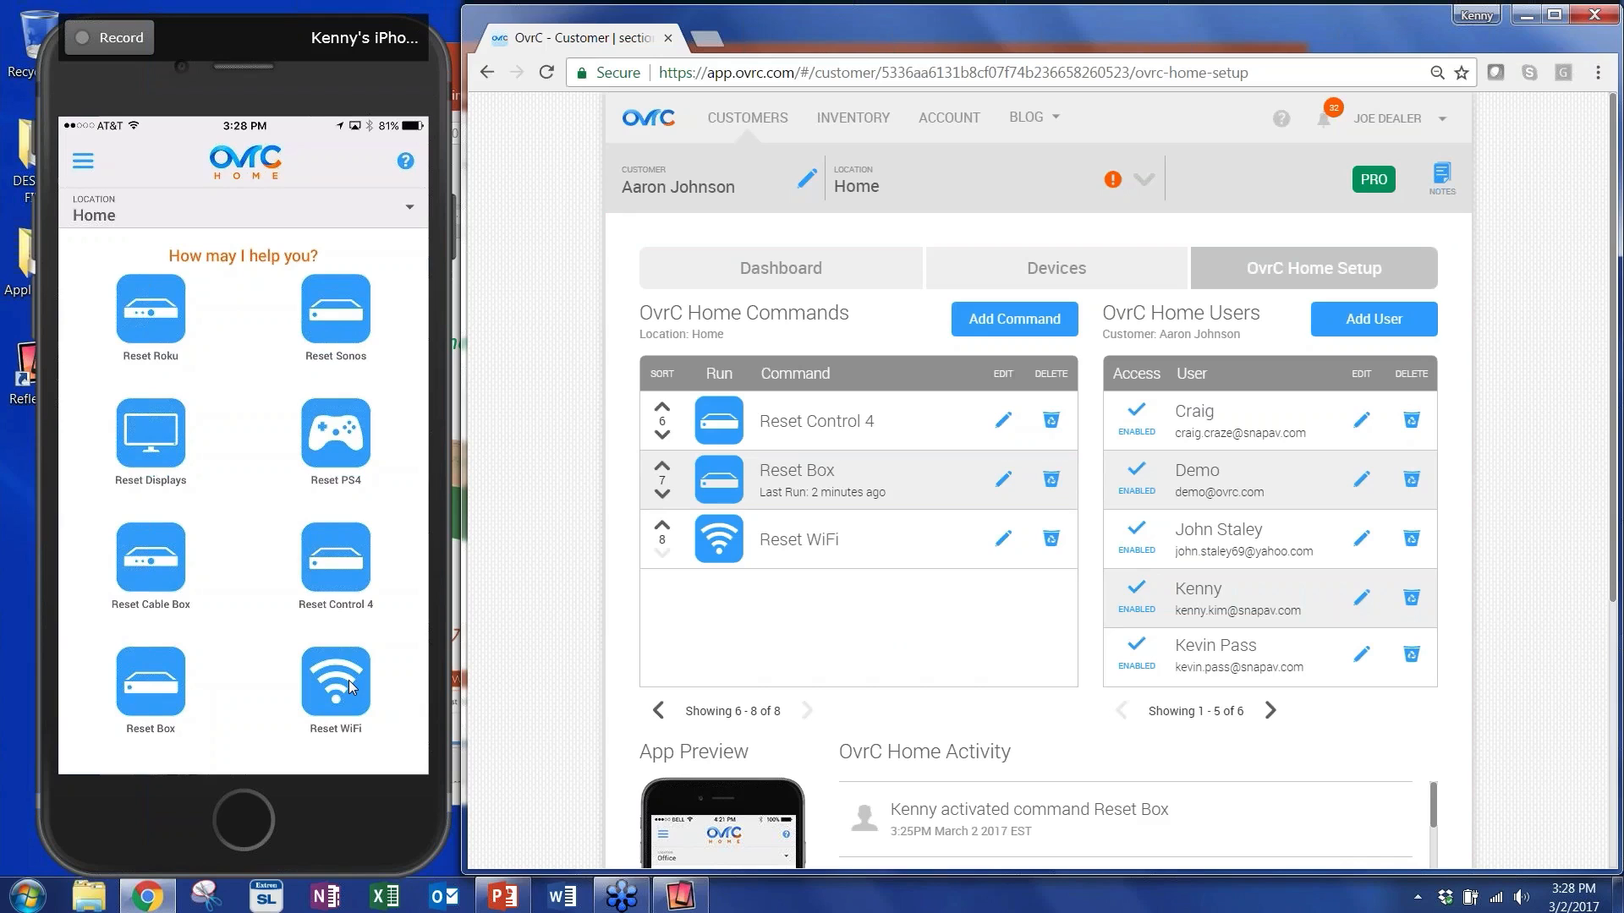
Scroll down past commands 6–8 to the Home Activity log with Kenny's Reset Box run on top.
{"action": "scroll", "scroll_direction": "down", "scroll_amount": 3}
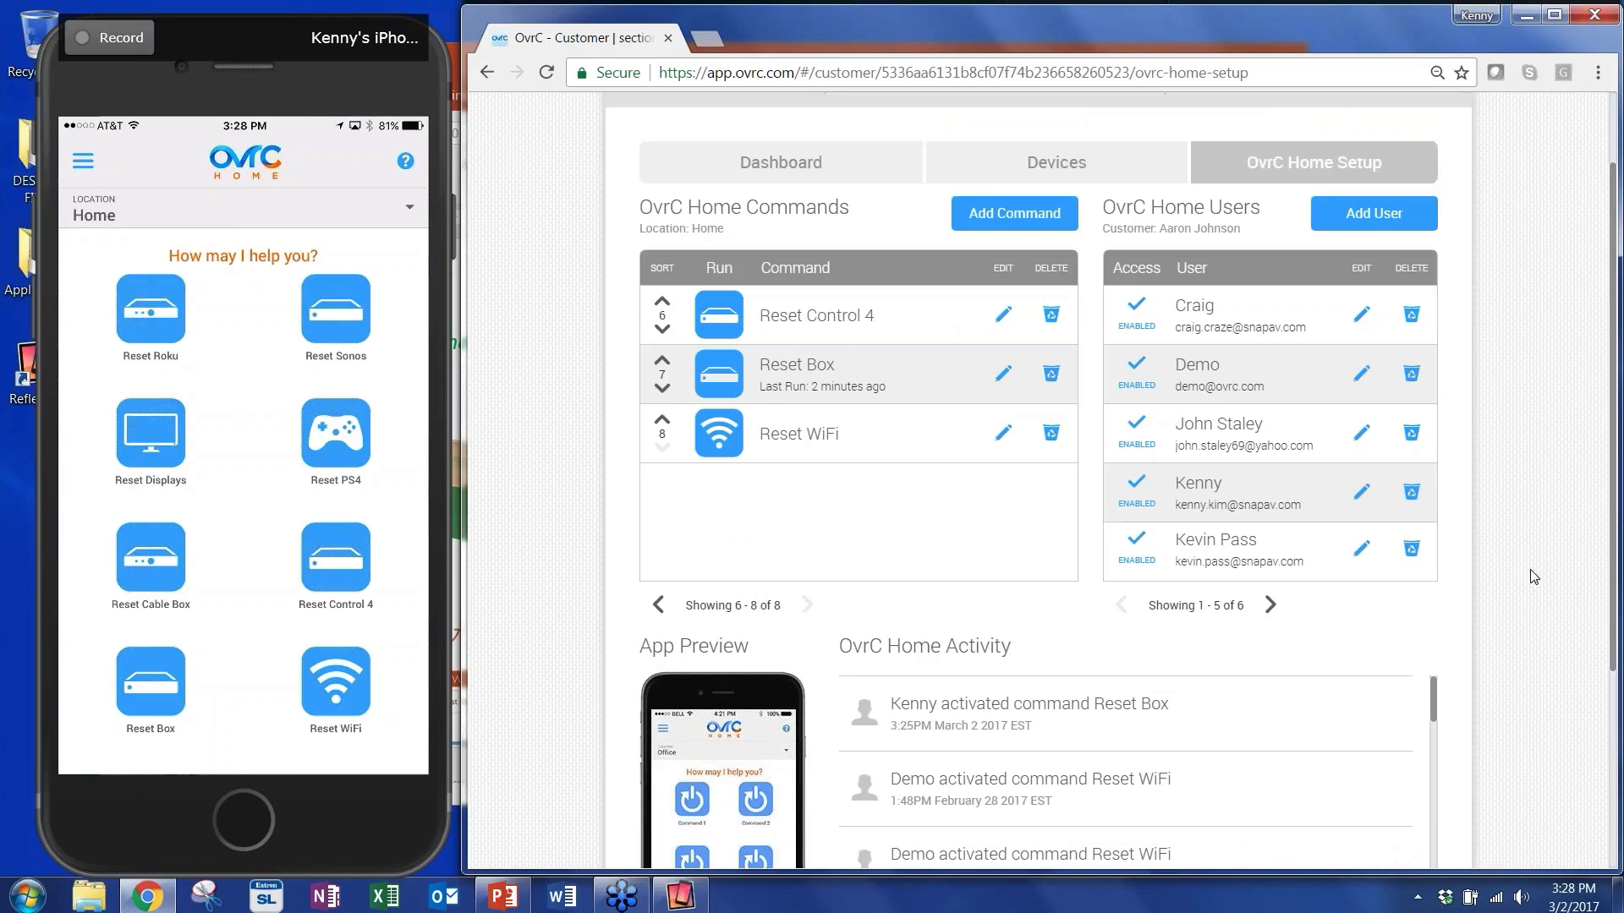
{"action": "mouse_move", "coordinate": [1536, 645]}
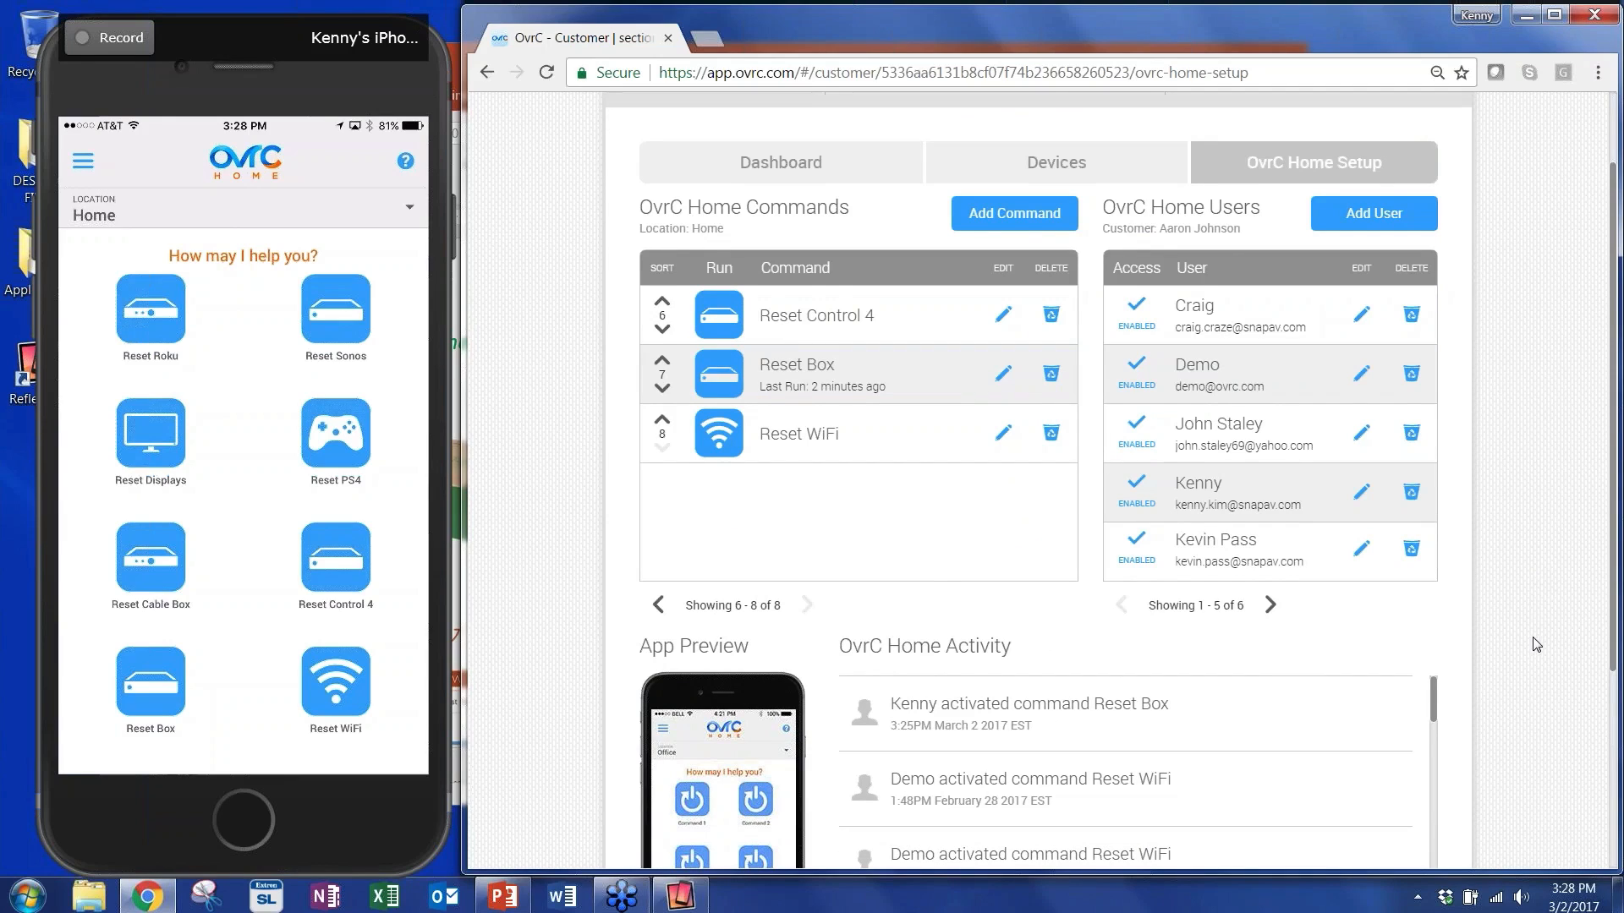
{"action": "scroll", "scroll_direction": "down", "scroll_amount": 3}
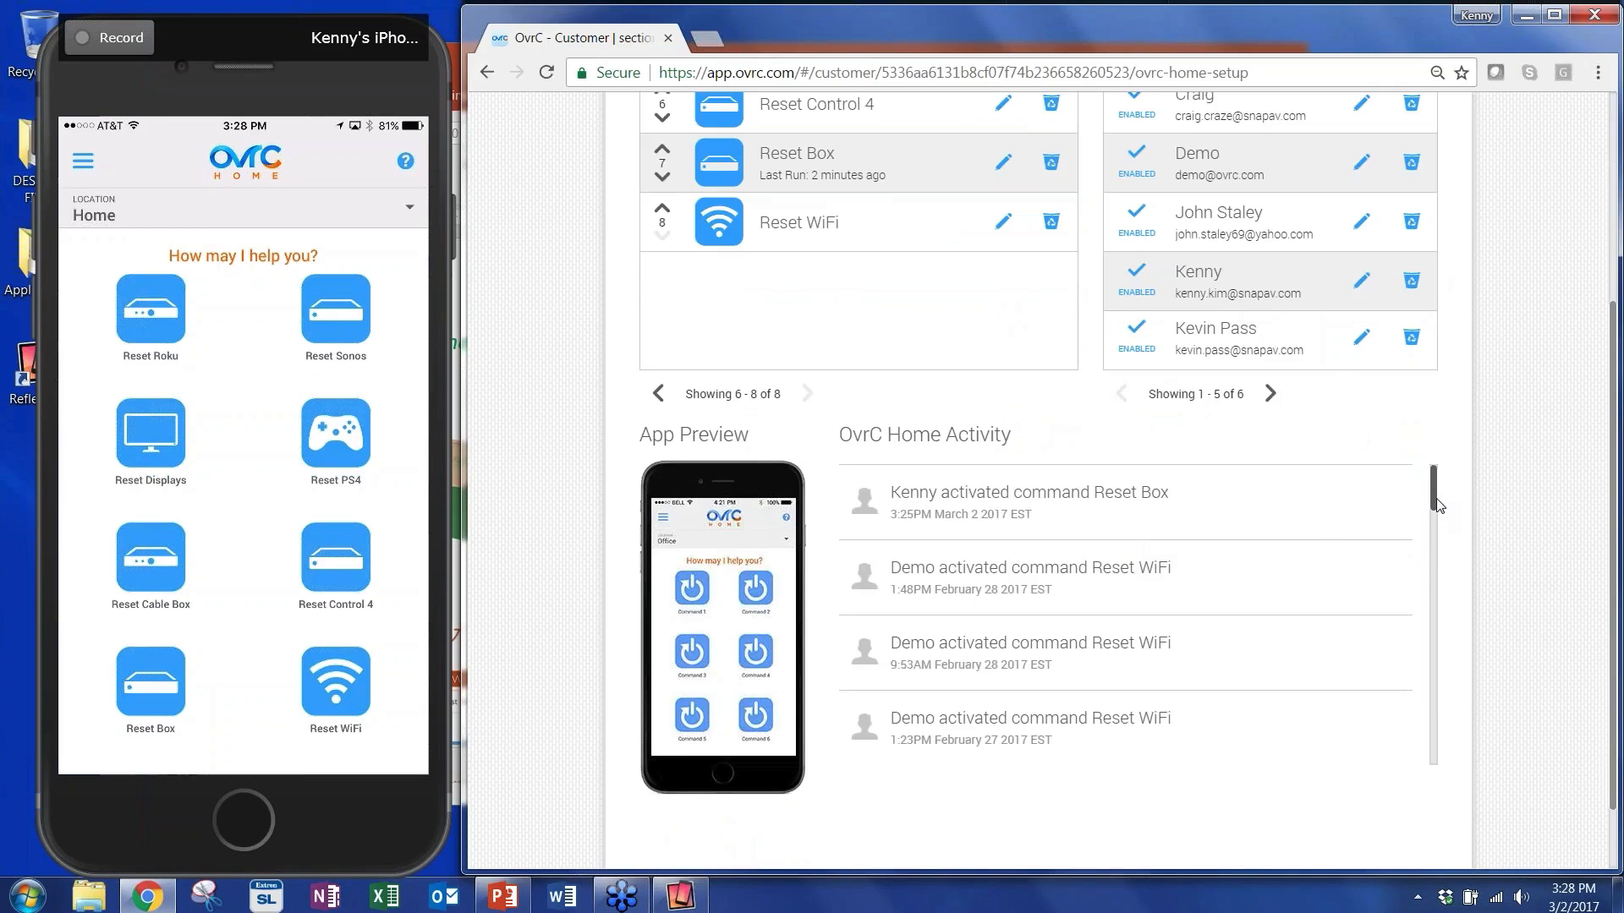
{"action": "scroll", "scroll_direction": "down", "scroll_amount": 3}
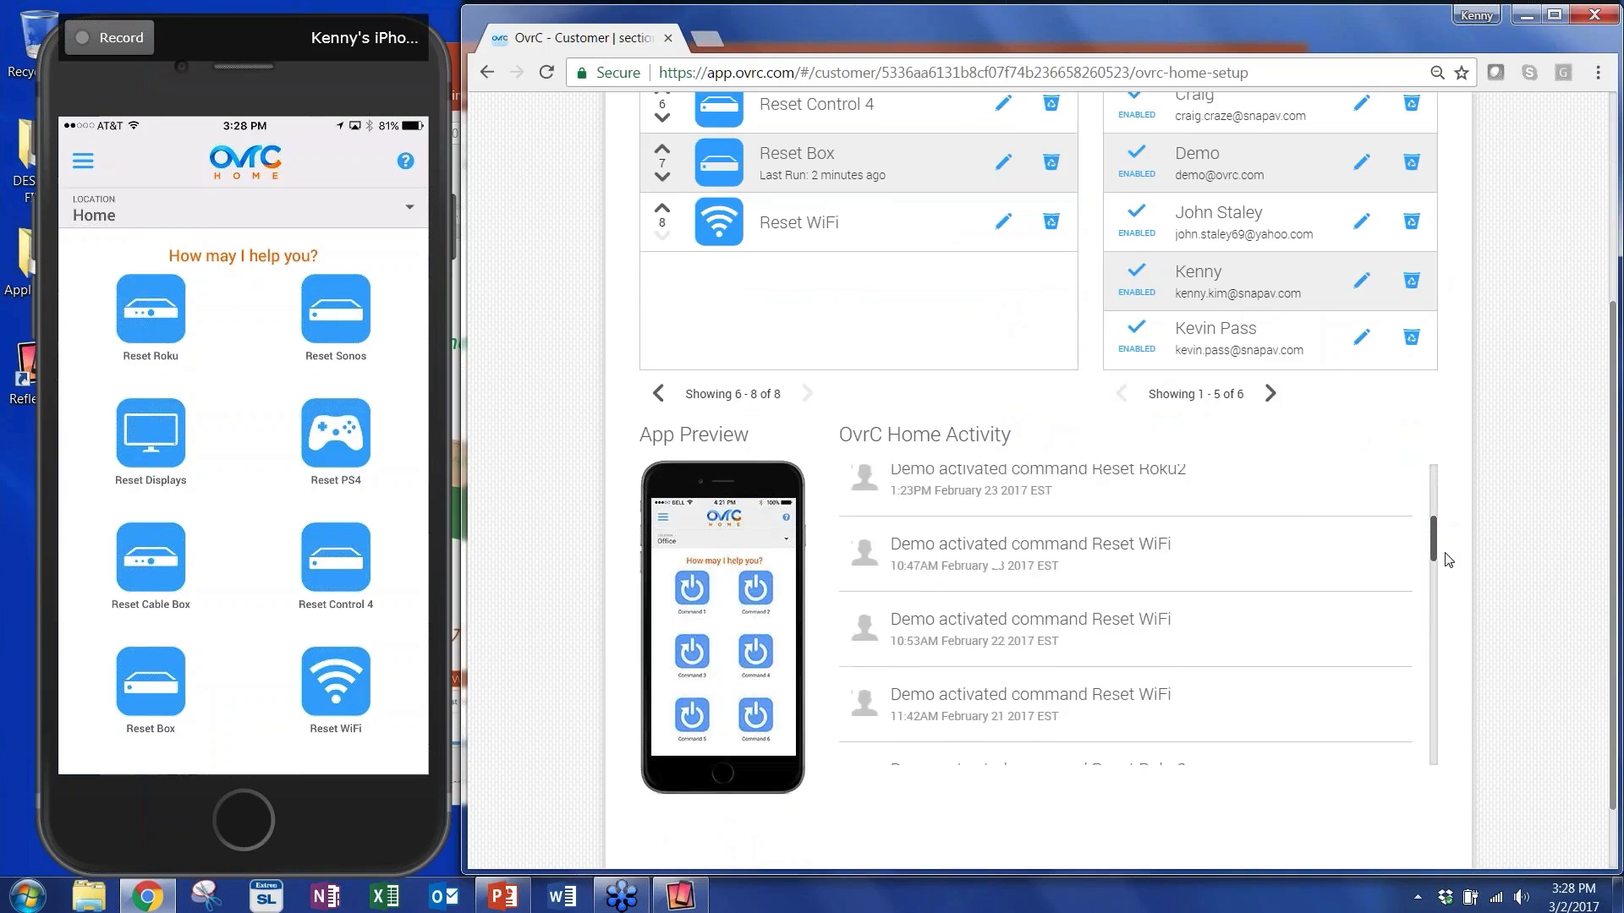
{"action": "scroll", "scroll_direction": "down", "scroll_amount": 3}
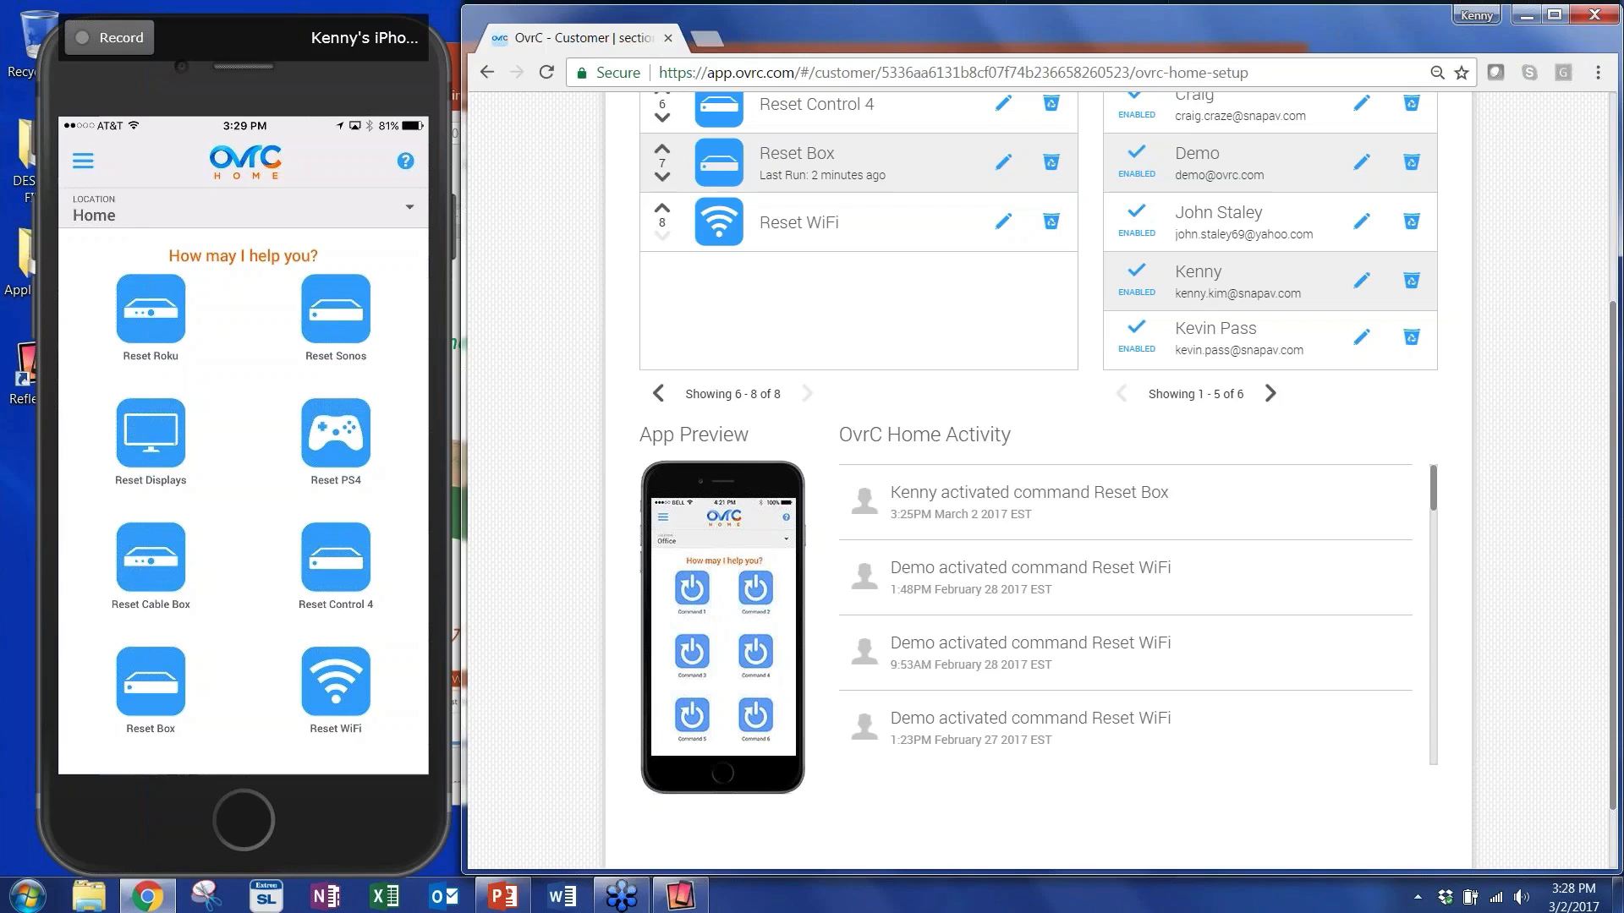
{"action": "mouse_move", "coordinate": [1521, 488]}
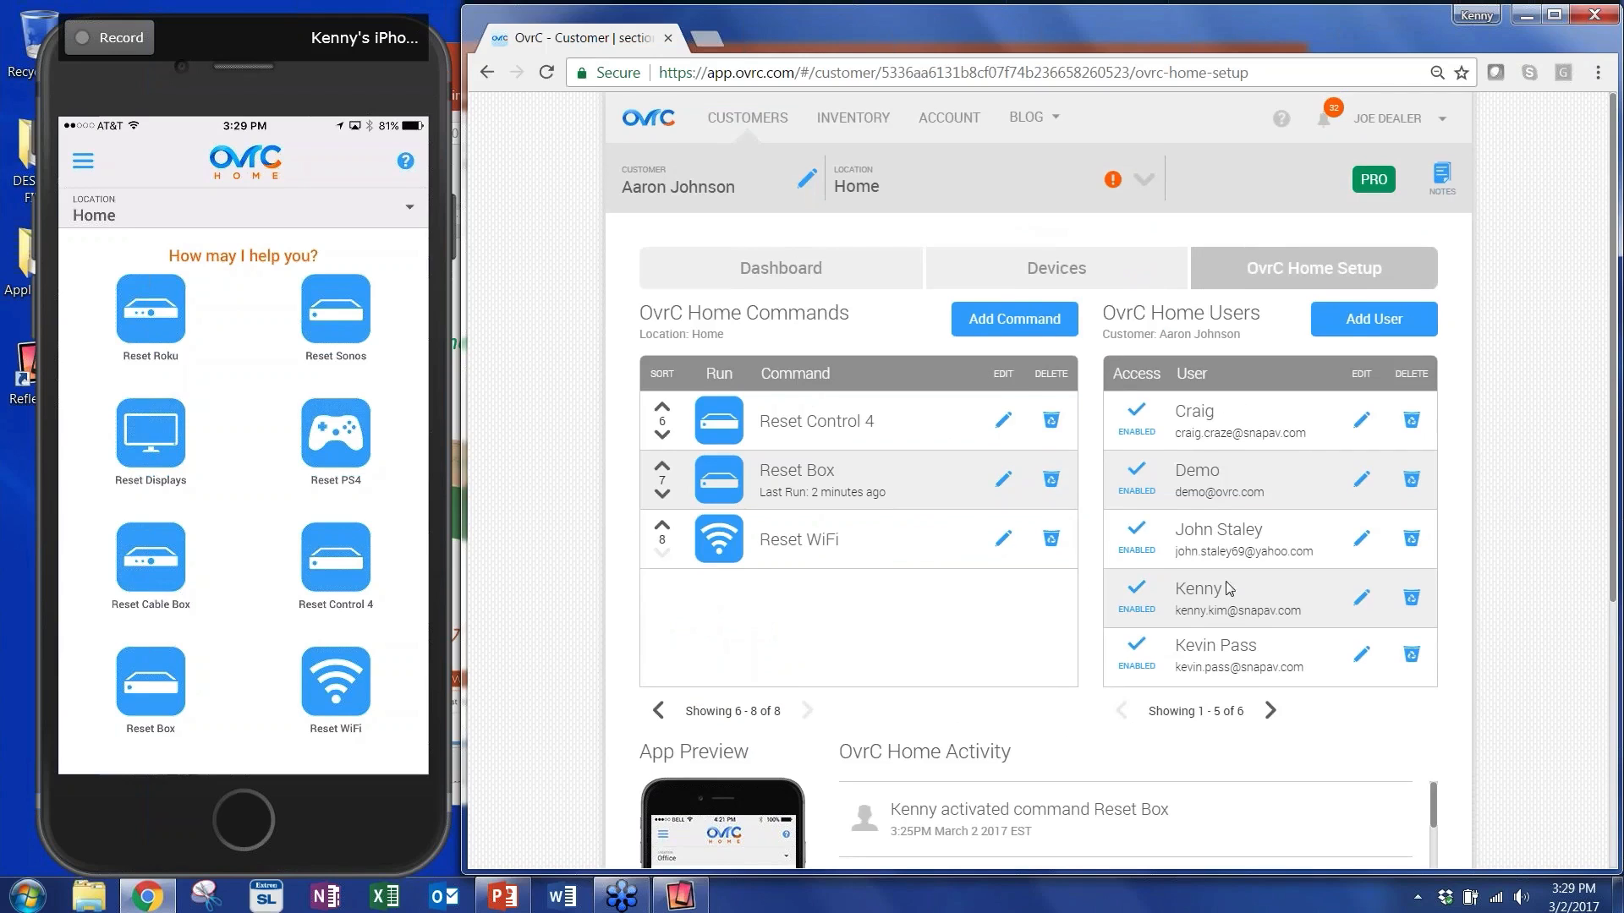
Page through the commands and run Reset Box from the web page.
{"action": "left_click", "coordinate": [656, 709]}
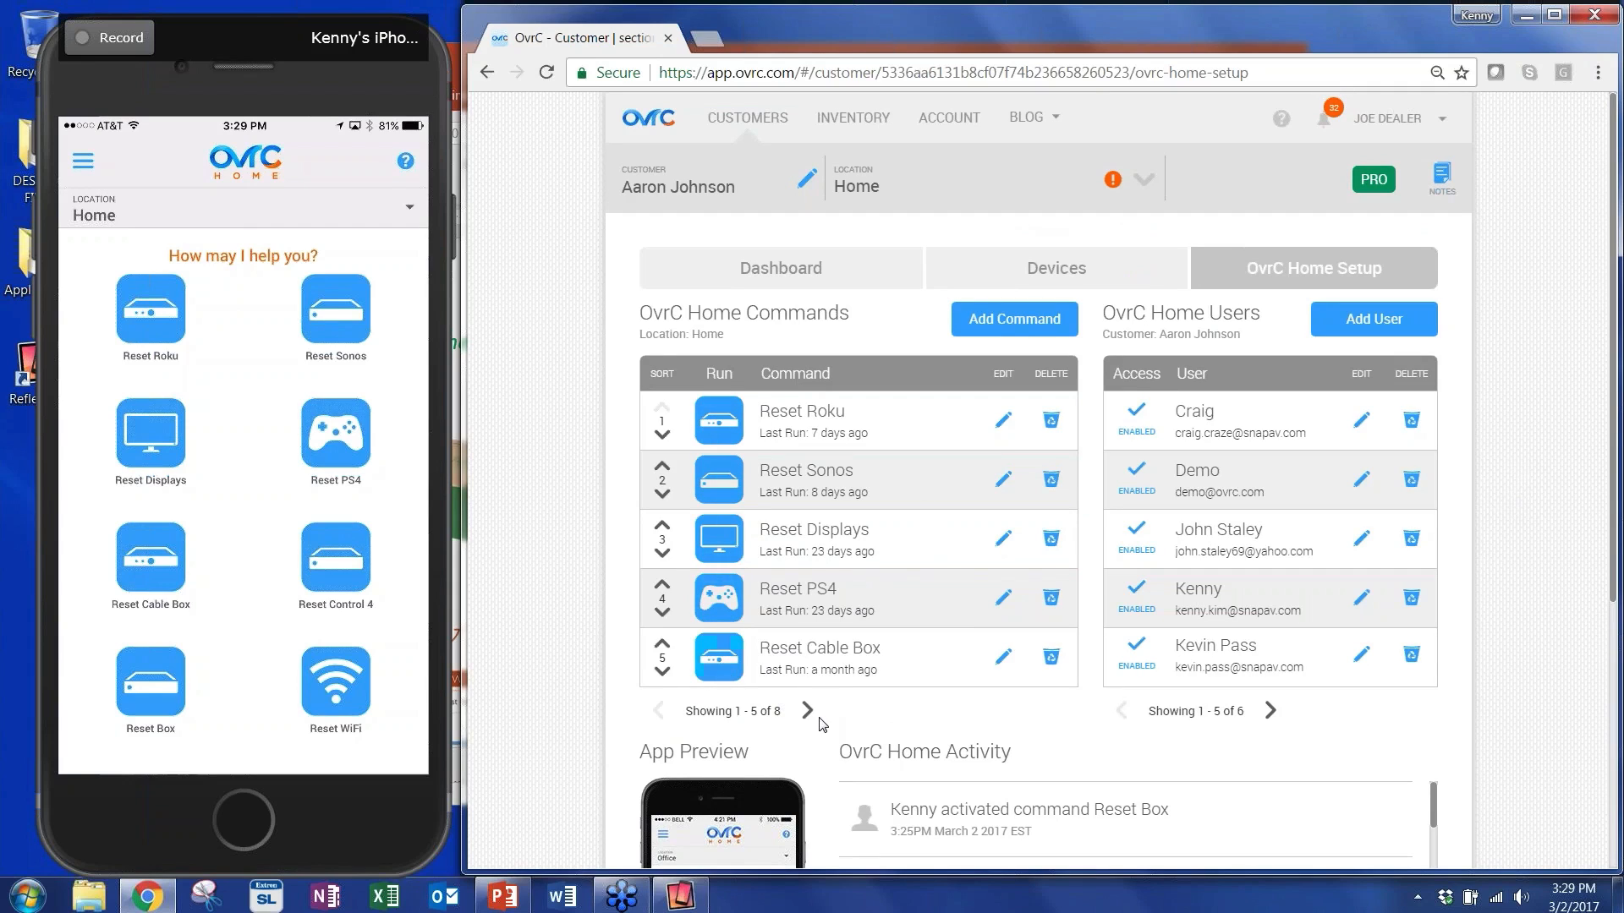
{"action": "left_click", "coordinate": [806, 710]}
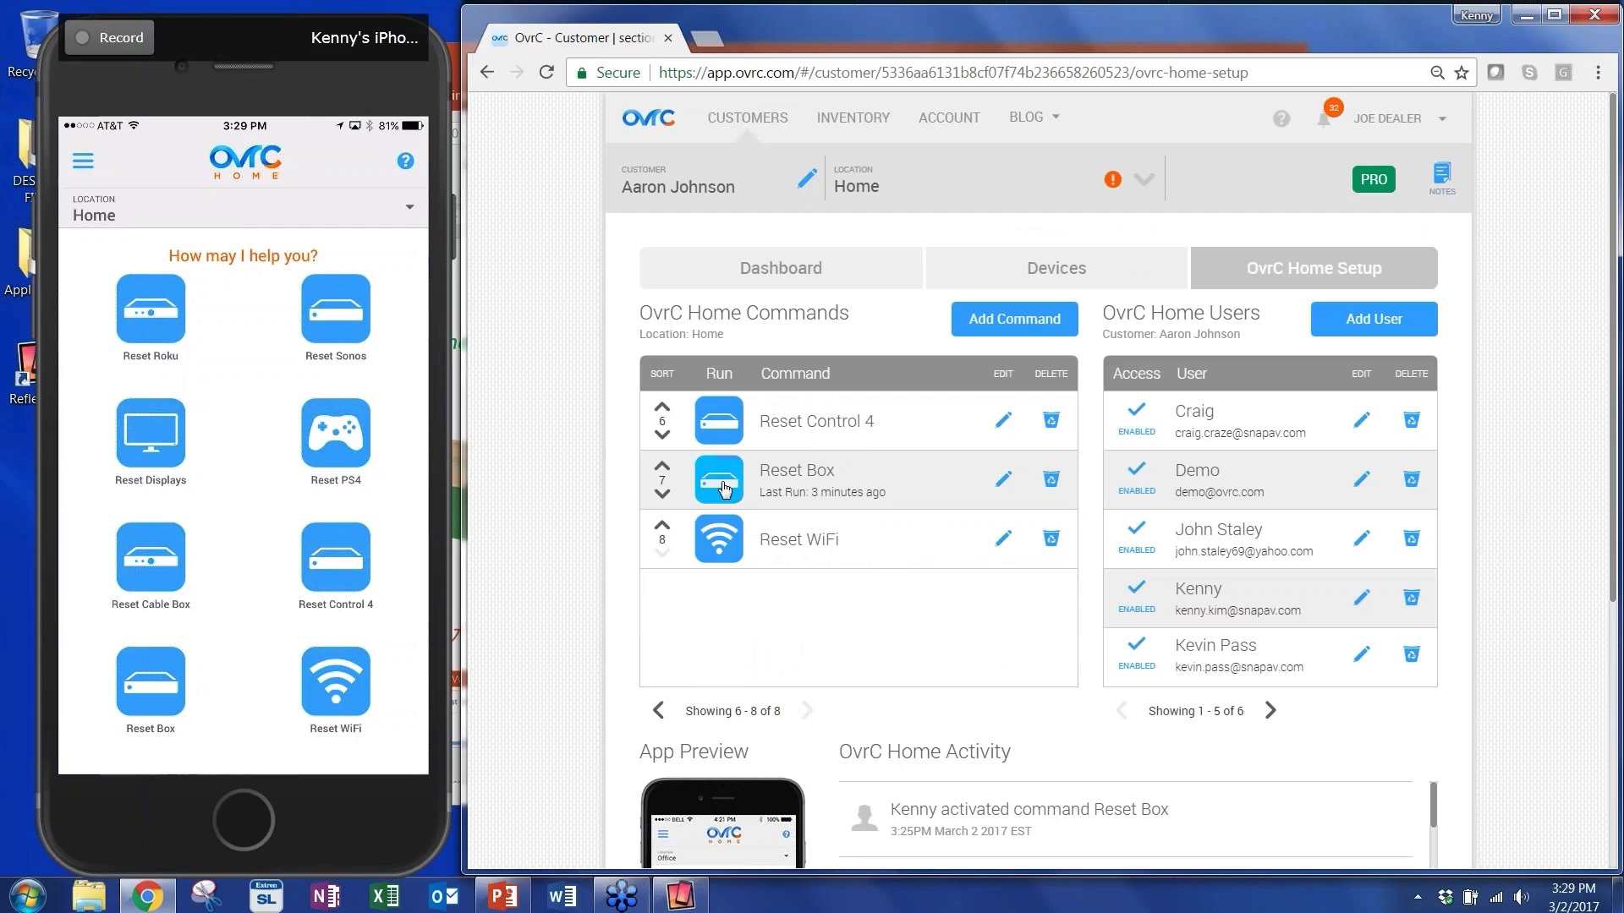
{"action": "left_click", "coordinate": [717, 479]}
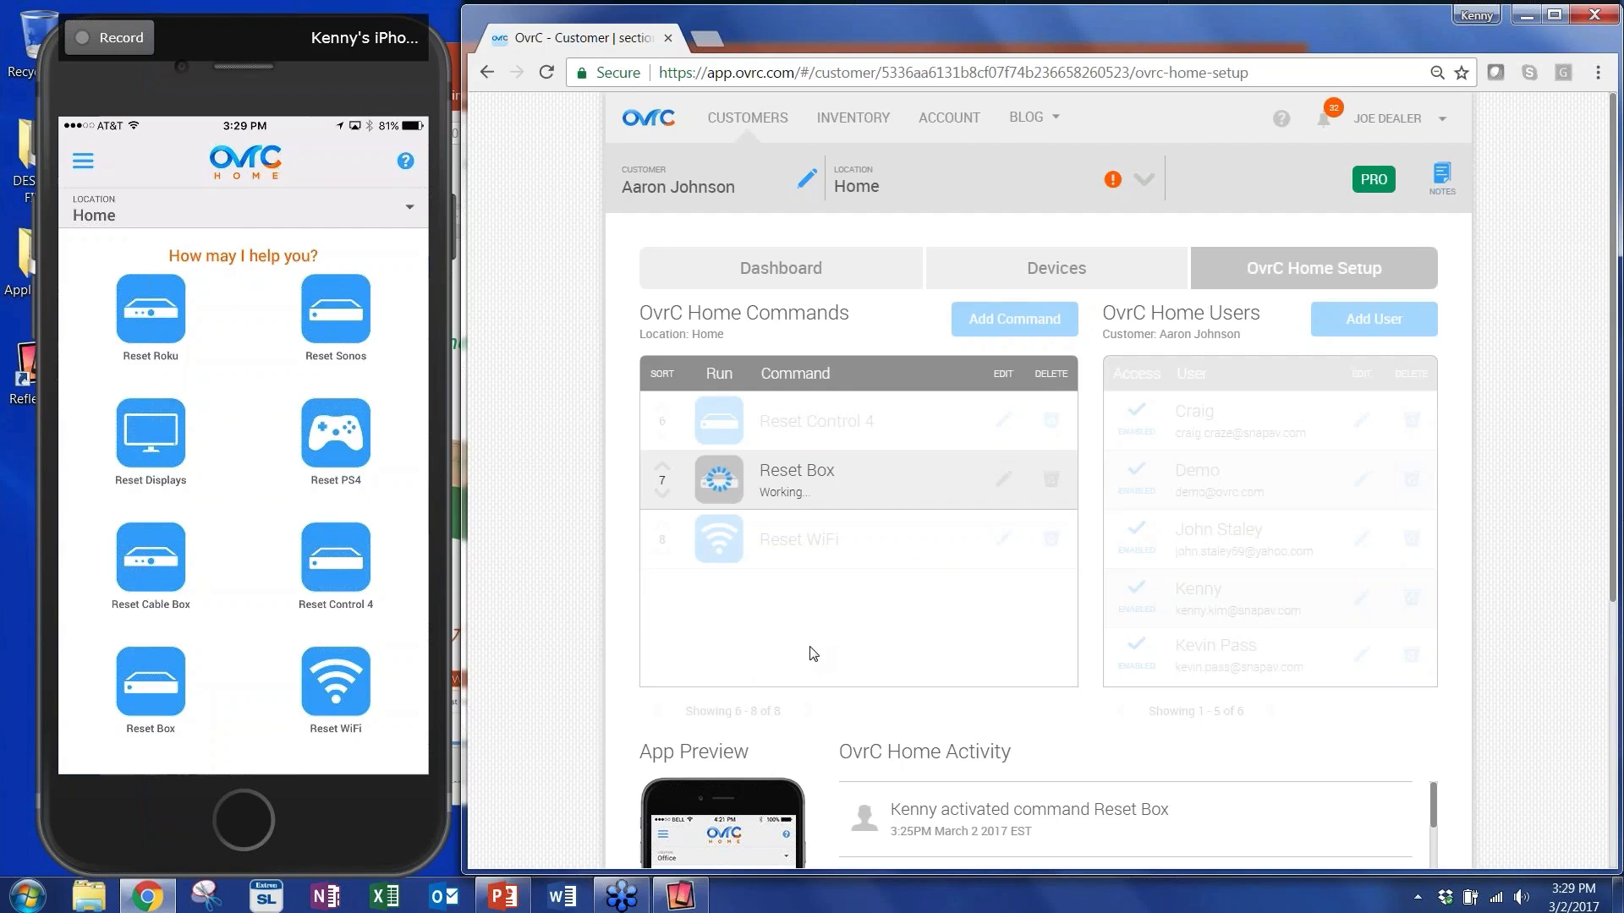
Switch to another customer's dashboard showing 21 online devices, 1 offline.
{"action": "left_click", "coordinate": [149, 680]}
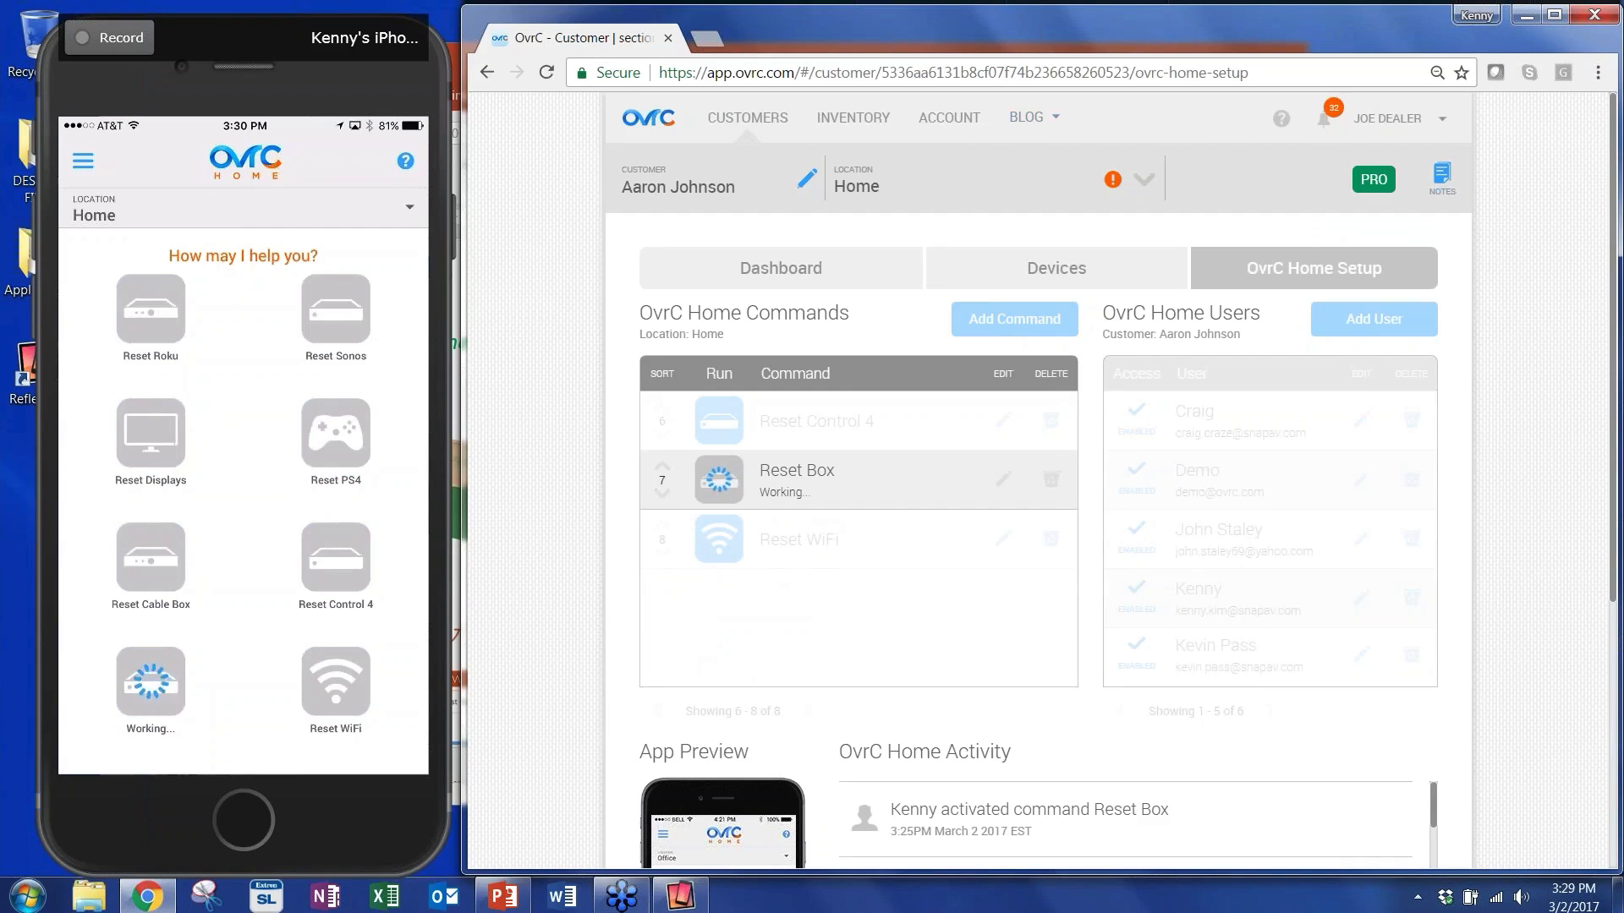
{"action": "left_click", "coordinate": [1391, 118]}
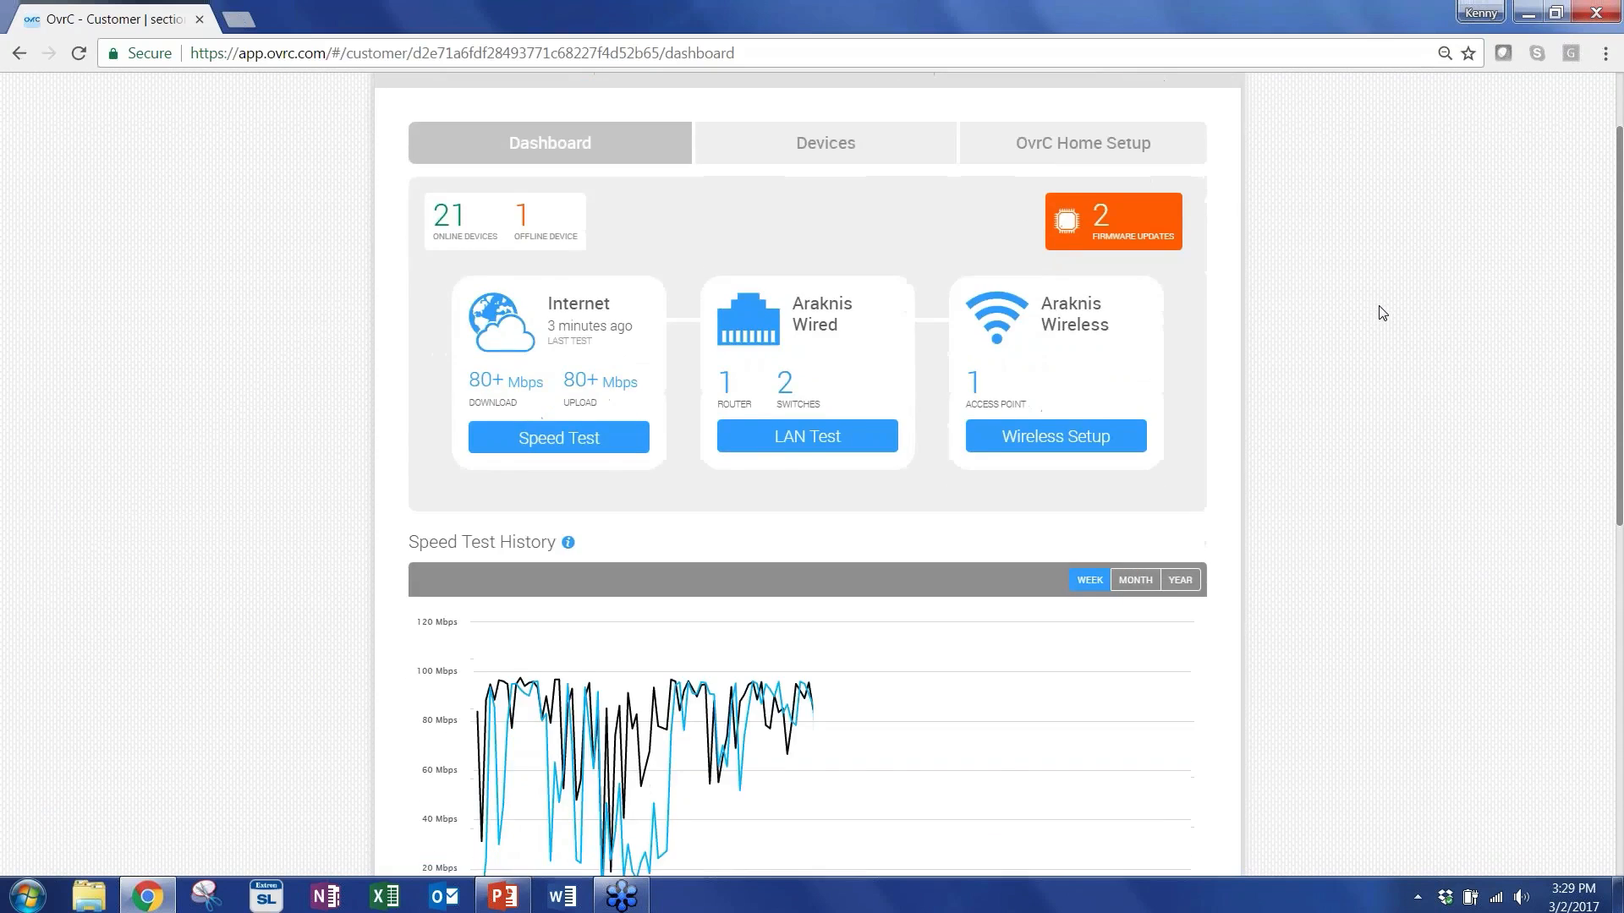
From the Devices list, start Web Connect to the device as I Am Remote.
{"action": "left_click", "coordinate": [826, 142]}
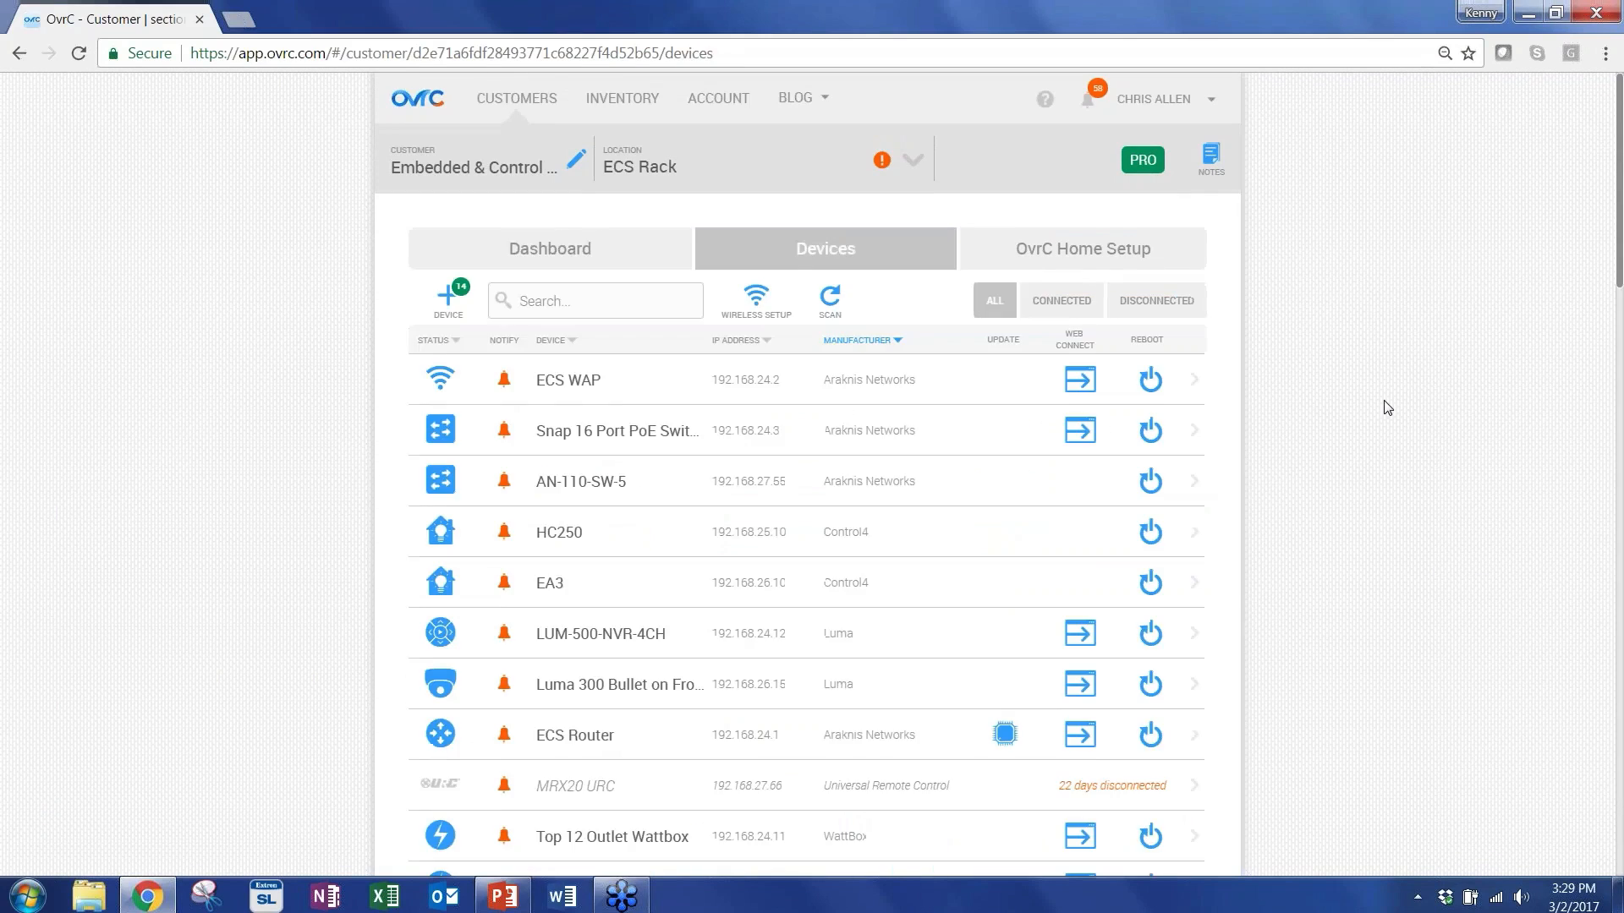
{"action": "scroll", "scroll_direction": "down", "scroll_amount": 3}
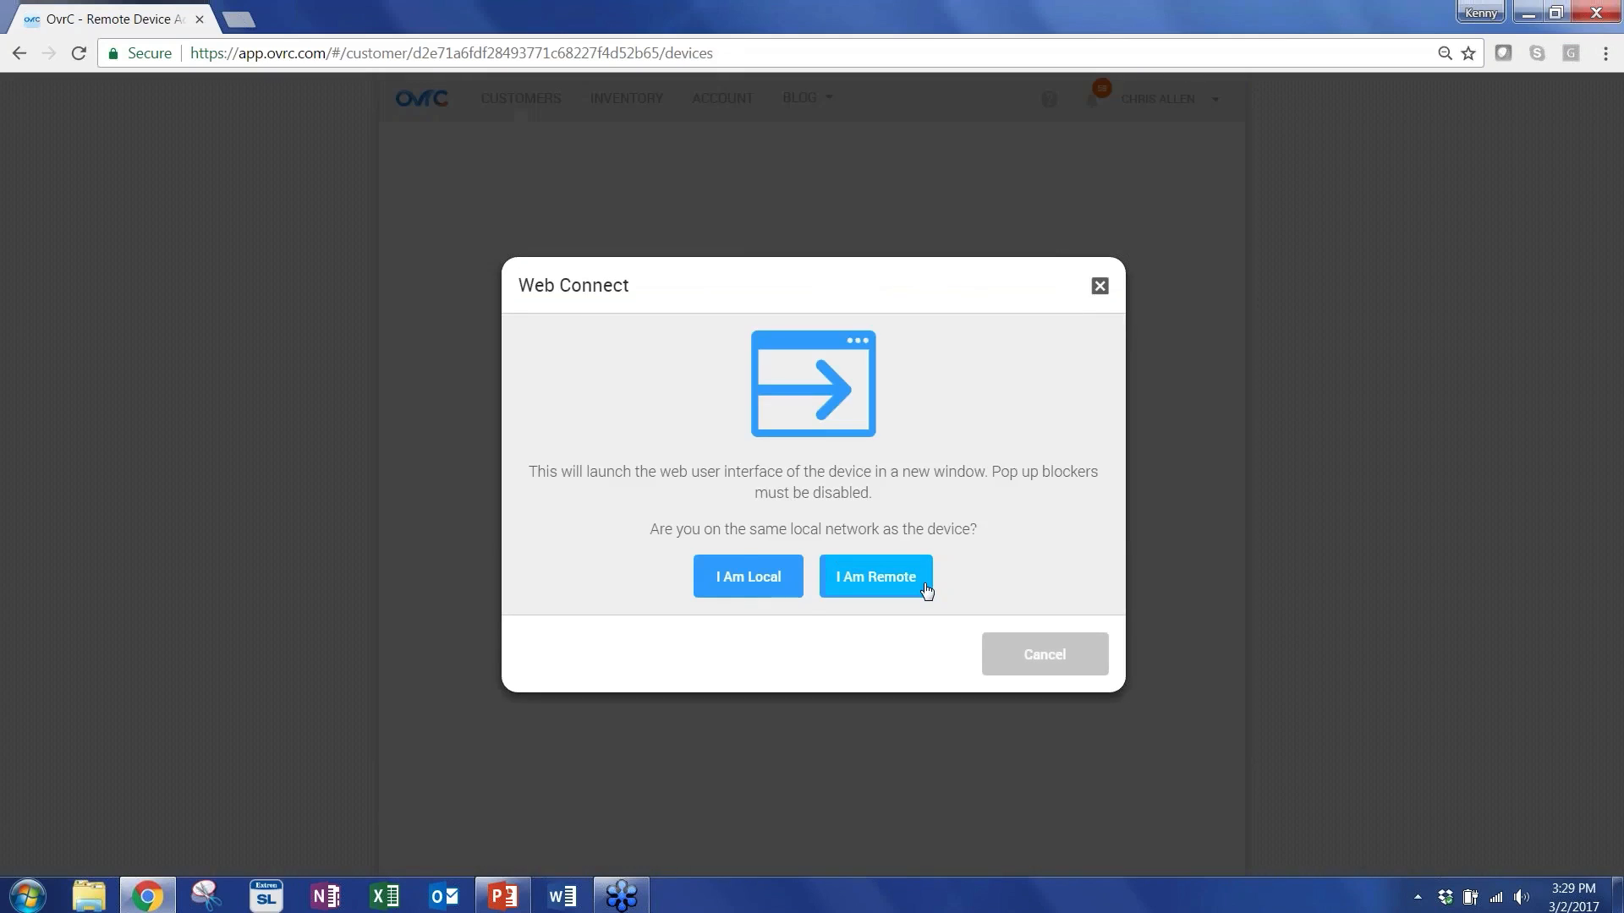
{"action": "left_click", "coordinate": [874, 575]}
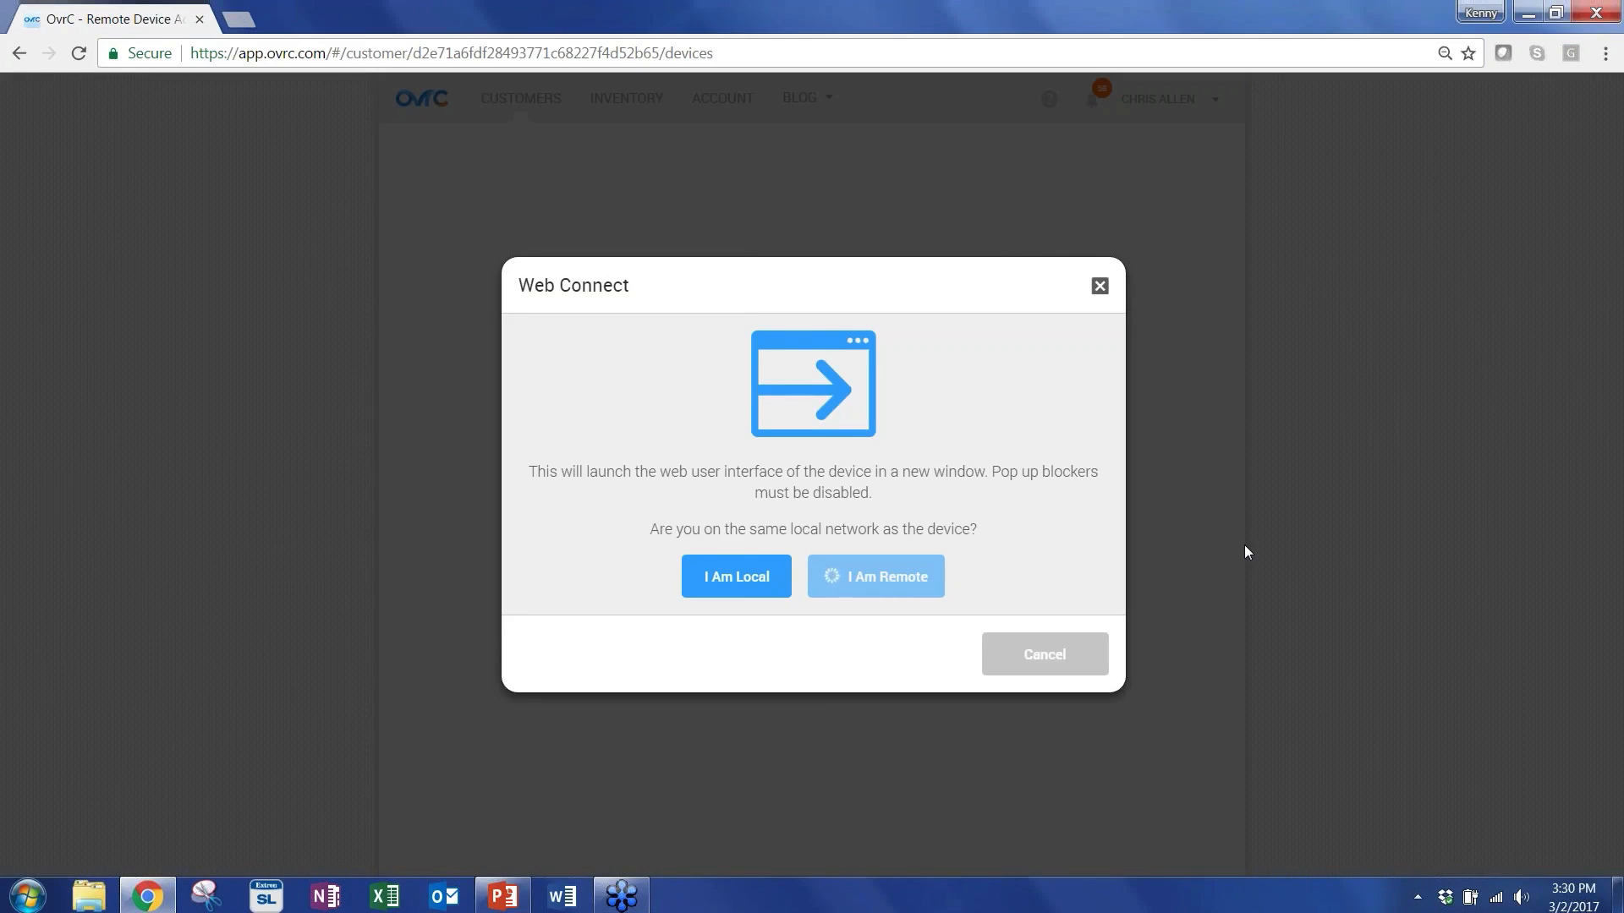
{"action": "left_click", "coordinate": [875, 575]}
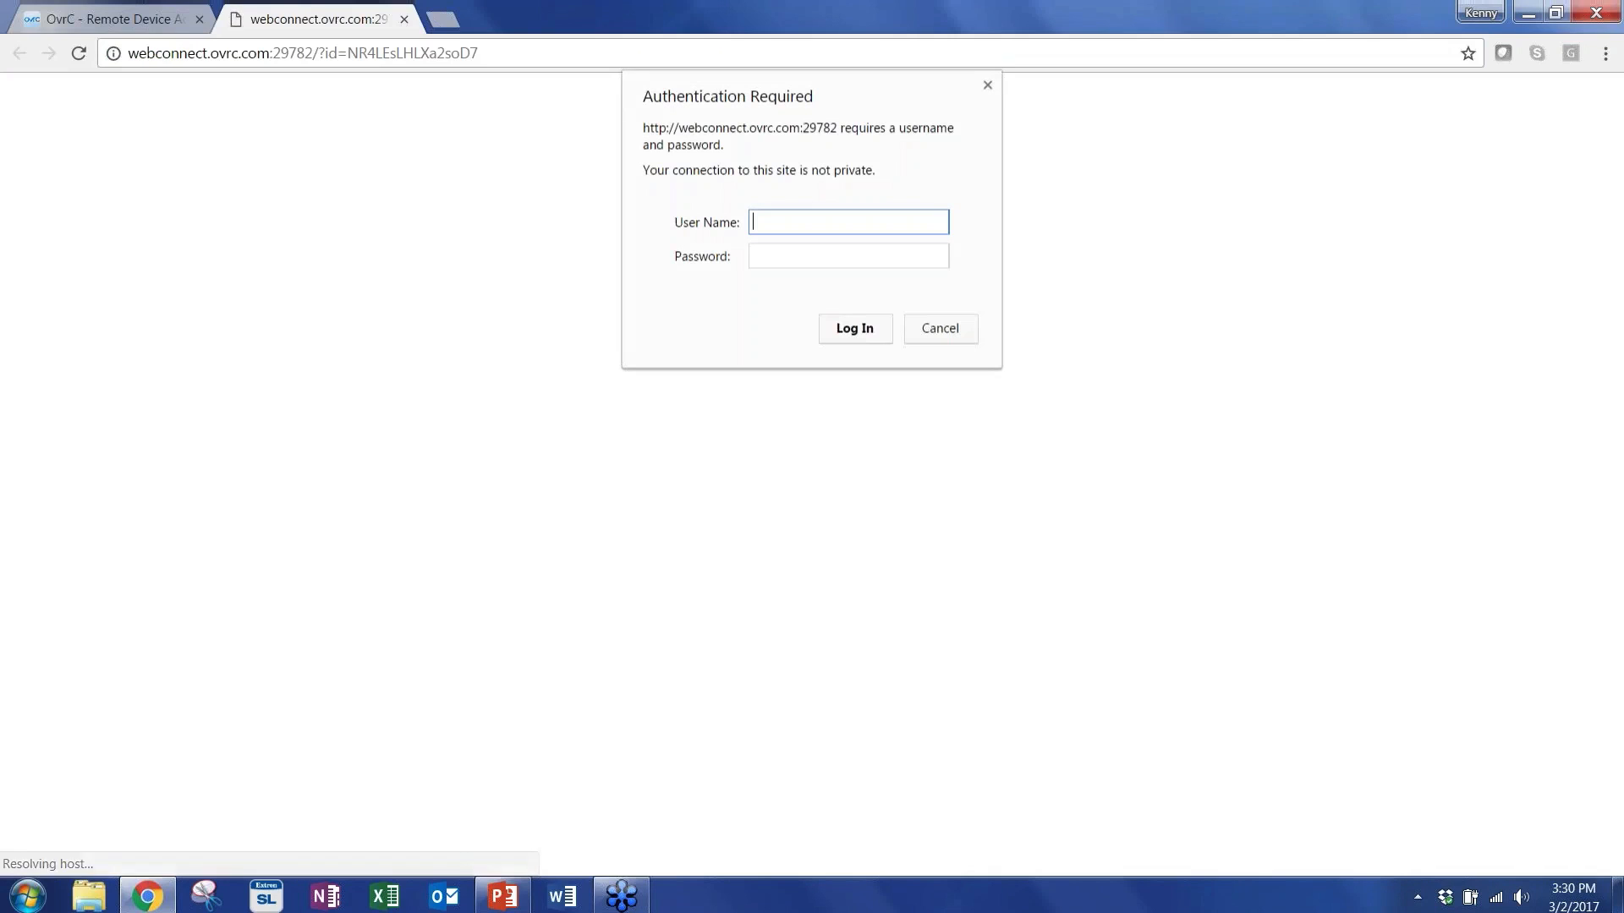
Log in to the hub's remote web interface with the ovrc credentials.
{"action": "type", "text": "ov"}
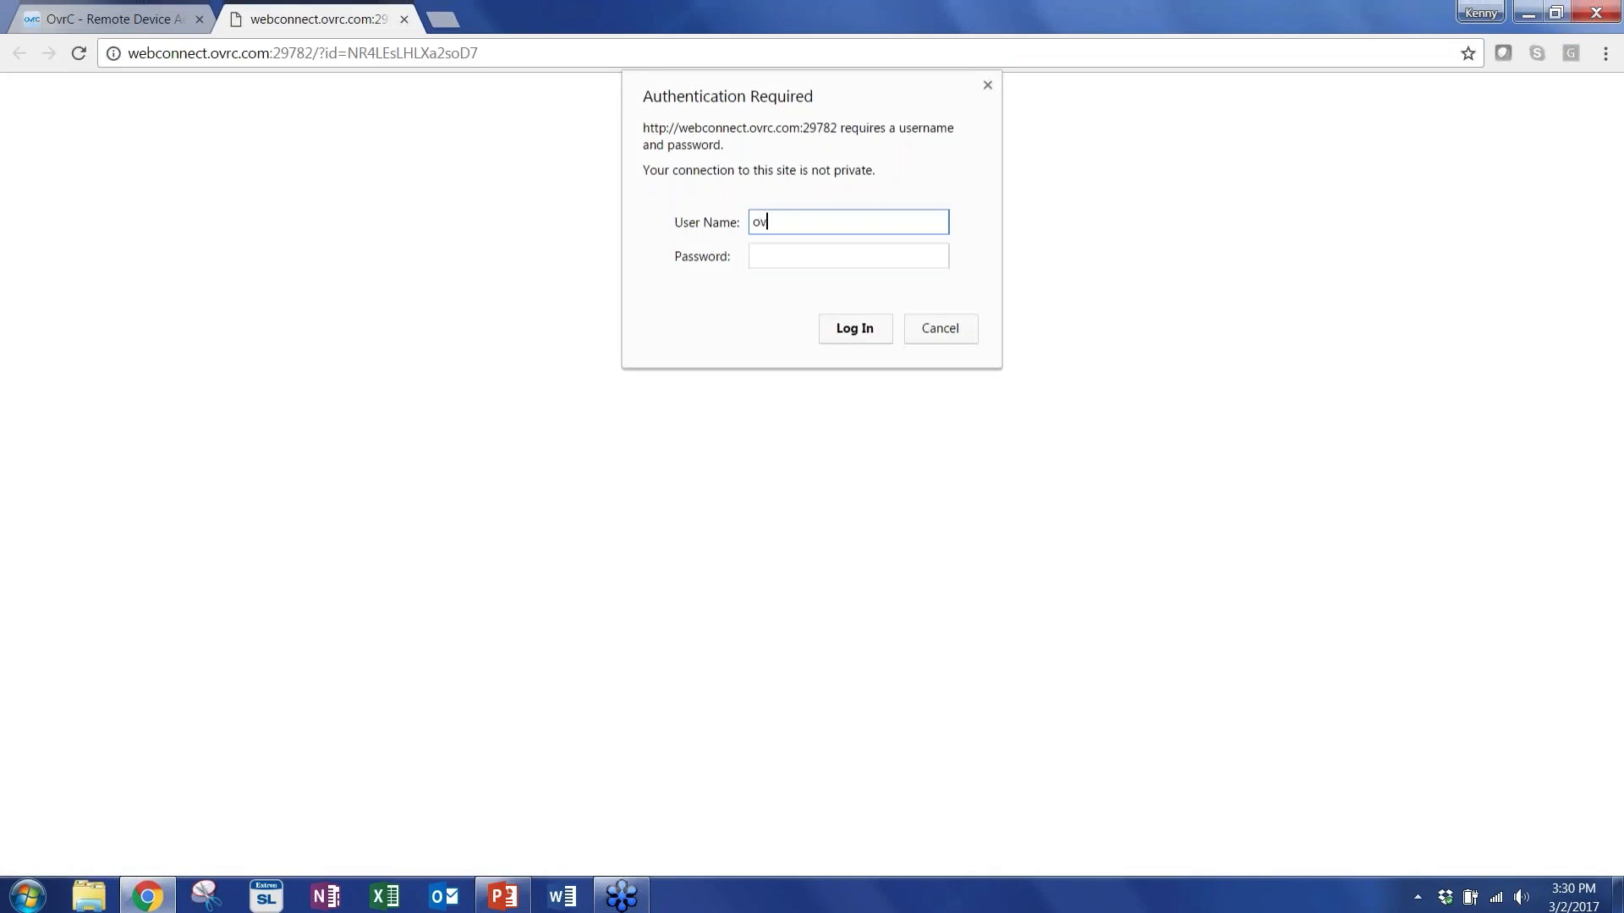
{"action": "type", "text": "rc"}
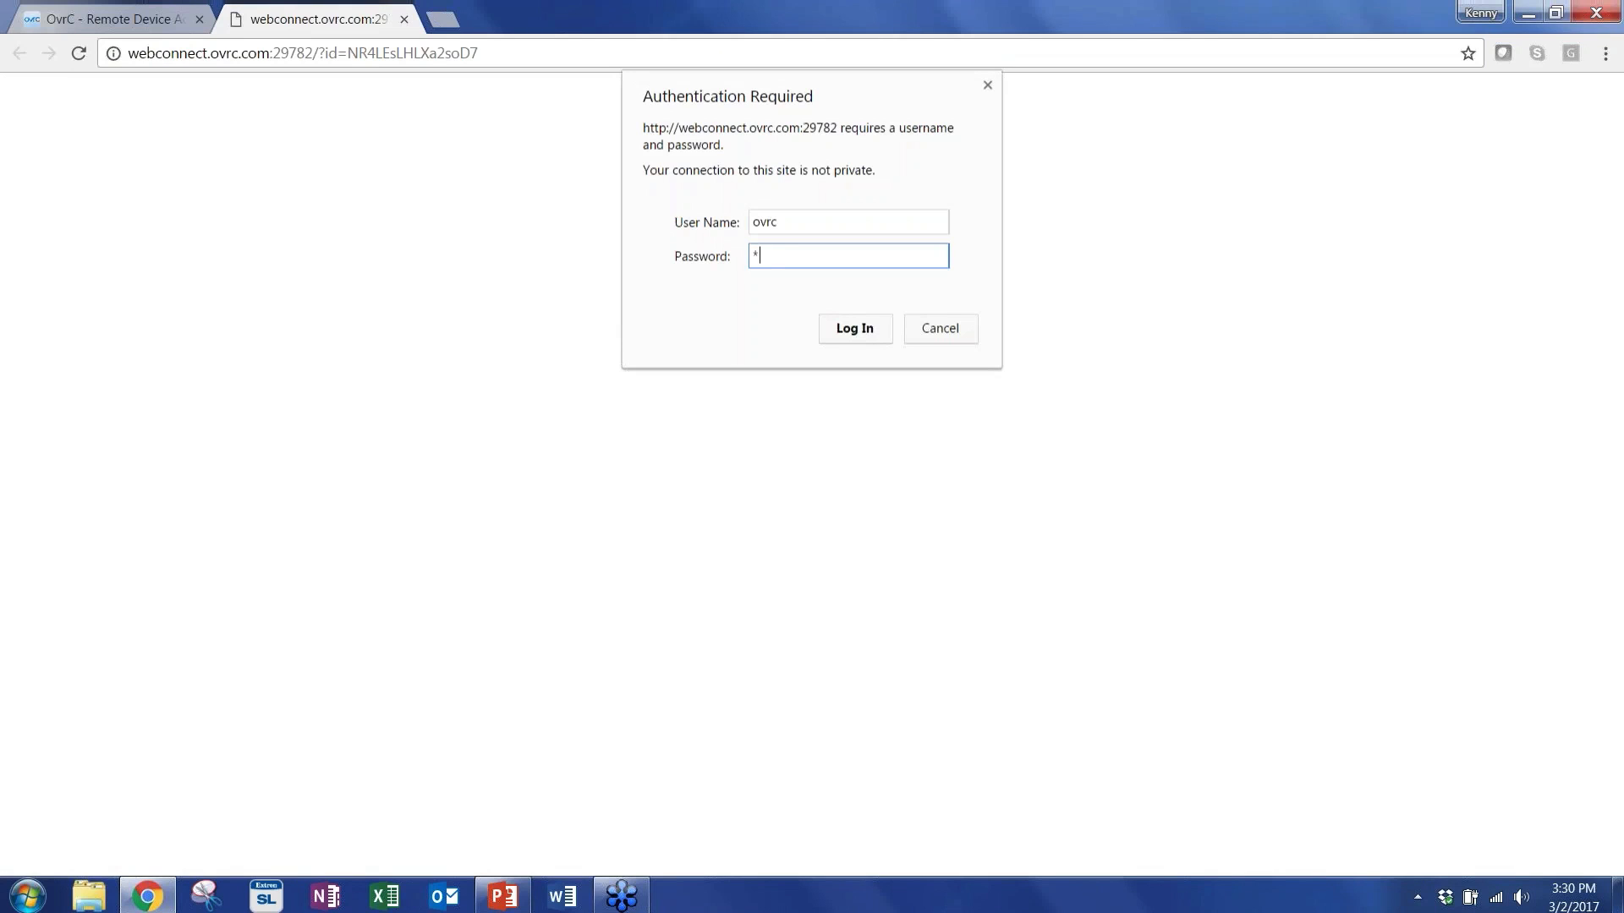
{"action": "left_click", "coordinate": [853, 328]}
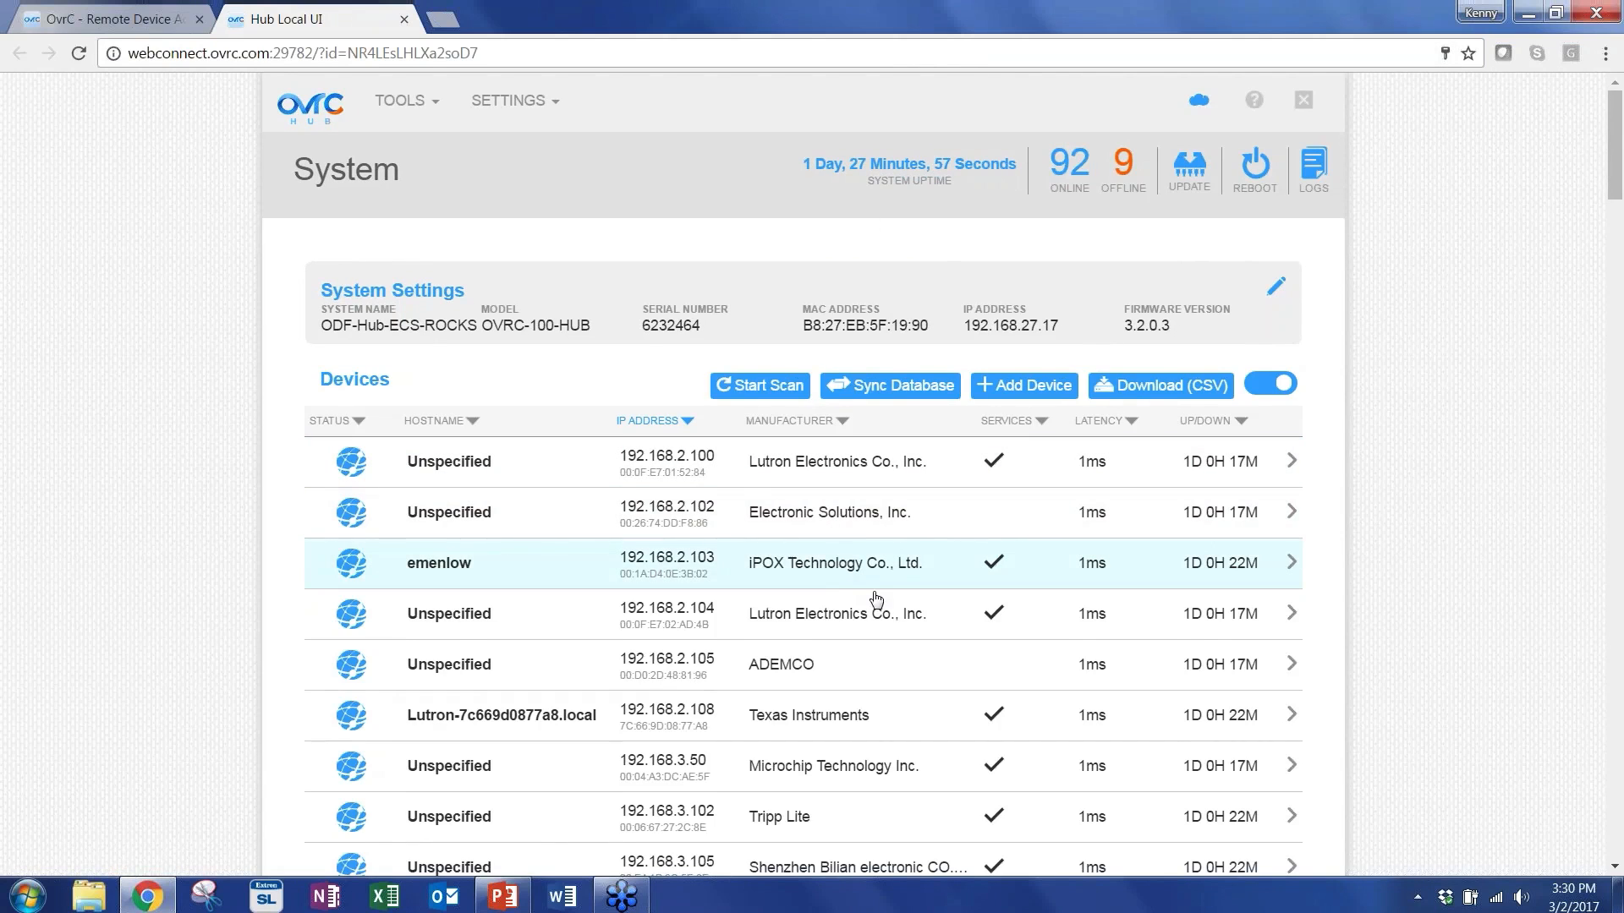
Glance at the Tools menu and scroll the System page's device list.
{"action": "left_click", "coordinate": [401, 100]}
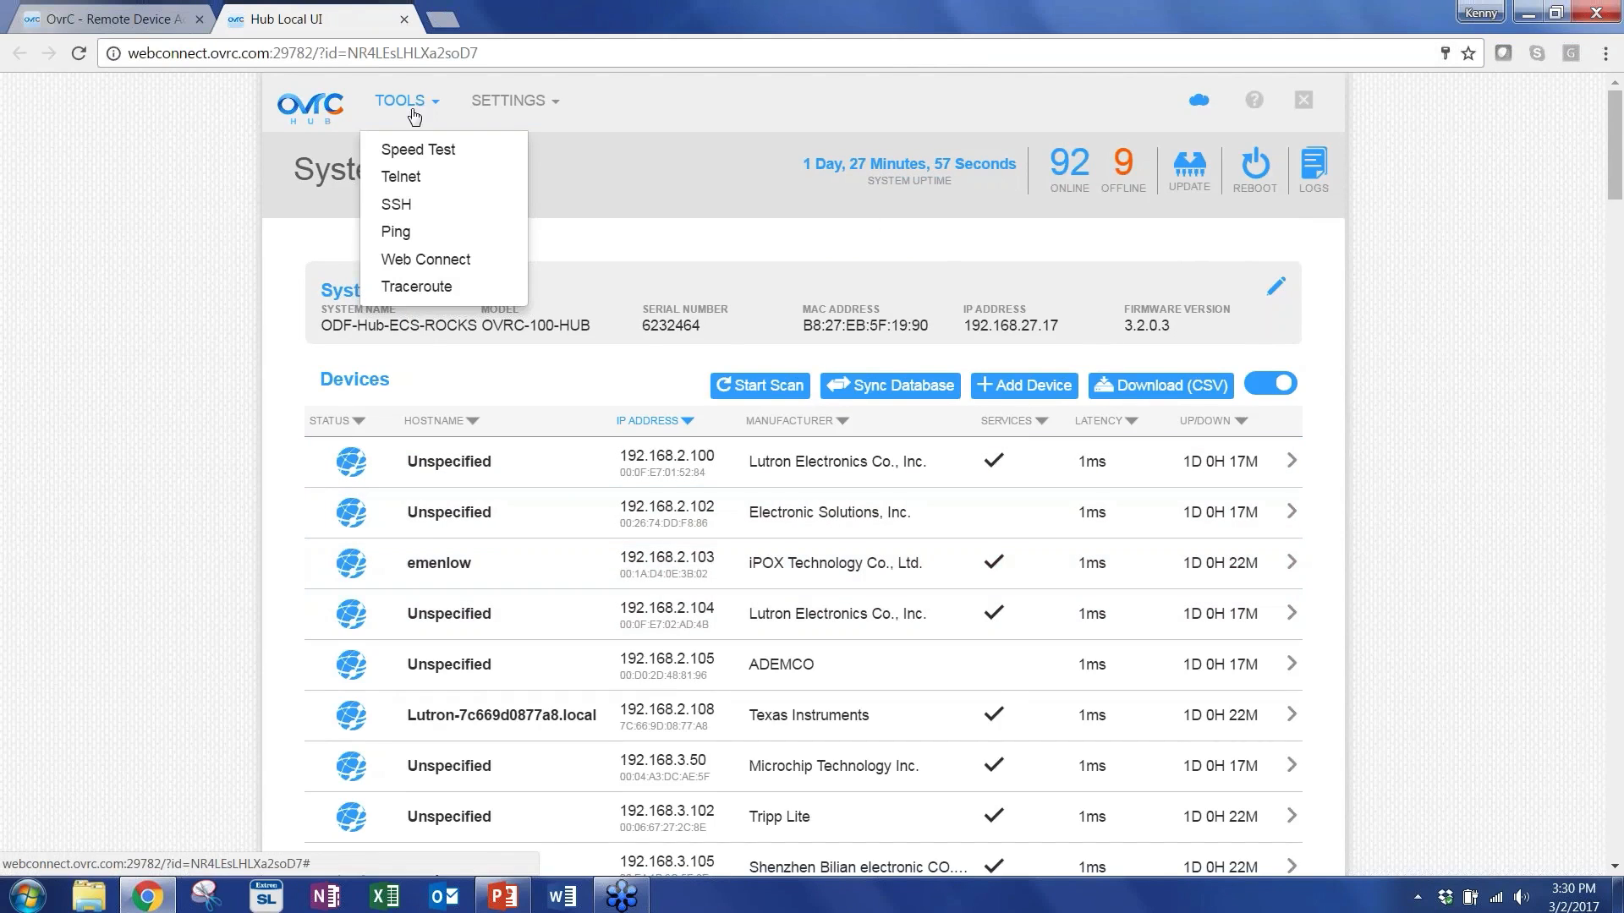
{"action": "left_click", "coordinate": [1446, 460]}
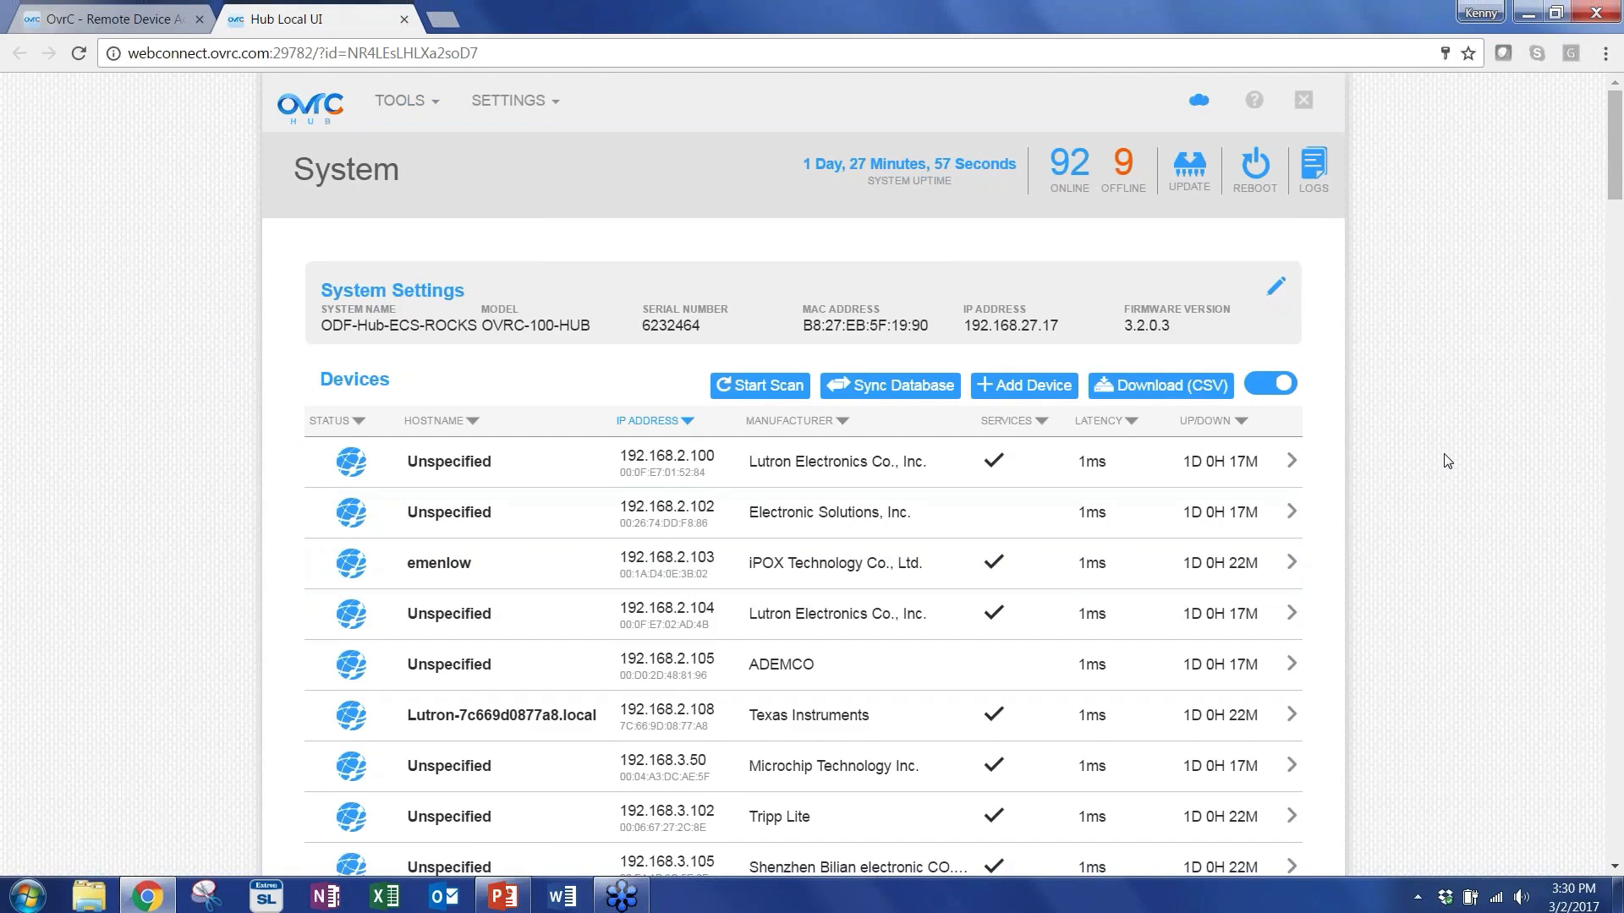
{"action": "scroll", "scroll_direction": "down", "scroll_amount": 3}
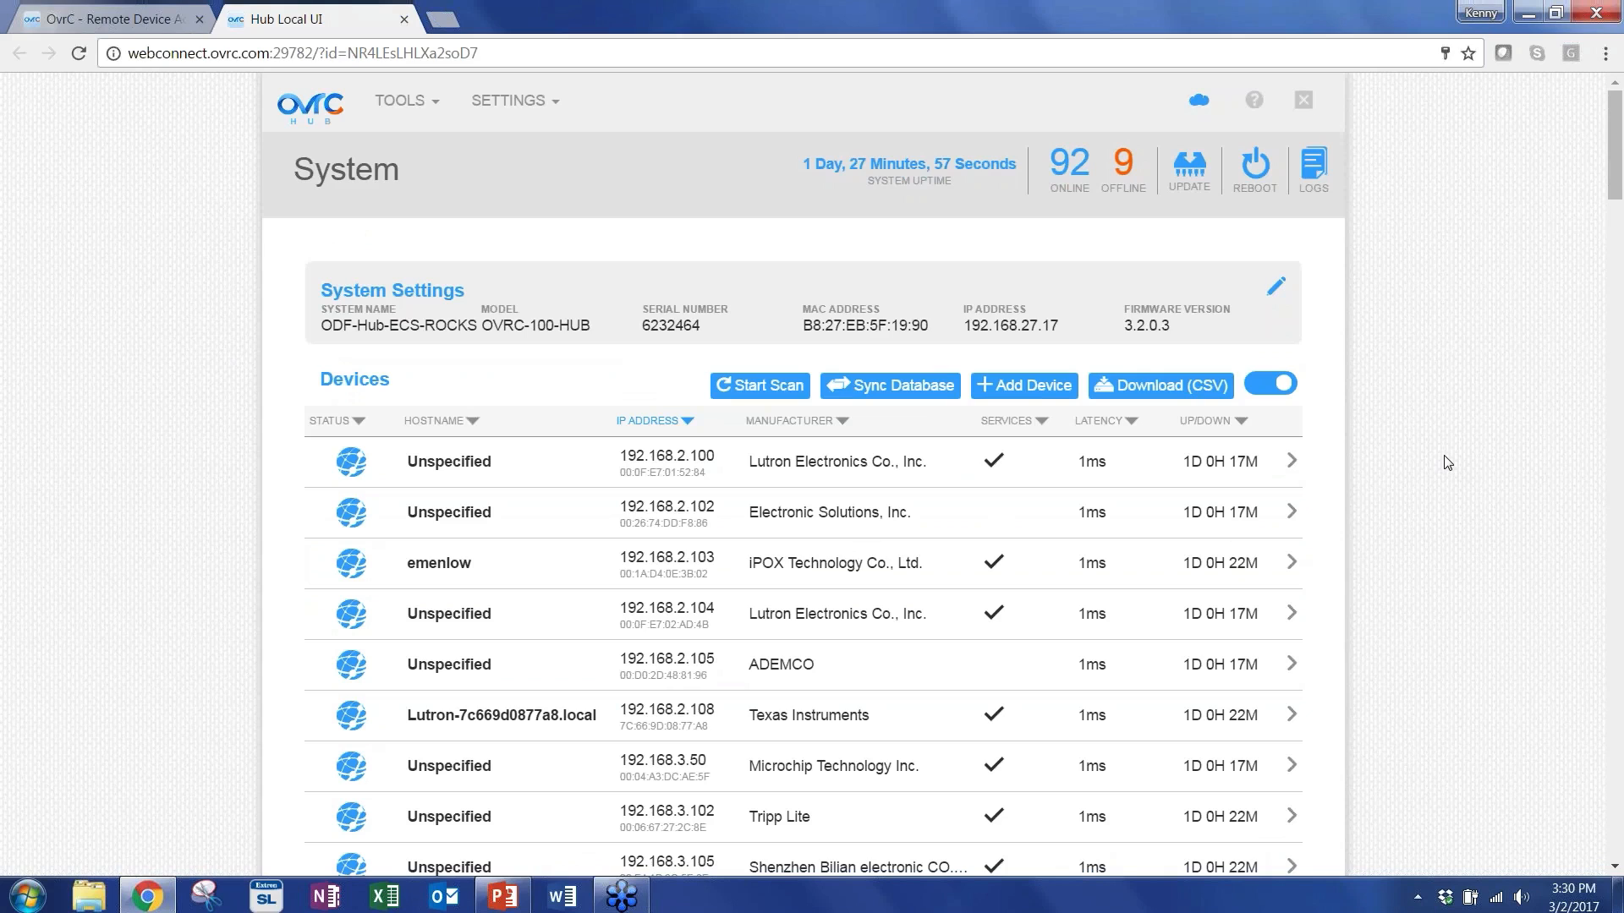
Ping 192.168.26.10 from the hub's Ping tool, picking it from the suggestions.
{"action": "left_click", "coordinate": [399, 100]}
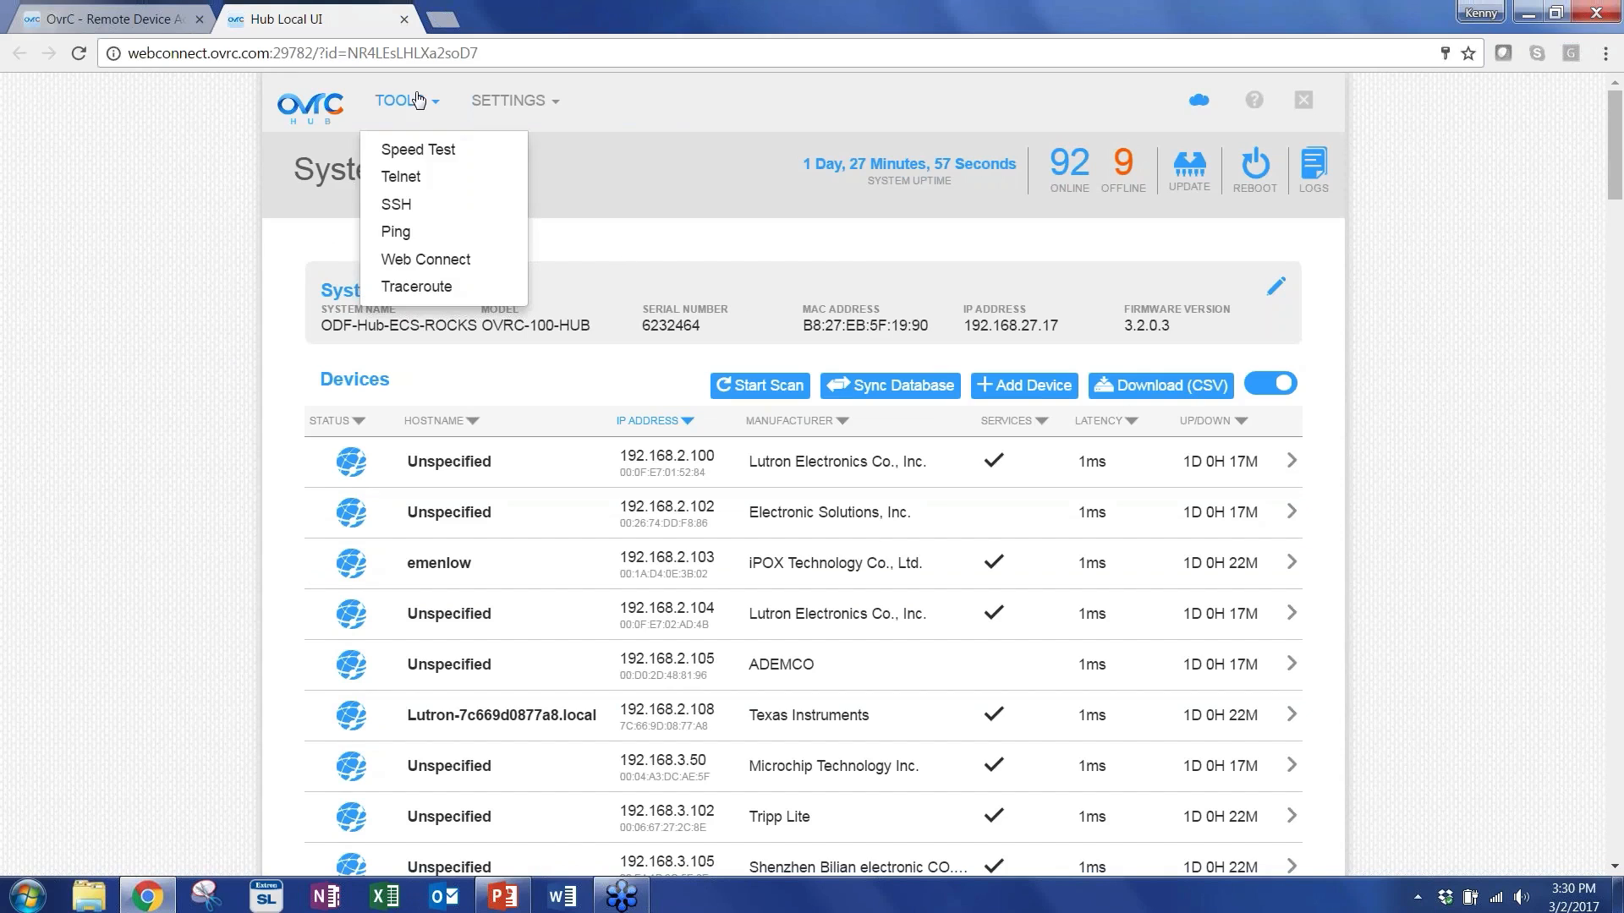
{"action": "left_click", "coordinate": [396, 232]}
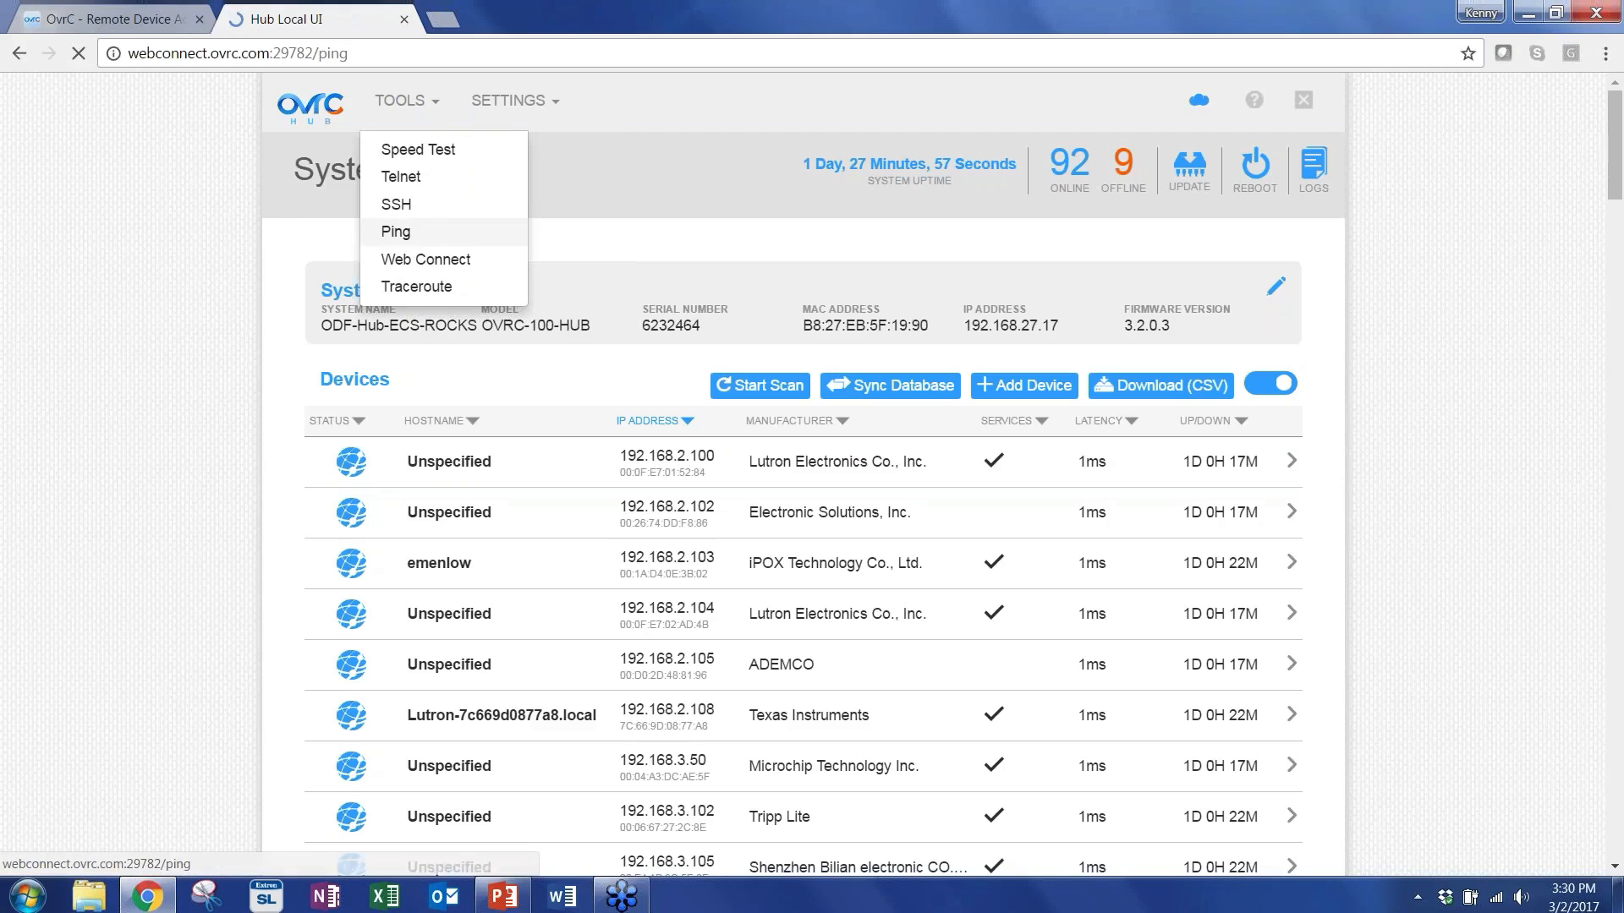
{"action": "left_click", "coordinate": [396, 231]}
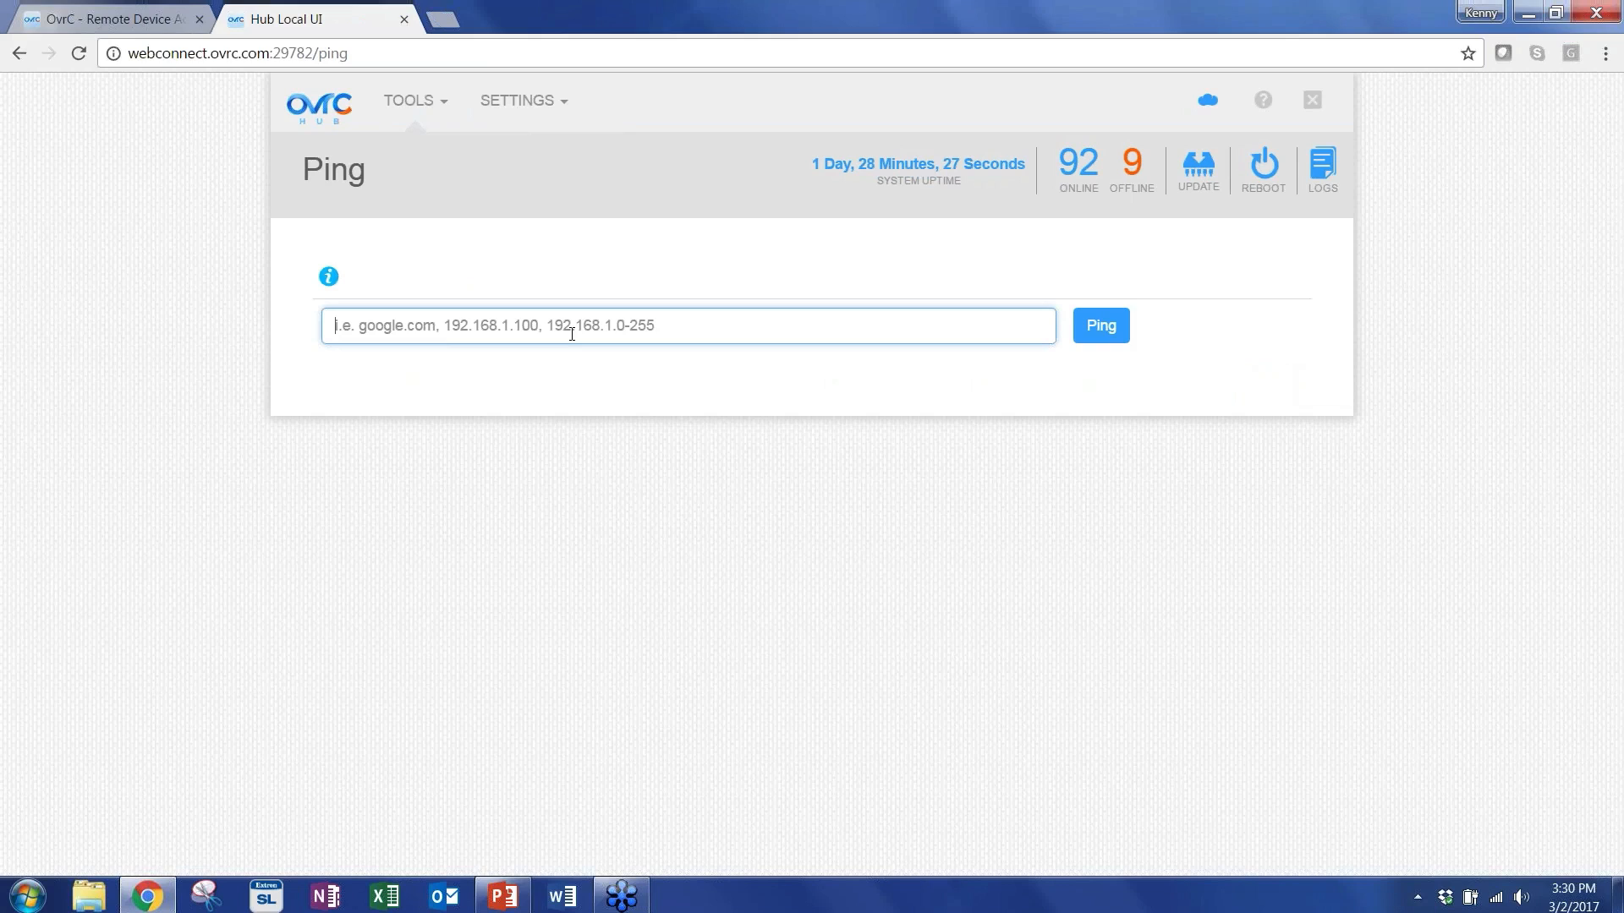
{"action": "type", "text": "192."}
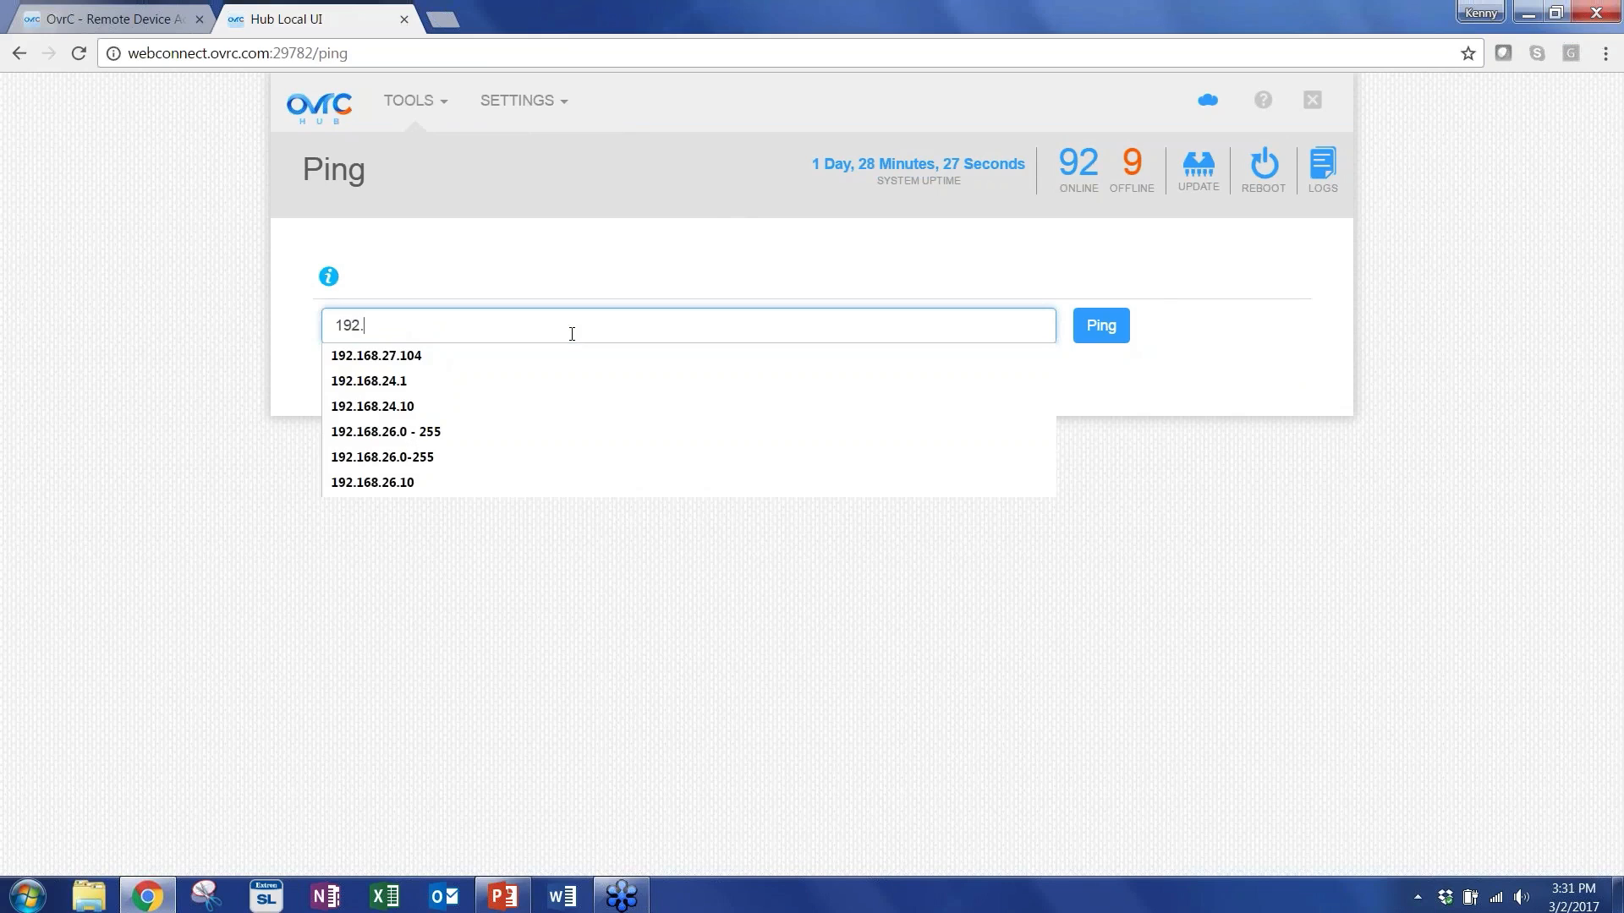
{"action": "type", "text": "168.26."}
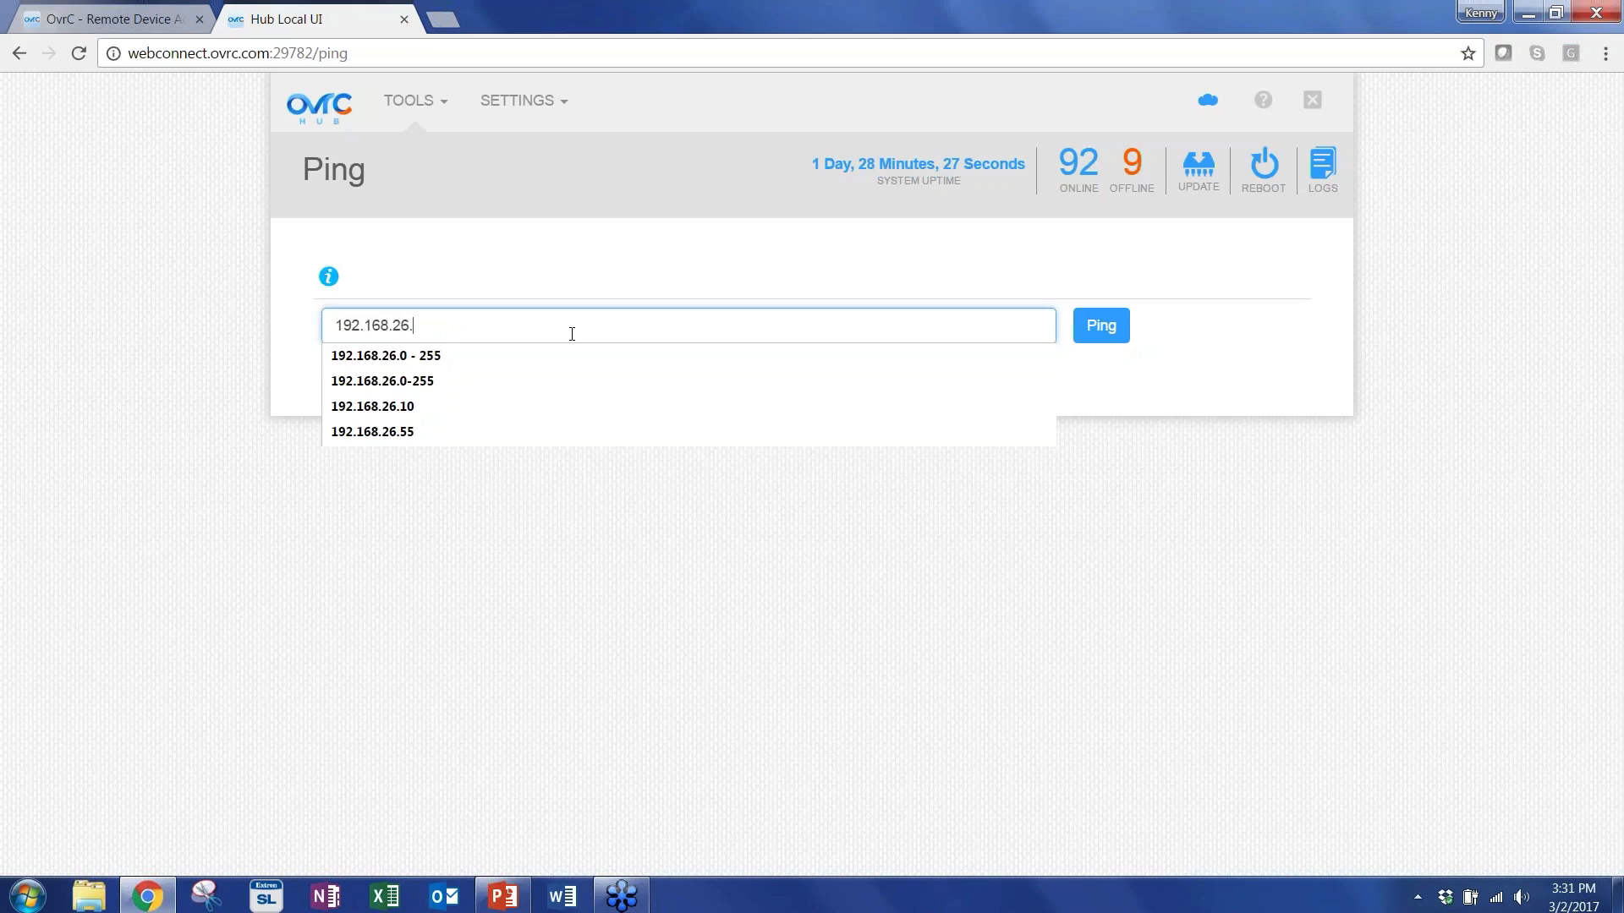
{"action": "left_click", "coordinate": [372, 406]}
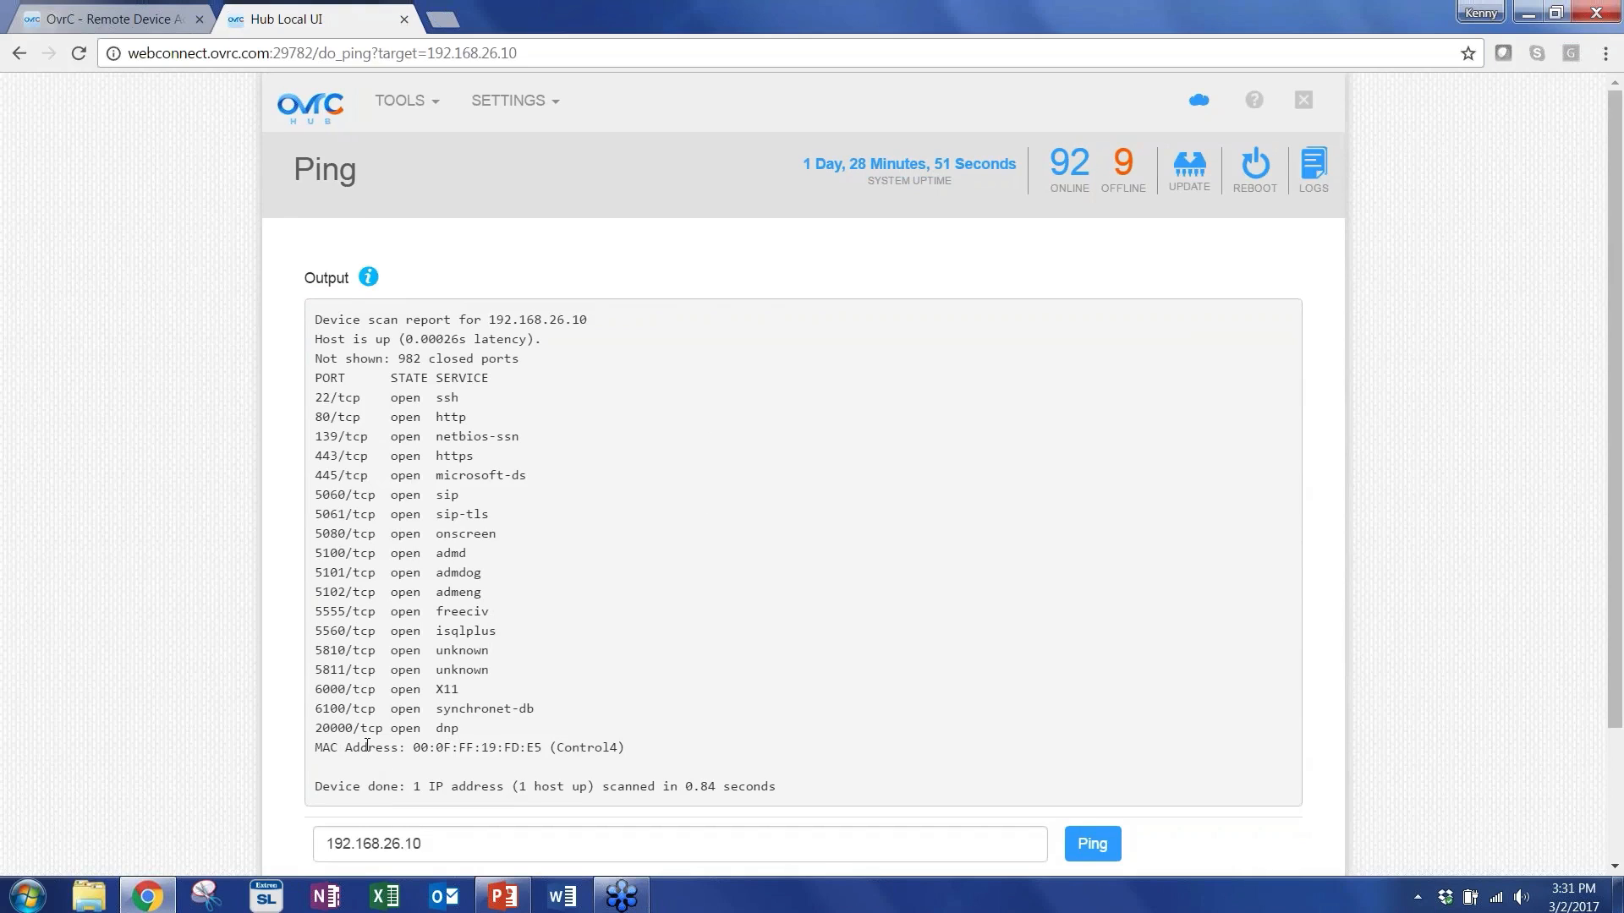
{"action": "mouse_move", "coordinate": [563, 747]}
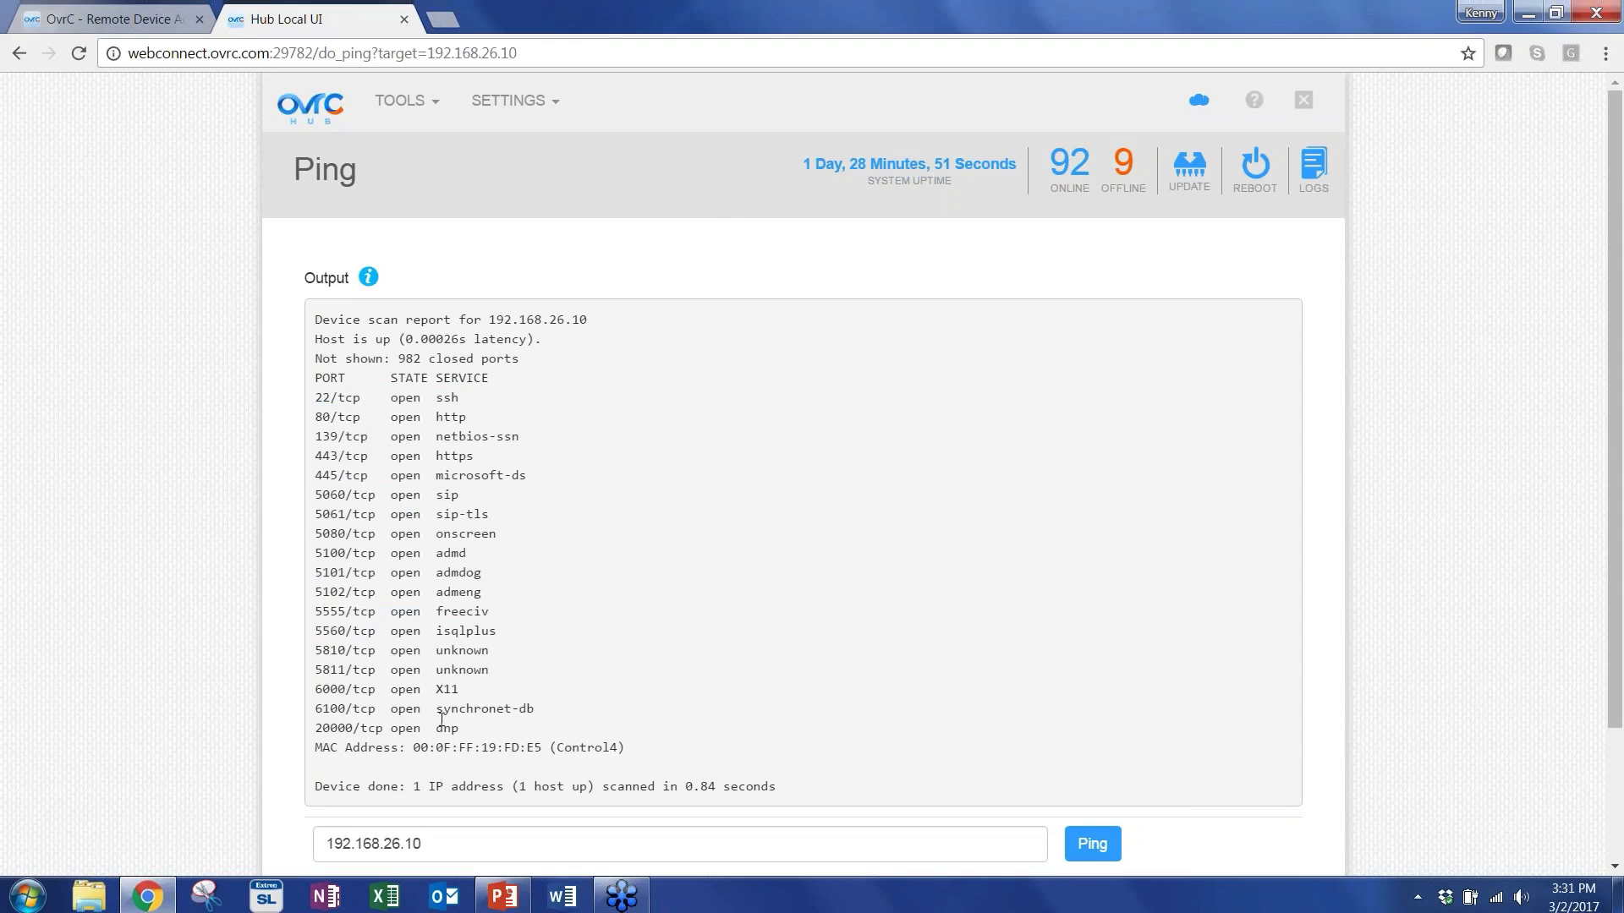
{"action": "mouse_move", "coordinate": [566, 687]}
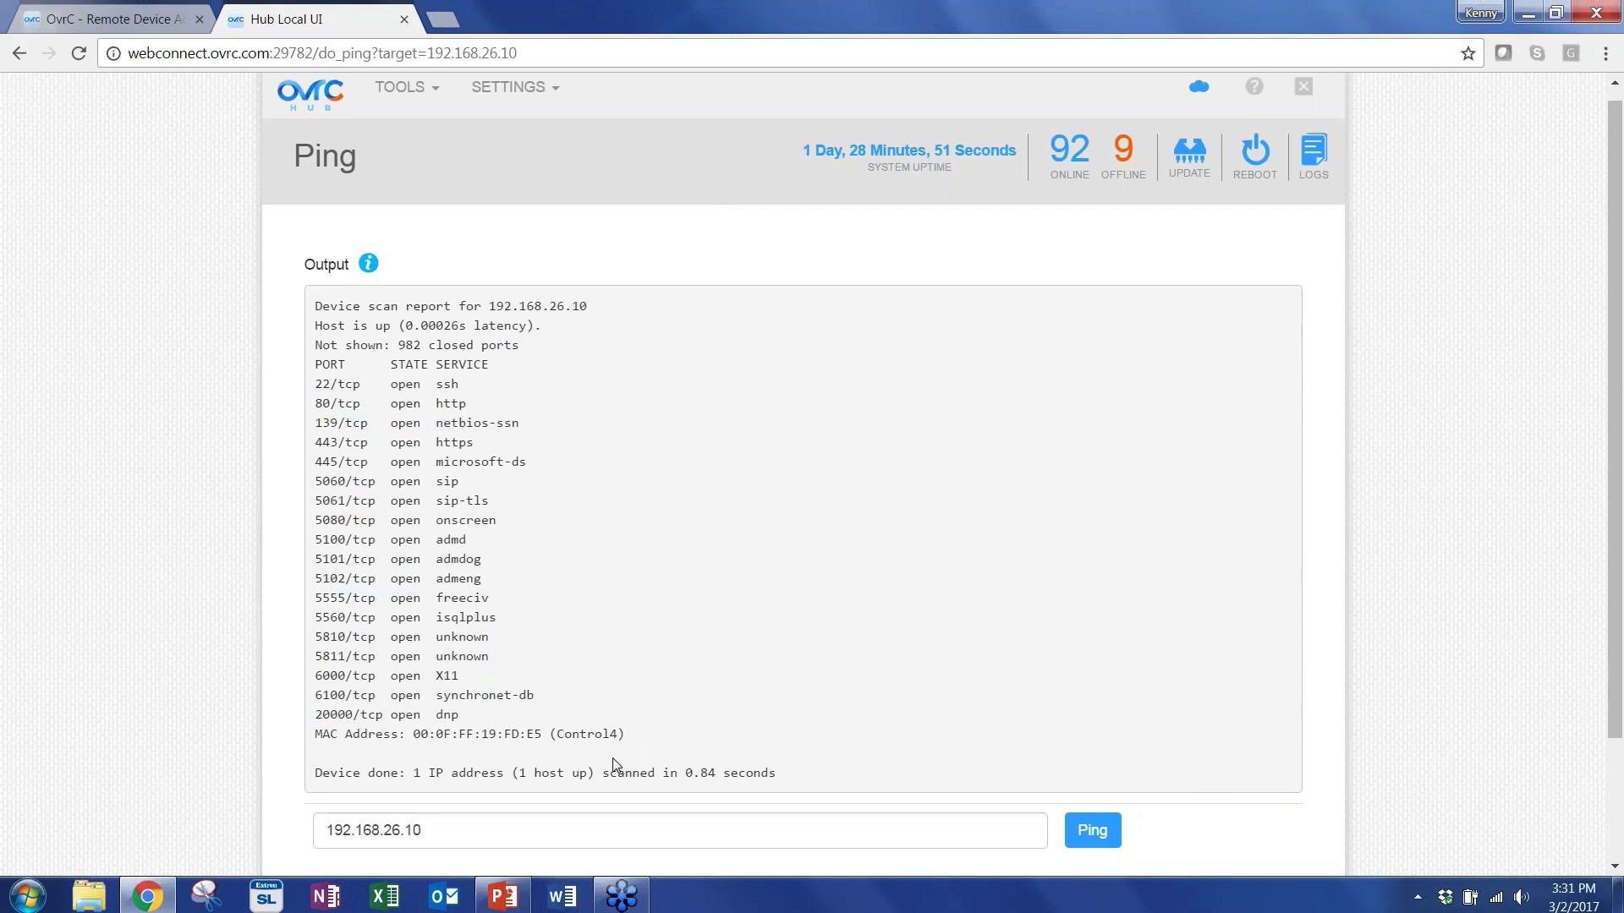
Review the scan report showing the host up with open ports and a Control4 MAC.
{"action": "scroll", "scroll_direction": "down", "scroll_amount": 3}
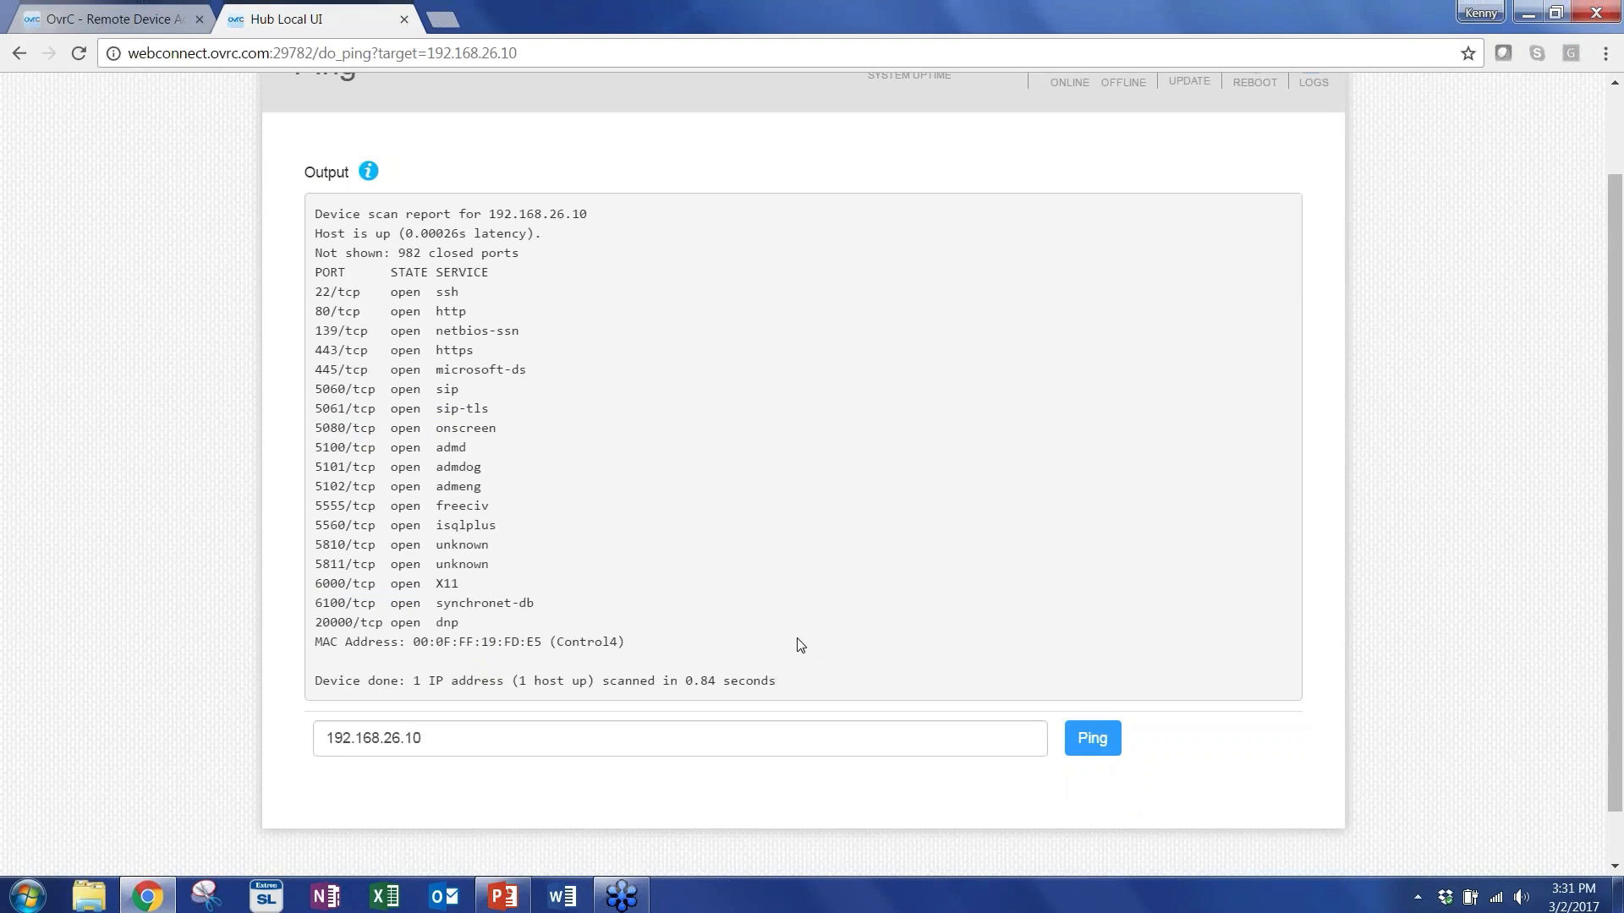
{"action": "scroll", "scroll_direction": "up", "scroll_amount": 3}
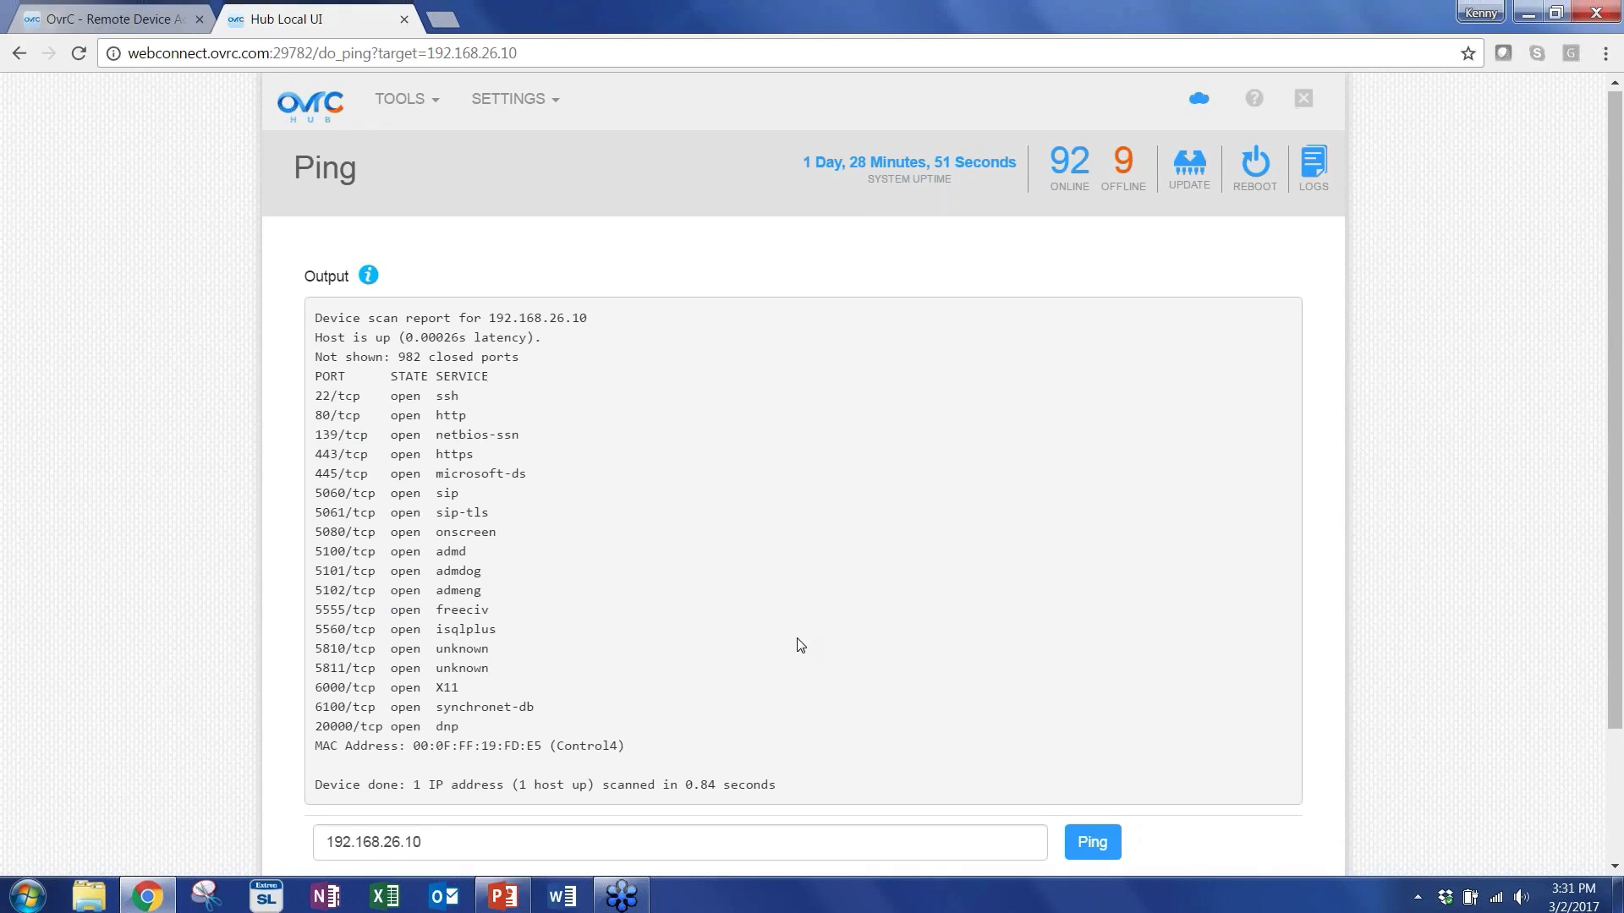
{"action": "left_click", "coordinate": [403, 98]}
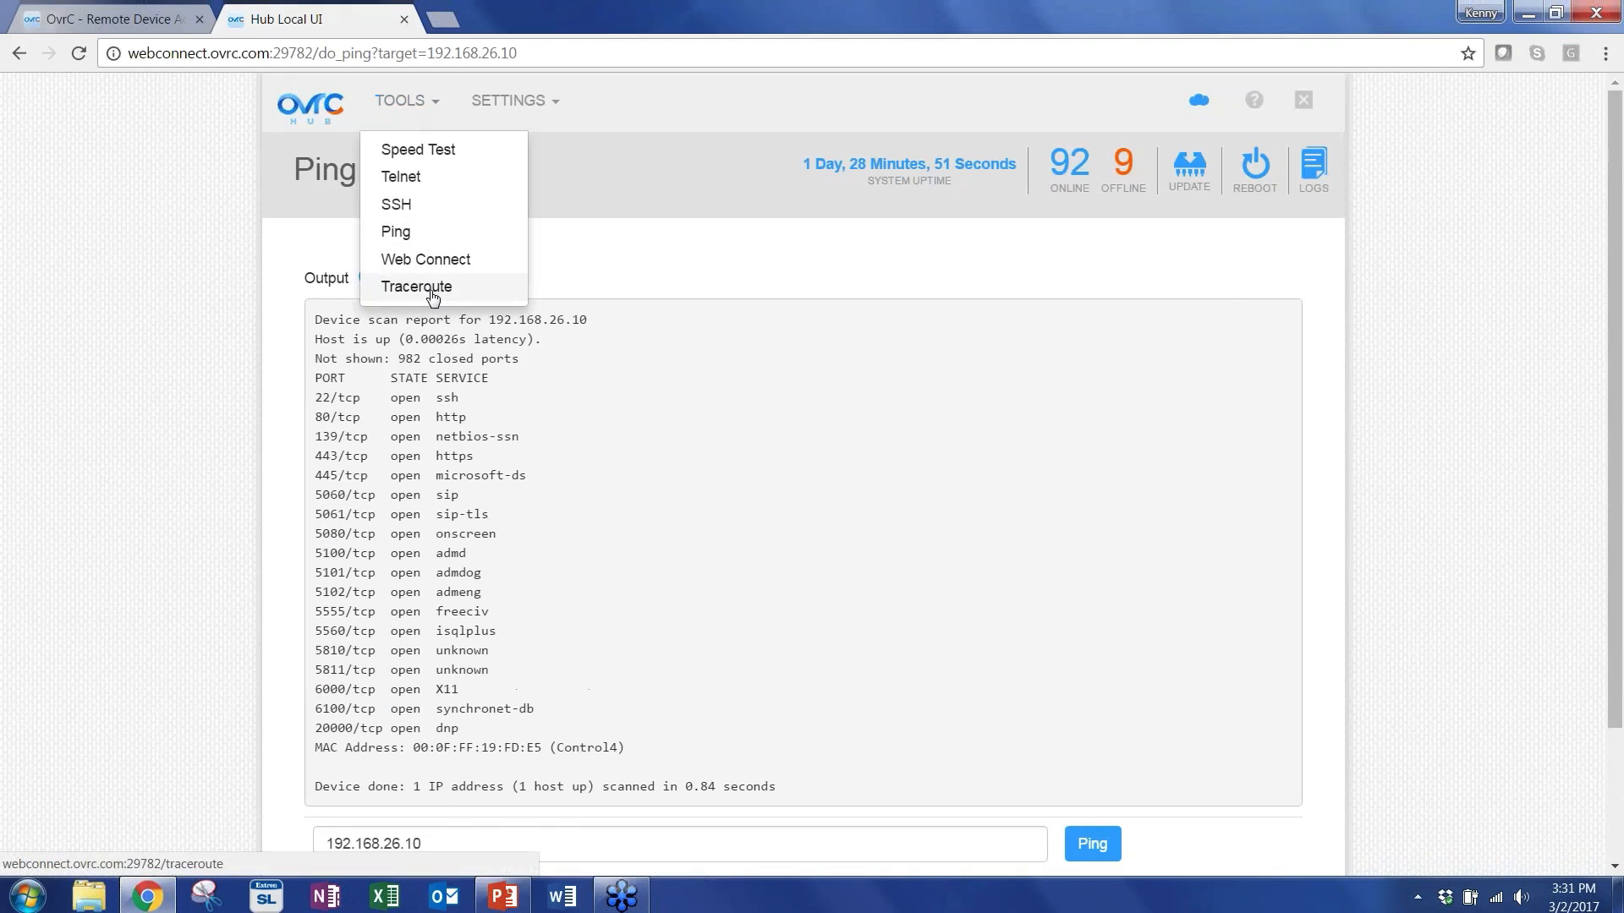
{"action": "left_click", "coordinate": [416, 287]}
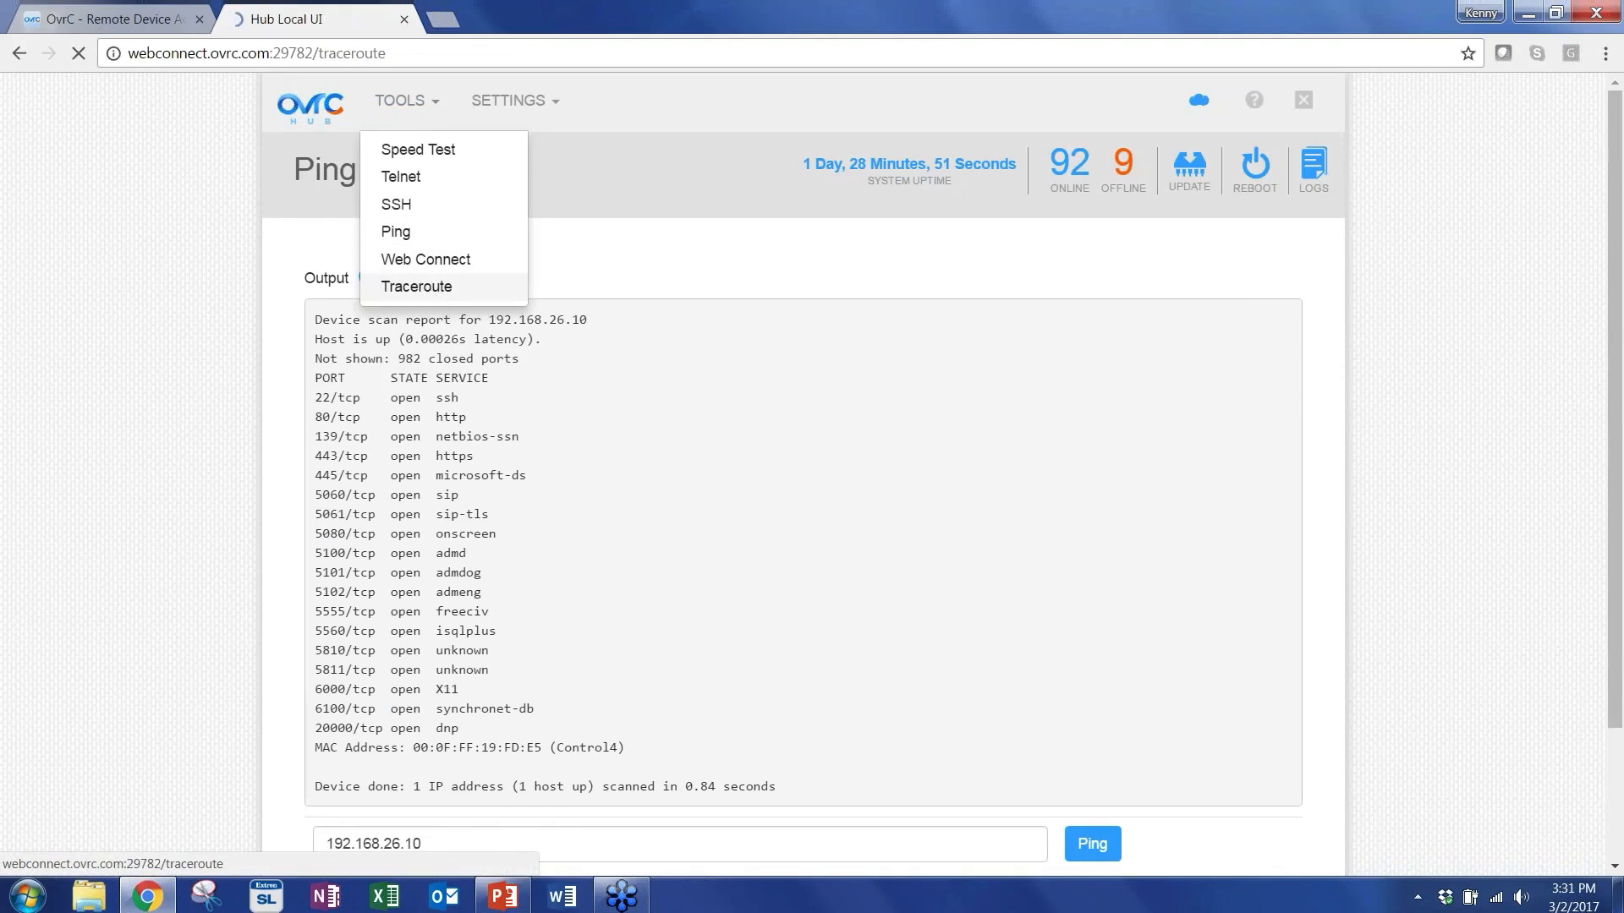
{"action": "left_click", "coordinate": [418, 287]}
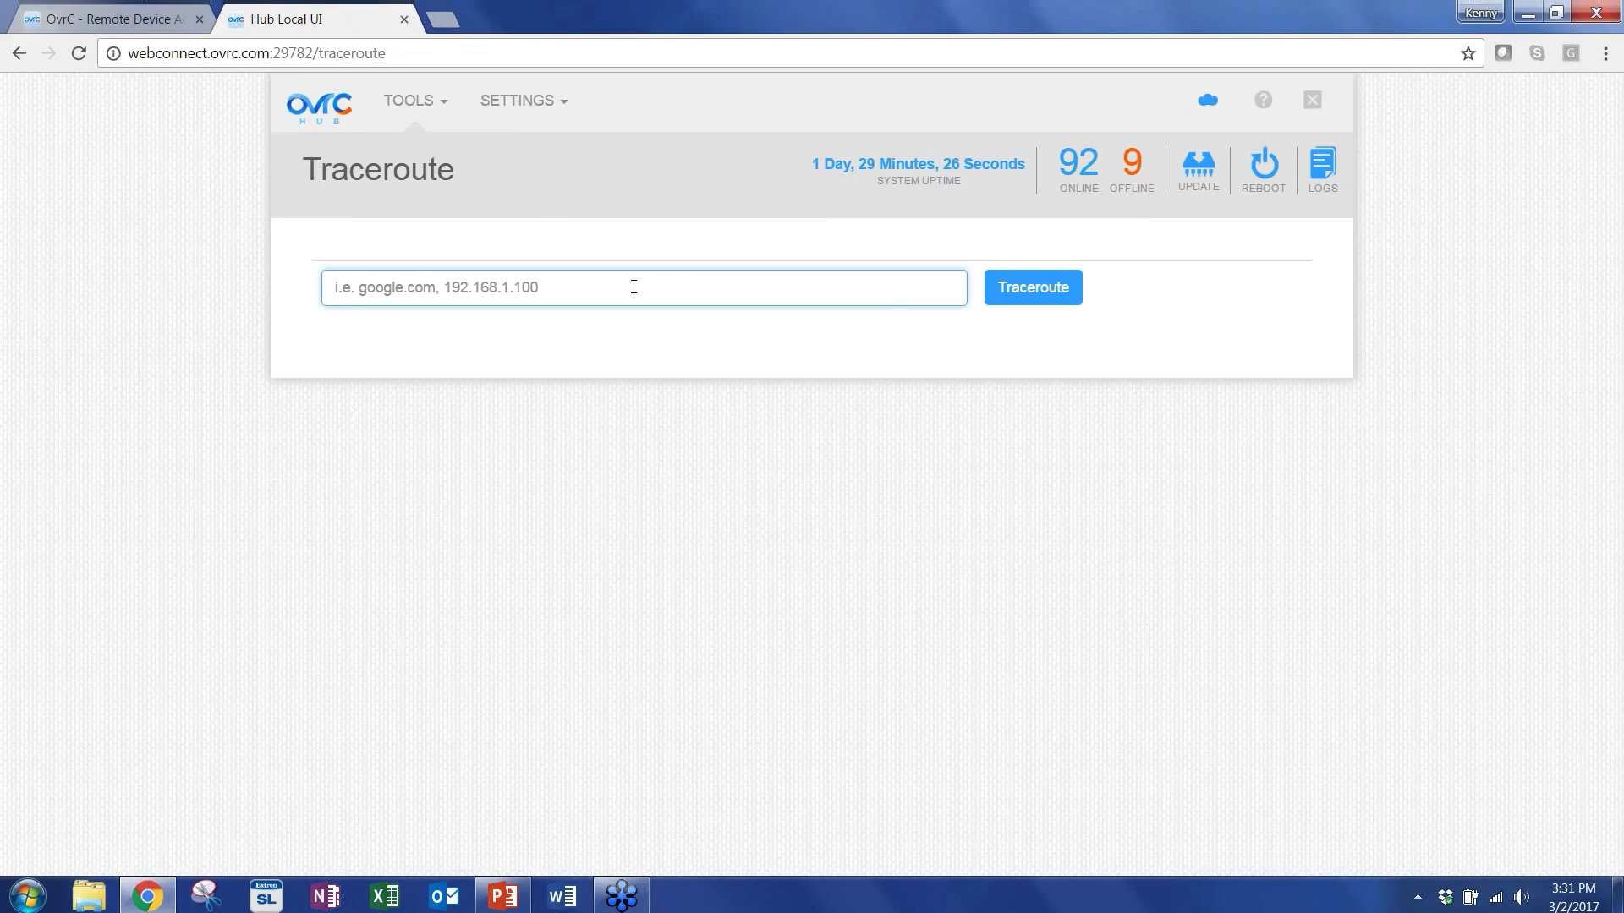
{"action": "type", "text": "google."}
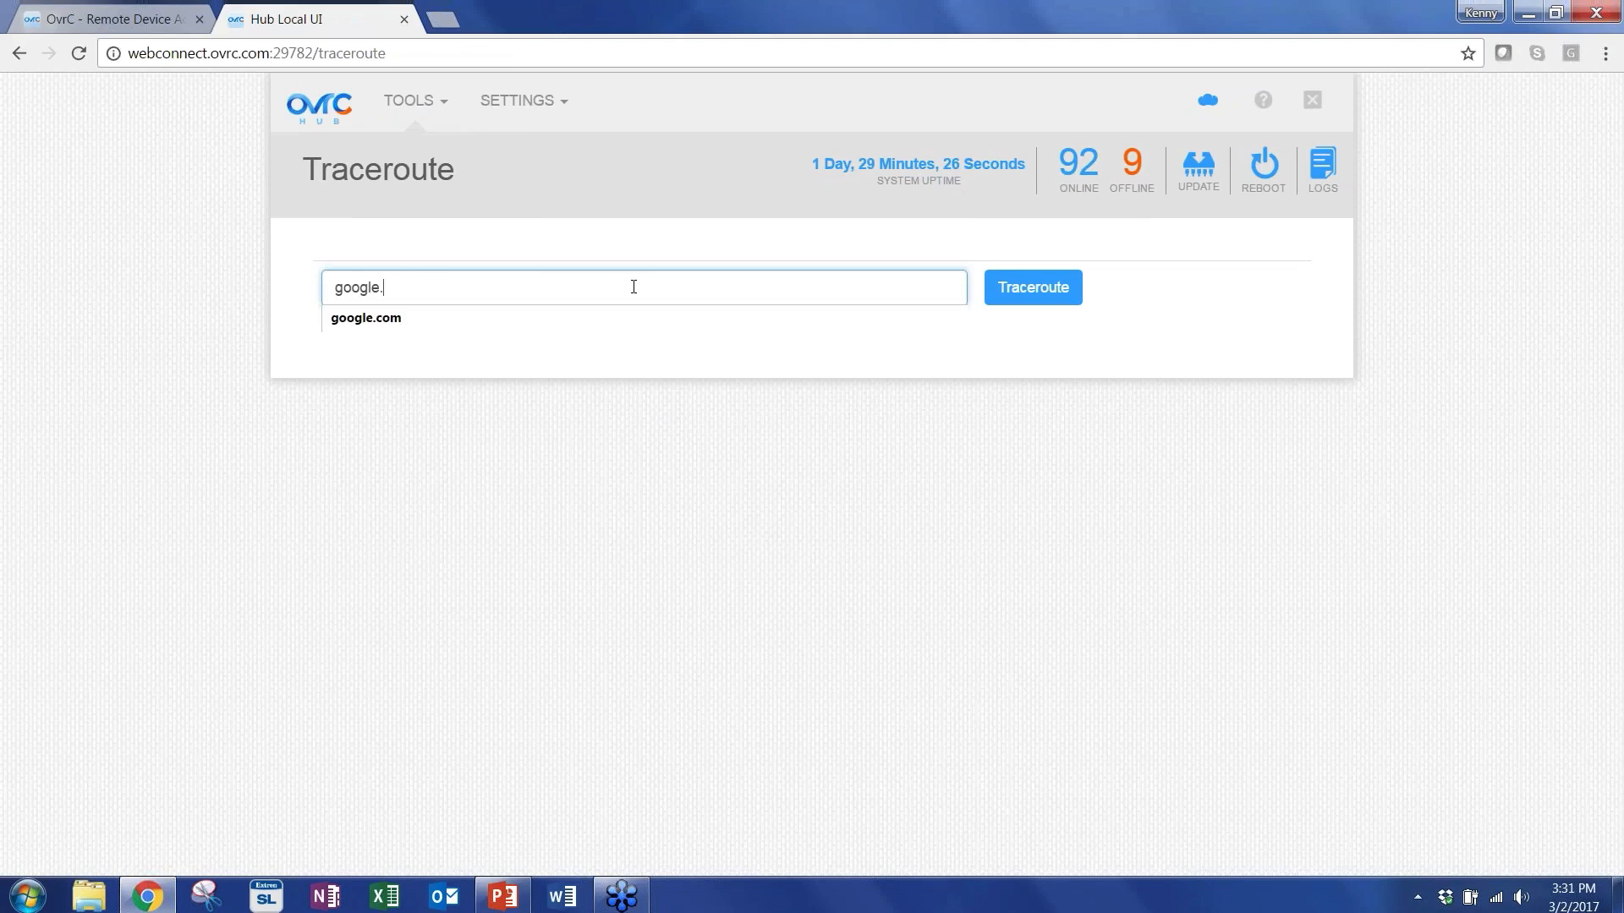
{"action": "type", "text": "com"}
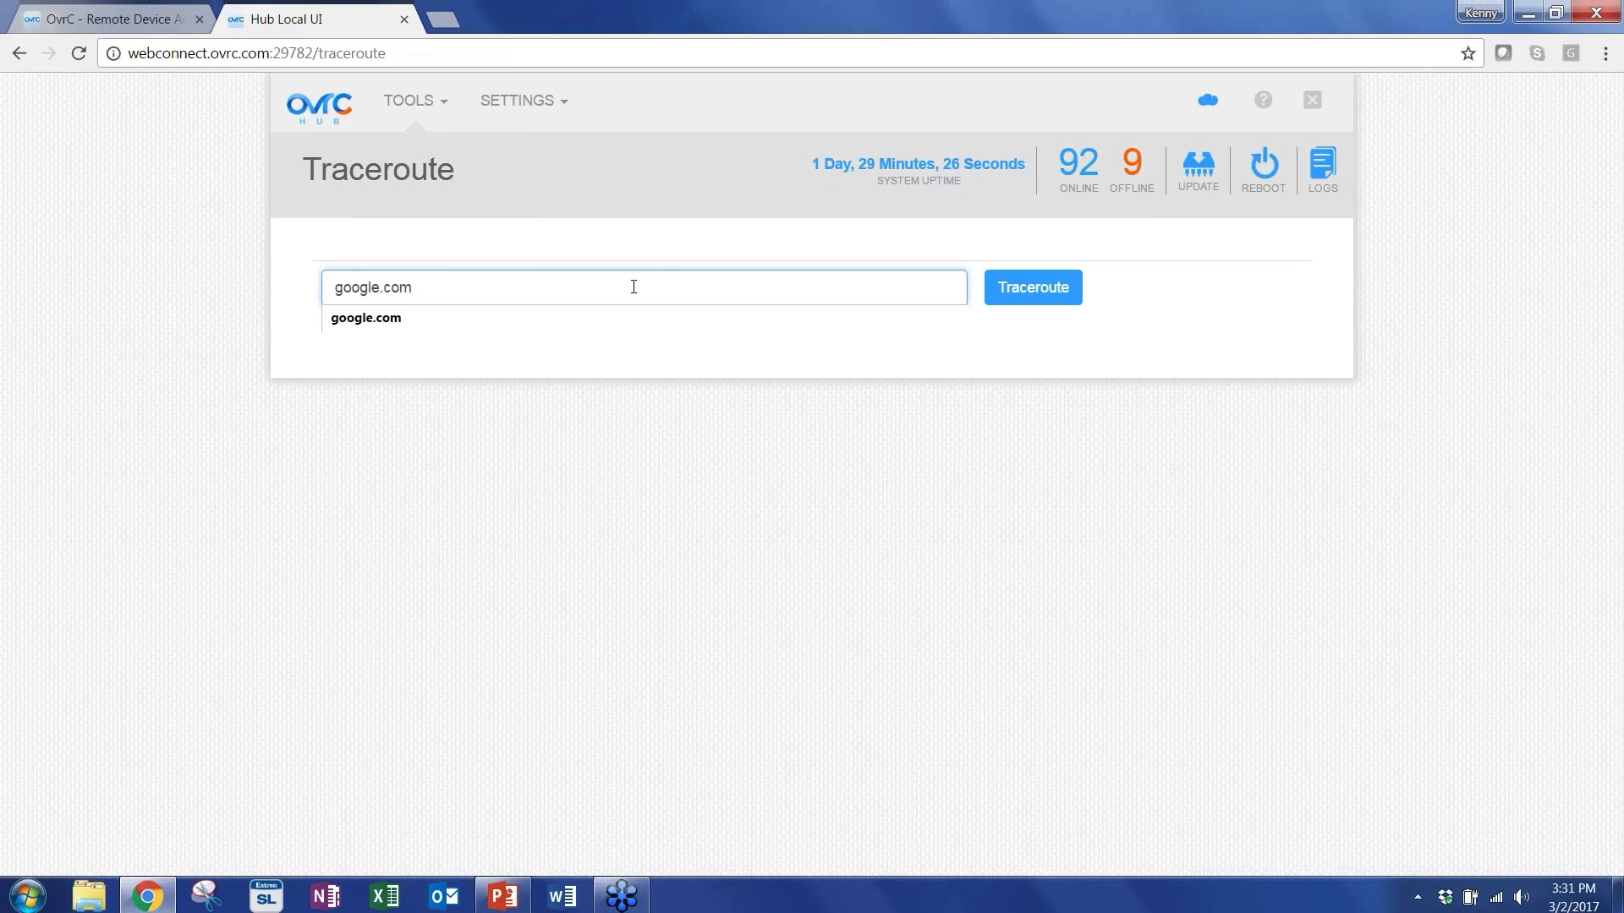
{"action": "left_click", "coordinate": [1030, 287]}
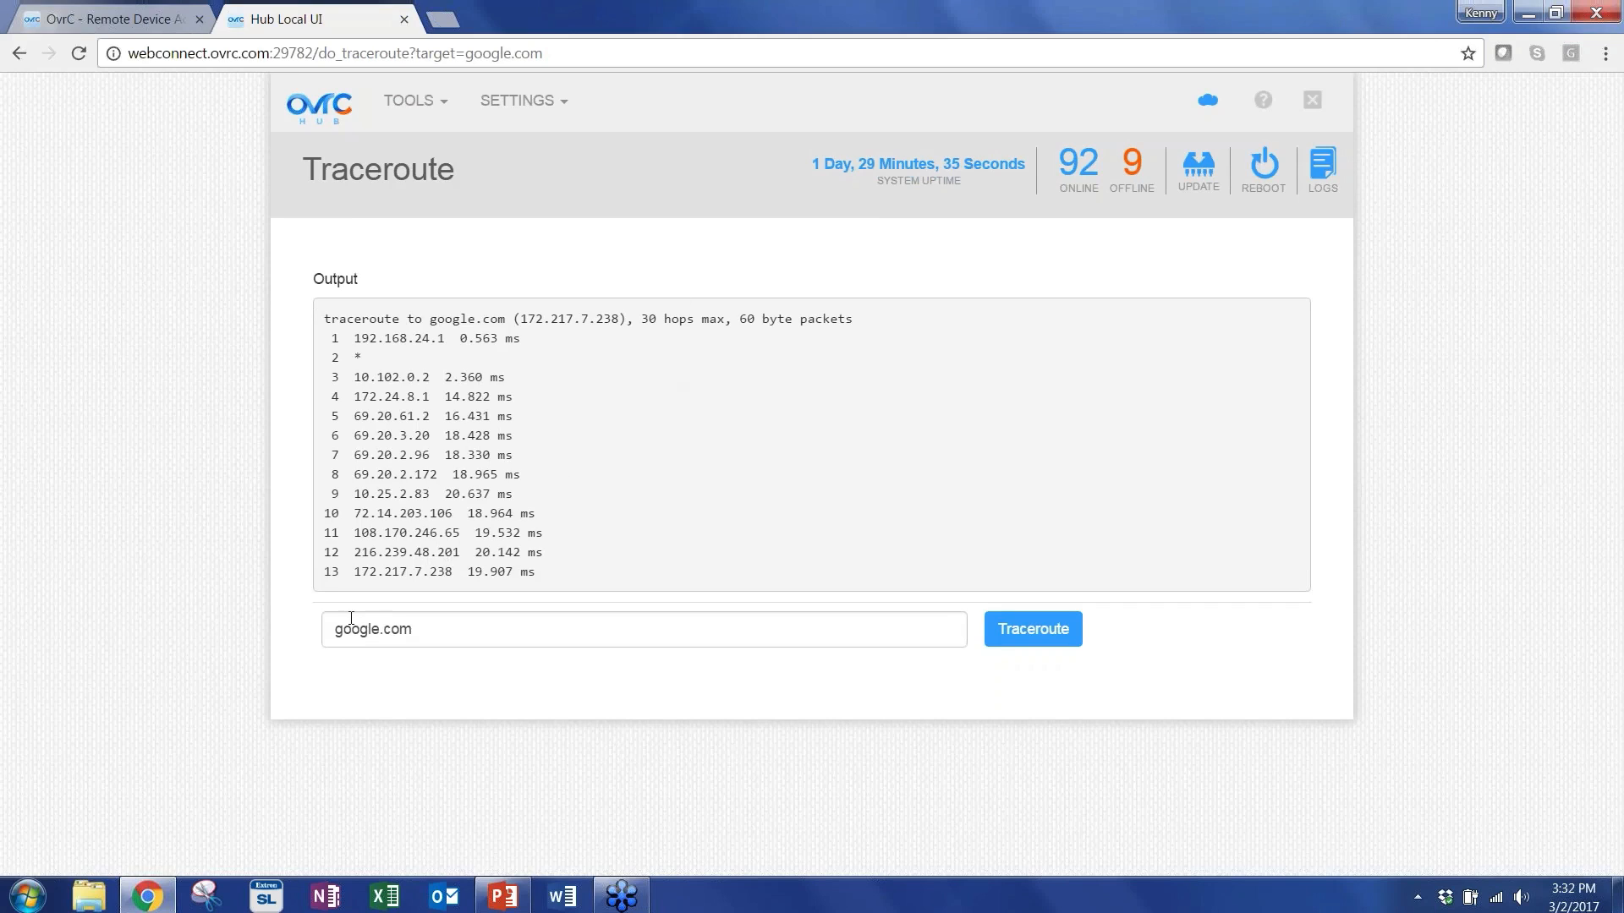
{"action": "left_click_drag", "start_coordinate": [354, 338], "coordinate": [438, 338]}
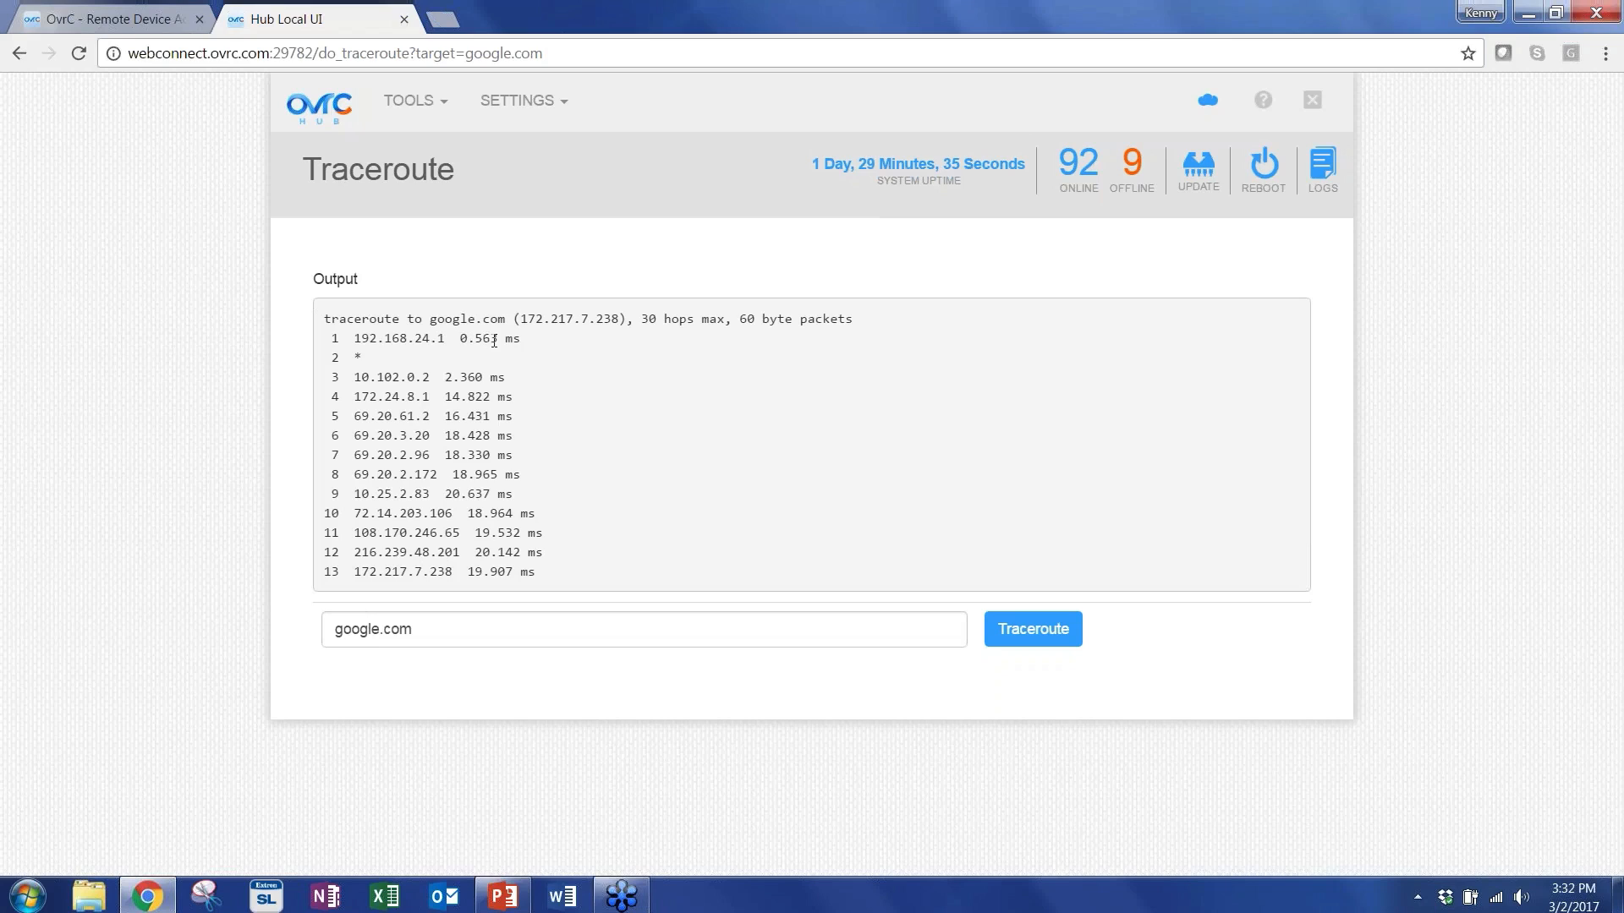
{"action": "mouse_move", "coordinate": [523, 404]}
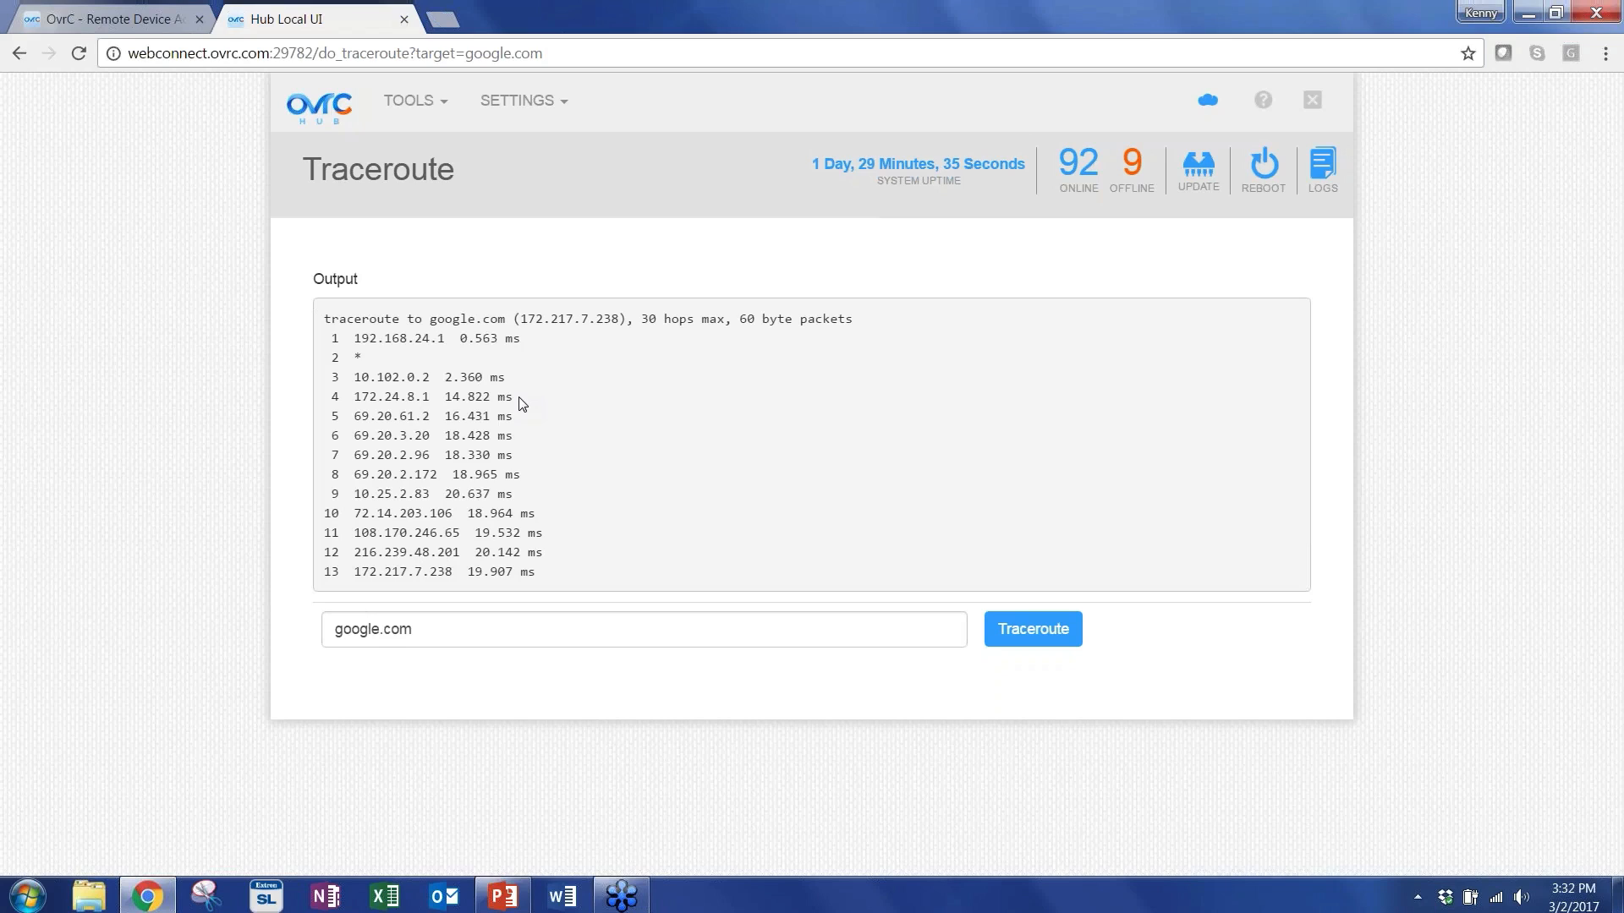
{"action": "mouse_move", "coordinate": [513, 391]}
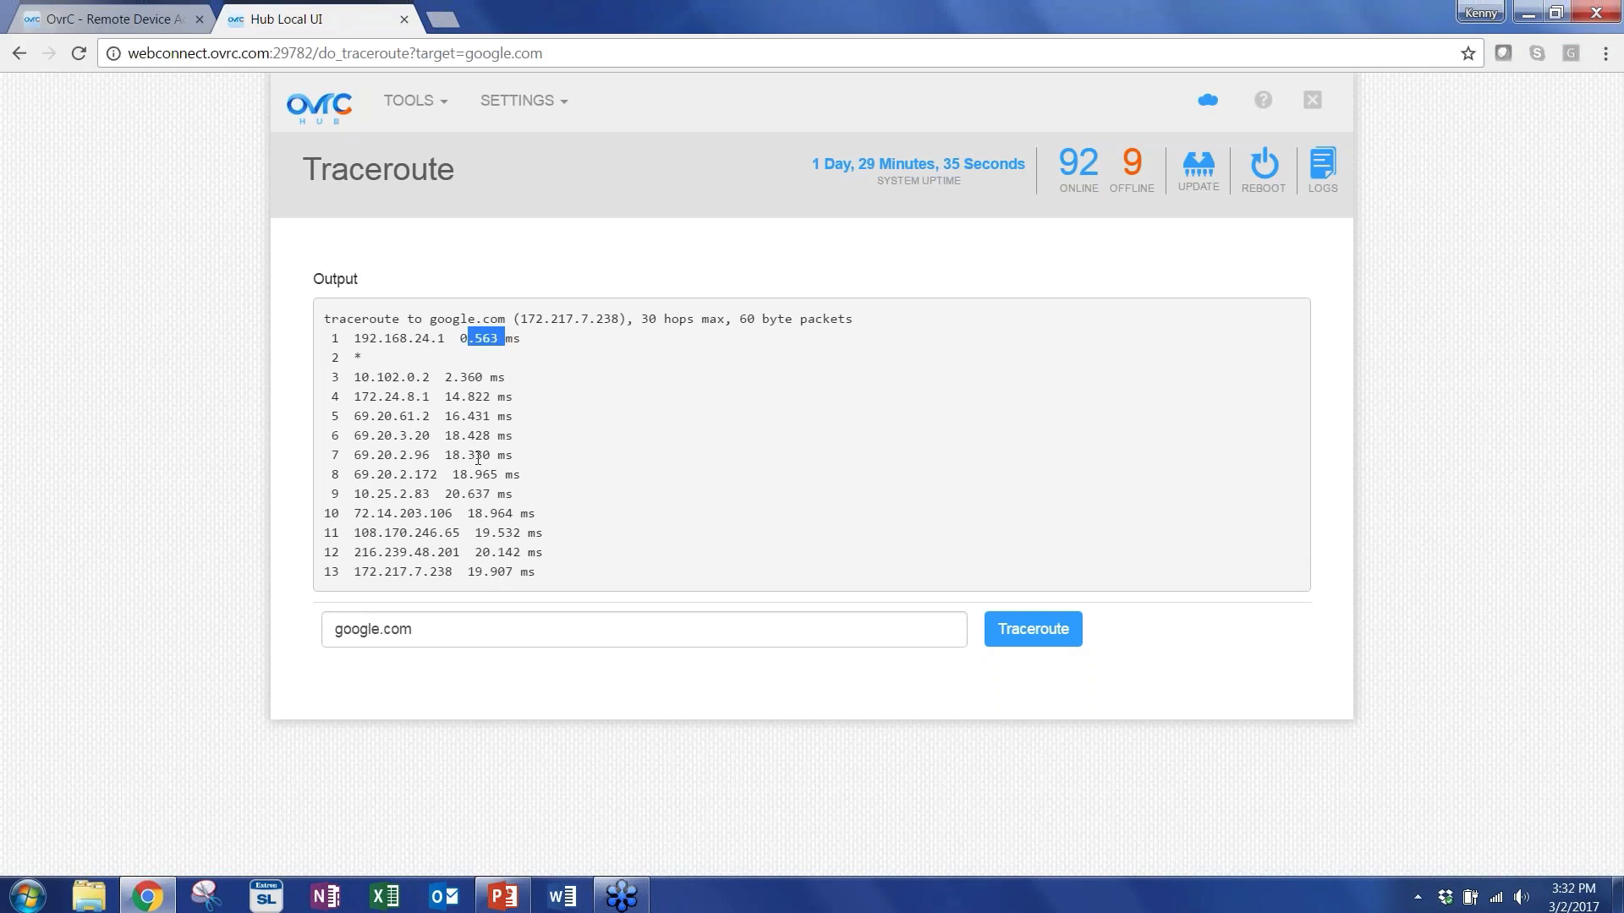
{"action": "mouse_move", "coordinate": [616, 569]}
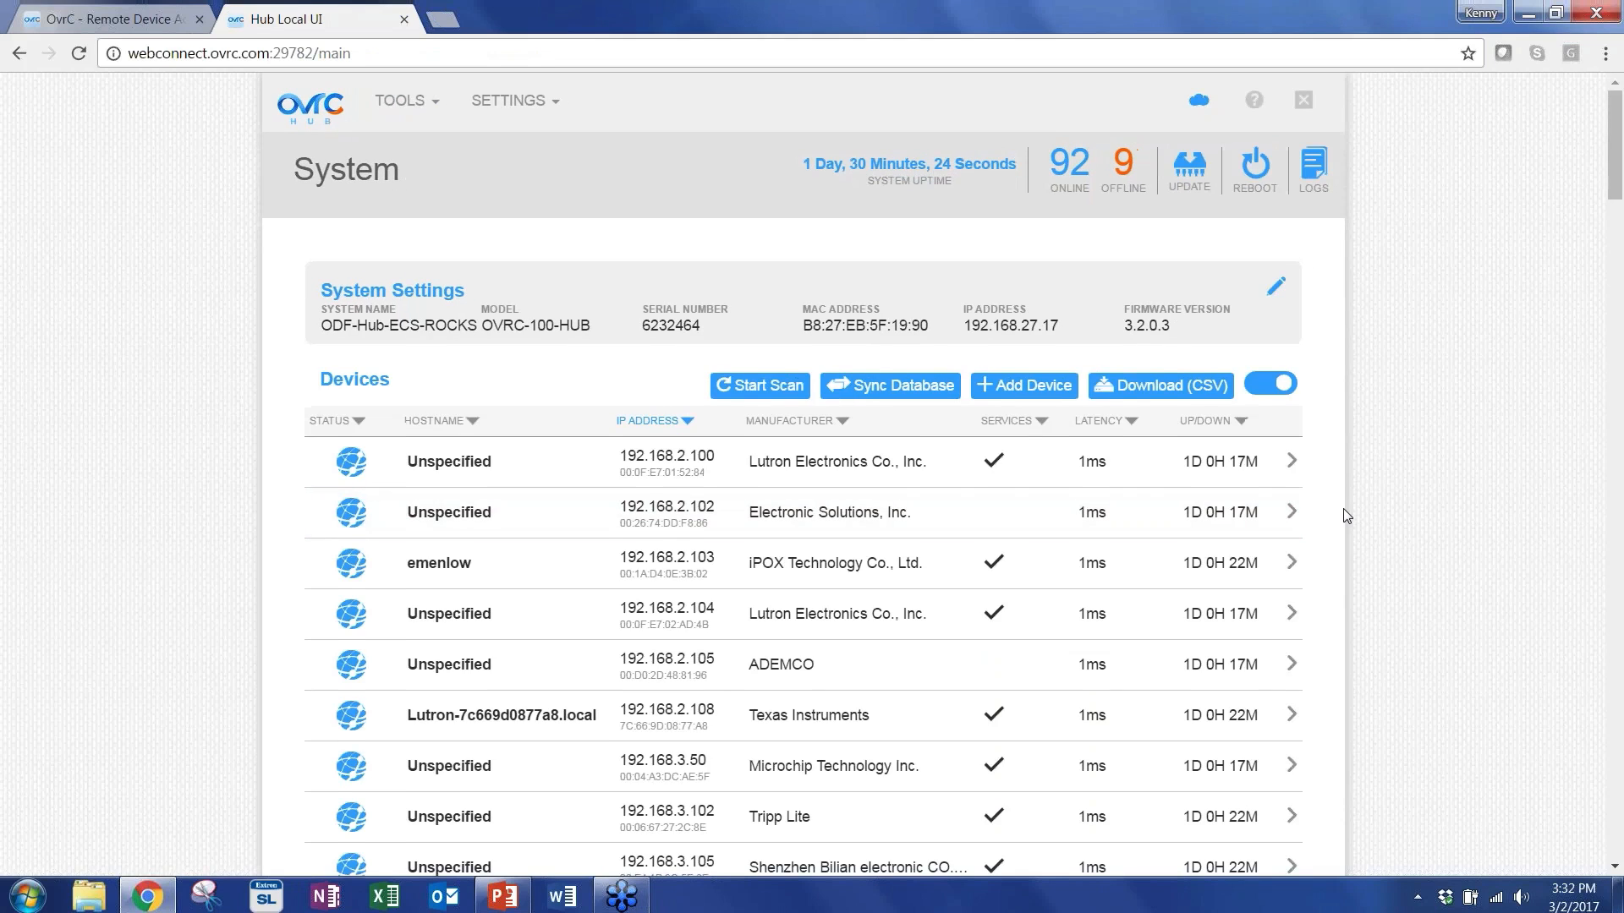
Find the Control4 device DevLab-EA3 in the hub's Devices table by searching 'ea'.
{"action": "scroll", "scroll_direction": "down", "scroll_amount": 3}
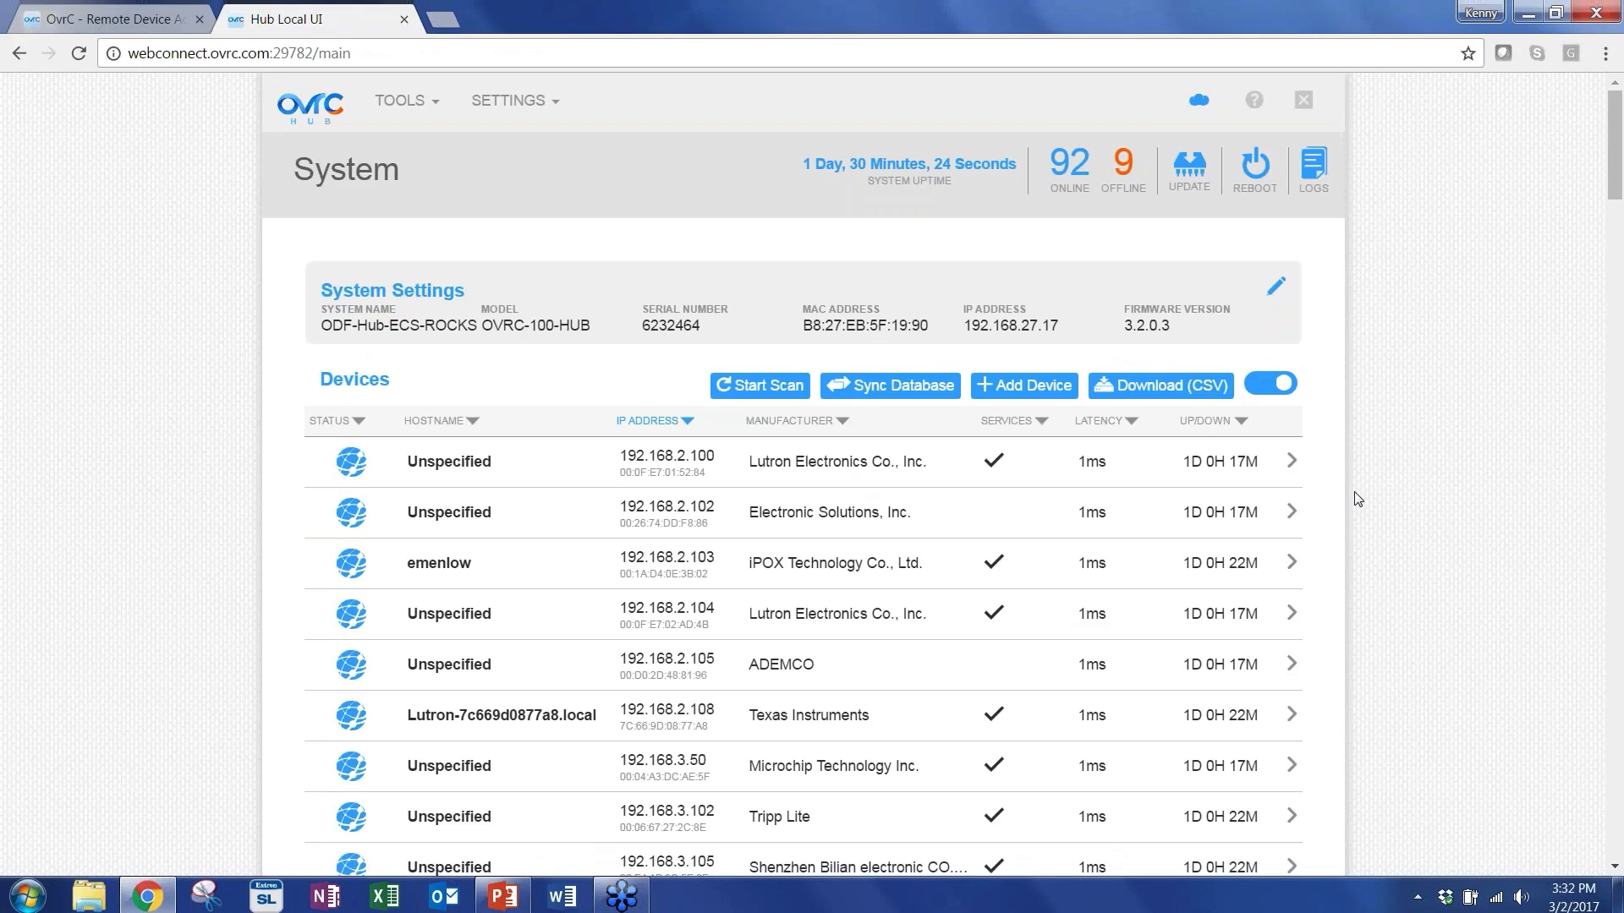
{"action": "type", "text": "ea"}
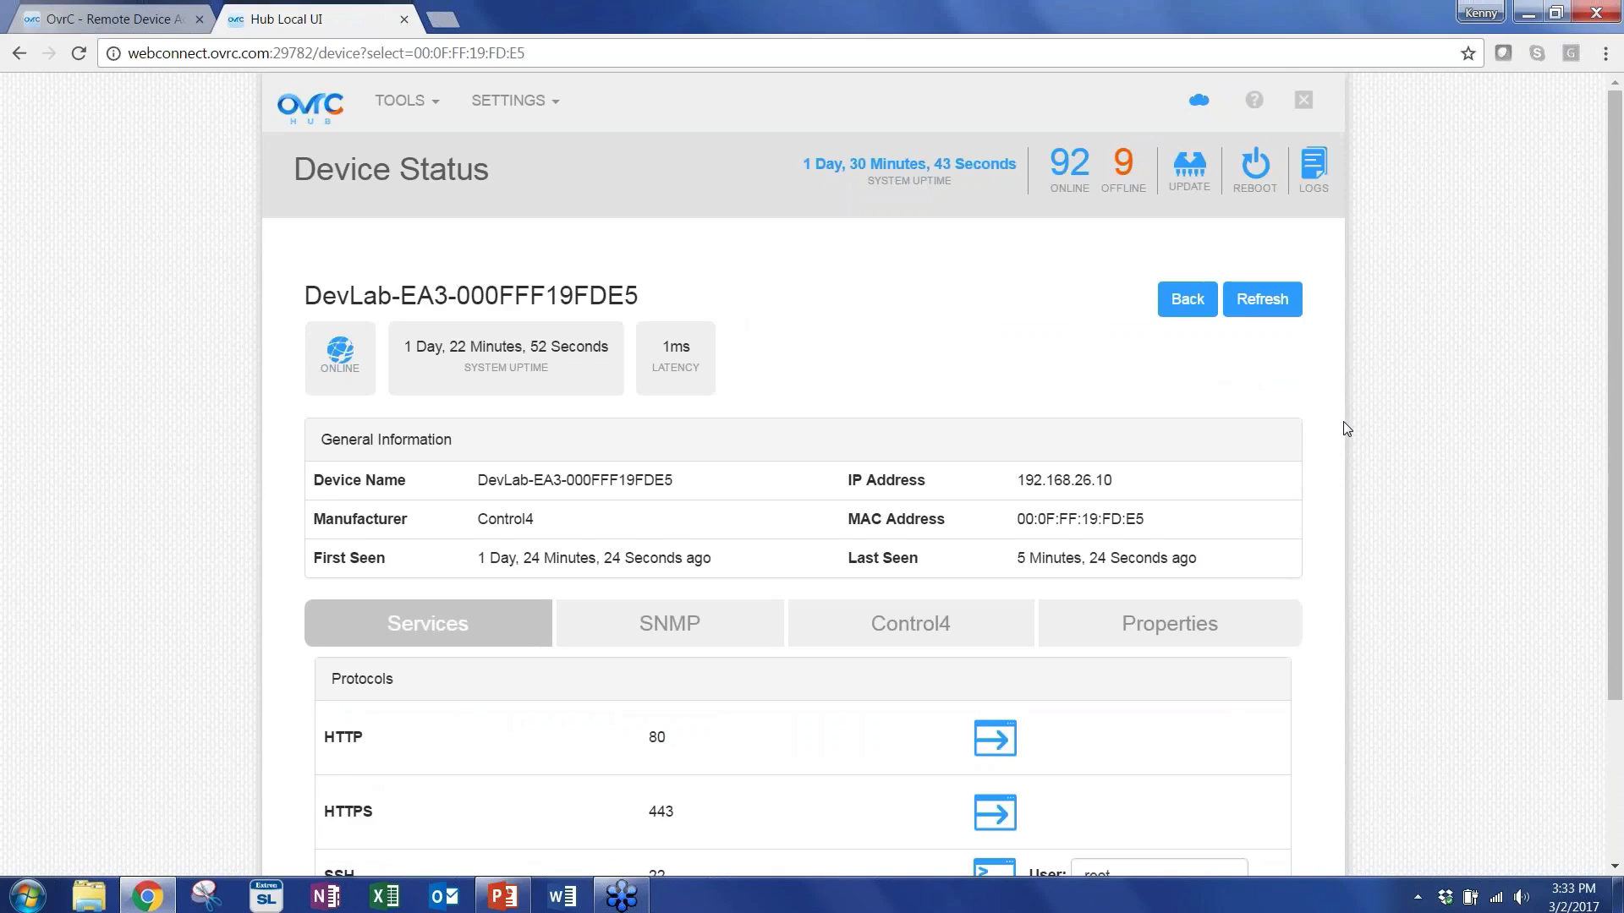
{"action": "mouse_move", "coordinate": [962, 526]}
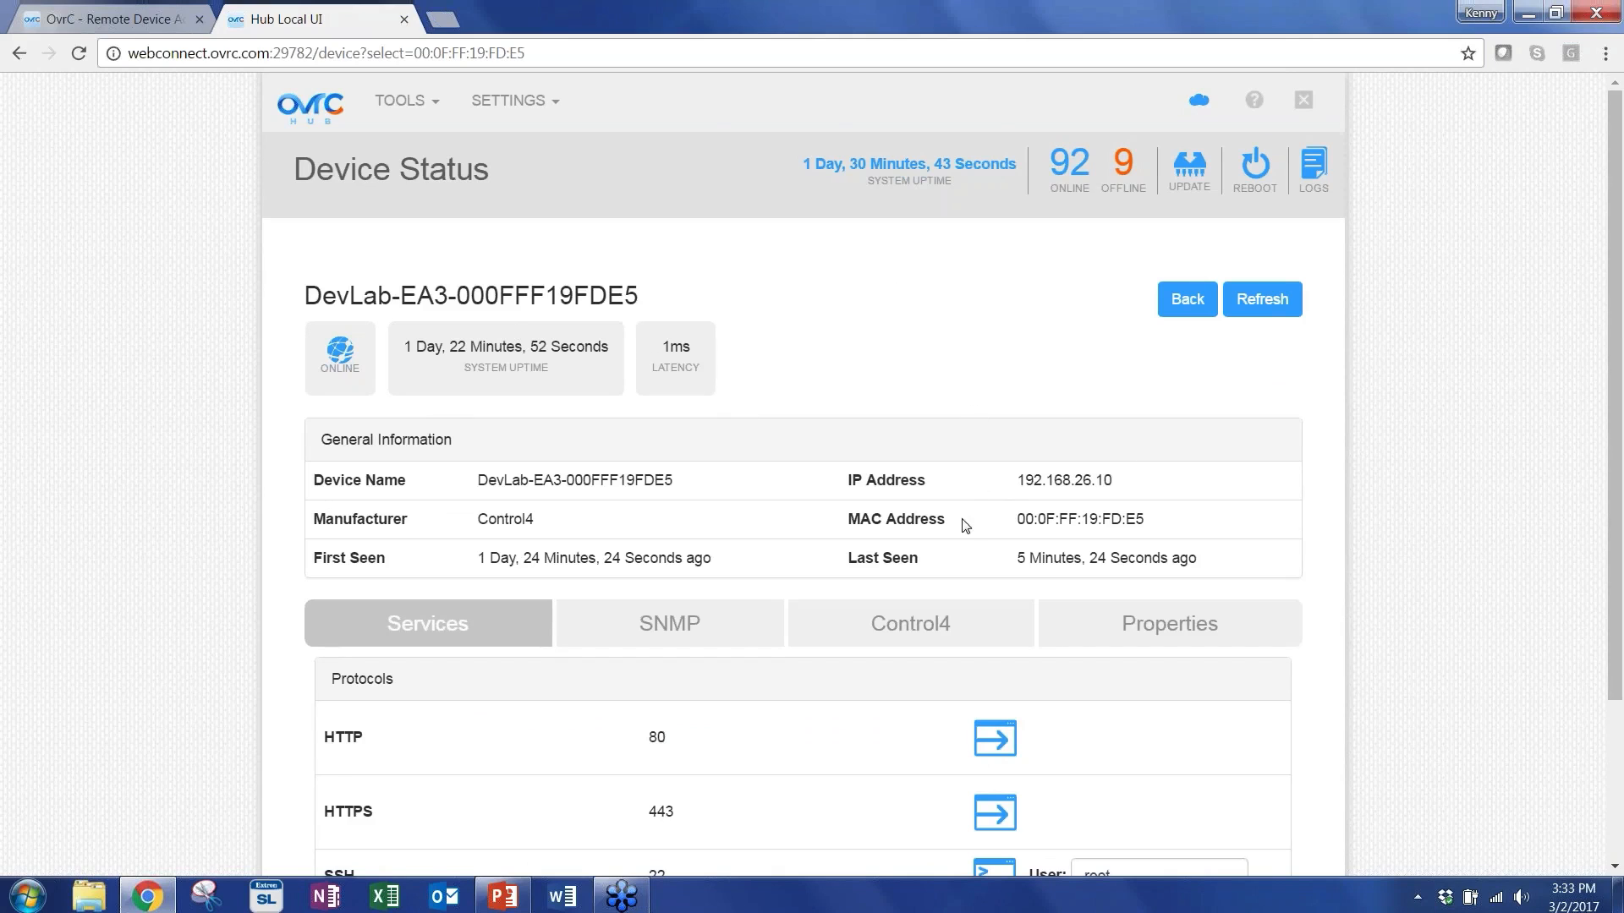
{"action": "mouse_move", "coordinate": [1453, 587]}
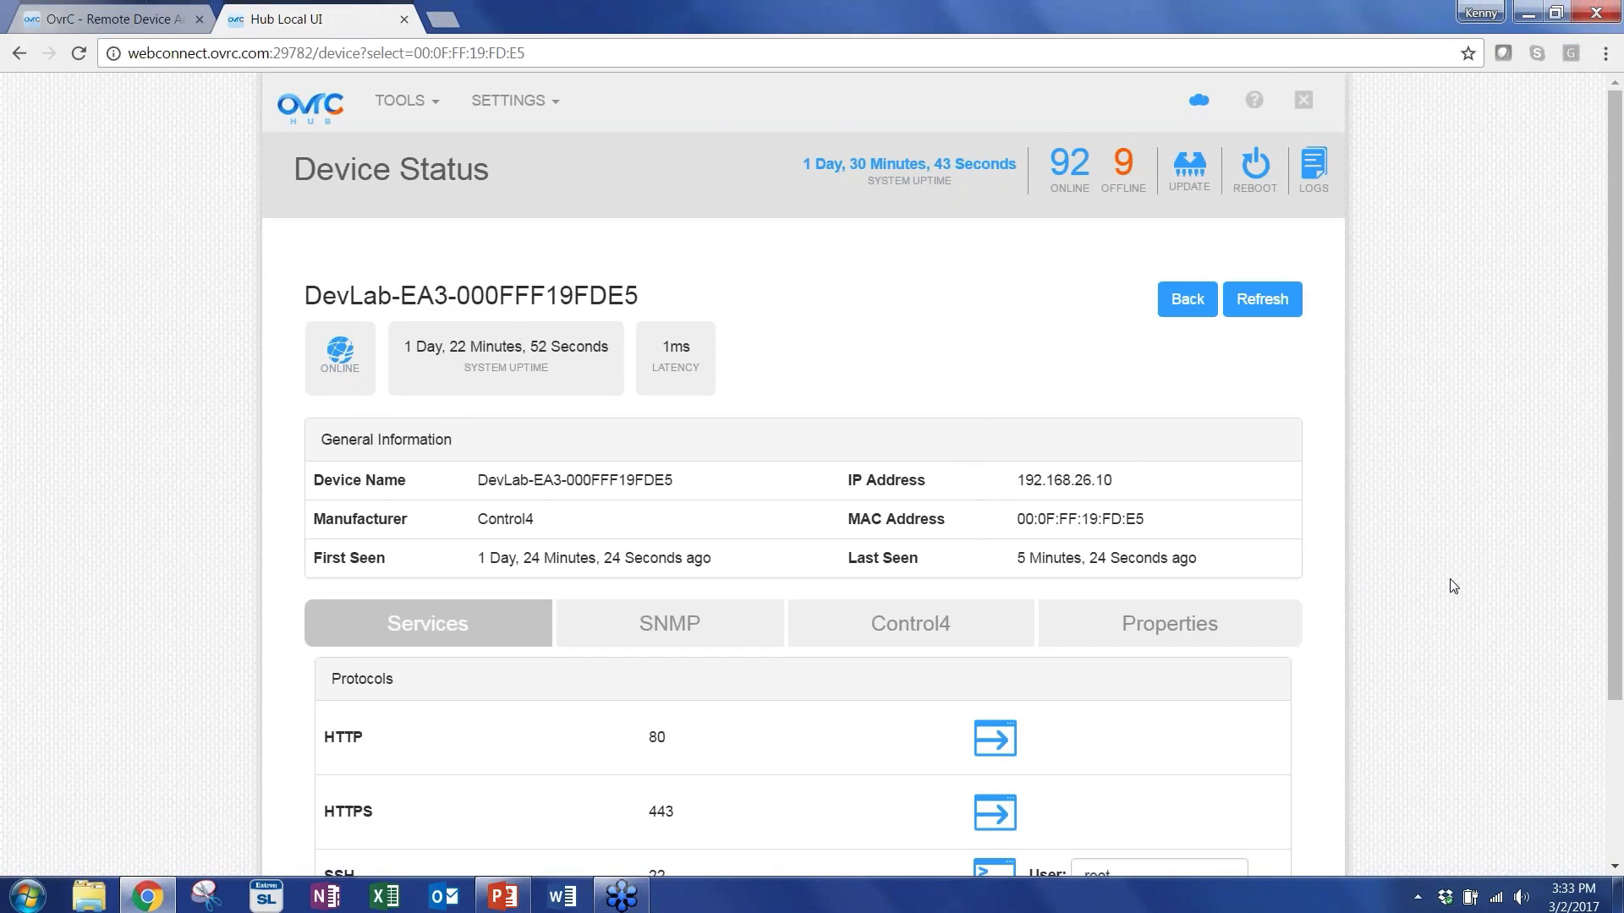
{"action": "scroll", "scroll_direction": "down", "scroll_amount": 3}
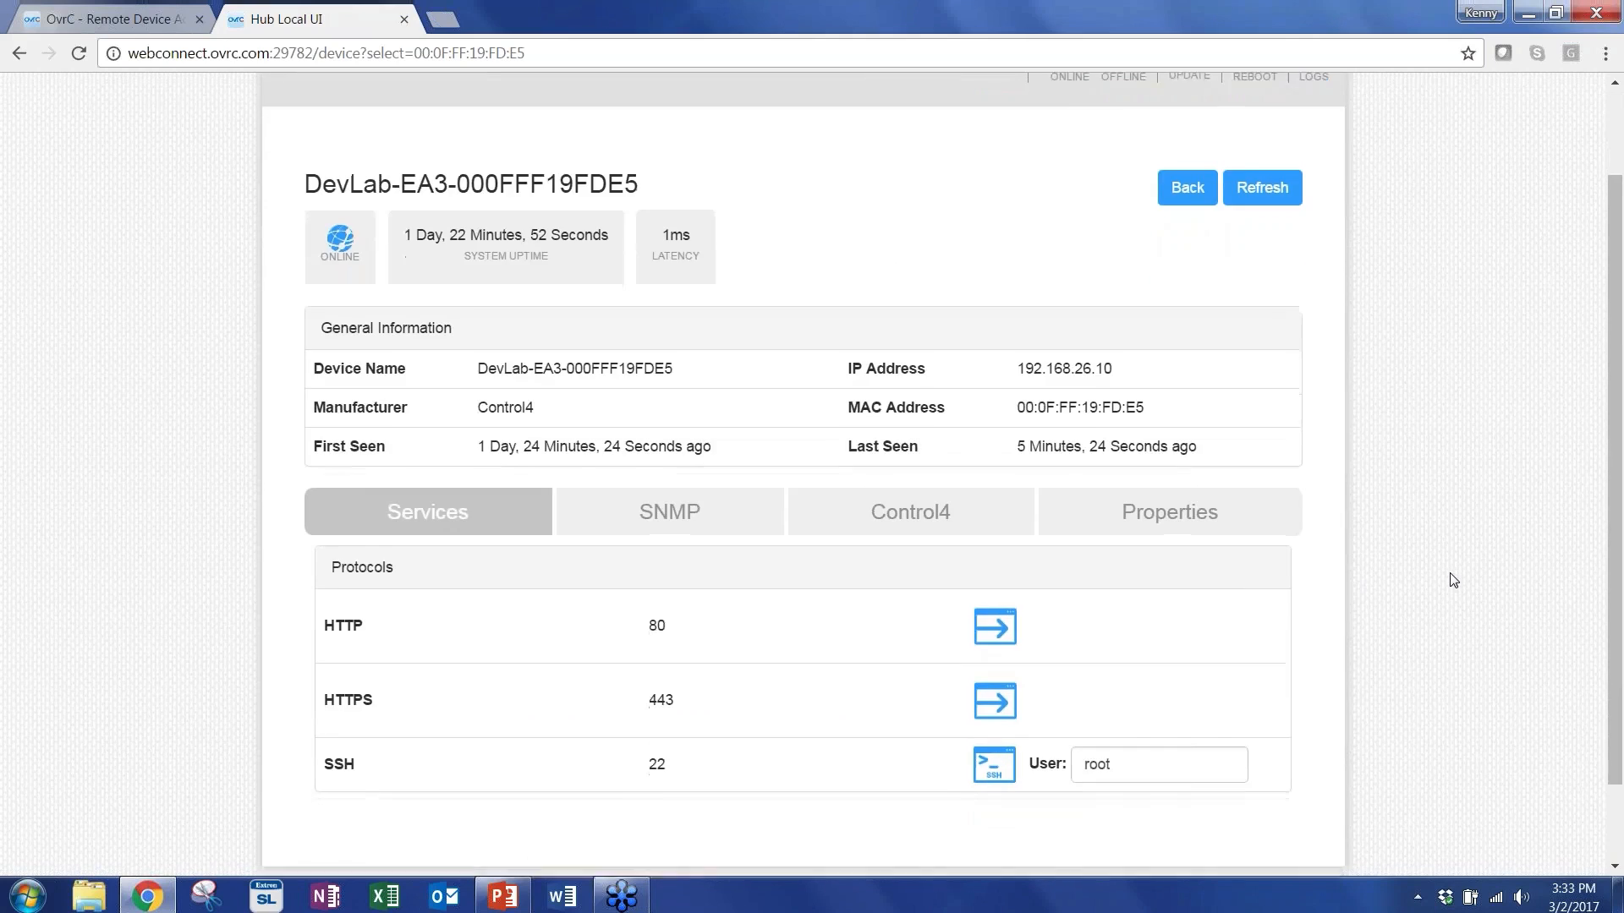
{"action": "scroll", "scroll_direction": "down", "scroll_amount": 3}
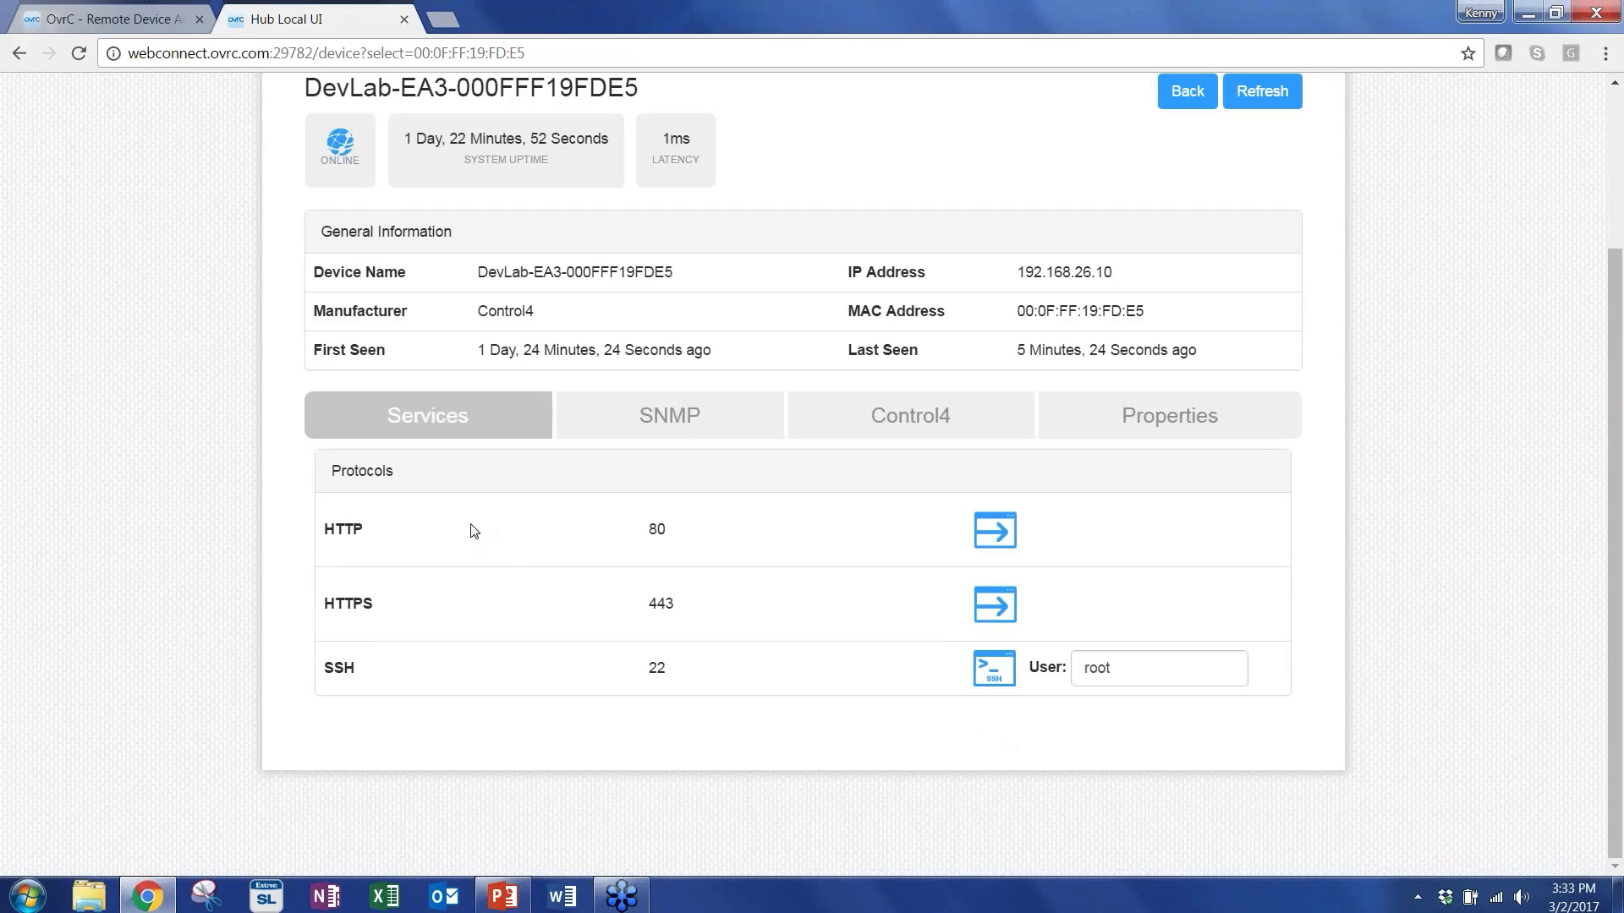
{"action": "mouse_move", "coordinate": [352, 594]}
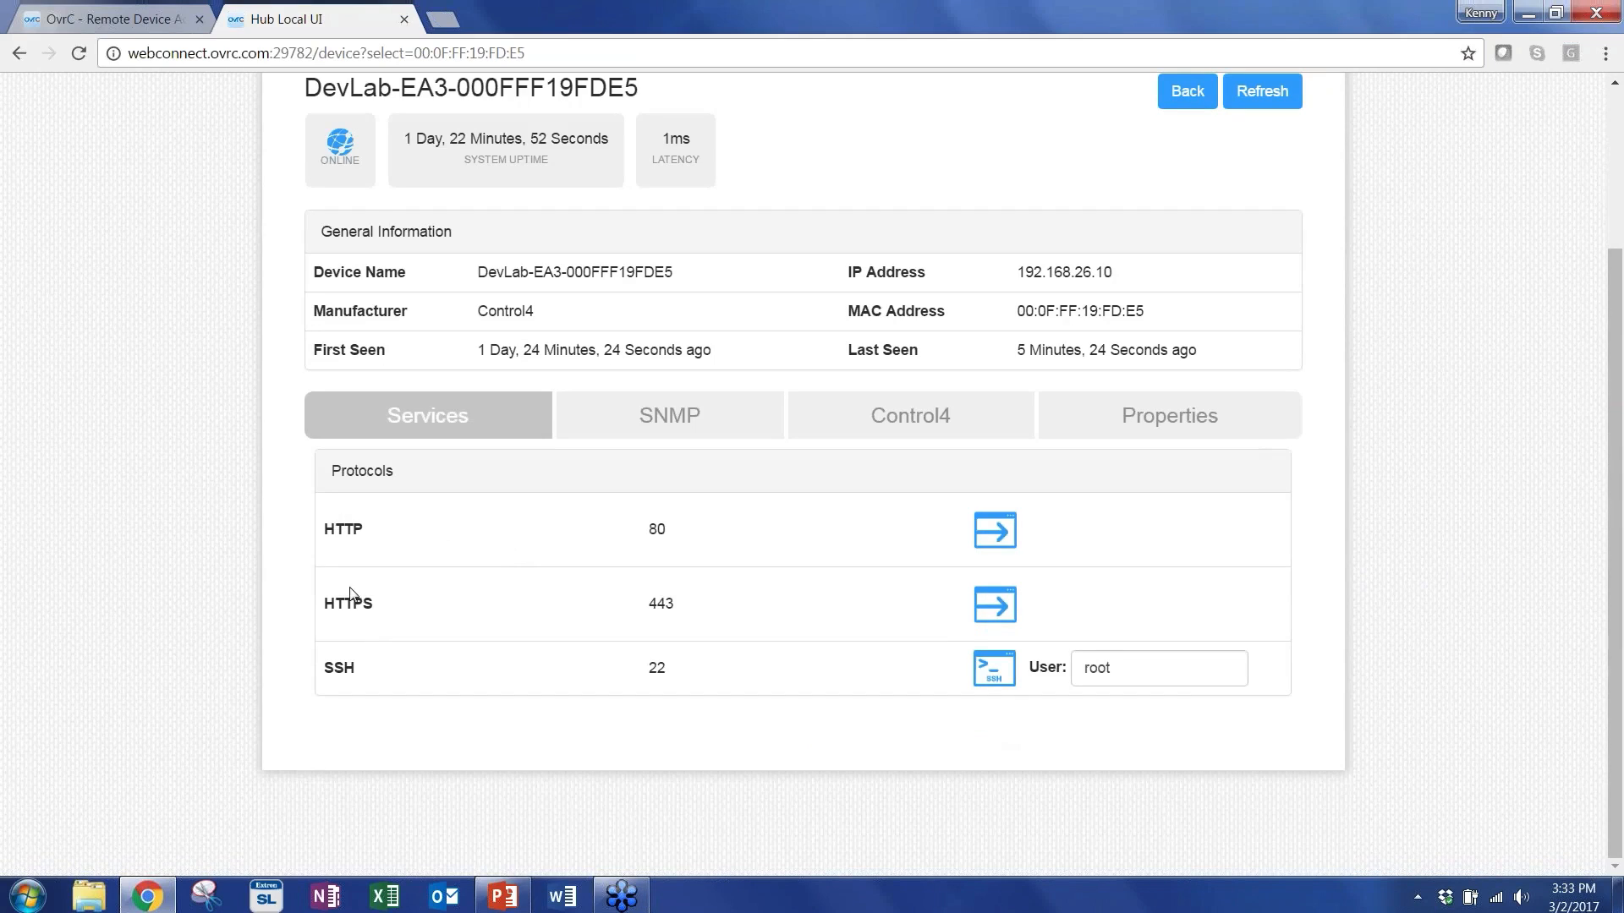
{"action": "mouse_move", "coordinate": [993, 606]}
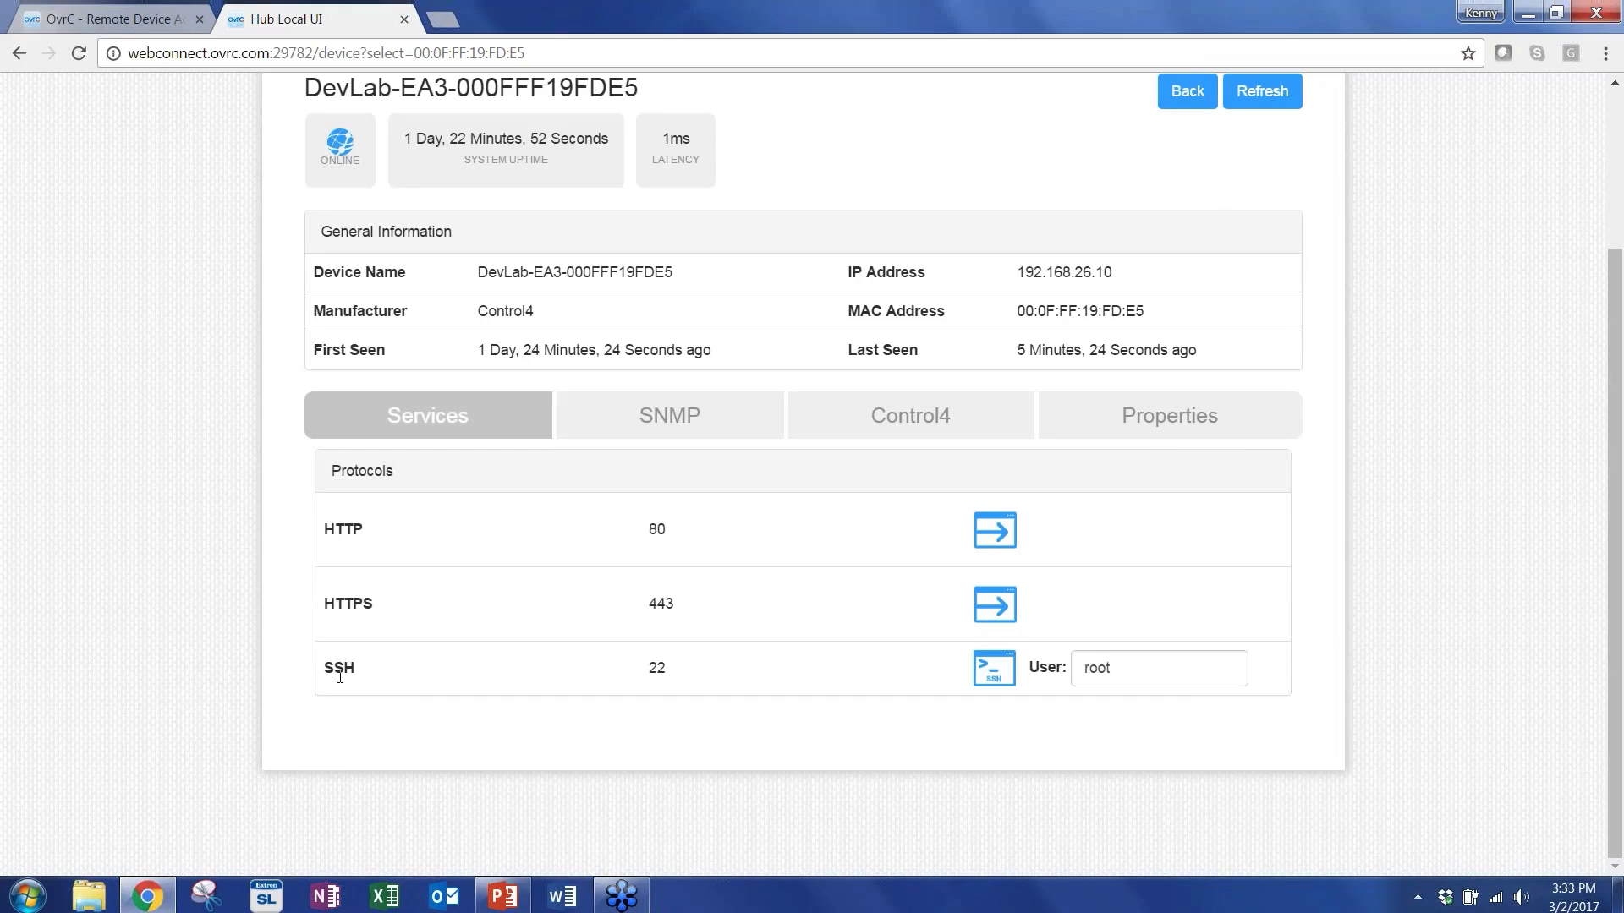
{"action": "mouse_move", "coordinate": [935, 682]}
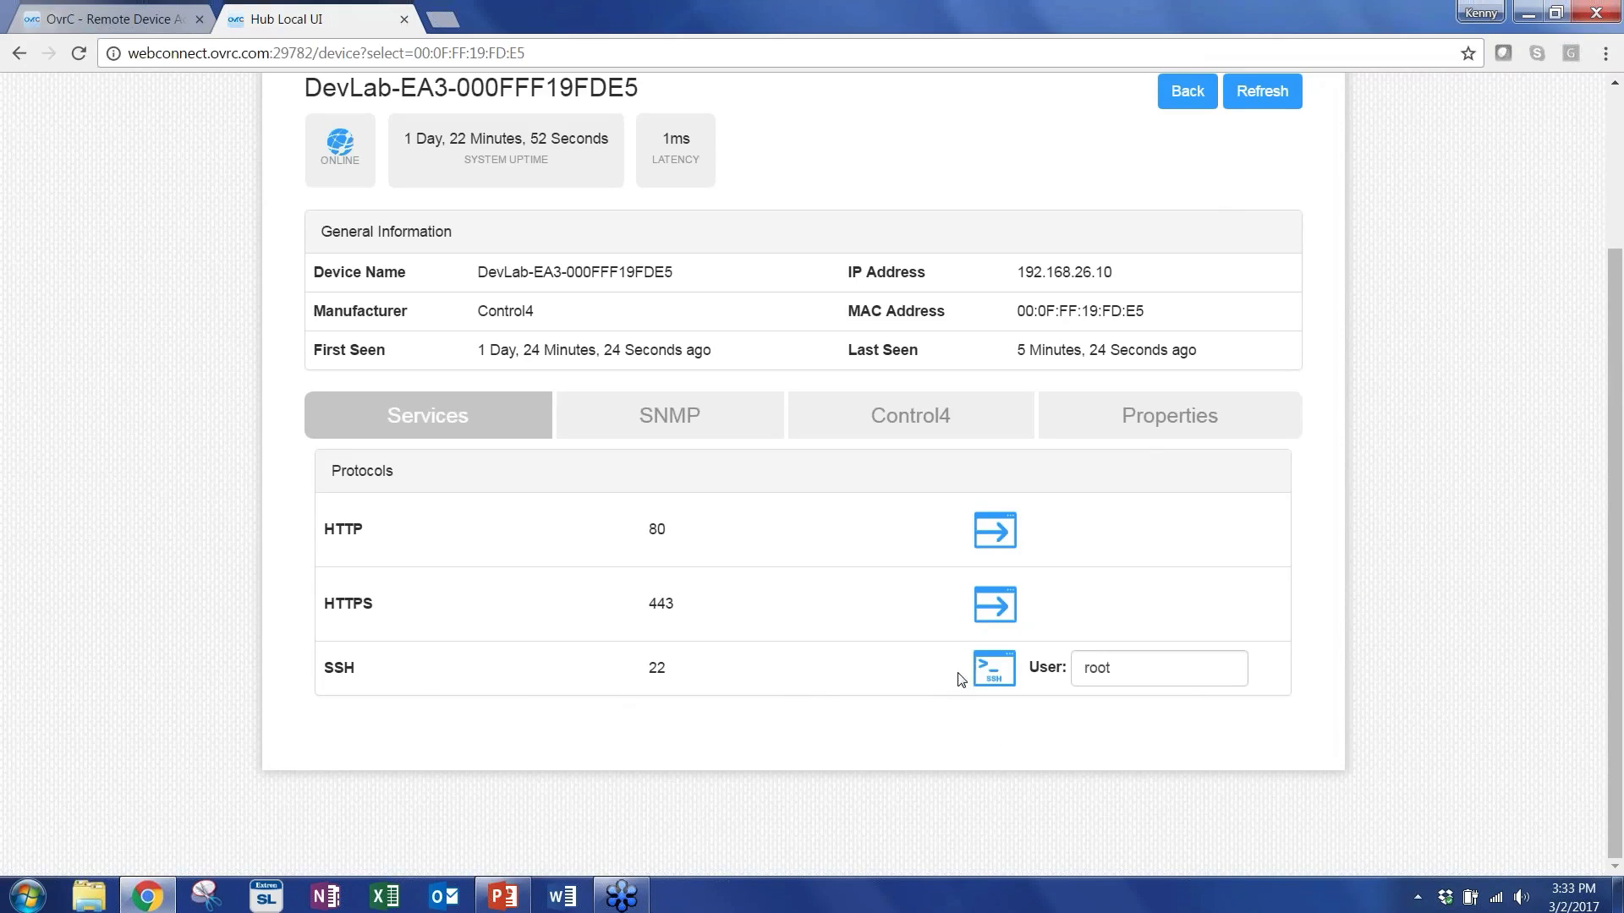
{"action": "left_click", "coordinate": [992, 666]}
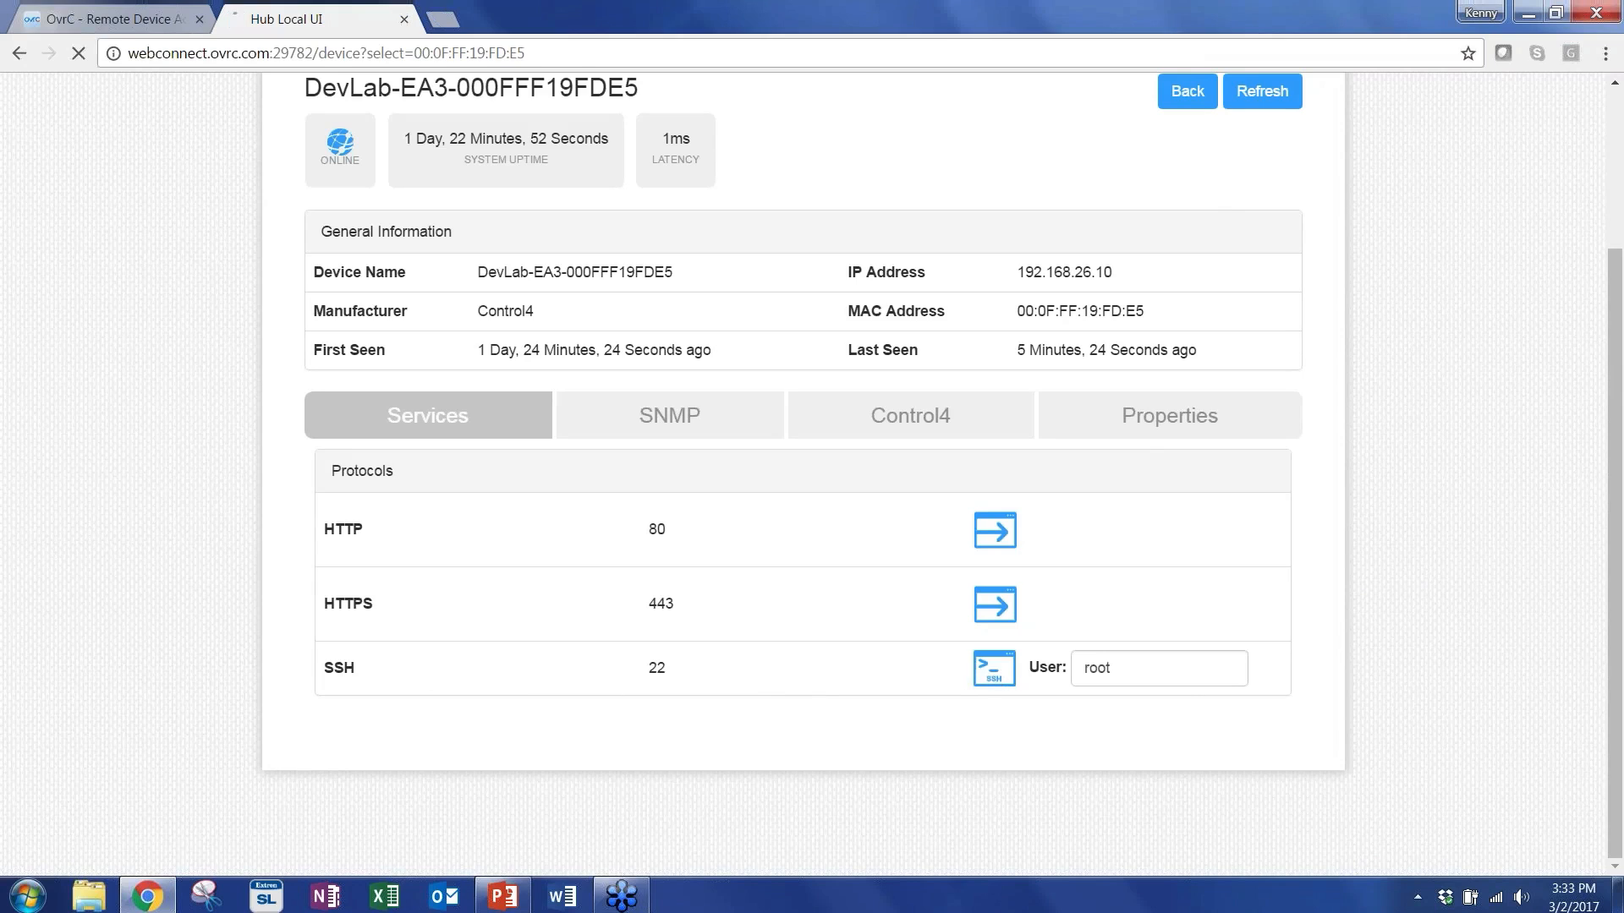
{"action": "left_click", "coordinate": [993, 667]}
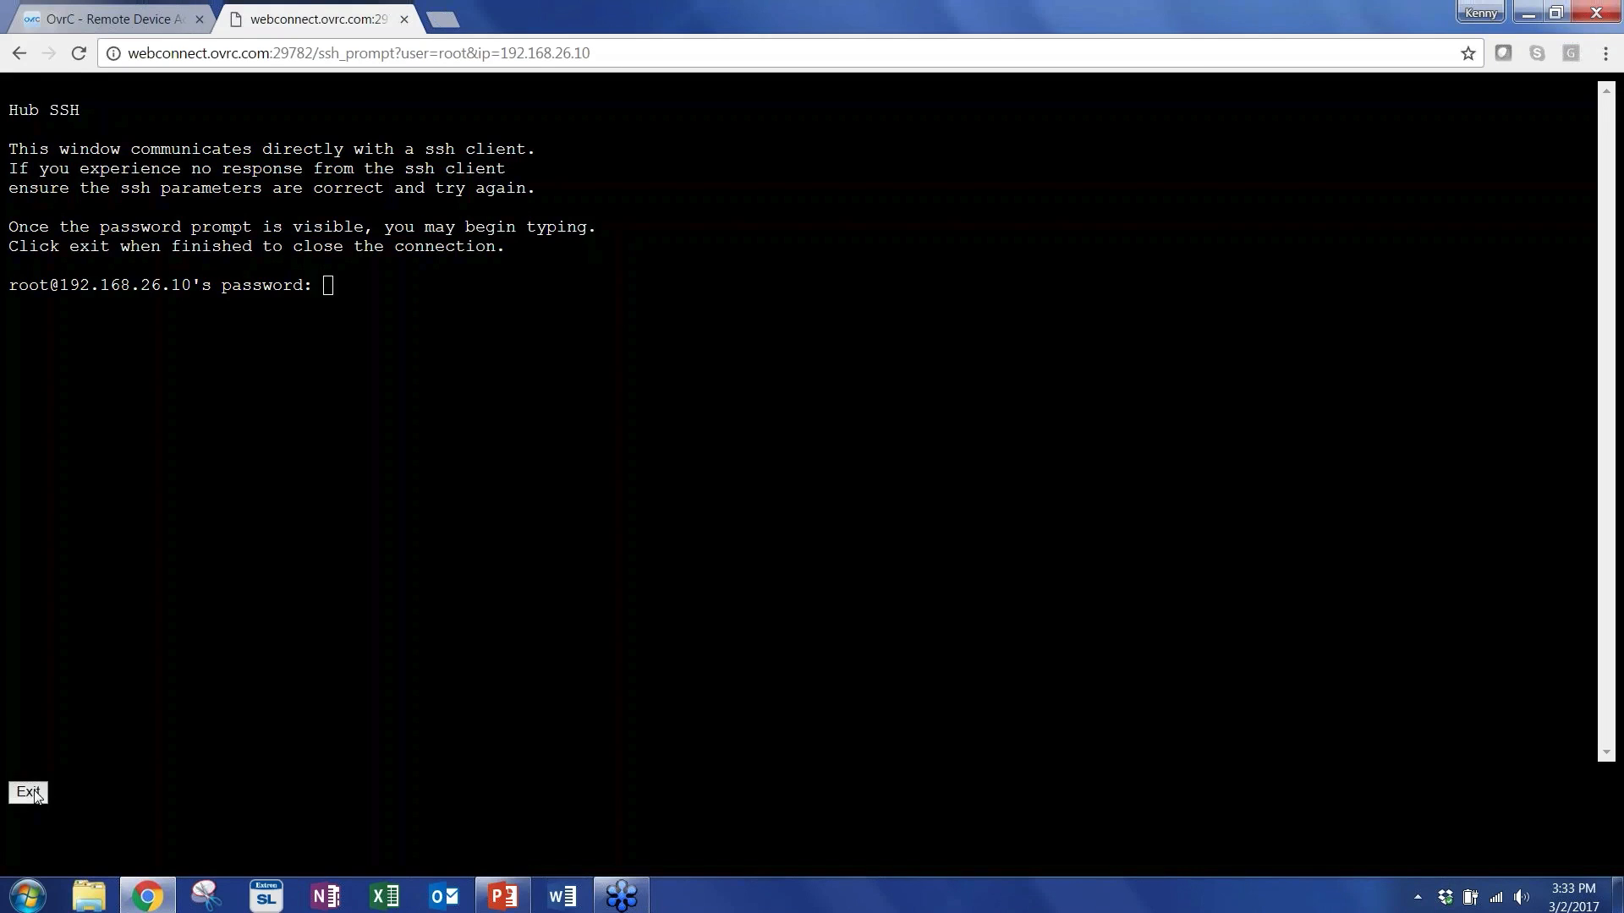
{"action": "left_click", "coordinate": [29, 792]}
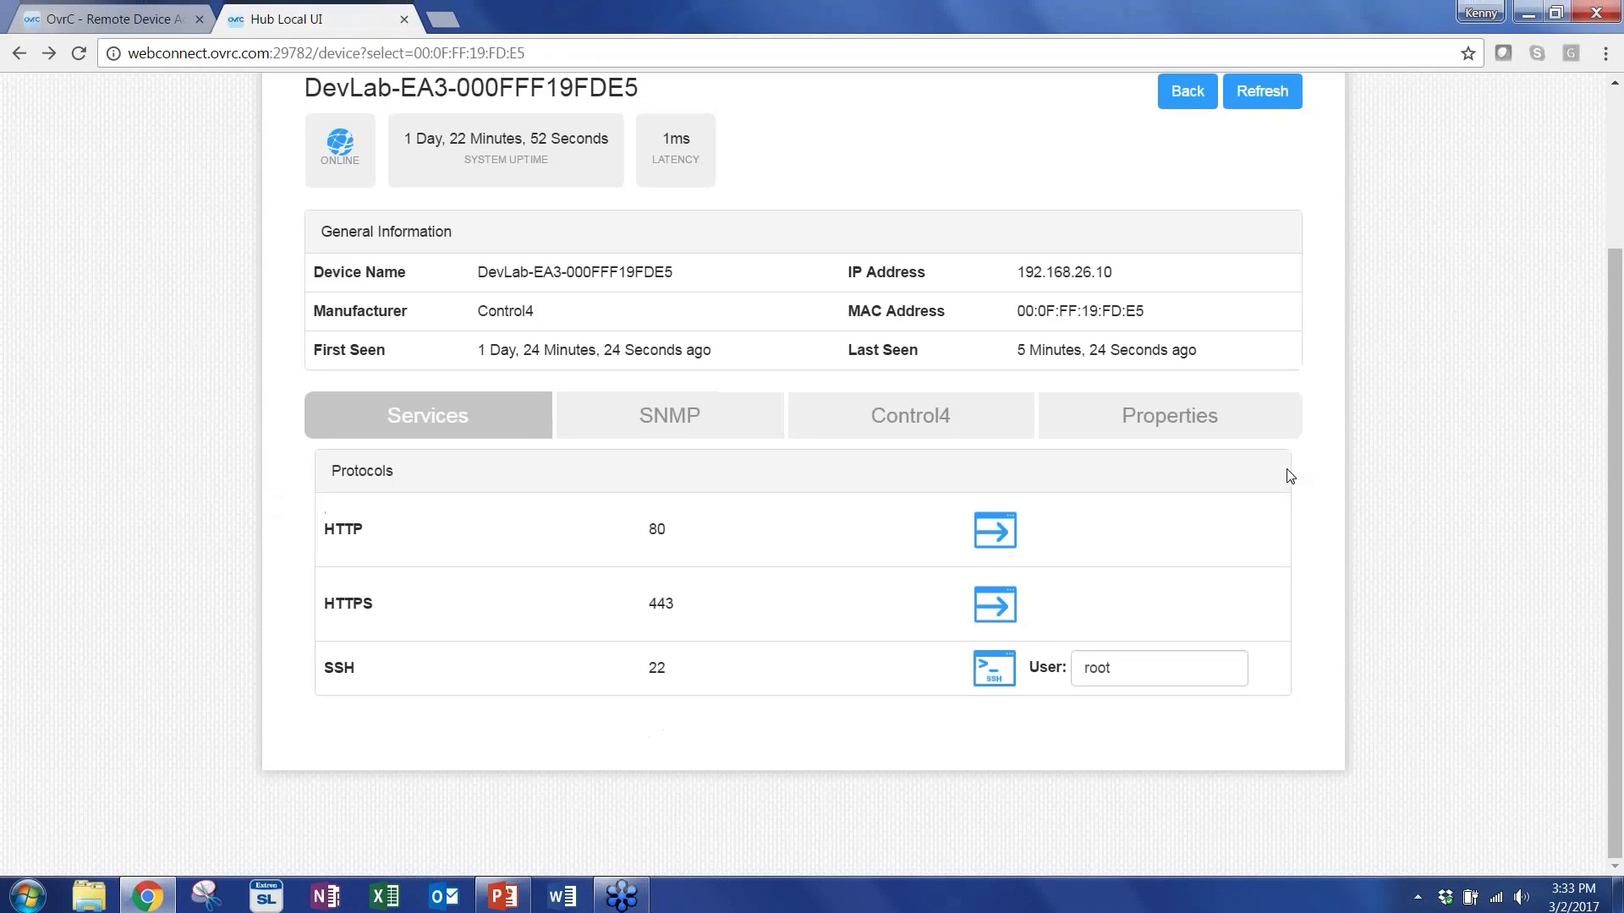
{"action": "mouse_move", "coordinate": [708, 430]}
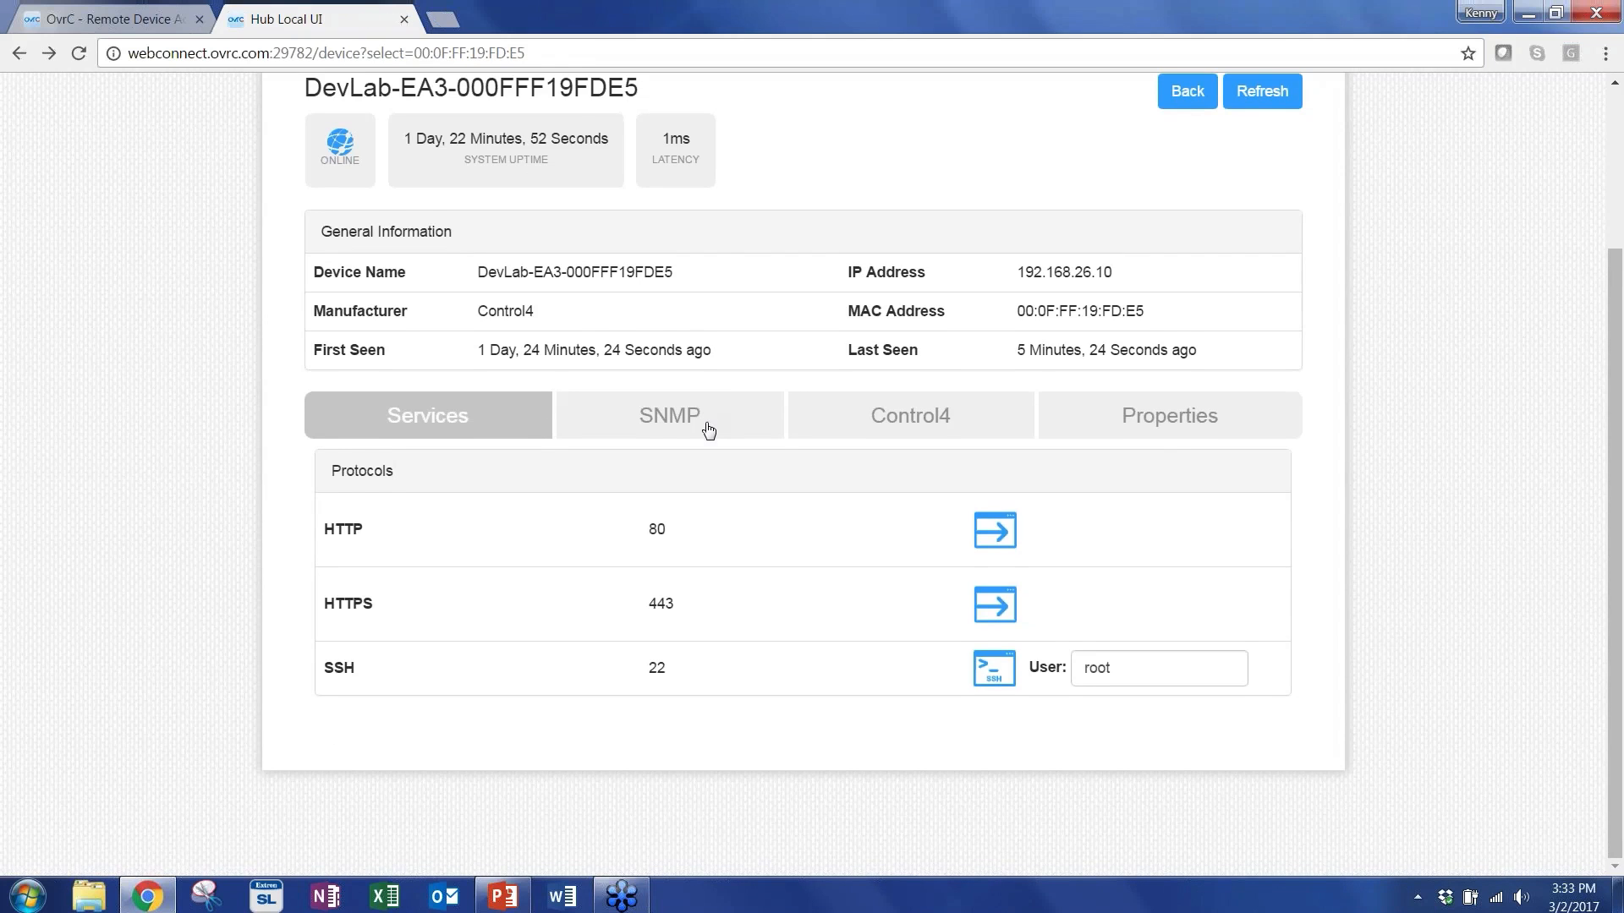
View SNMP details: system description, uptime, six interfaces and OSI layers.
{"action": "left_click", "coordinate": [670, 417]}
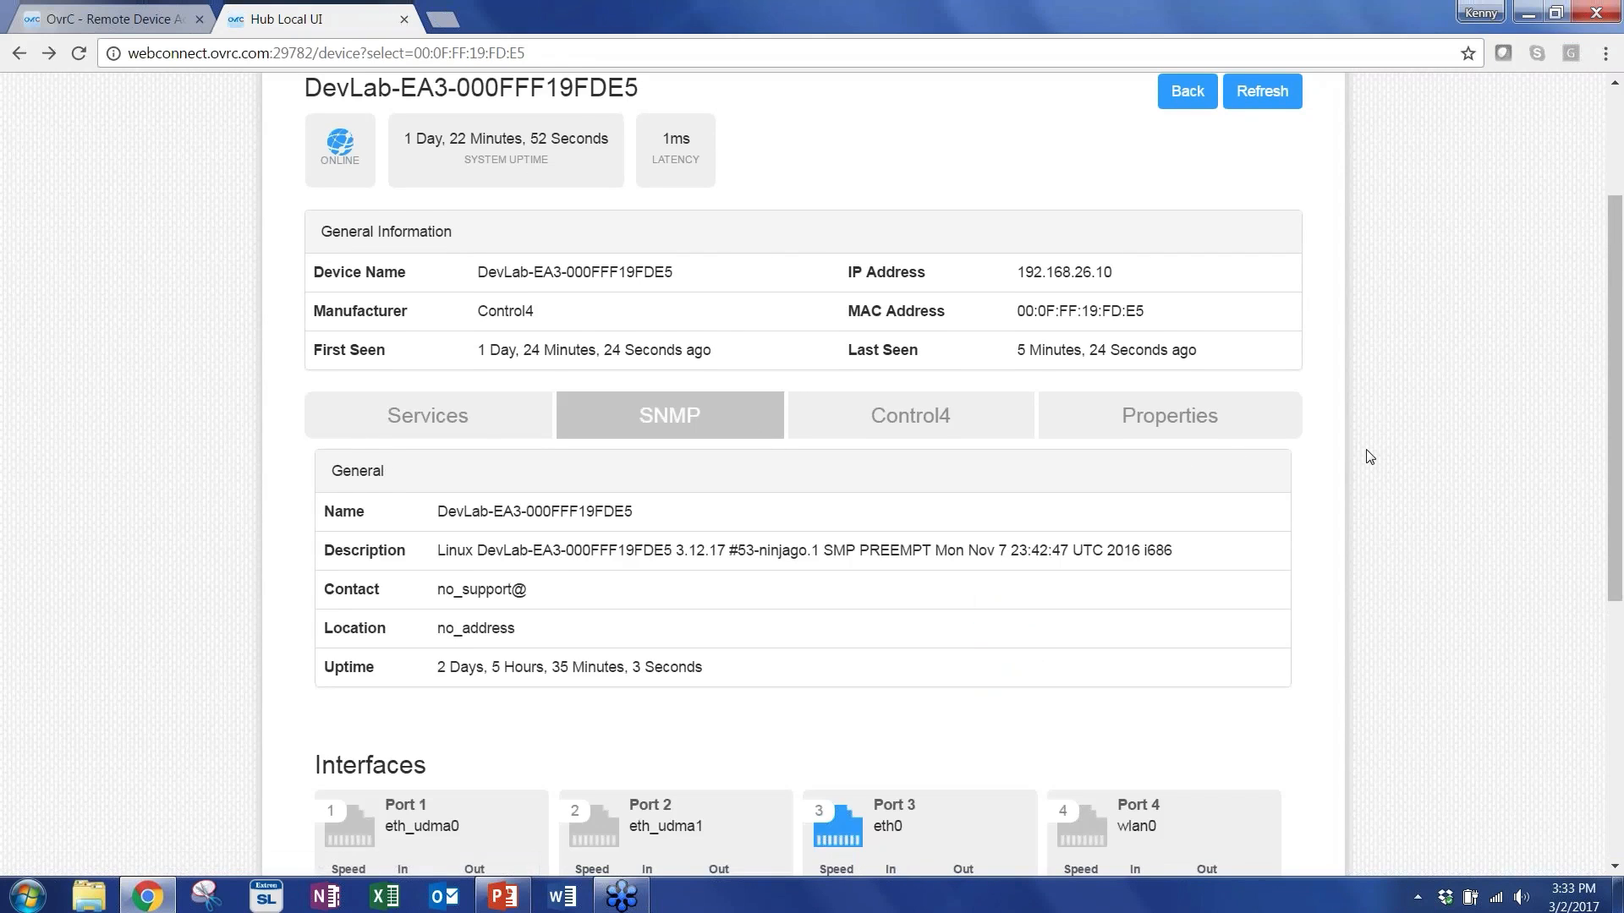
{"action": "scroll", "scroll_direction": "down", "scroll_amount": 3}
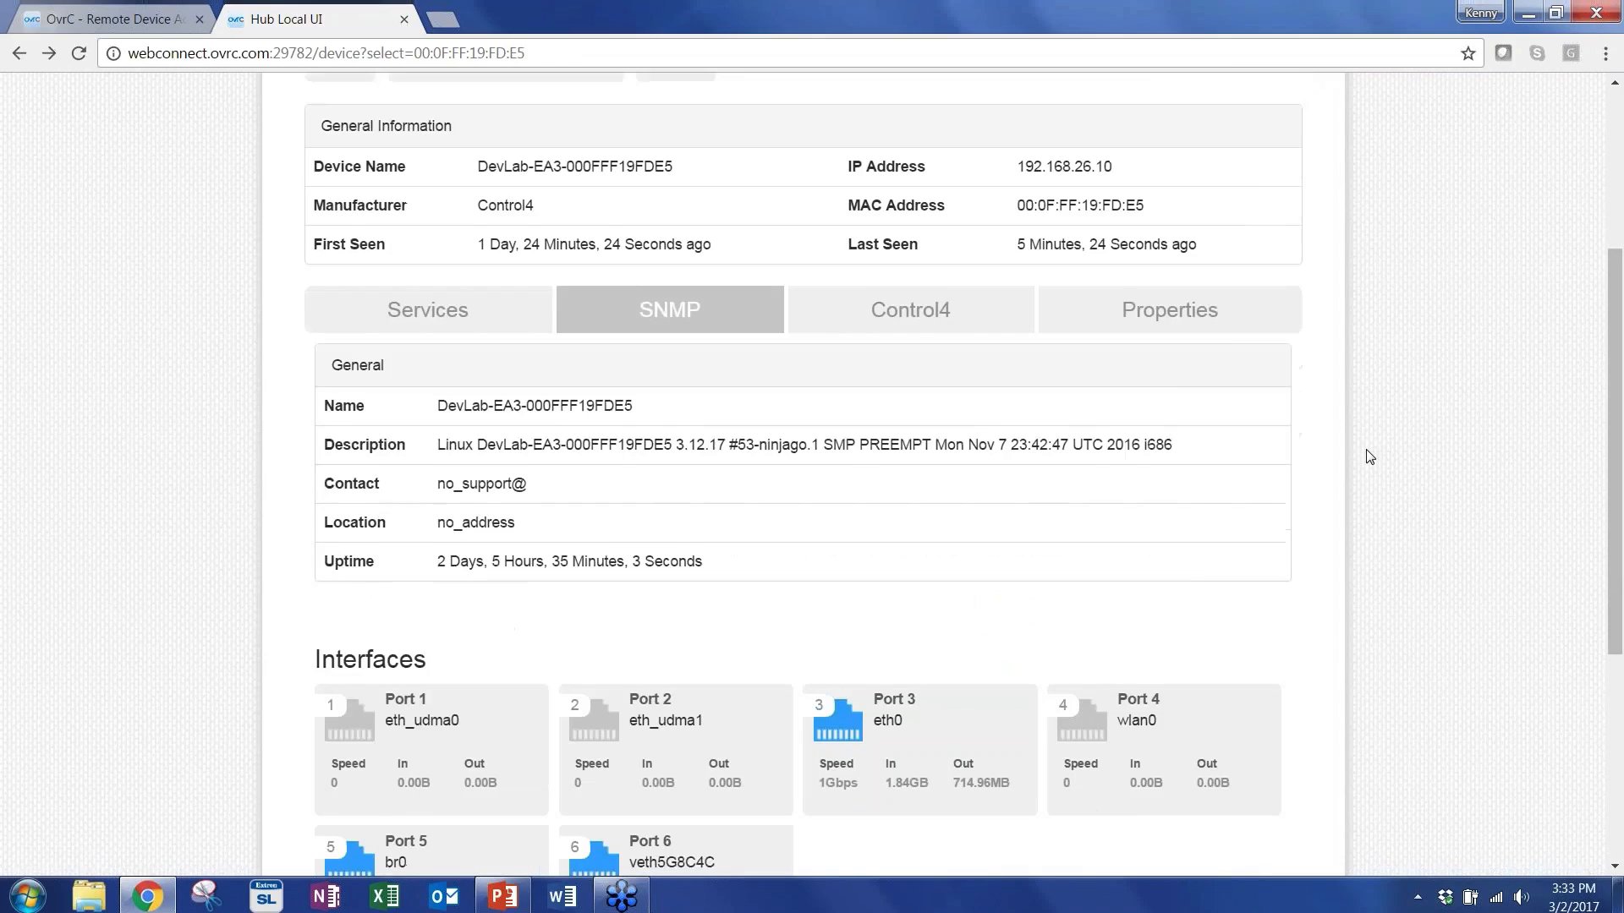
{"action": "scroll", "scroll_direction": "down", "scroll_amount": 3}
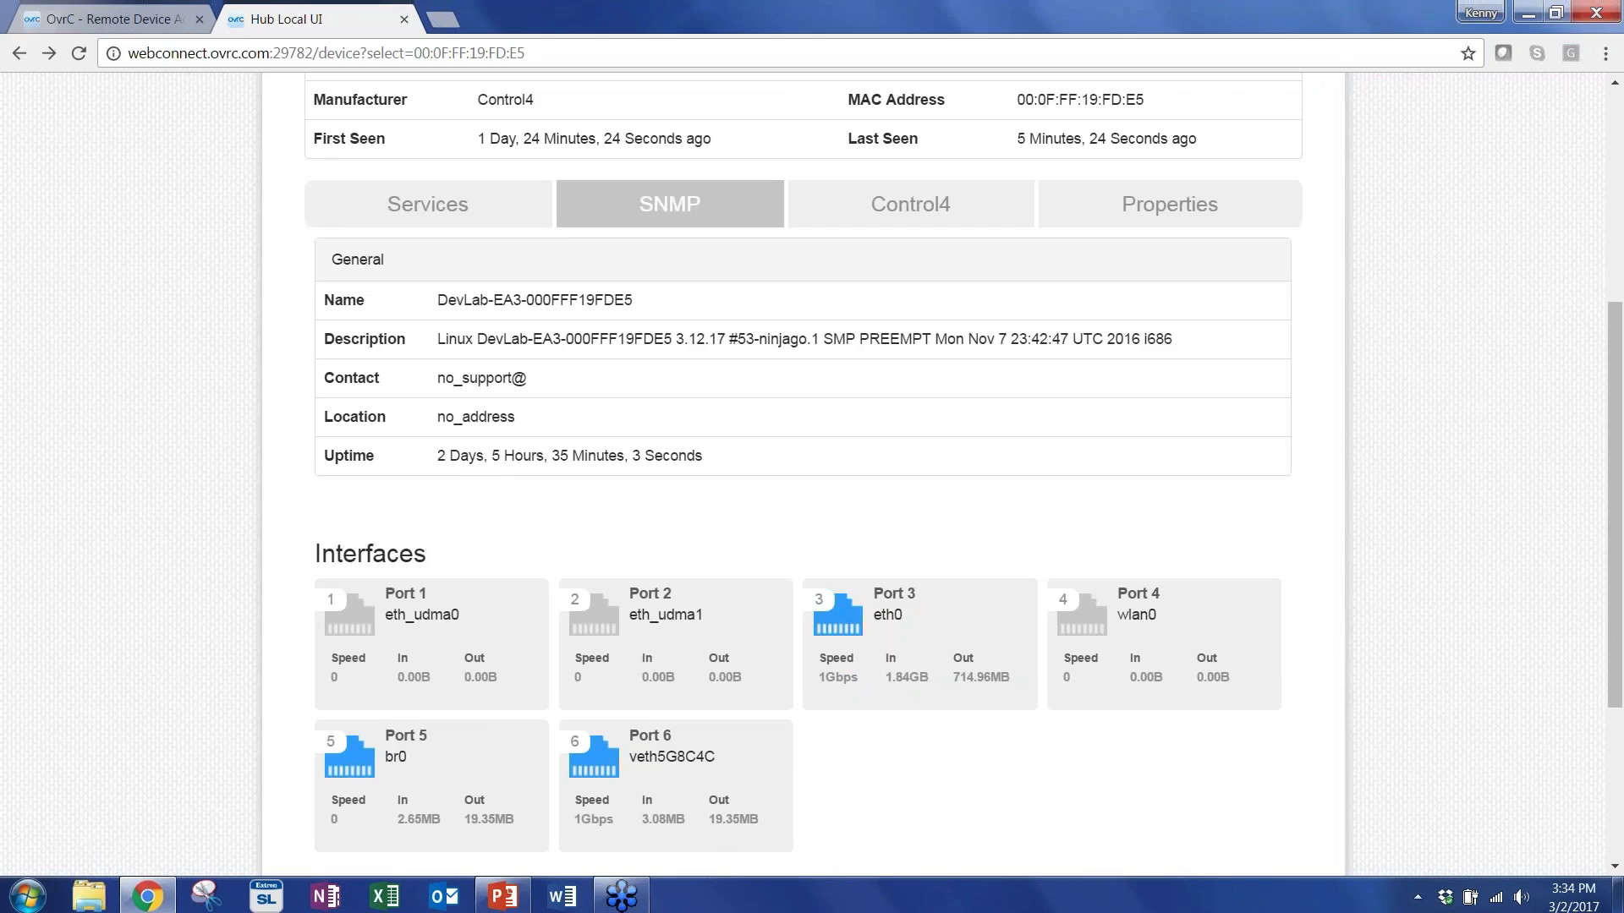
{"action": "scroll", "scroll_direction": "down", "scroll_amount": 3}
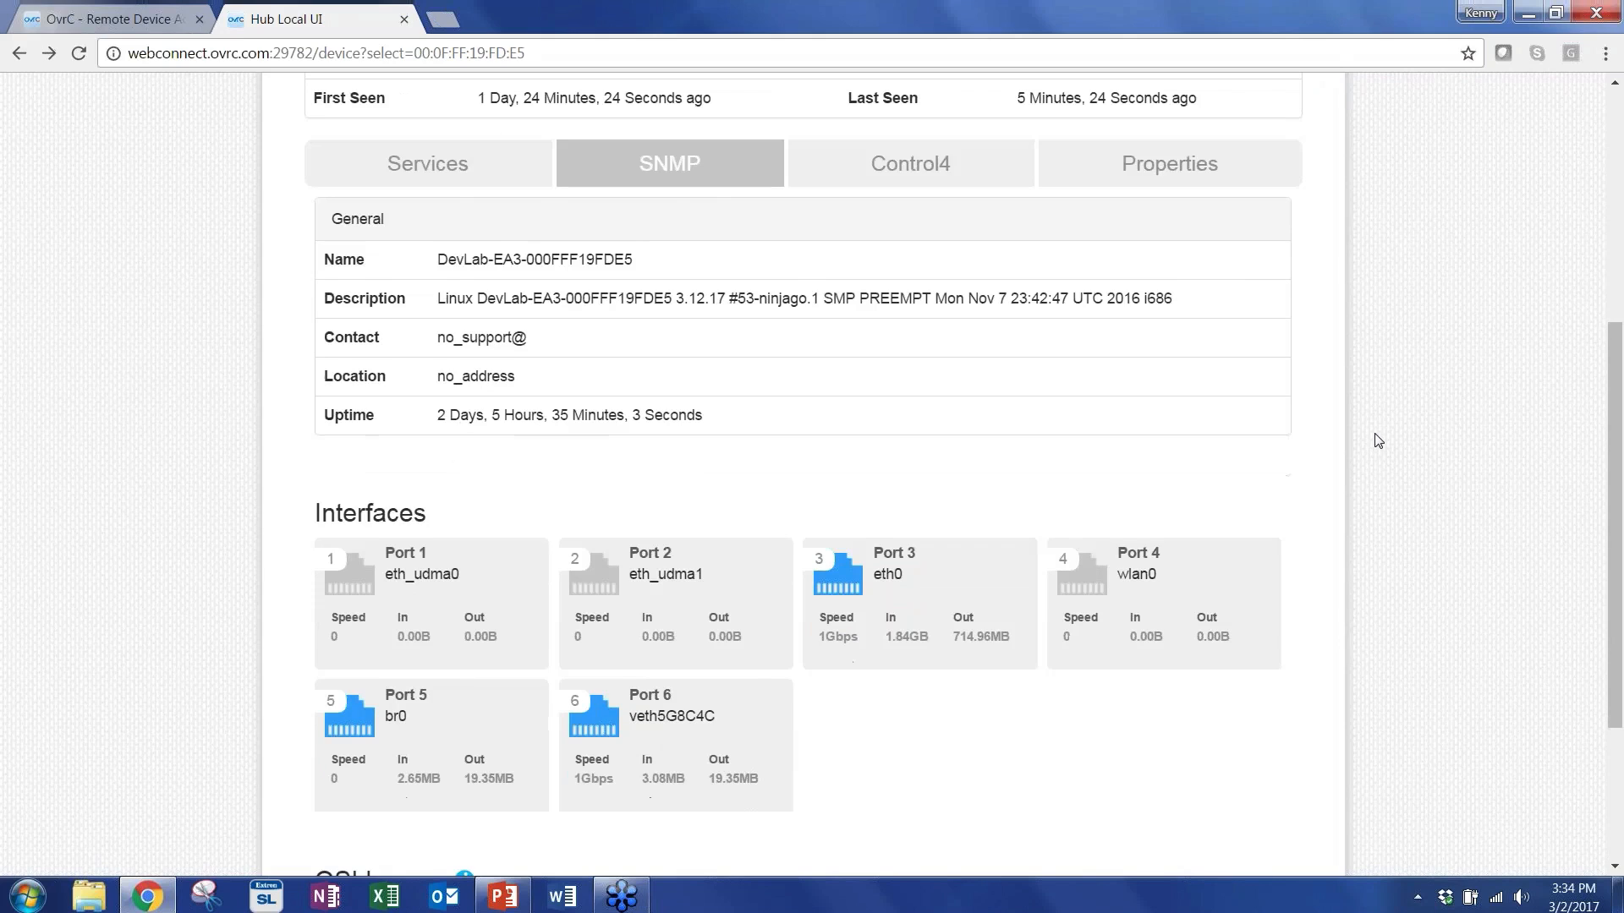
{"action": "scroll", "scroll_direction": "down", "scroll_amount": 3}
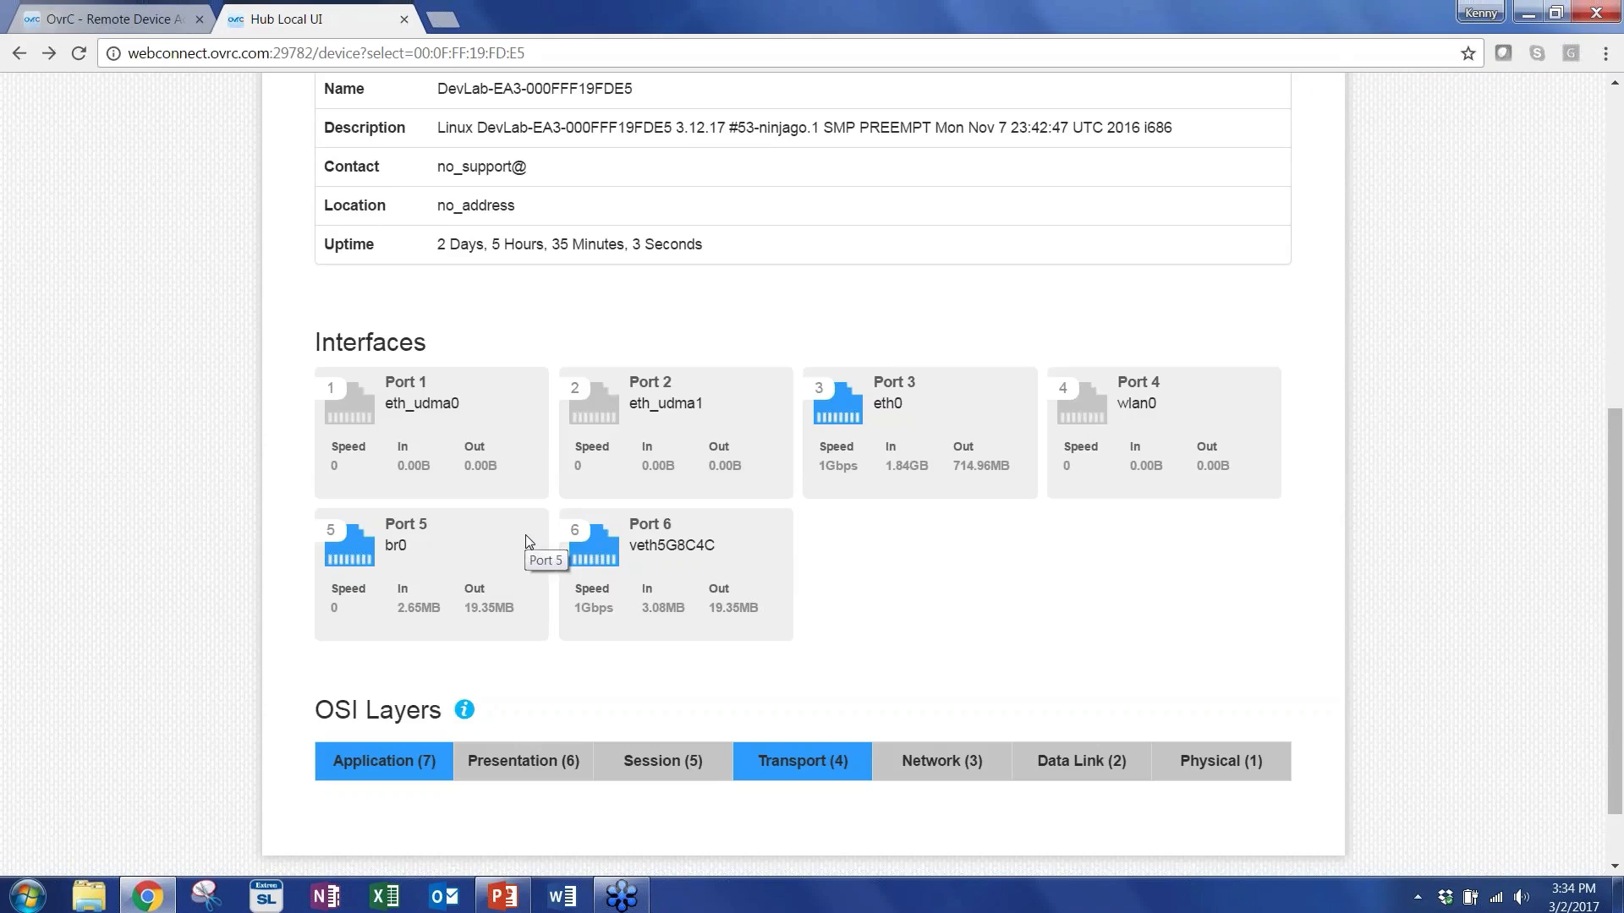
{"action": "mouse_move", "coordinate": [855, 616]}
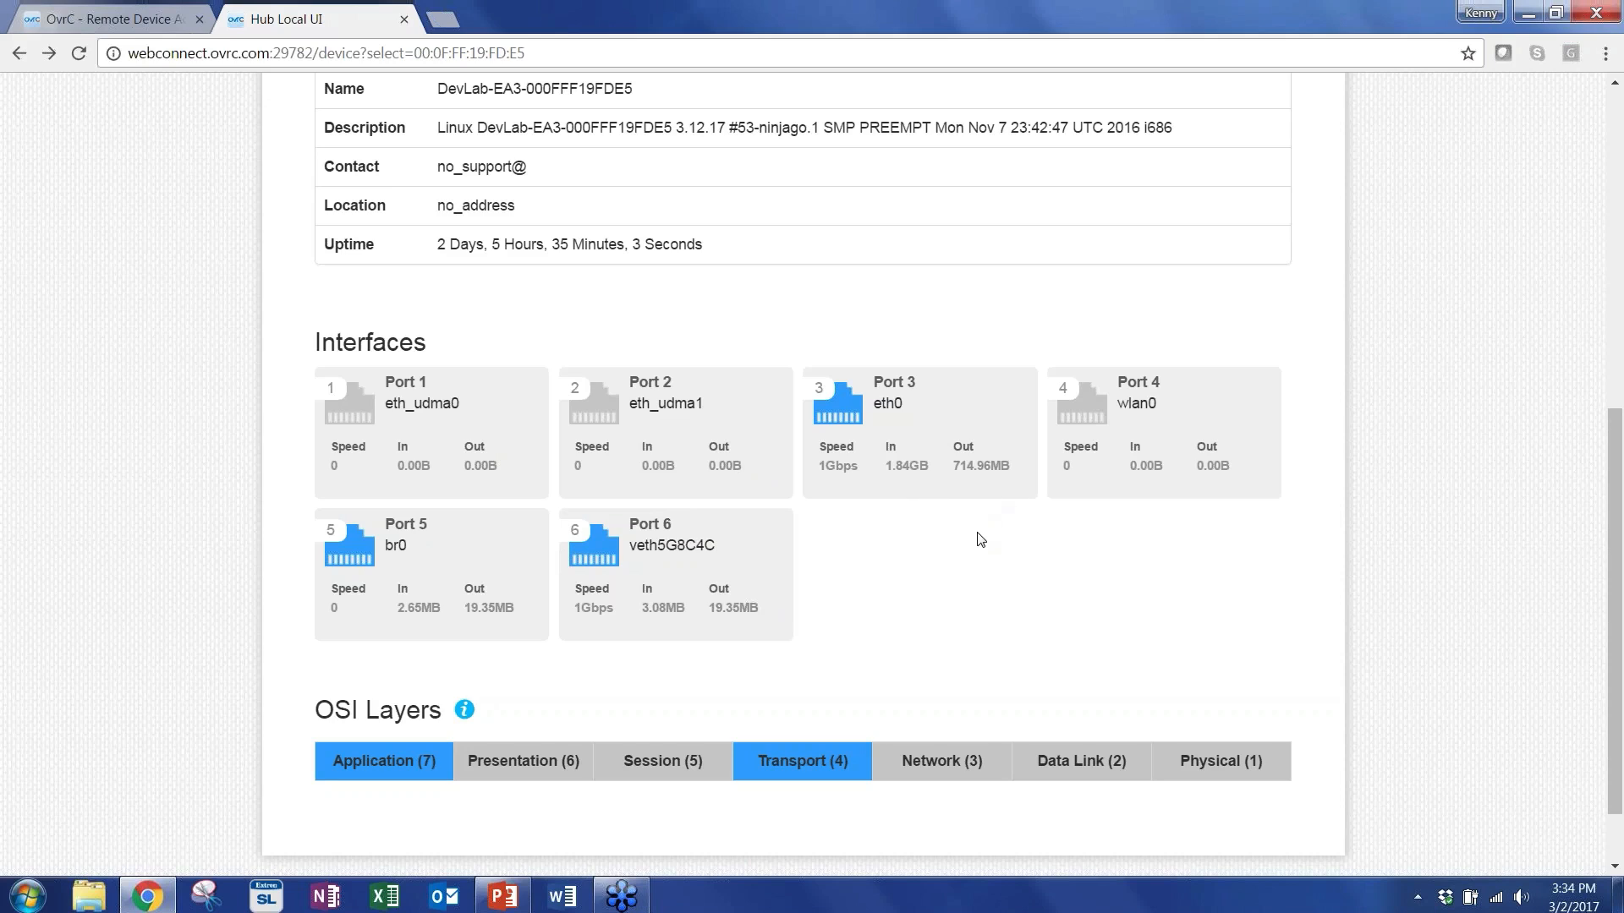
{"action": "mouse_move", "coordinate": [843, 485]}
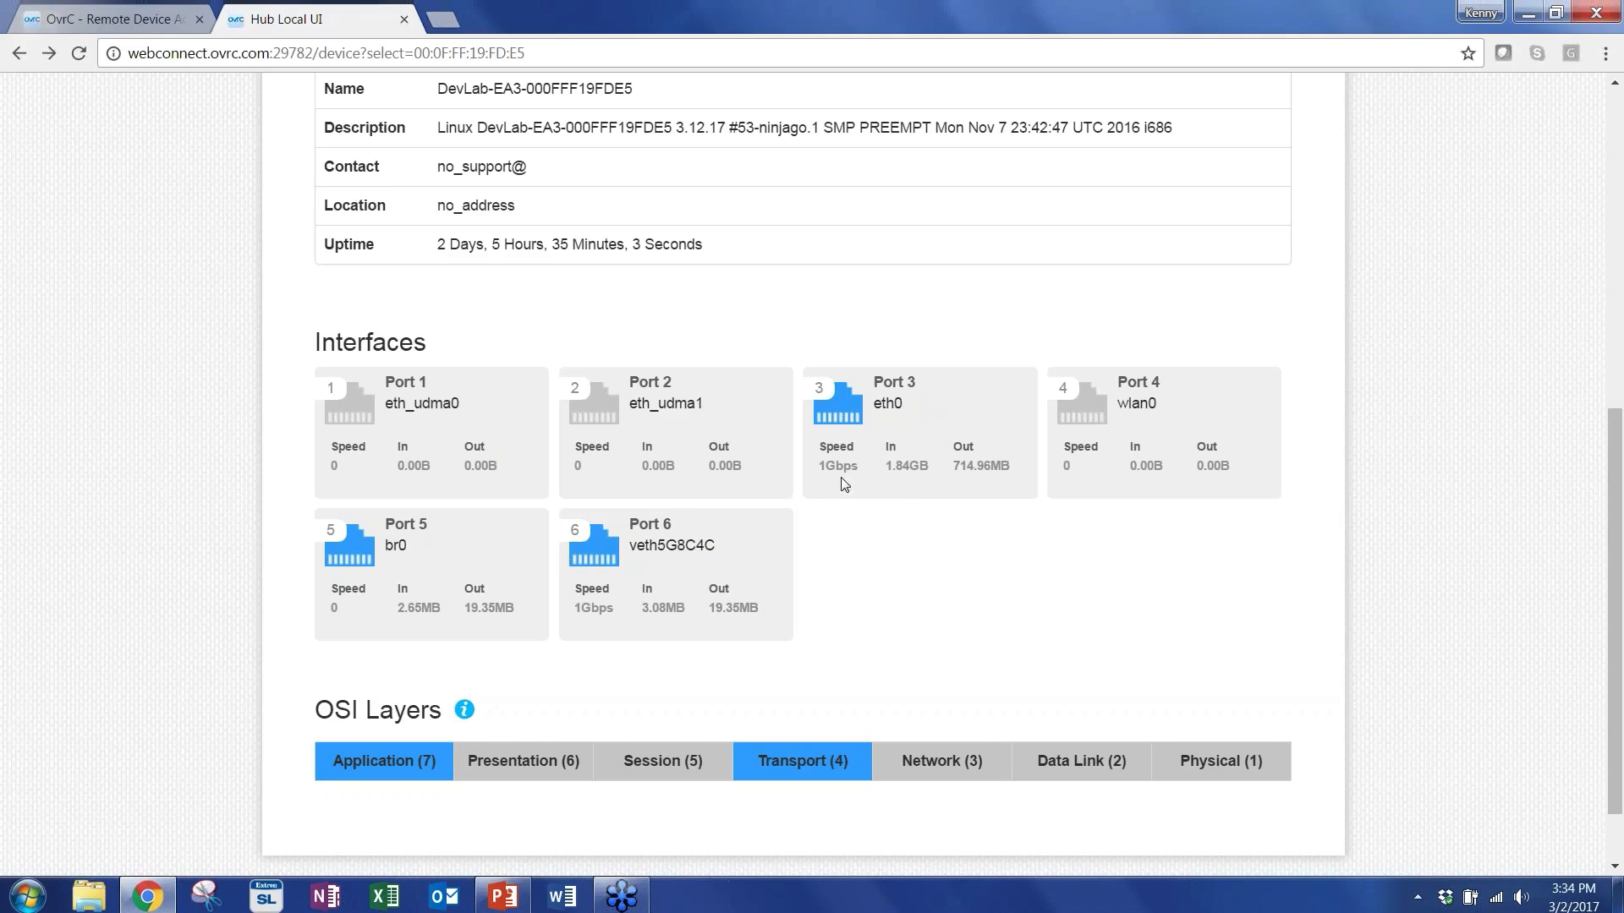
{"action": "mouse_move", "coordinate": [1086, 661]}
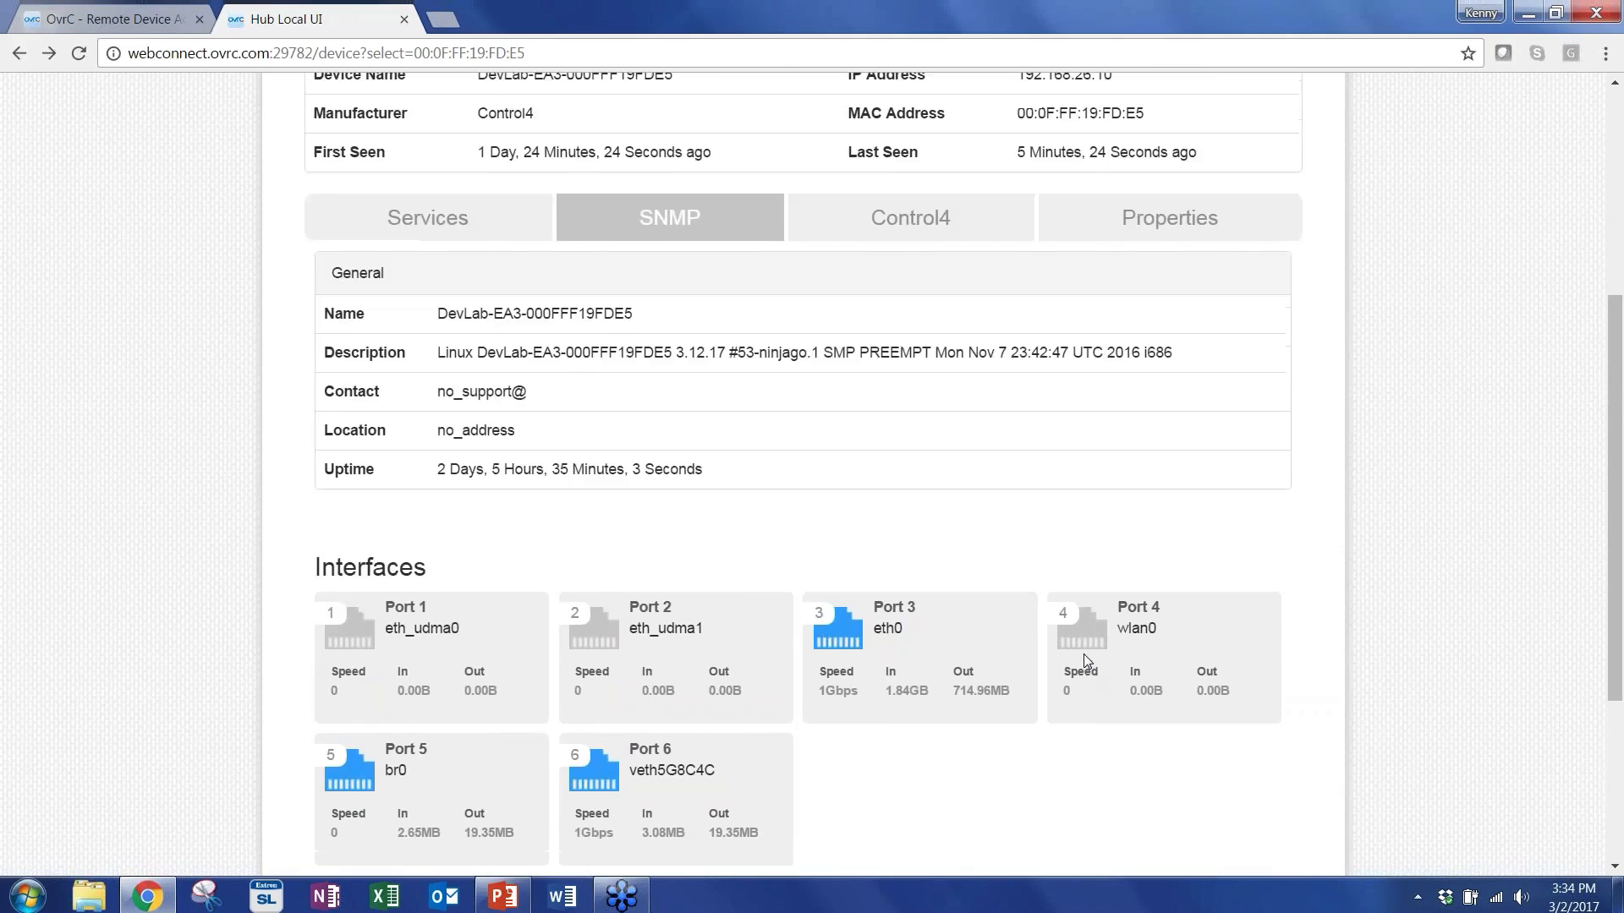
{"action": "left_click", "coordinate": [910, 217]}
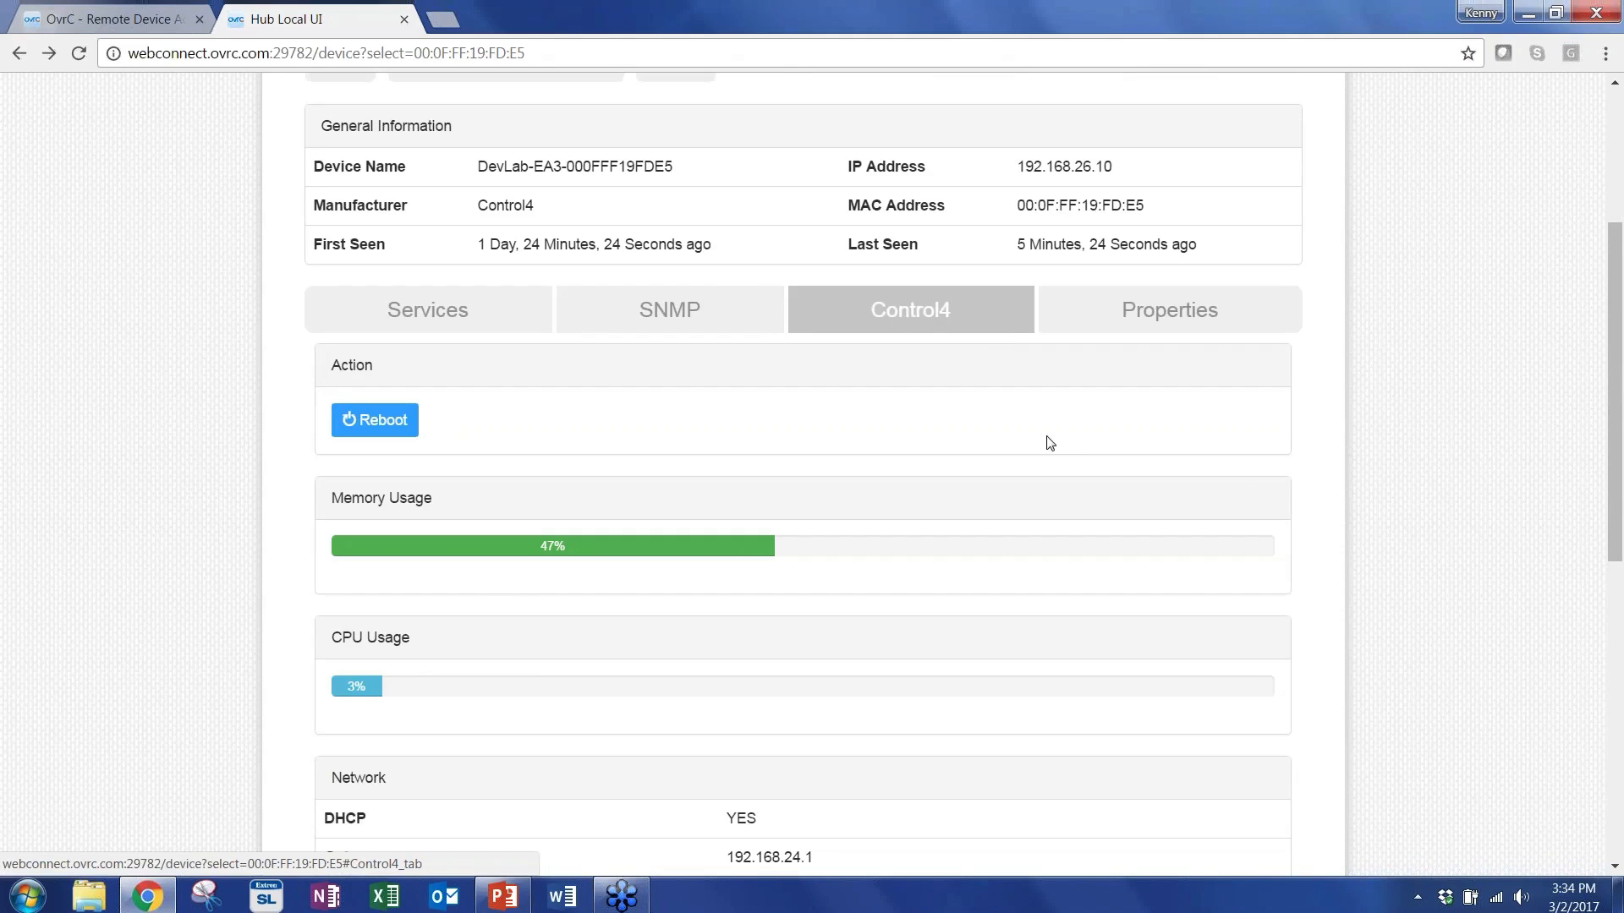
{"action": "scroll", "scroll_direction": "down", "scroll_amount": 3}
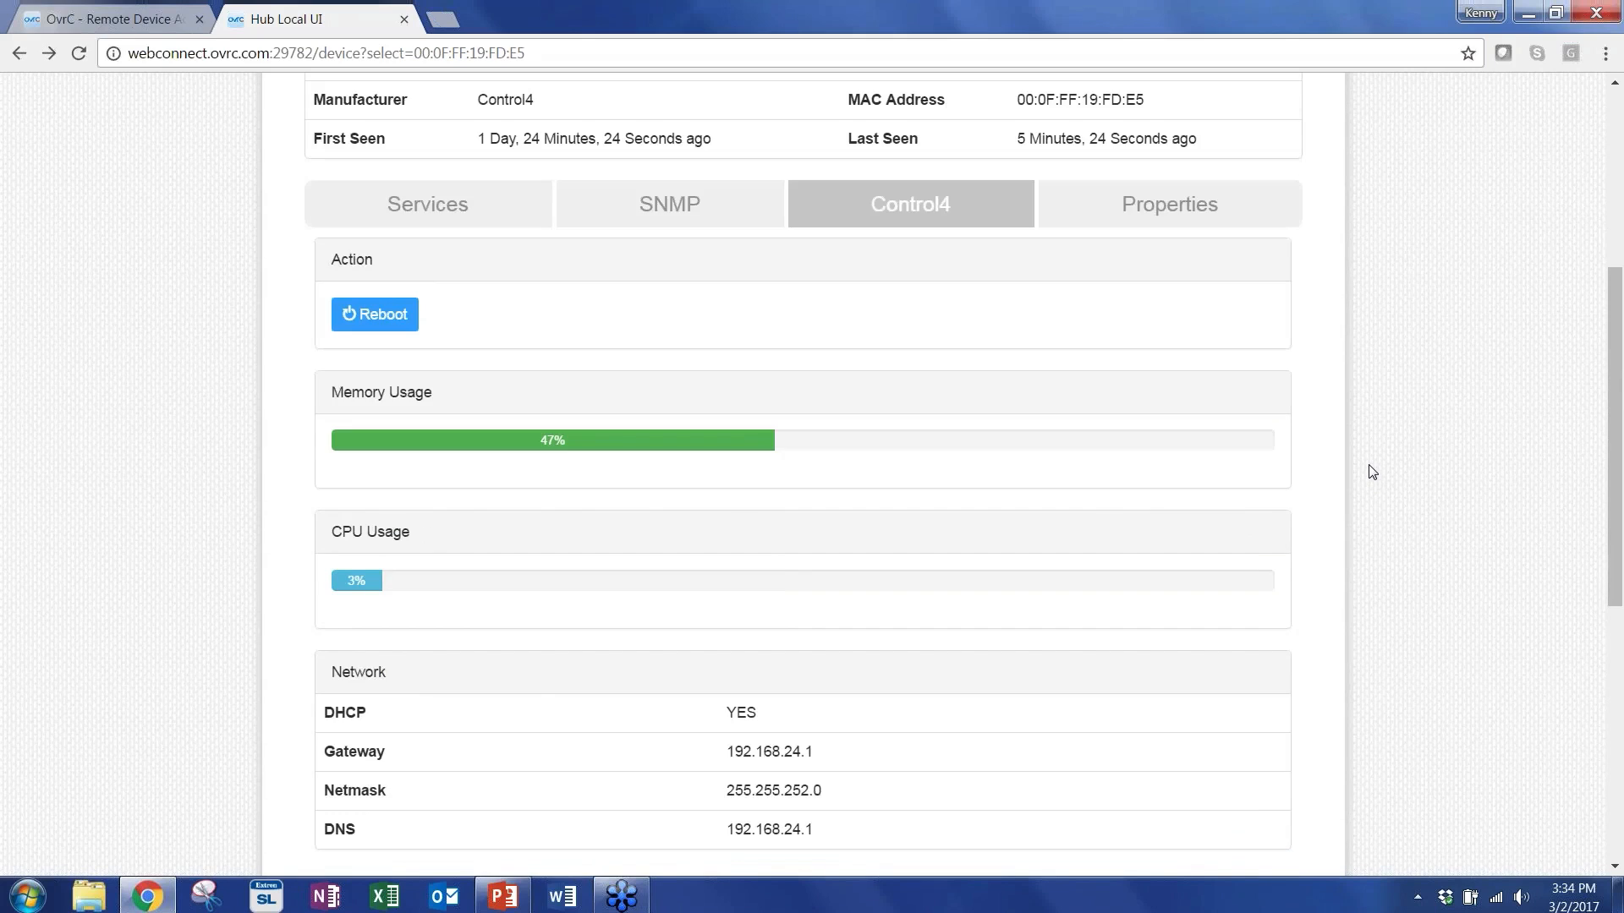
{"action": "mouse_move", "coordinate": [376, 315]}
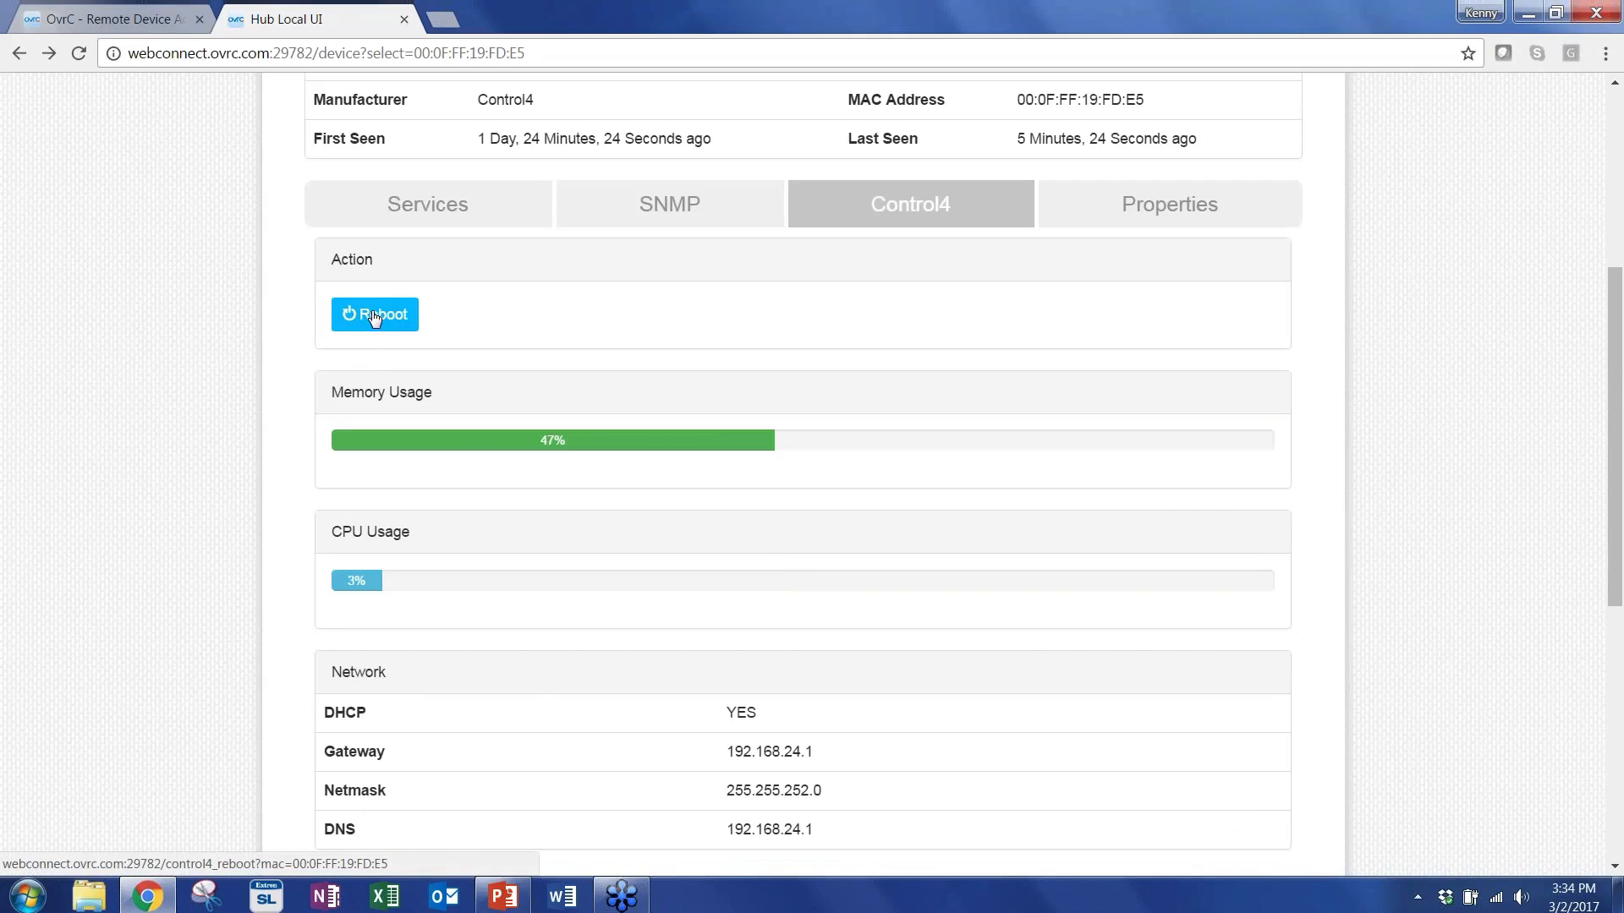
{"action": "scroll", "scroll_direction": "down", "scroll_amount": 3}
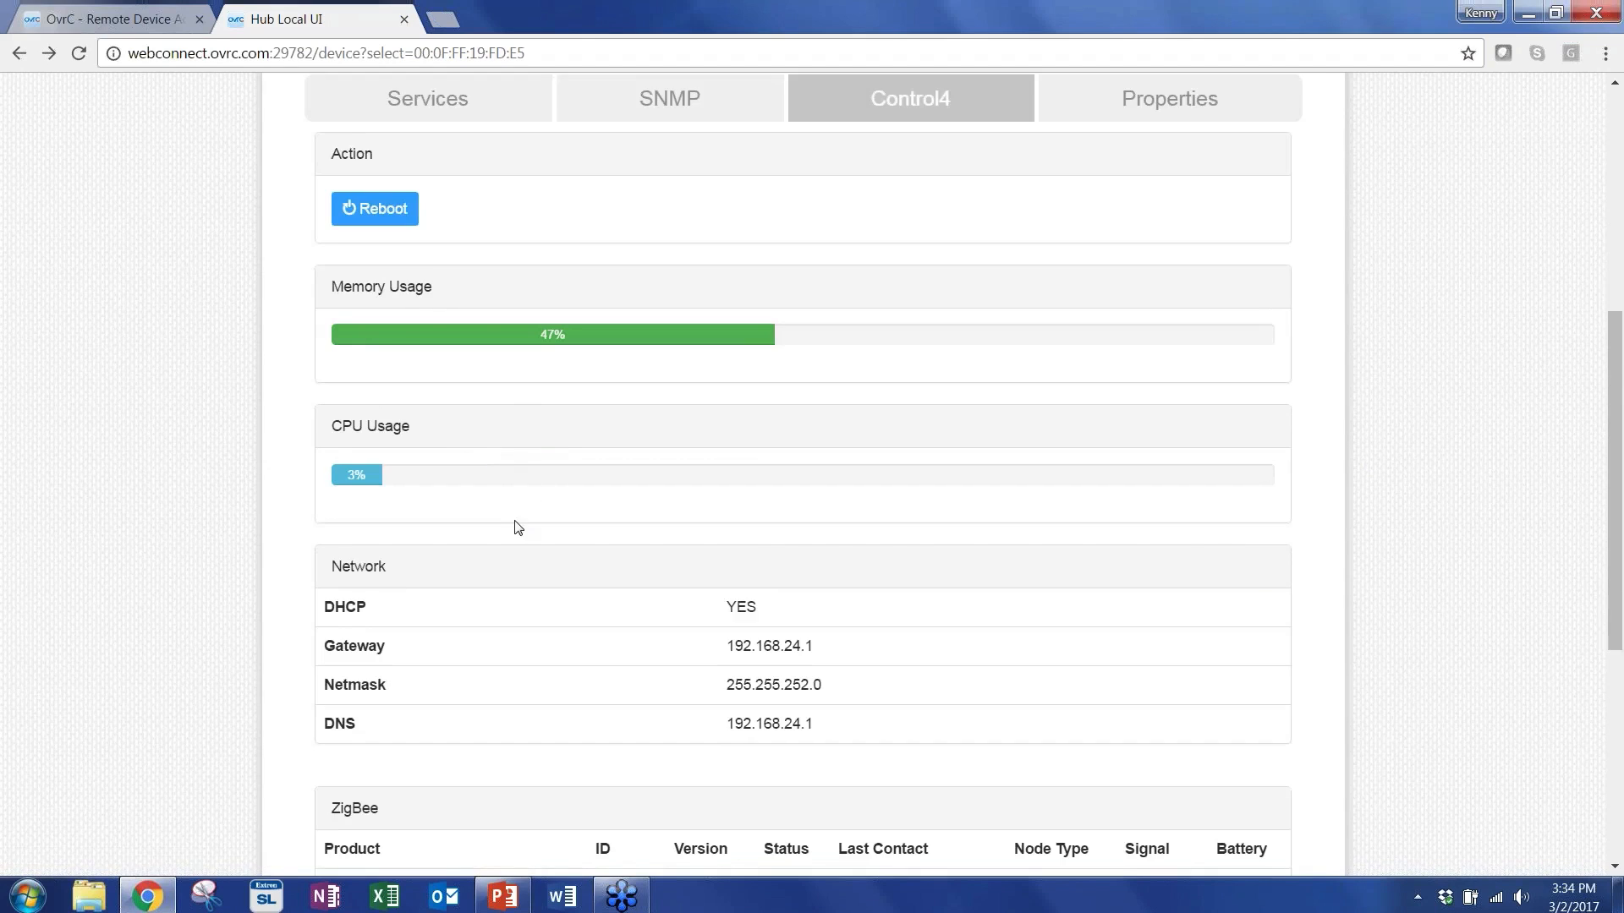
{"action": "scroll", "scroll_direction": "down", "scroll_amount": 3}
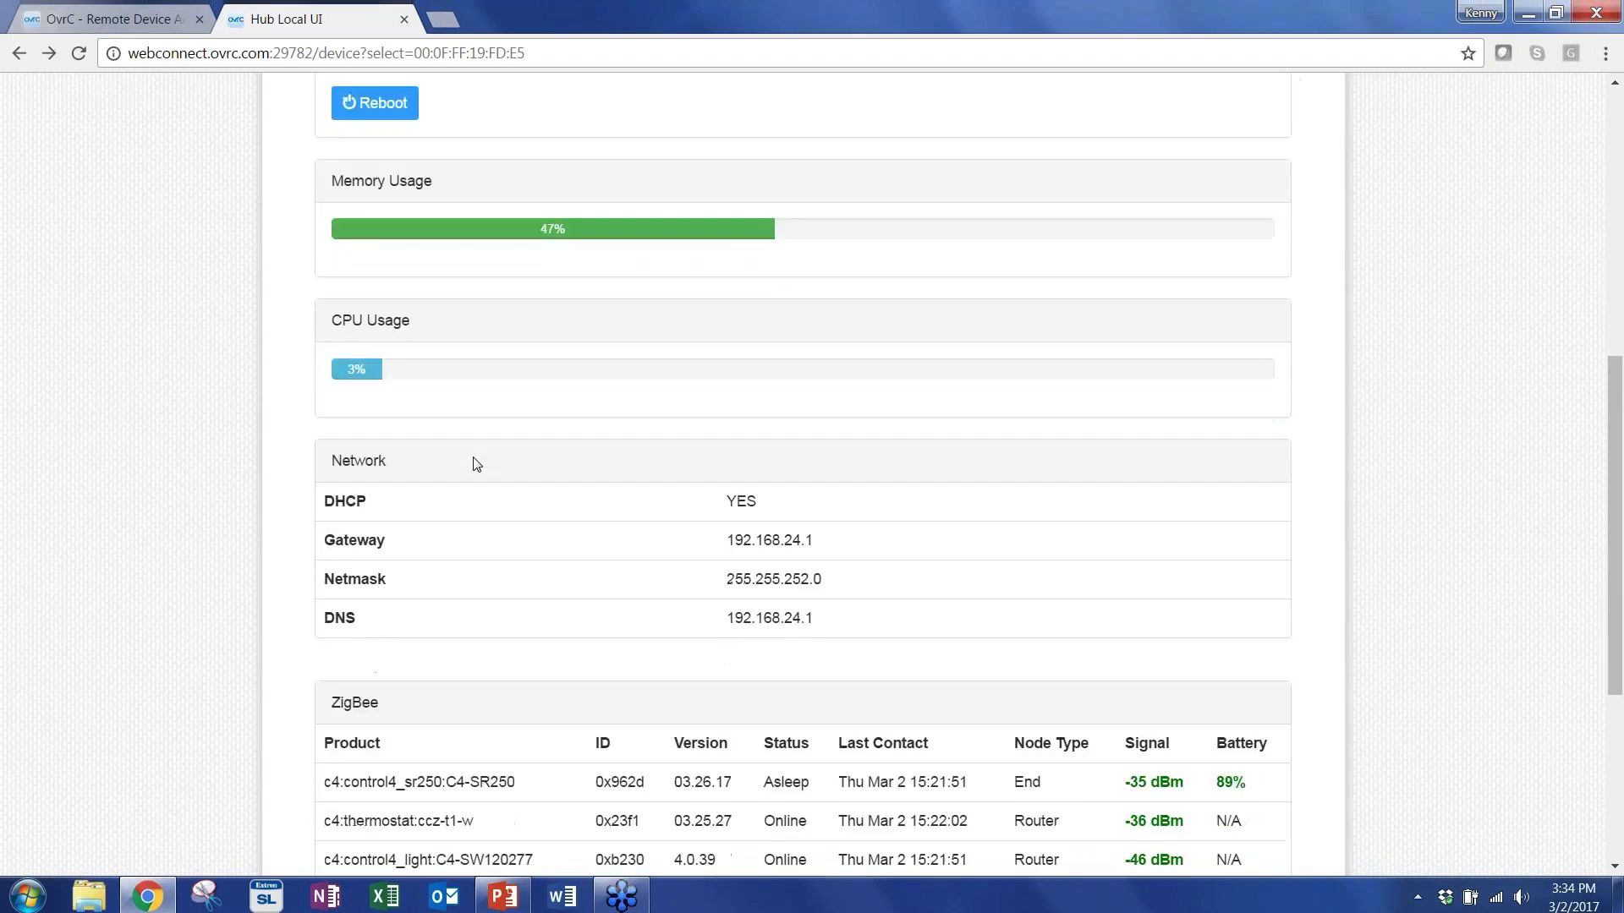
{"action": "scroll", "scroll_direction": "down", "scroll_amount": 3}
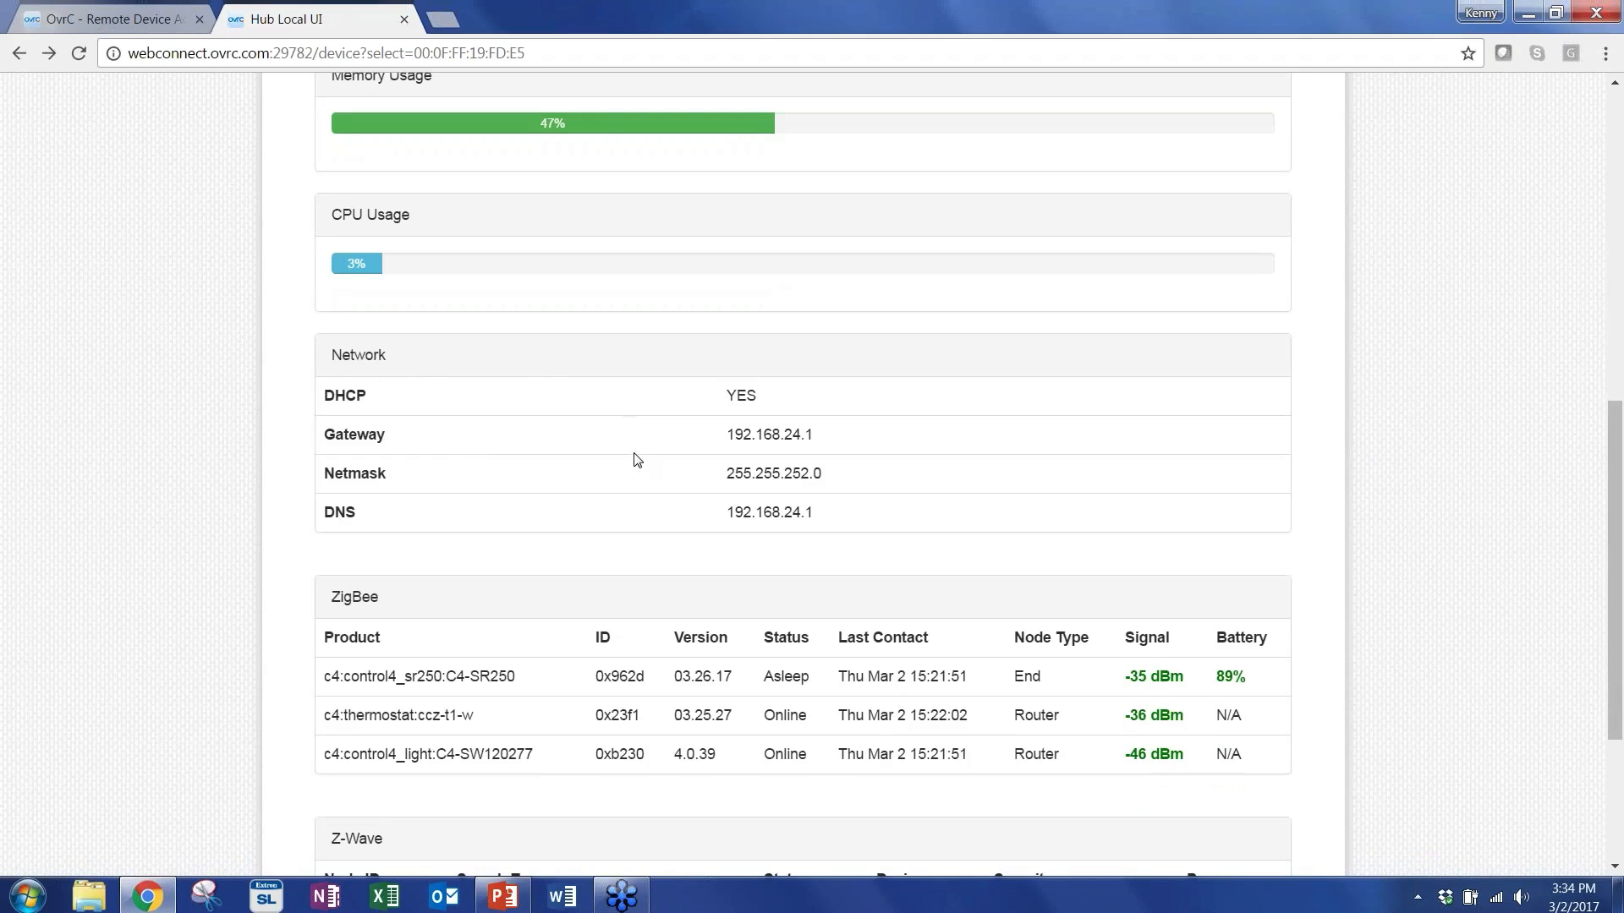
{"action": "scroll", "scroll_direction": "down", "scroll_amount": 3}
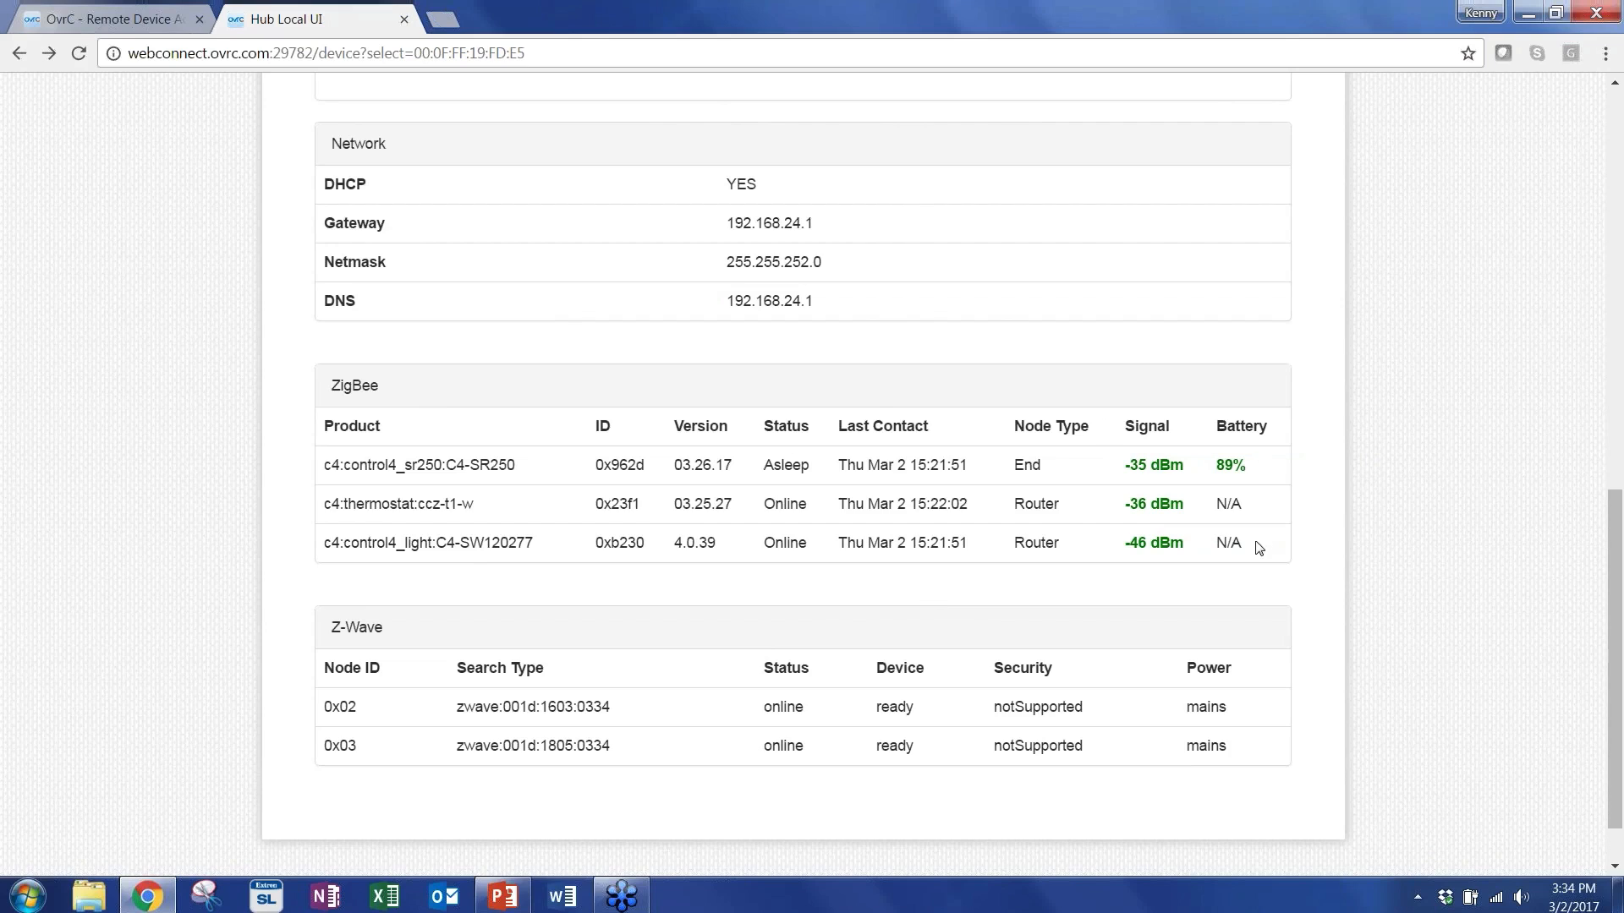
{"action": "mouse_move", "coordinate": [1247, 531]}
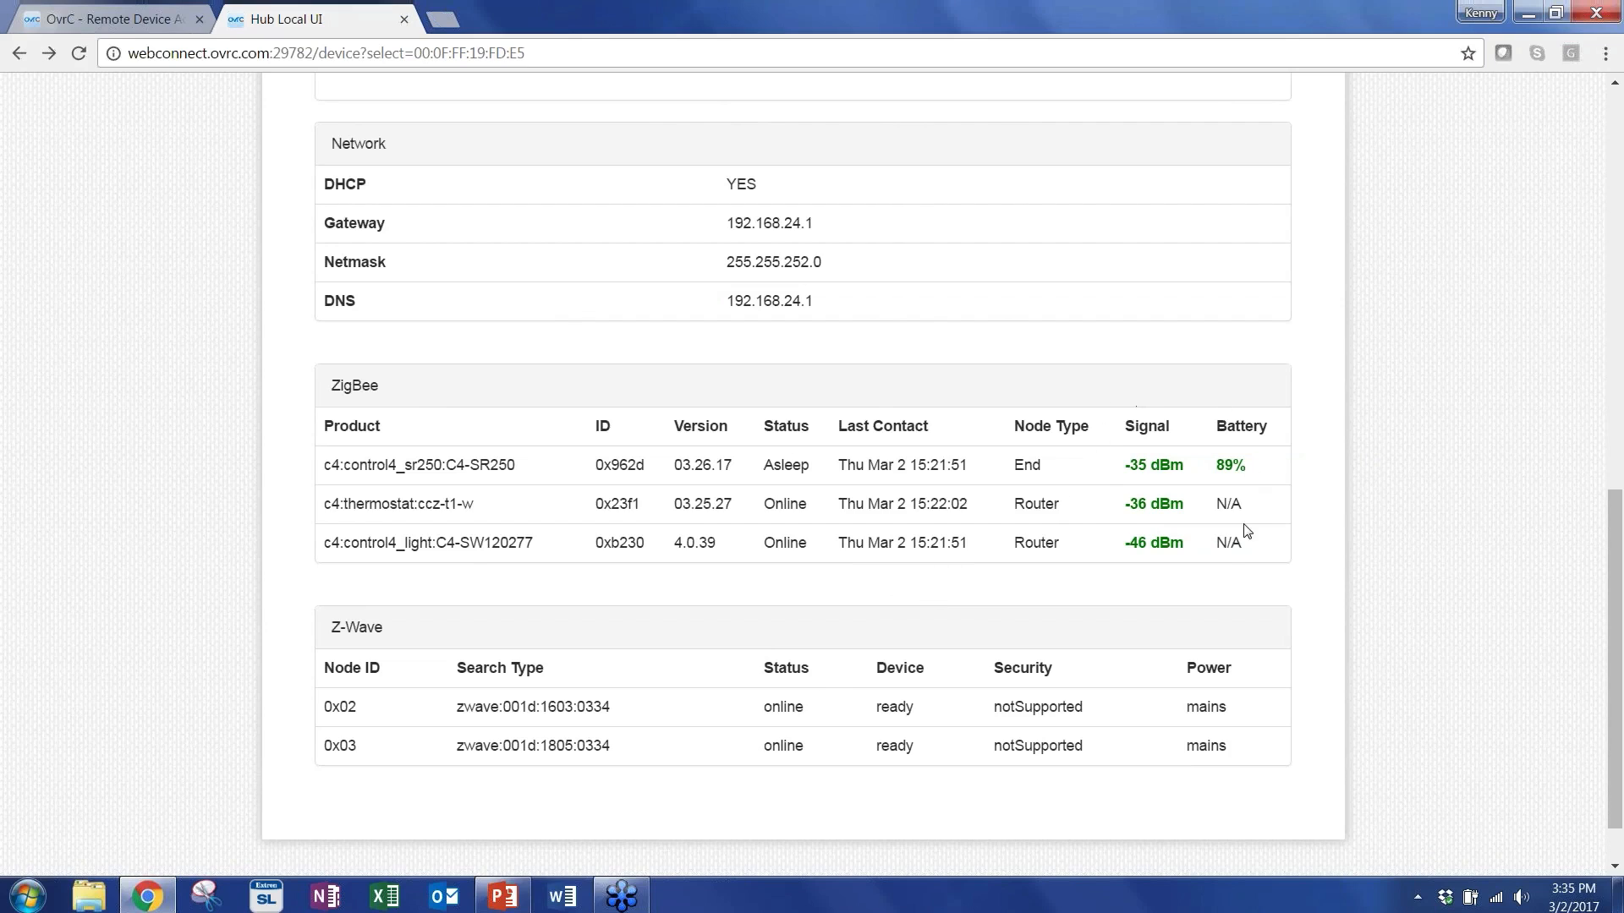
{"action": "mouse_move", "coordinate": [1371, 563]}
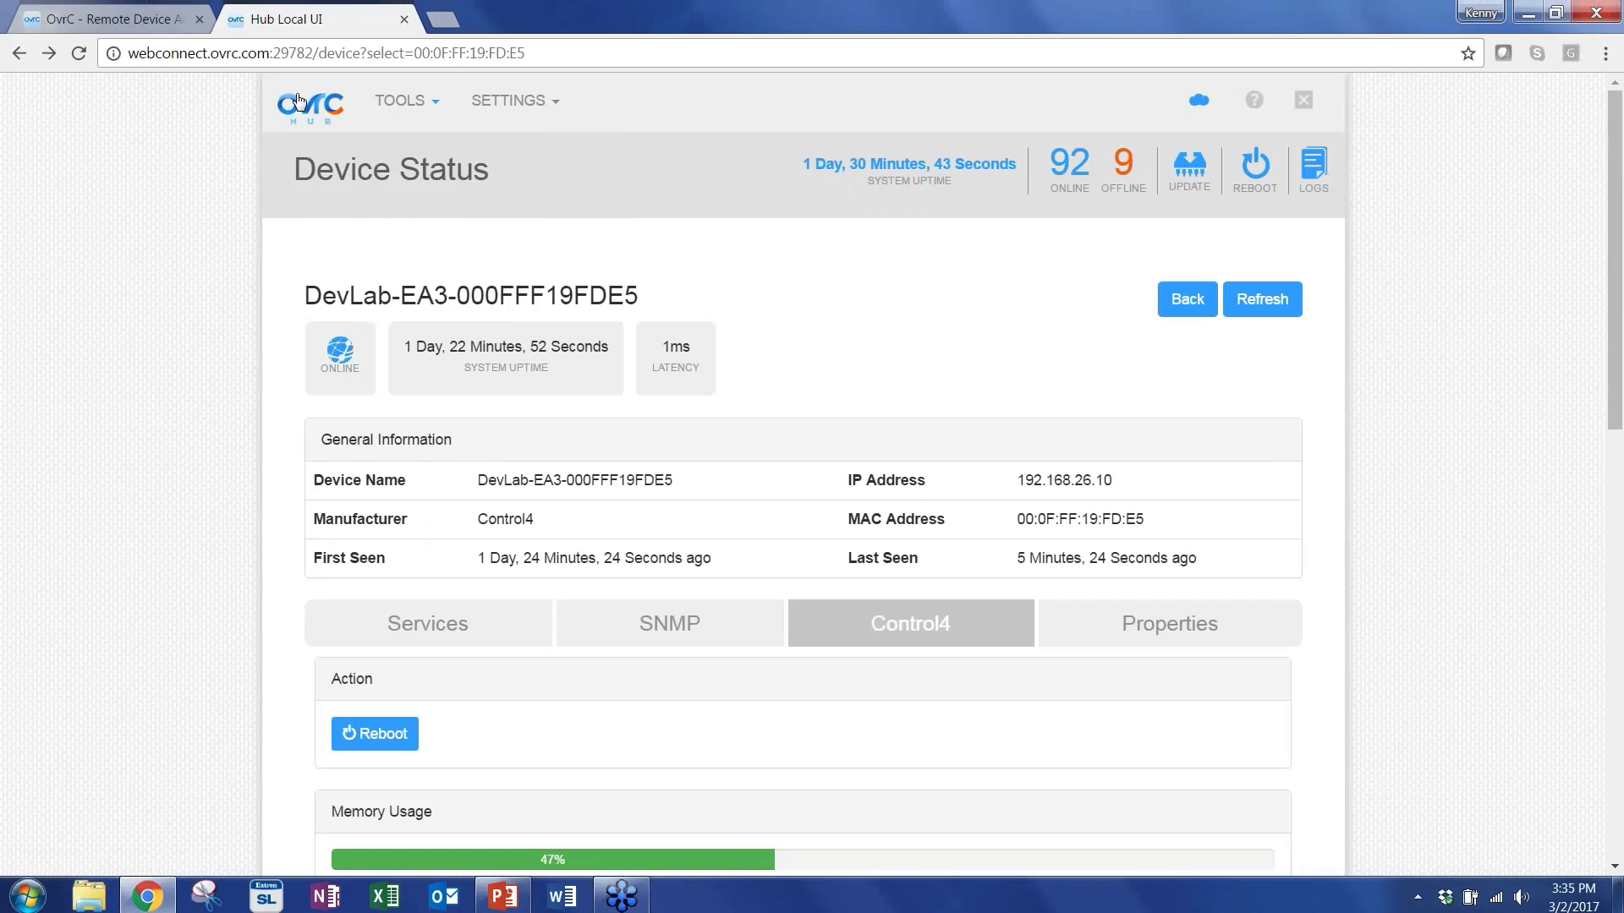
Back in the device list, find 'crestron' and open RMC3-7F65A40B at 192.168.24.10 with its services.
{"action": "left_click", "coordinate": [1186, 300]}
{"action": "type", "text": "c"}
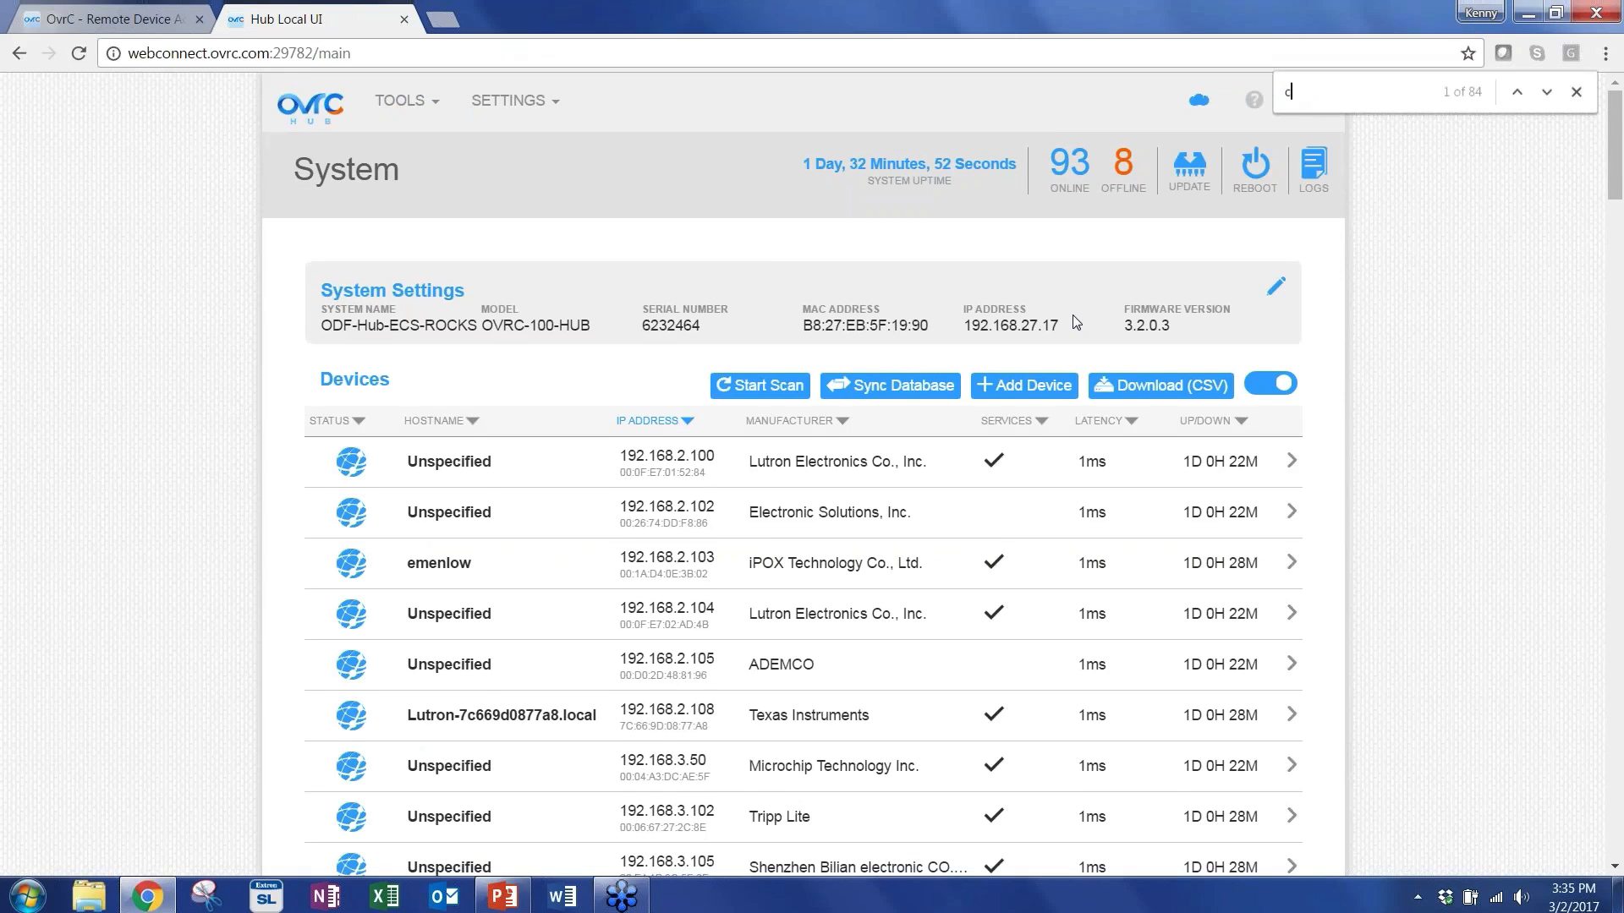
{"action": "type", "text": "restron"}
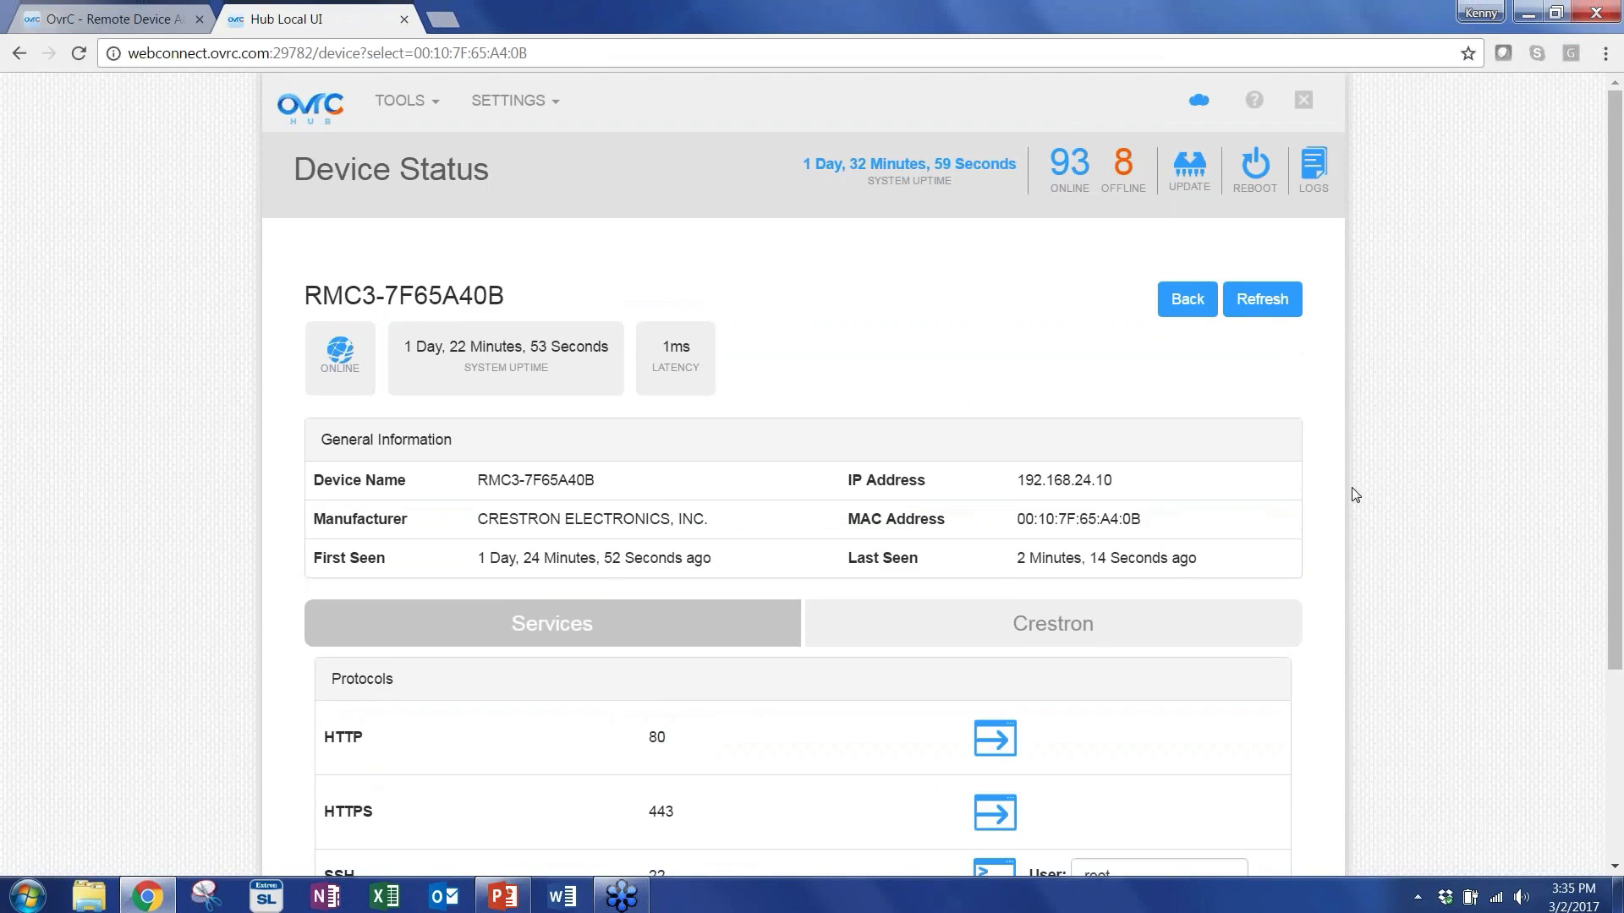
{"action": "scroll", "scroll_direction": "down", "scroll_amount": 3}
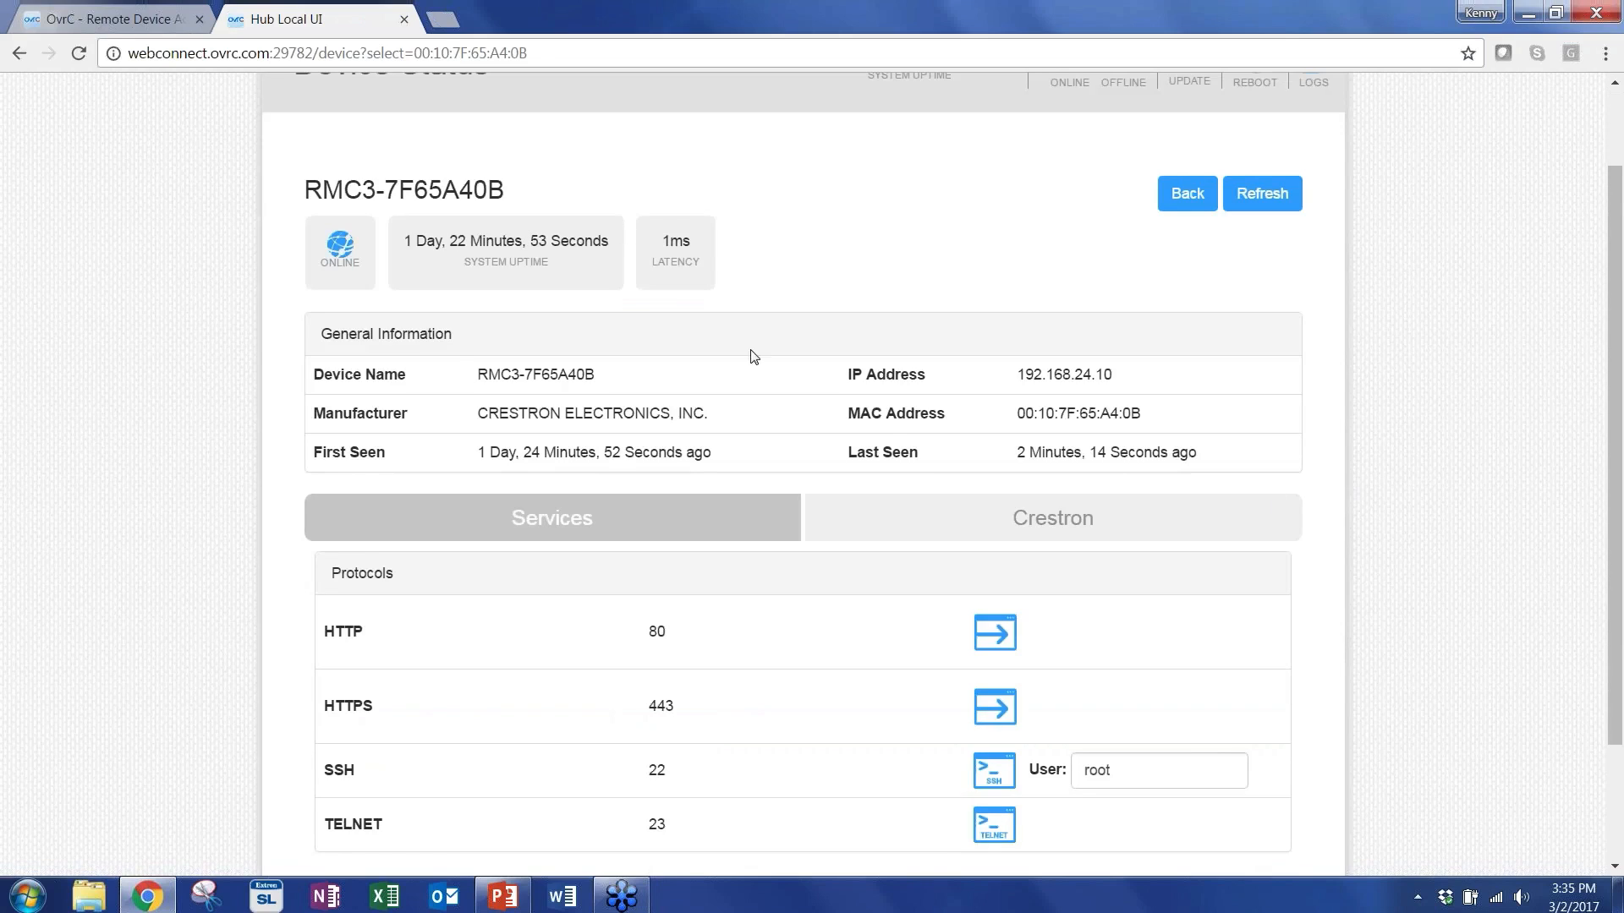
{"action": "mouse_move", "coordinate": [888, 442]}
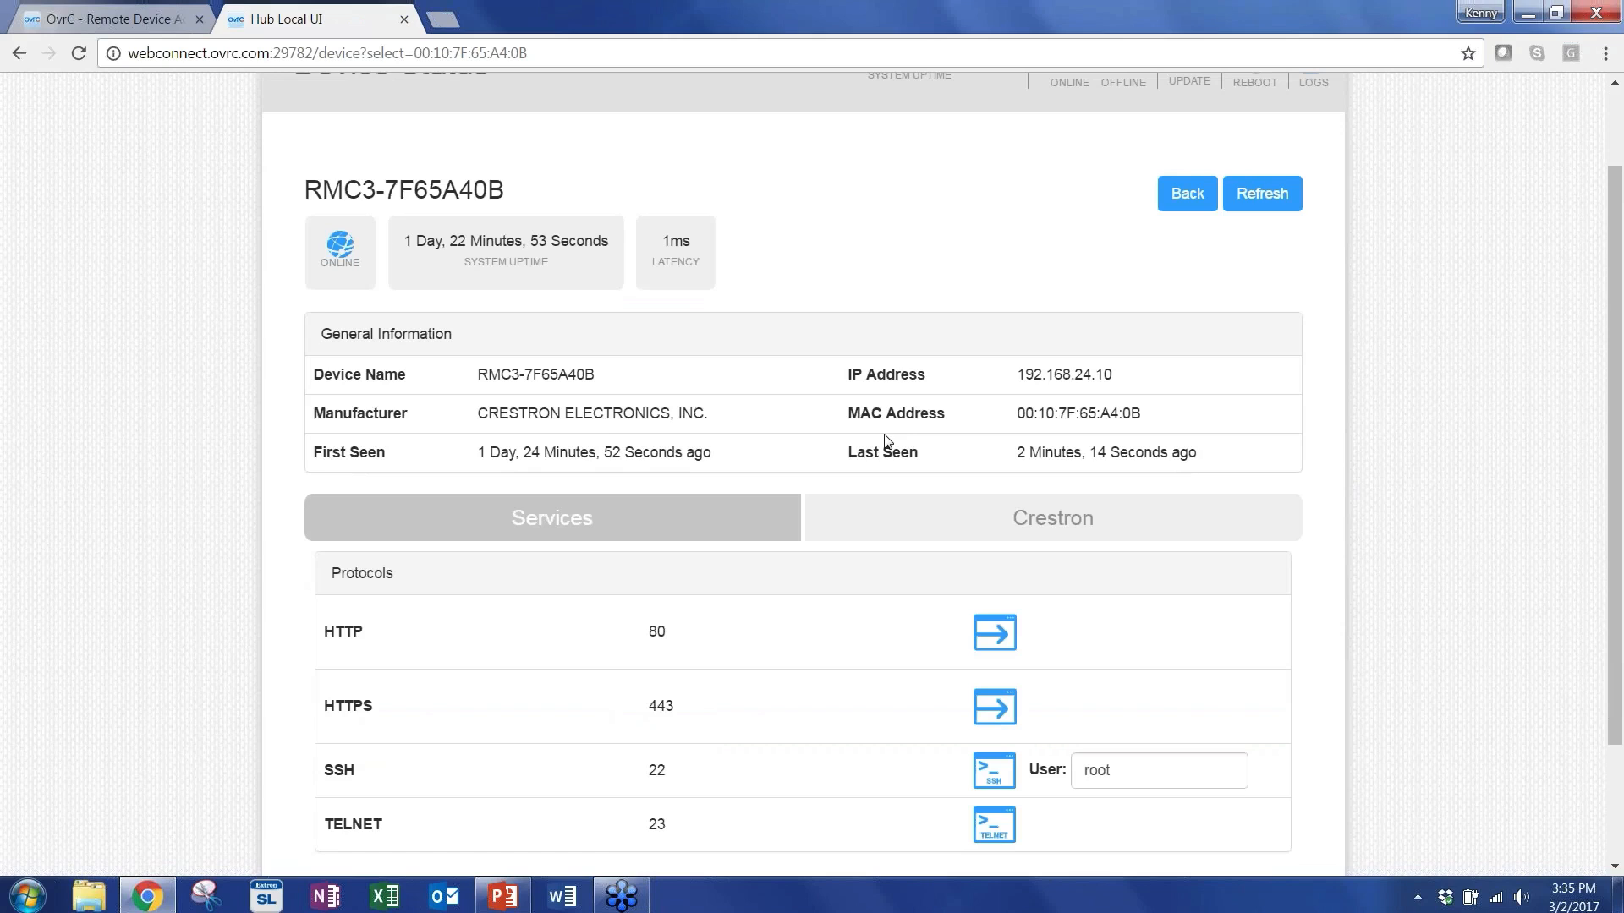
{"action": "scroll", "scroll_direction": "down", "scroll_amount": 3}
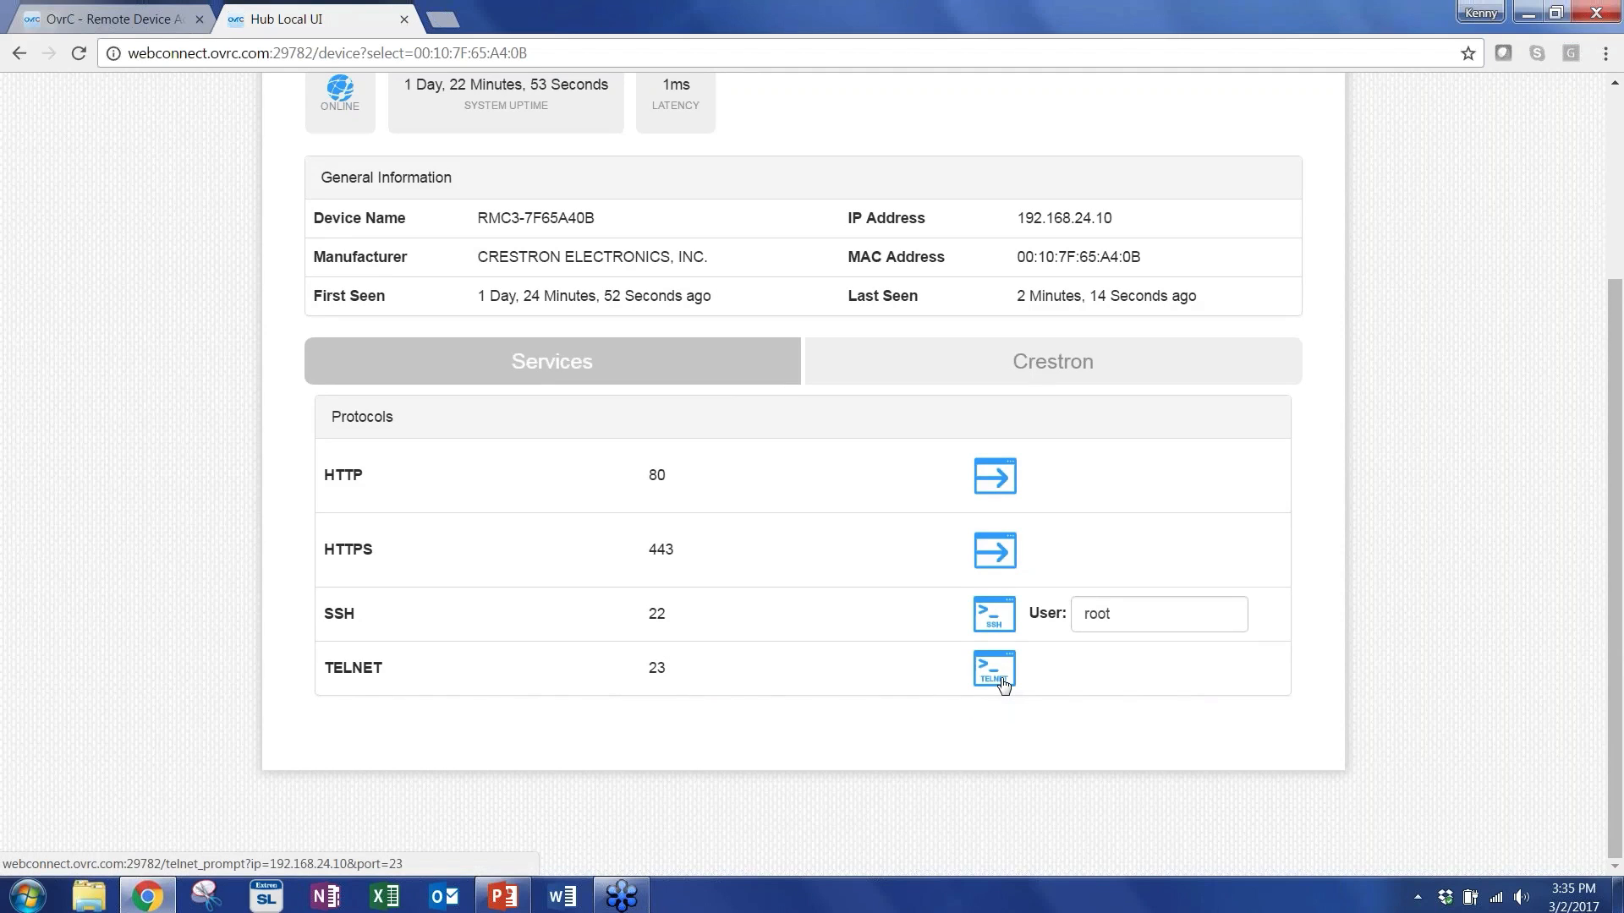
Browse the Crestron RMC3-7F65A40B's Network, Hardware and System sections, then return to the device list.
{"action": "left_click", "coordinate": [1050, 362]}
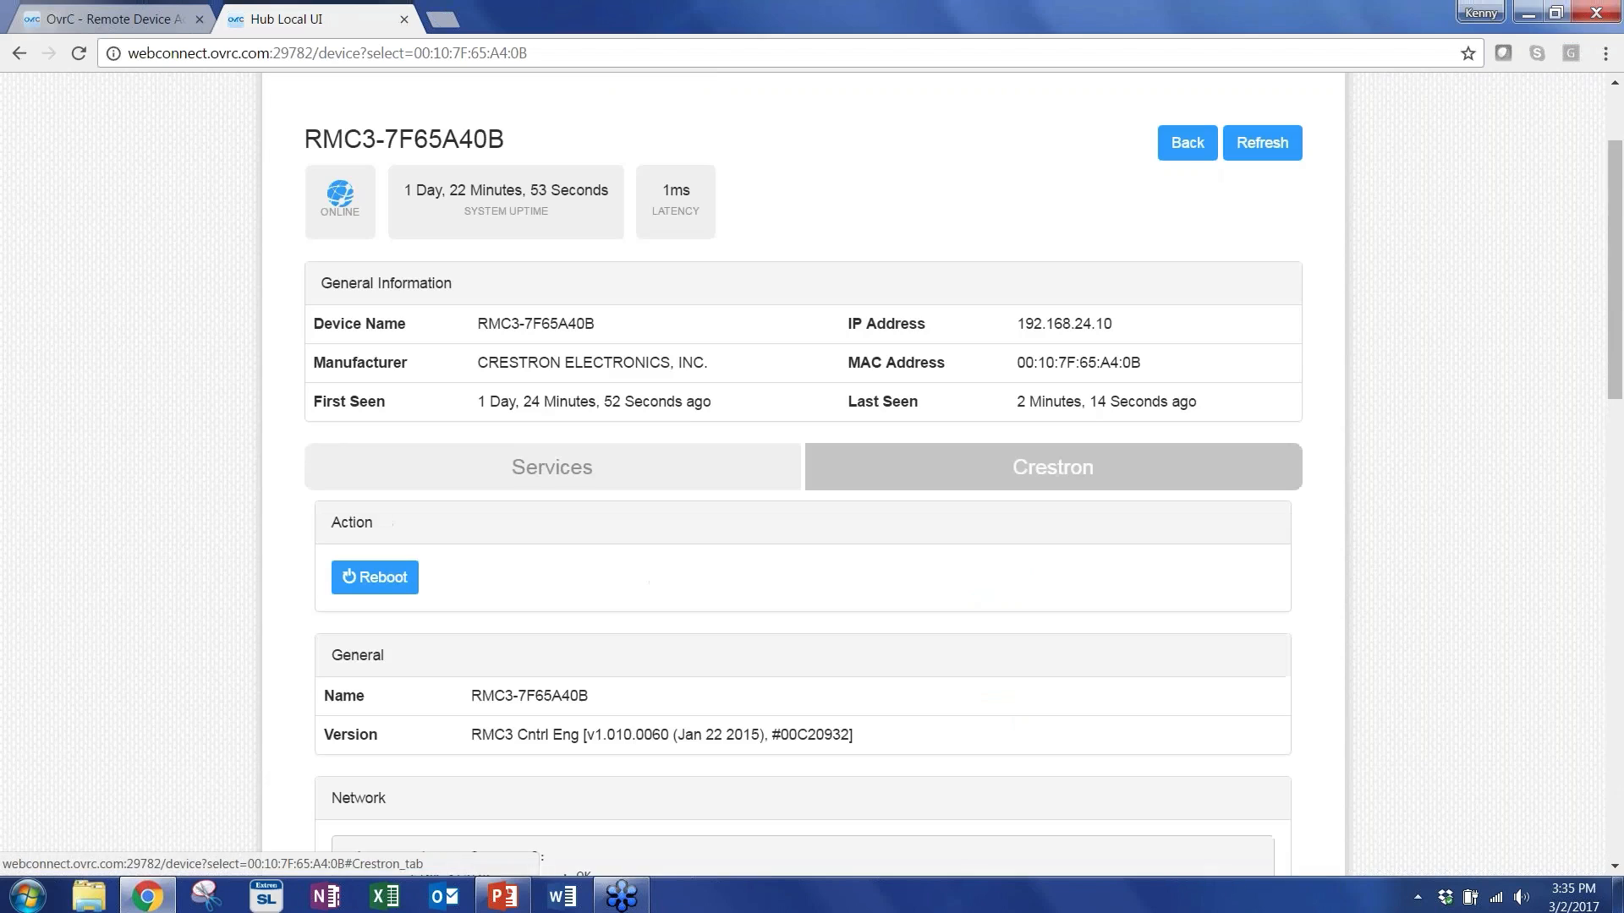
{"action": "scroll", "scroll_direction": "down", "scroll_amount": 3}
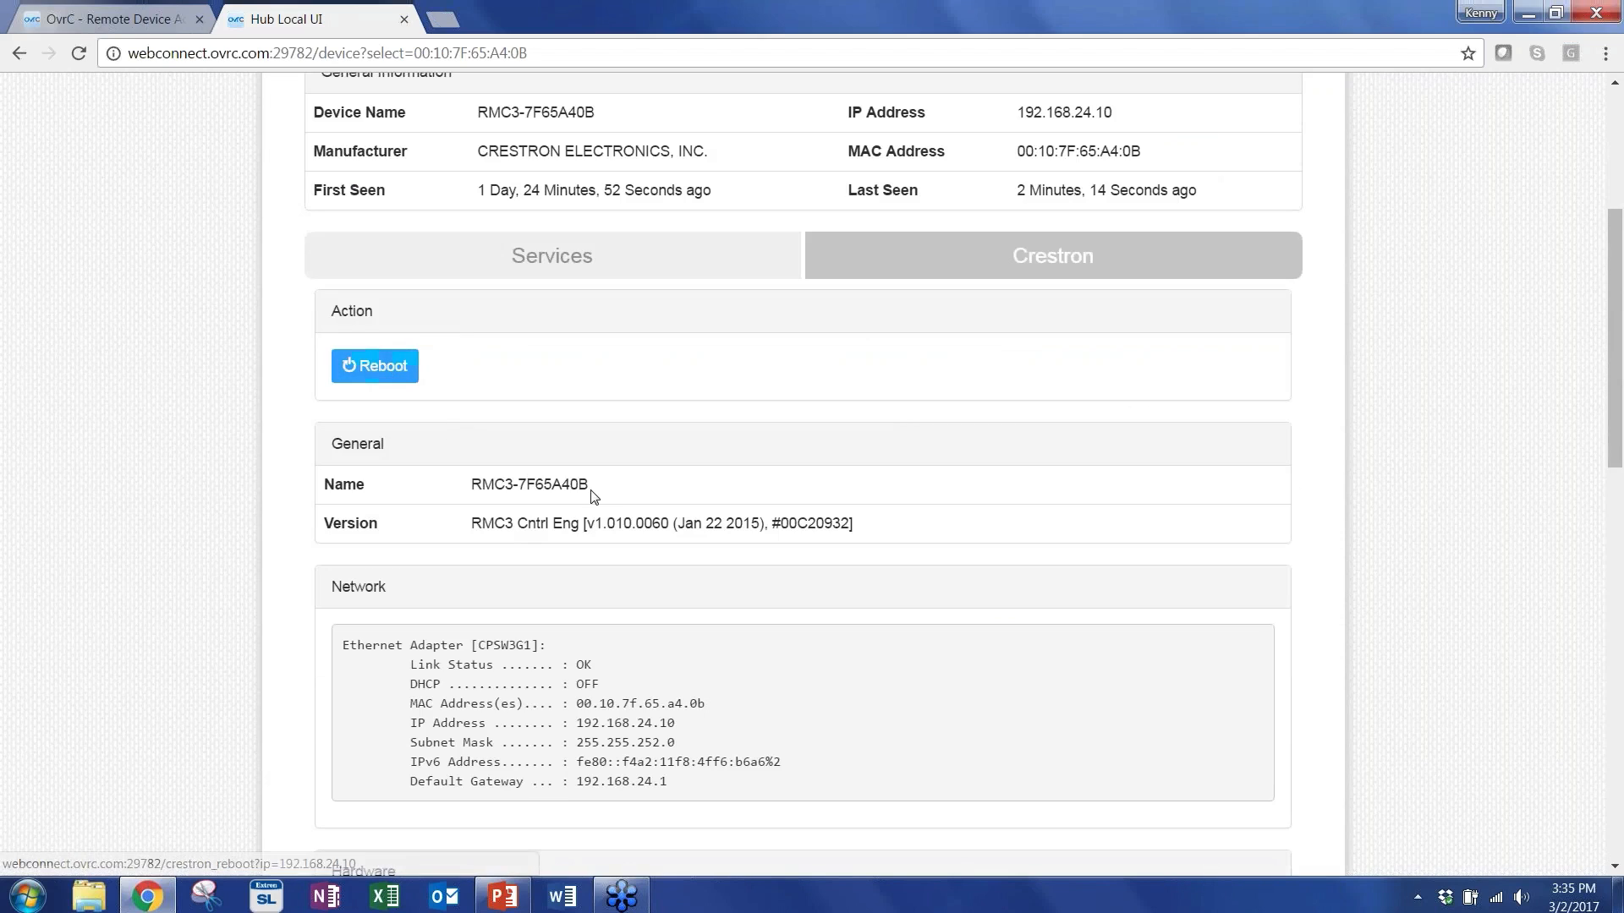
{"action": "scroll", "scroll_direction": "down", "scroll_amount": 3}
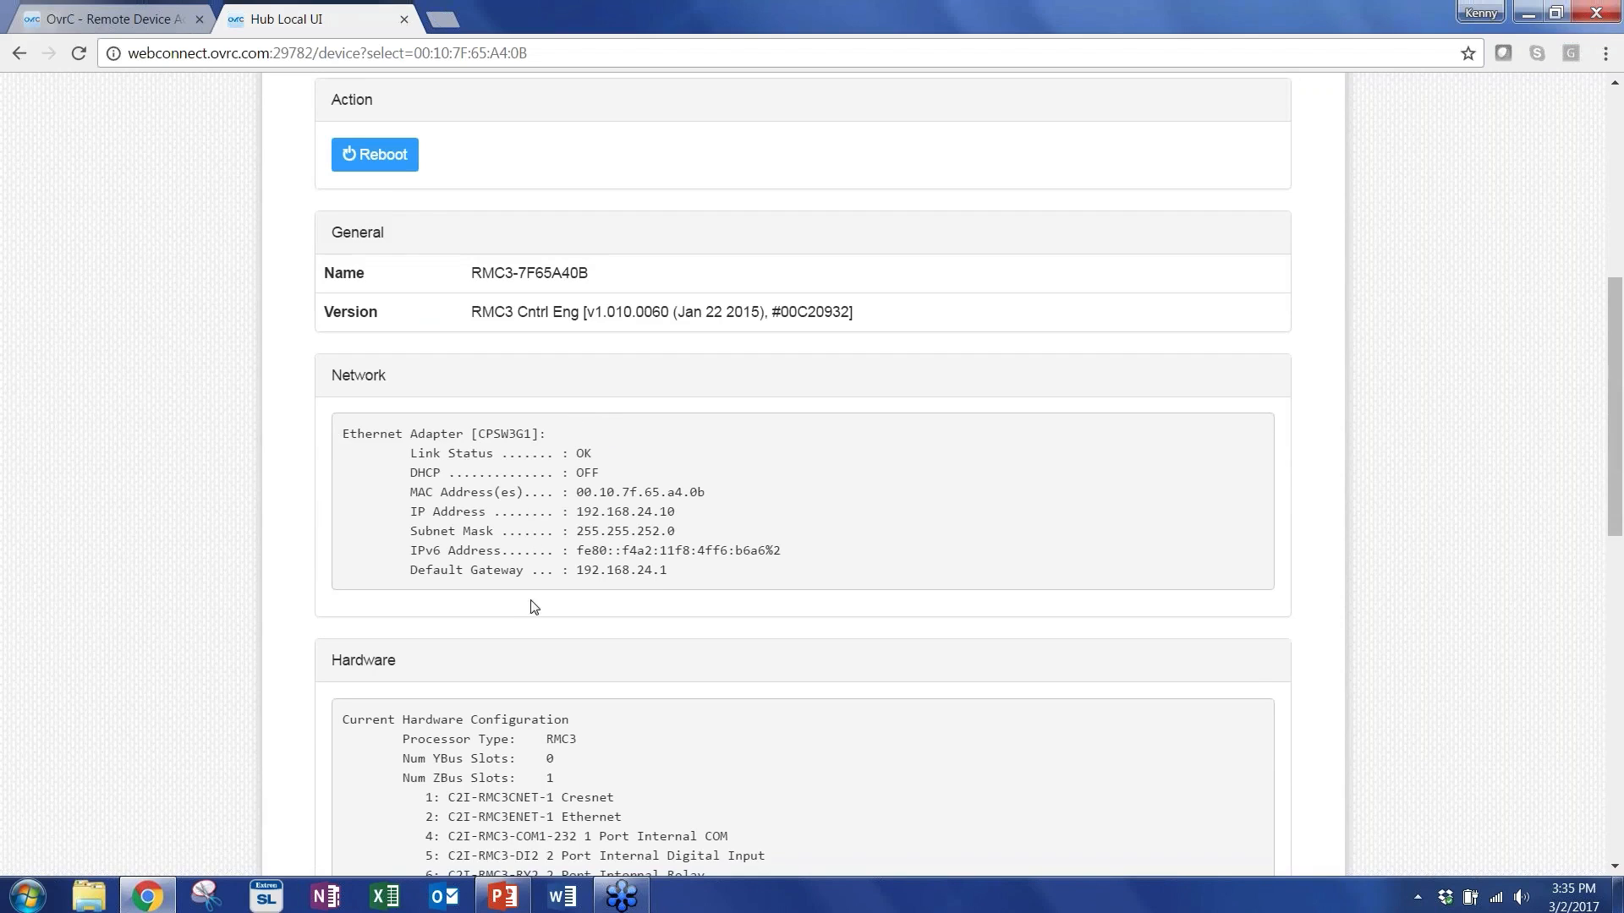
{"action": "mouse_move", "coordinate": [506, 605]}
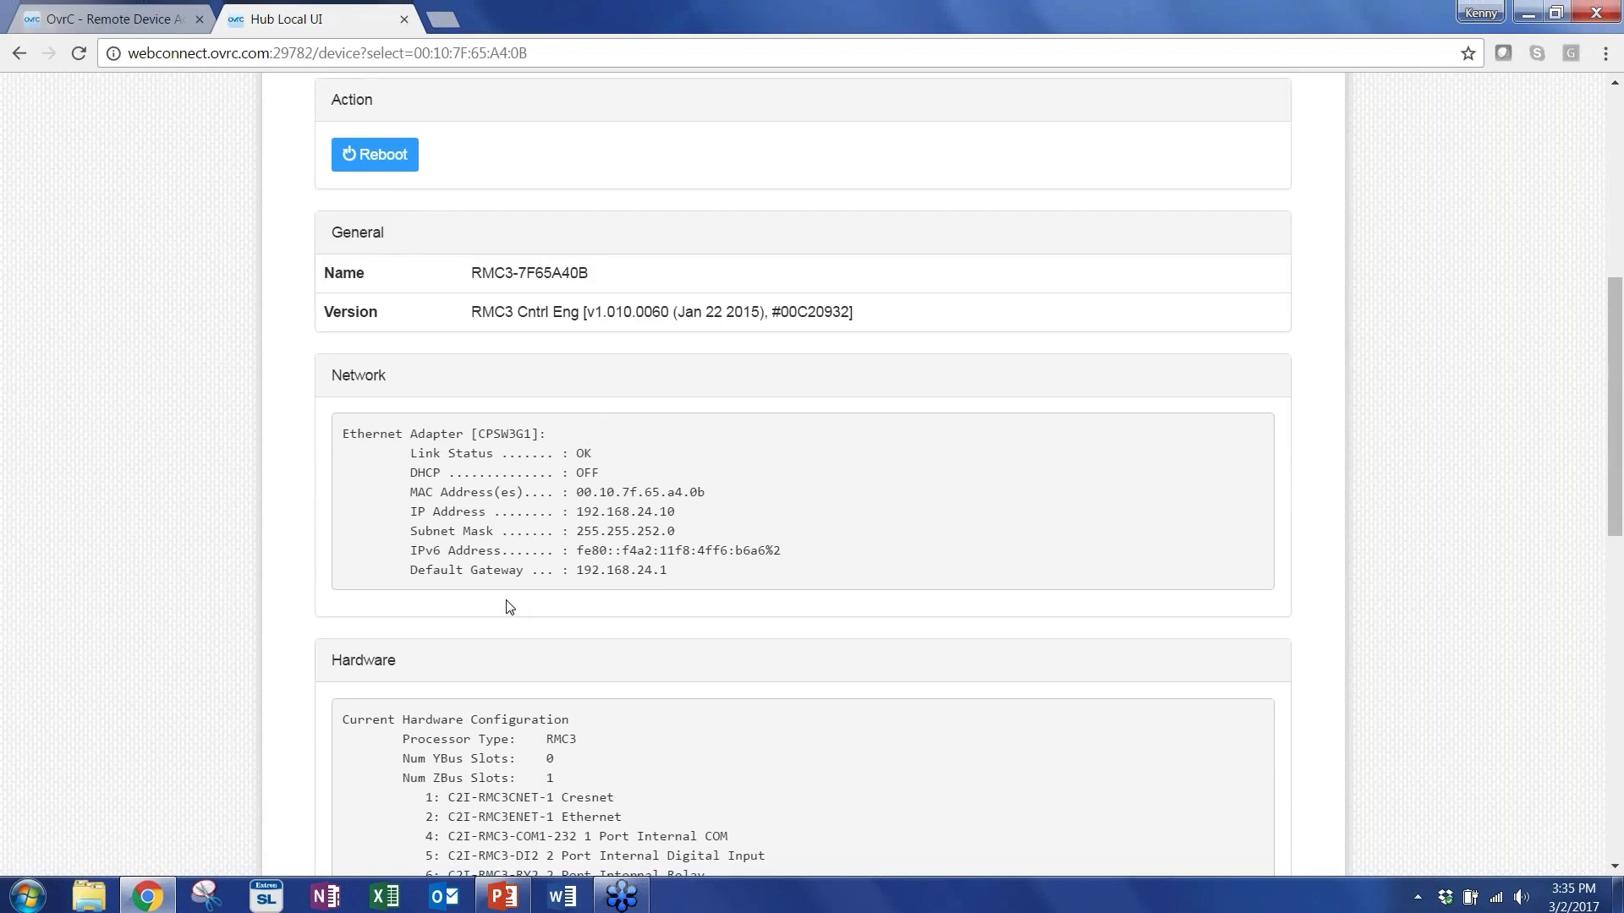
{"action": "scroll", "scroll_direction": "down", "scroll_amount": 3}
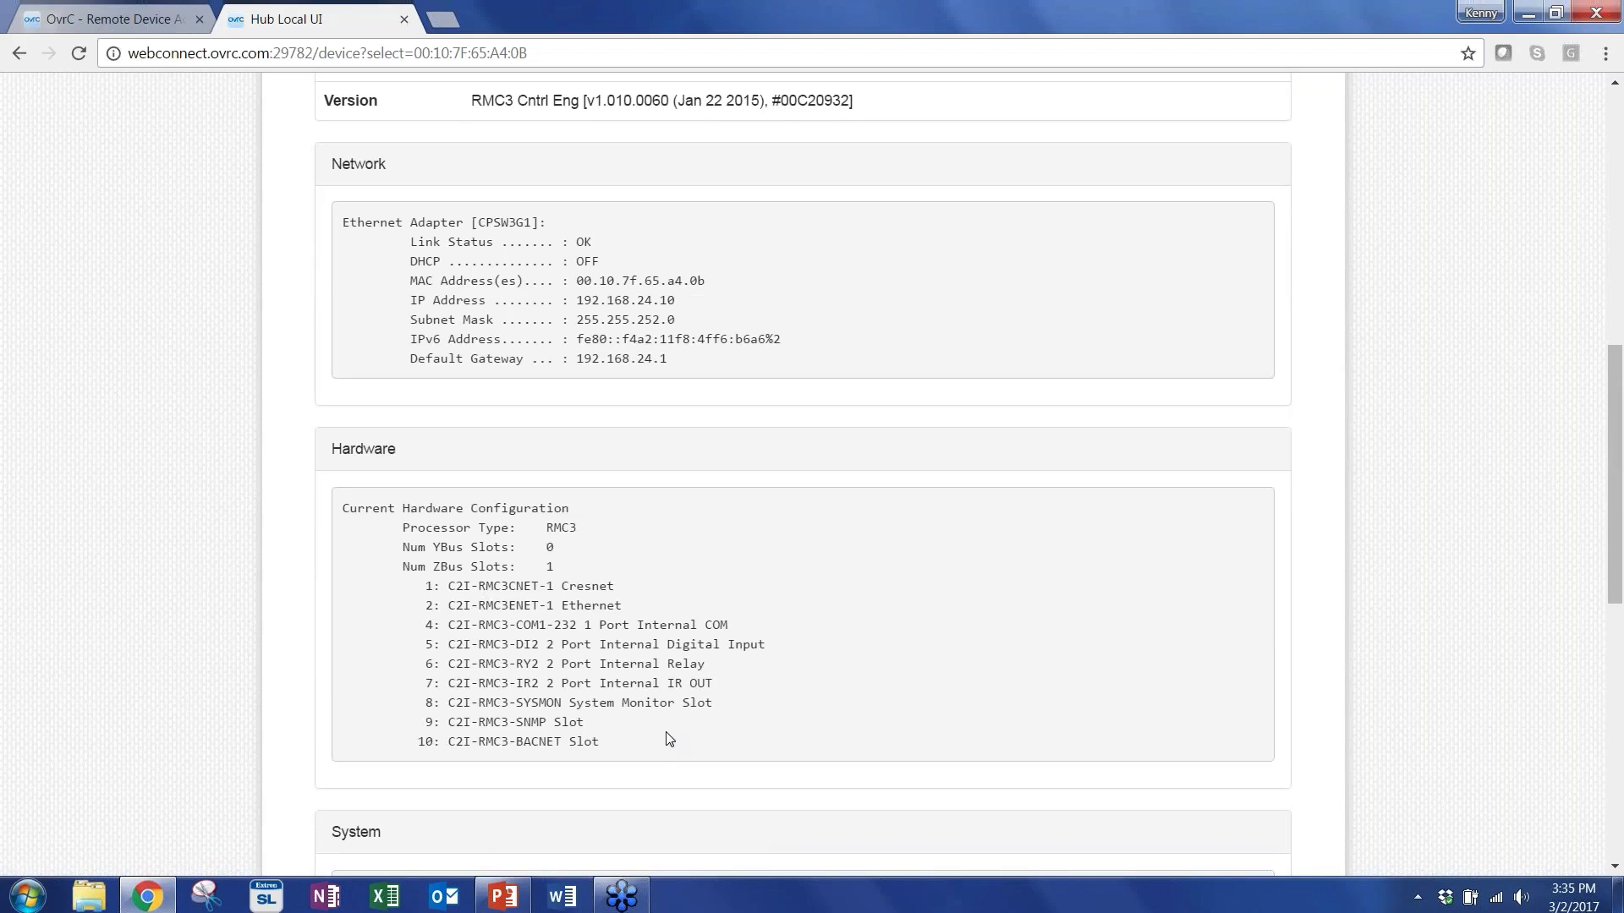
{"action": "scroll", "scroll_direction": "down", "scroll_amount": 3}
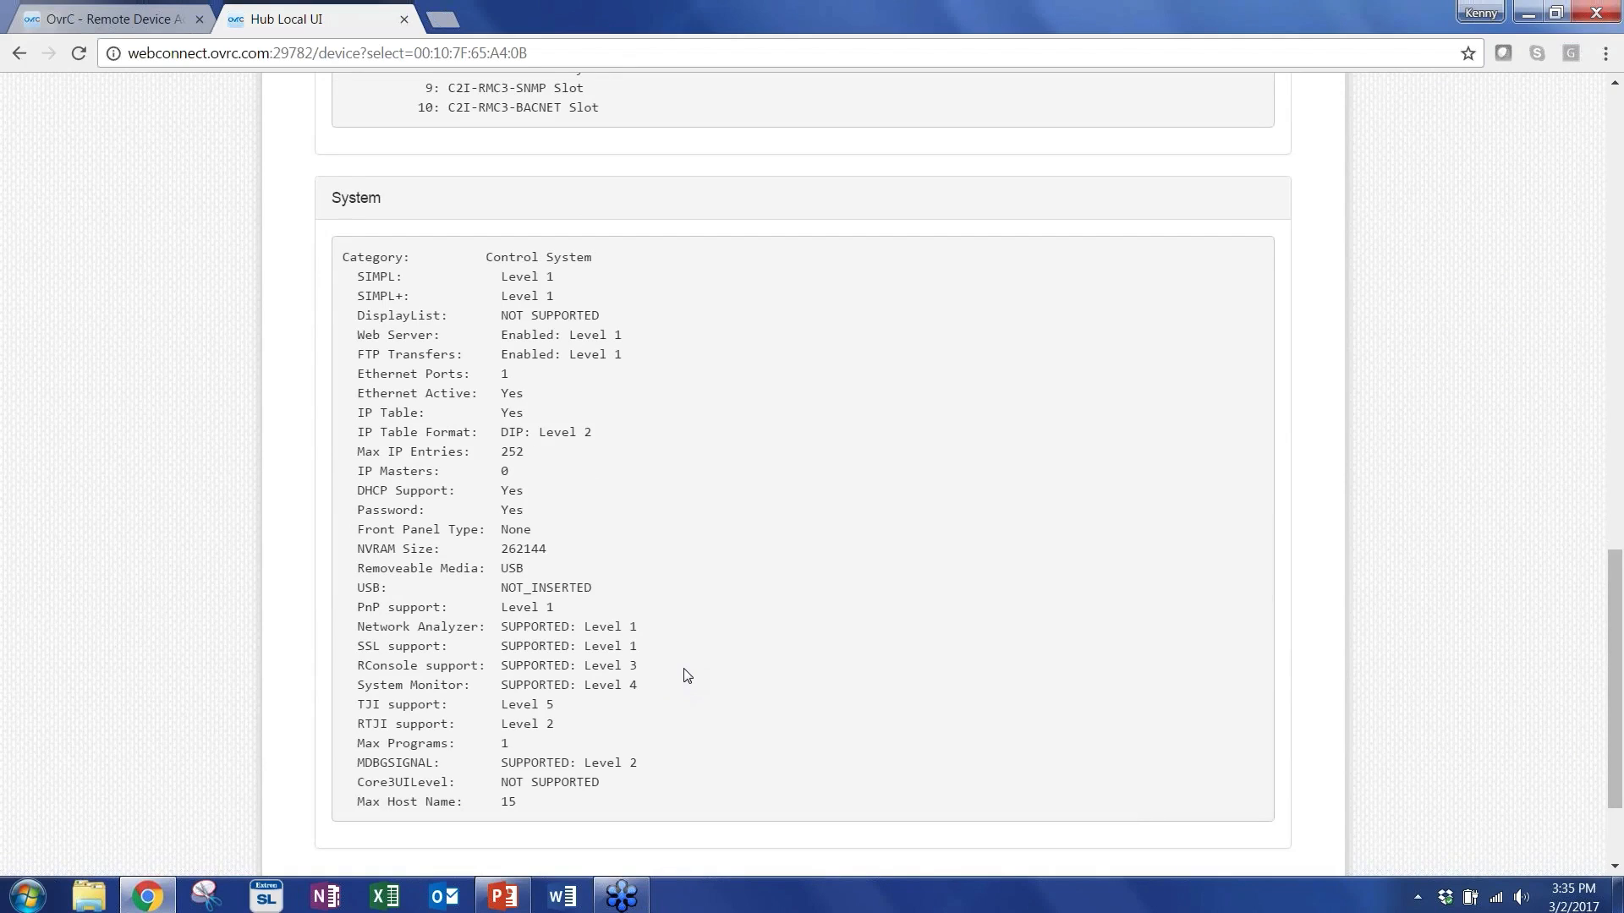
{"action": "scroll", "scroll_direction": "up", "scroll_amount": 3}
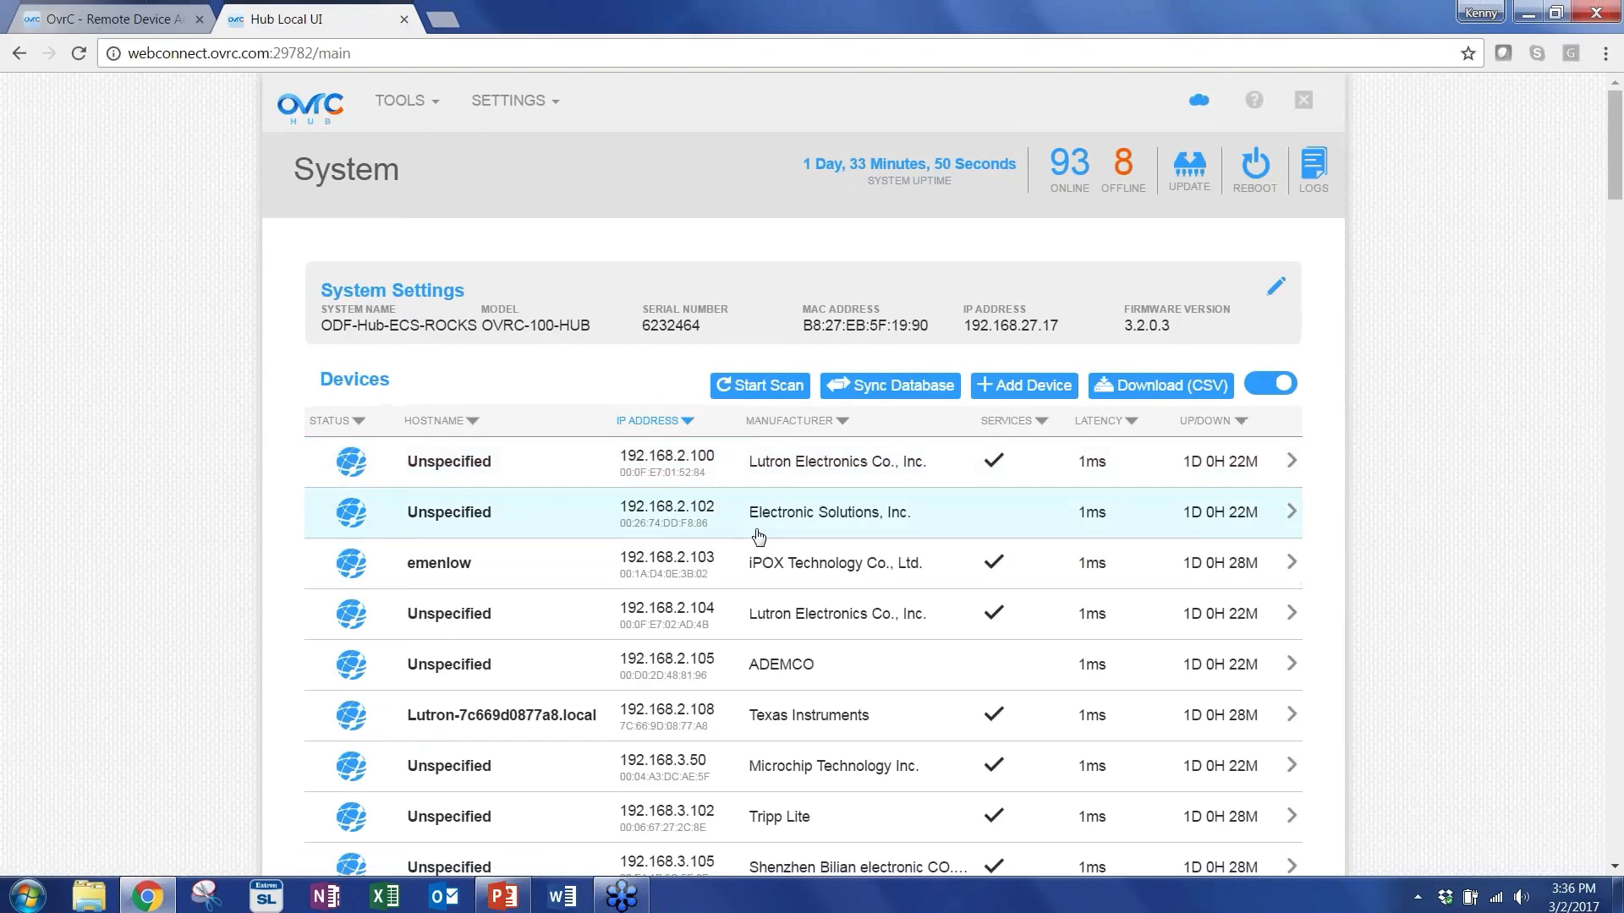
Show Device Status for Roku 3 at 192.168.3.109, online with 1ms latency and HTTP on port 80.
{"action": "scroll", "scroll_direction": "down", "scroll_amount": 3}
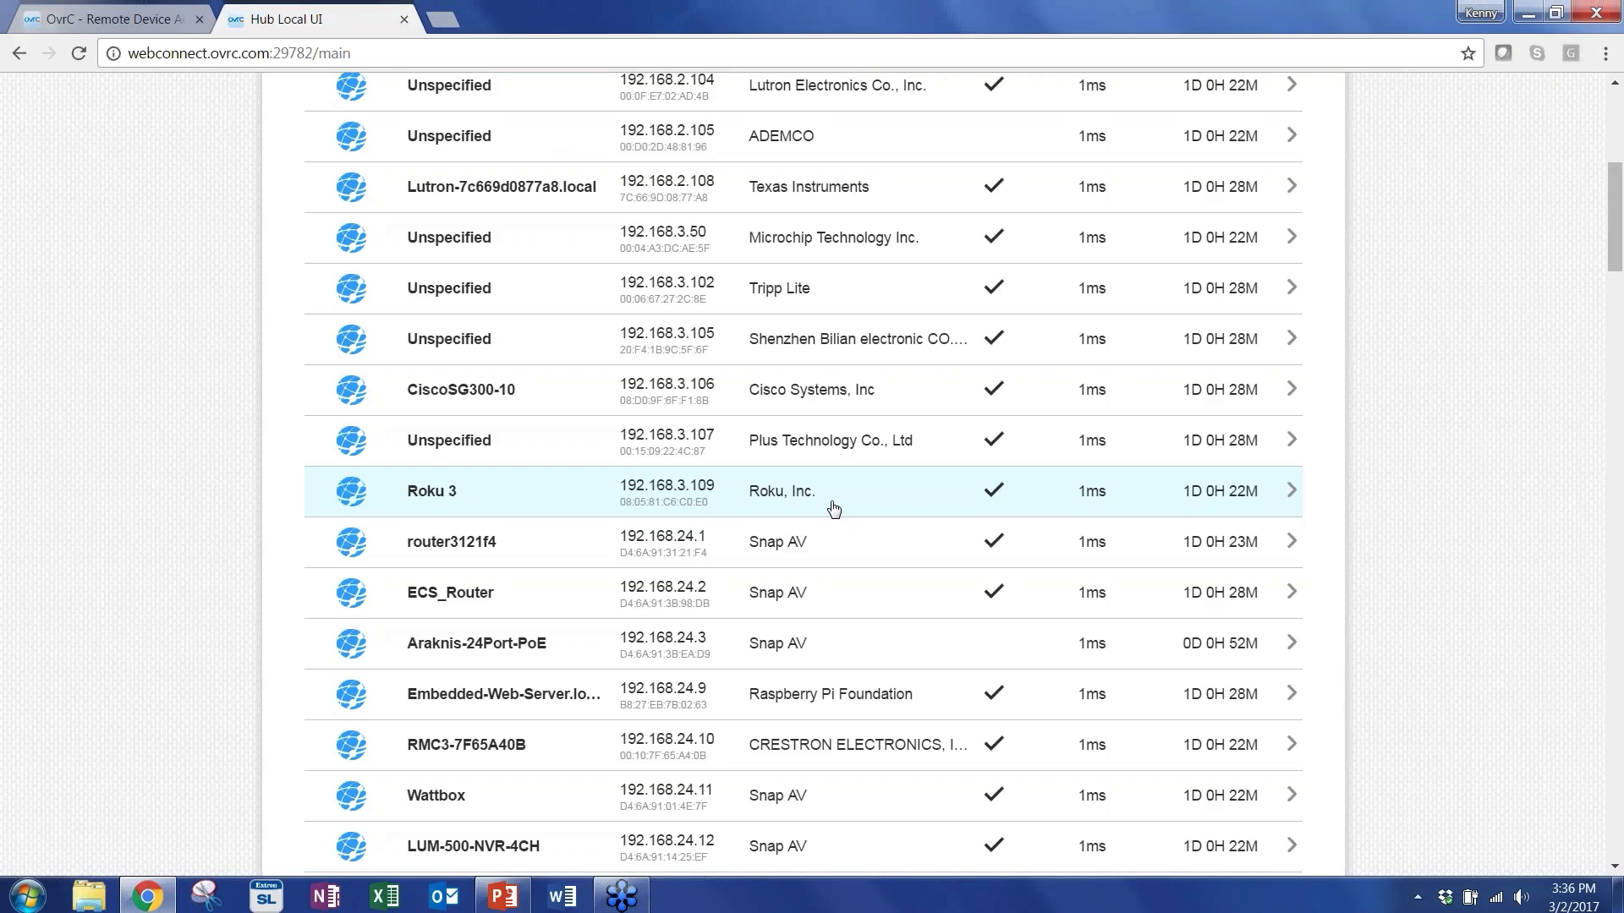
{"action": "mouse_move", "coordinate": [557, 500]}
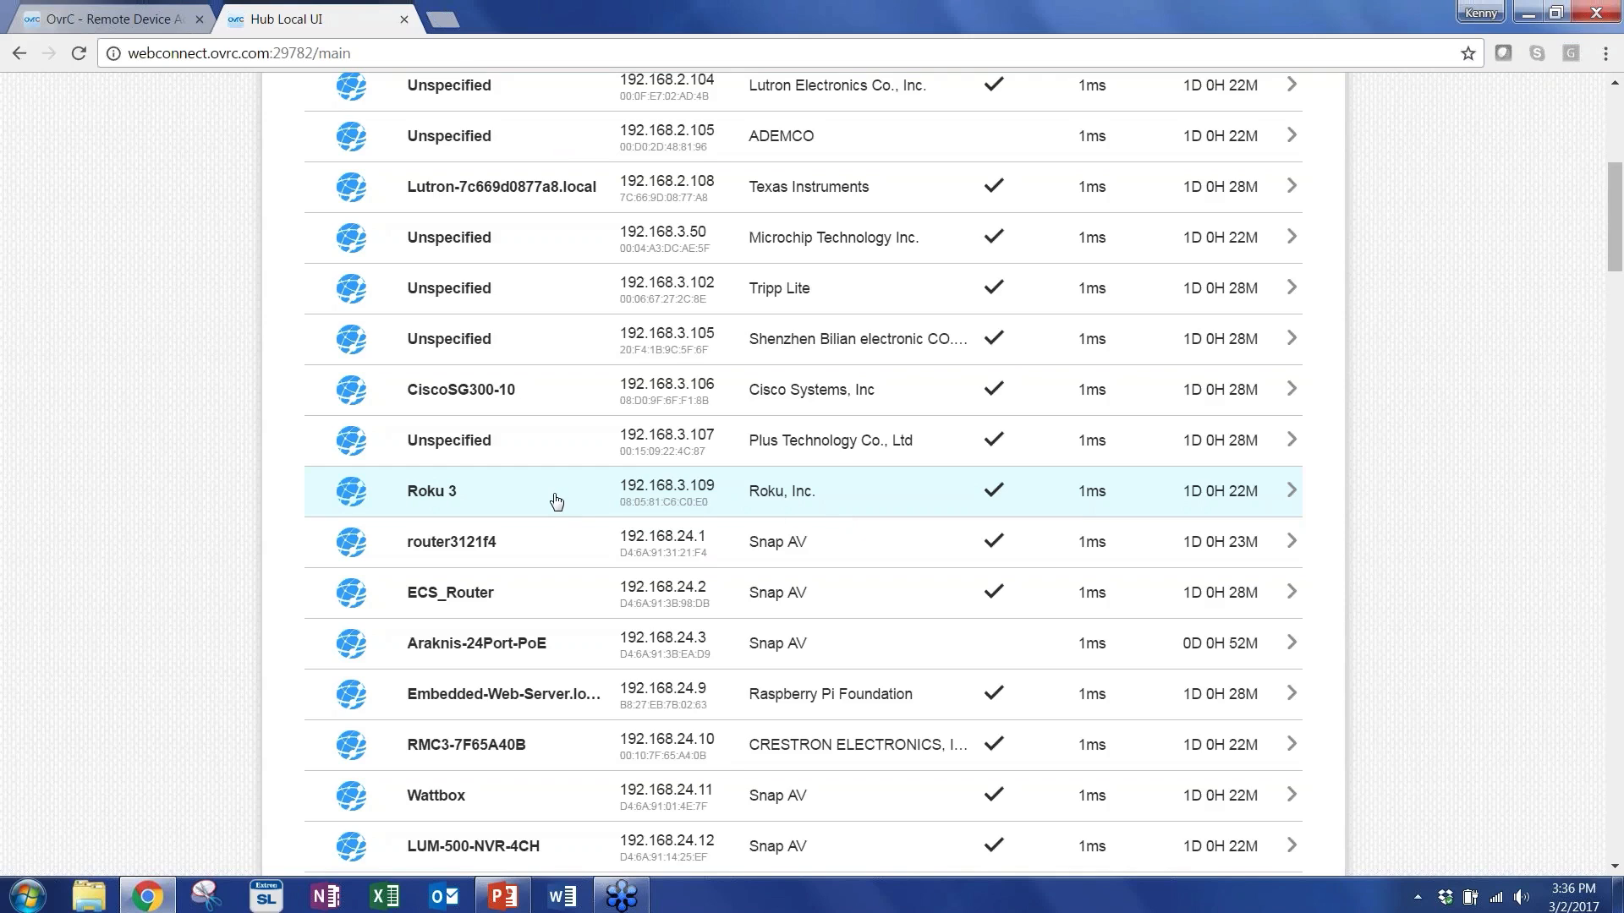
{"action": "left_click", "coordinate": [432, 491]}
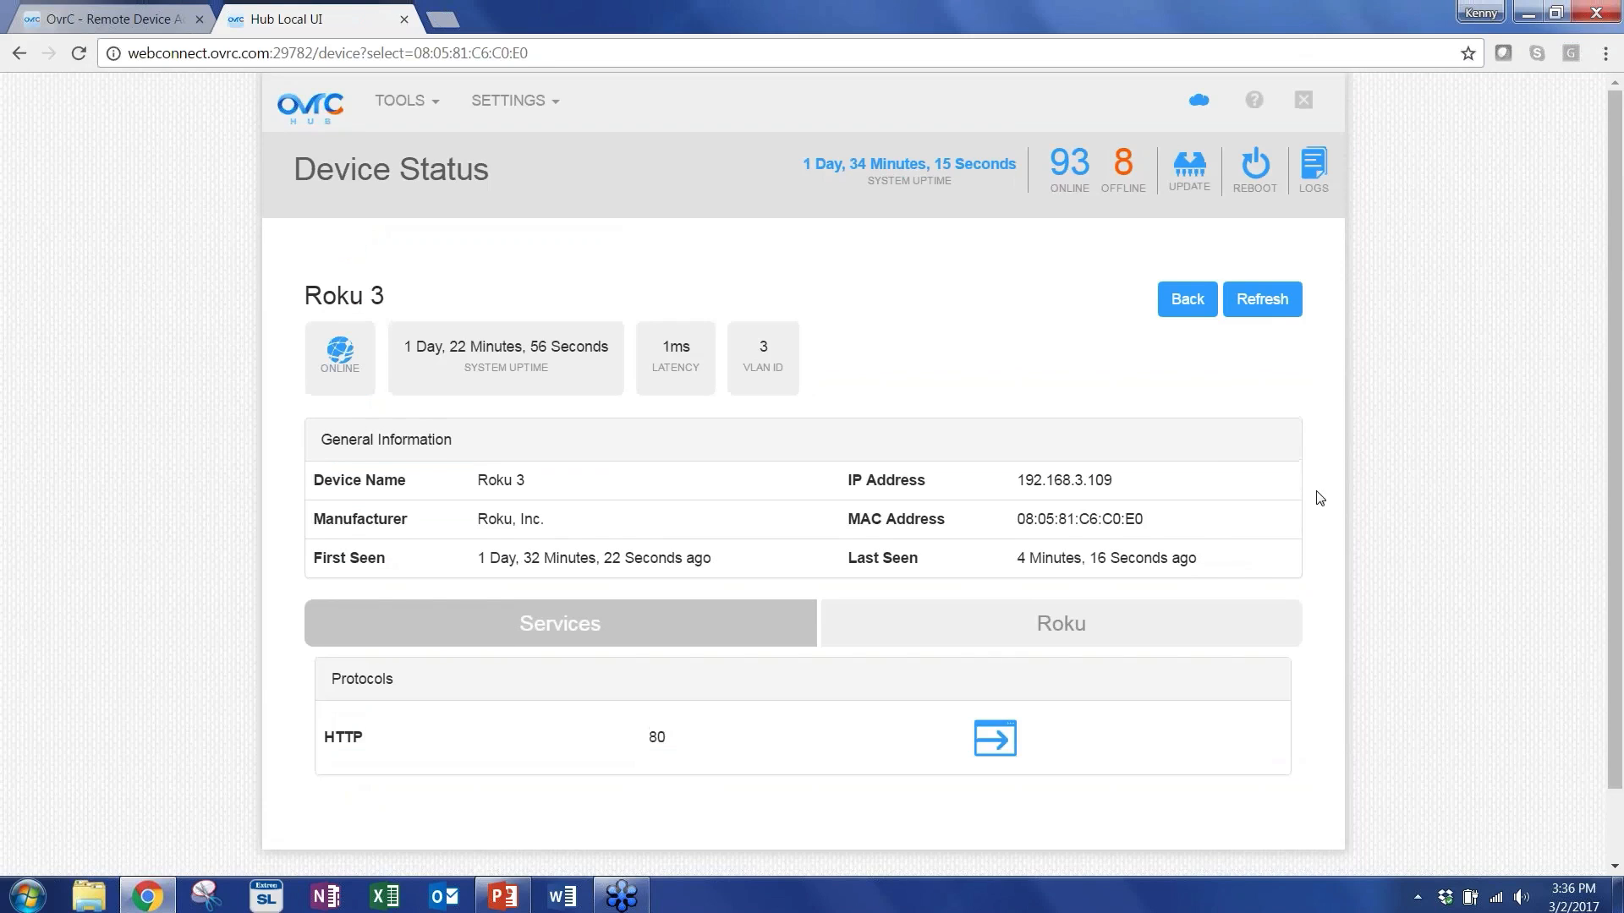
{"action": "scroll", "scroll_direction": "down", "scroll_amount": 3}
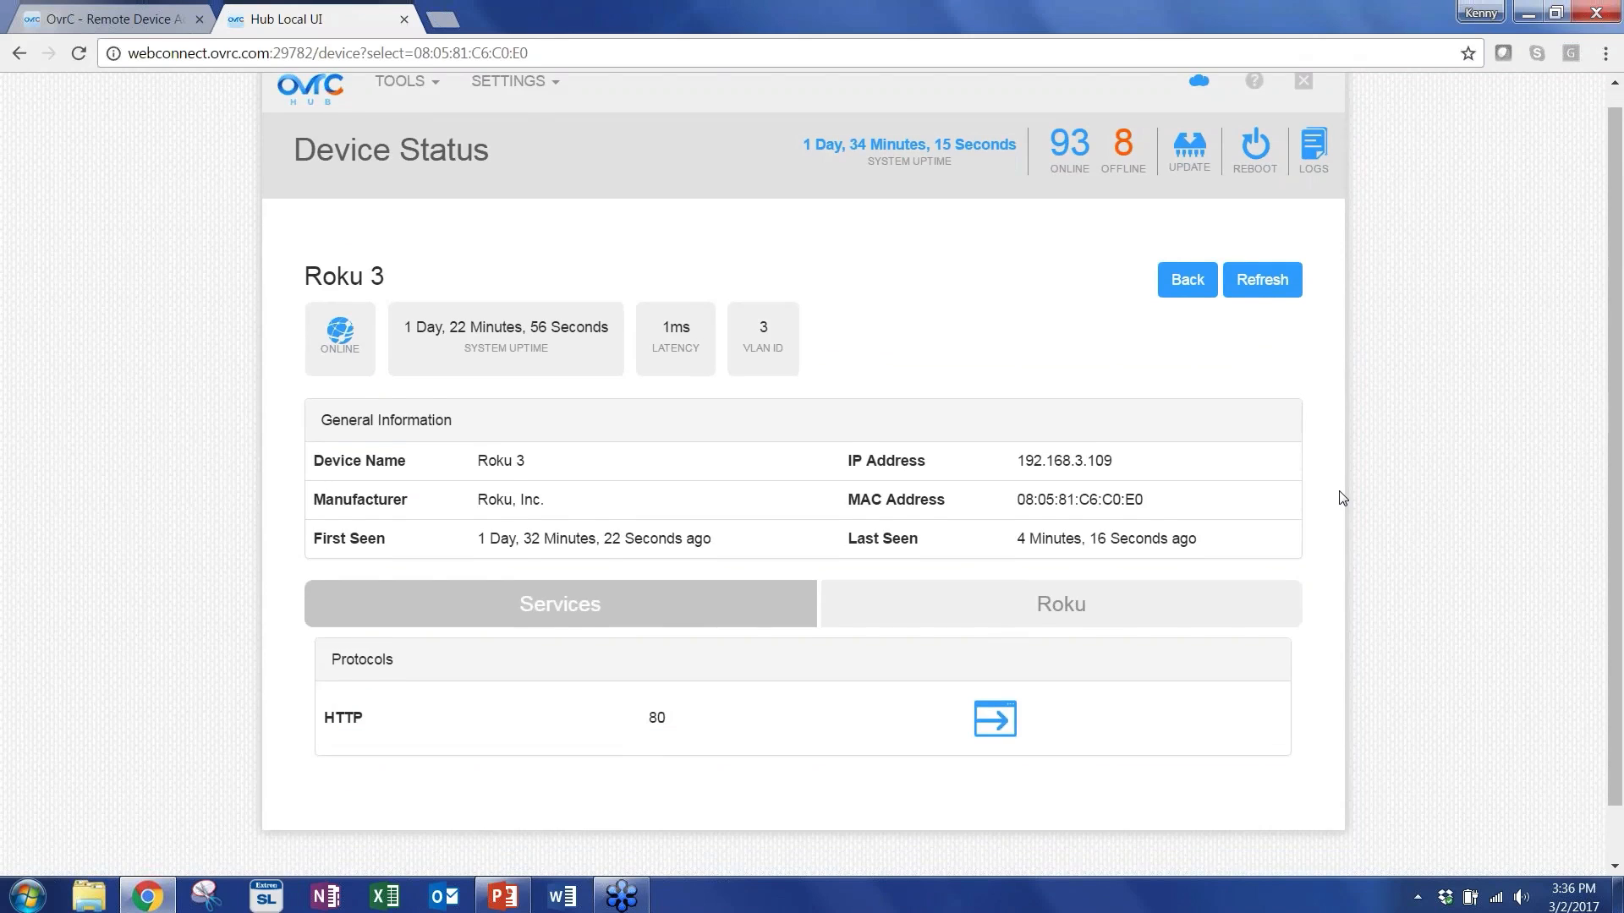
{"action": "scroll", "scroll_direction": "down", "scroll_amount": 3}
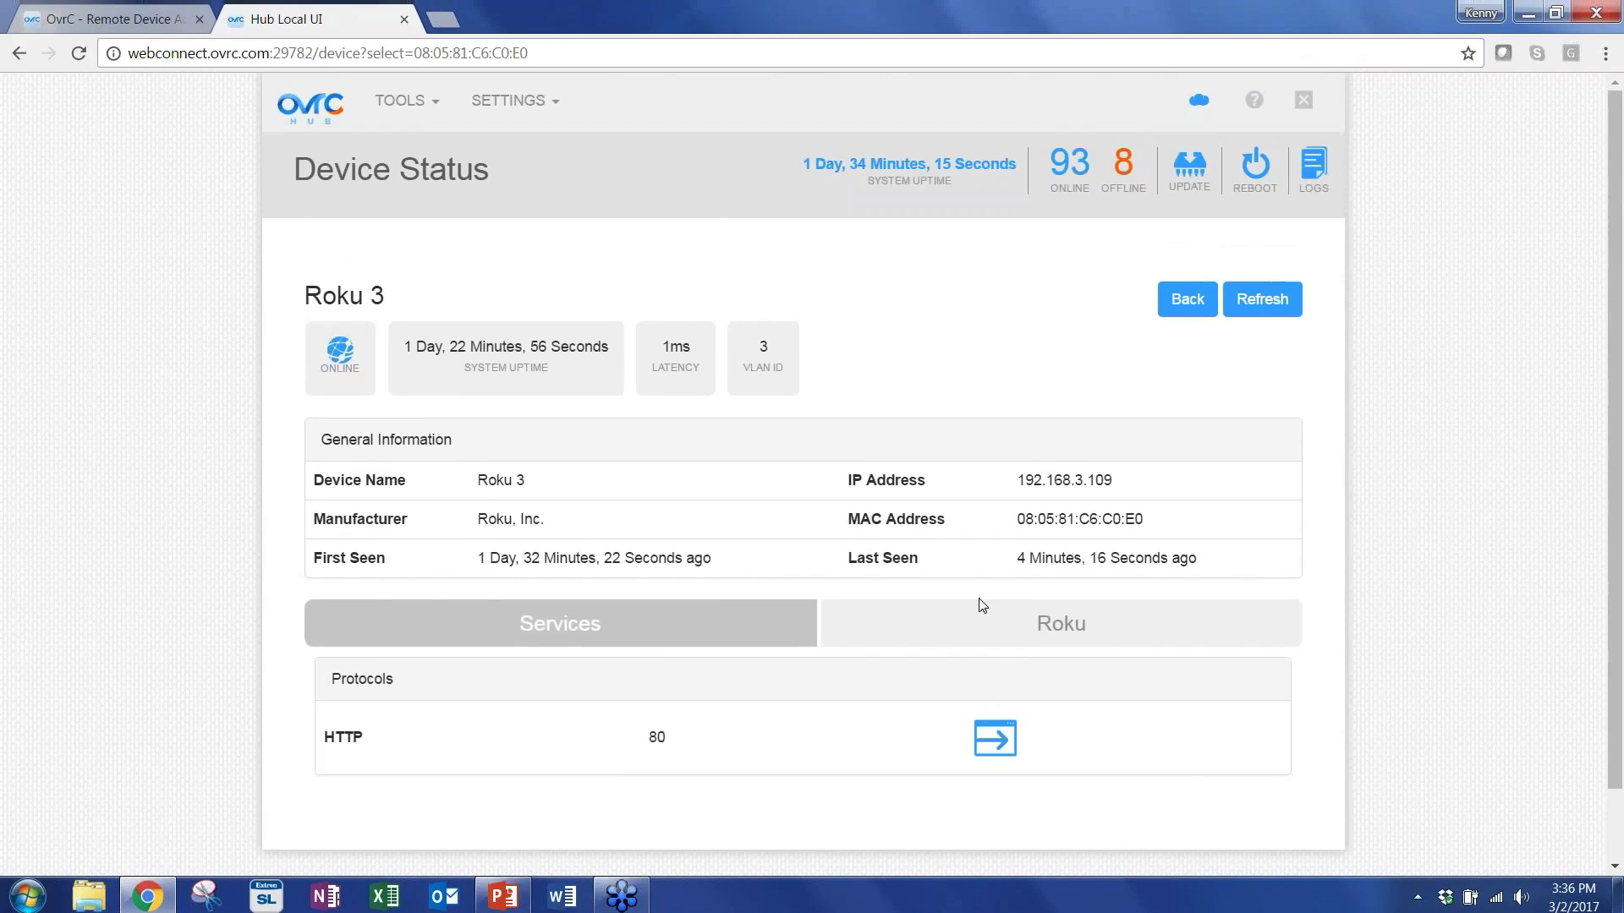
{"action": "mouse_move", "coordinate": [768, 492]}
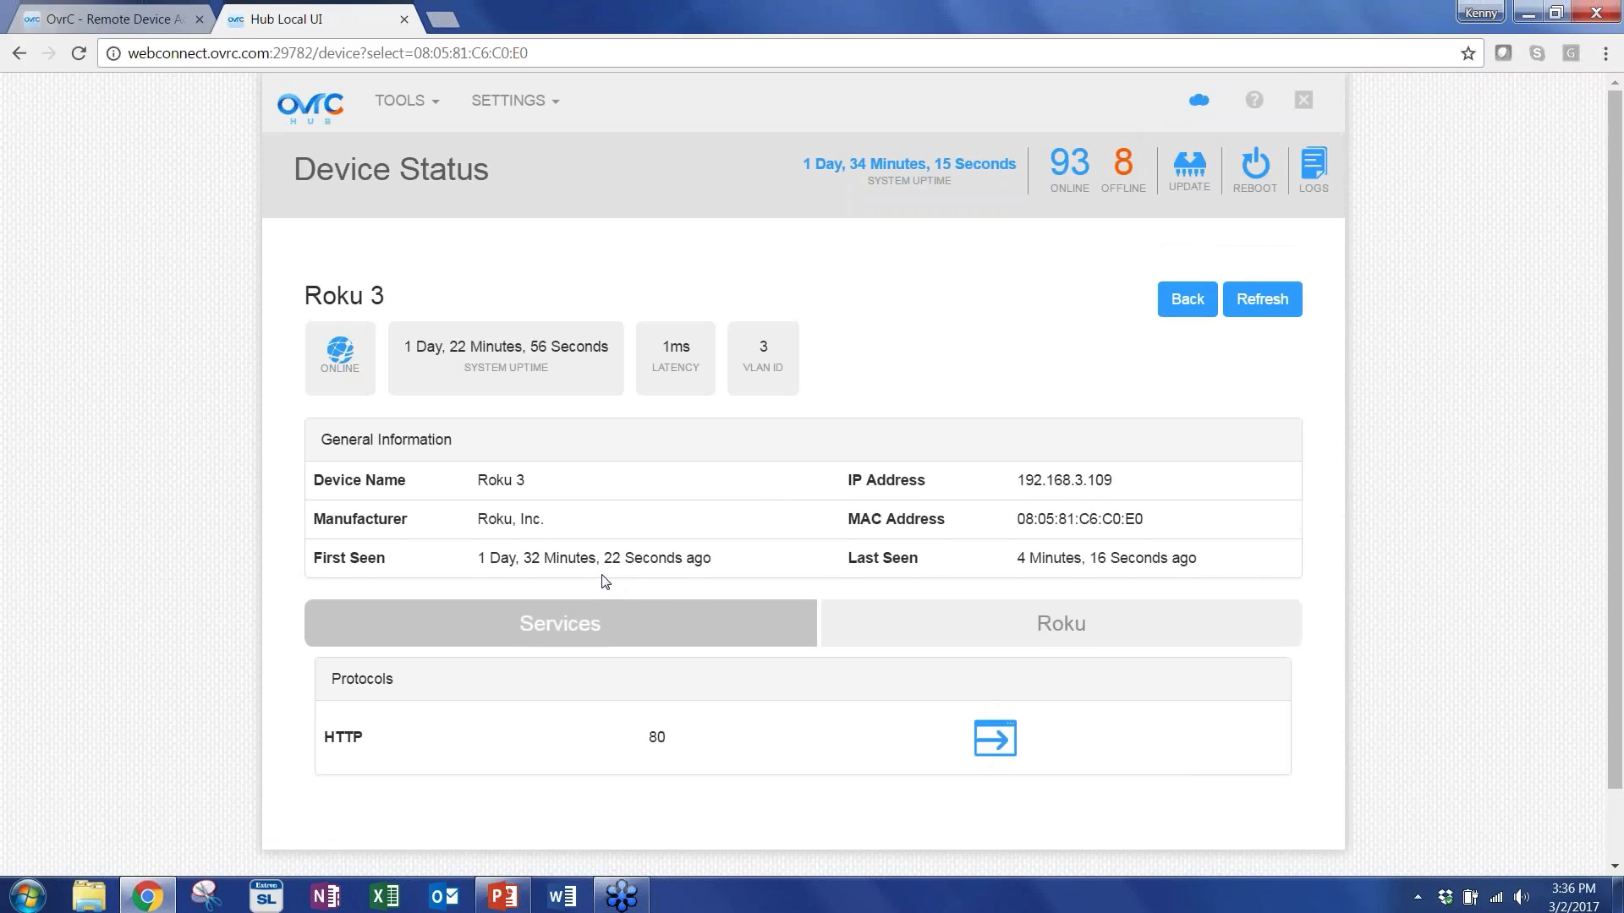
{"action": "scroll", "scroll_direction": "down", "scroll_amount": 3}
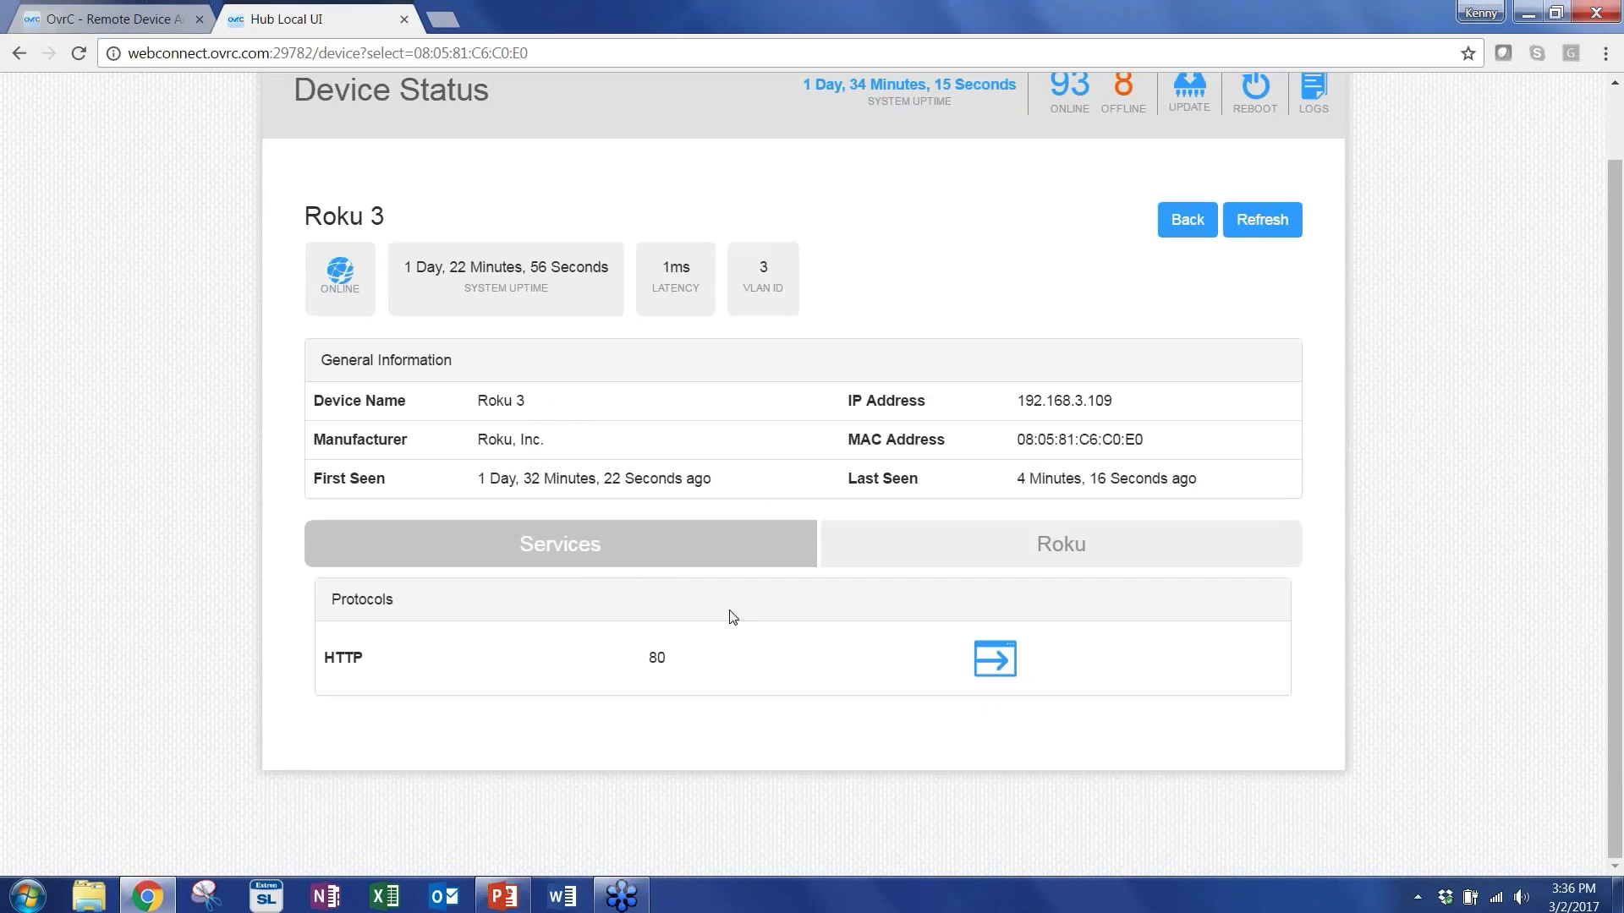
View the Roku 3's Device Info, ethernet Network Info and Installed Apps with Netflix active.
{"action": "left_click", "coordinate": [1058, 543]}
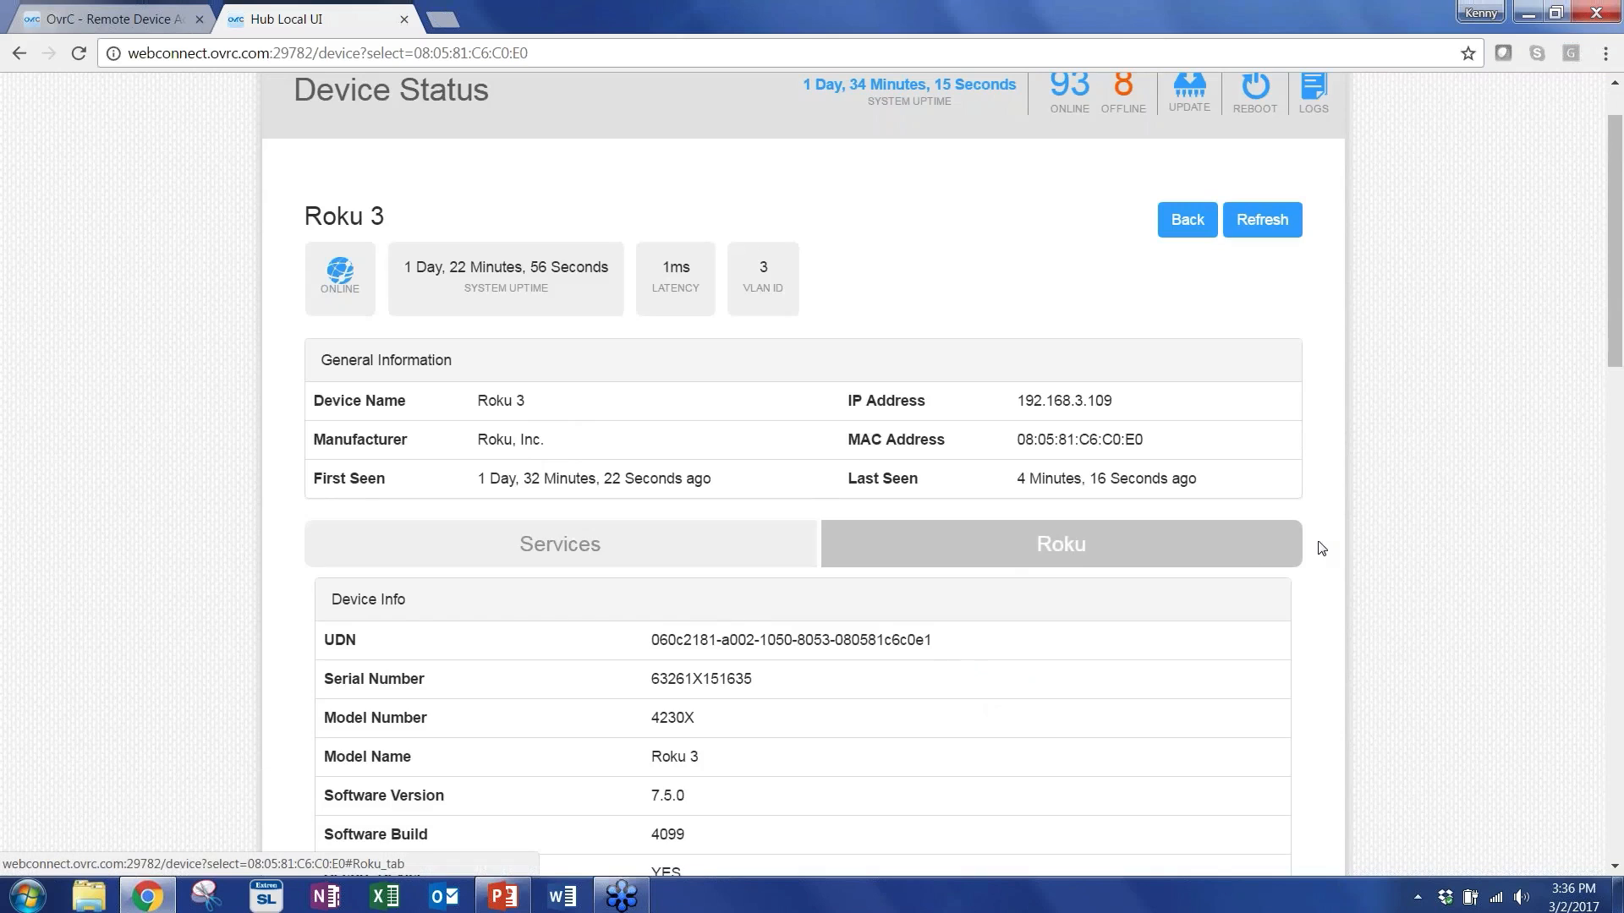
{"action": "scroll", "scroll_direction": "down", "scroll_amount": 3}
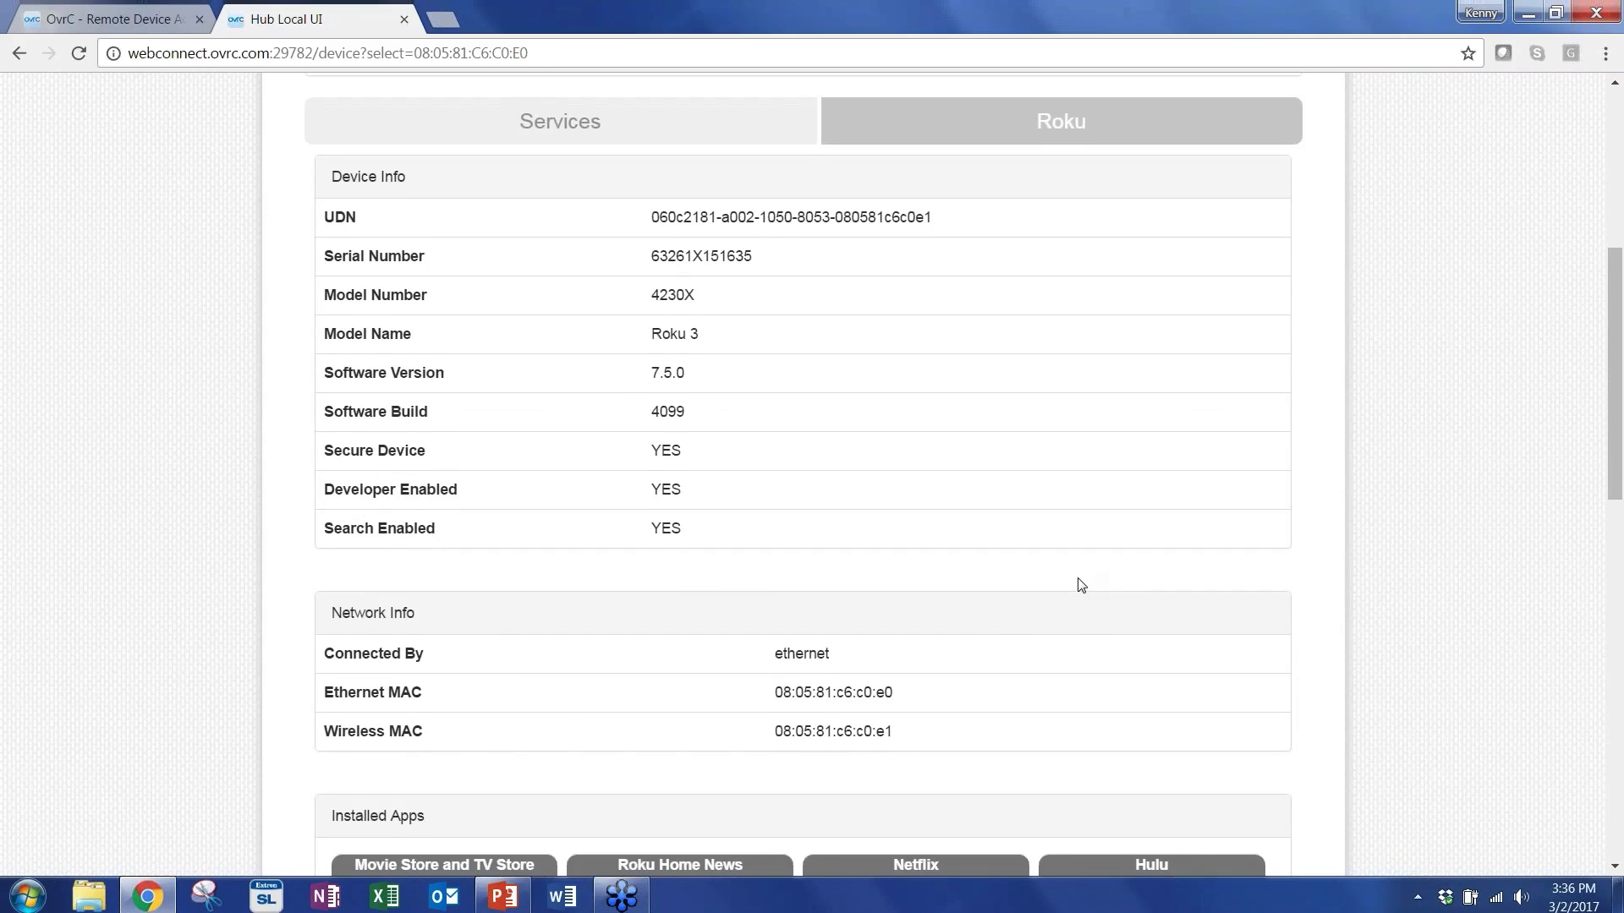
{"action": "scroll", "scroll_direction": "down", "scroll_amount": 3}
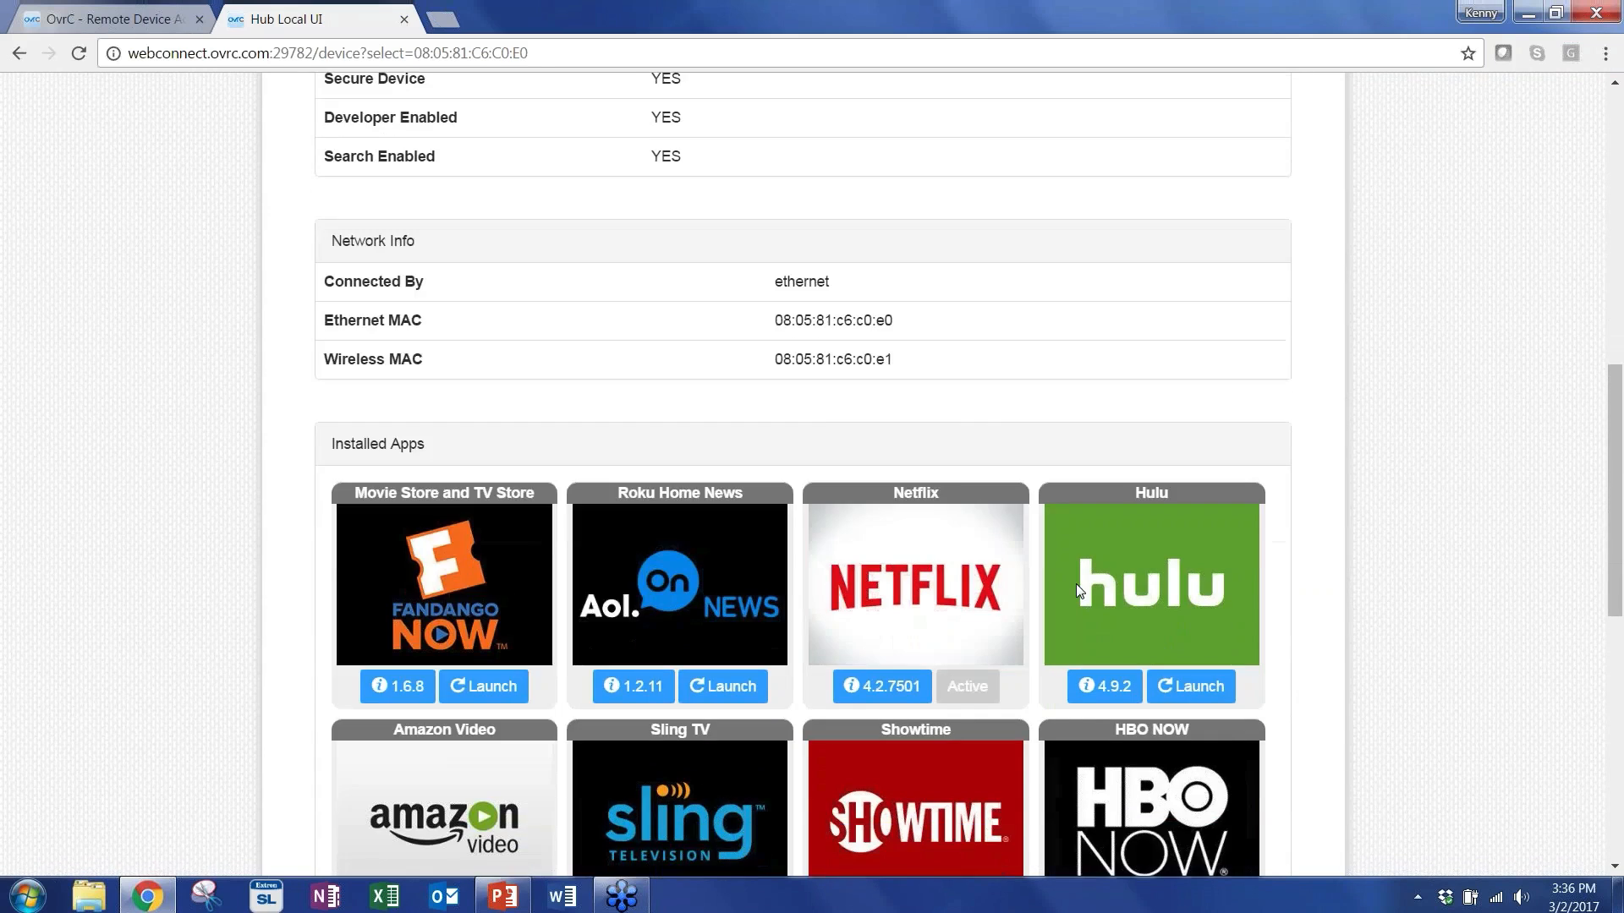
{"action": "scroll", "scroll_direction": "down", "scroll_amount": 3}
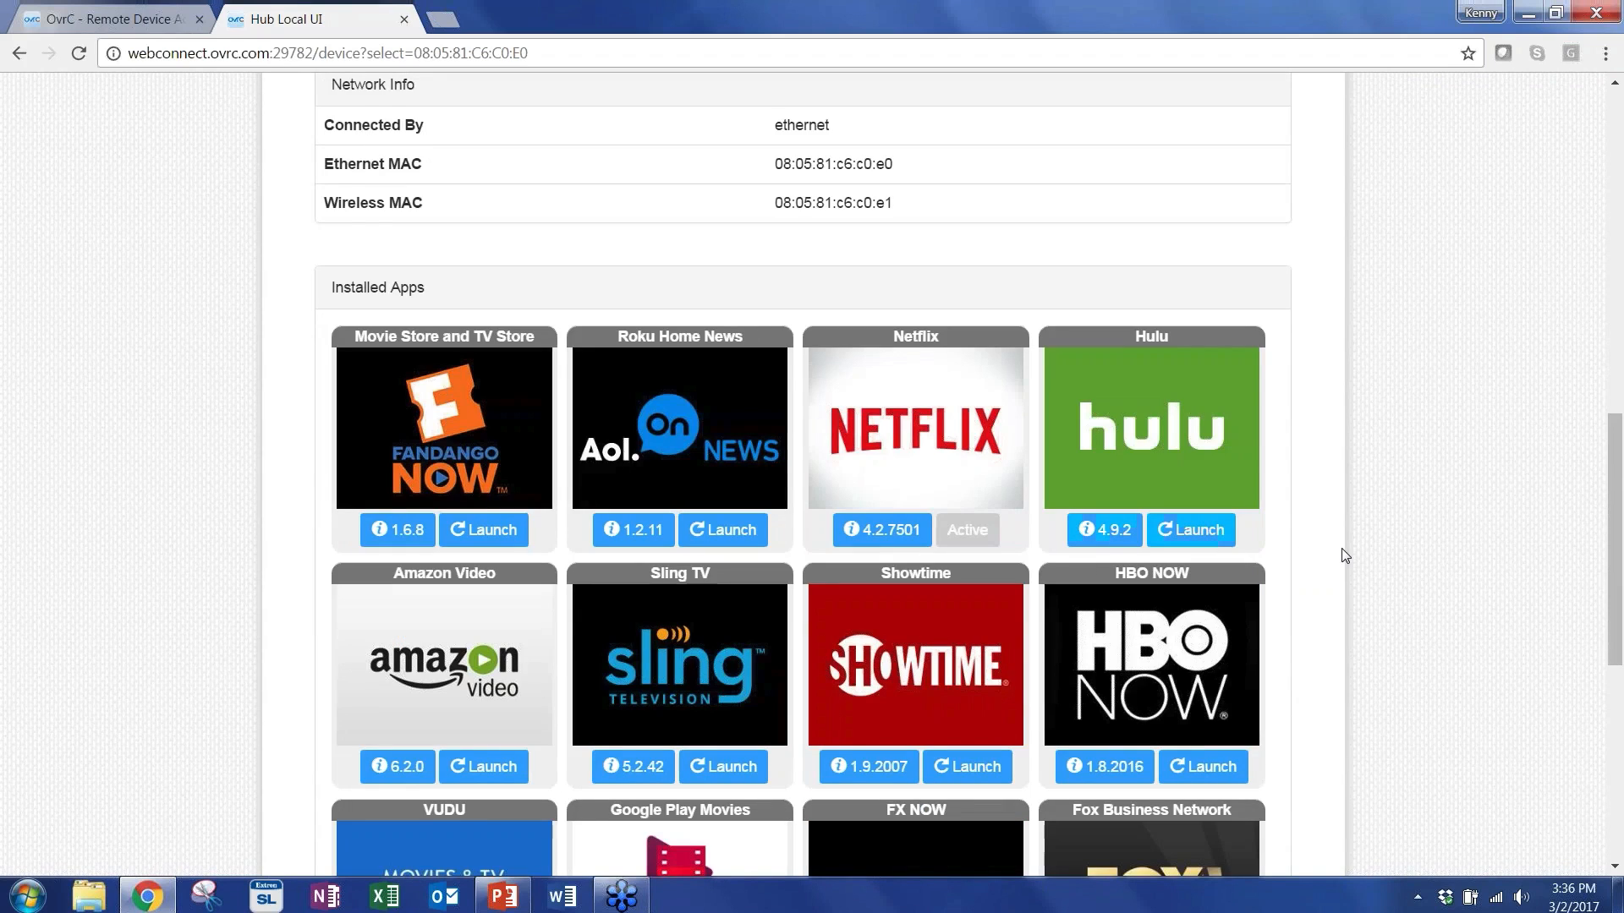
{"action": "scroll", "scroll_direction": "down", "scroll_amount": 3}
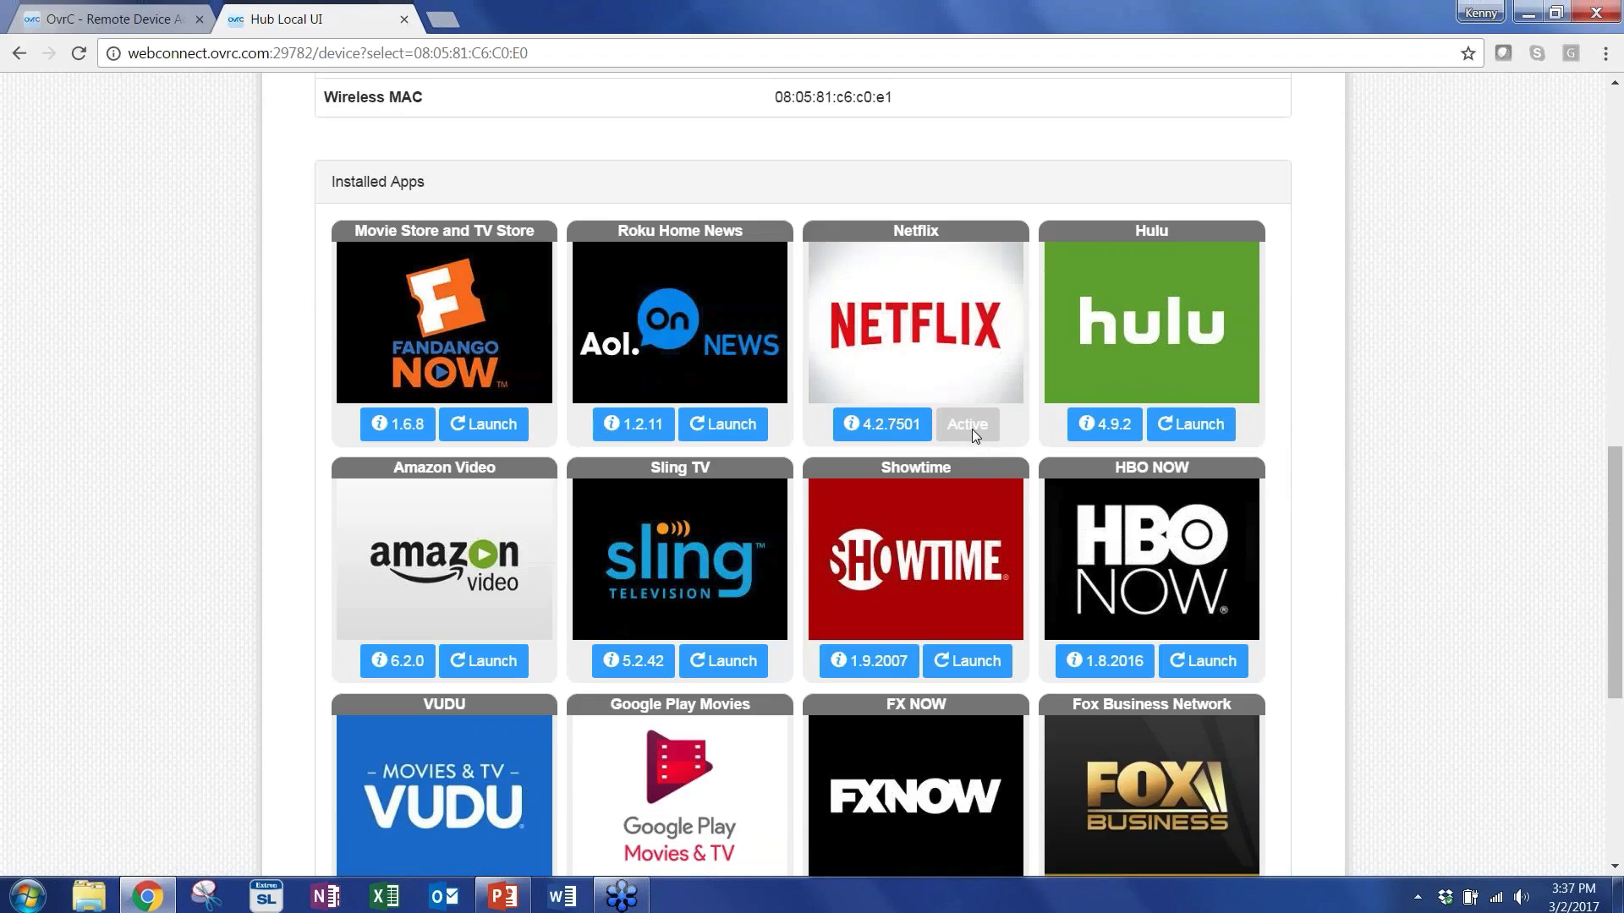
{"action": "mouse_move", "coordinate": [1326, 447]}
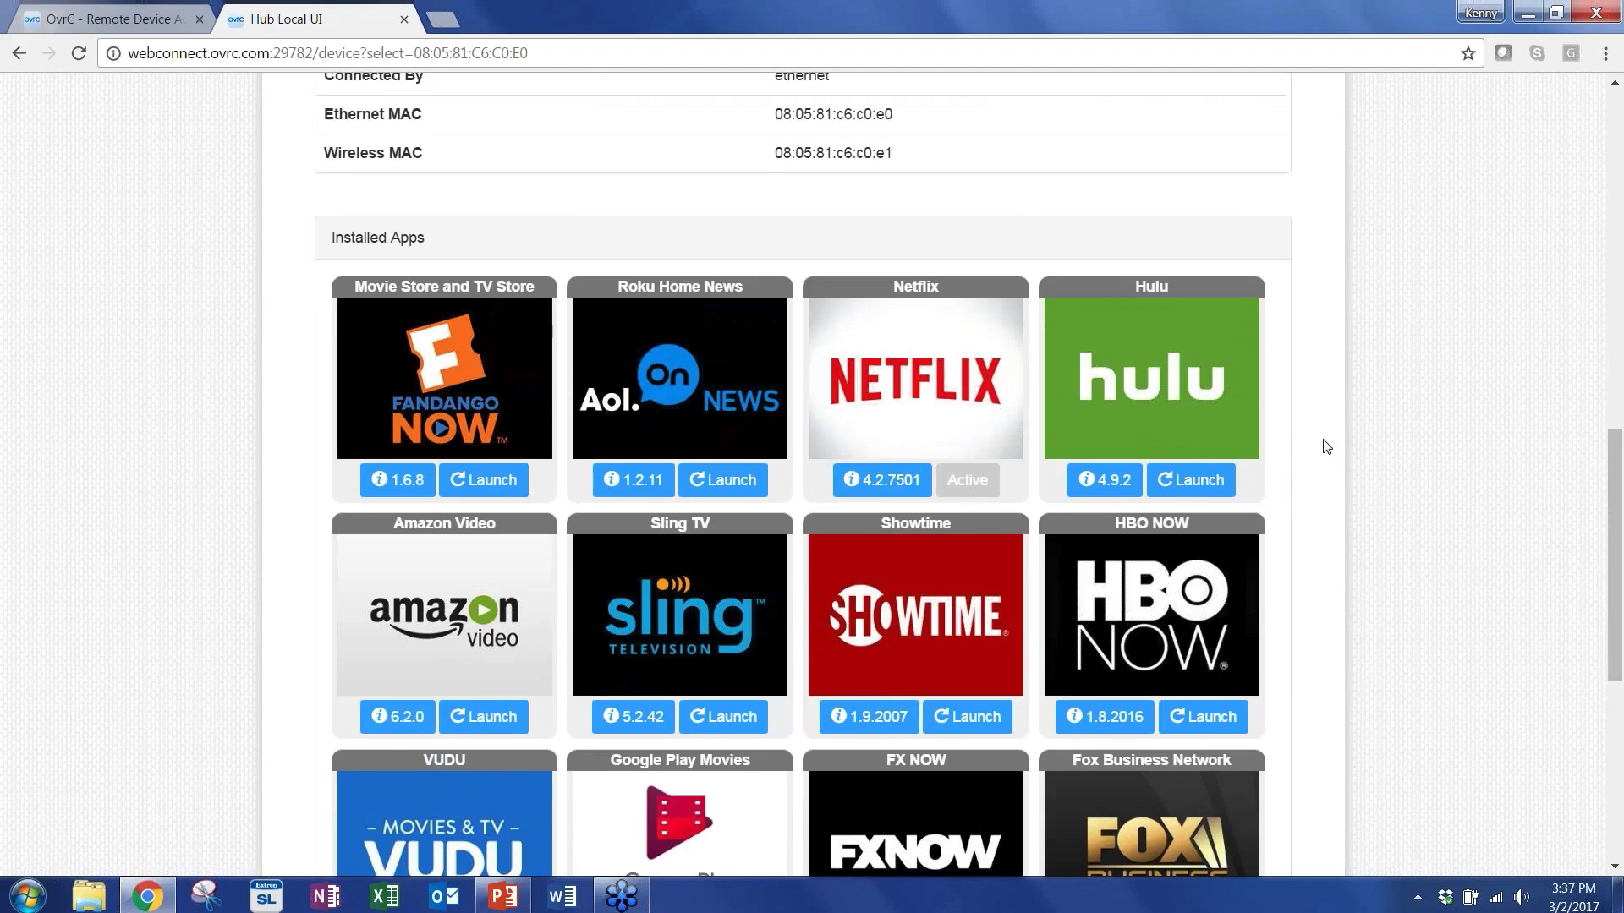
{"action": "scroll", "scroll_direction": "down", "scroll_amount": 3}
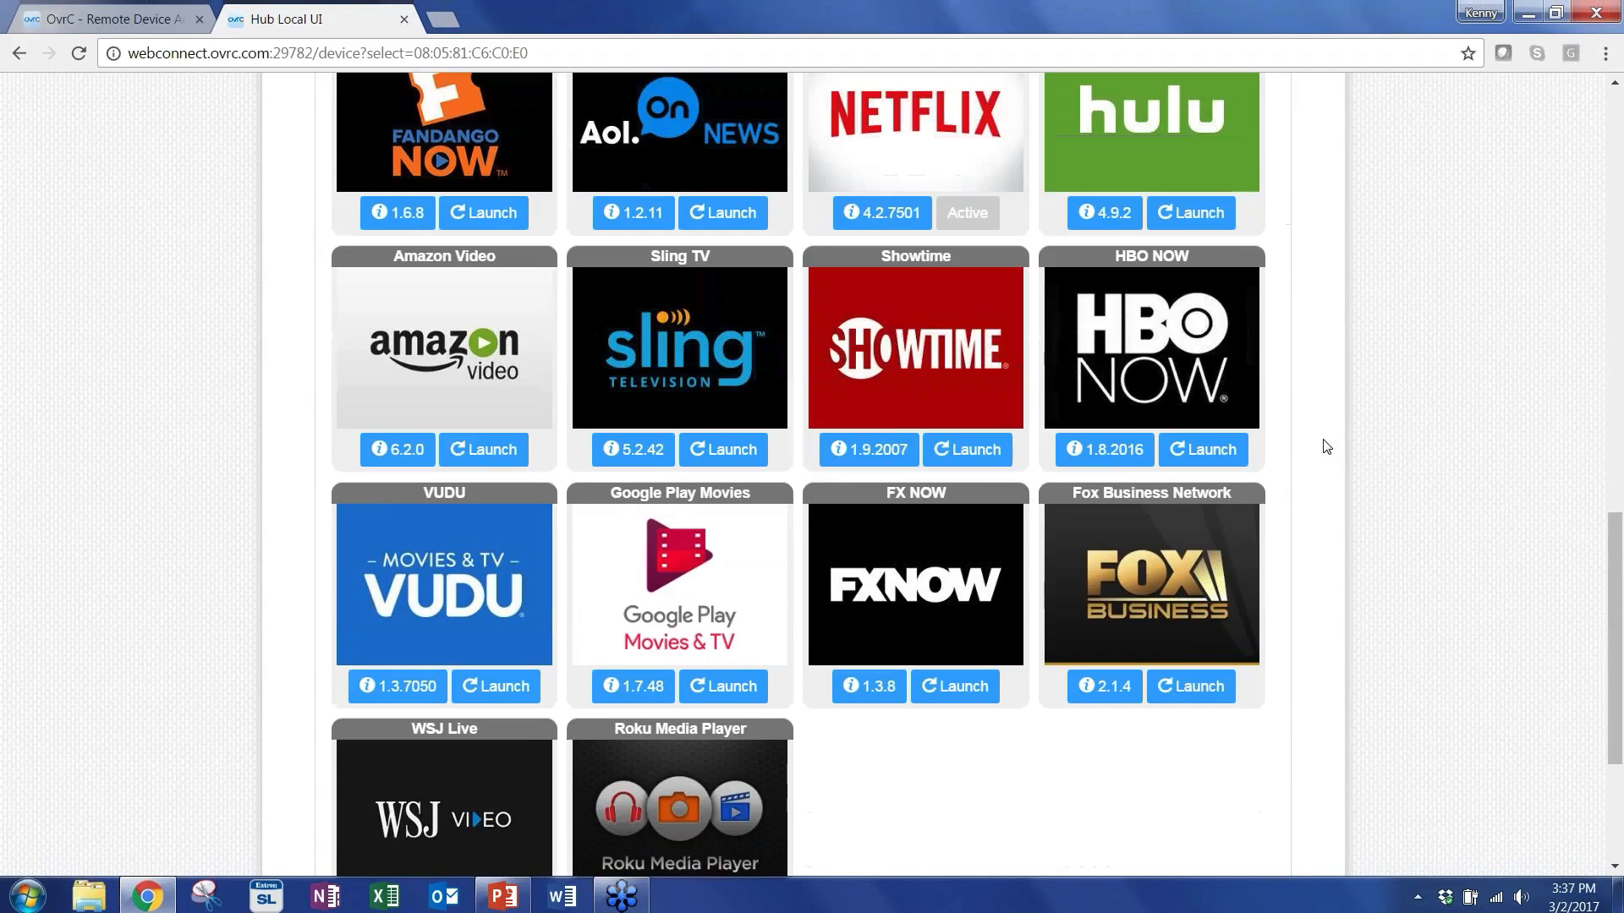
{"action": "scroll", "scroll_direction": "up", "scroll_amount": 3}
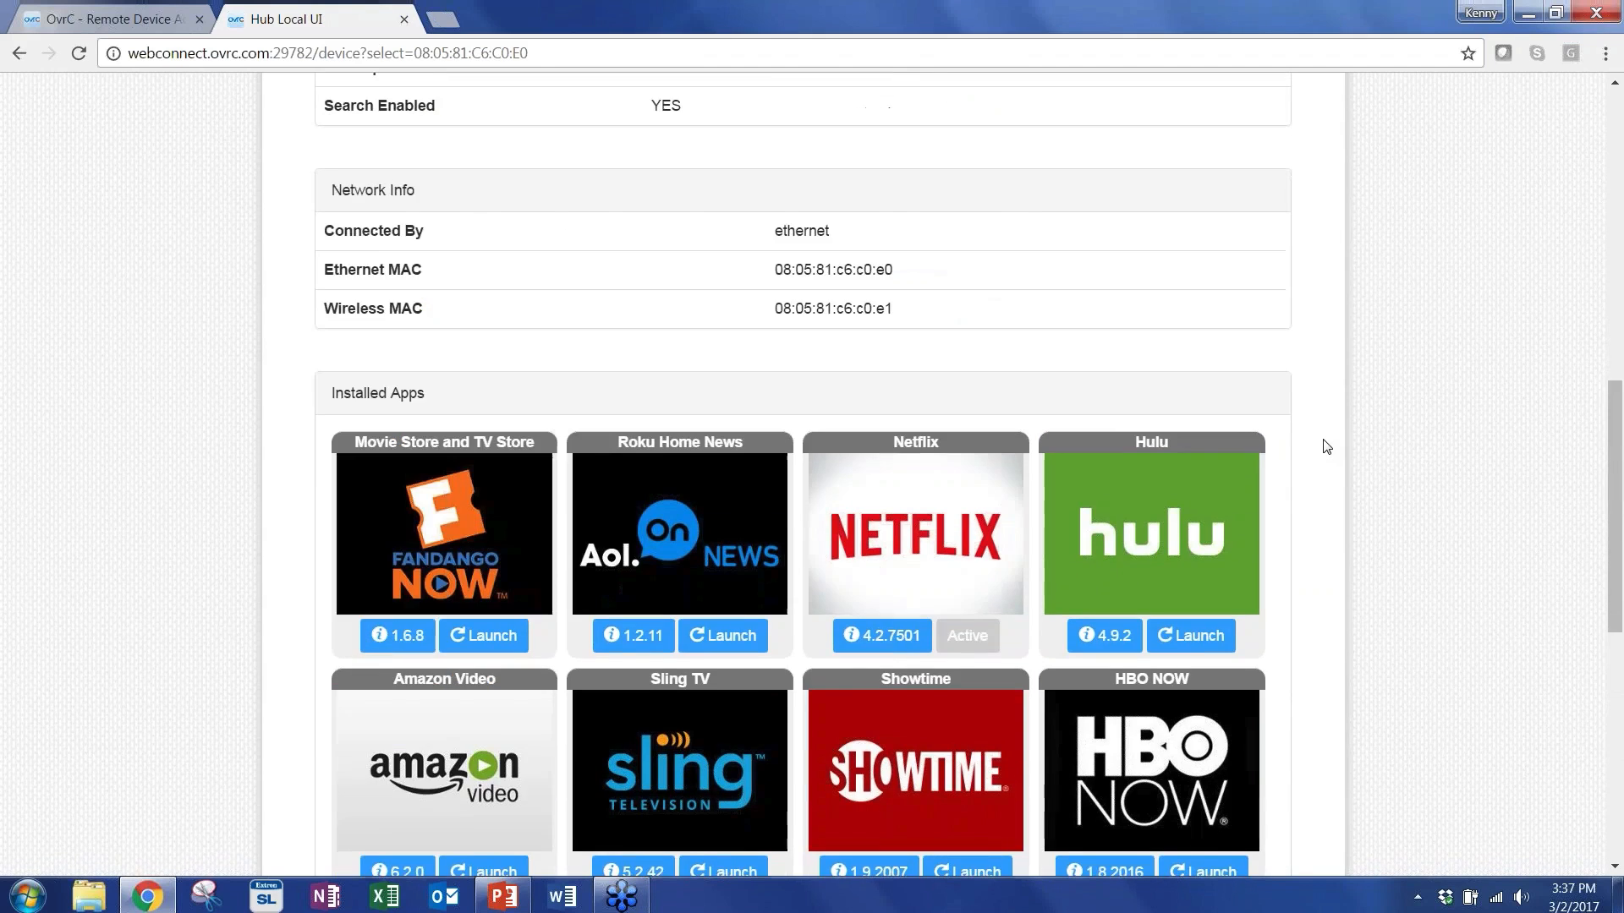